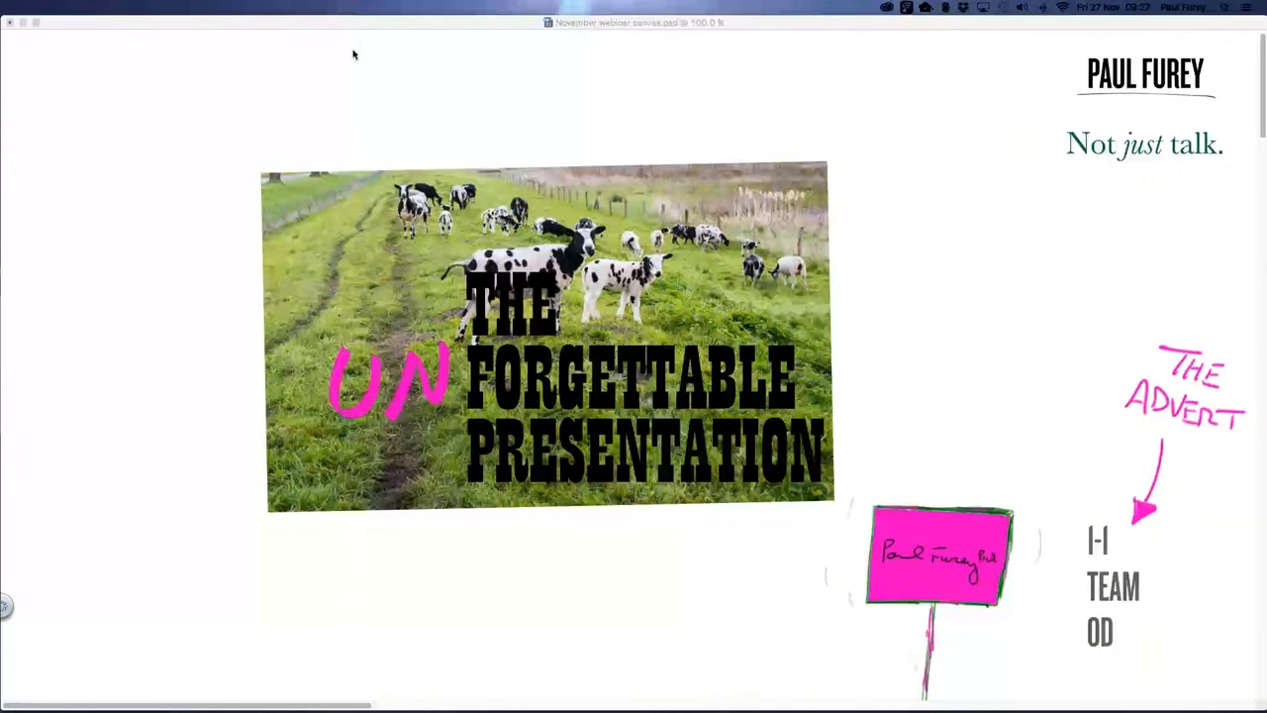
mouse_move(357, 50)
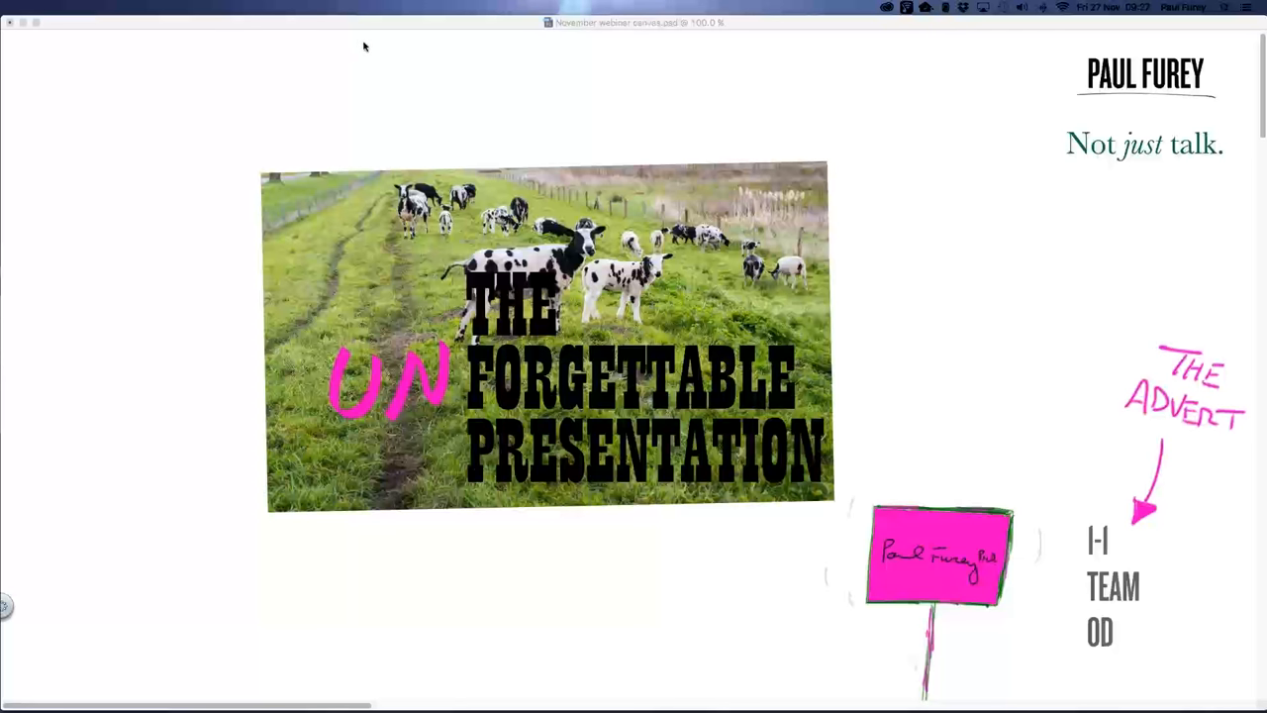
mouse_move(373, 56)
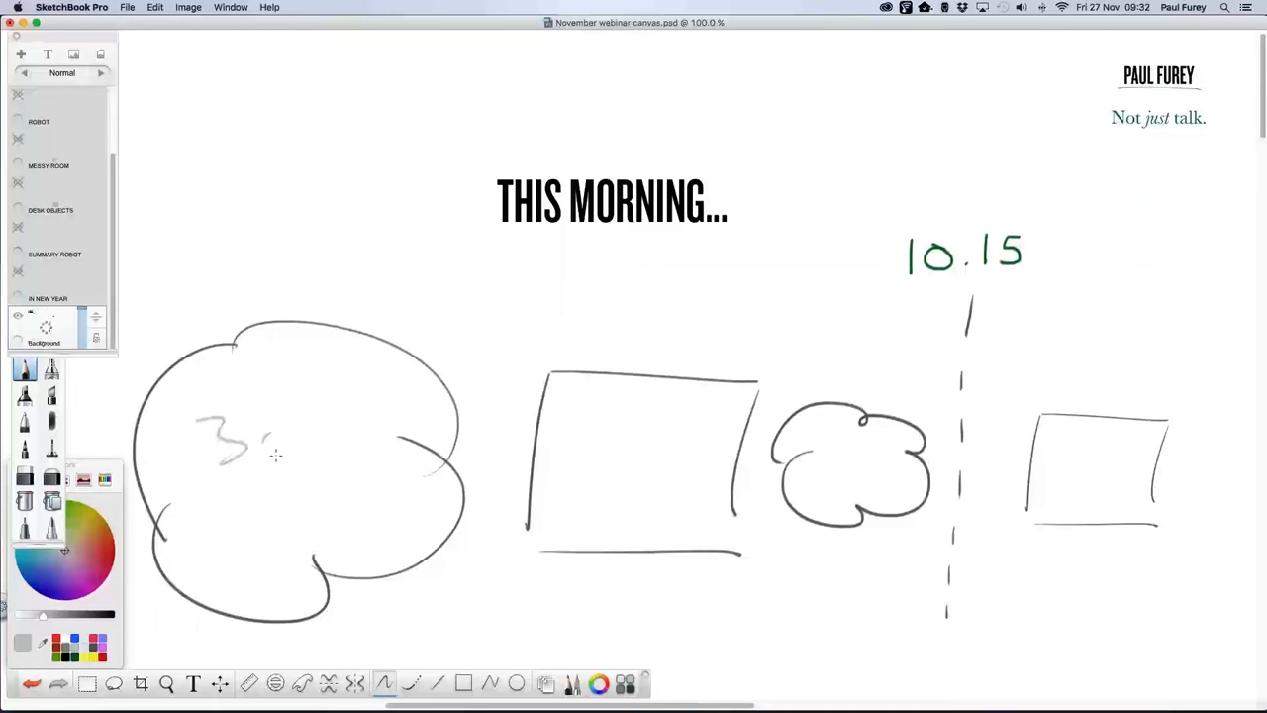
Handwrite 30 MIN in the large cloud, Q&A 10 in the rectangle and SUMMARY in the small cloud
drag(268, 446, 346, 450)
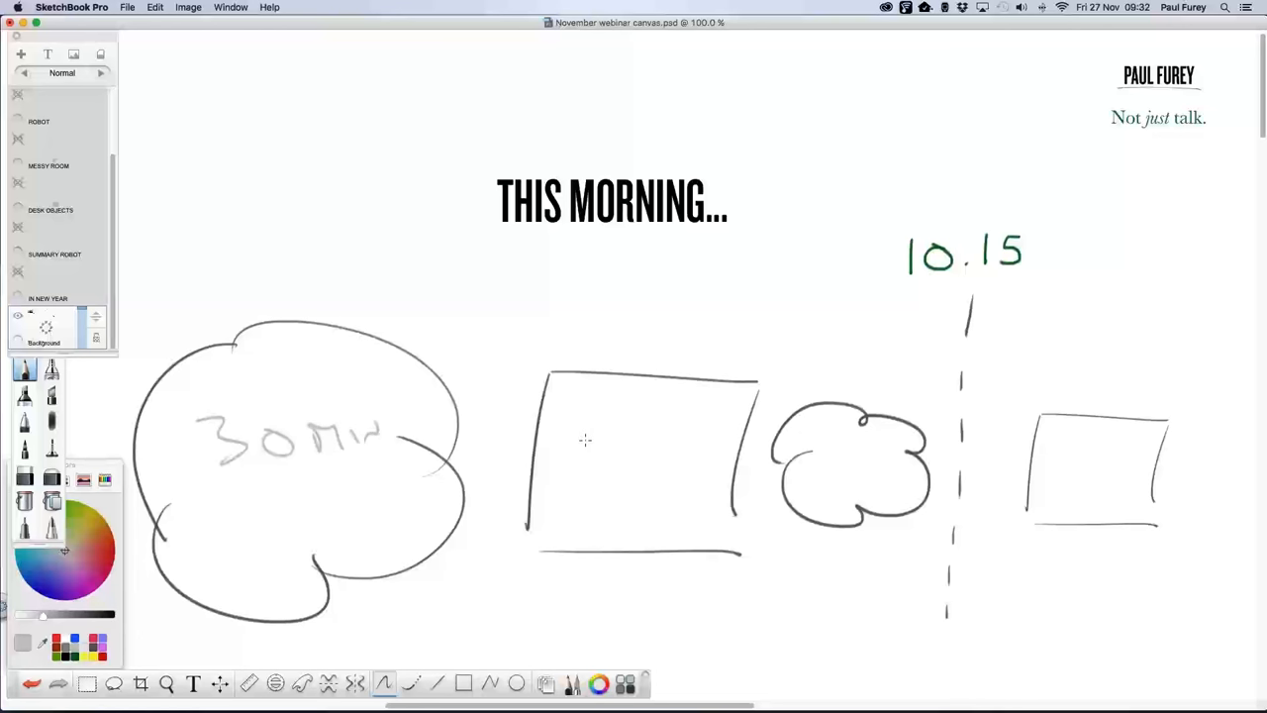
drag(570, 440, 594, 475)
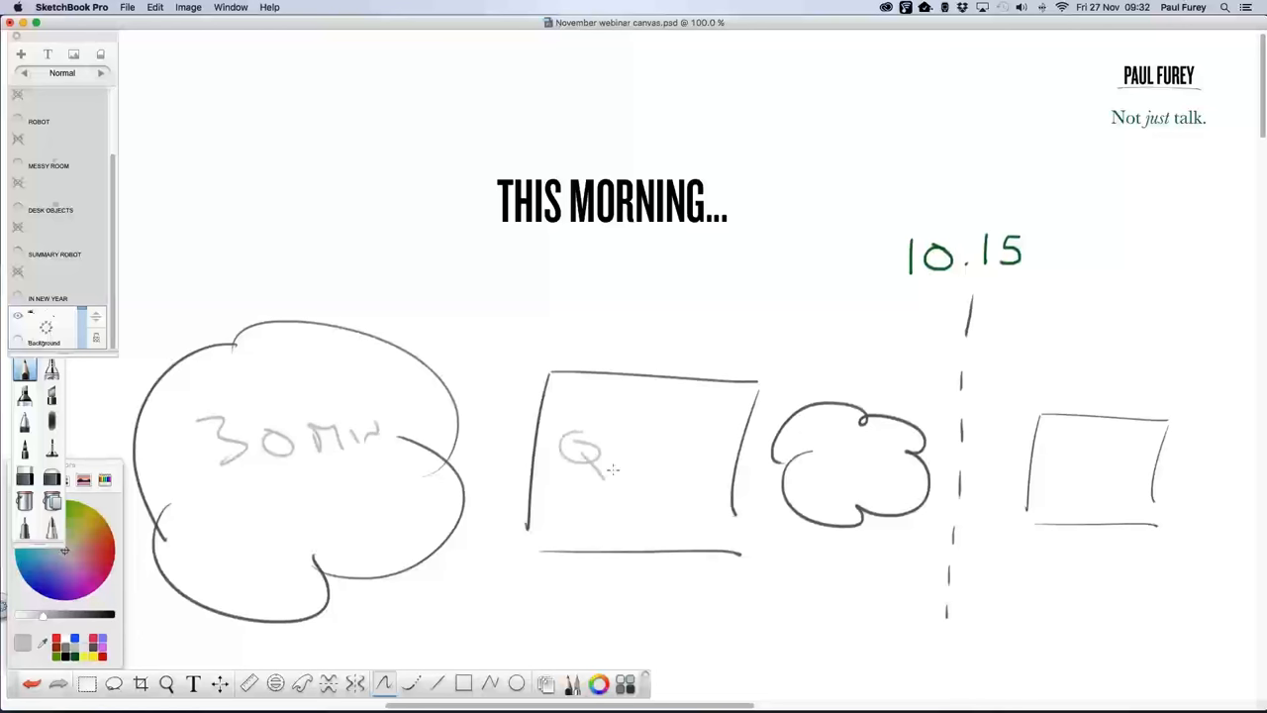
drag(594, 451, 673, 455)
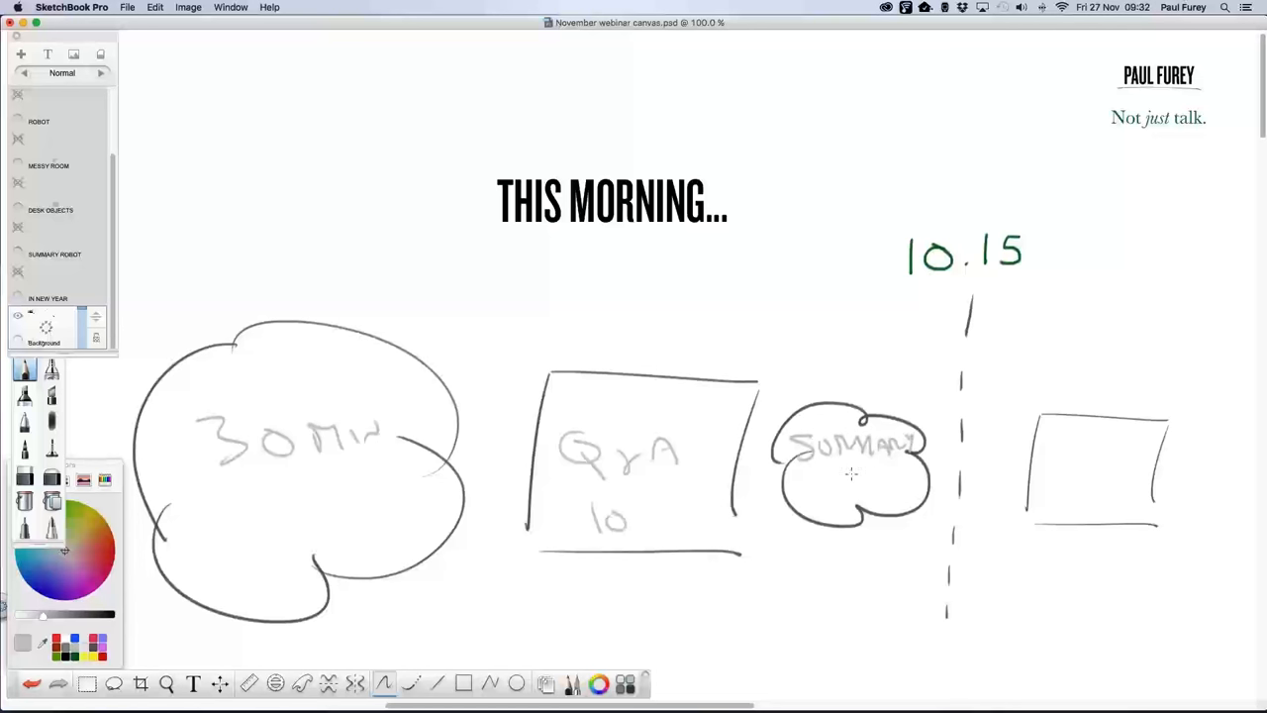
mouse_move(832, 471)
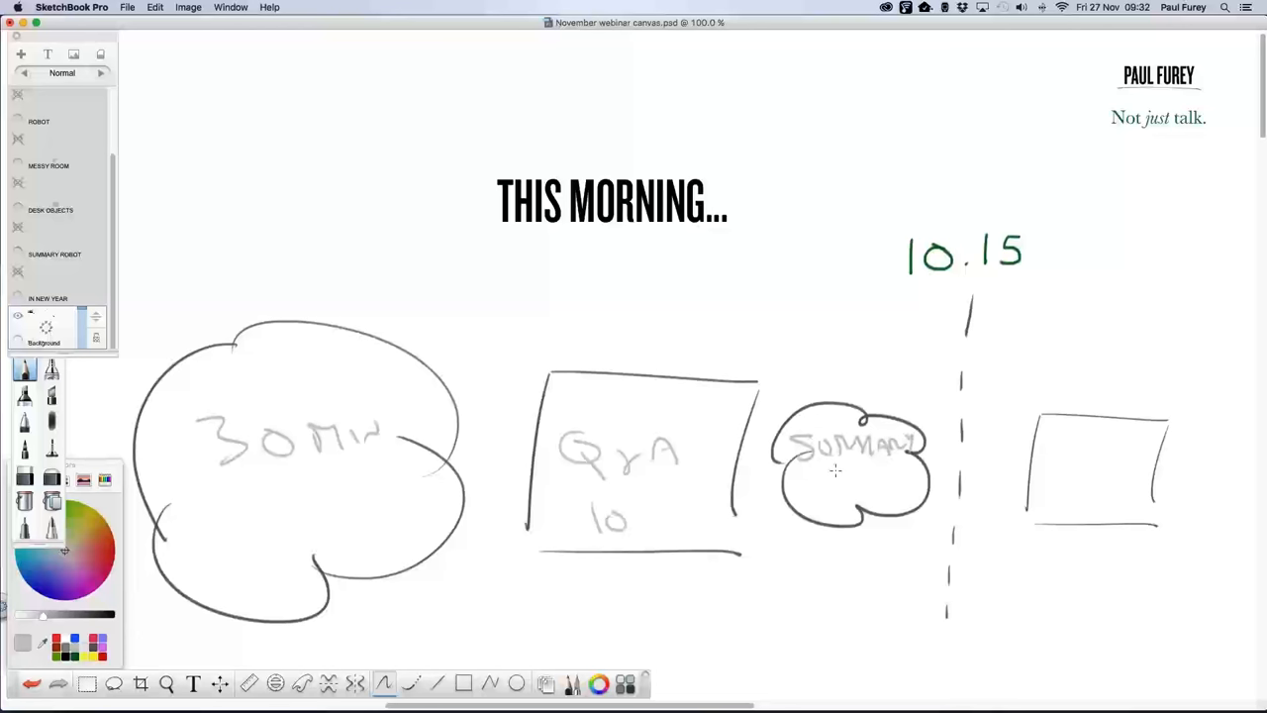
mouse_move(1020, 107)
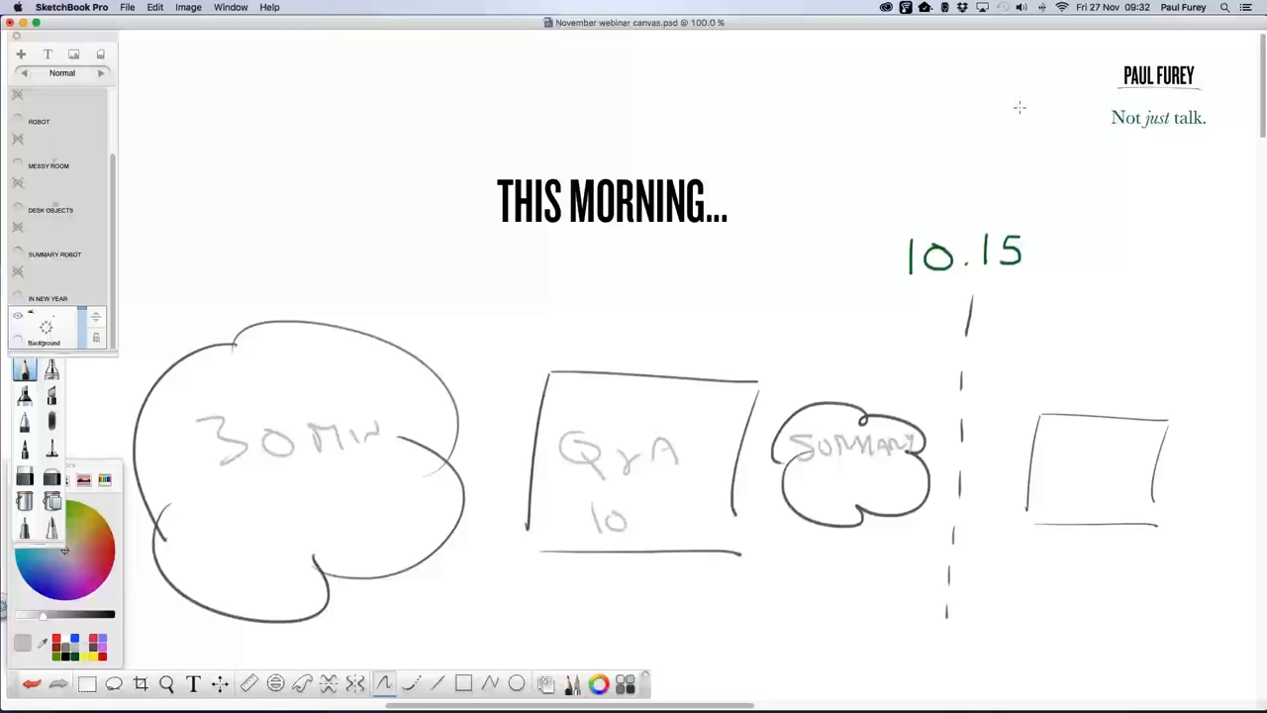
mouse_move(1037, 86)
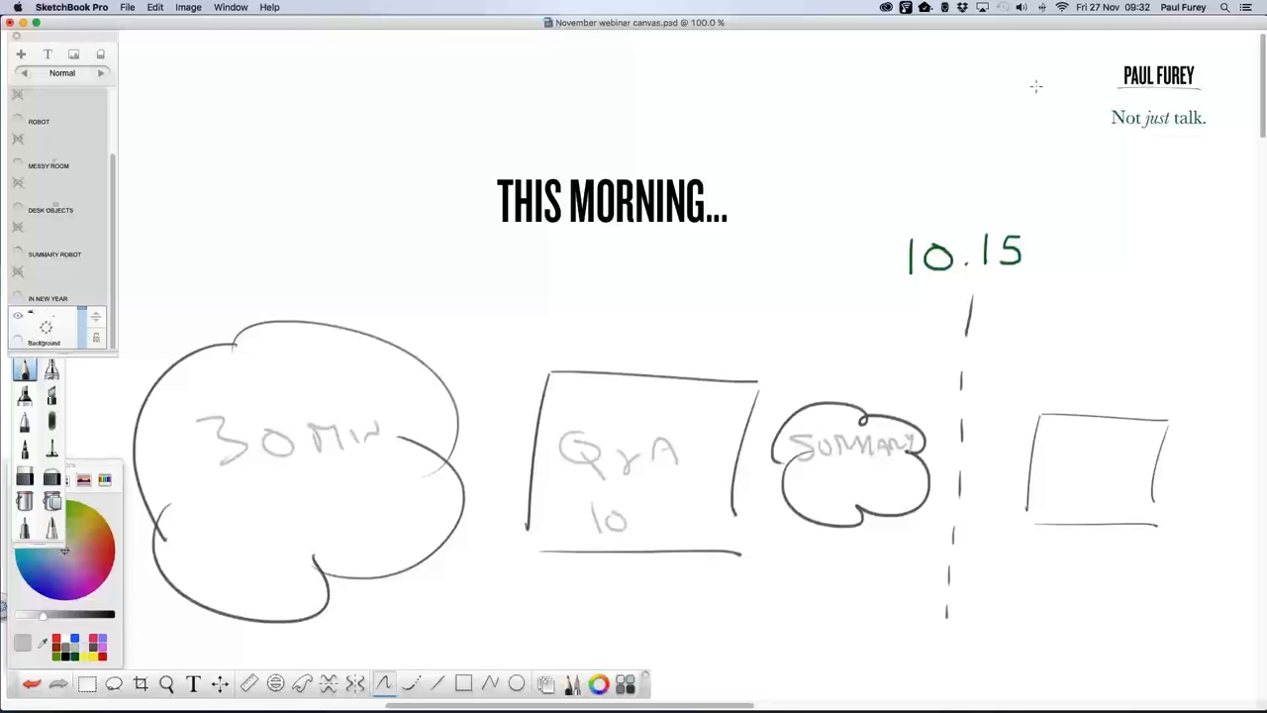
drag(1045, 456, 1124, 458)
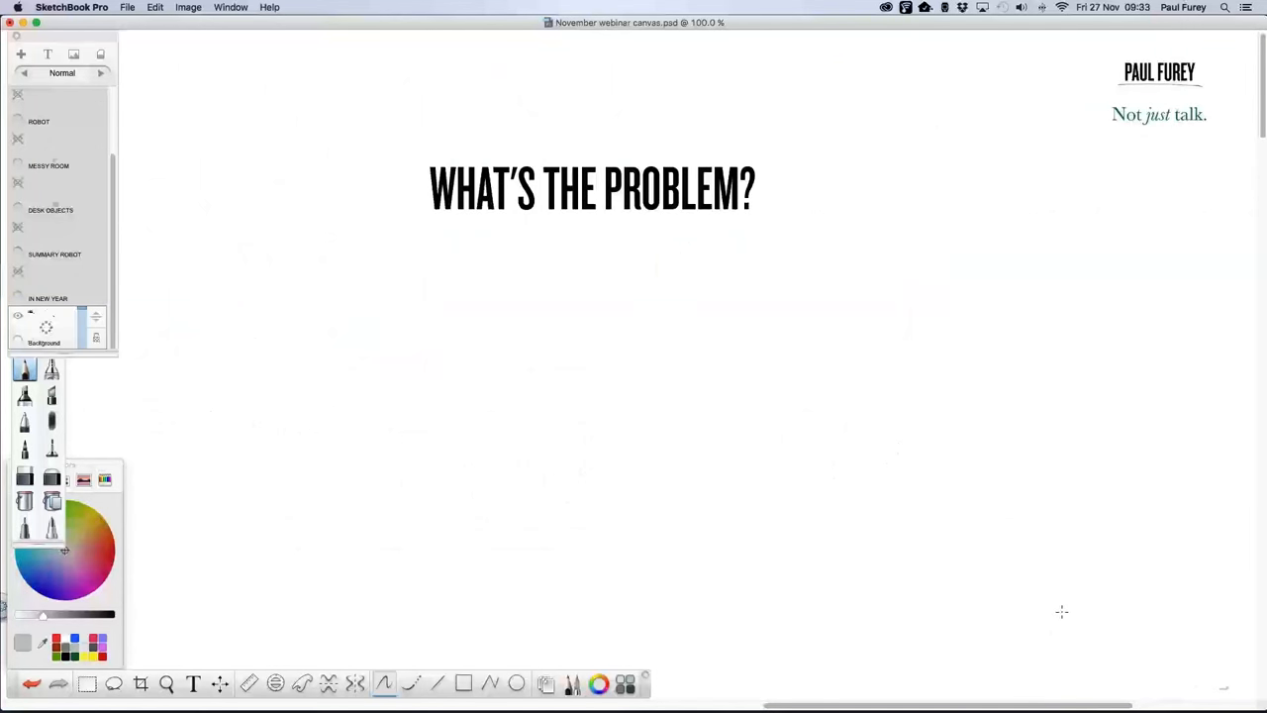
mouse_move(1063, 600)
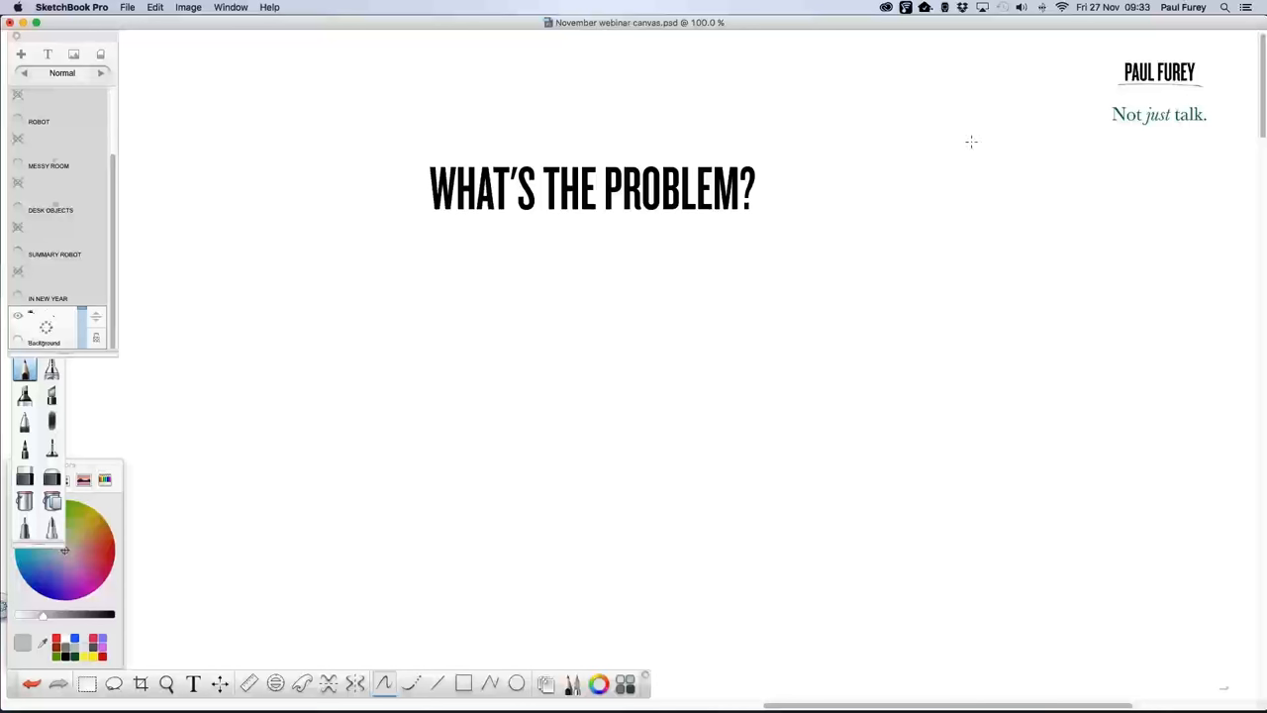
mouse_move(1038, 87)
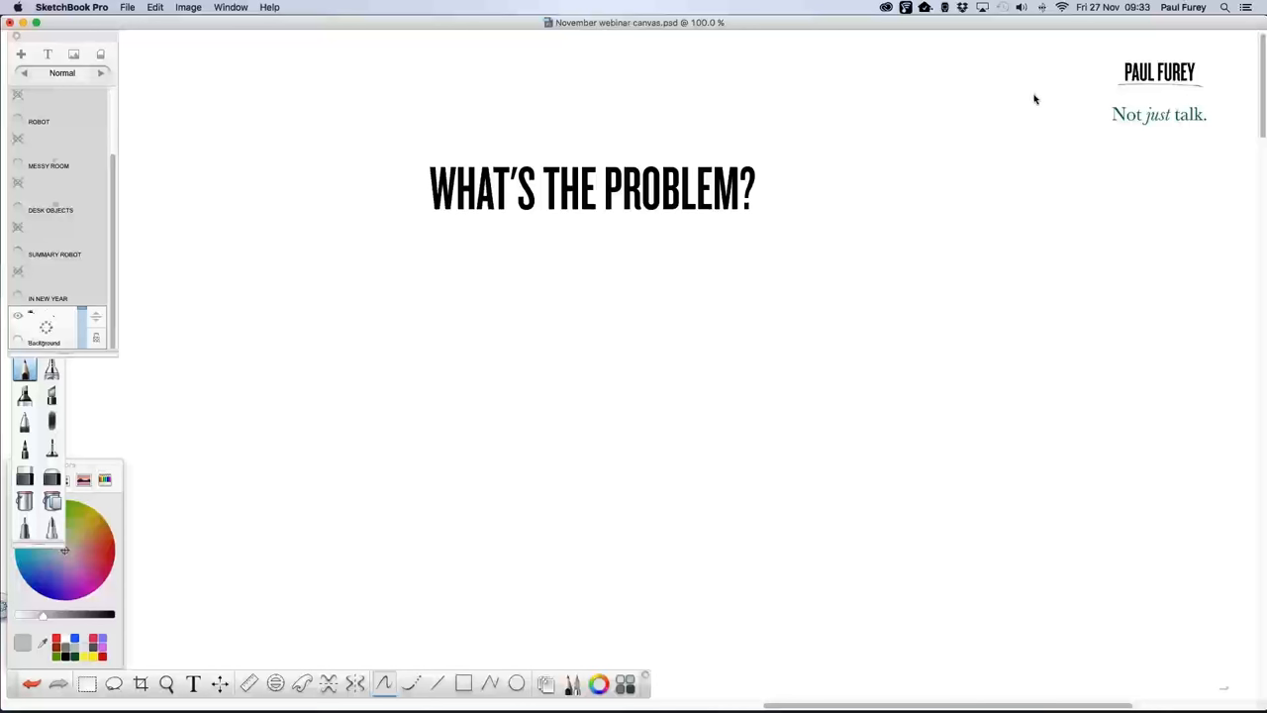
mouse_move(1073, 406)
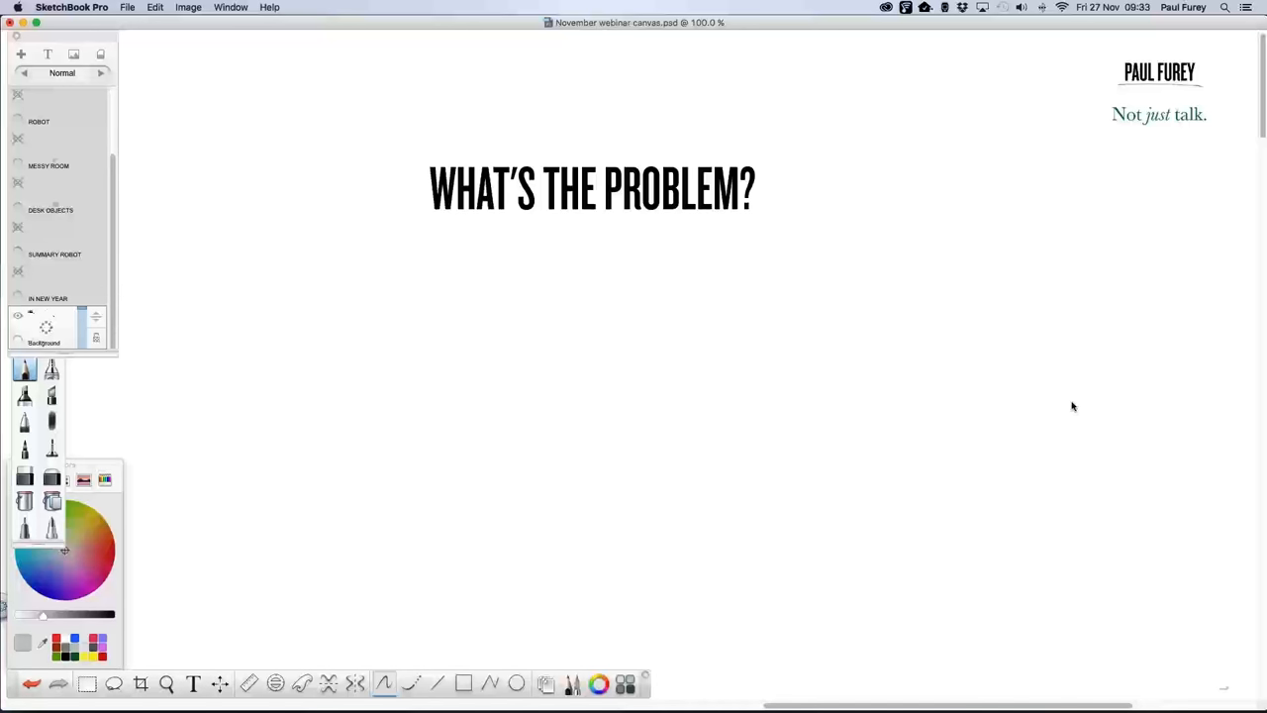
mouse_move(1057, 420)
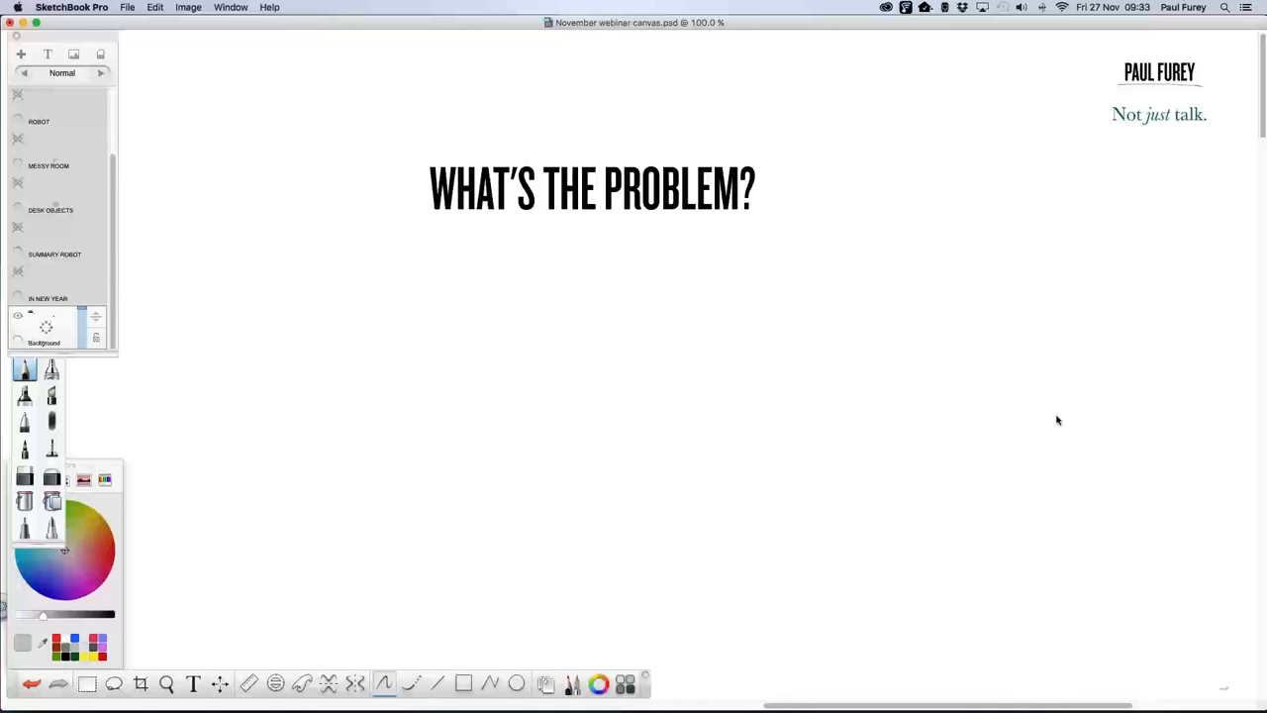
mouse_move(1054, 423)
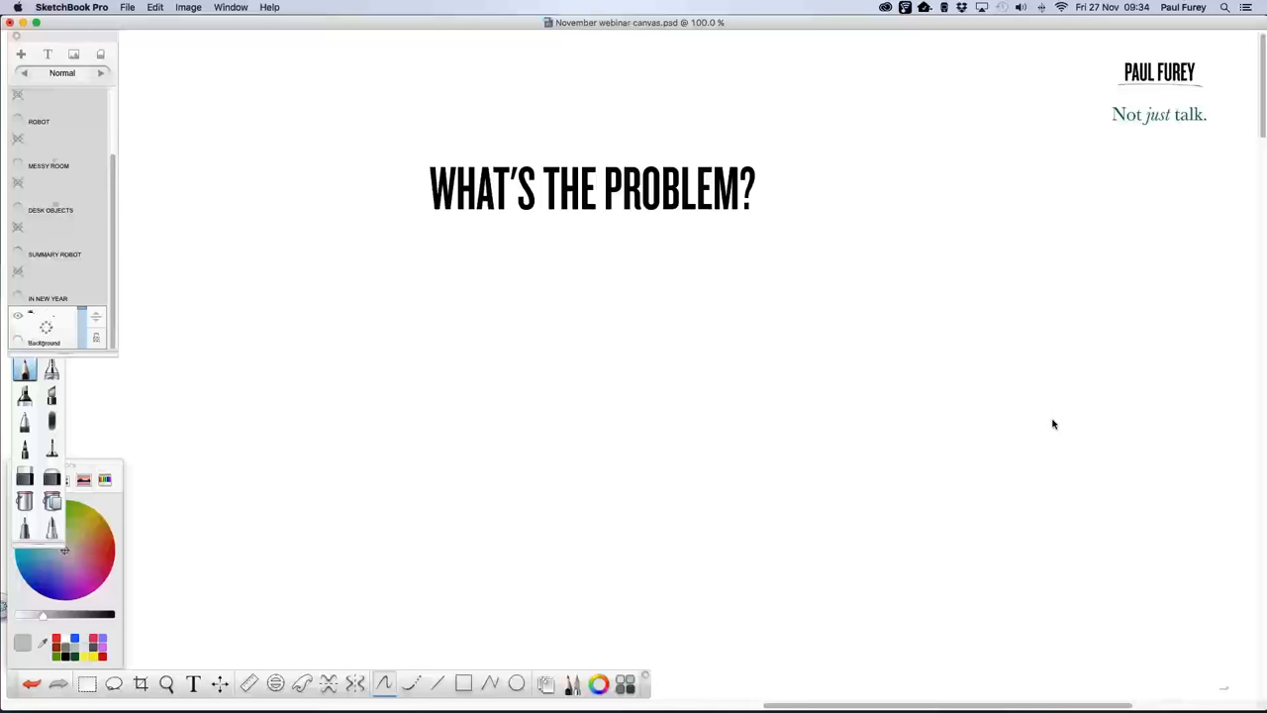
mouse_move(1056, 425)
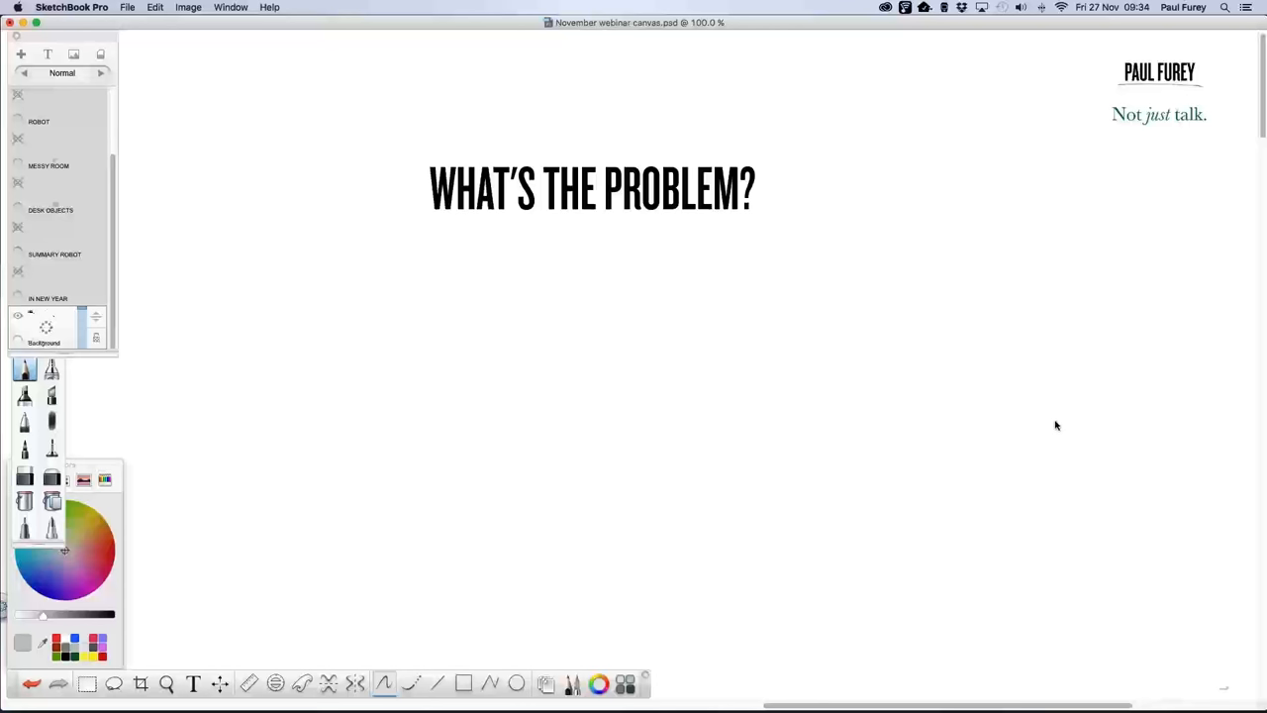
mouse_move(1059, 414)
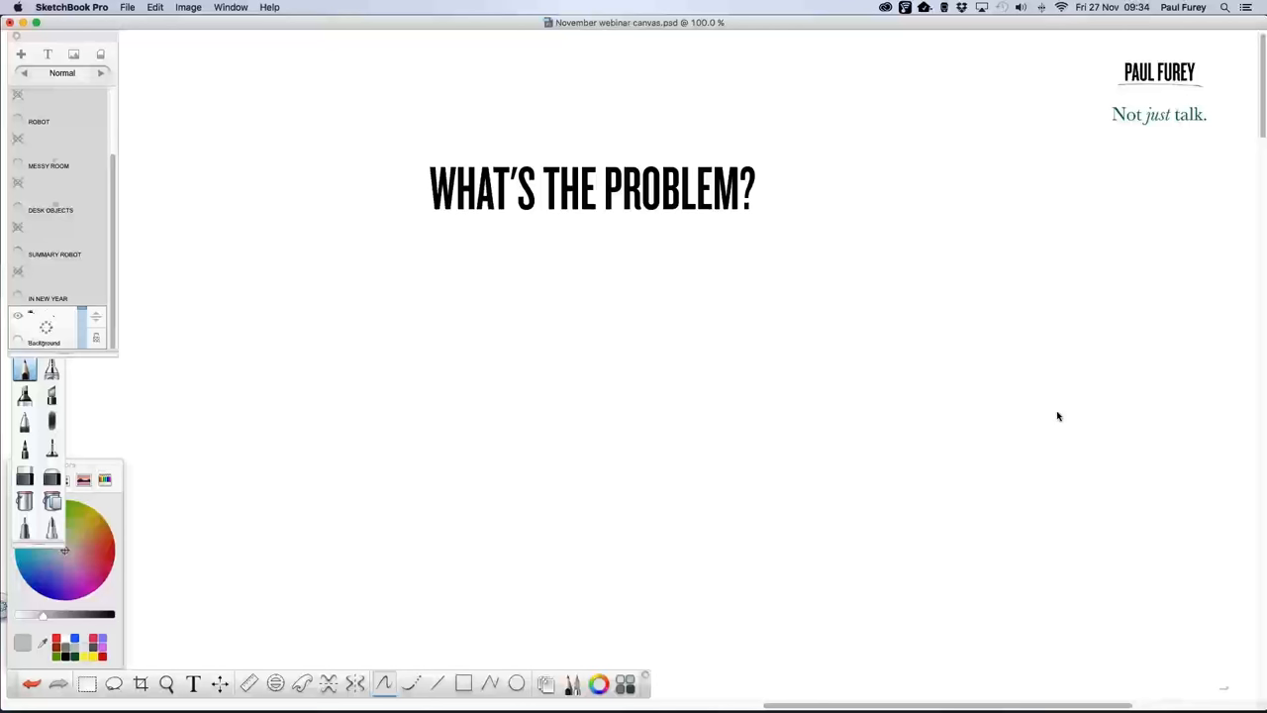
mouse_move(1053, 424)
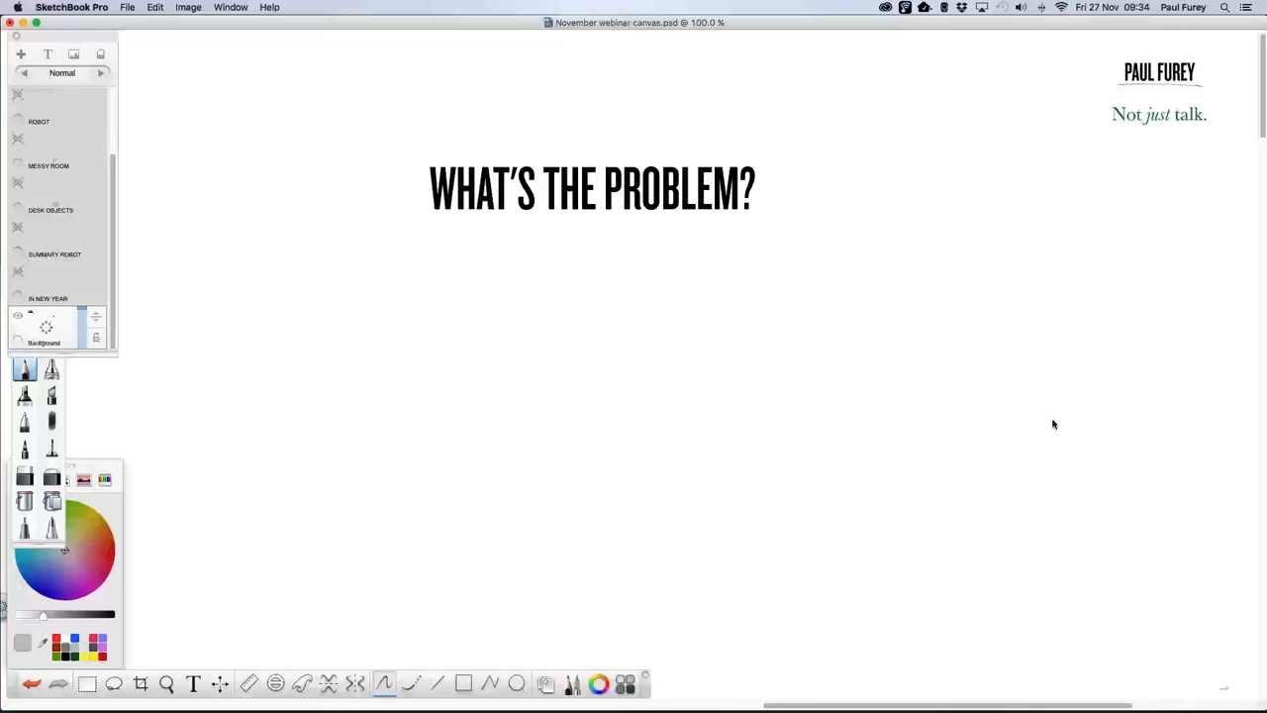
mouse_move(1051, 425)
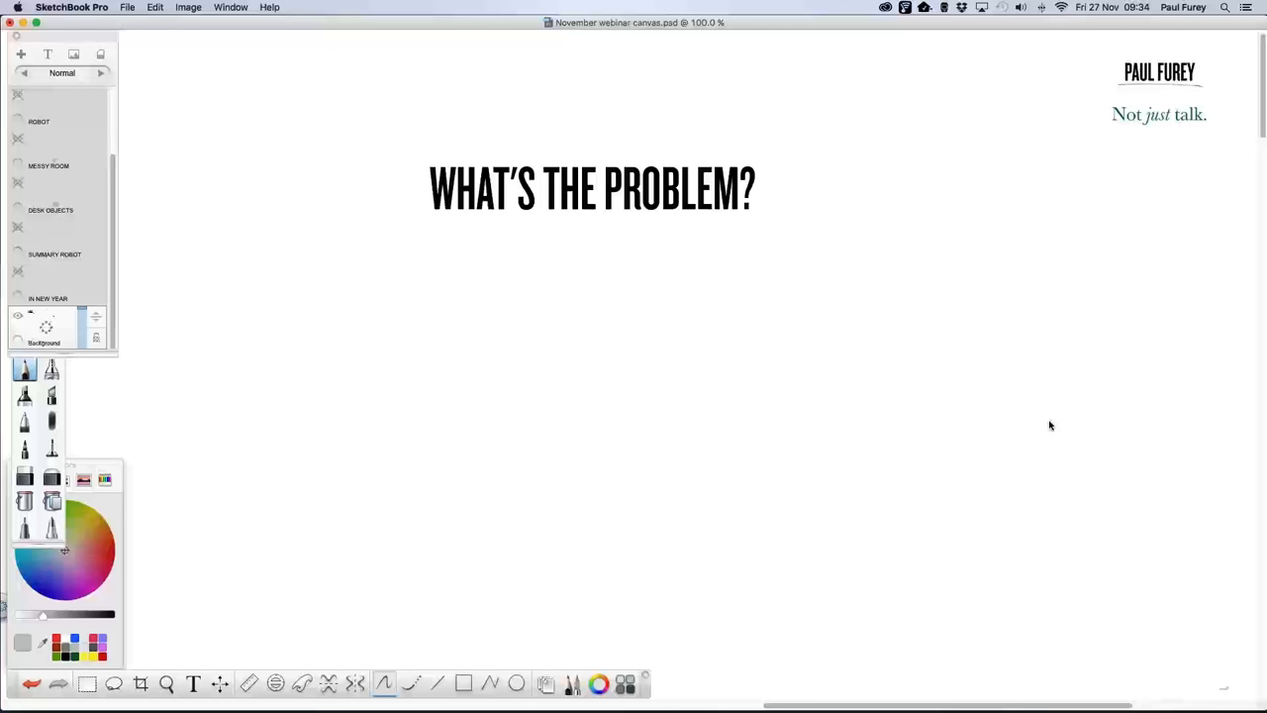
mouse_move(1078, 415)
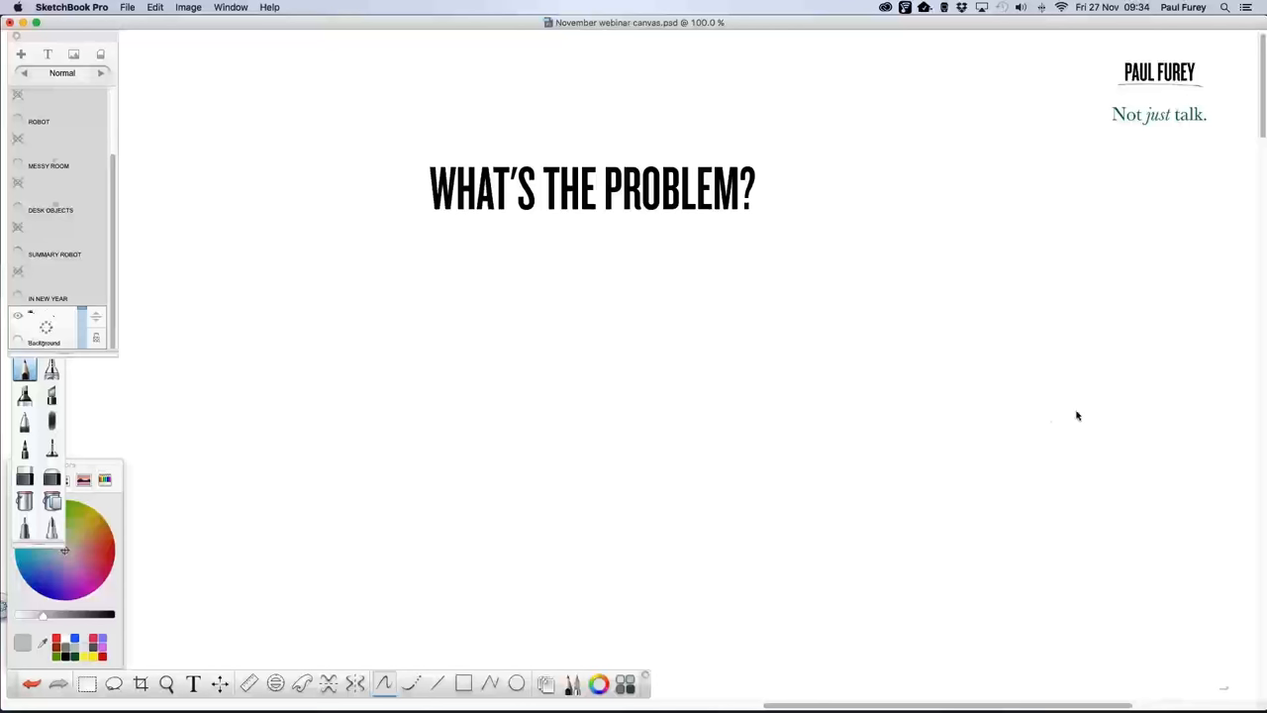
mouse_move(1074, 416)
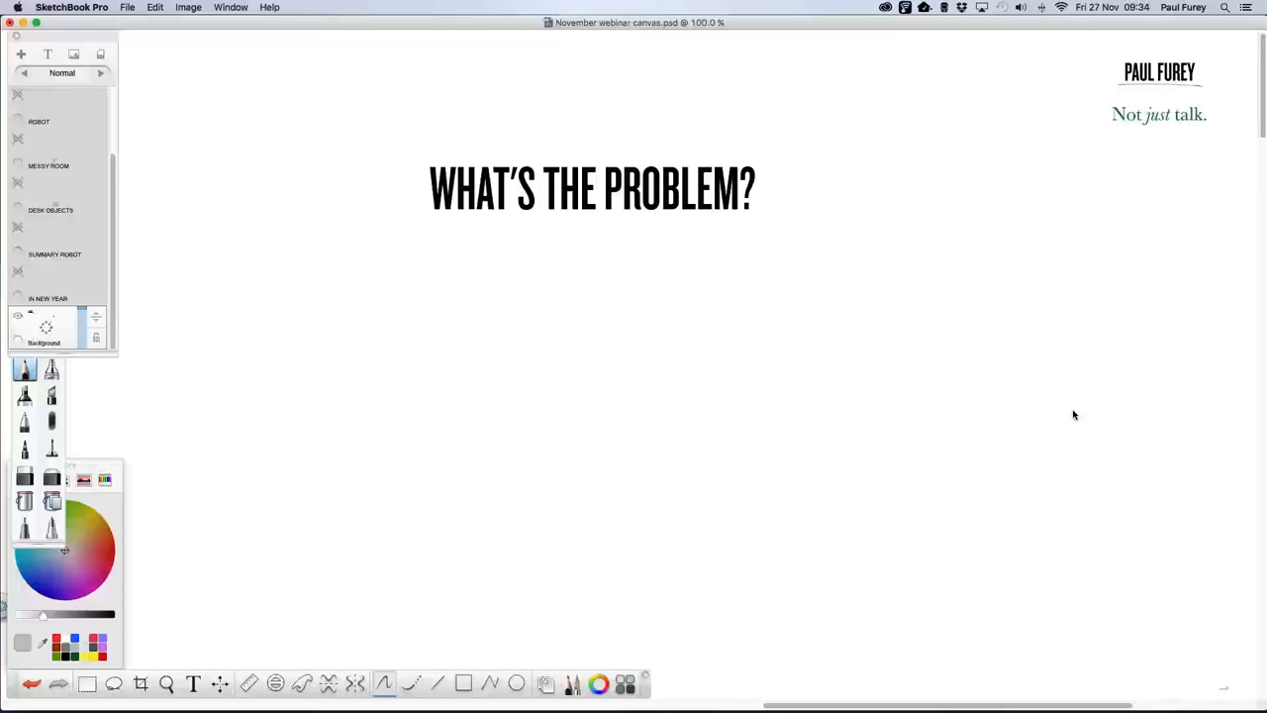
mouse_move(1069, 422)
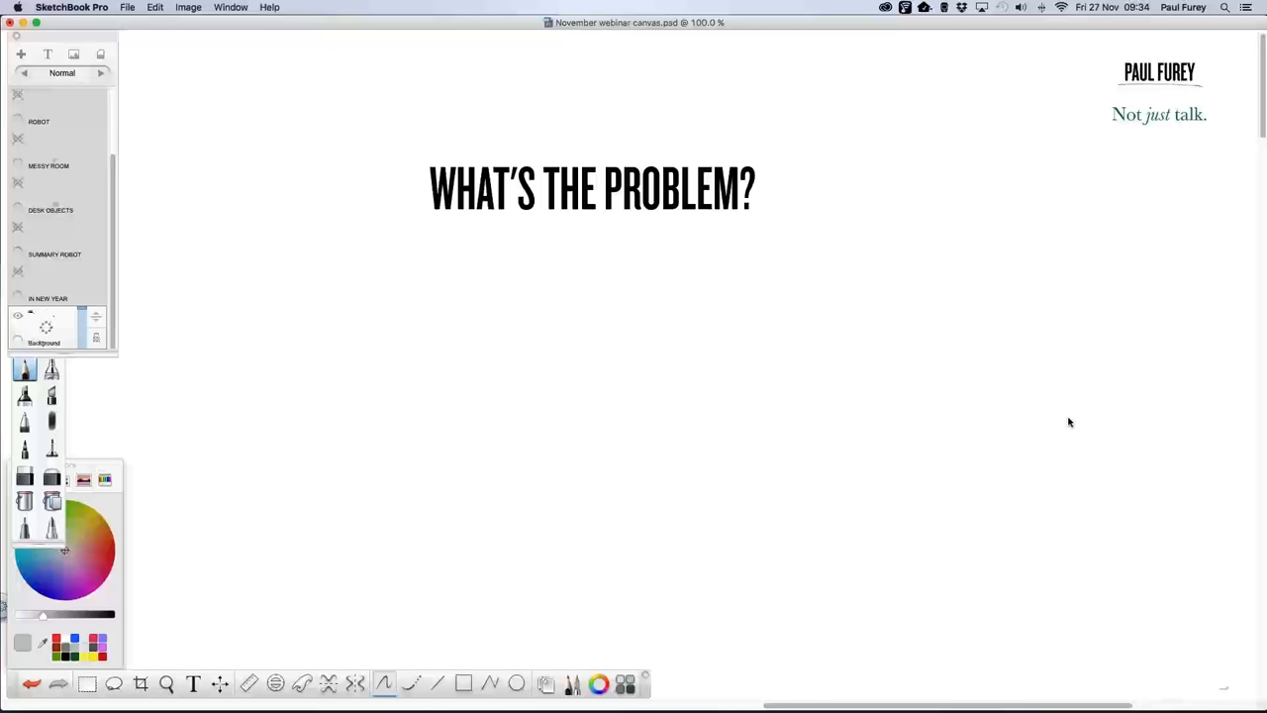
mouse_move(1072, 417)
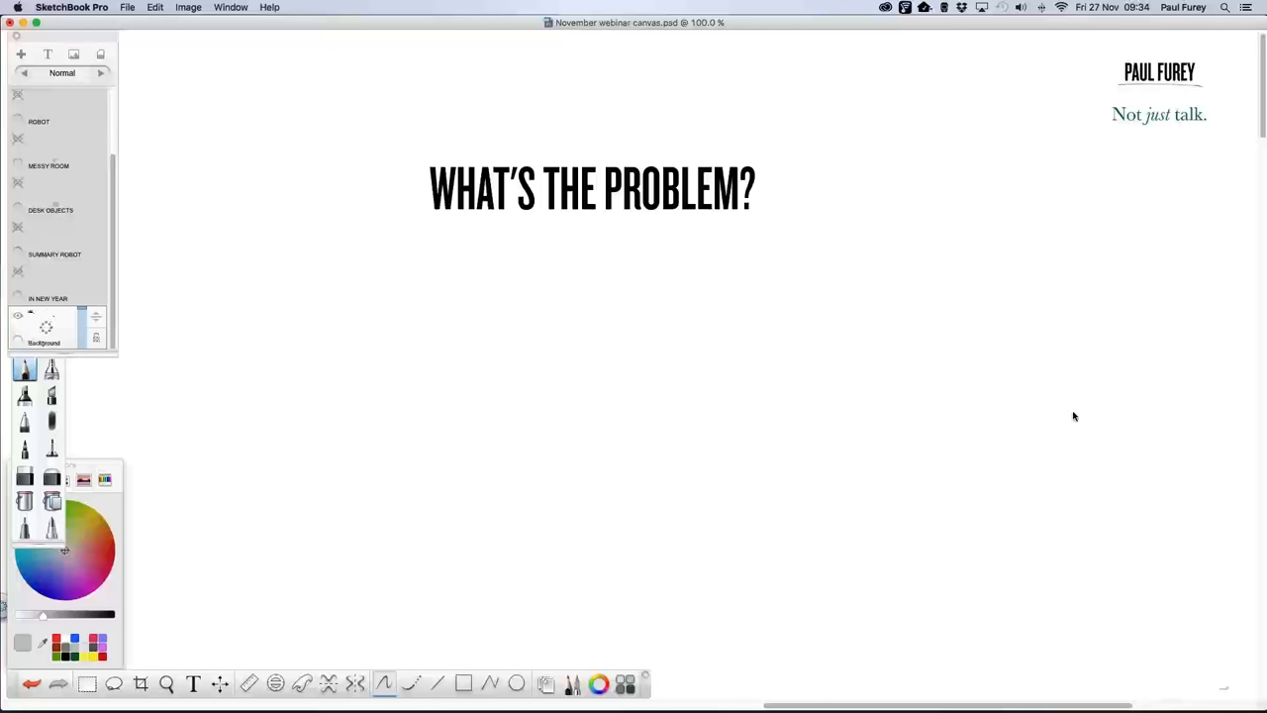
mouse_move(1067, 423)
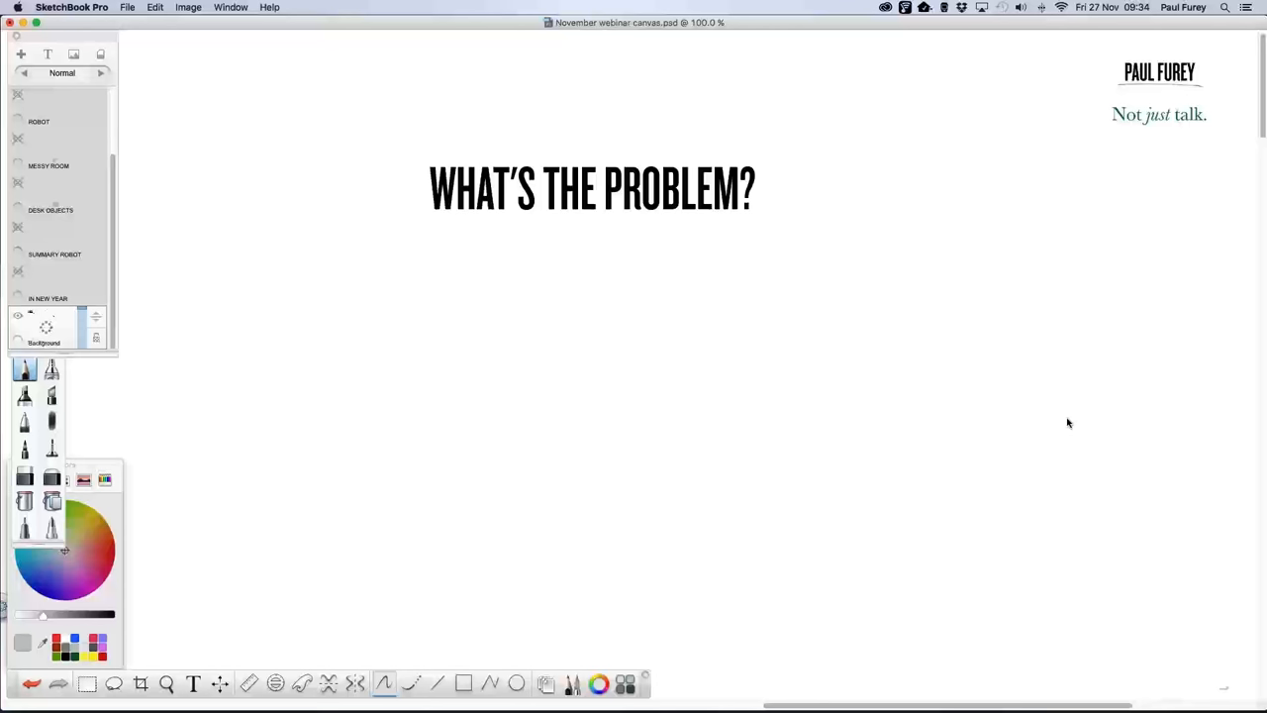
mouse_move(1065, 424)
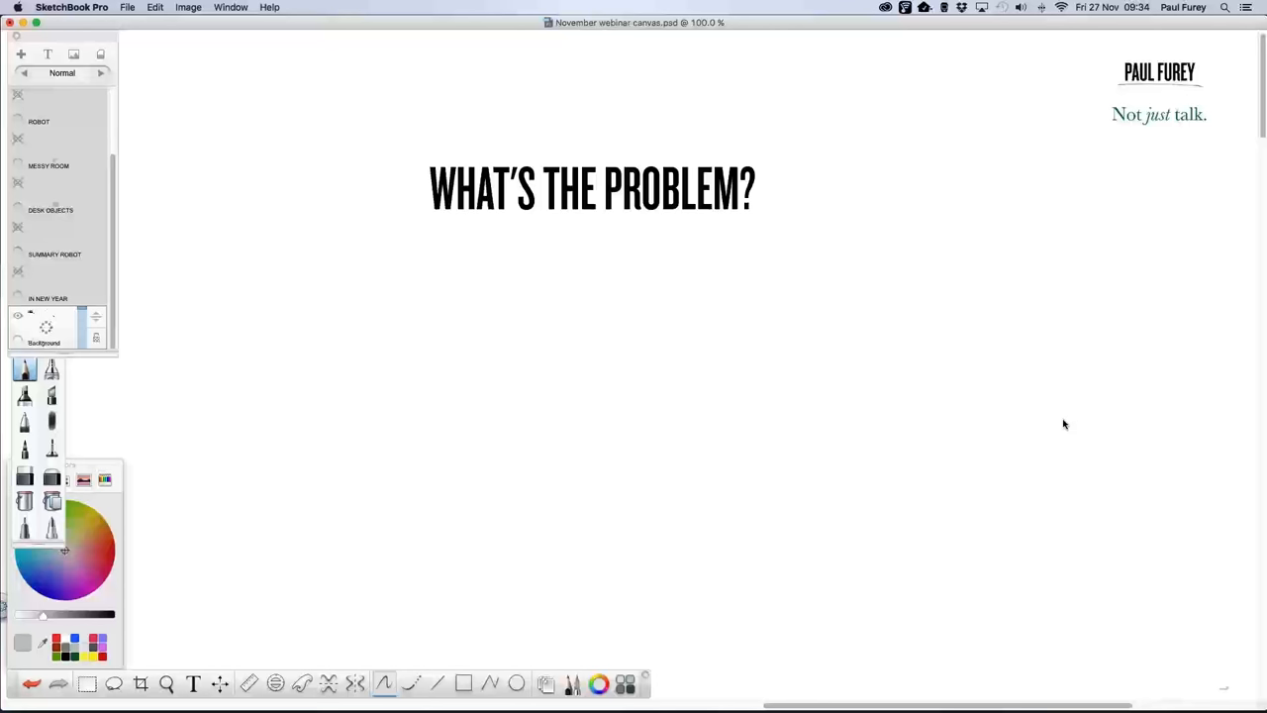
mouse_move(1066, 418)
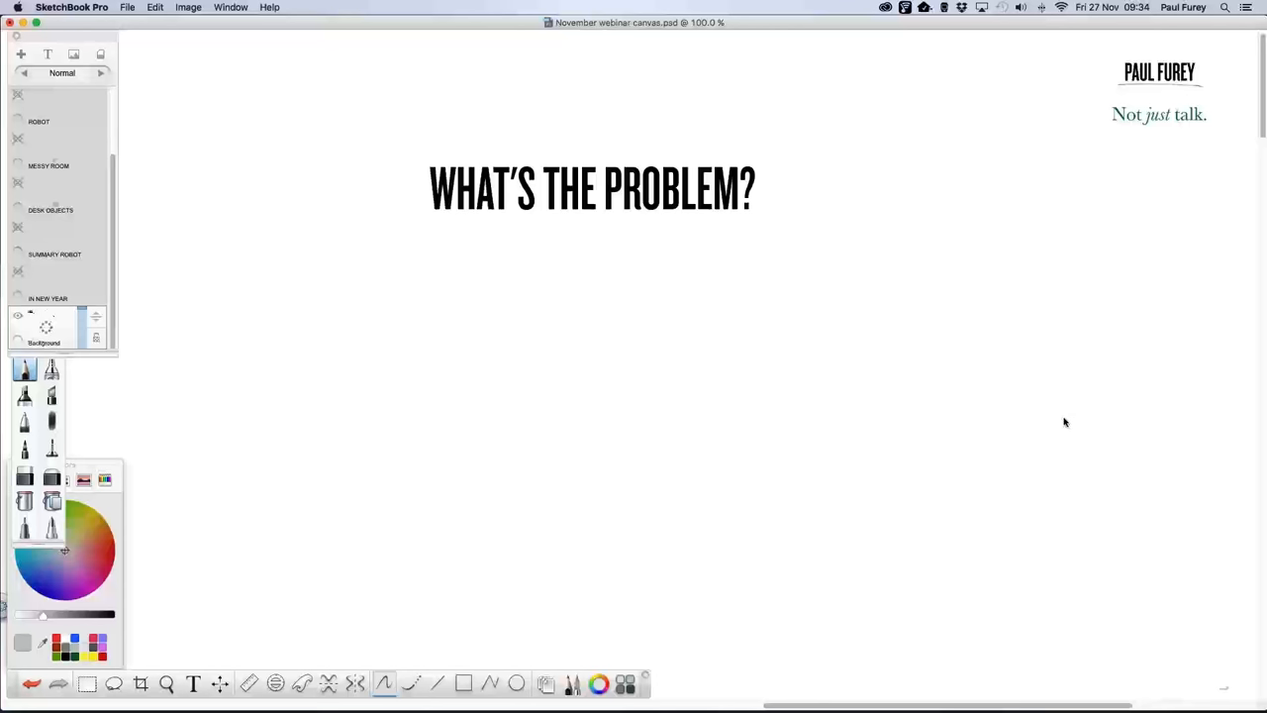
mouse_move(1061, 423)
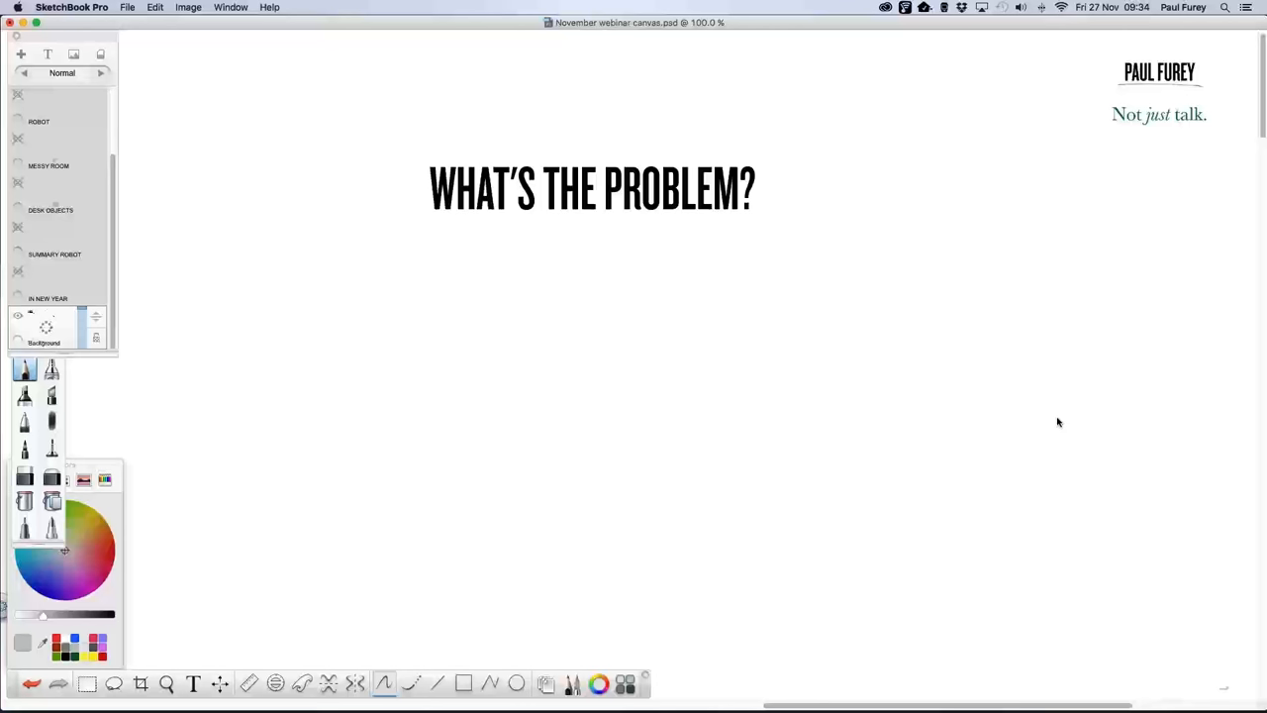
mouse_move(1060, 418)
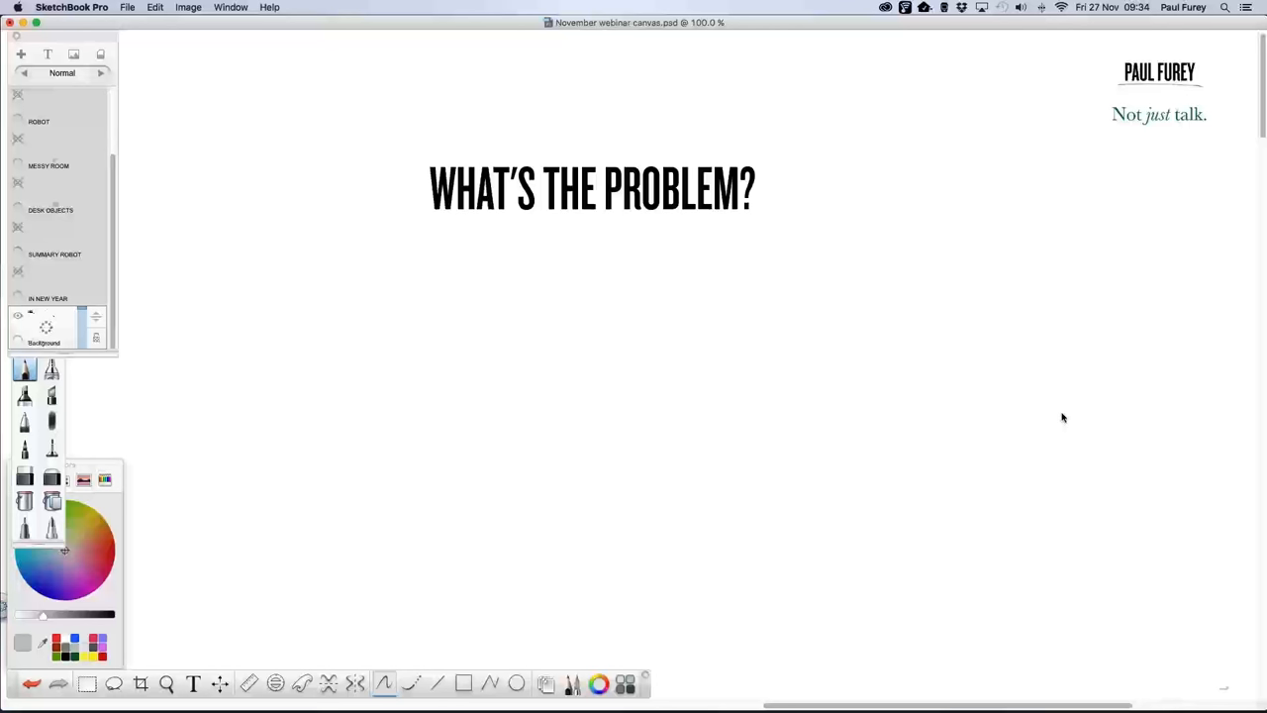
mouse_move(1089, 342)
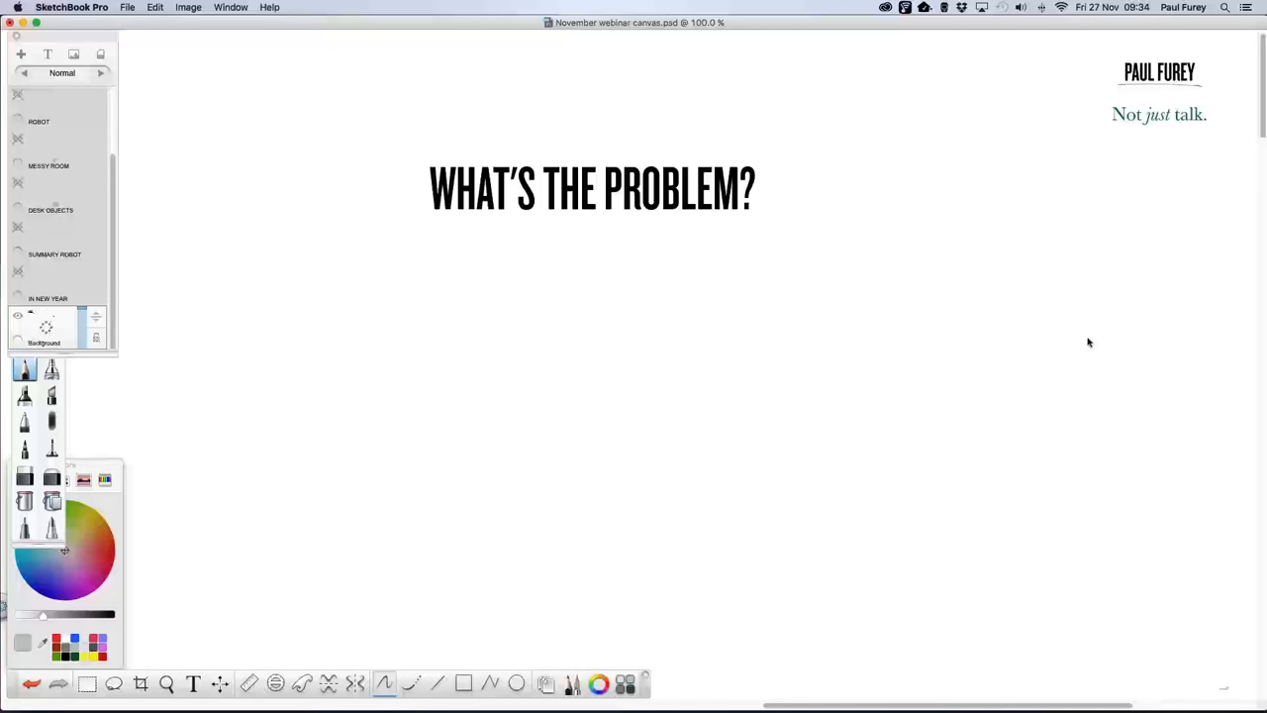
mouse_move(1064, 333)
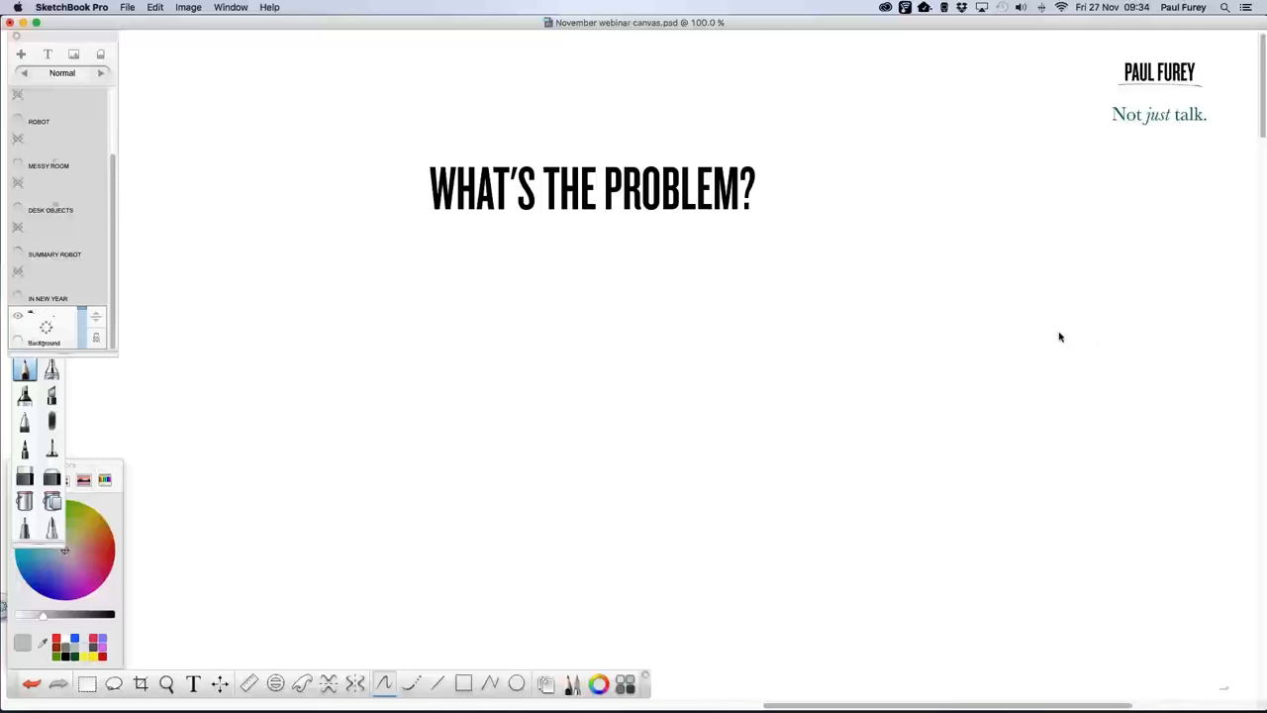
mouse_move(1064, 334)
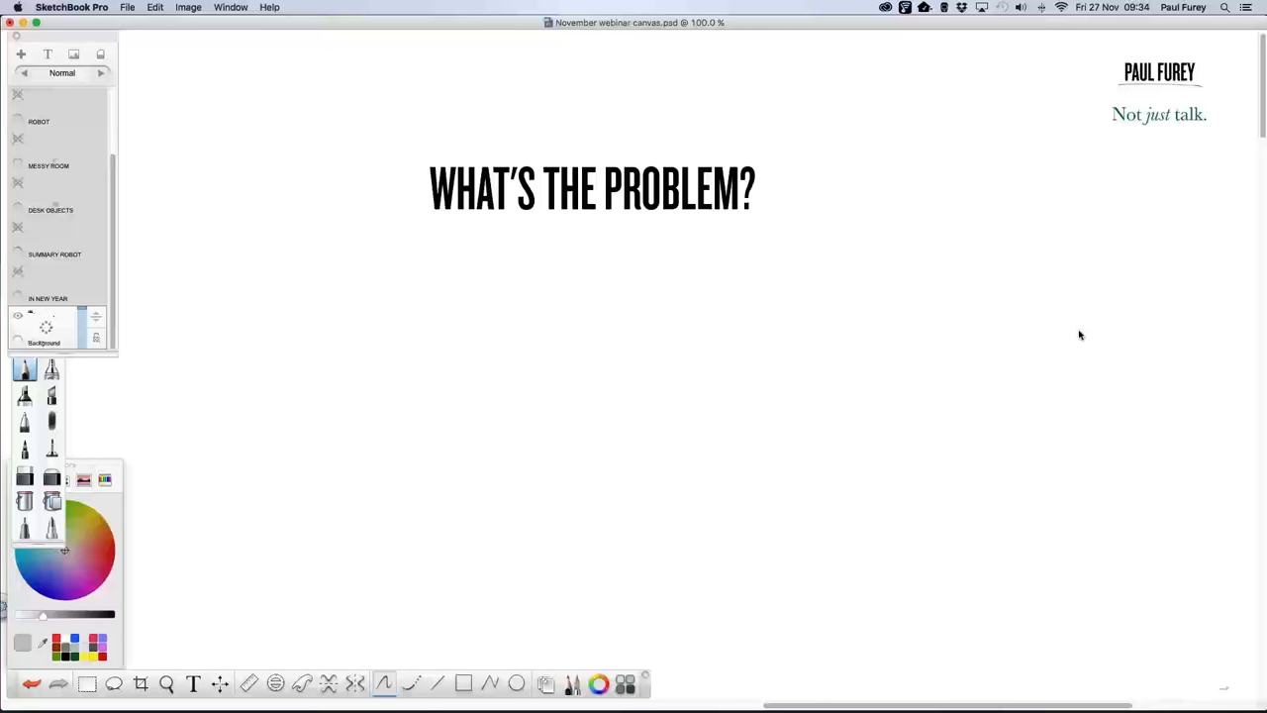
mouse_move(1075, 335)
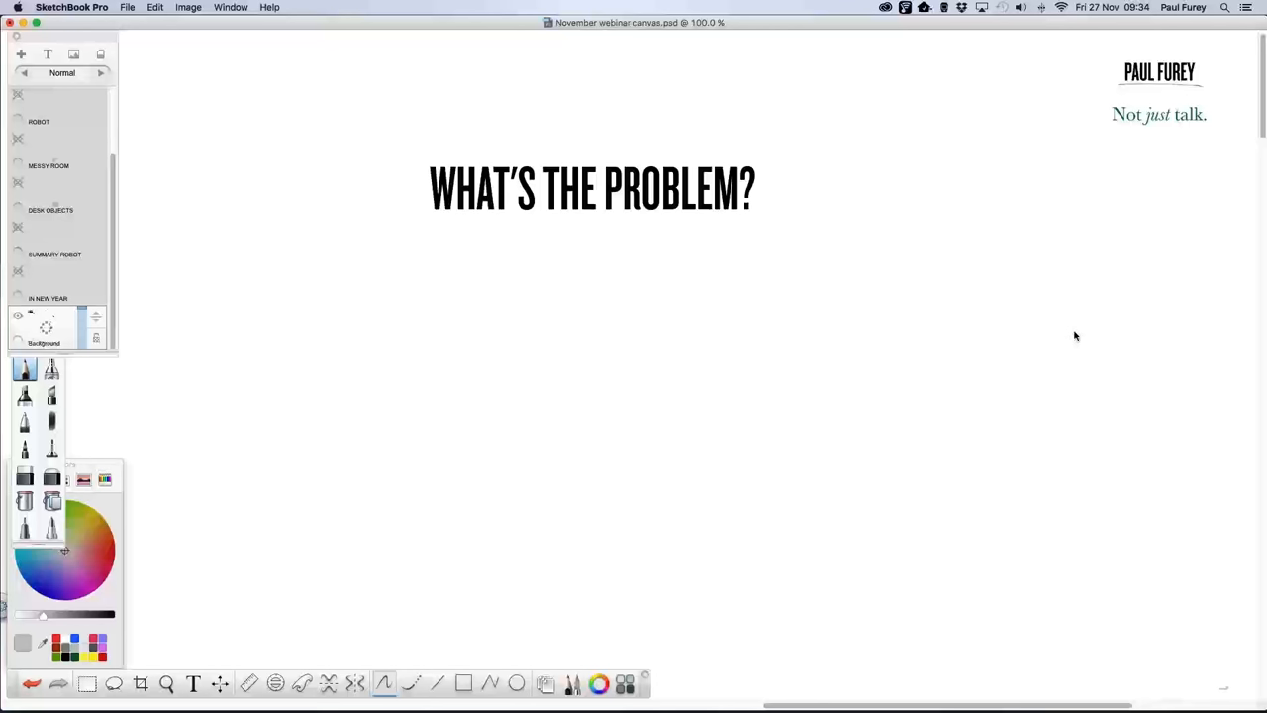
mouse_move(1069, 334)
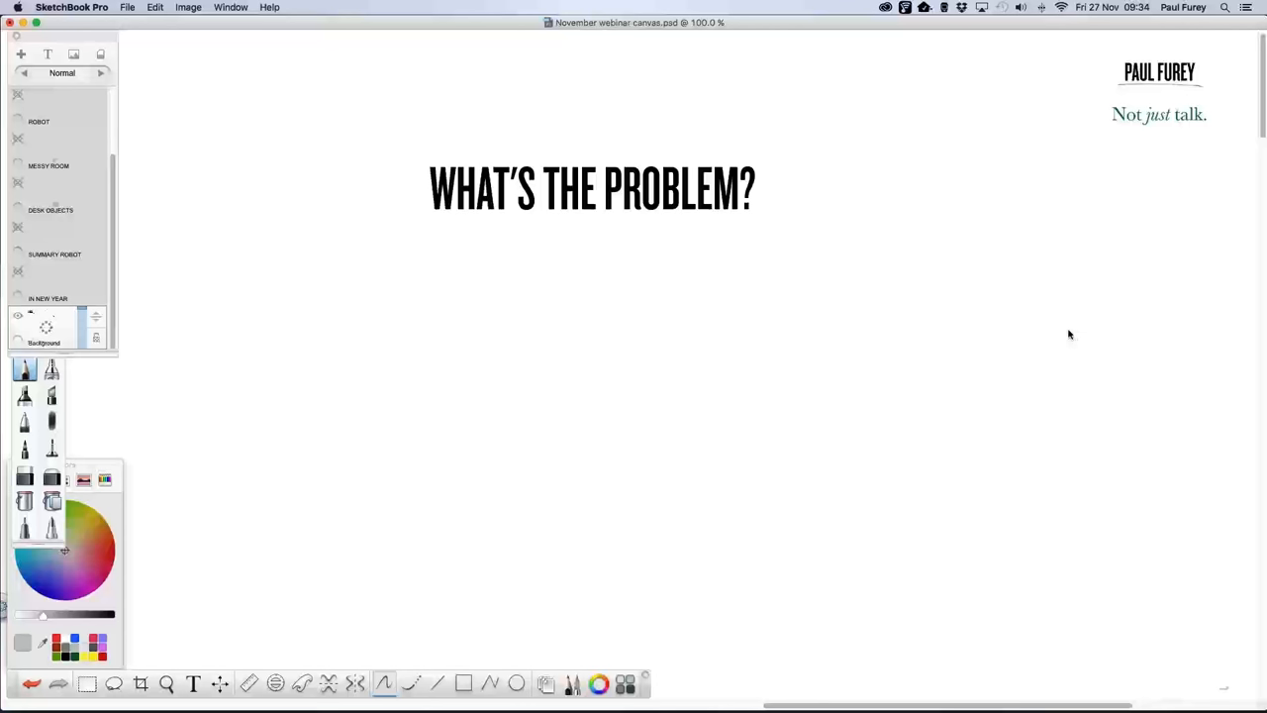
mouse_move(1060, 337)
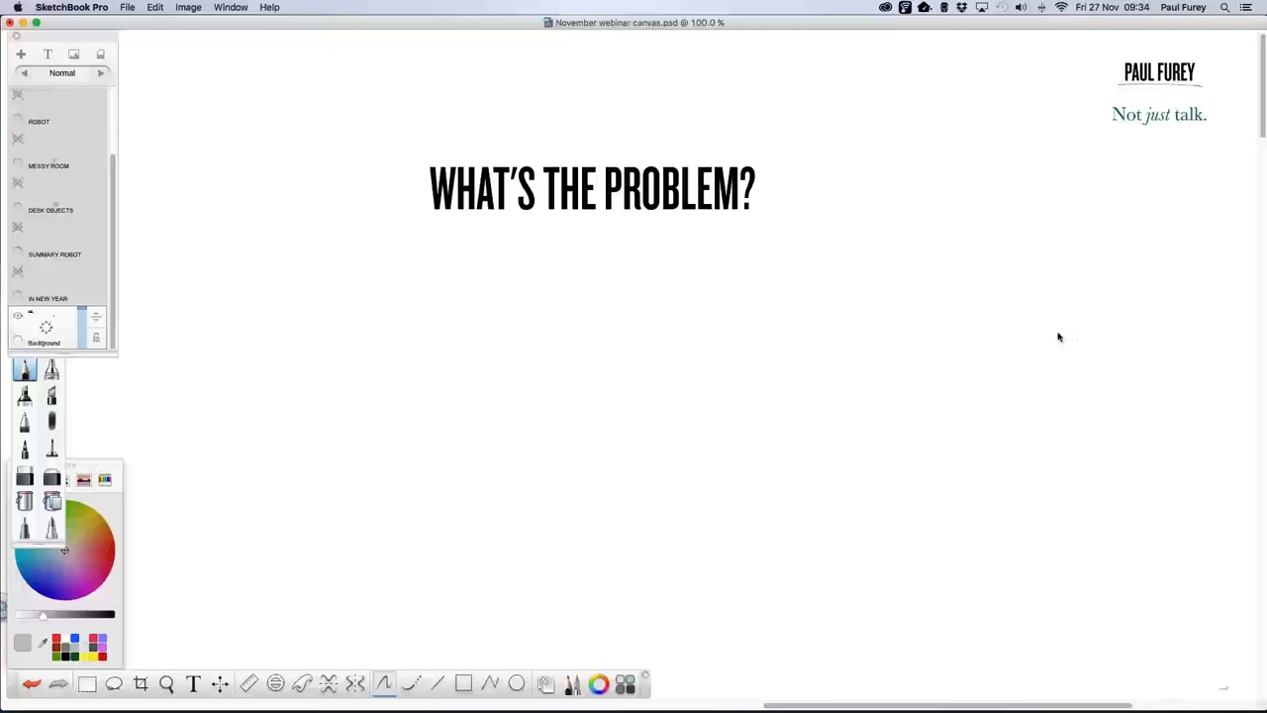
mouse_move(1078, 334)
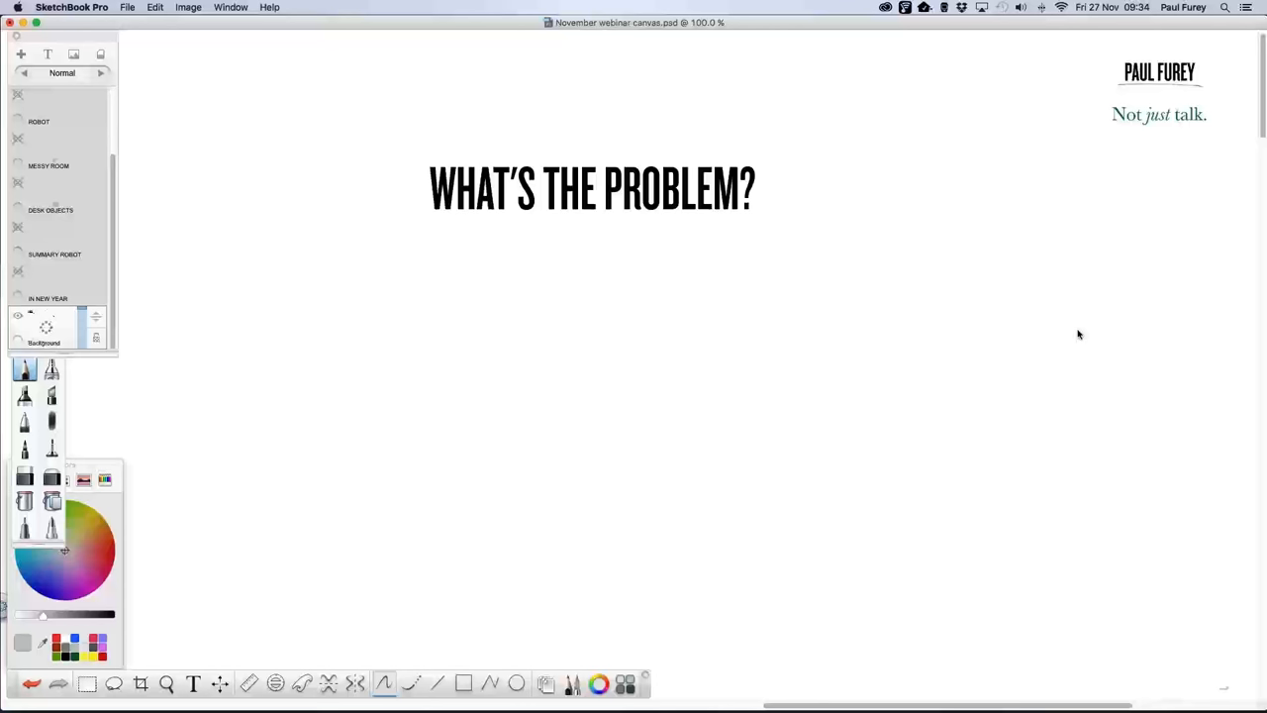
mouse_move(1074, 338)
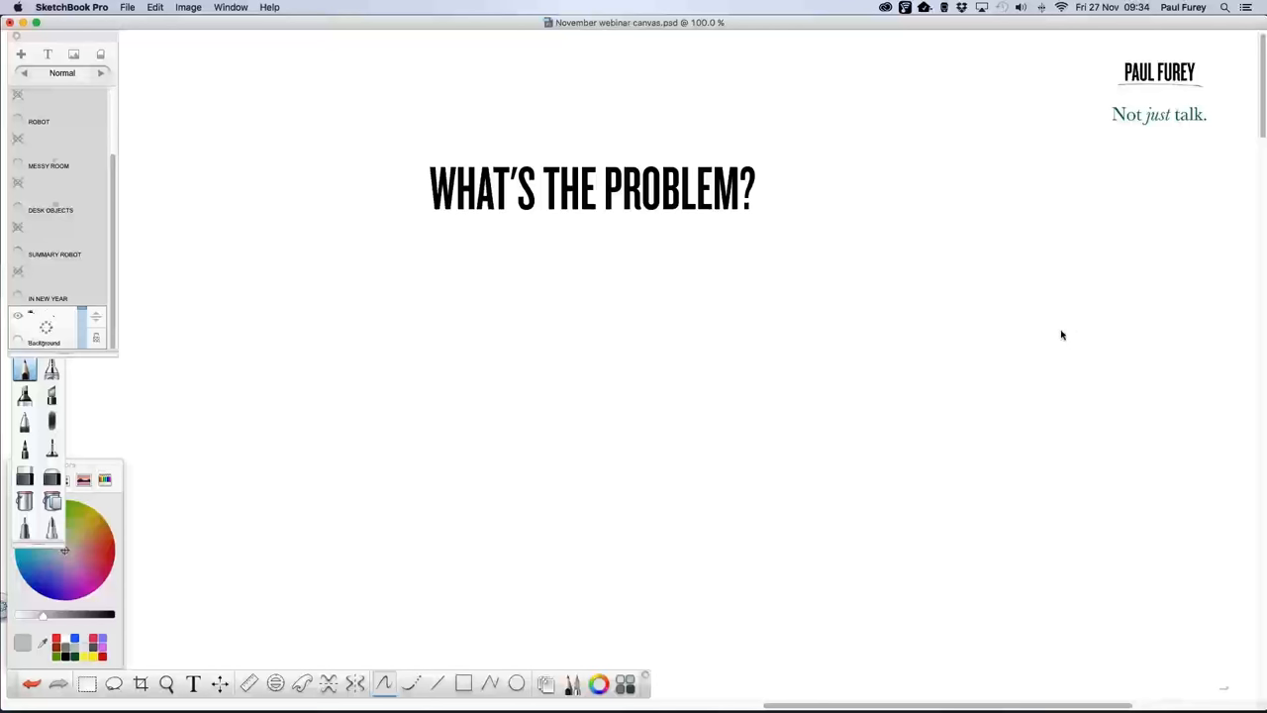
mouse_move(1062, 335)
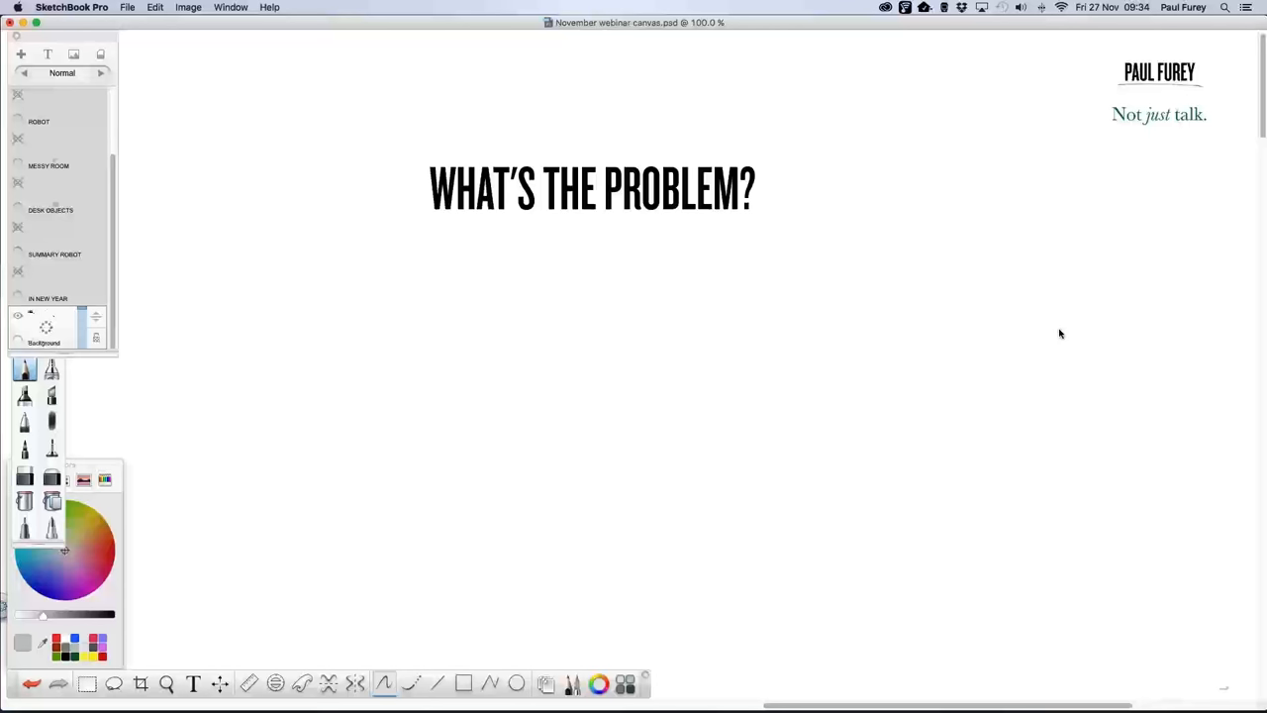
mouse_move(1056, 337)
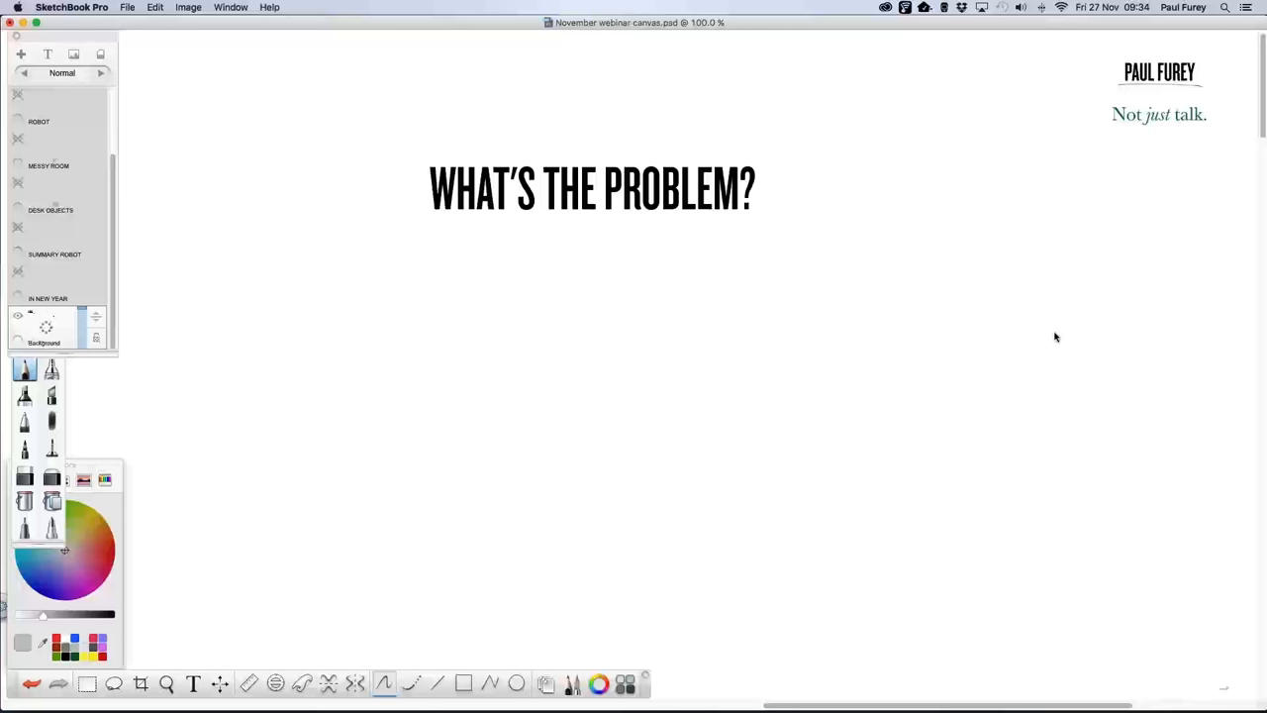
mouse_move(1062, 332)
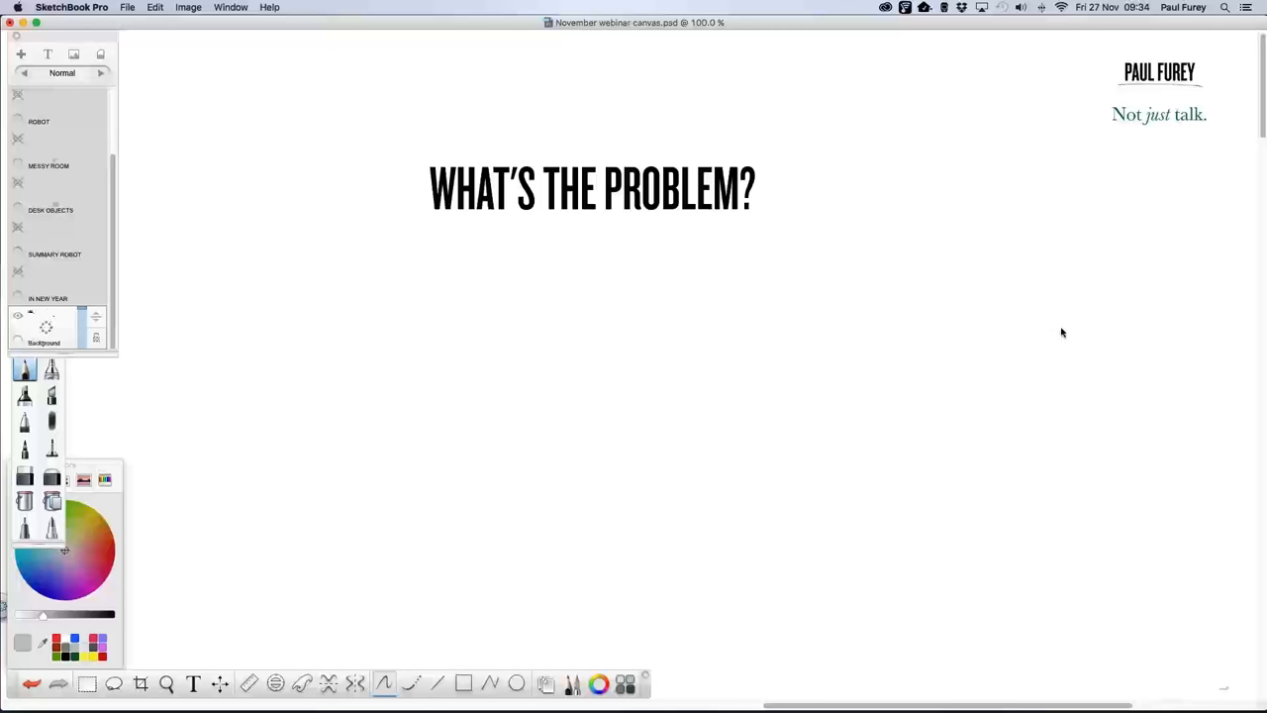
mouse_move(1057, 335)
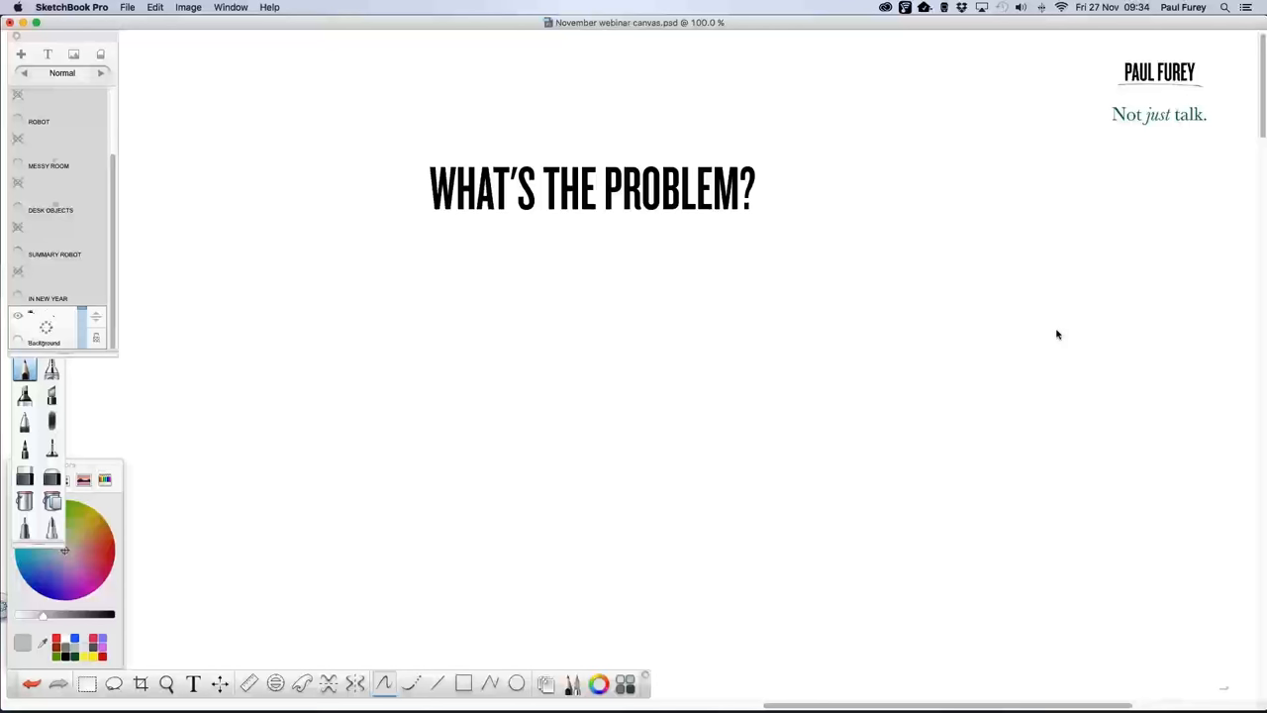
mouse_move(1072, 335)
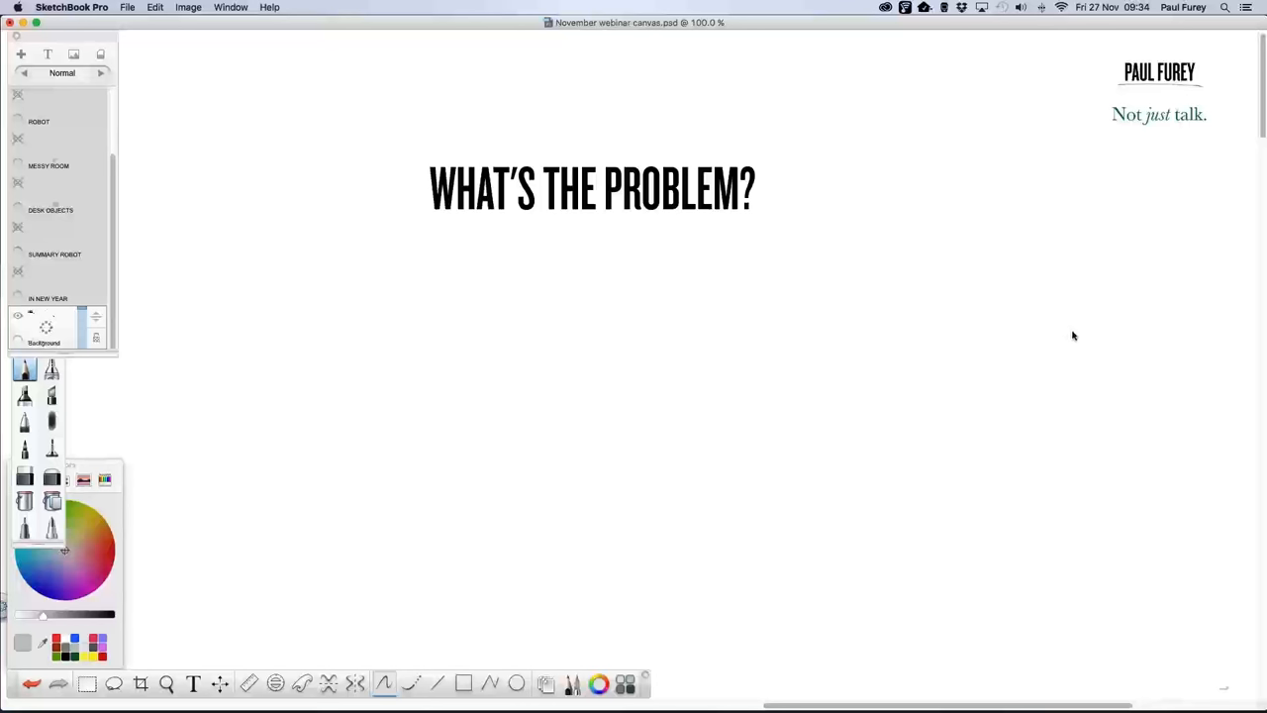
mouse_move(1070, 337)
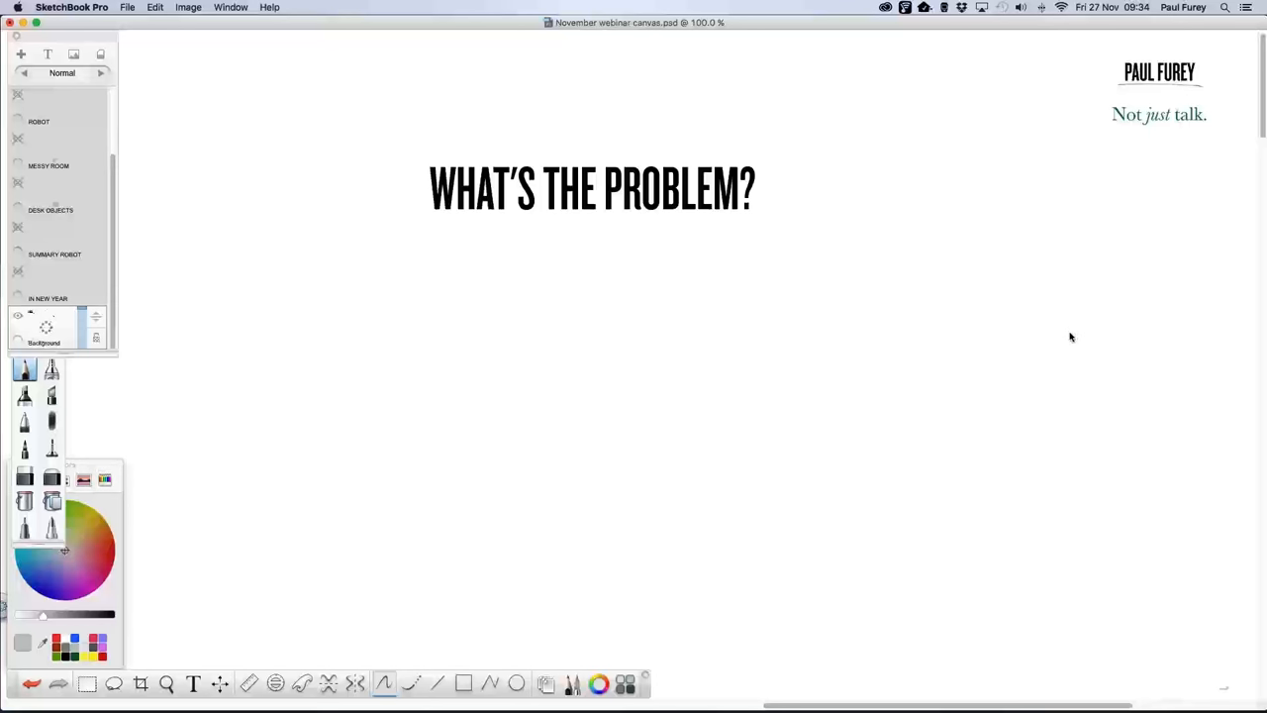
mouse_move(1070, 337)
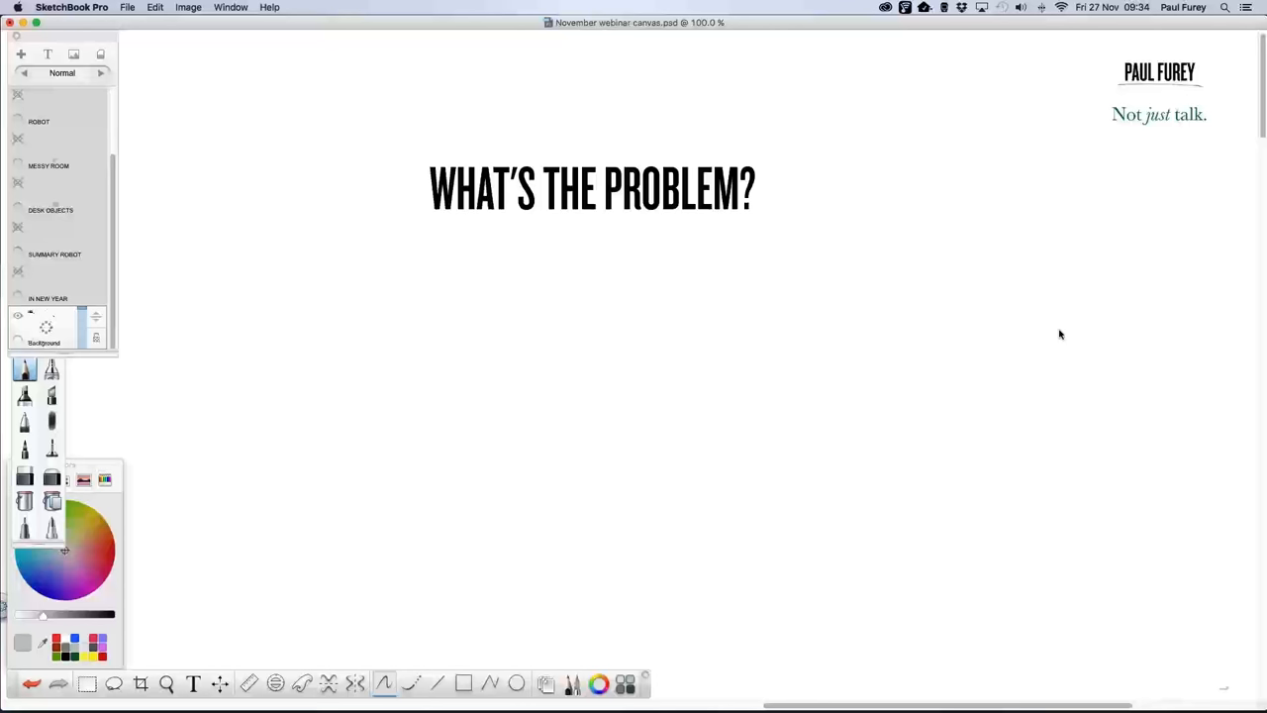
mouse_move(1084, 336)
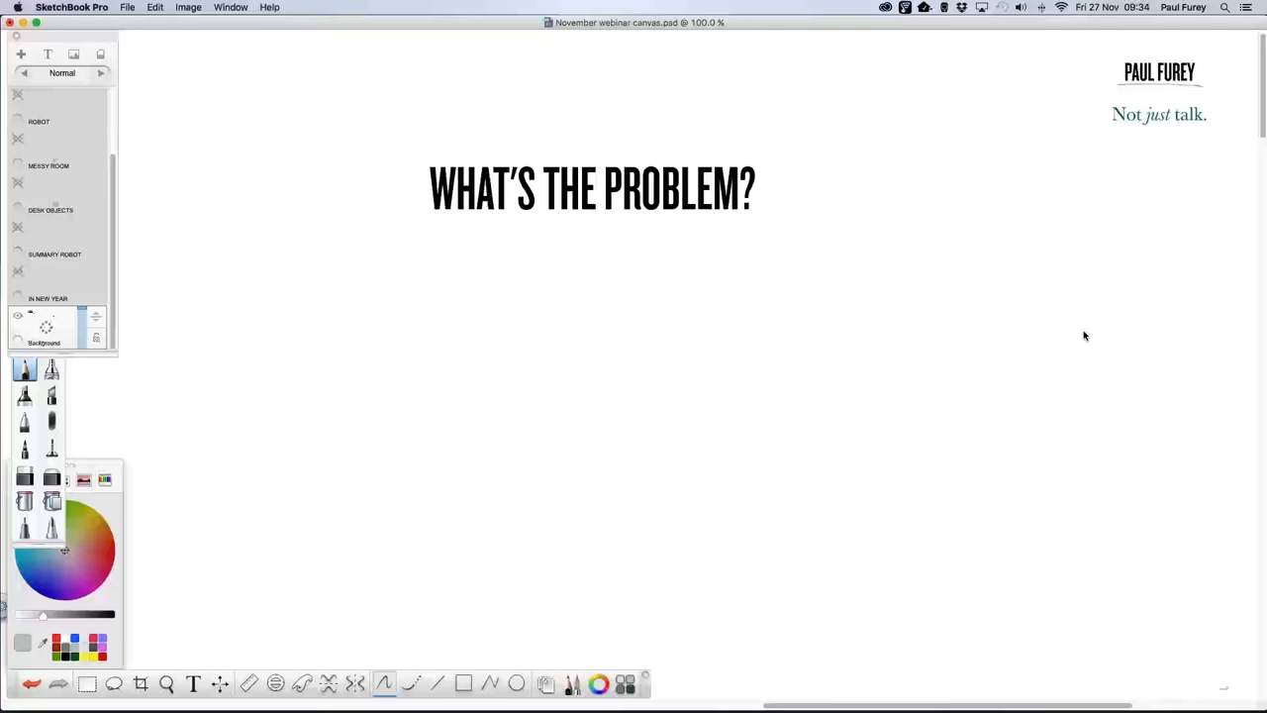
mouse_move(1073, 339)
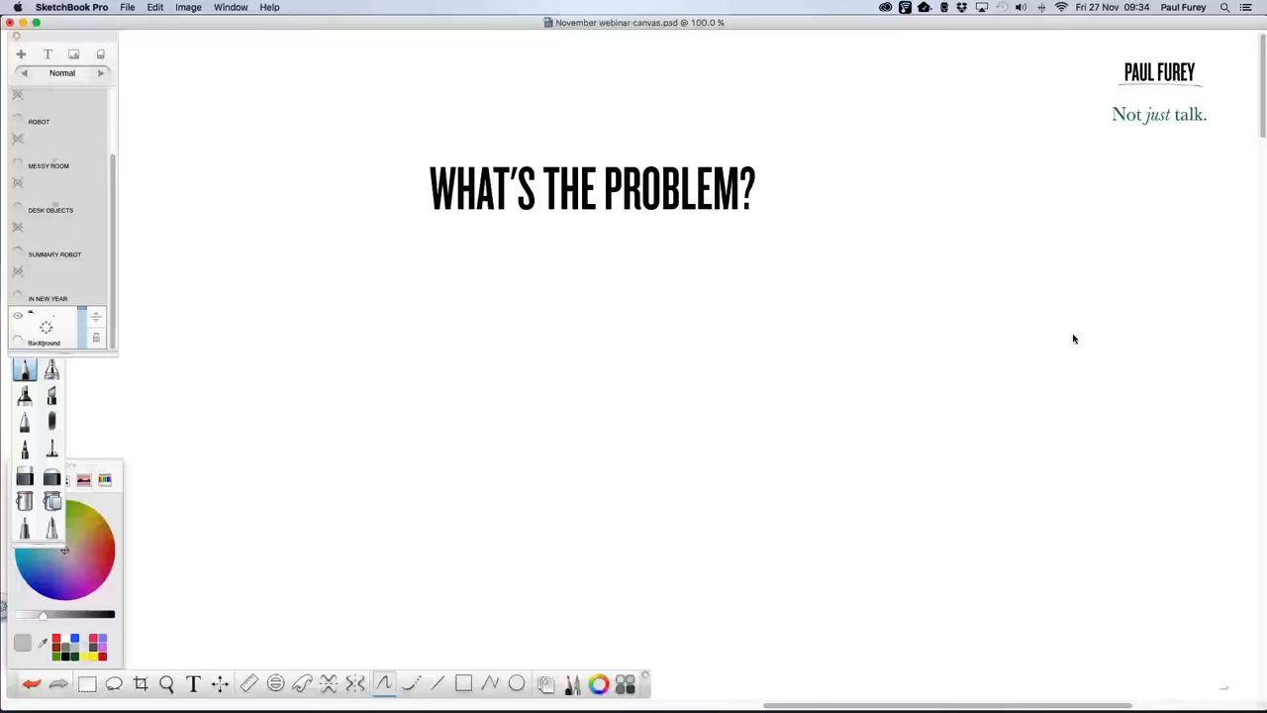
mouse_move(1059, 336)
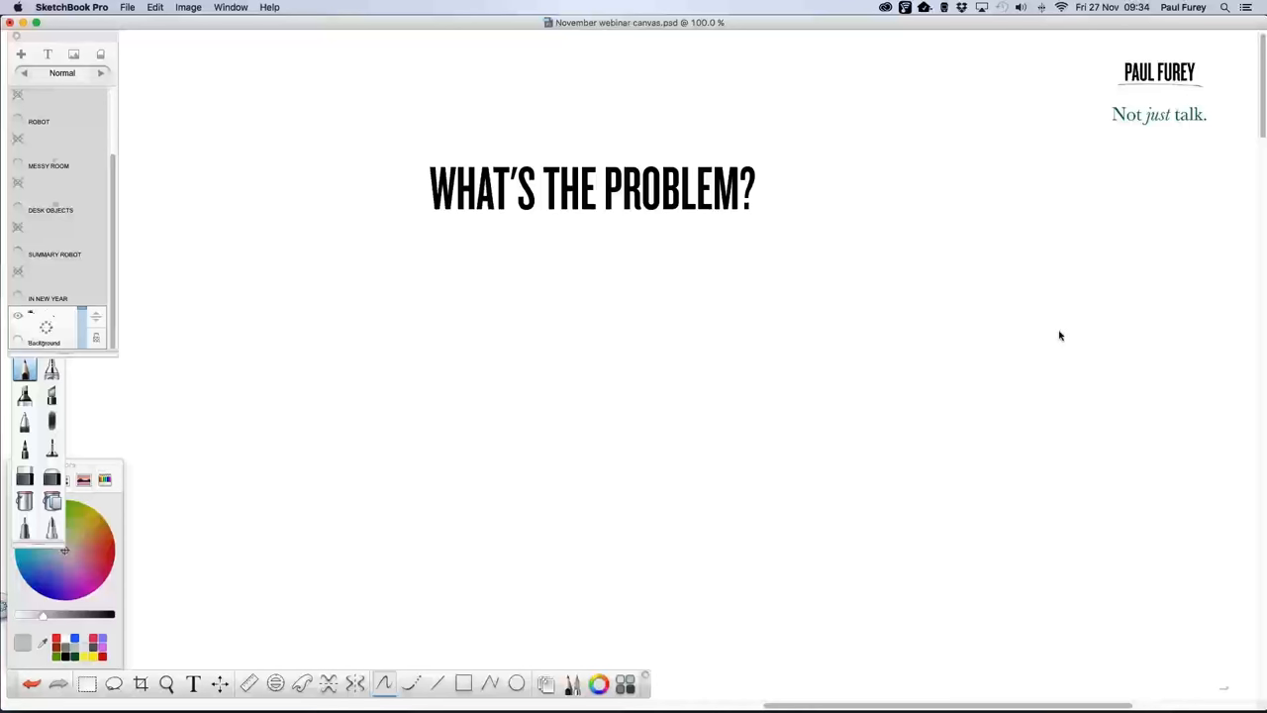
mouse_move(1078, 334)
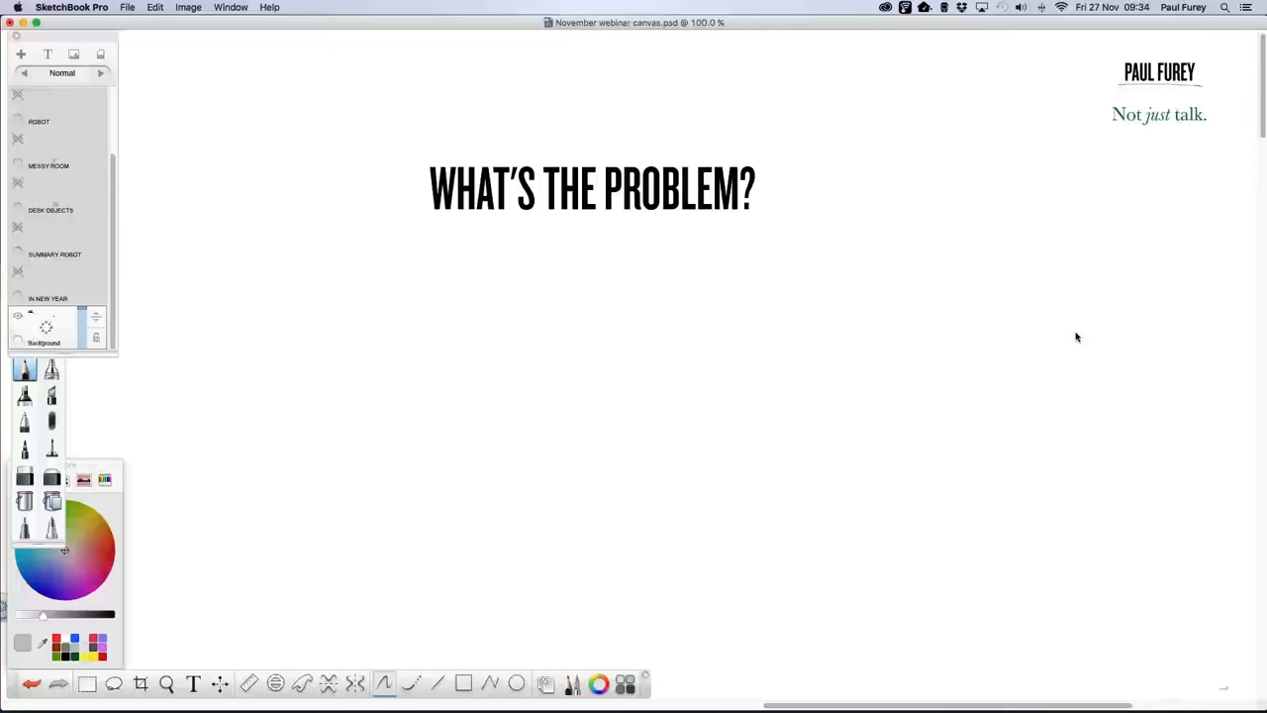
mouse_move(1079, 338)
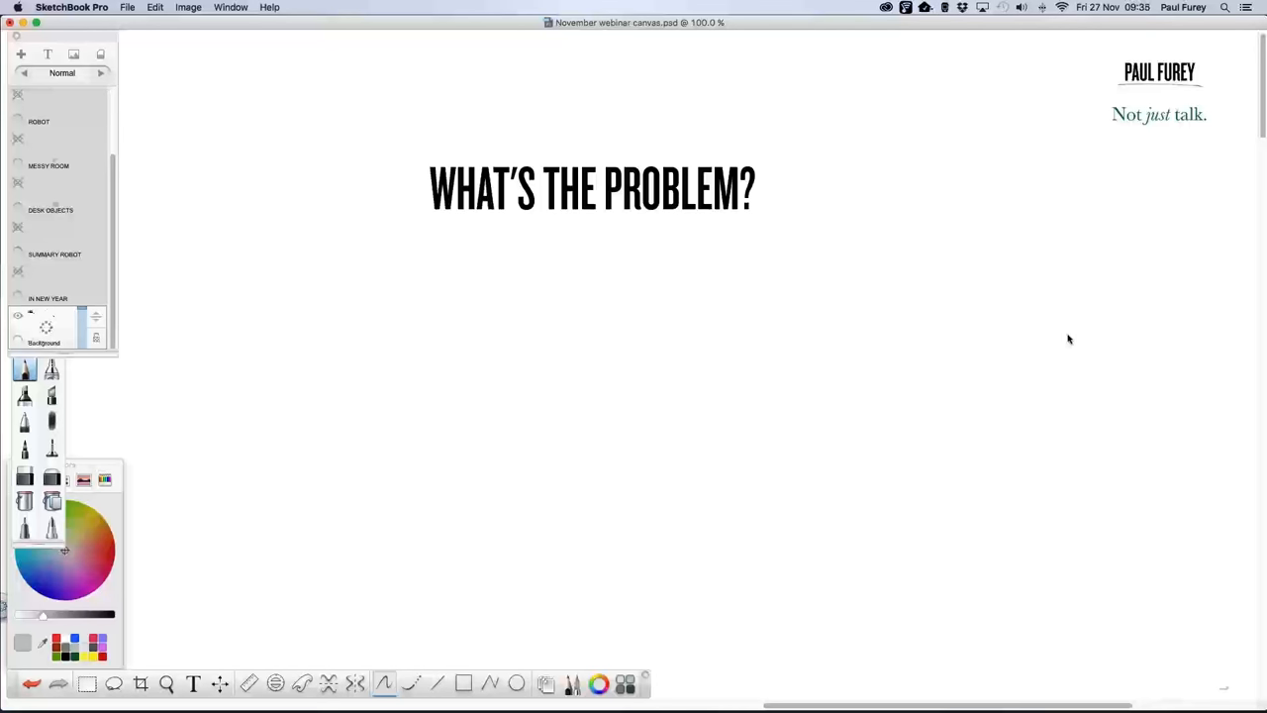
mouse_move(1060, 337)
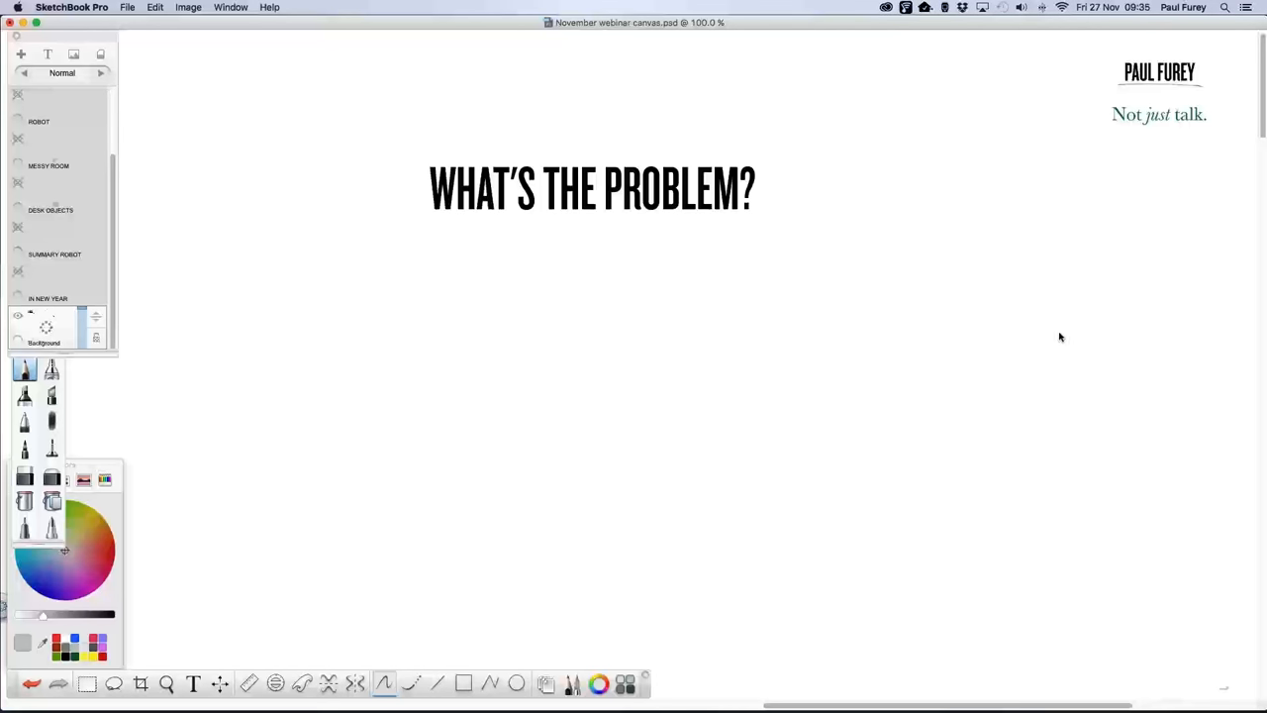
mouse_move(1075, 335)
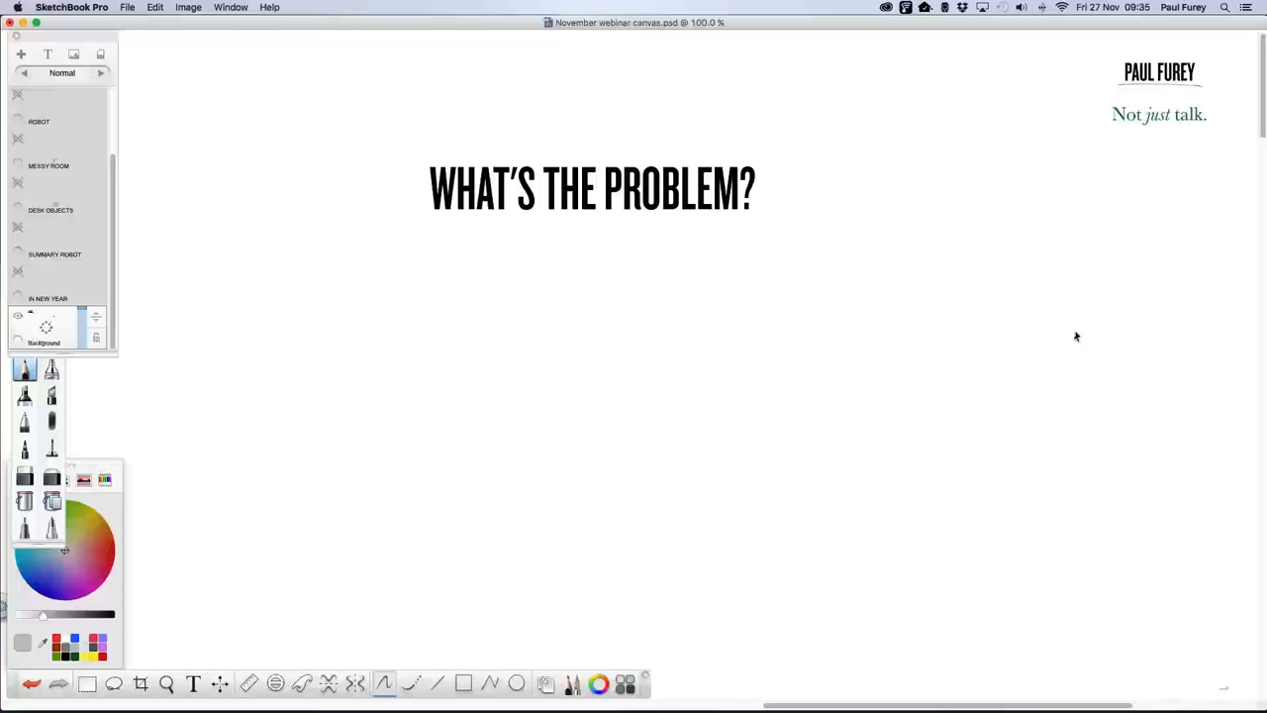
mouse_move(1069, 337)
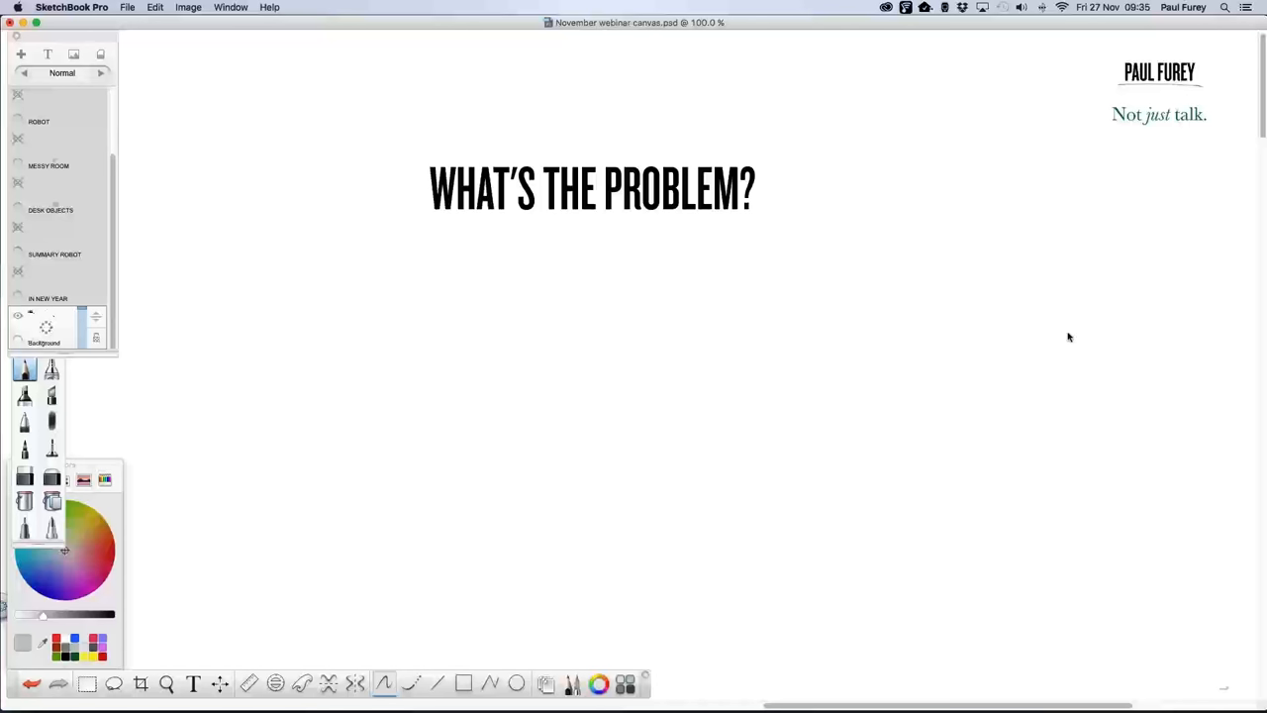
mouse_move(1061, 335)
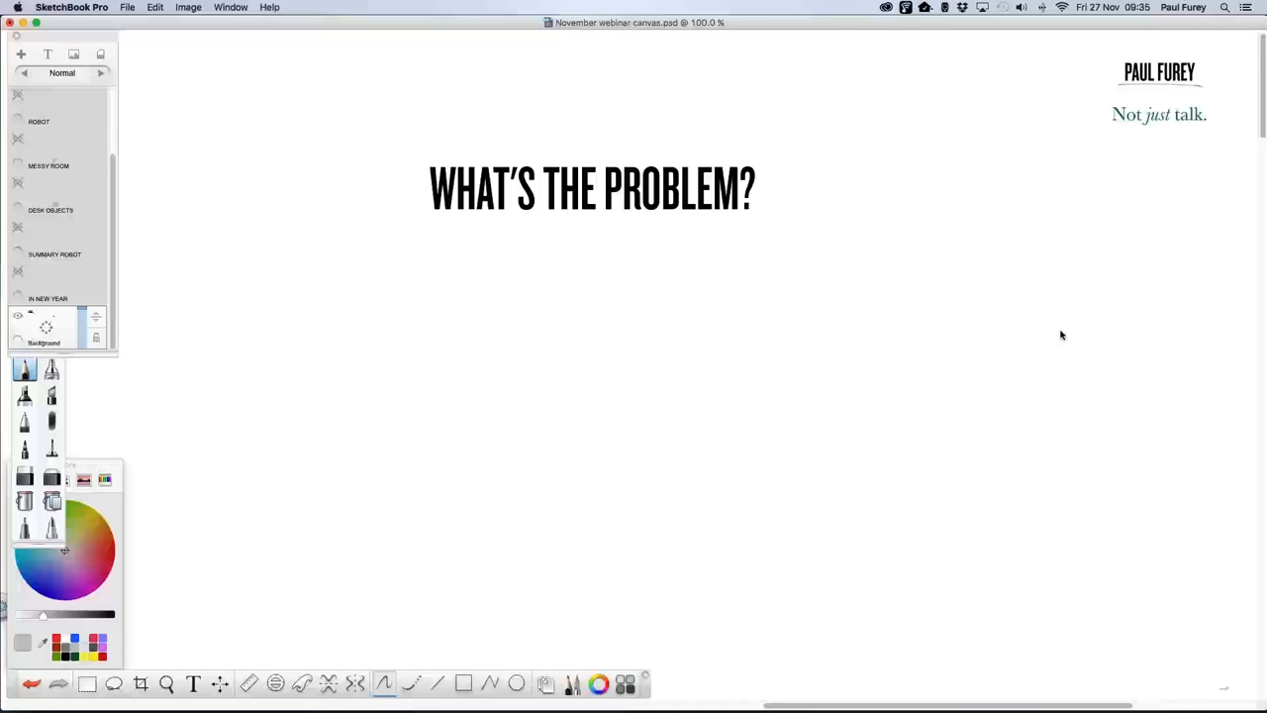
mouse_move(1067, 337)
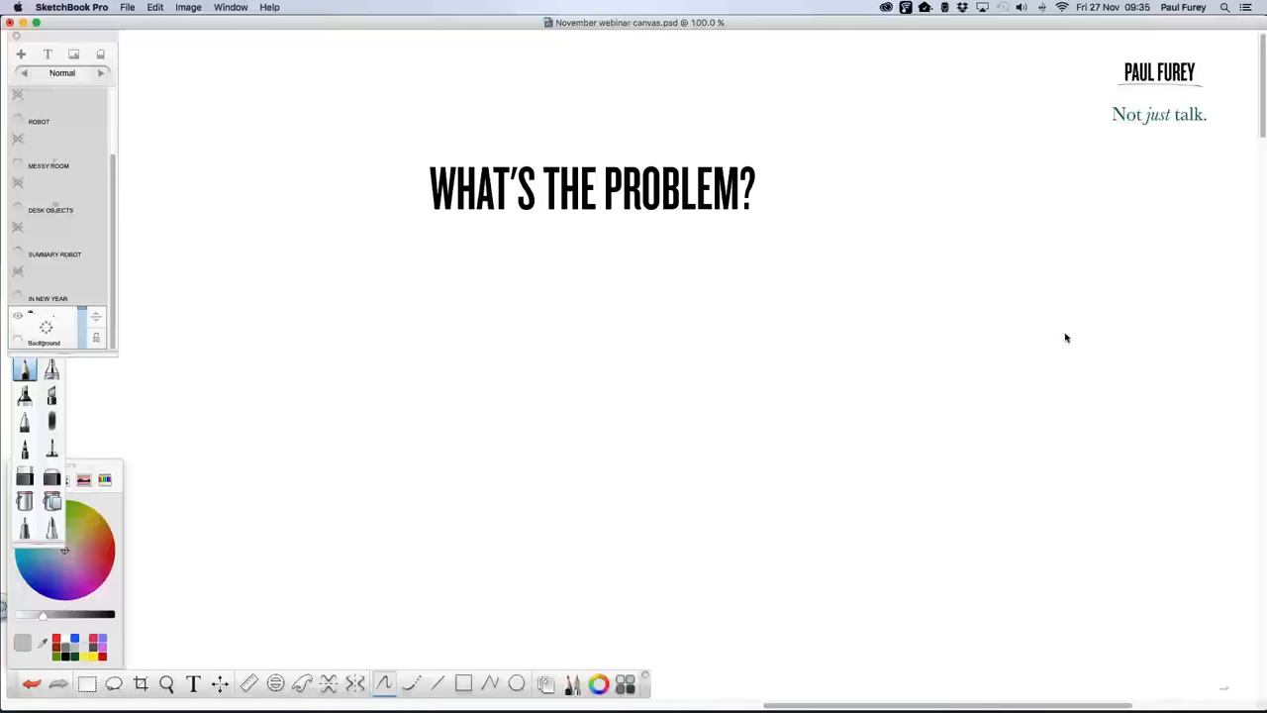
mouse_move(1074, 336)
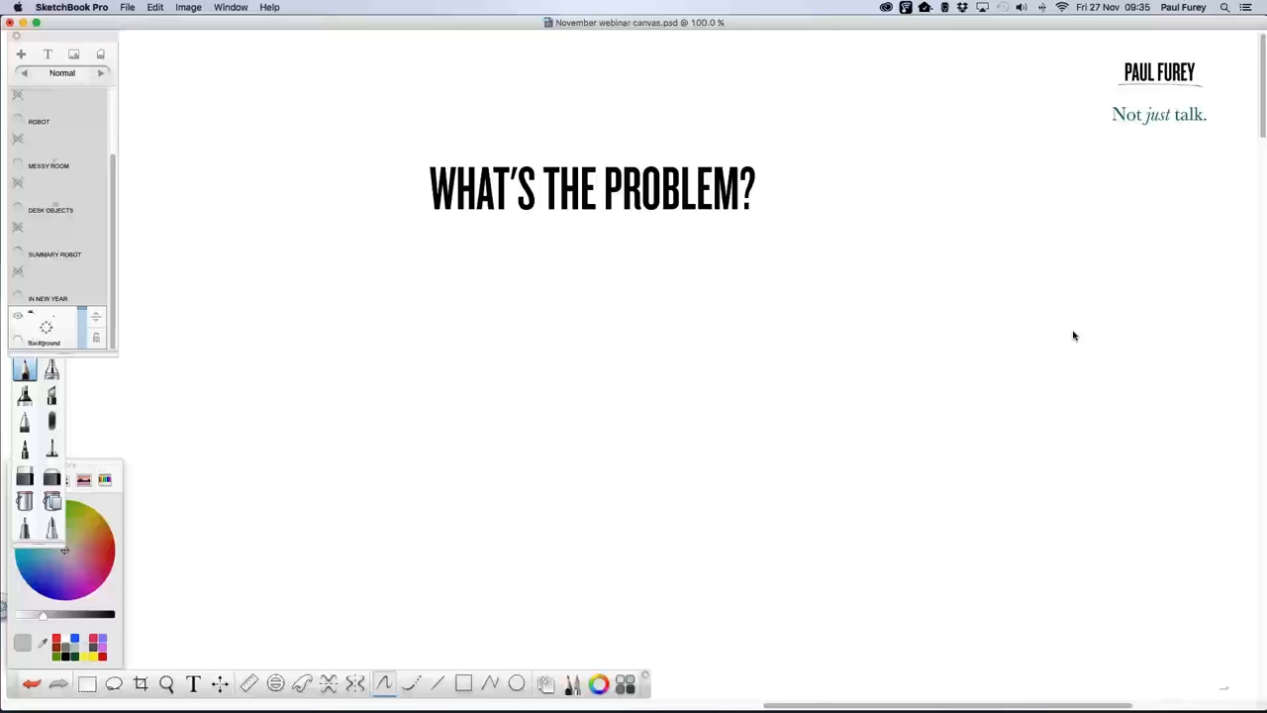
mouse_move(1077, 337)
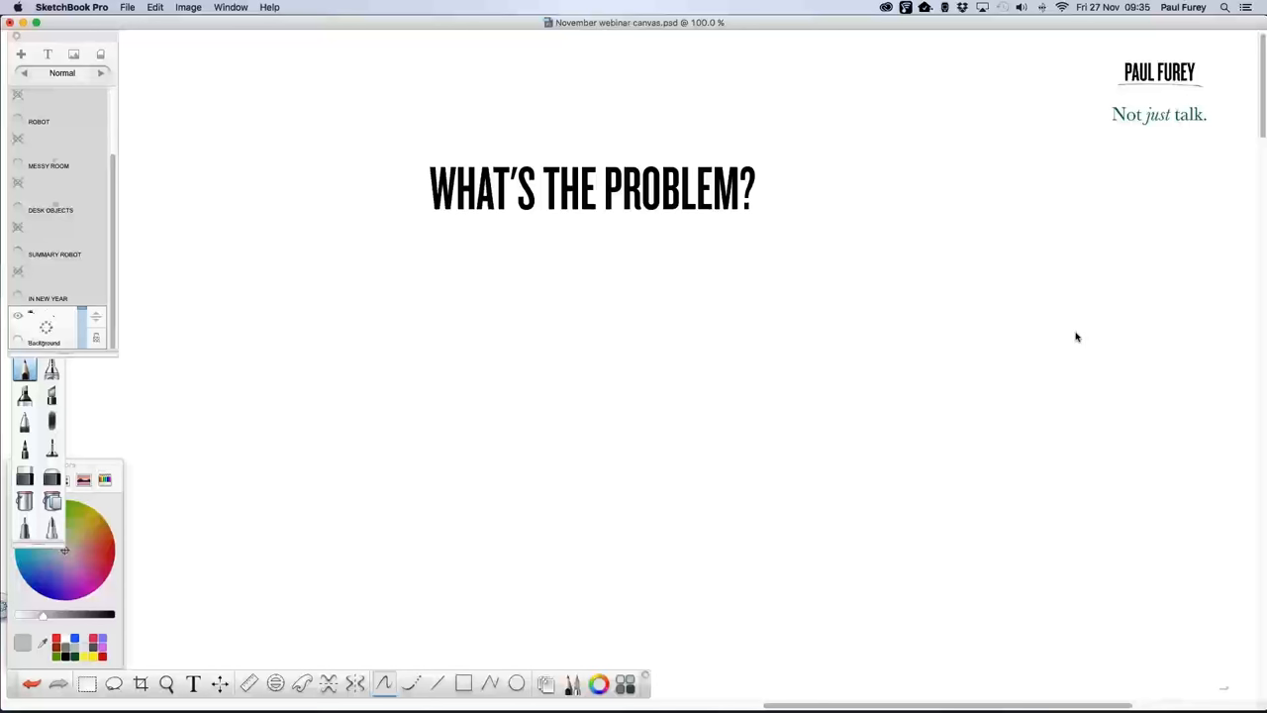
mouse_move(1069, 338)
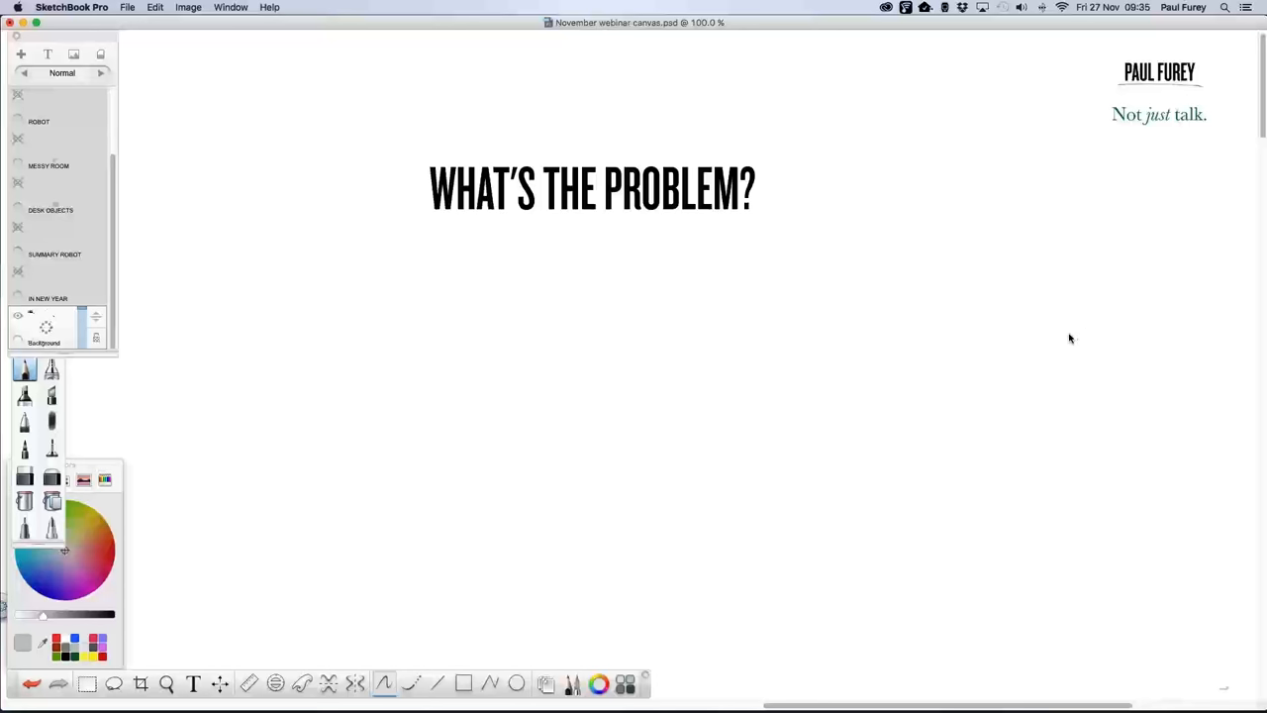
mouse_move(1065, 338)
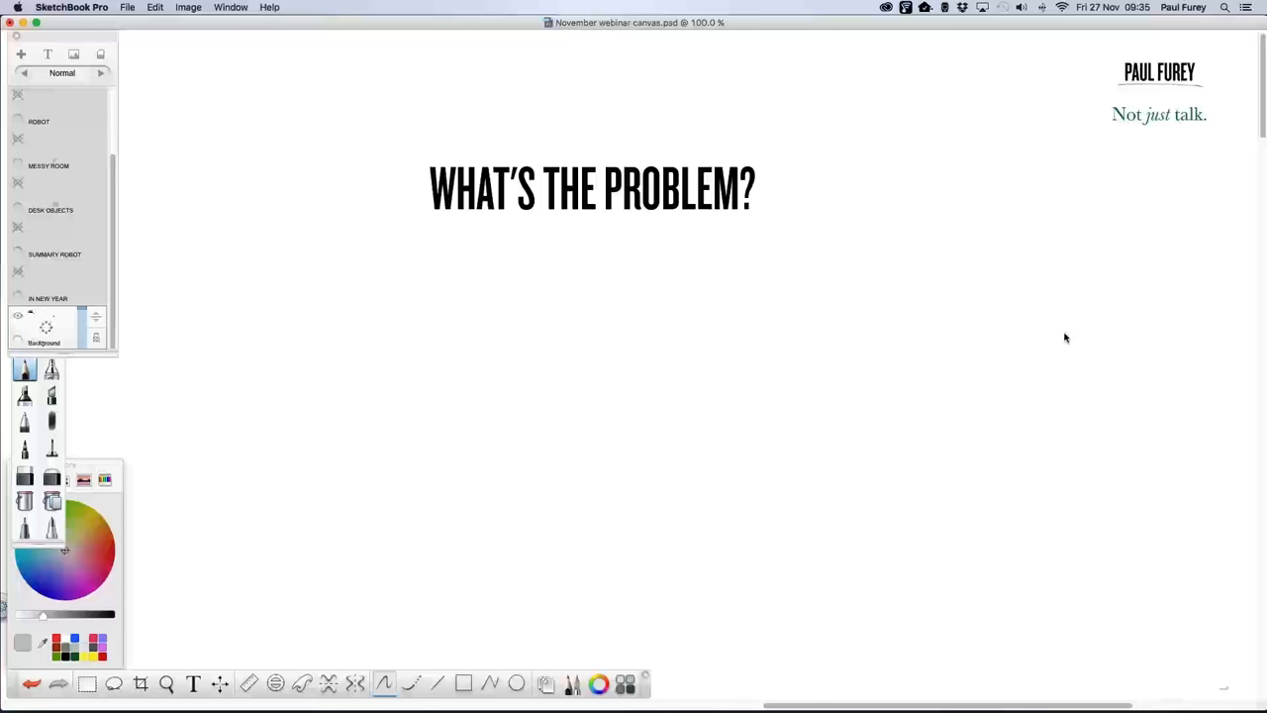
mouse_move(1061, 334)
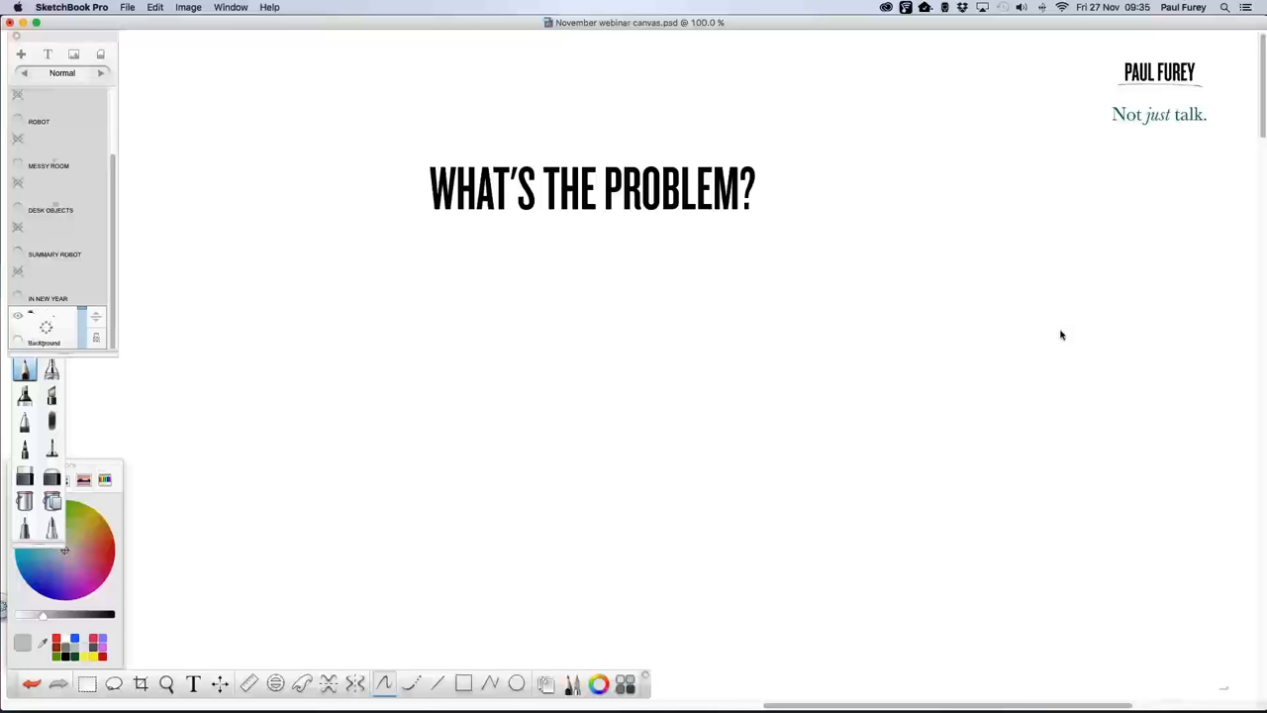
mouse_move(1077, 334)
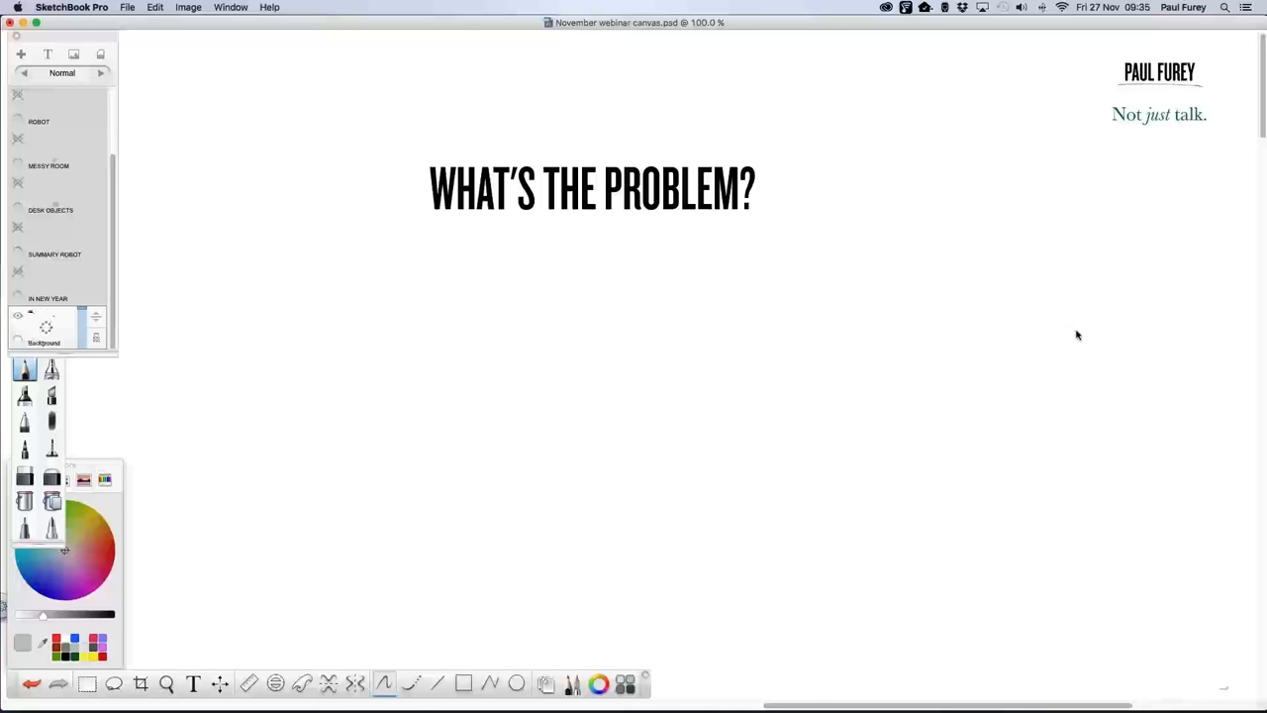
mouse_move(1065, 339)
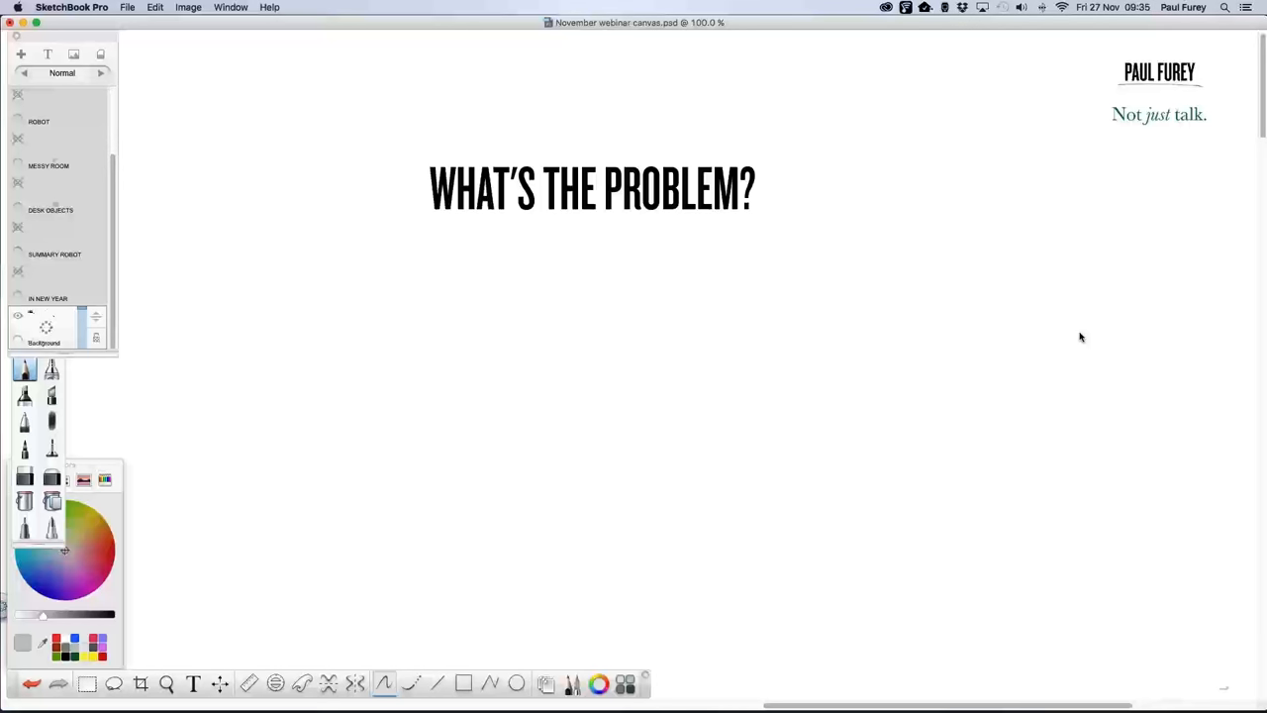
mouse_move(1061, 335)
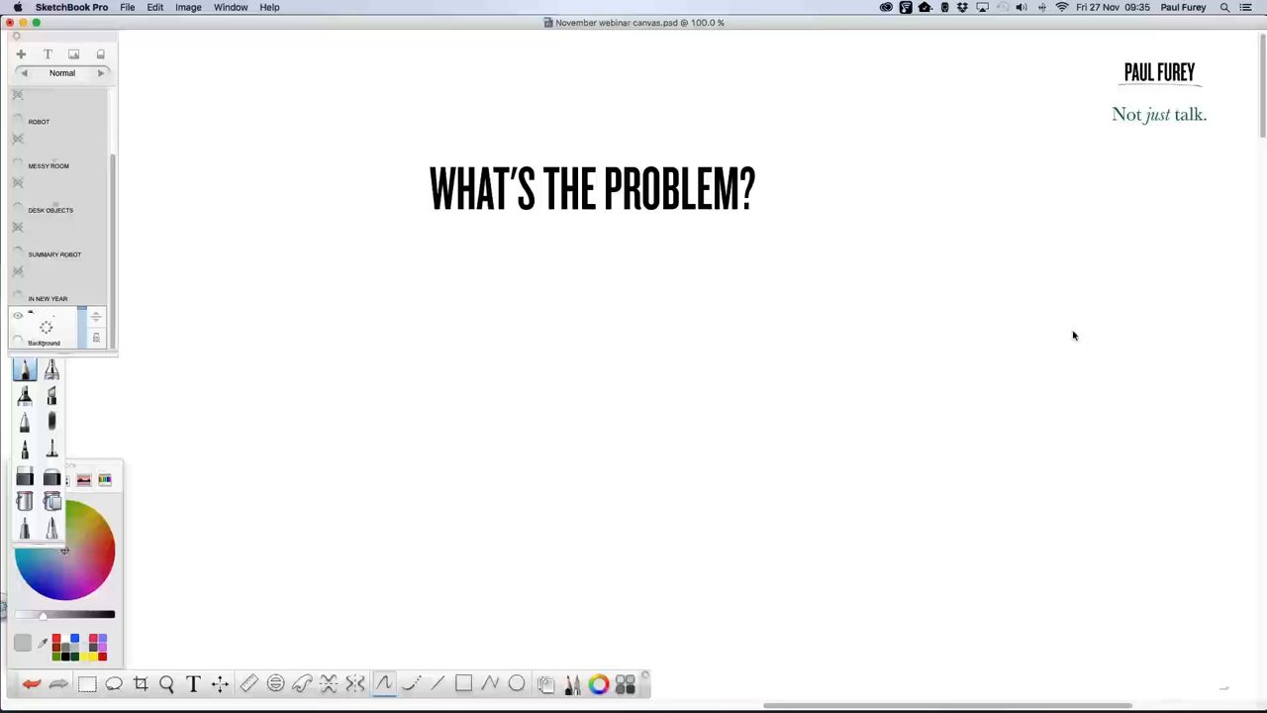
mouse_move(1073, 337)
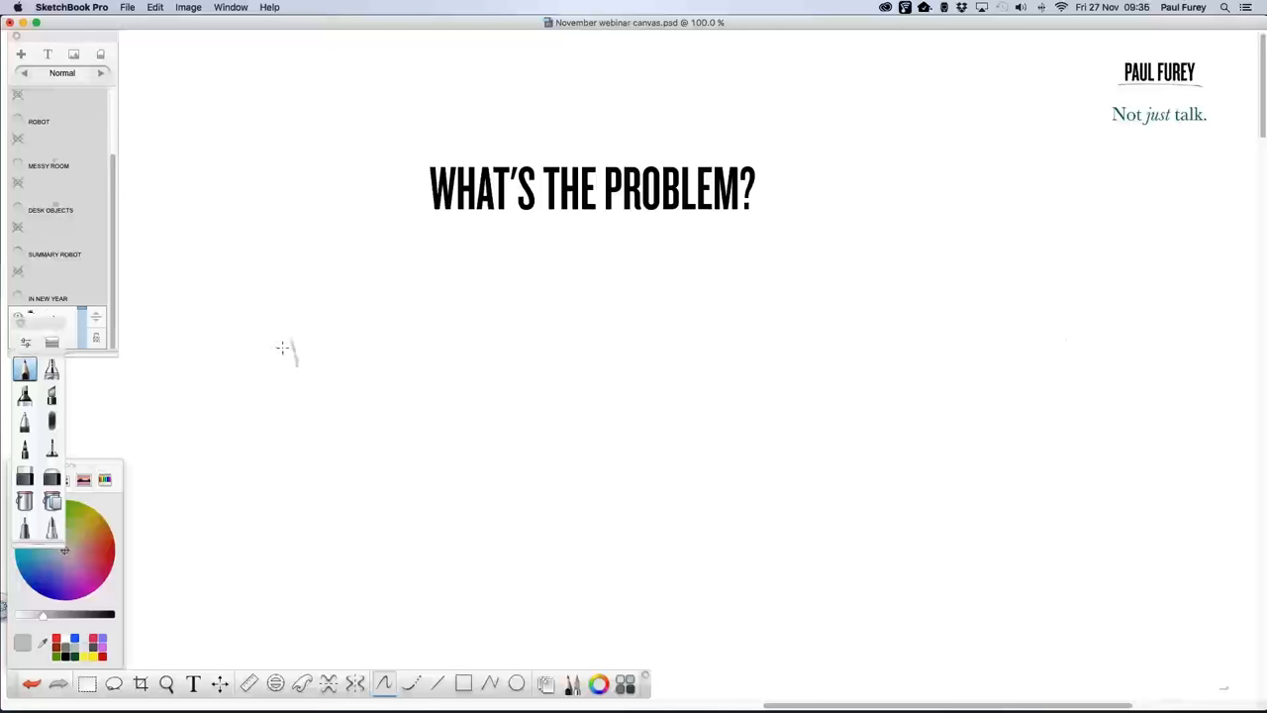
Handwrite PERSONALITY in pencil below the WHAT'S THE PROBLEM? heading
drag(272, 342, 426, 347)
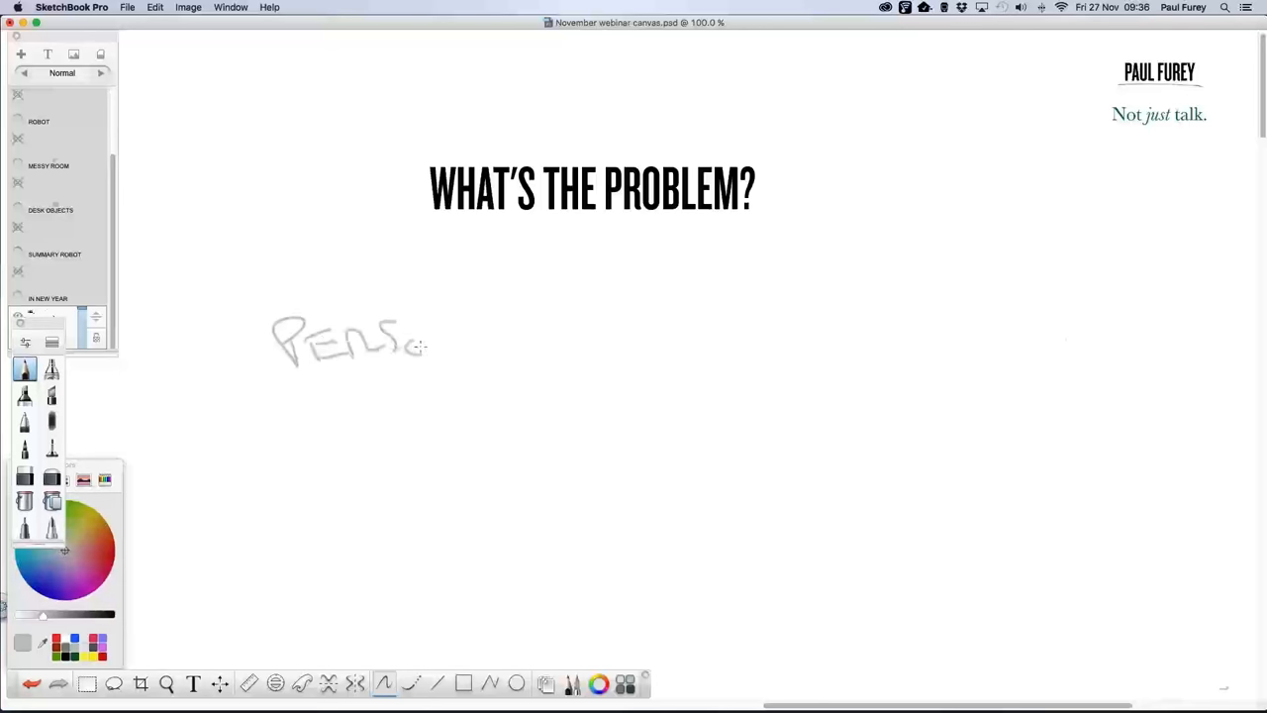
drag(431, 341, 569, 321)
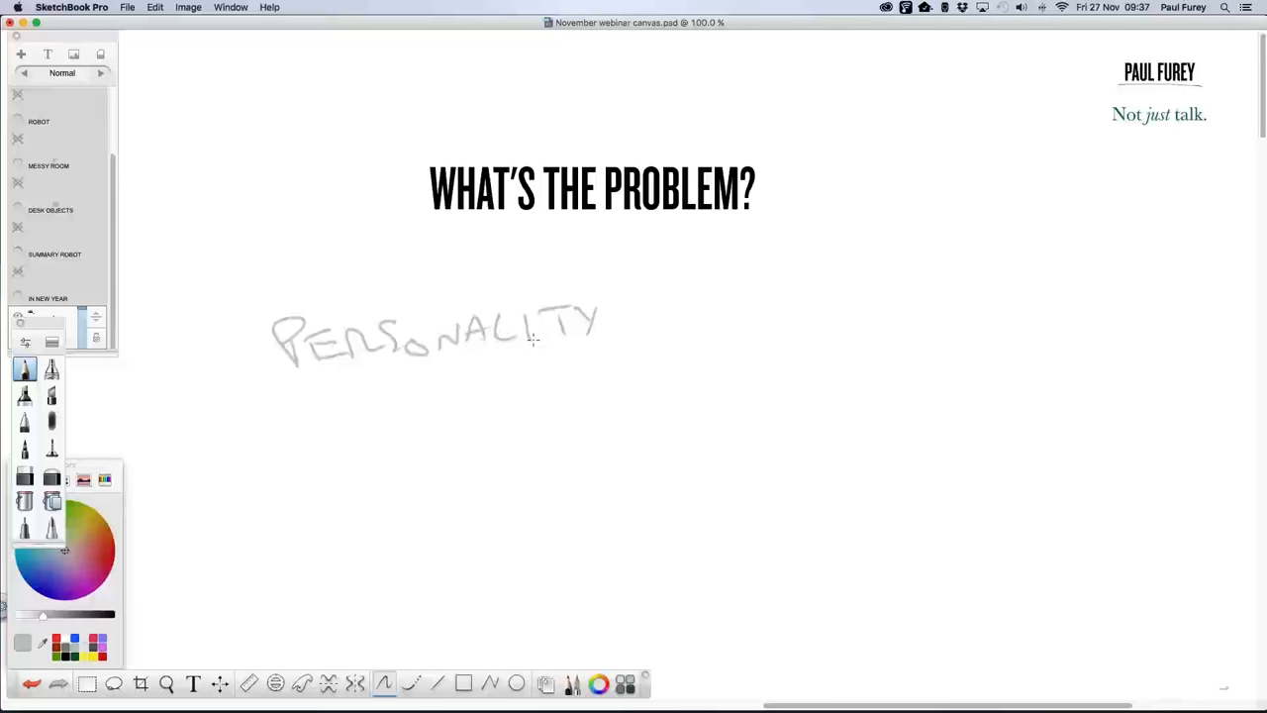
mouse_move(452, 454)
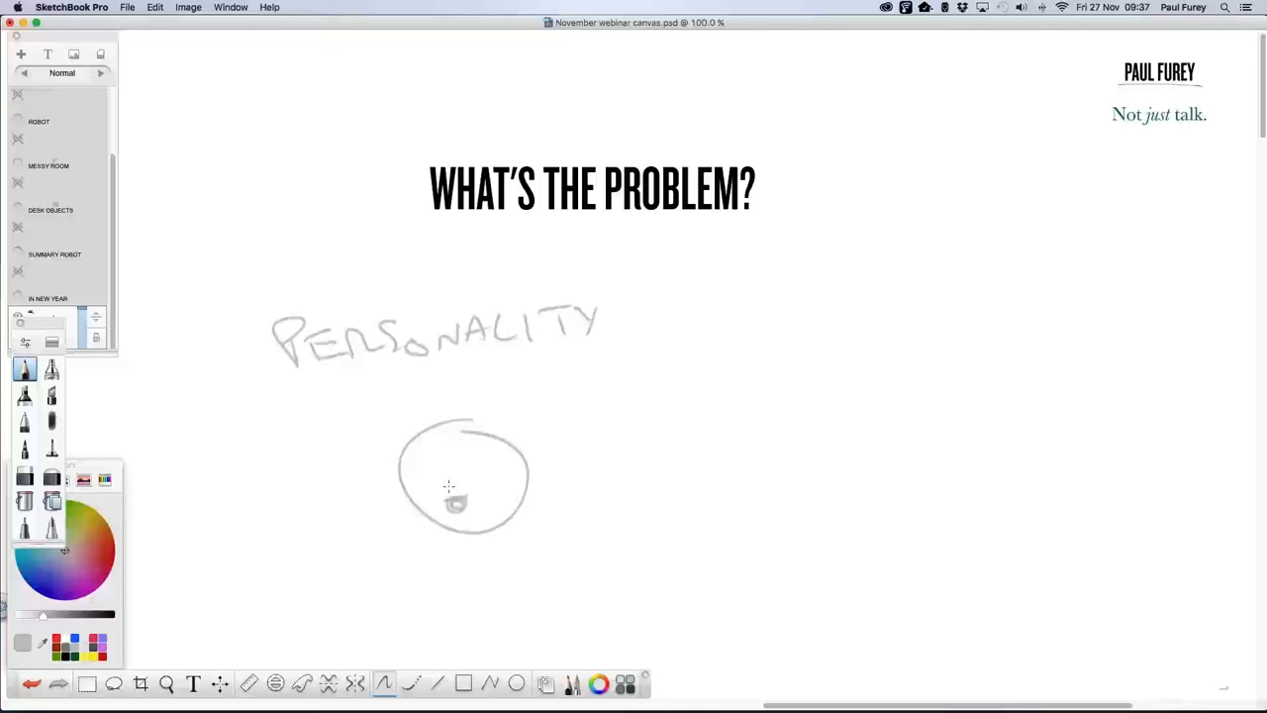
Add sleepy eyes to the round face and write NEW ADAPT to its right
drag(426, 455, 485, 450)
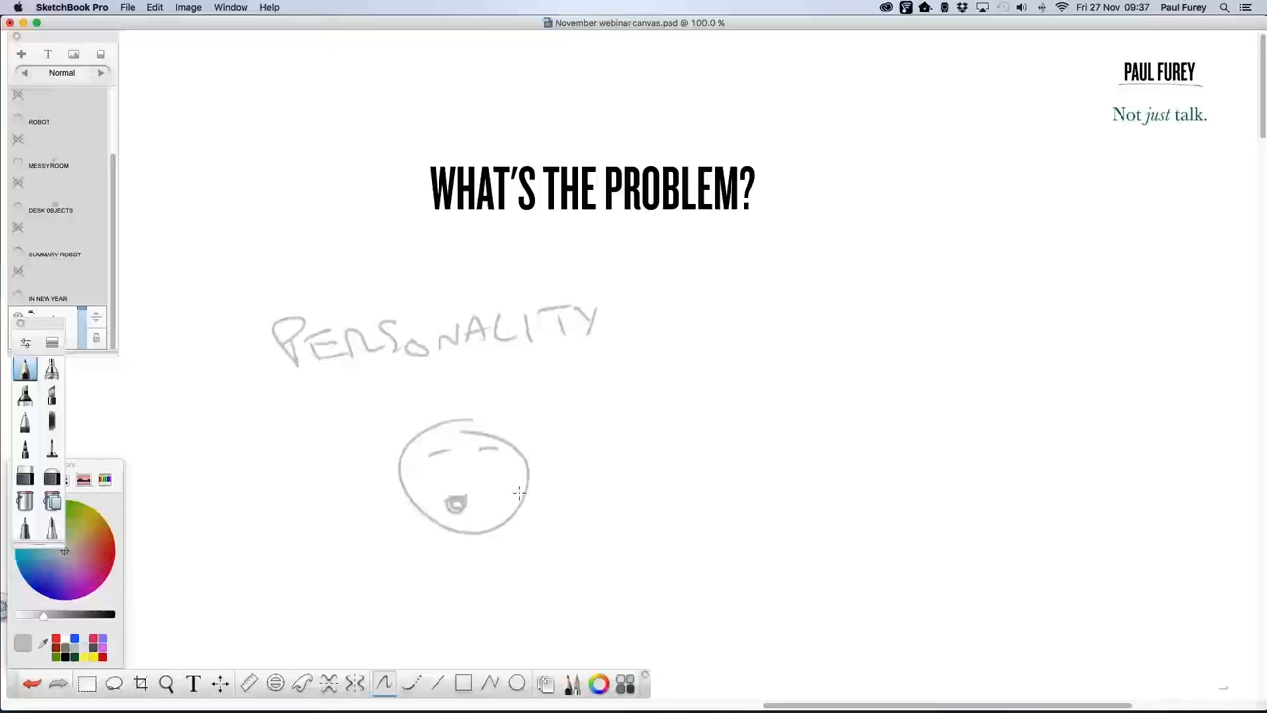
mouse_move(545, 453)
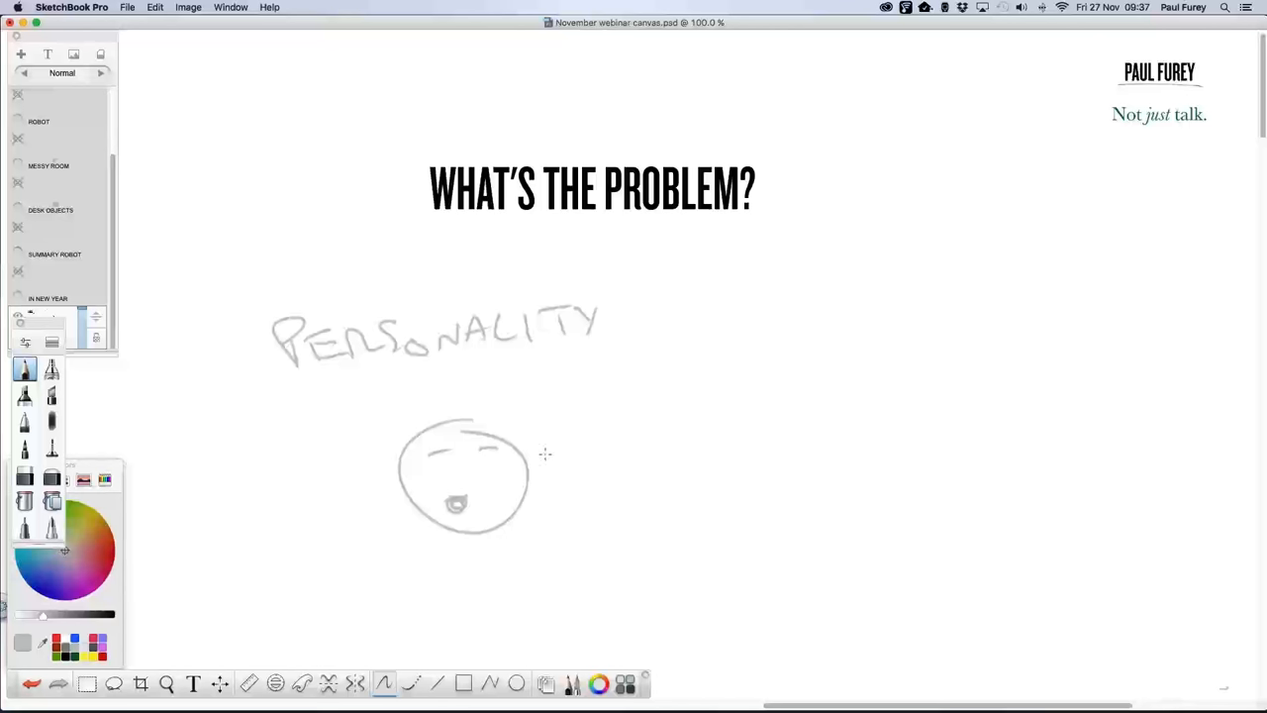
drag(560, 436, 659, 421)
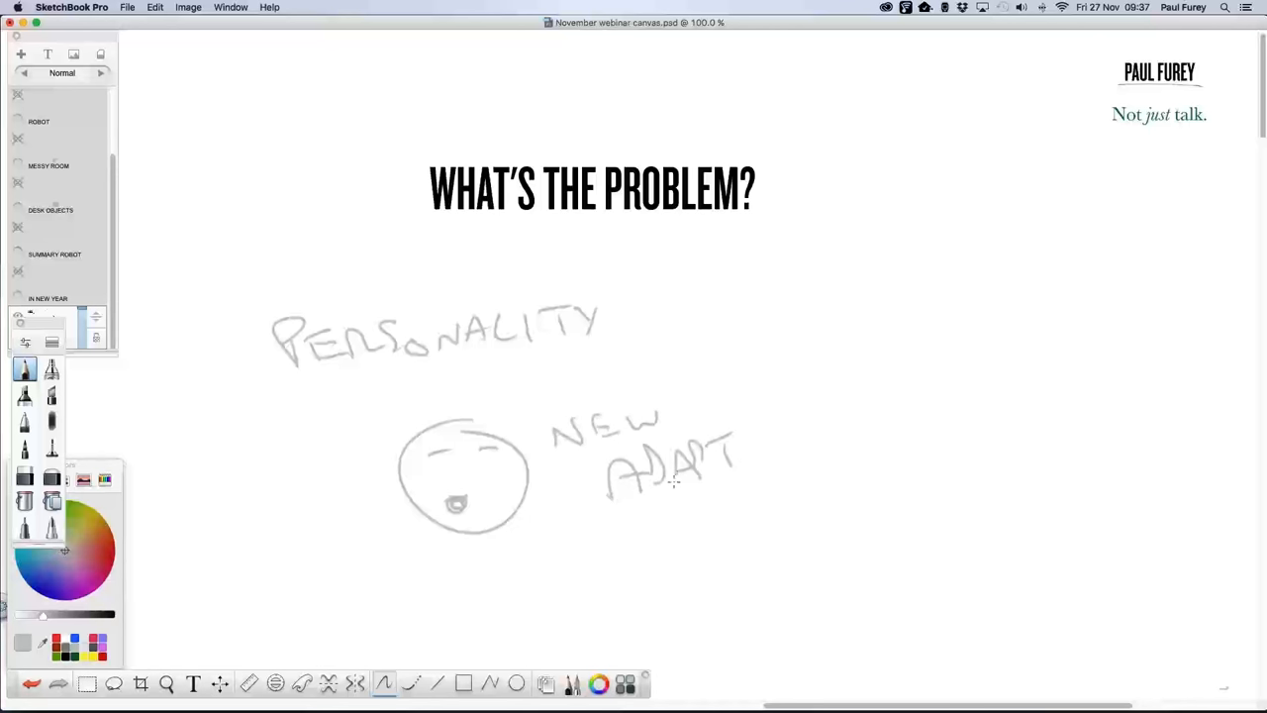
mouse_move(672, 476)
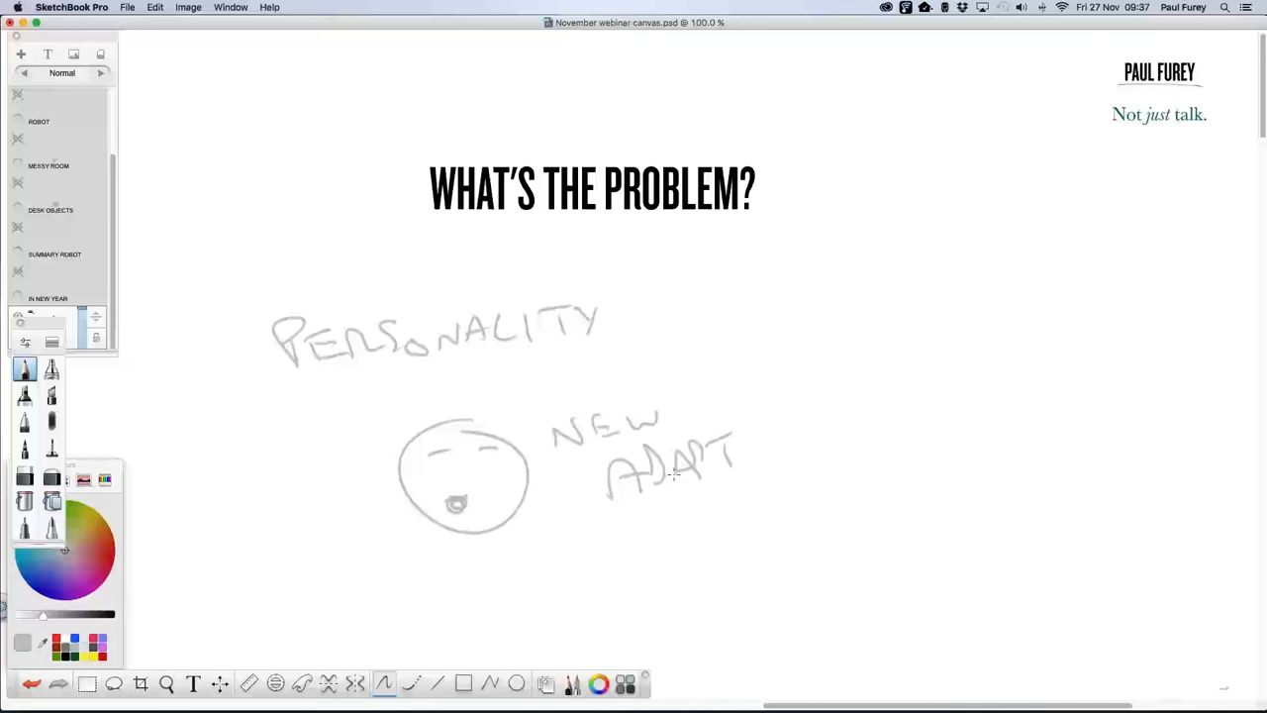
mouse_move(674, 476)
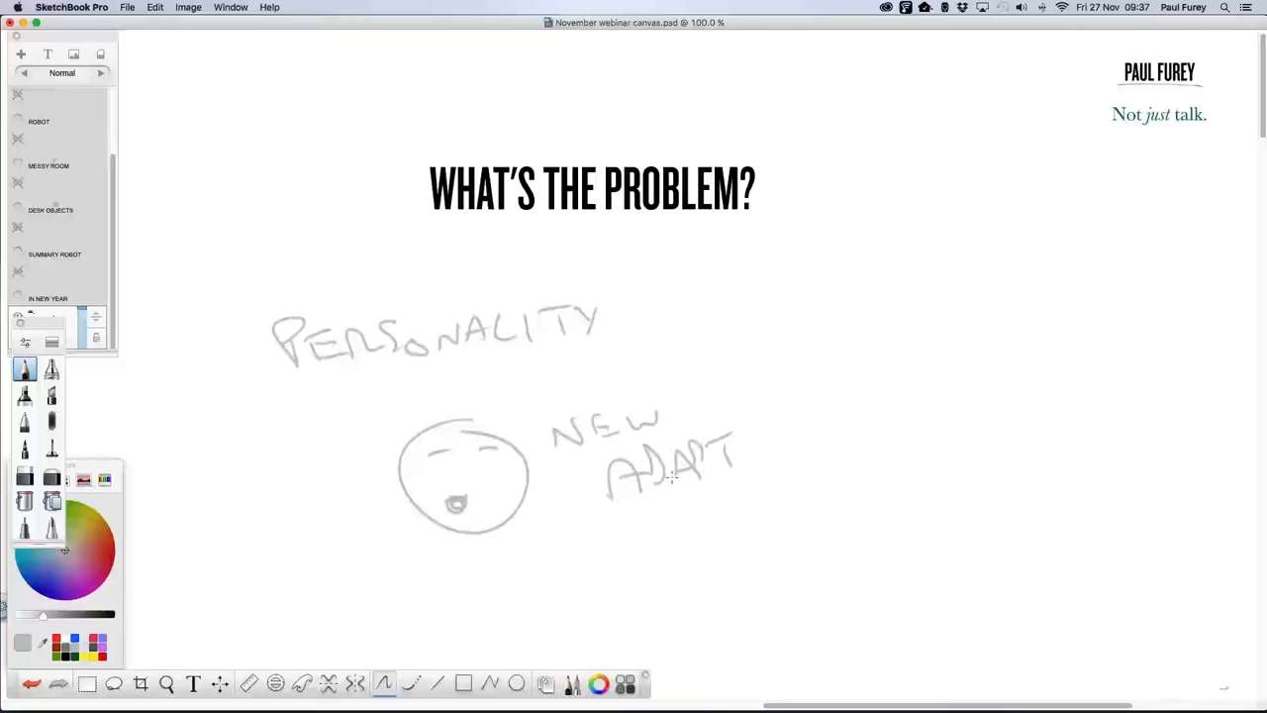
Sketch a stick figure in pencil to the right of NEW ADAPT
drag(810, 440, 812, 500)
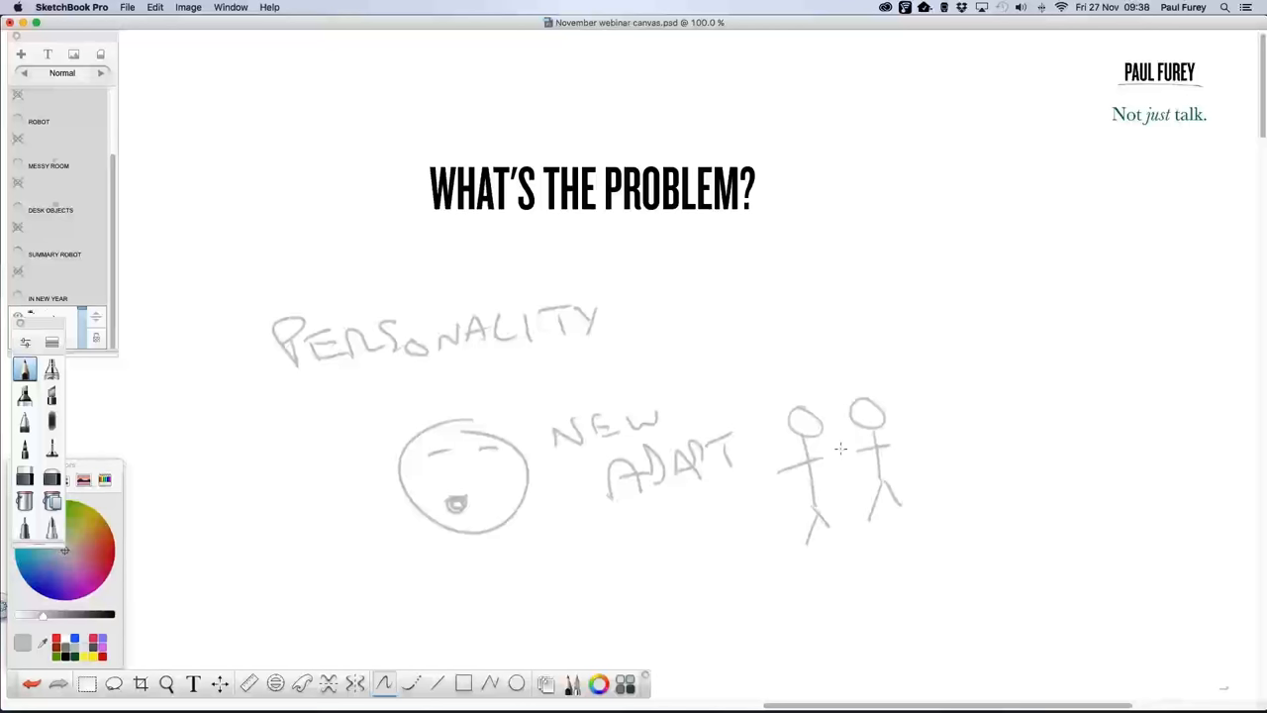
mouse_move(838, 453)
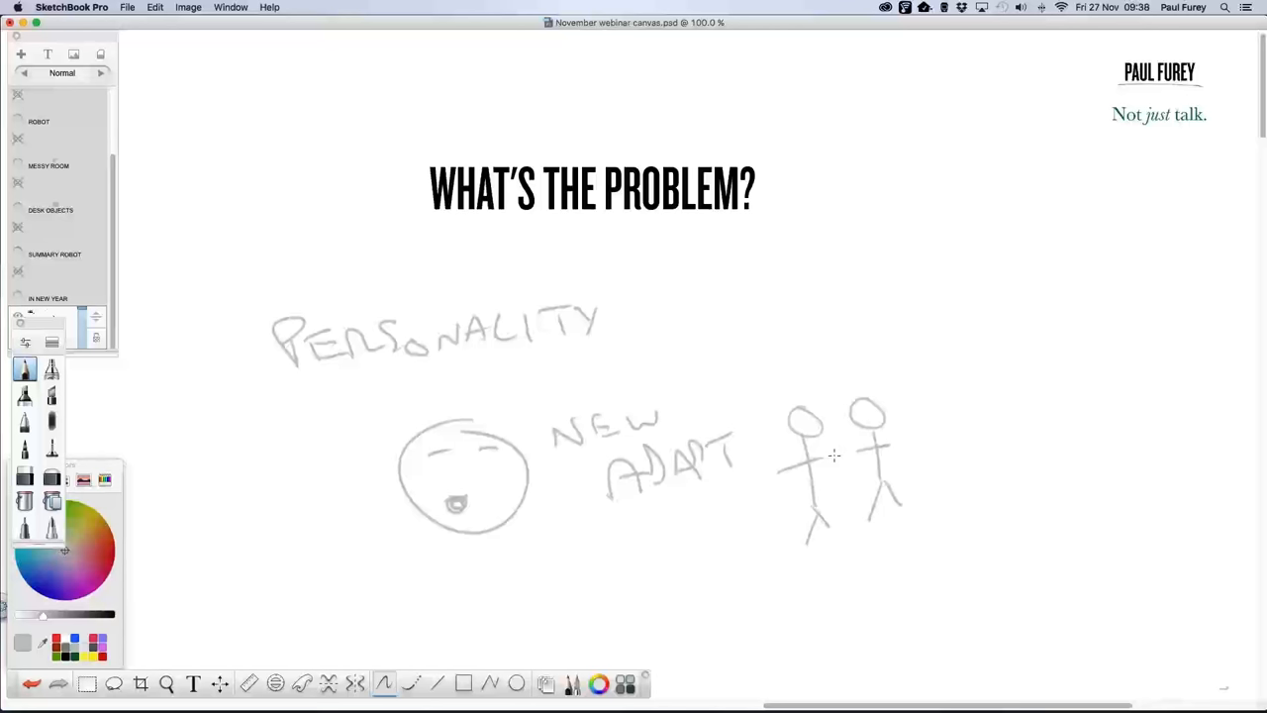
mouse_move(830, 459)
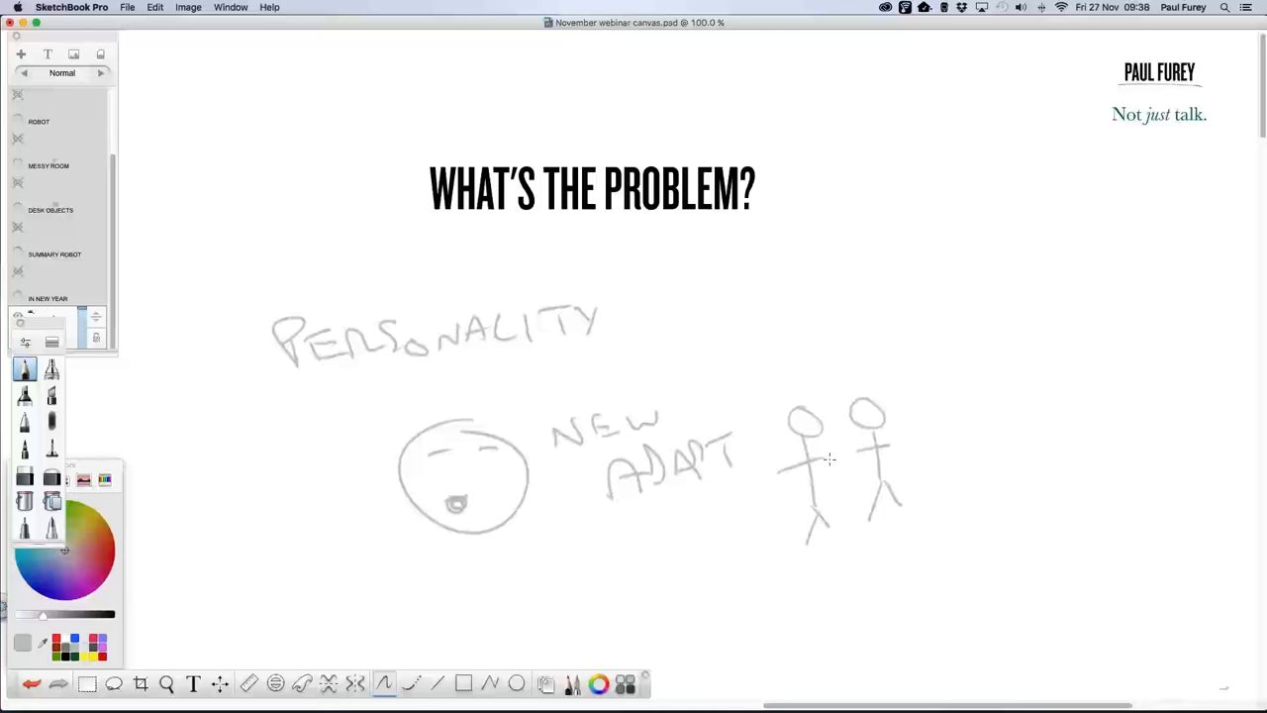
mouse_move(832, 345)
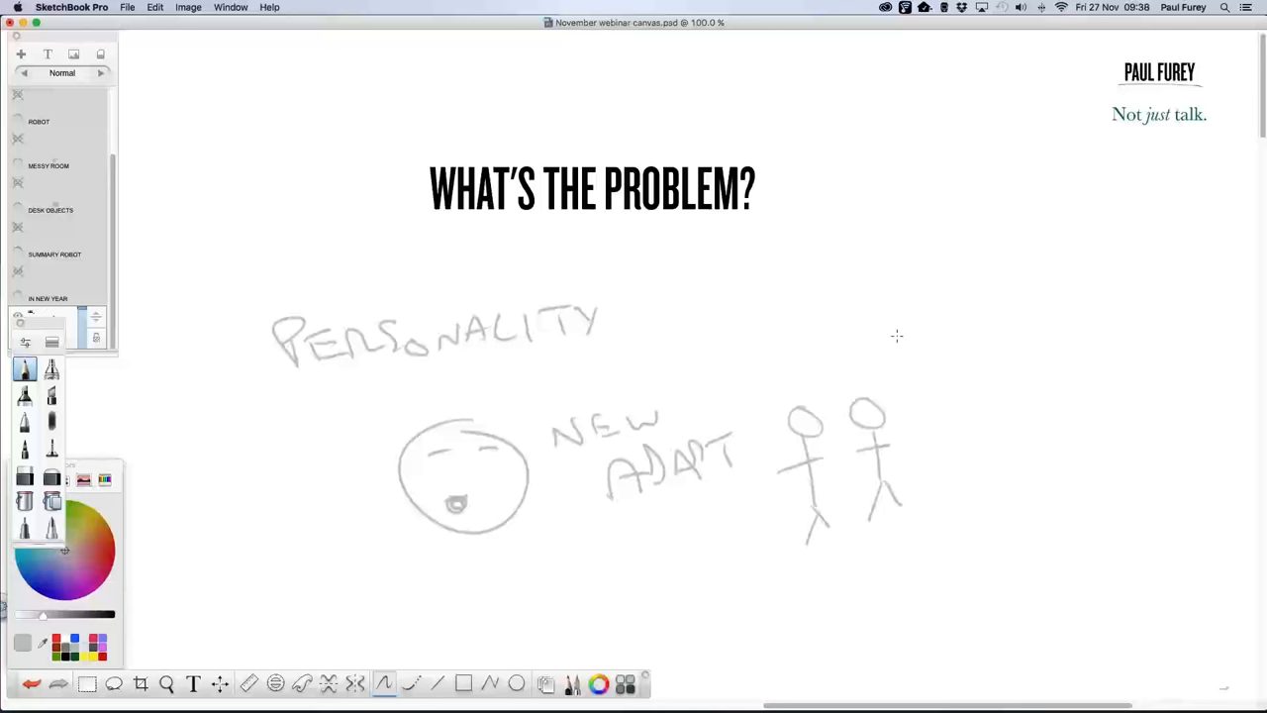
mouse_move(980, 164)
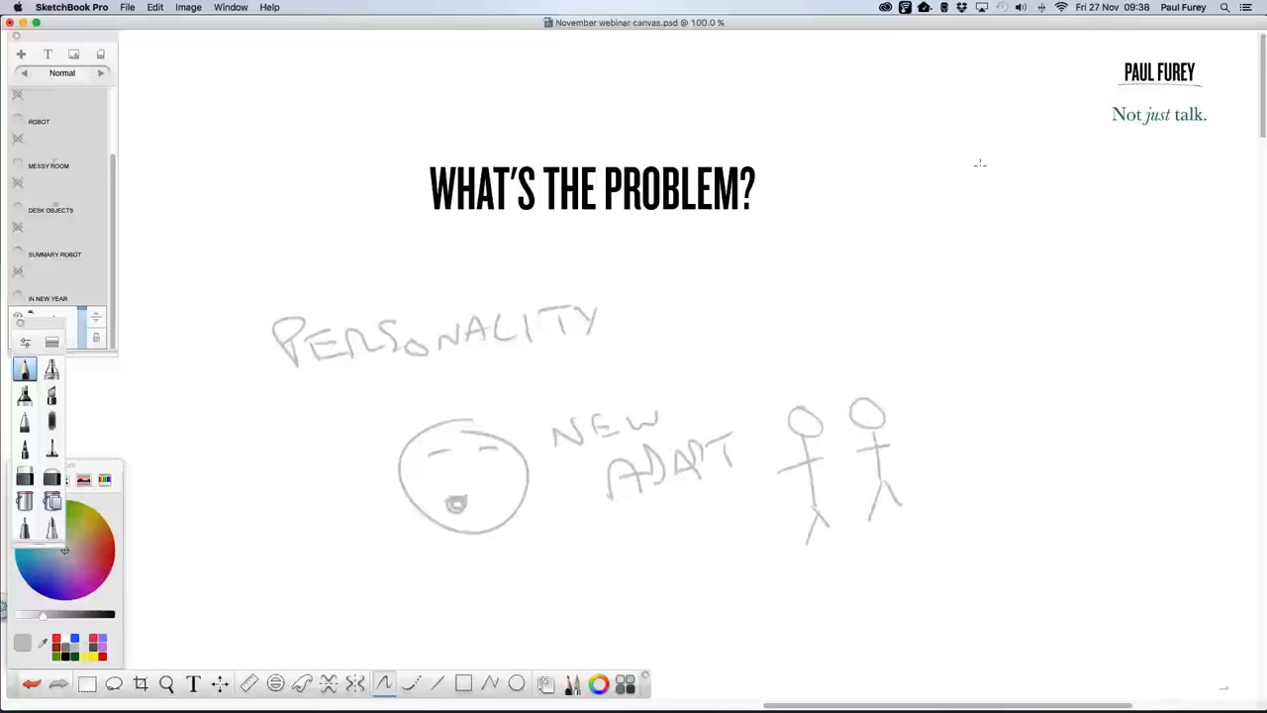
mouse_move(1030, 74)
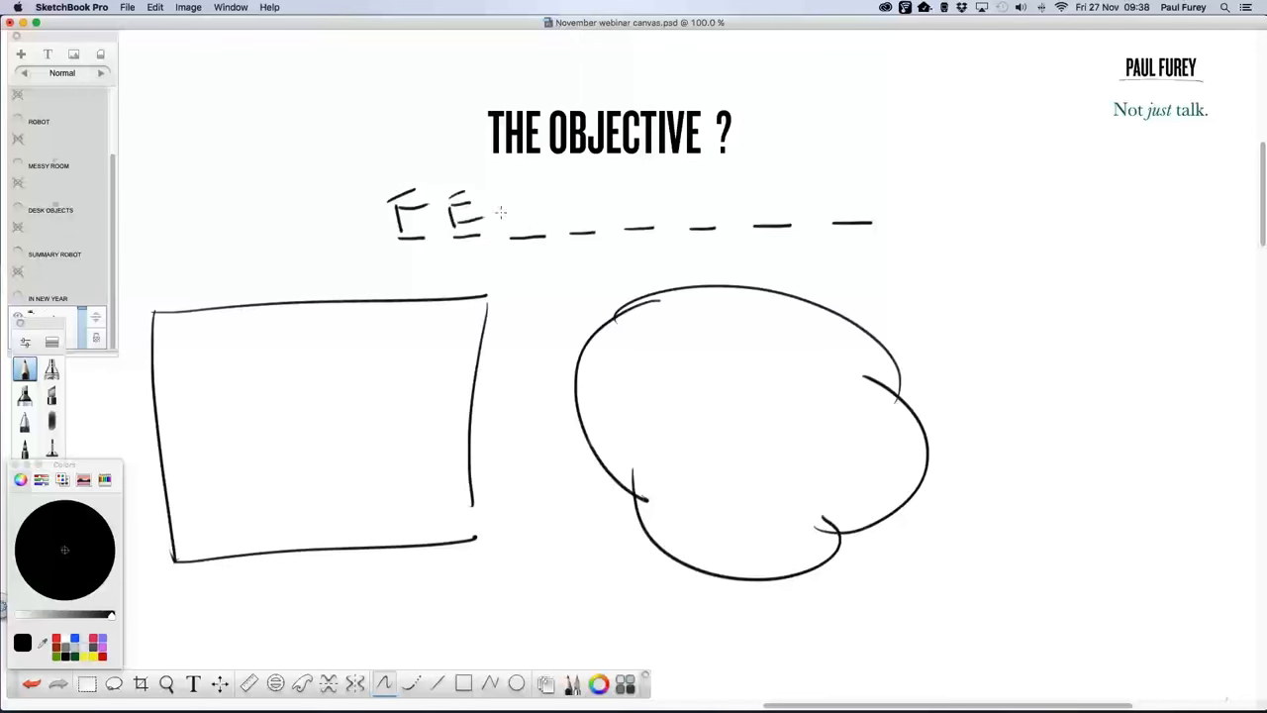
Handwrite FEELINGS in black over the dashed blanks on THE OBJECTIVE ? page
drag(505, 213, 594, 223)
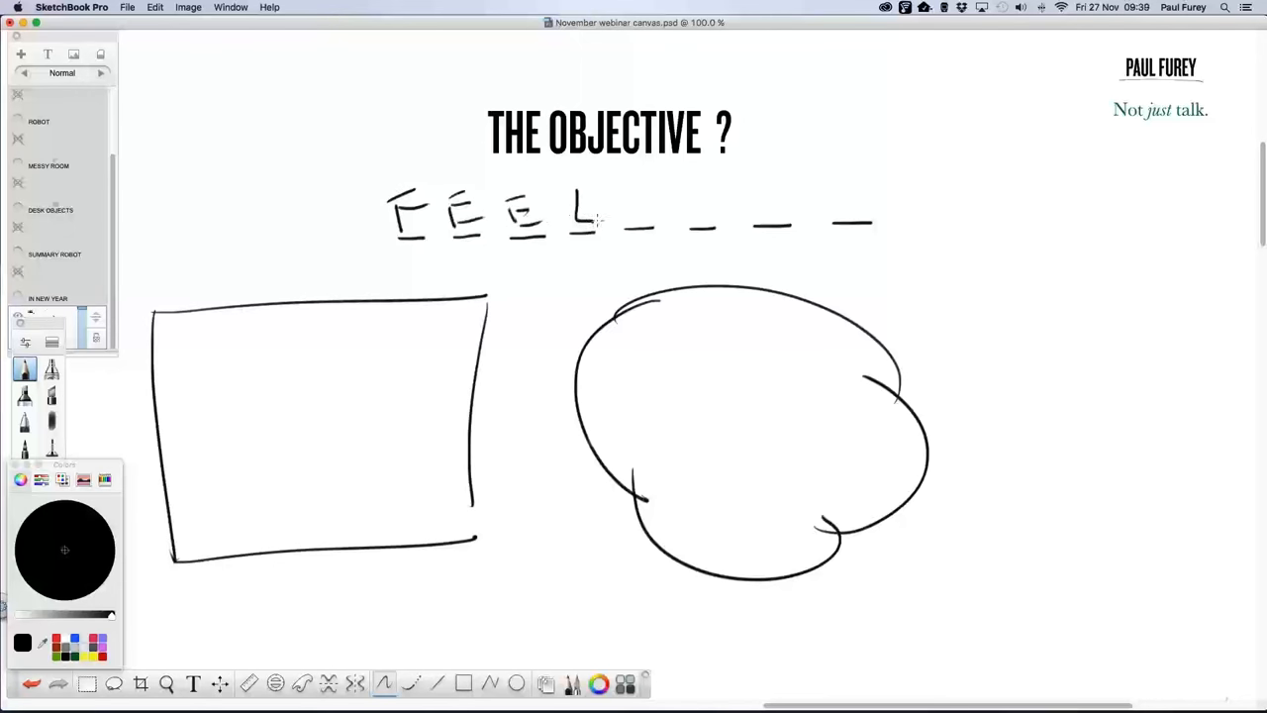
drag(623, 208, 782, 213)
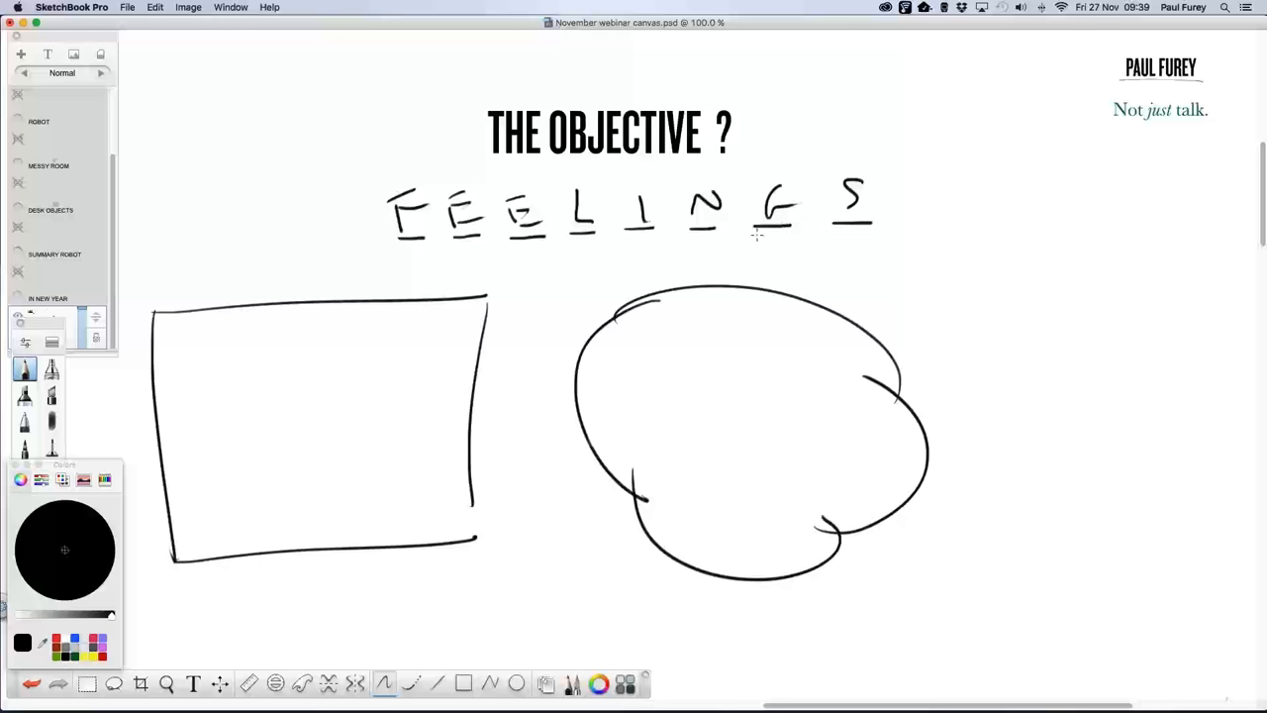
mouse_move(294, 661)
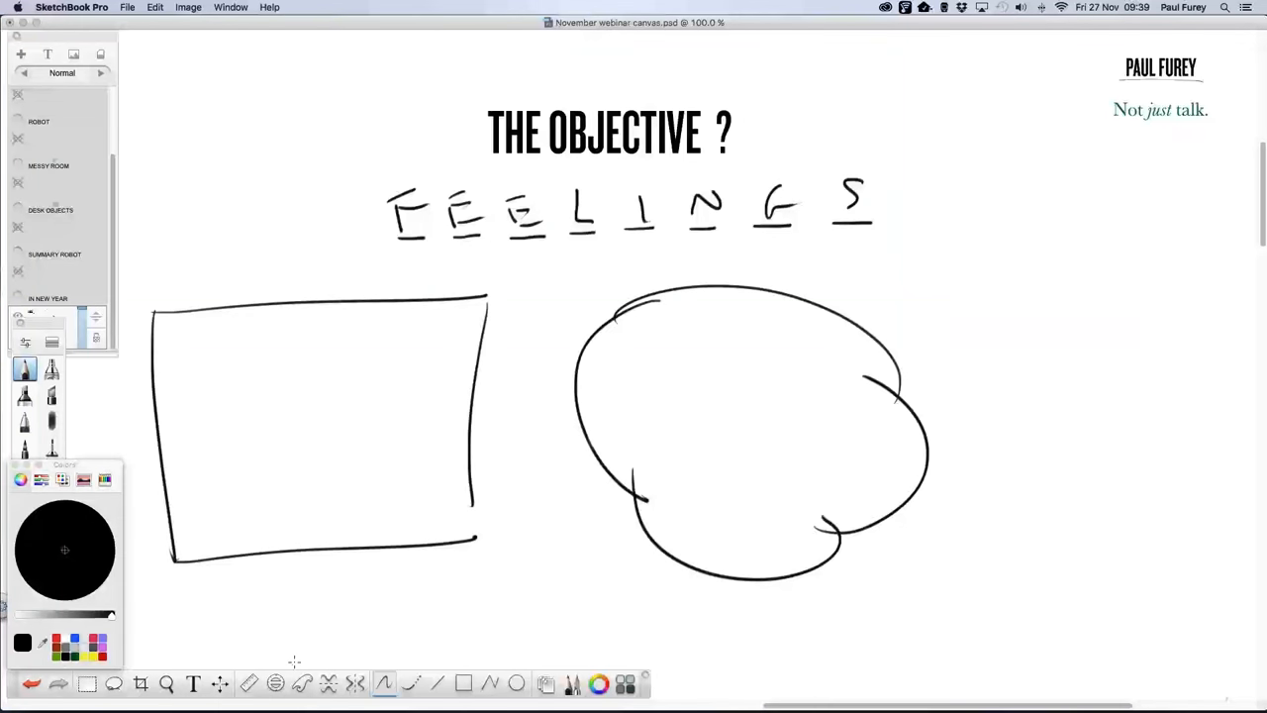
mouse_move(156, 601)
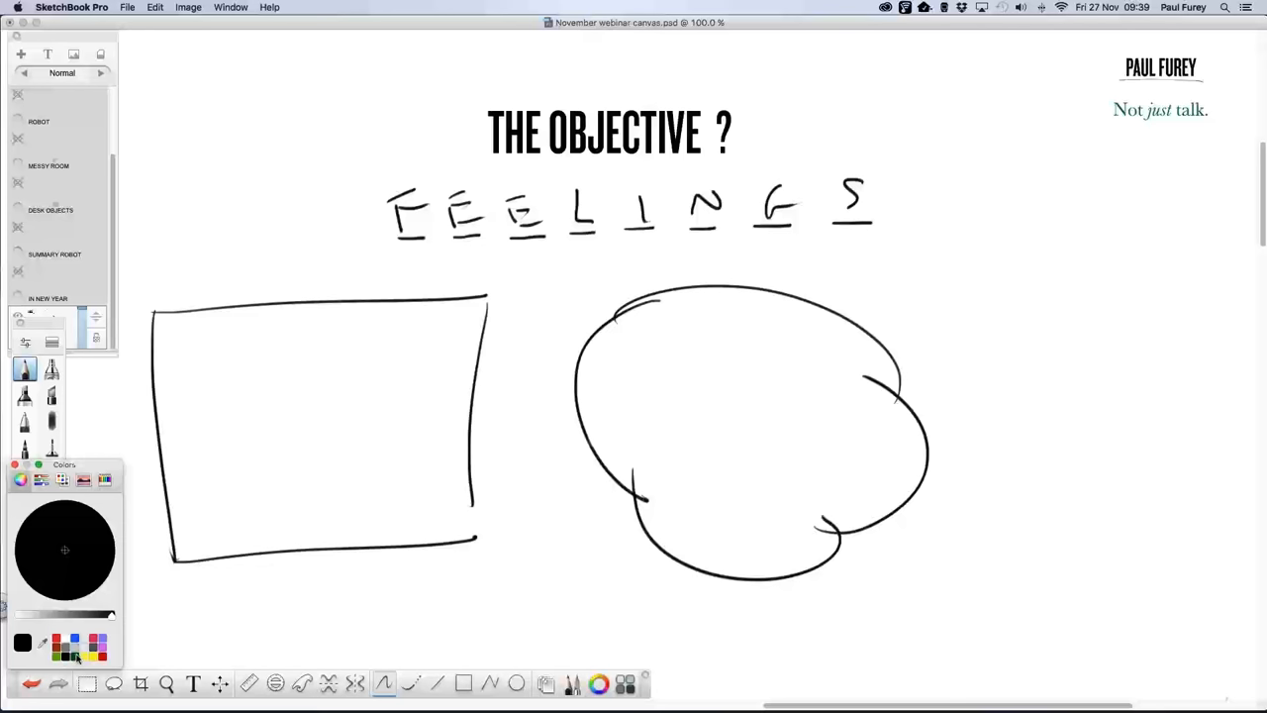
Draw a dark green rising curve and a red wavy curve with crosses in the box, then a red patch in the cloud
click(19, 480)
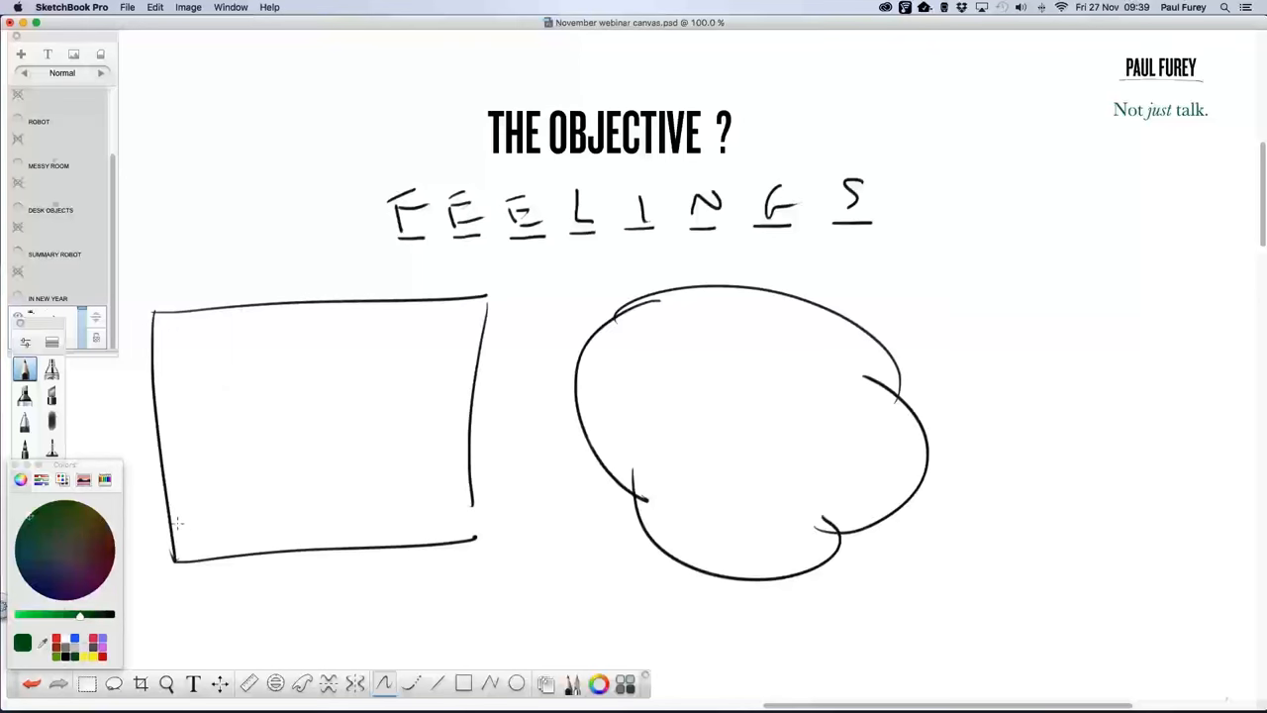
mouse_move(183, 527)
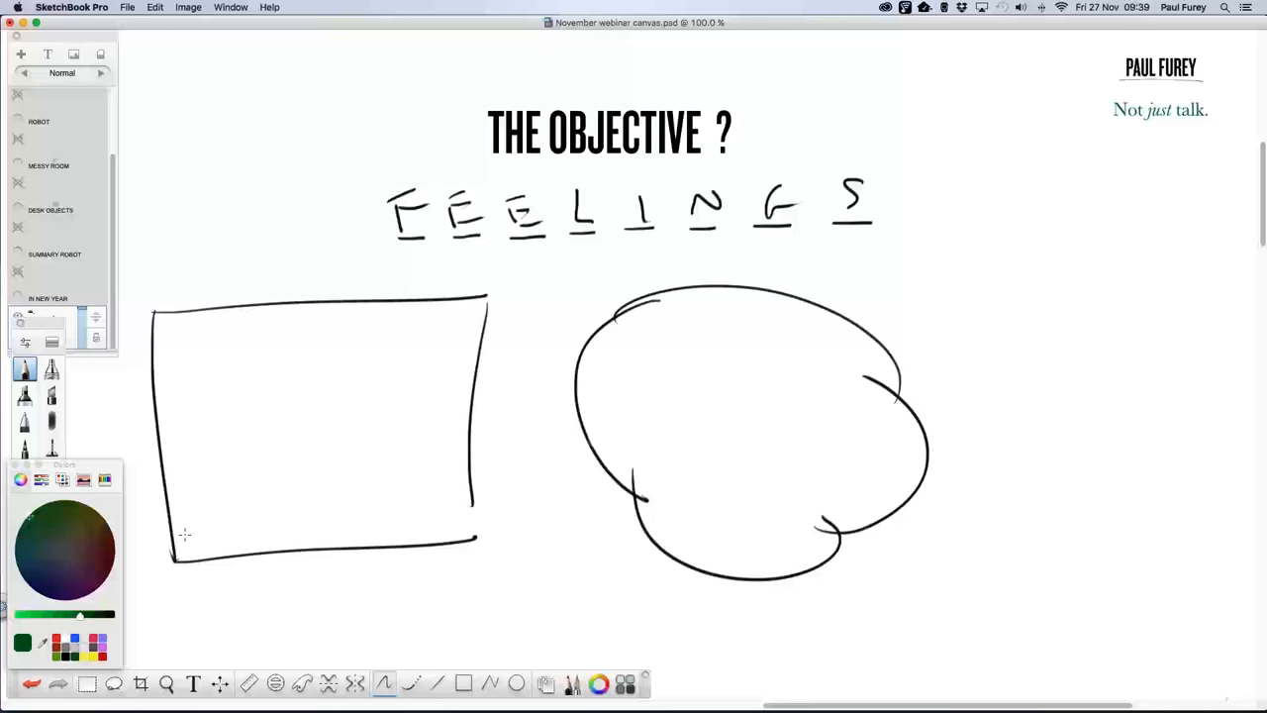
drag(184, 535, 404, 312)
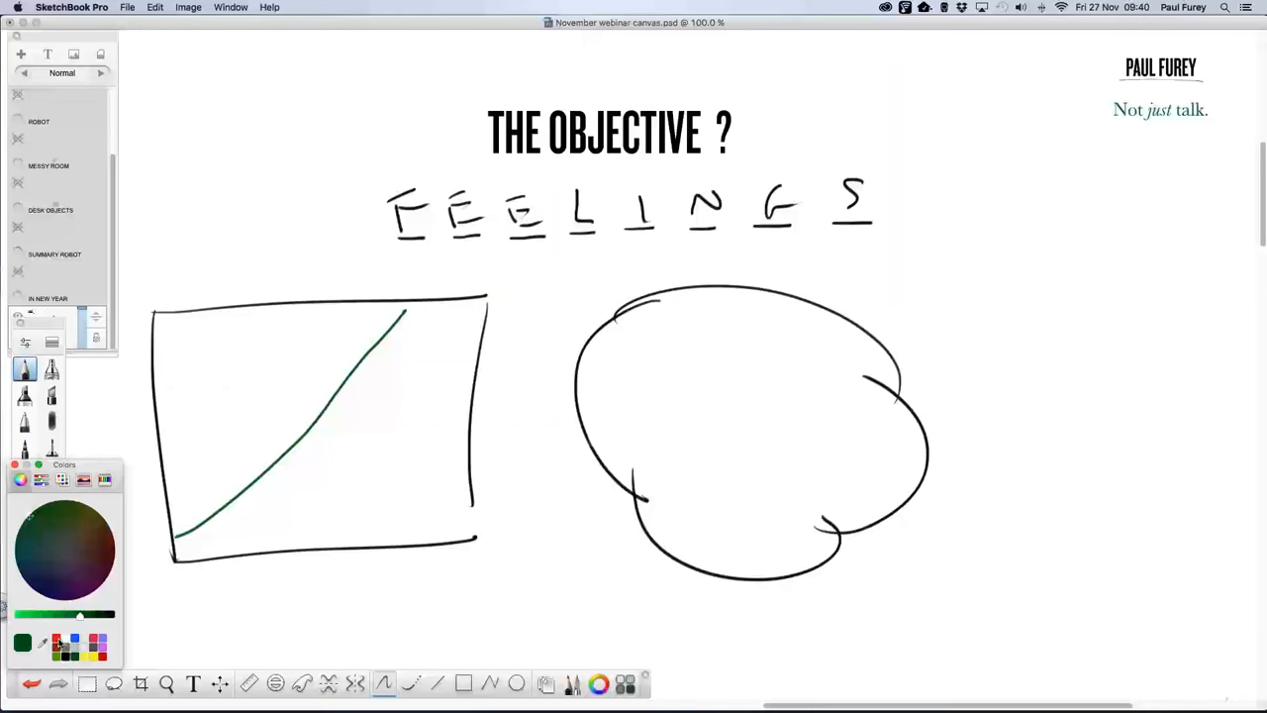
drag(178, 545, 357, 465)
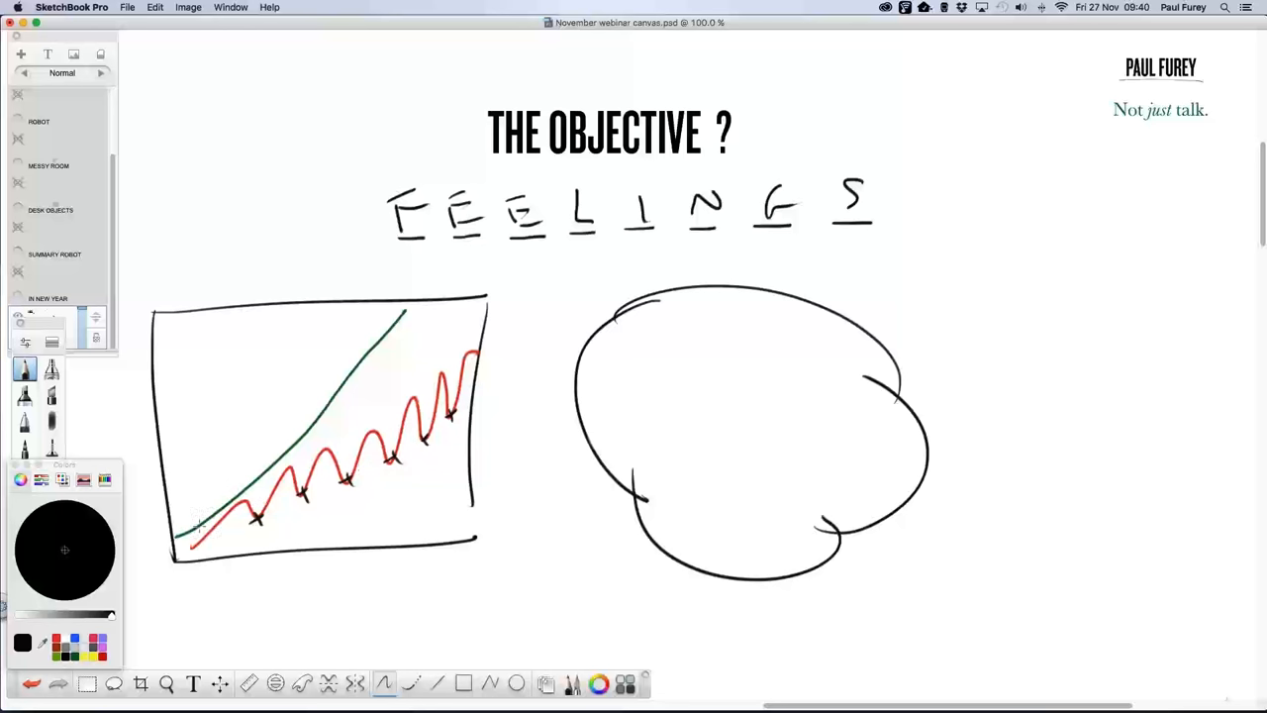
drag(624, 362, 773, 356)
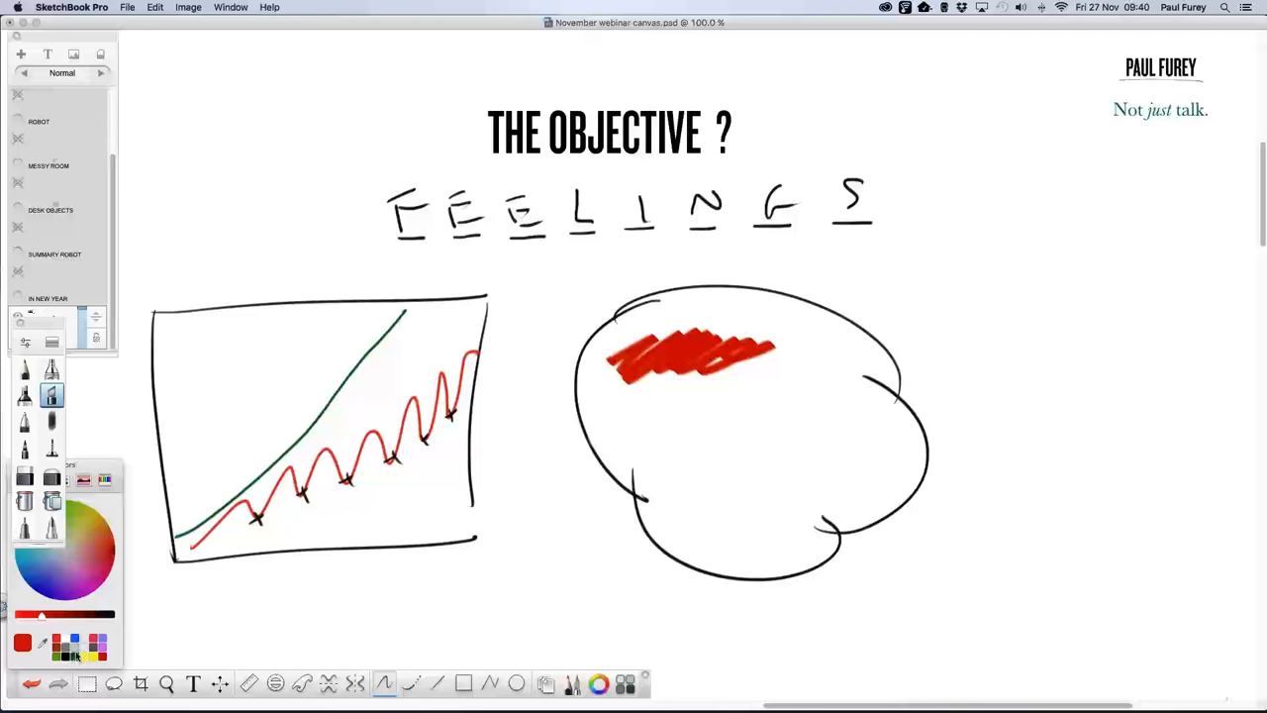
Scribble a blue marker patch inside the cloud beside the red one
drag(658, 446, 778, 446)
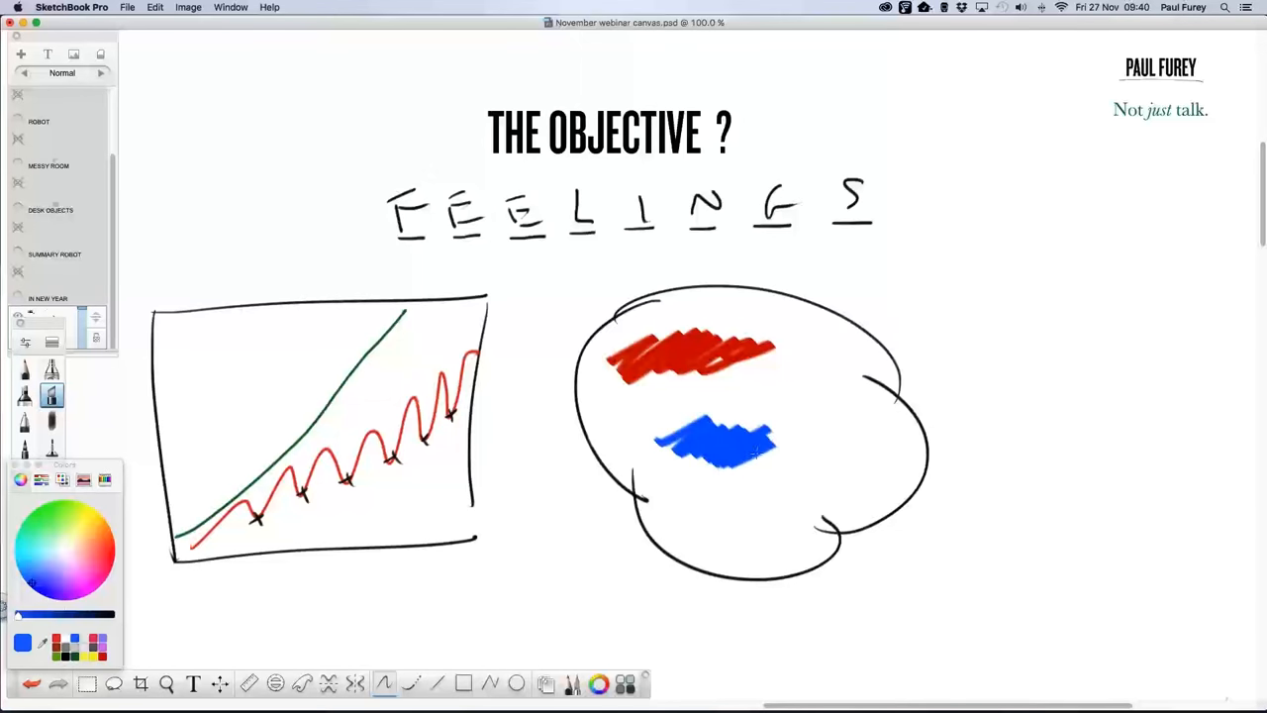
drag(654, 445, 792, 451)
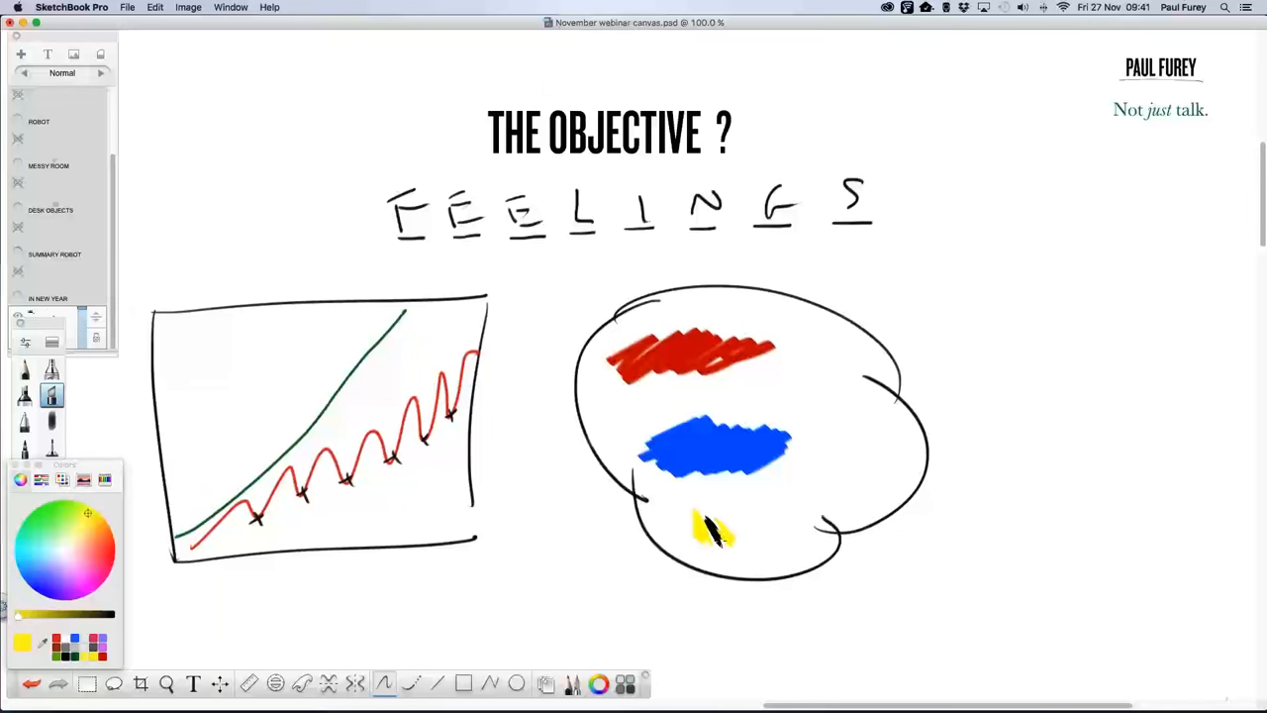
mouse_move(664, 391)
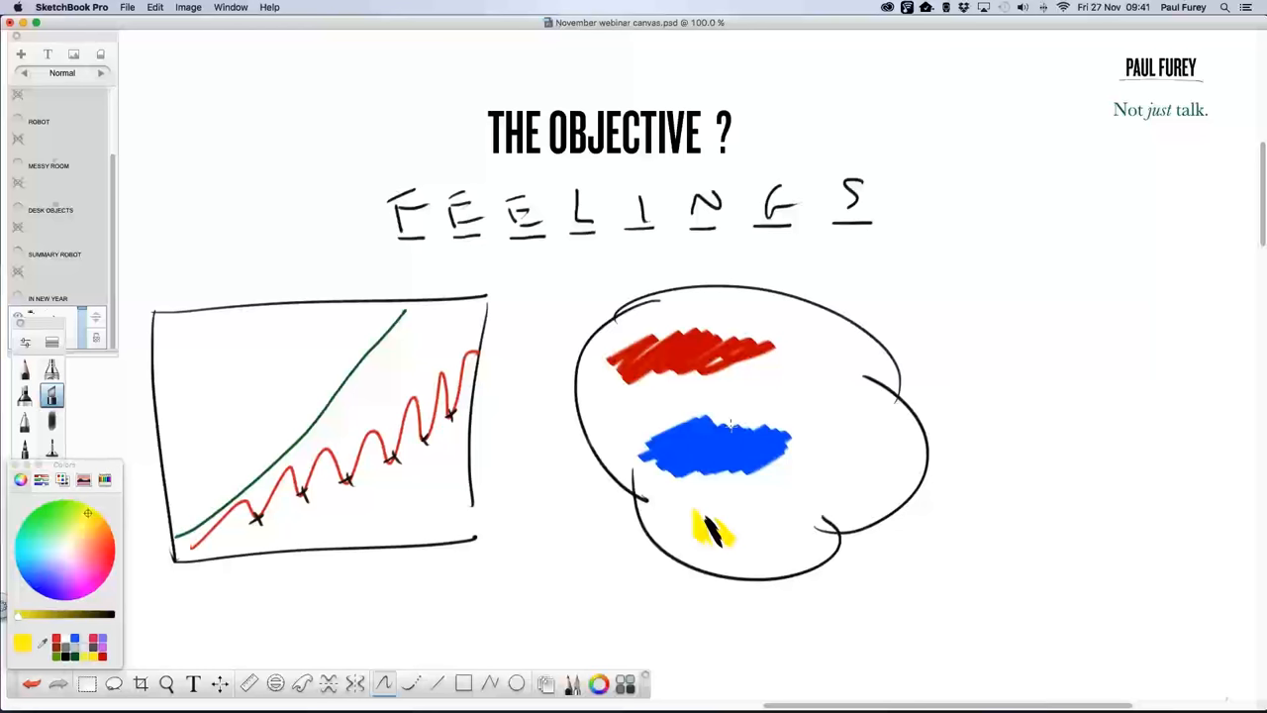
mouse_move(729, 424)
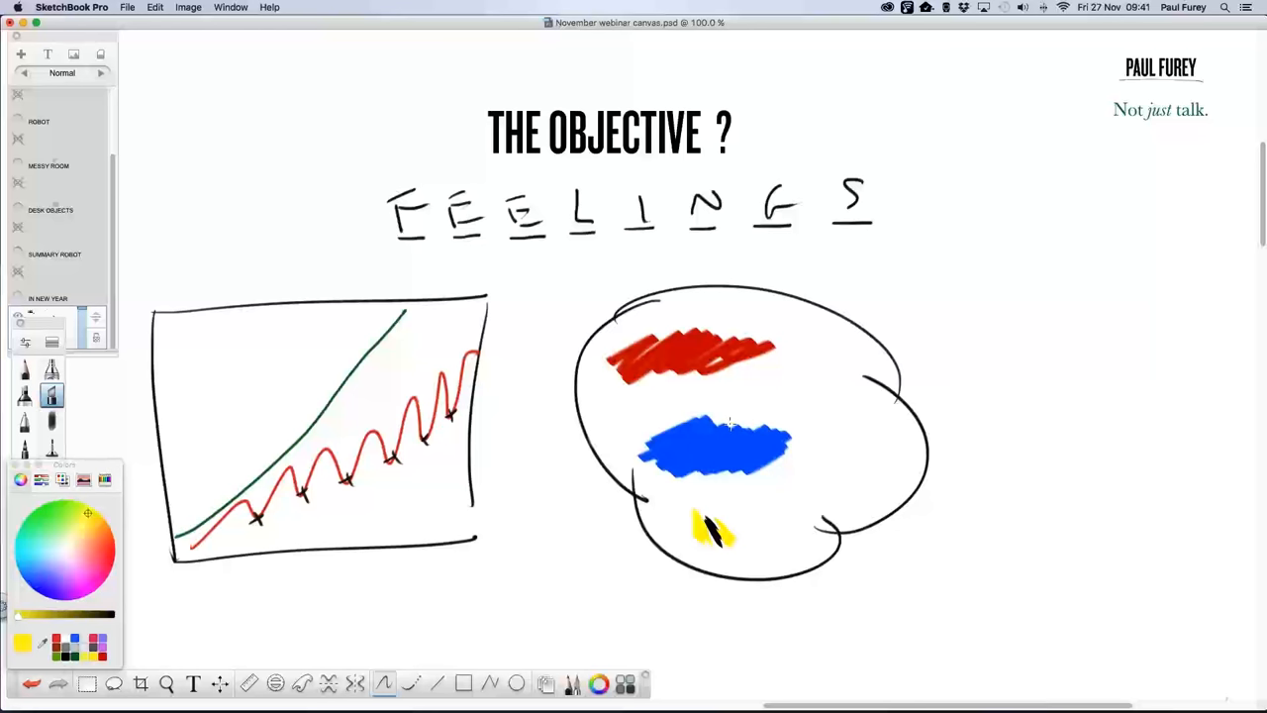
mouse_move(729, 424)
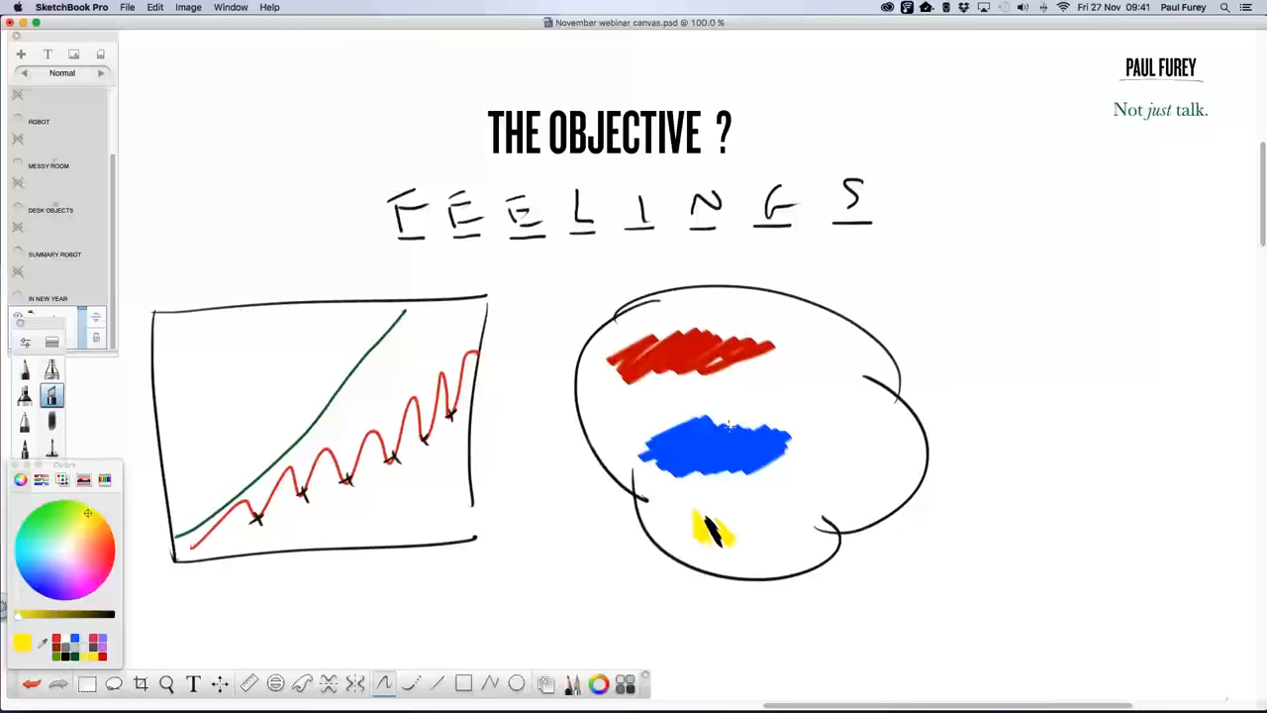
mouse_move(727, 426)
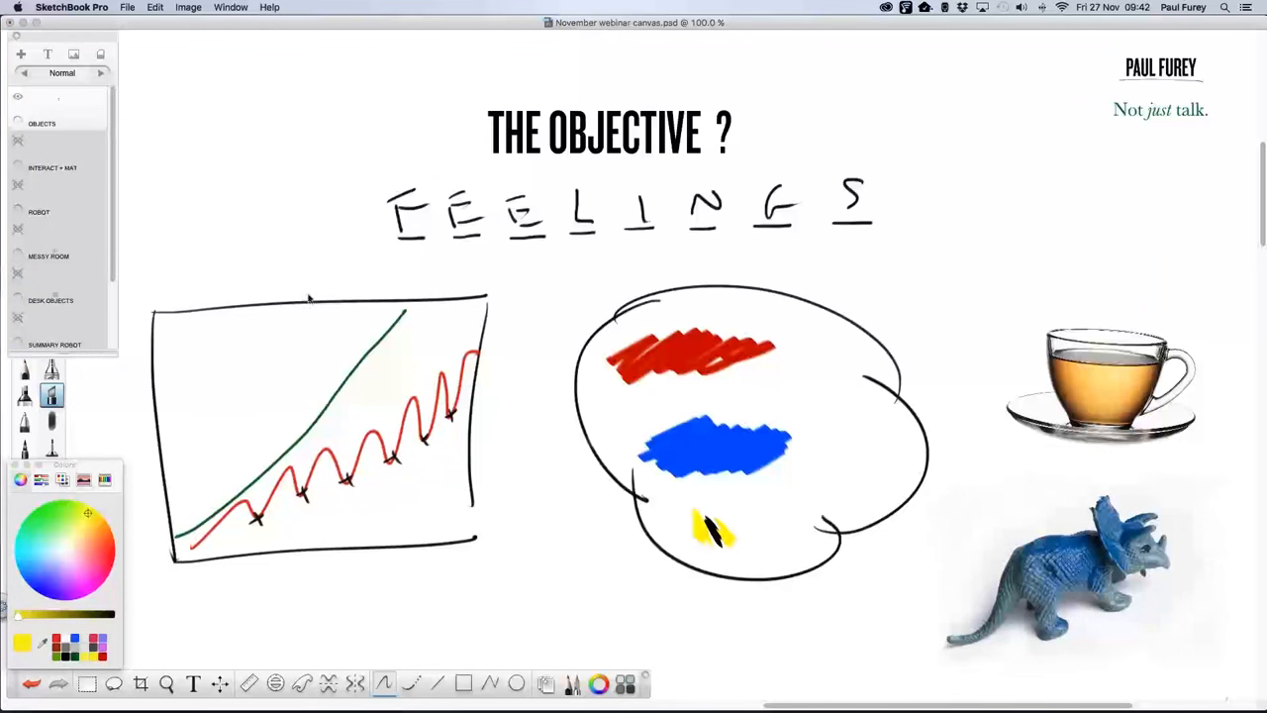
mouse_move(308, 312)
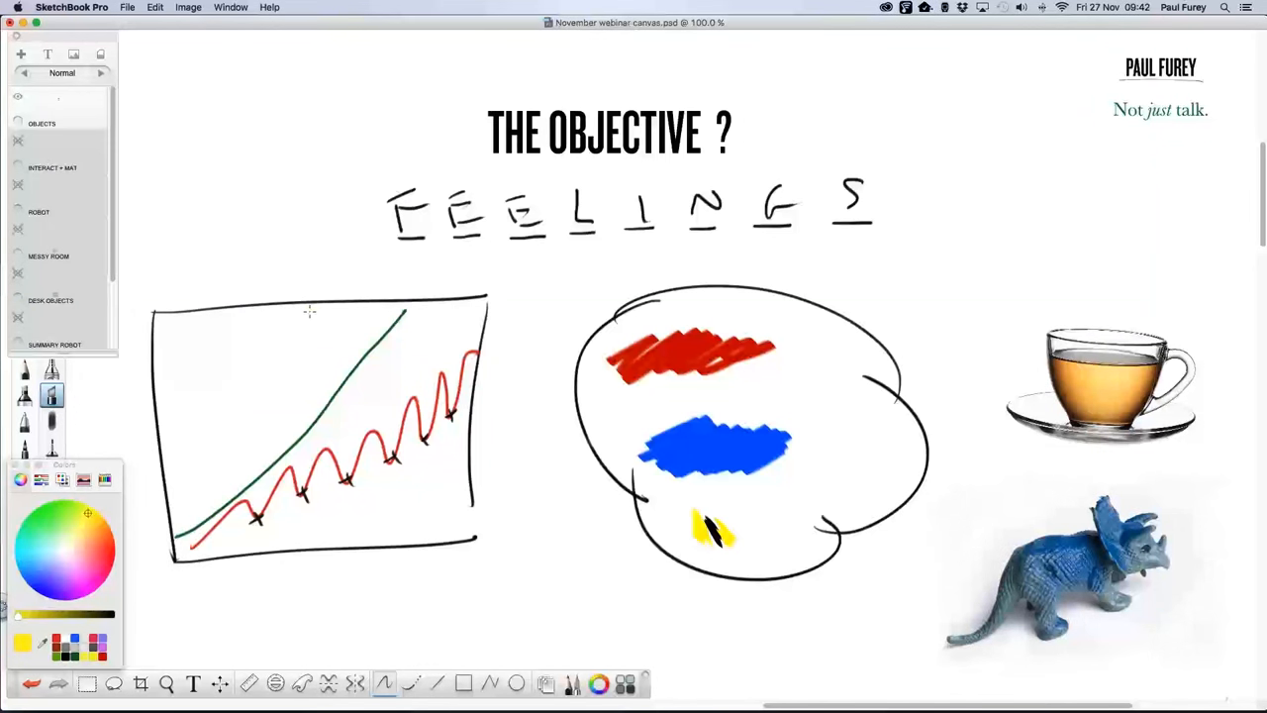
mouse_move(394, 302)
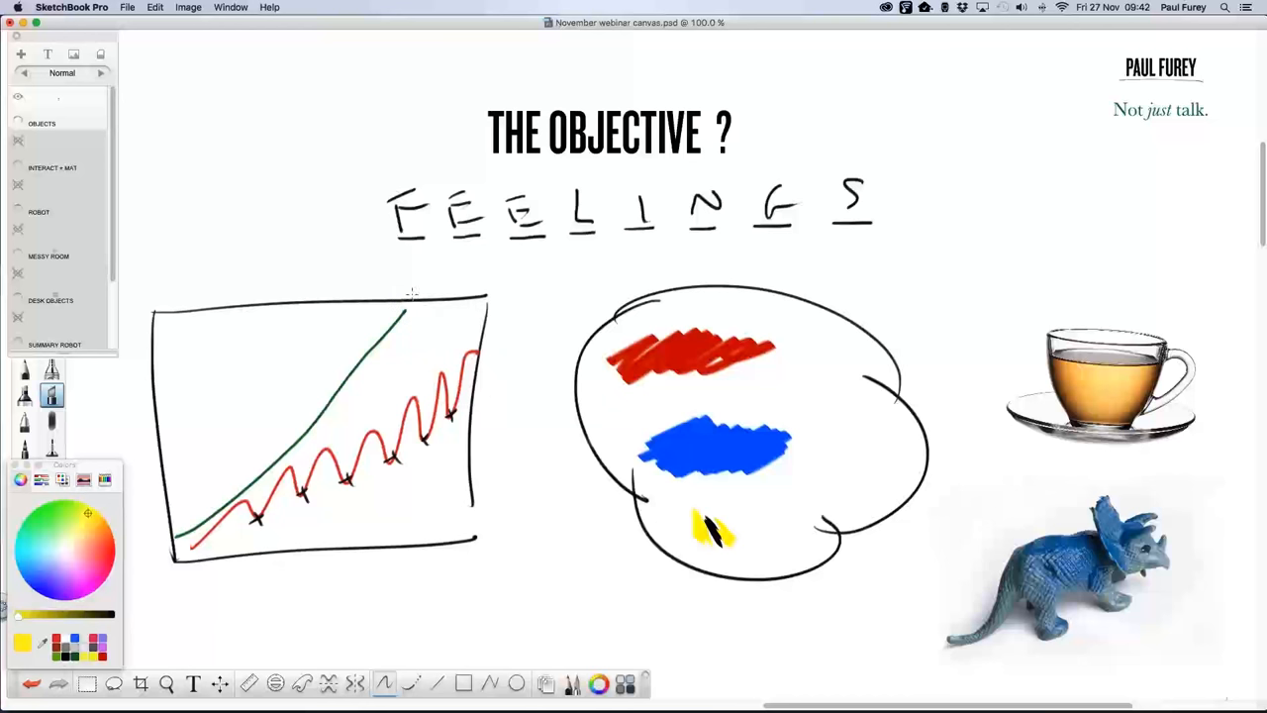
mouse_move(1043, 104)
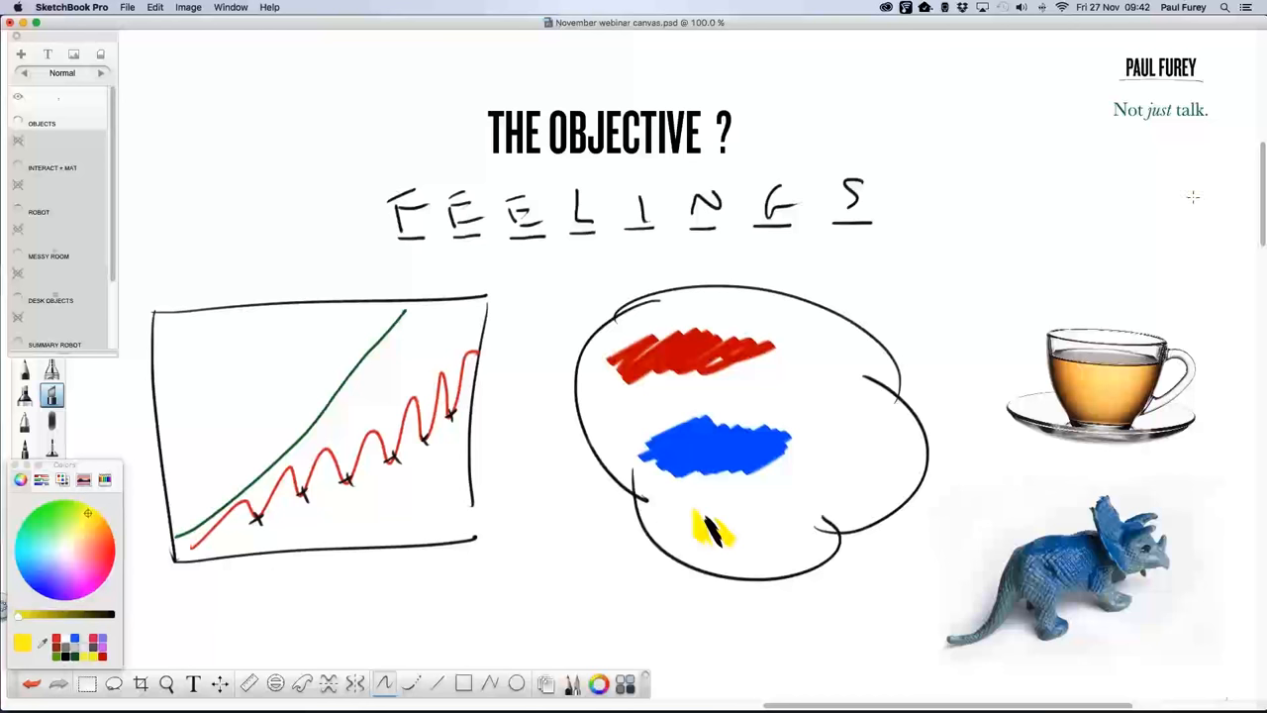
mouse_move(1206, 203)
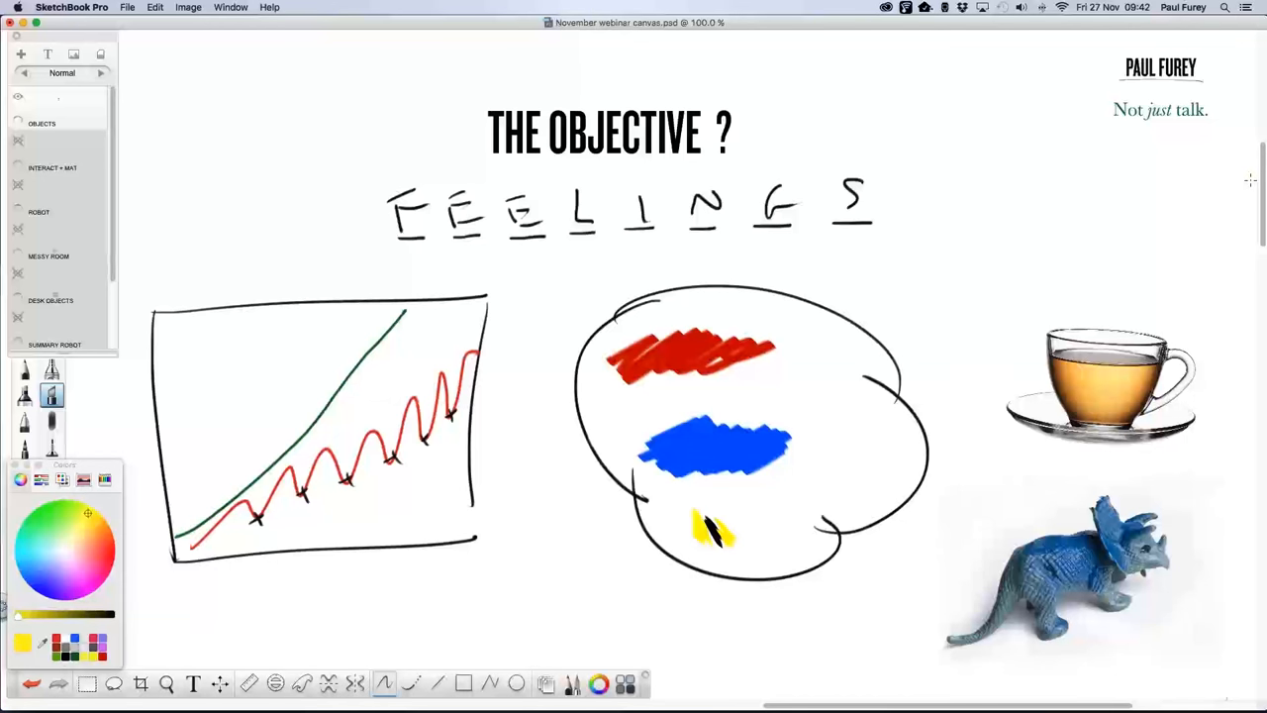
mouse_move(1246, 181)
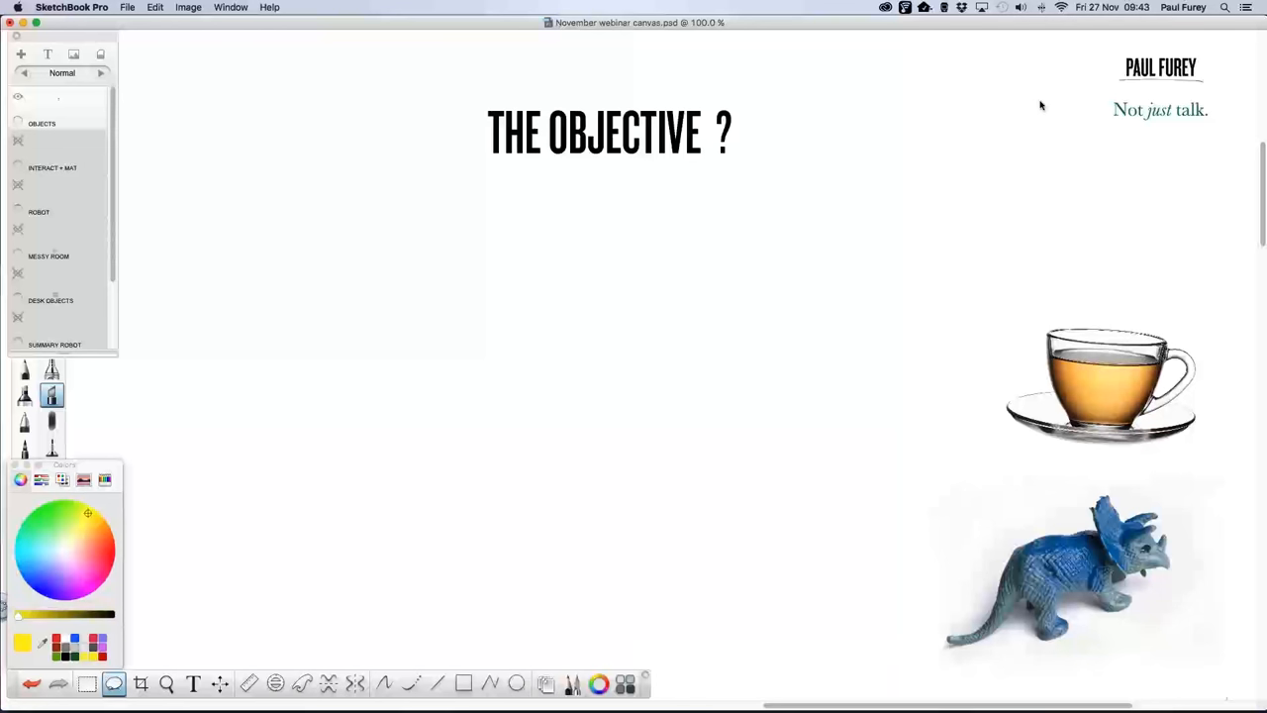
mouse_move(1038, 91)
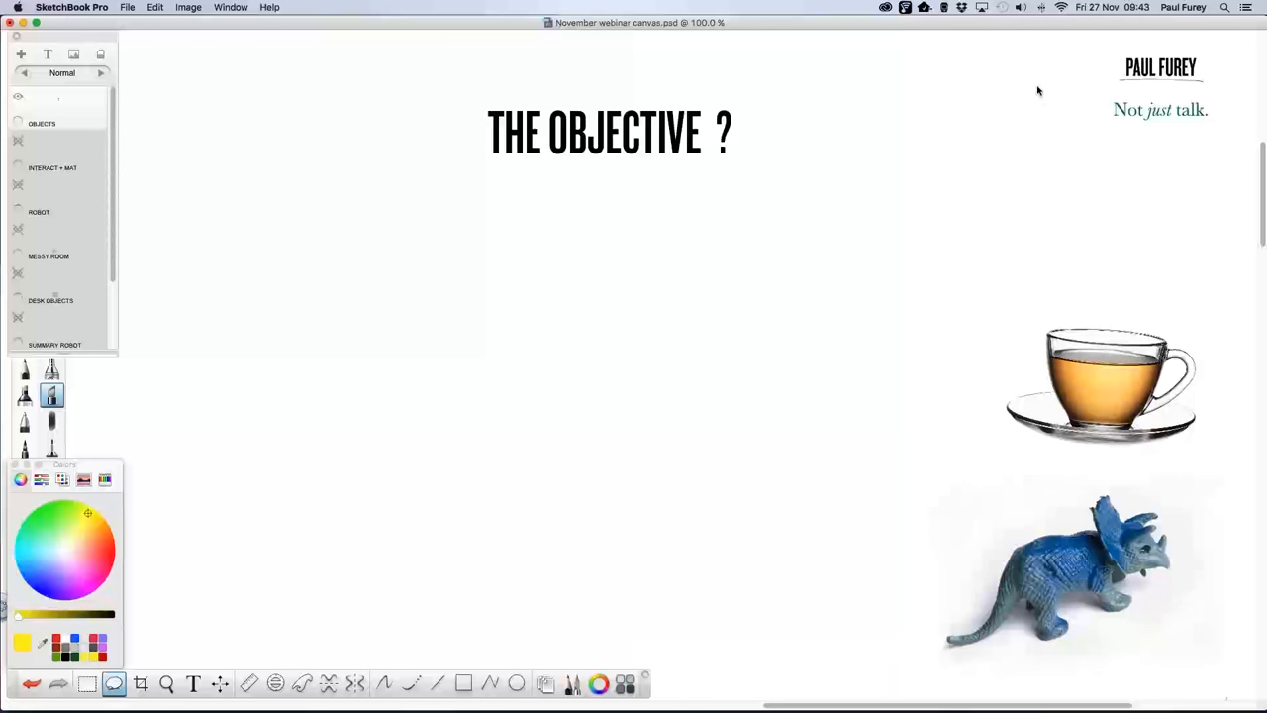
mouse_move(948, 256)
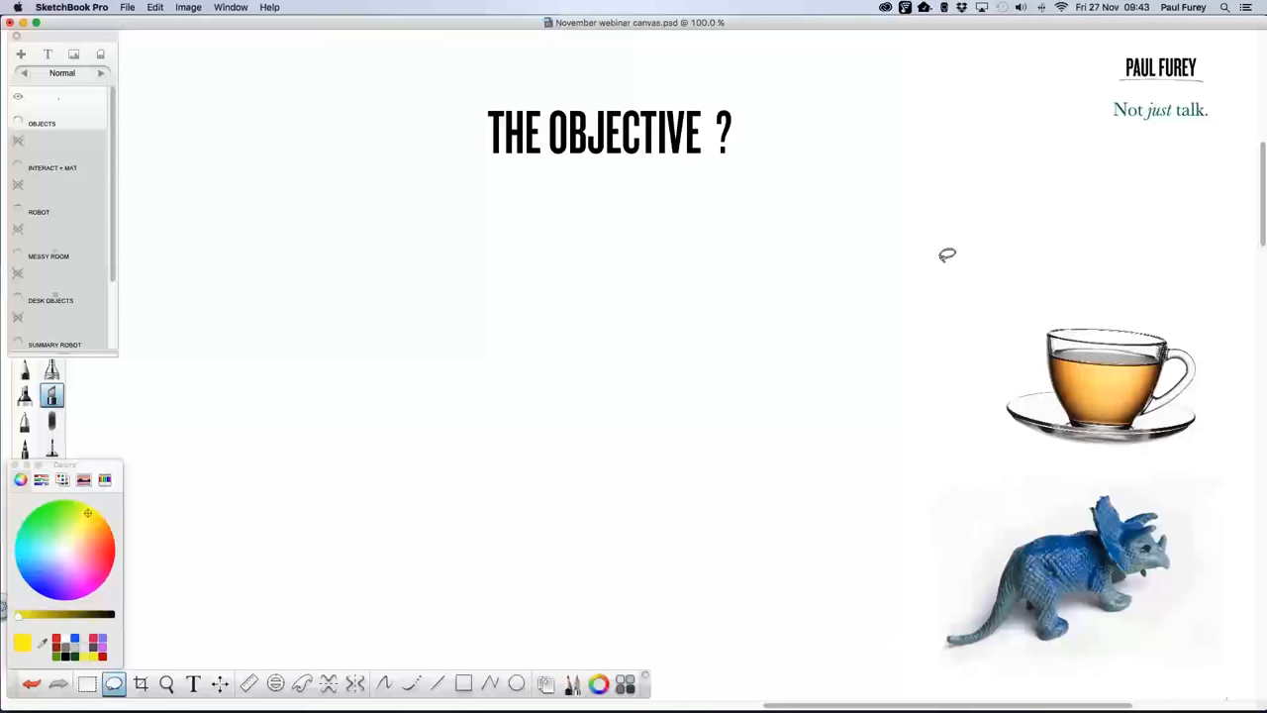
mouse_move(950, 250)
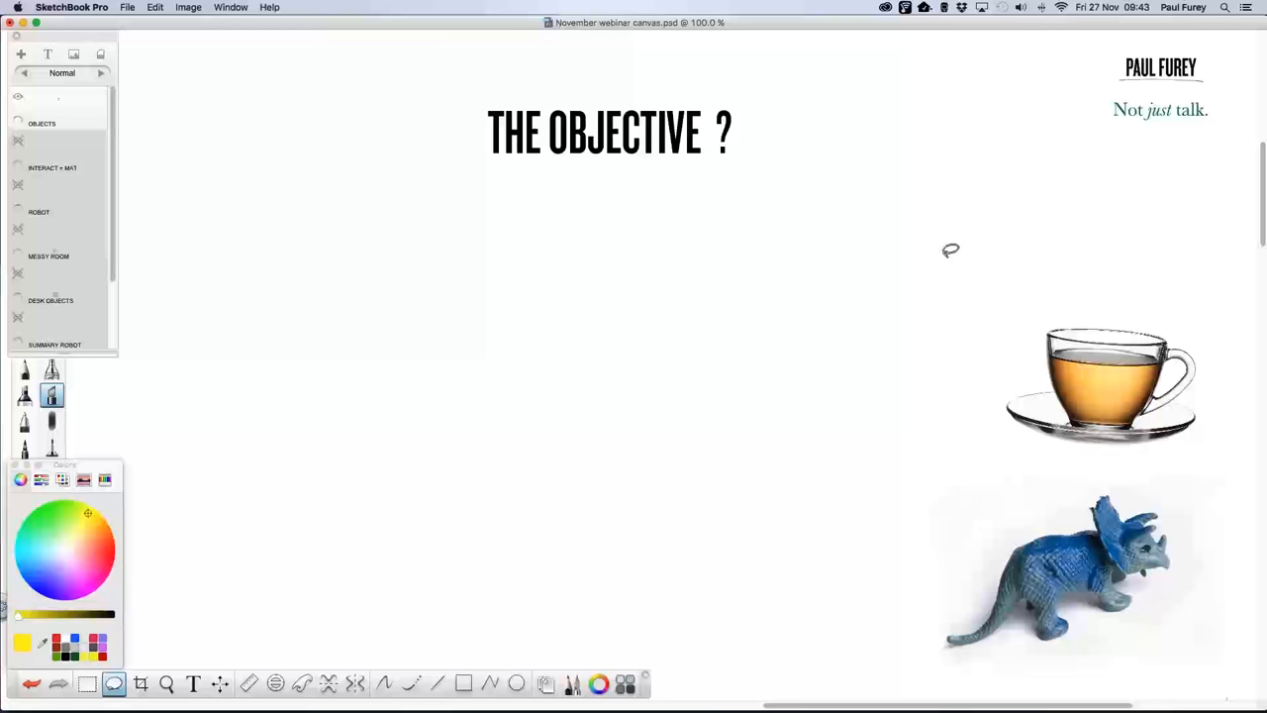
mouse_move(944, 255)
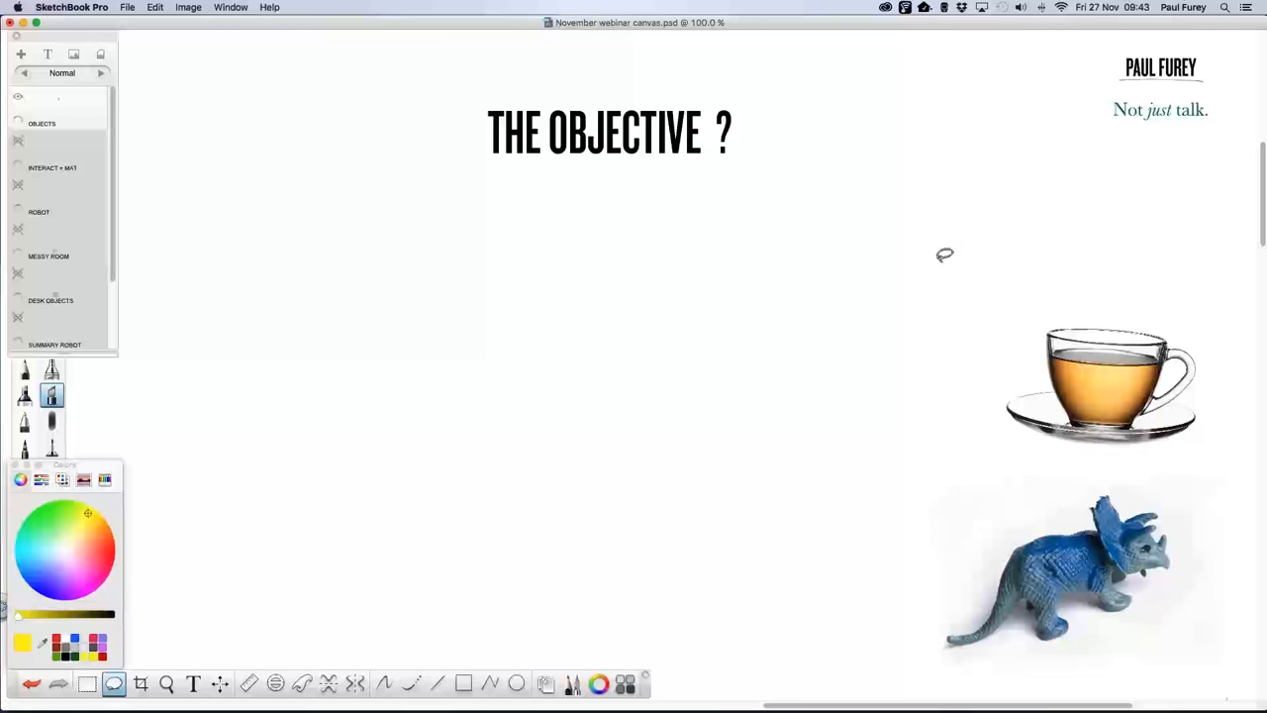
mouse_move(940, 261)
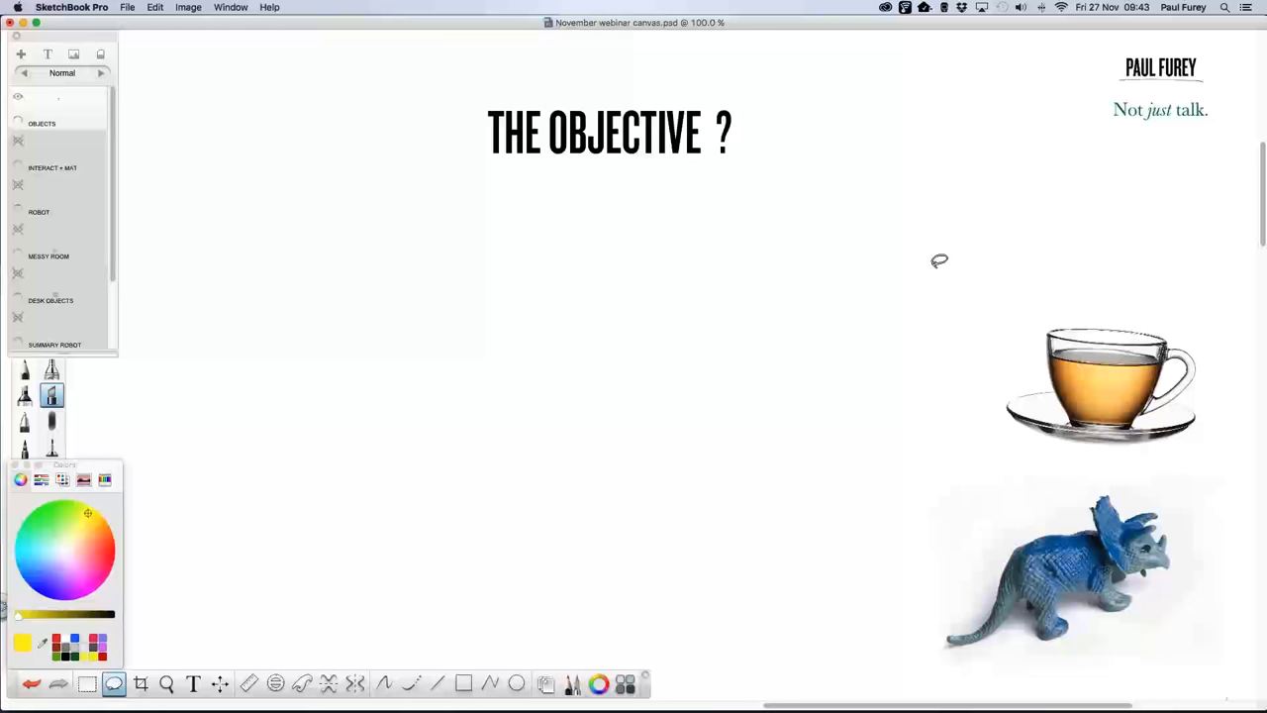
mouse_move(943, 264)
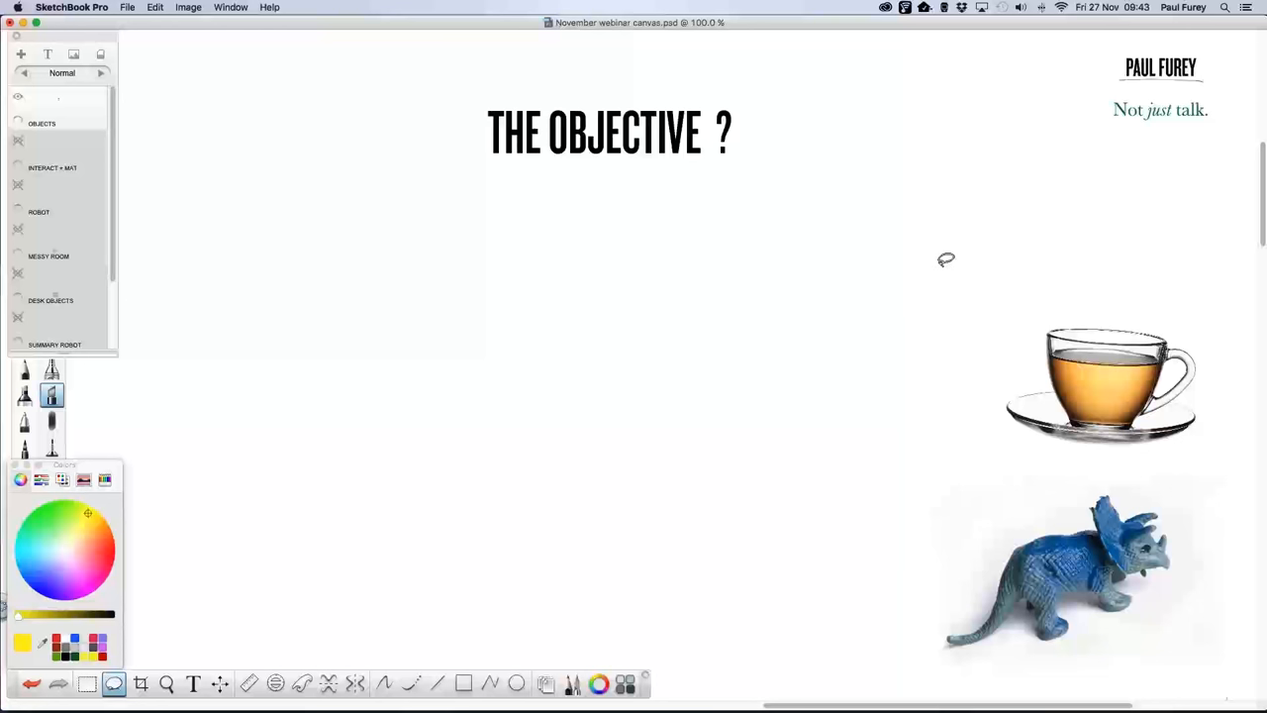
mouse_move(920, 252)
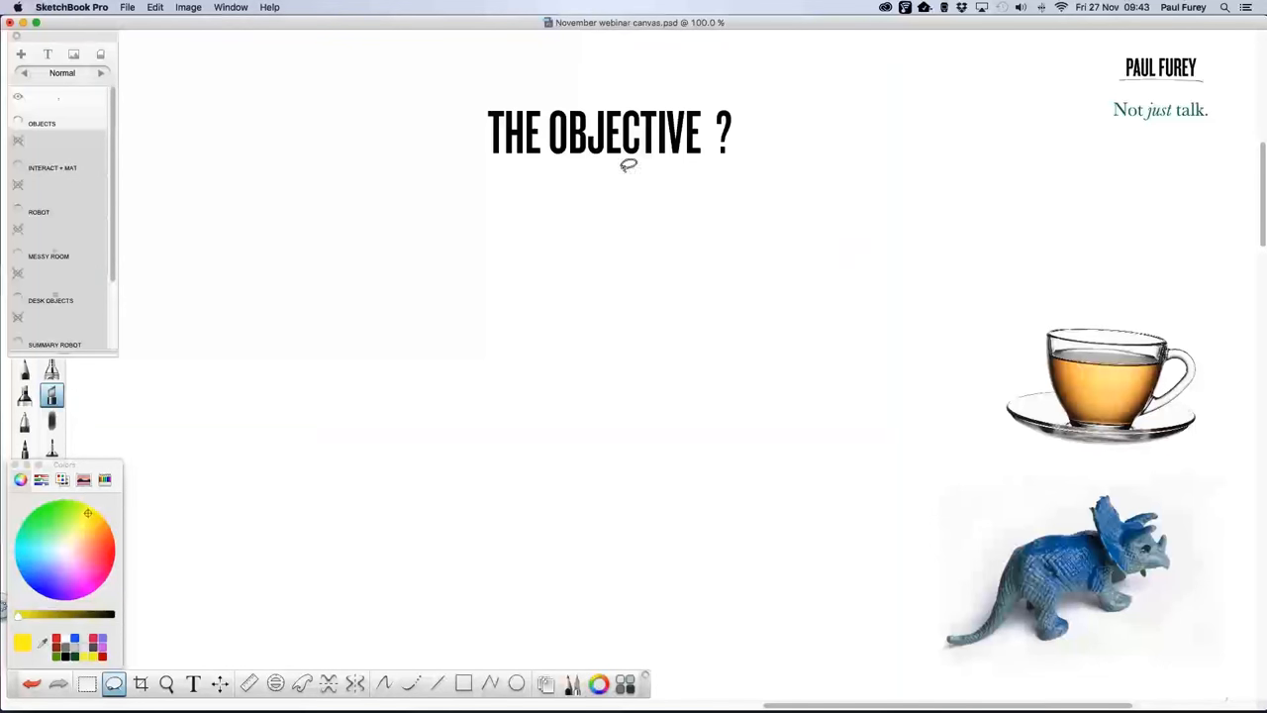
mouse_move(495, 161)
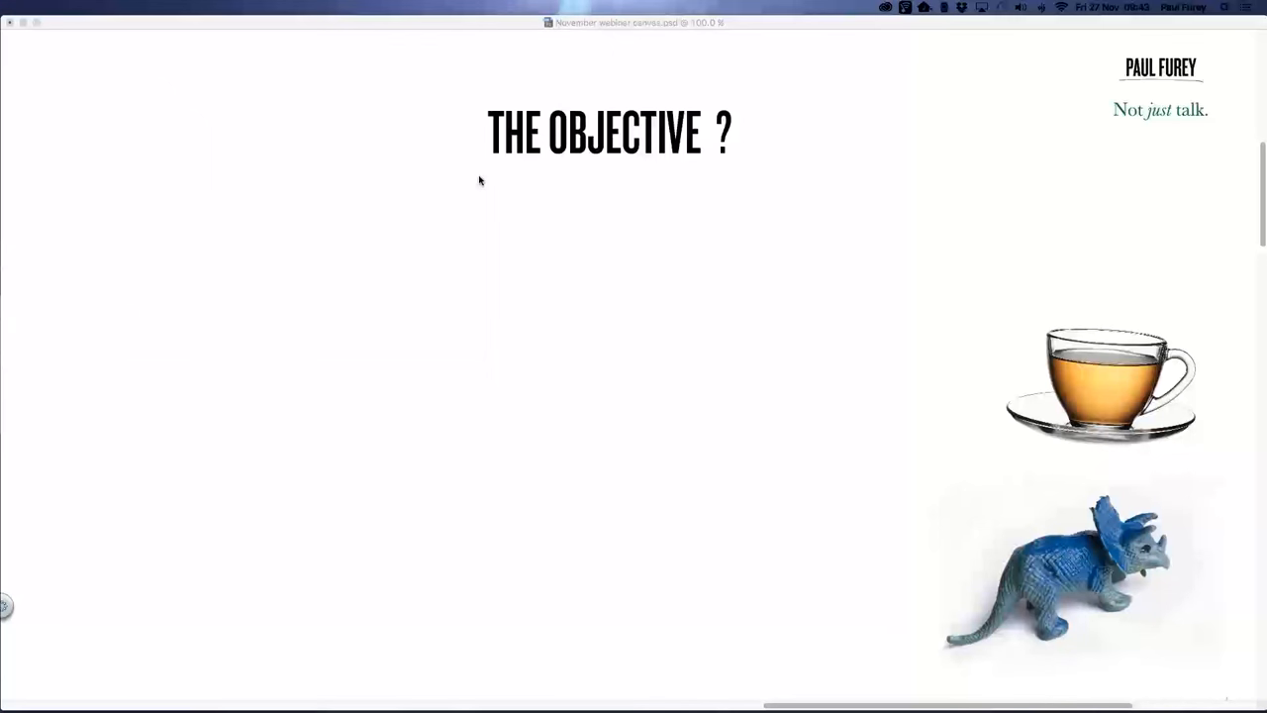
mouse_move(477, 175)
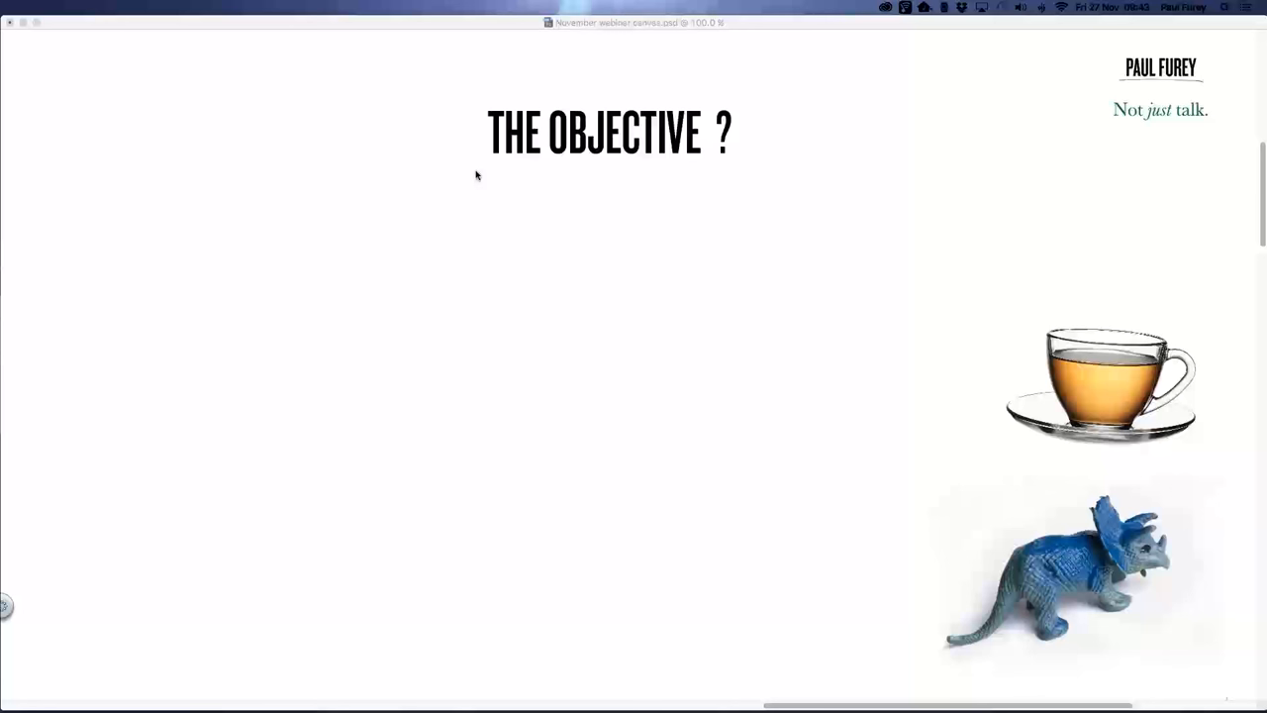
mouse_move(473, 169)
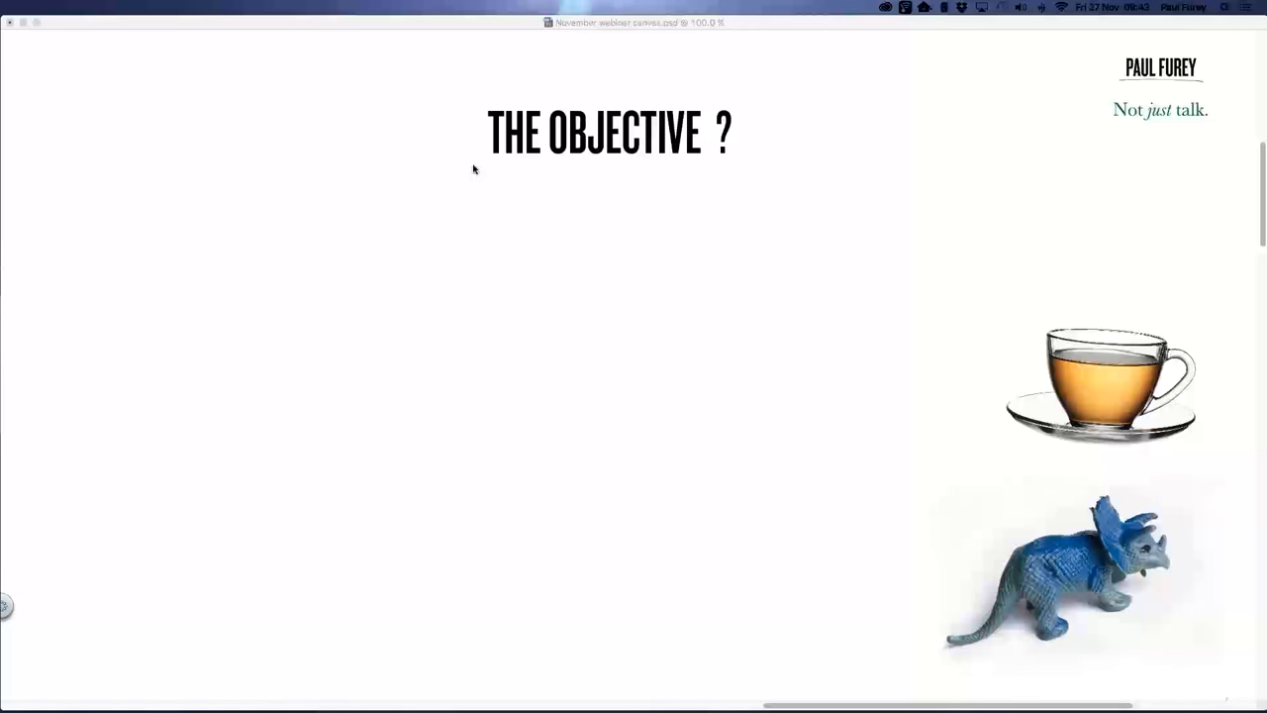
mouse_move(486, 174)
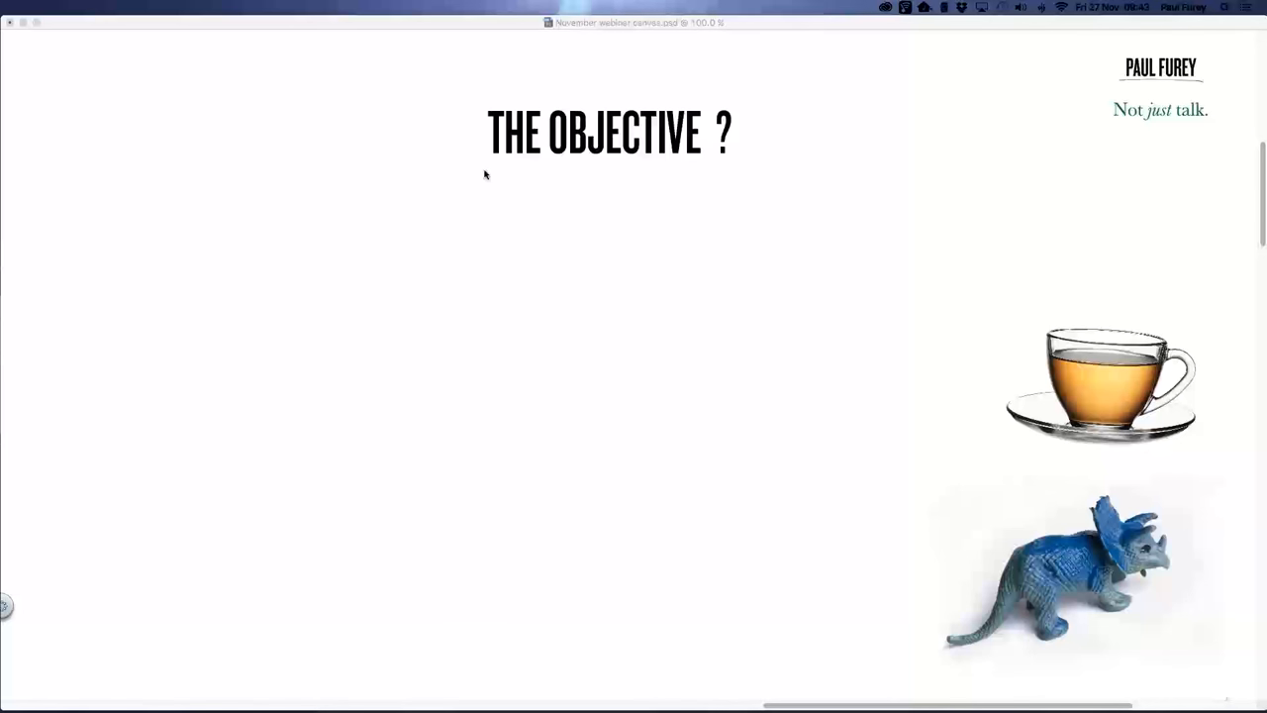
mouse_move(571, 237)
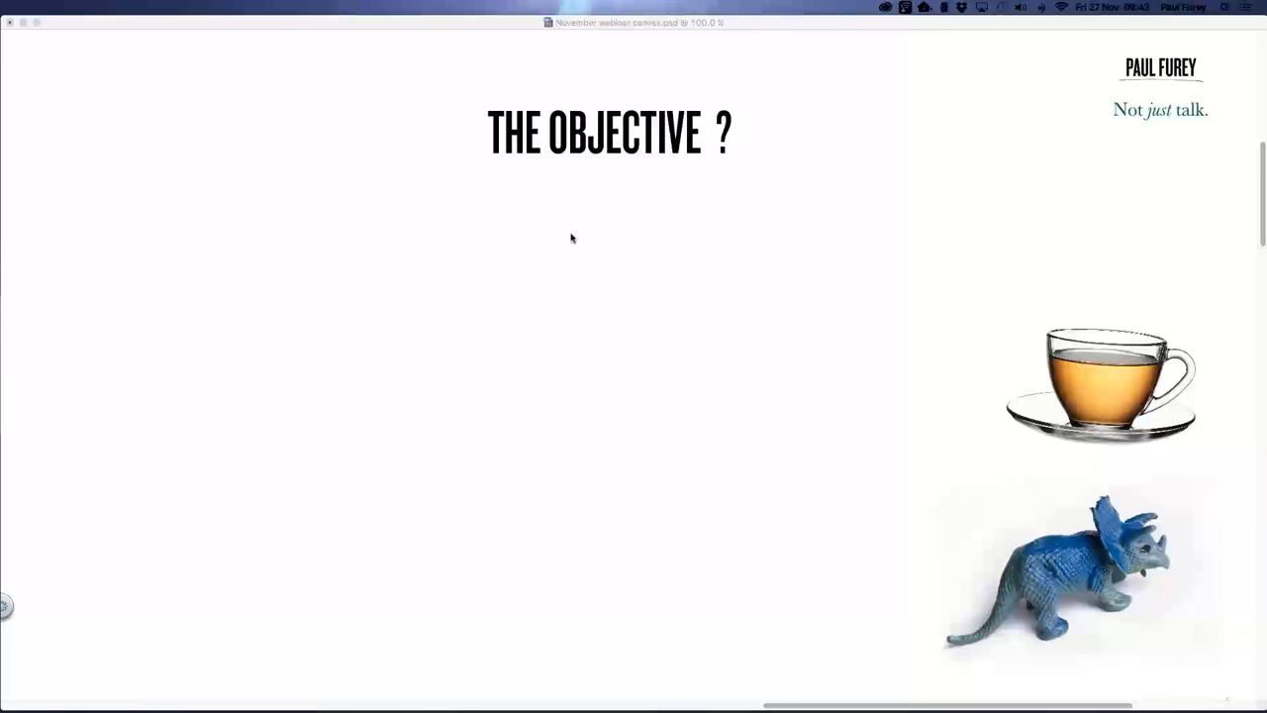
mouse_move(742, 138)
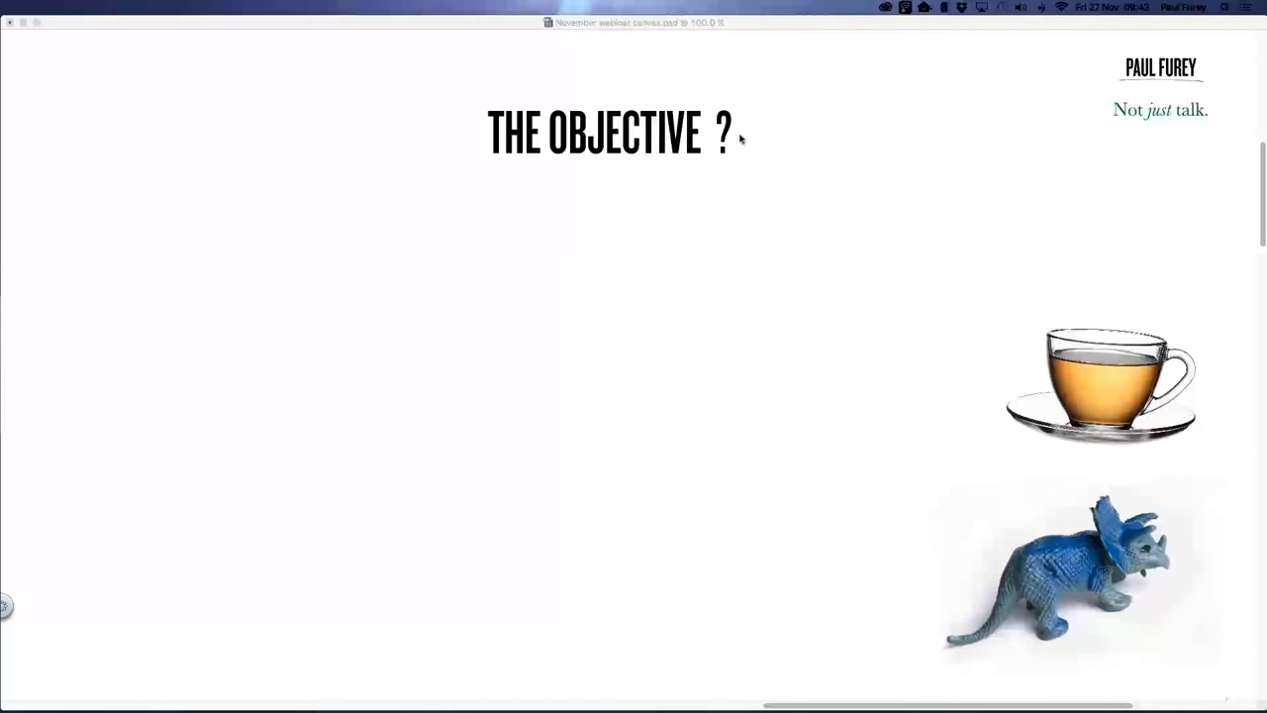
mouse_move(773, 111)
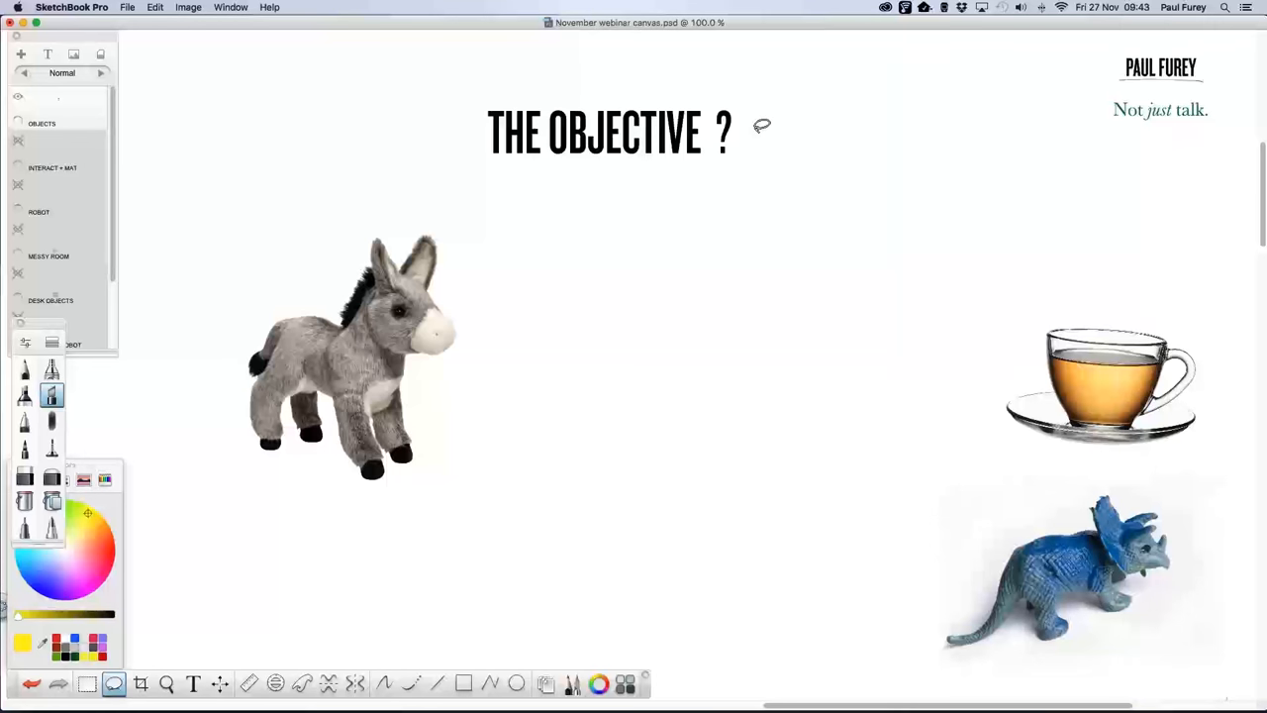
mouse_move(754, 136)
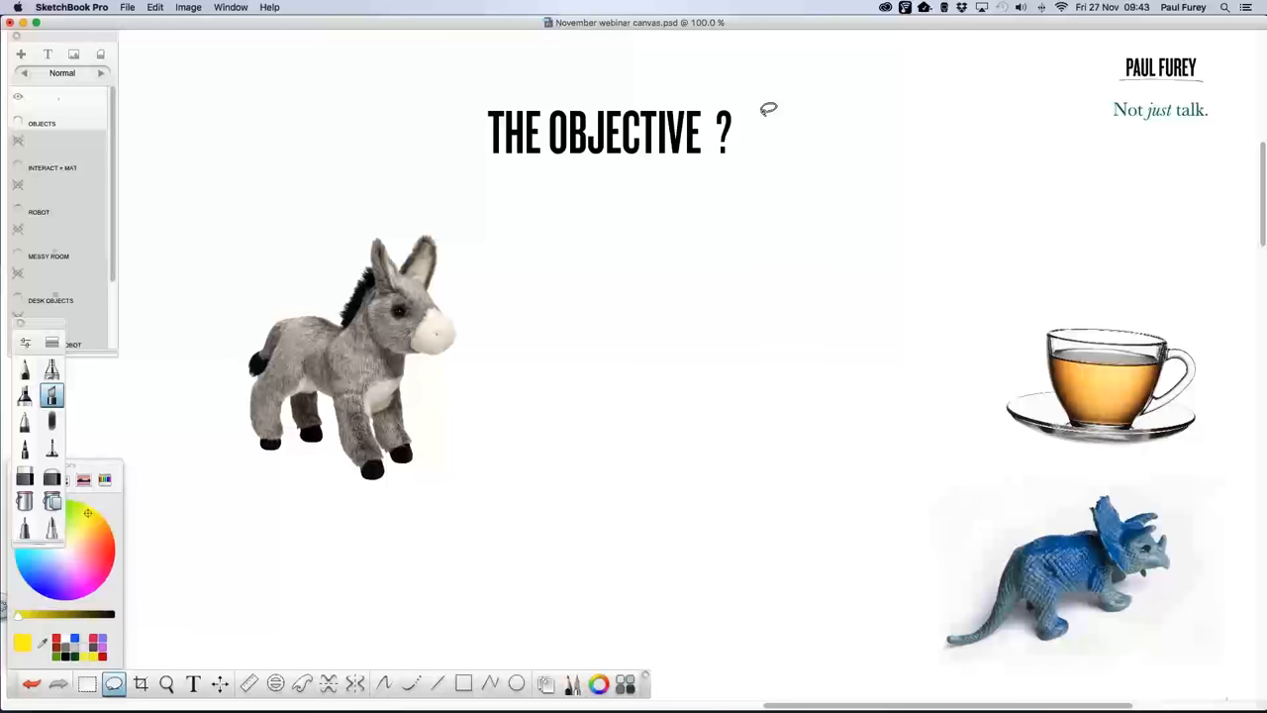
mouse_move(776, 82)
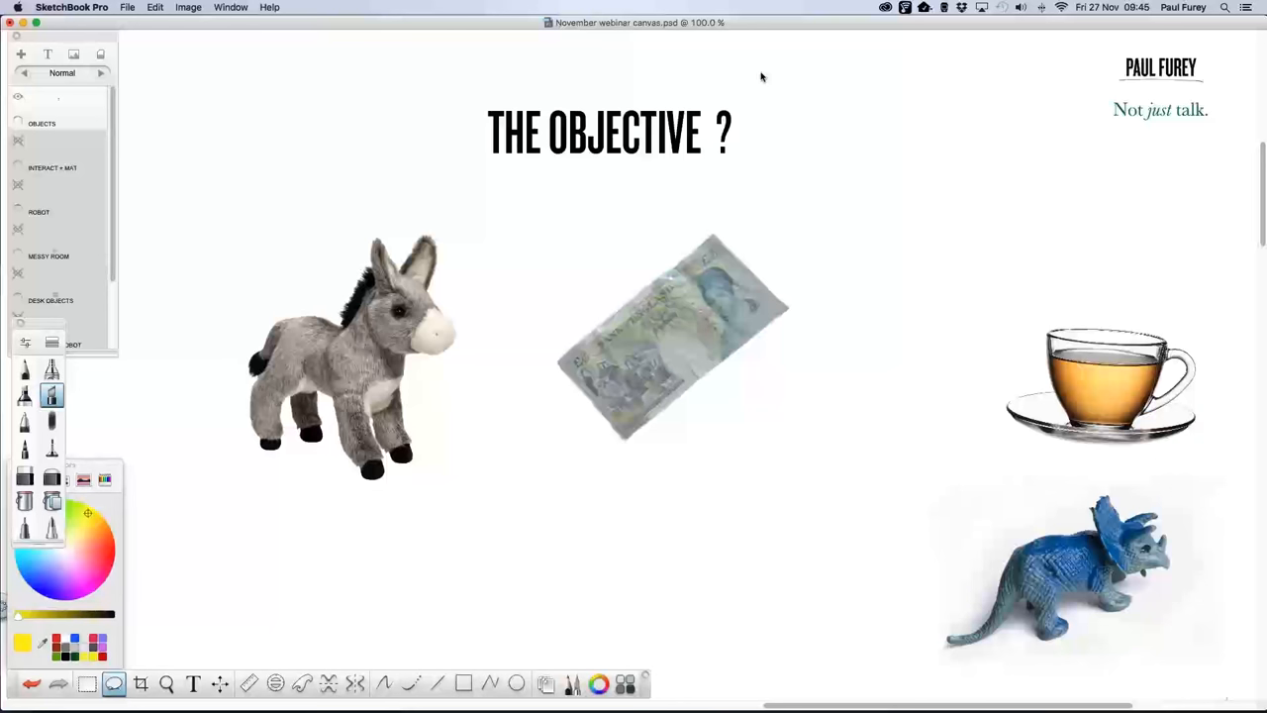
mouse_move(985, 74)
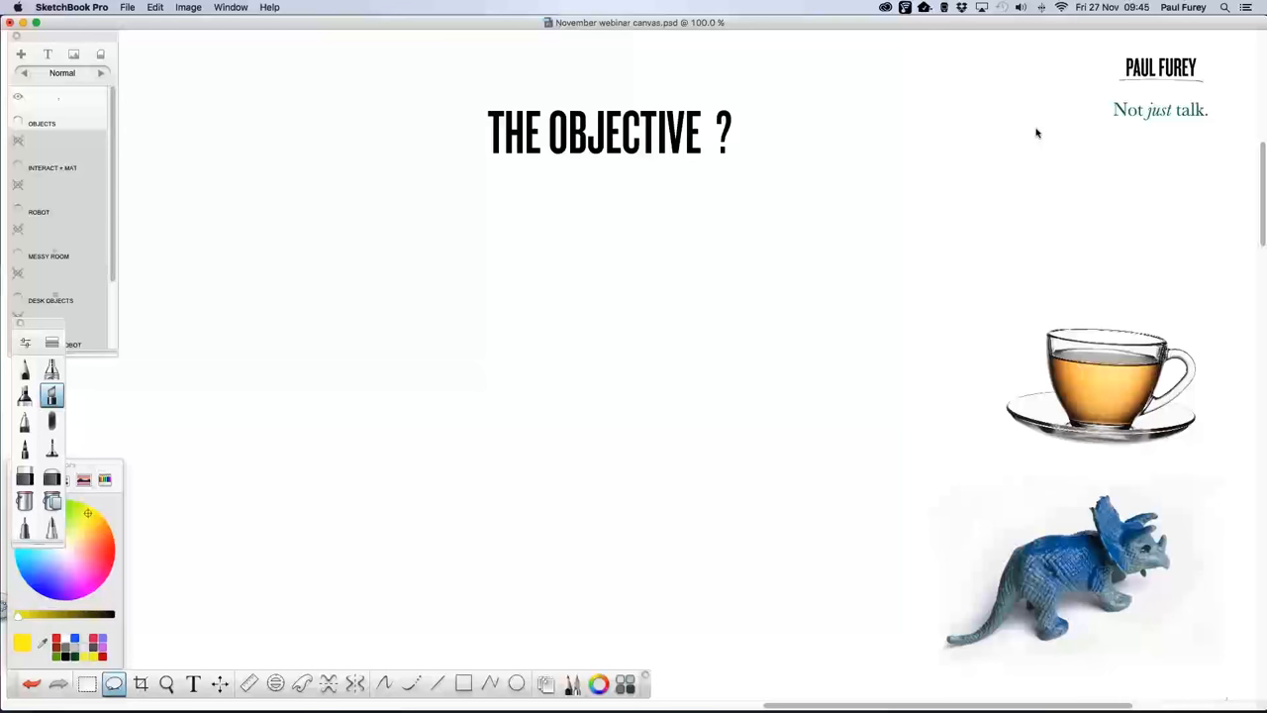
mouse_move(1041, 141)
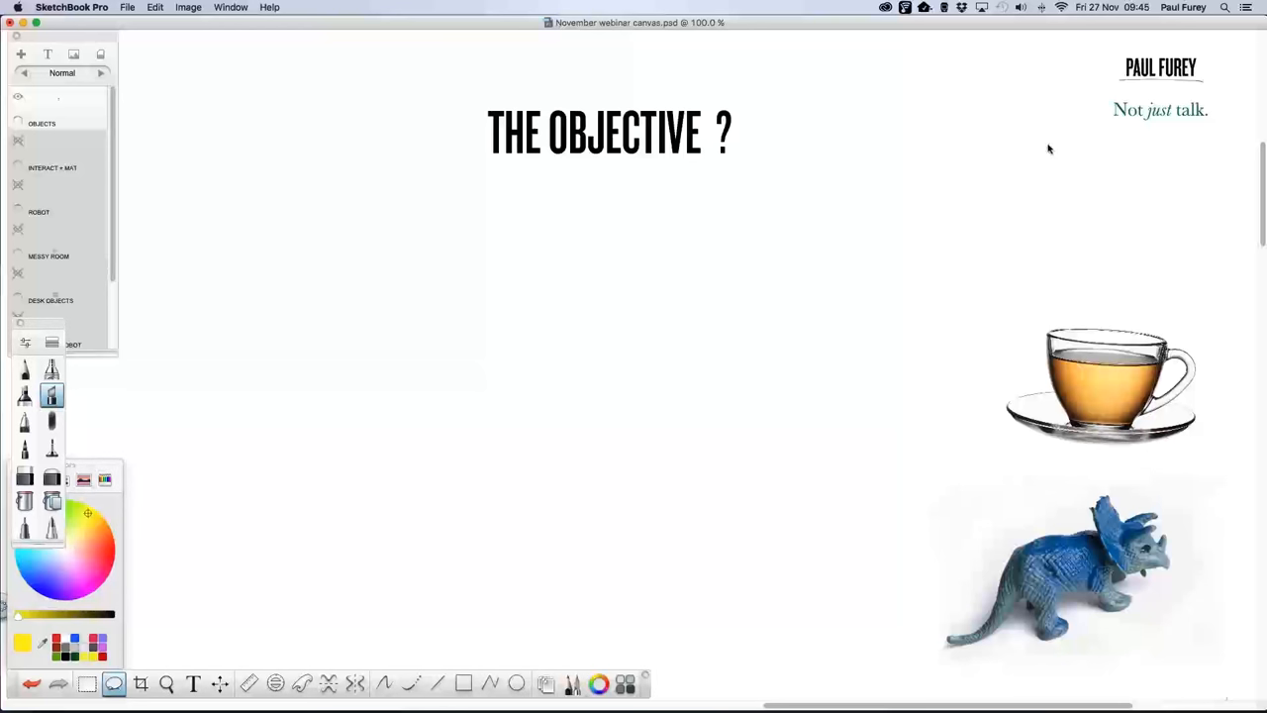
mouse_move(1040, 143)
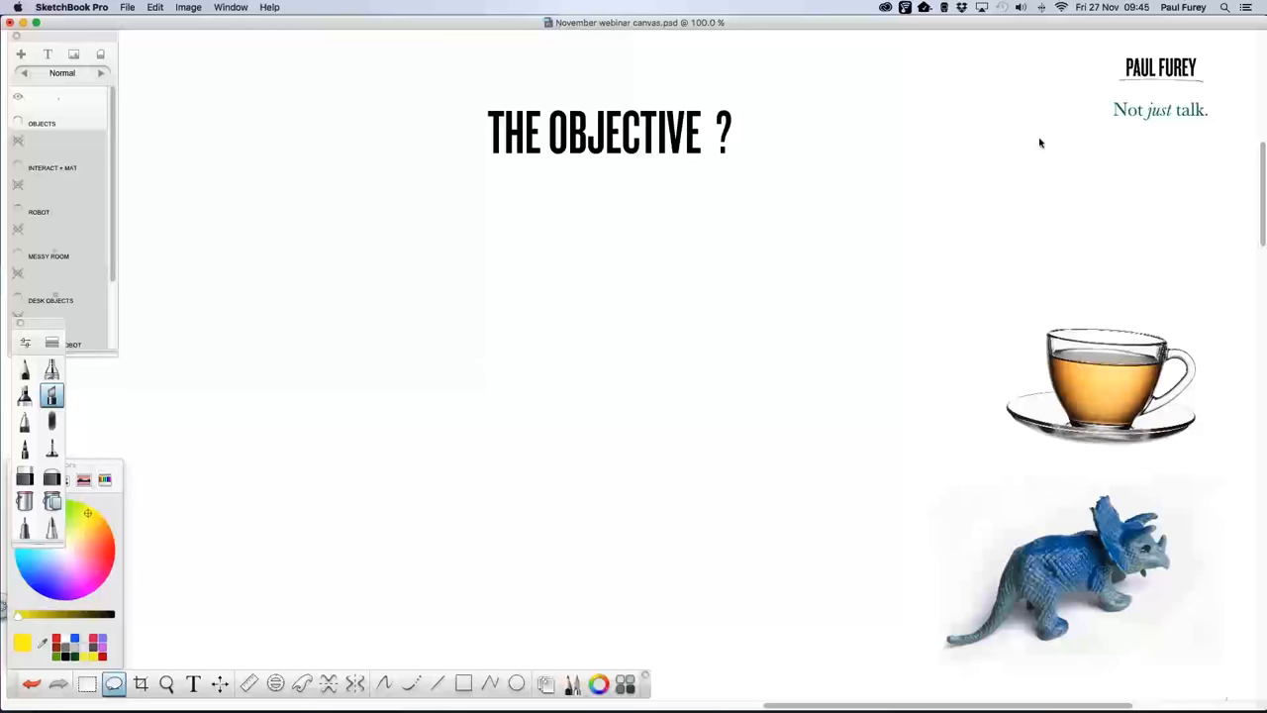
mouse_move(1036, 156)
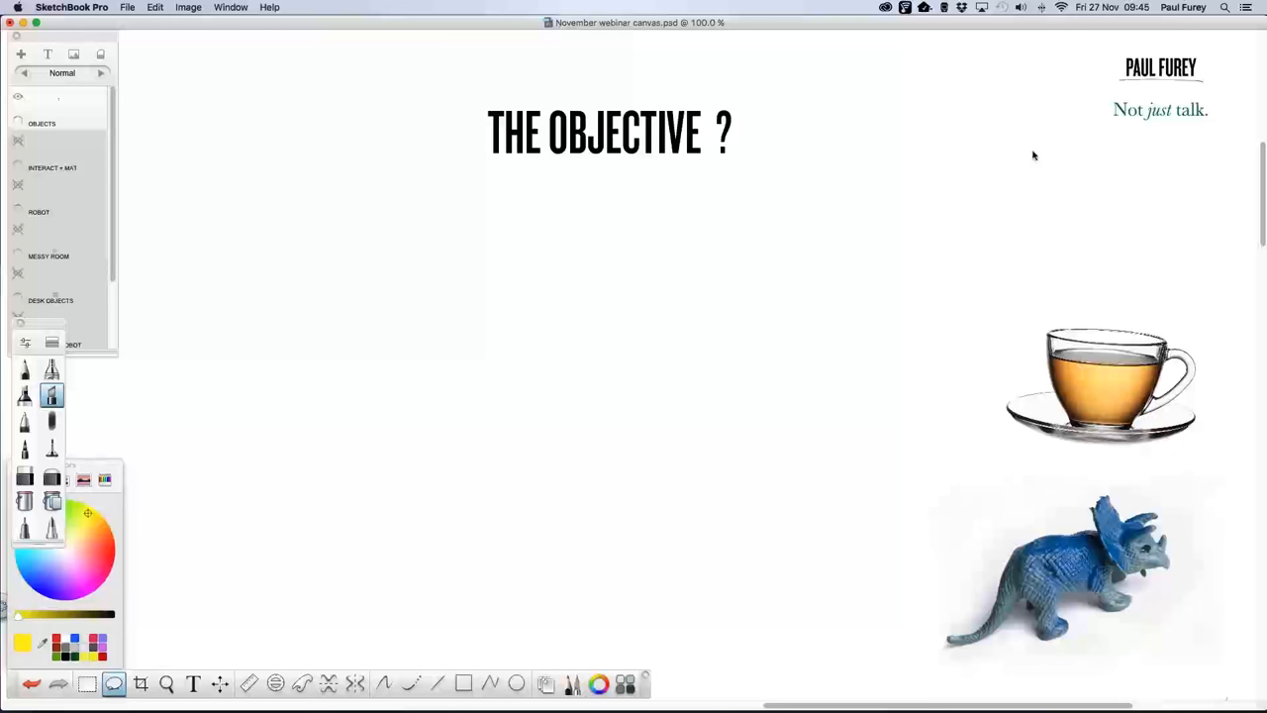
mouse_move(1036, 169)
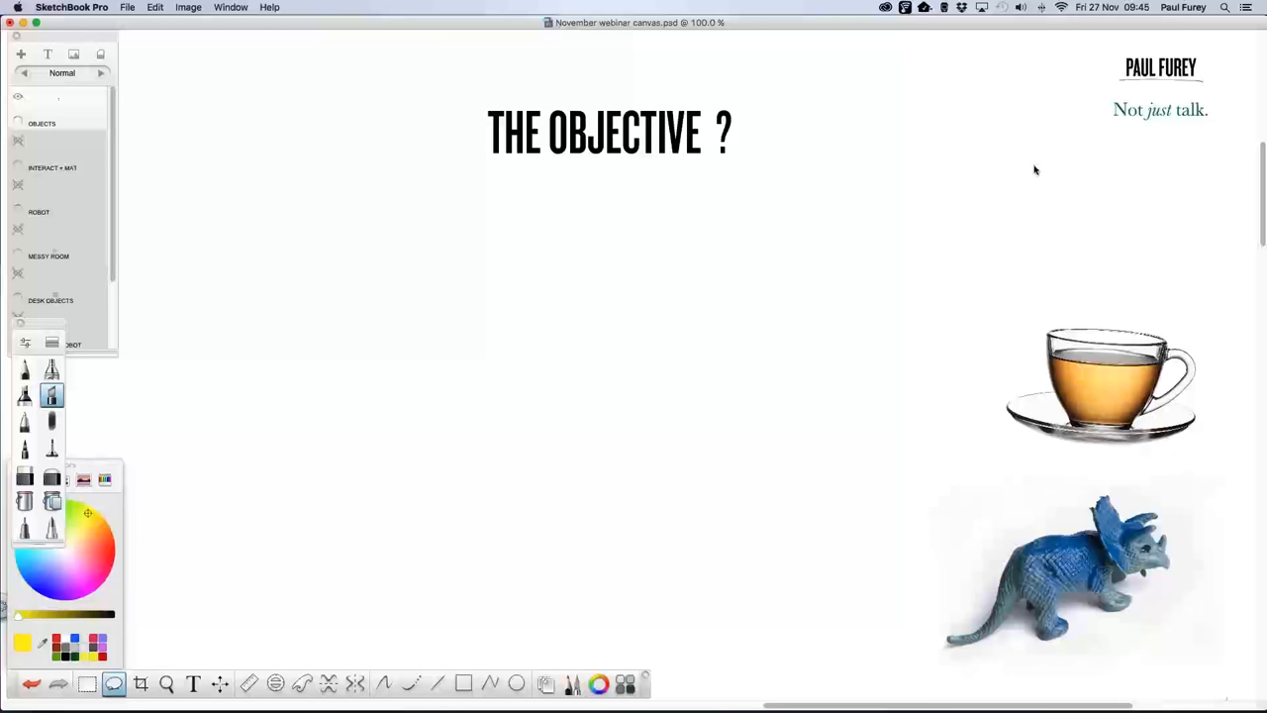
mouse_move(1046, 157)
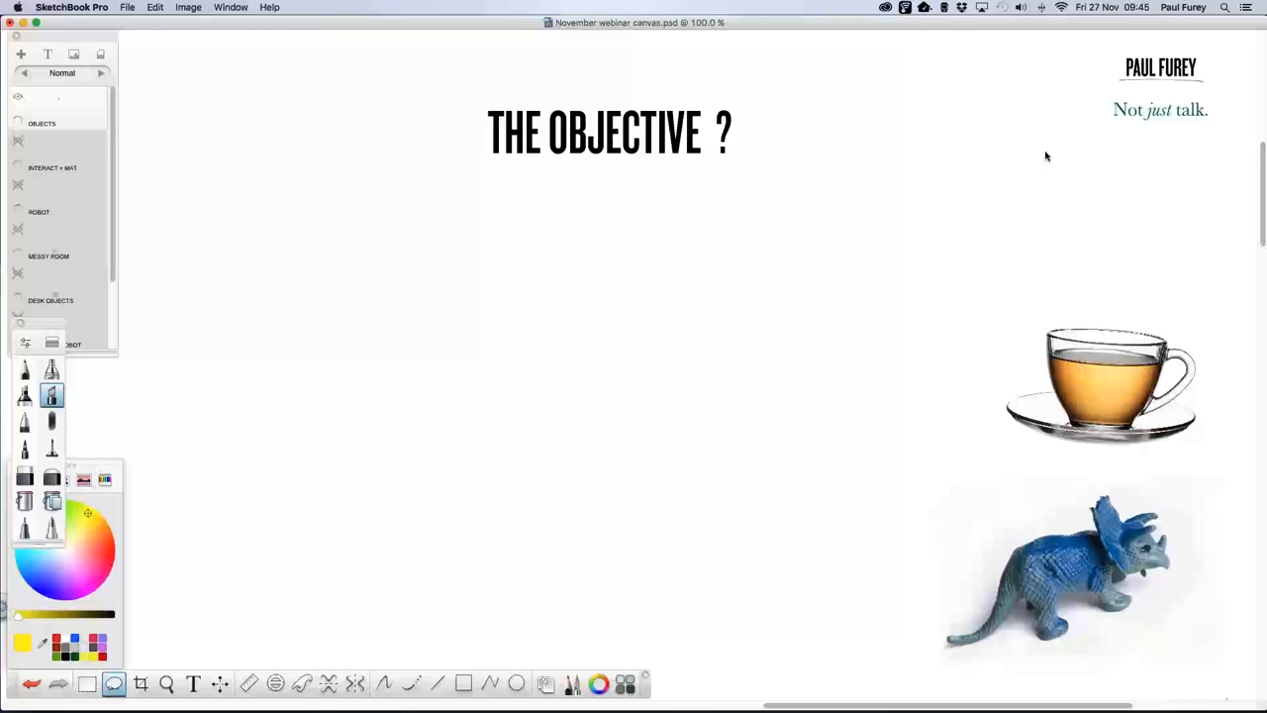
mouse_move(1039, 160)
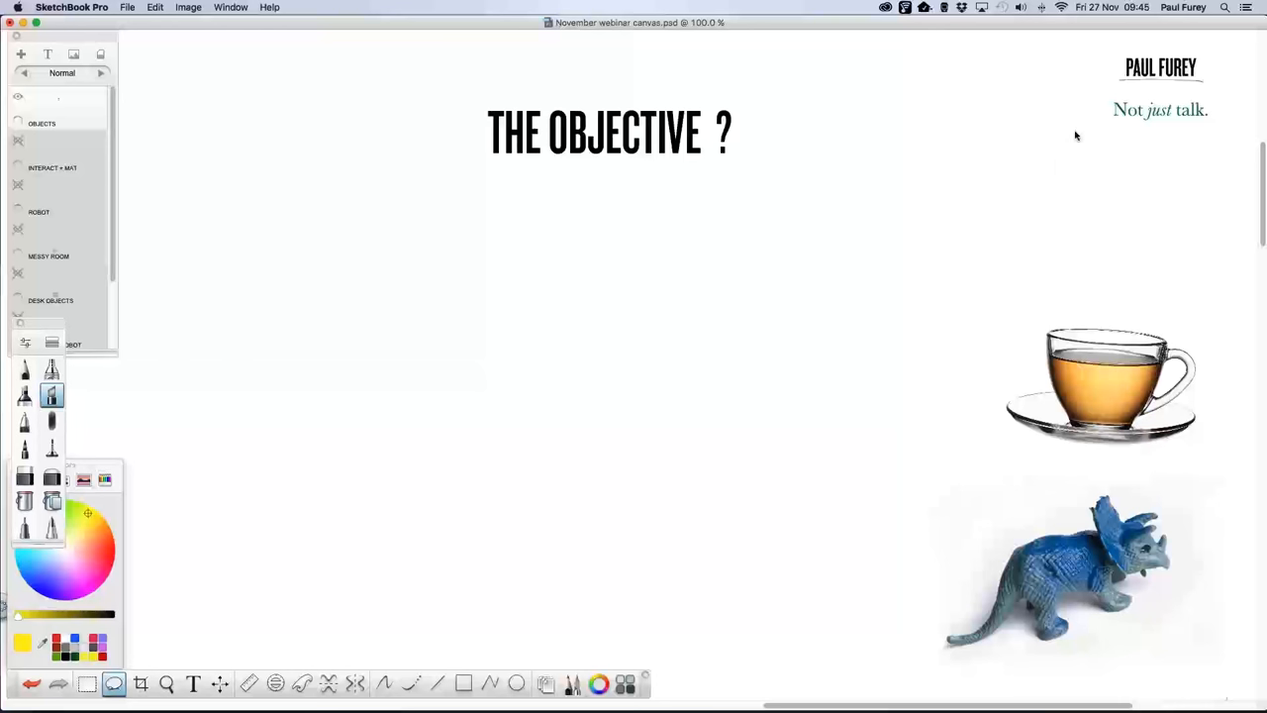
mouse_move(1059, 95)
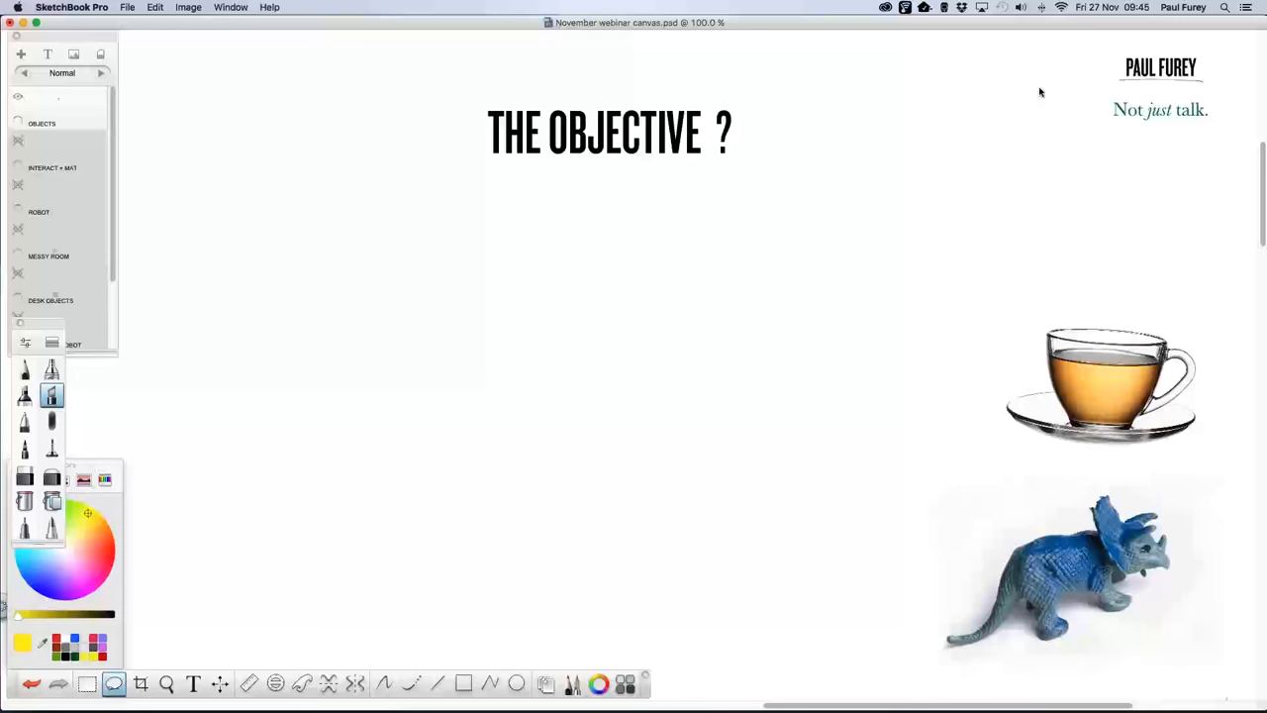
mouse_move(1038, 92)
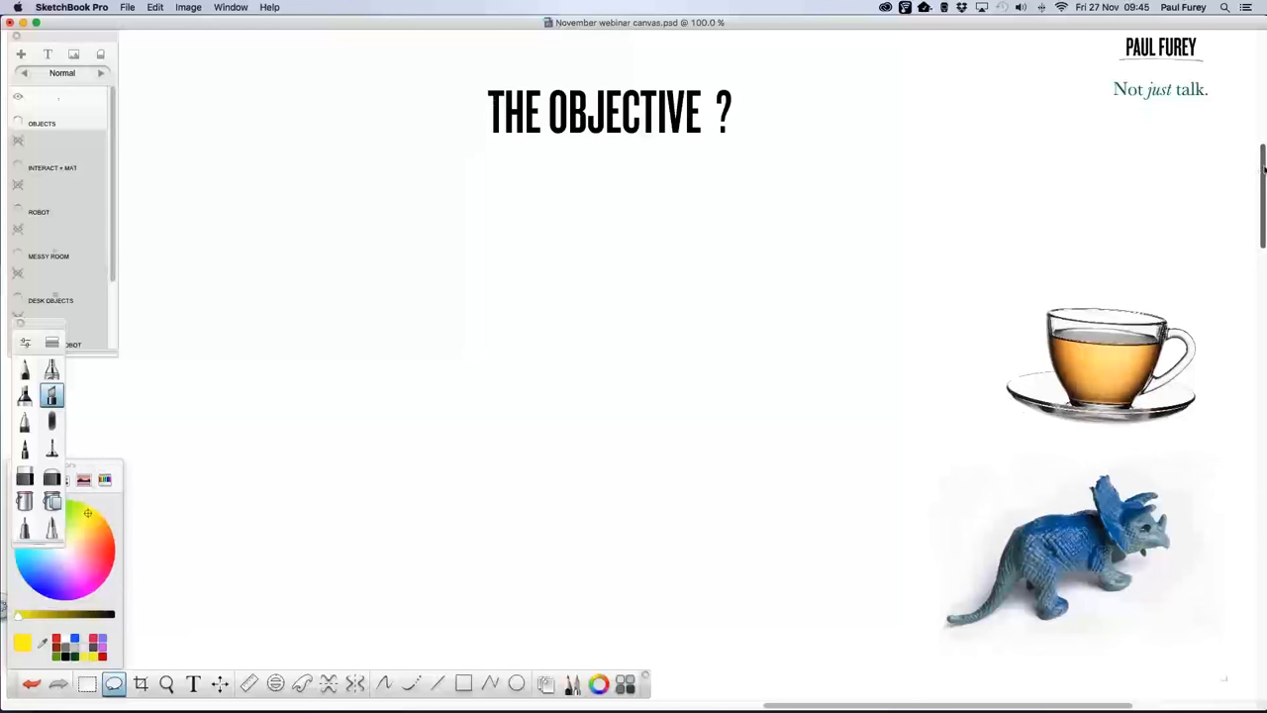
Under 1 THE MATERIAL, draw a sheet outline filled with three columns of short dash lines
scroll(down, 3)
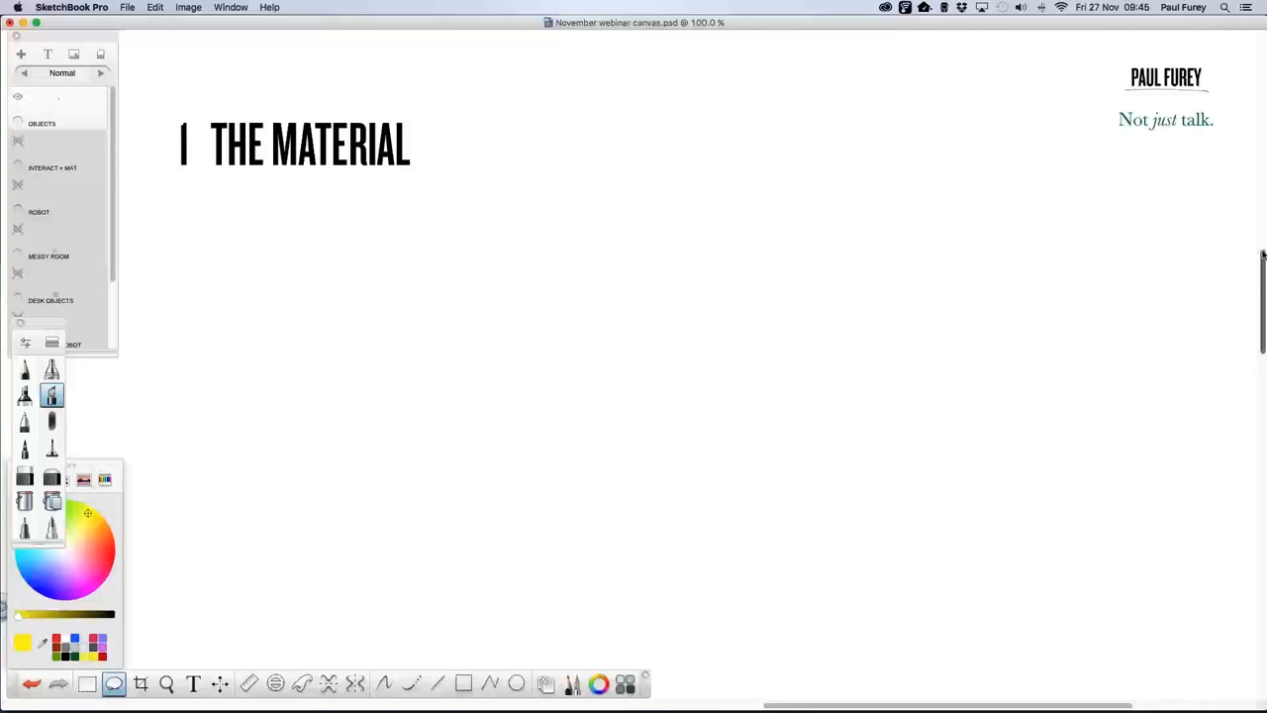
drag(218, 235, 258, 405)
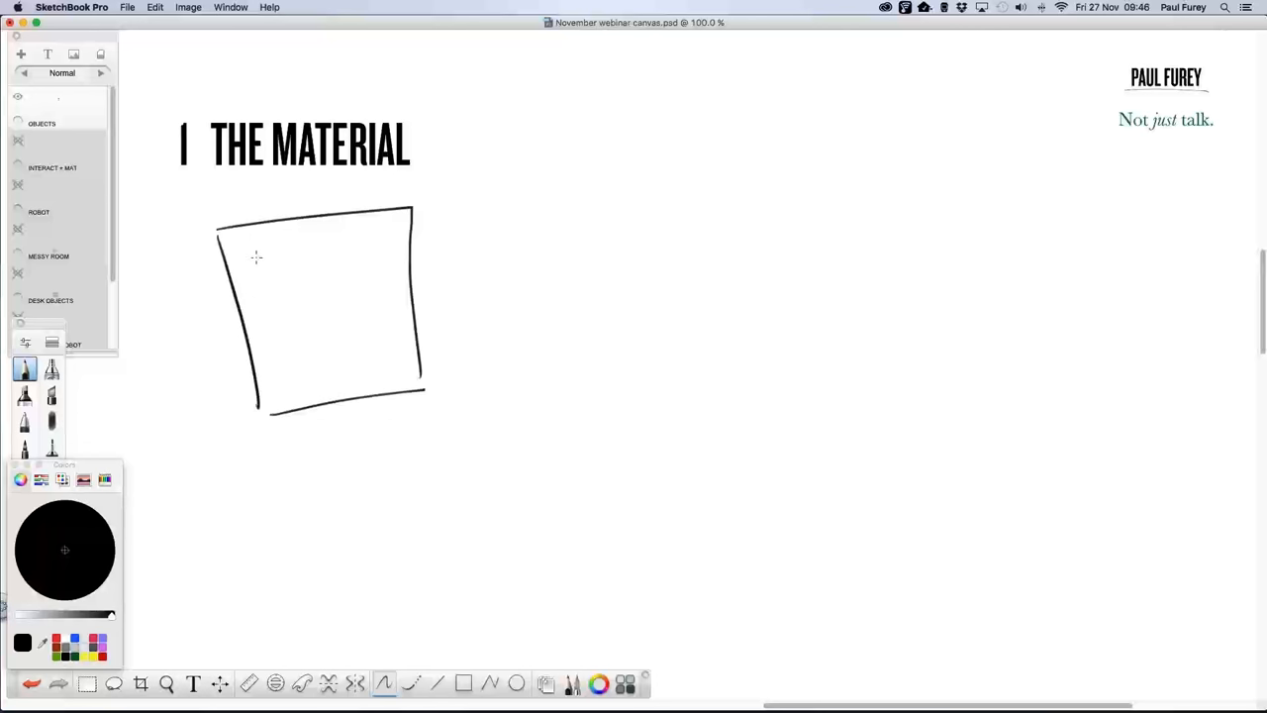
drag(253, 255, 292, 307)
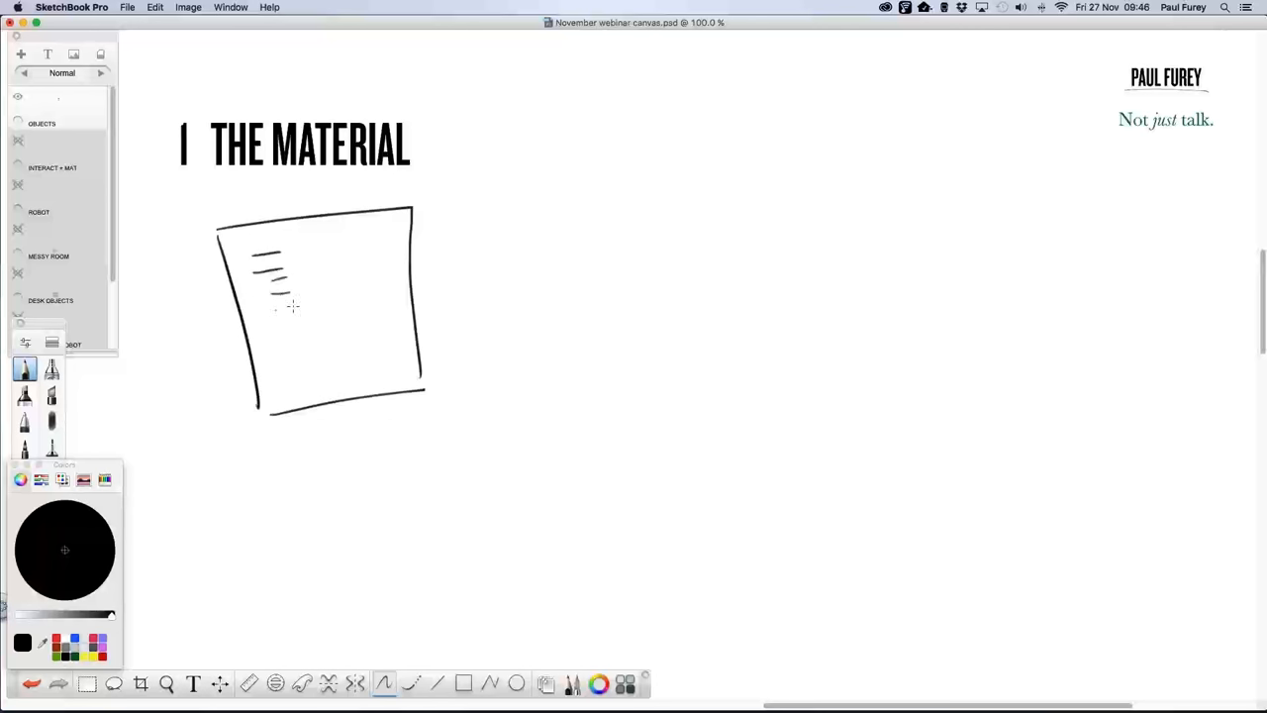
drag(287, 277, 317, 386)
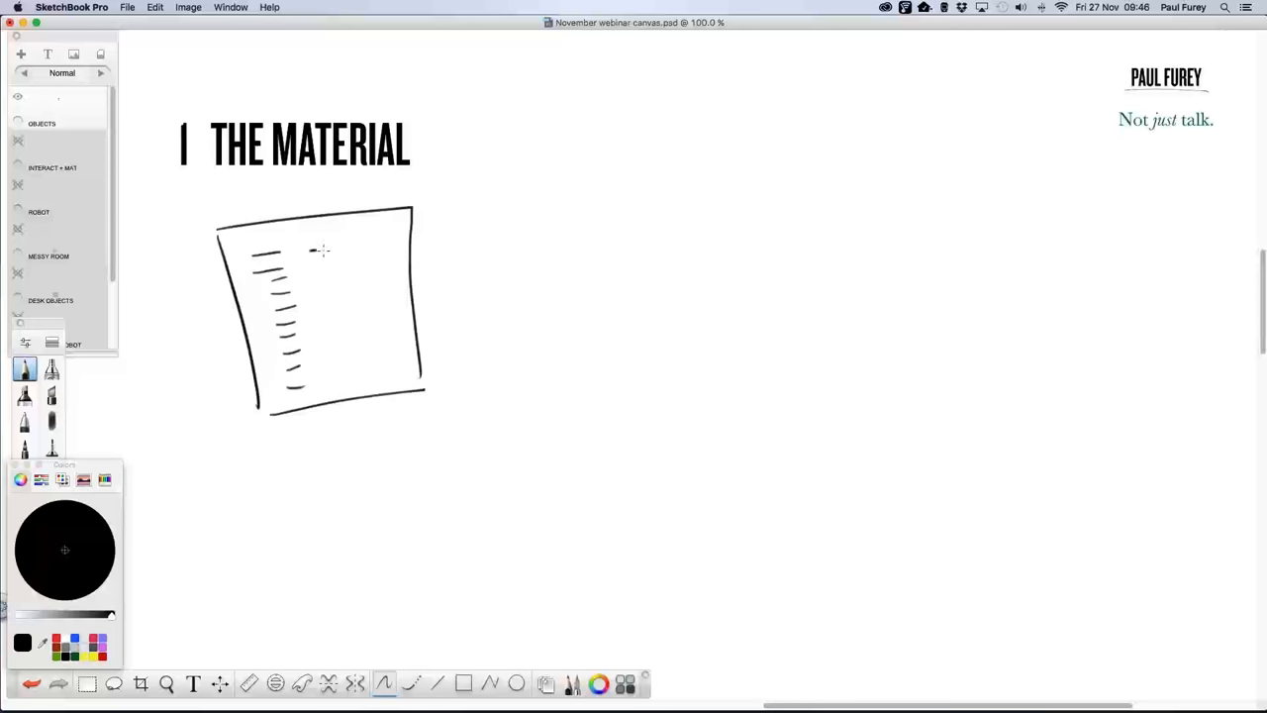
drag(317, 252, 342, 376)
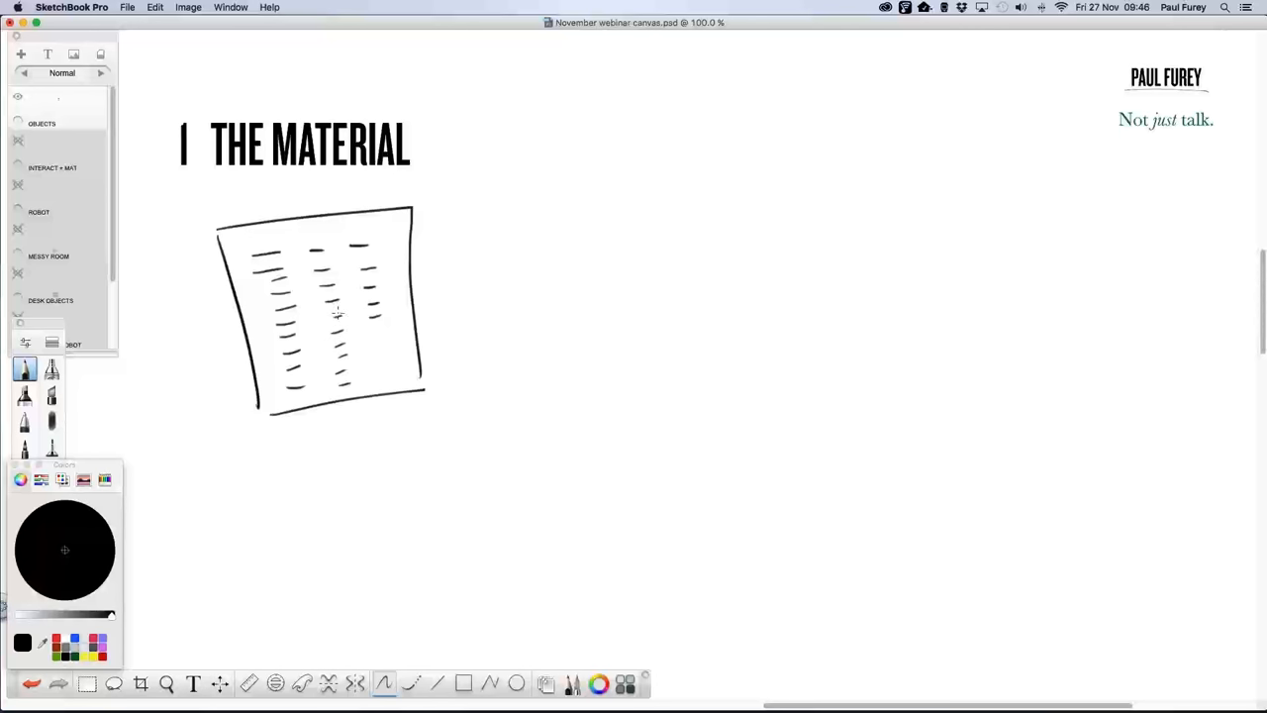
mouse_move(327, 322)
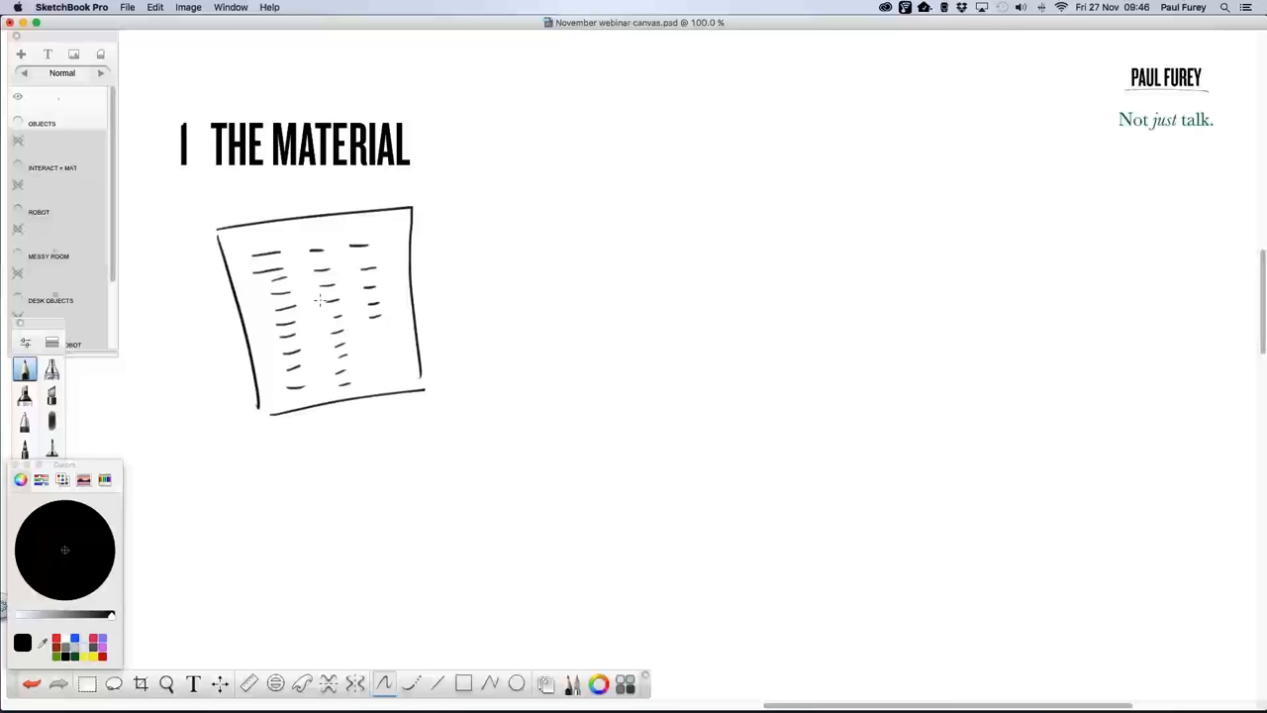
Tick off items on the sketched sheet's columns in red
click(64, 549)
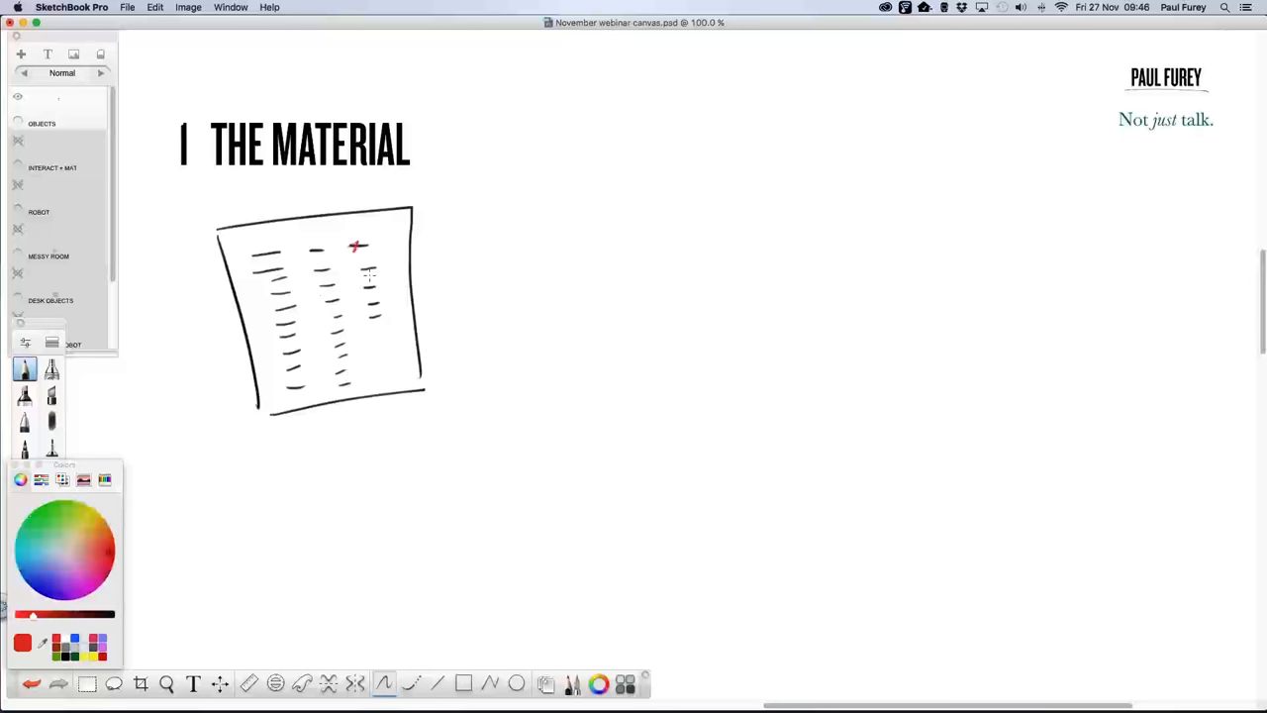
drag(357, 248, 374, 317)
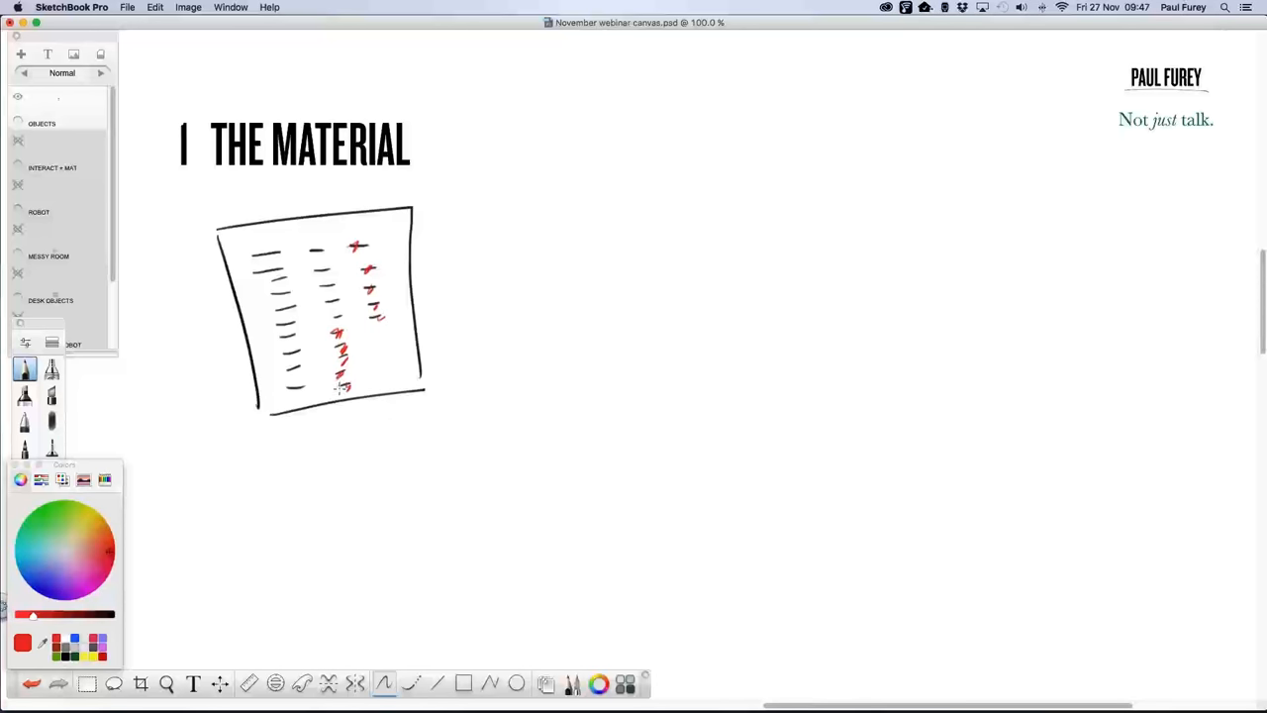
drag(342, 381, 346, 391)
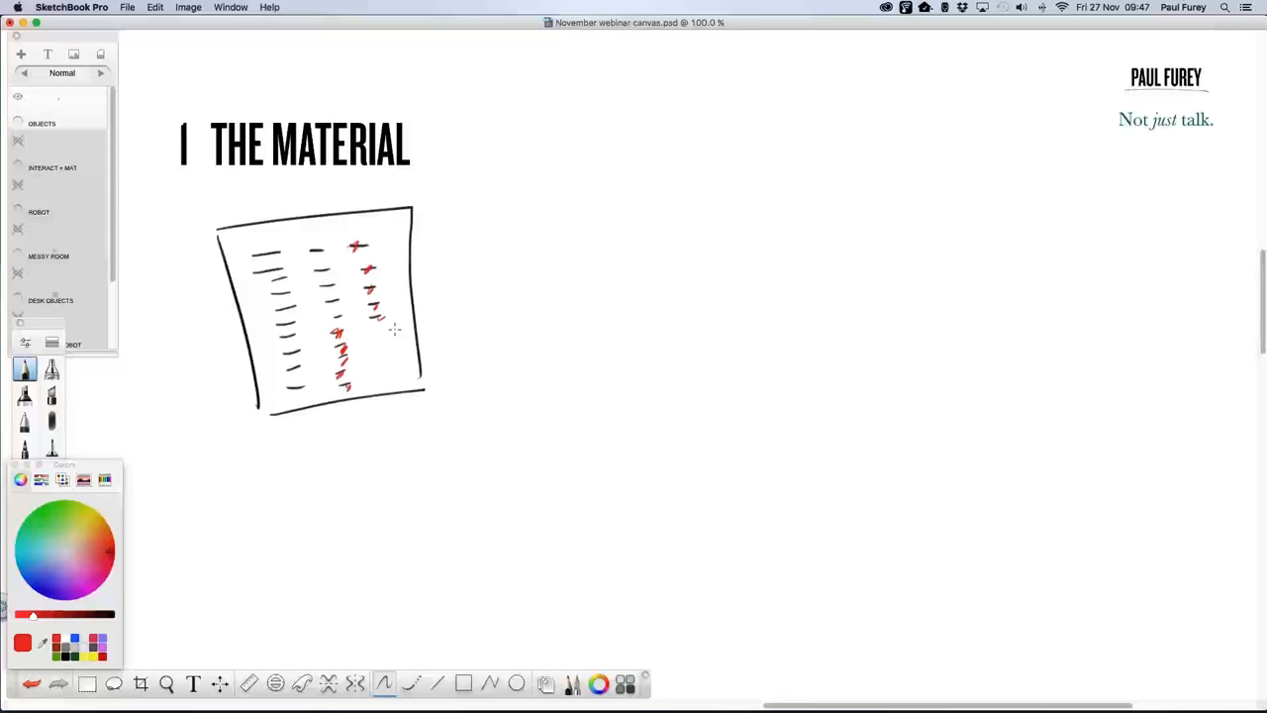
mouse_move(381, 332)
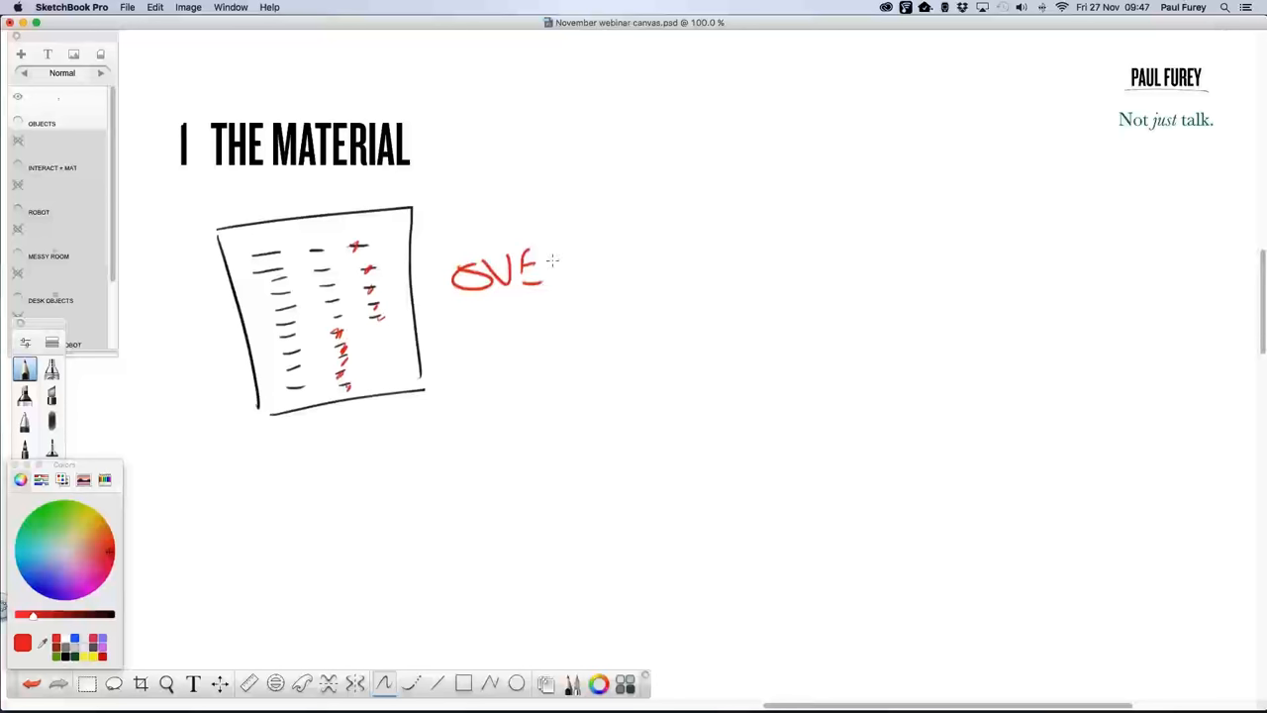
Hand-letter OVERLOAD in red to the right of the sheet
drag(540, 272, 678, 258)
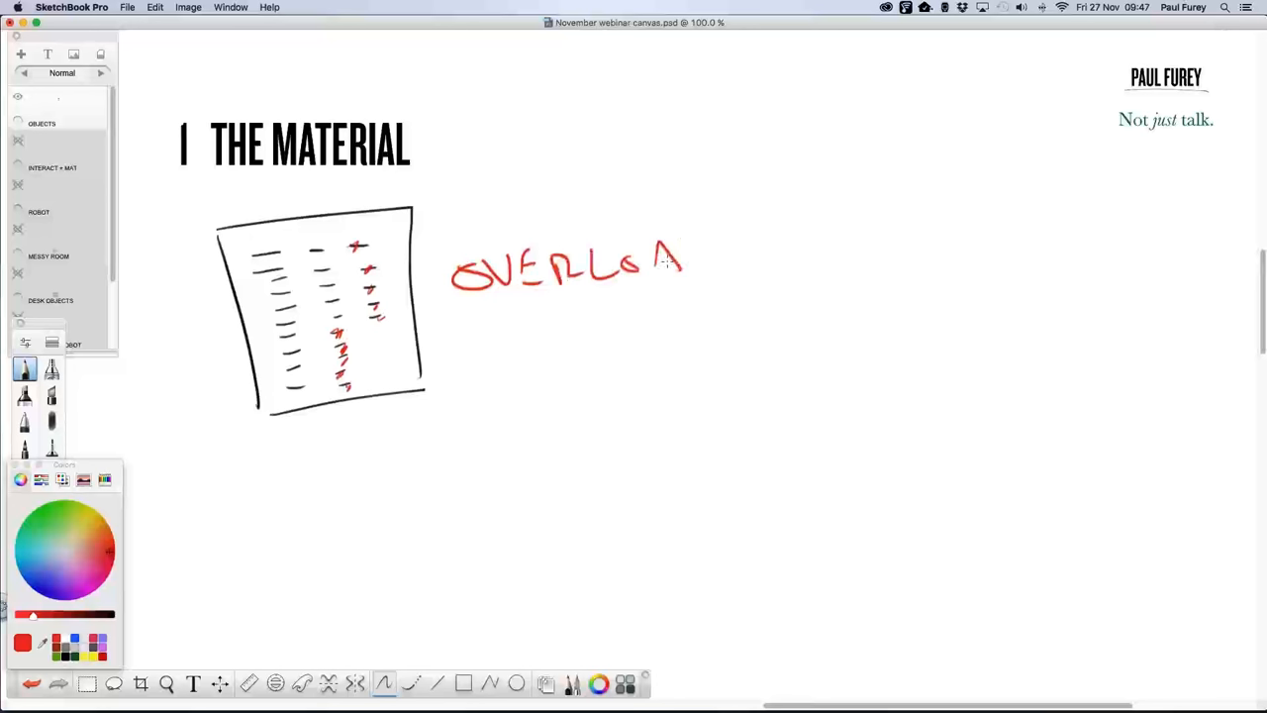
drag(674, 267, 703, 268)
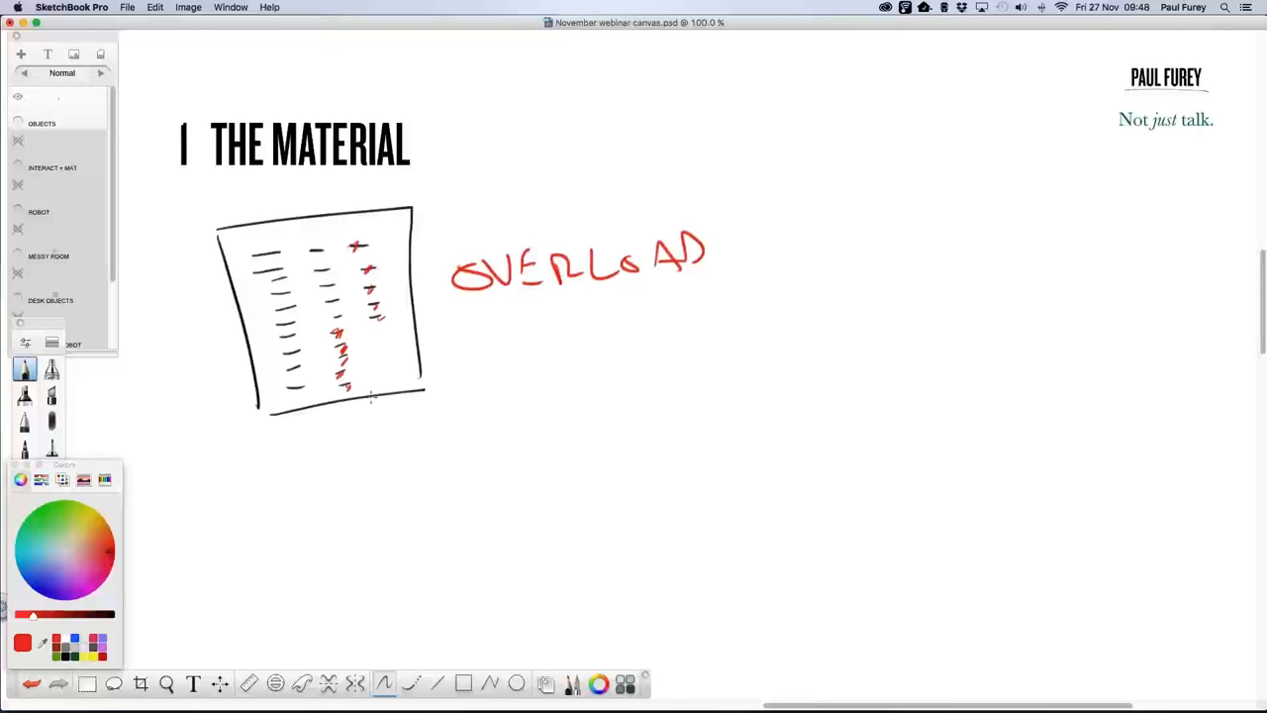
mouse_move(267, 368)
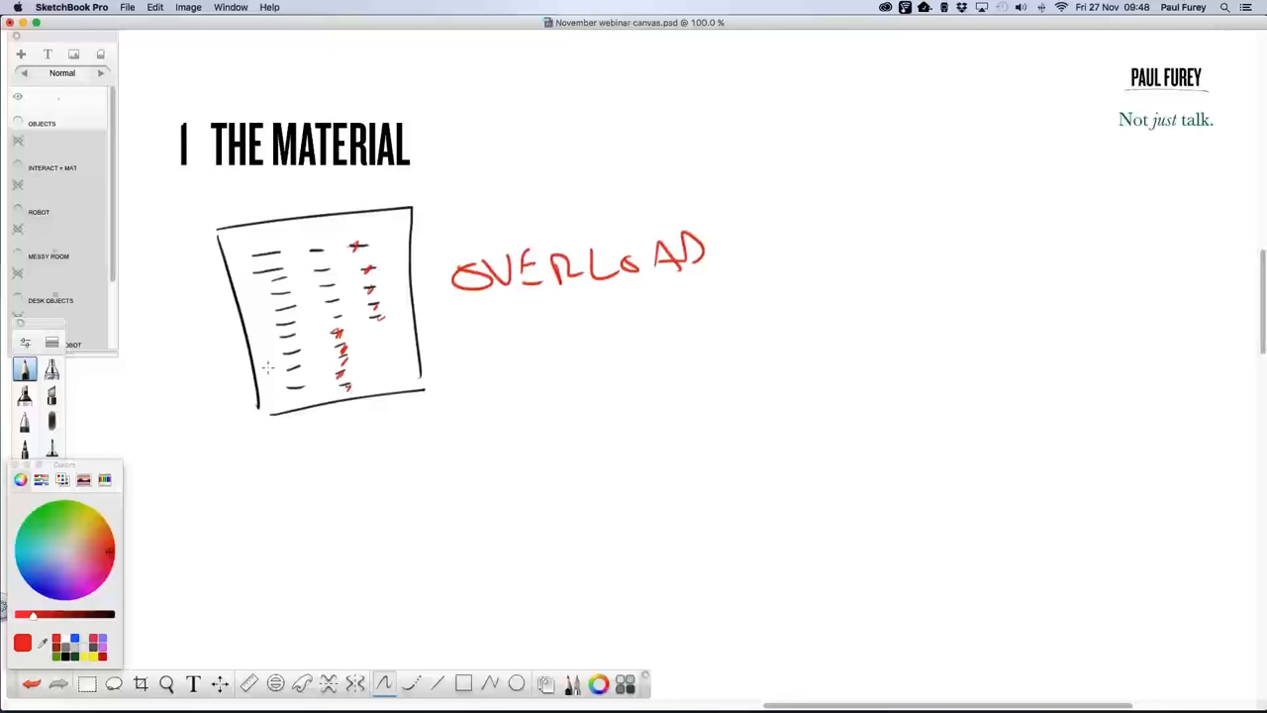
mouse_move(127, 314)
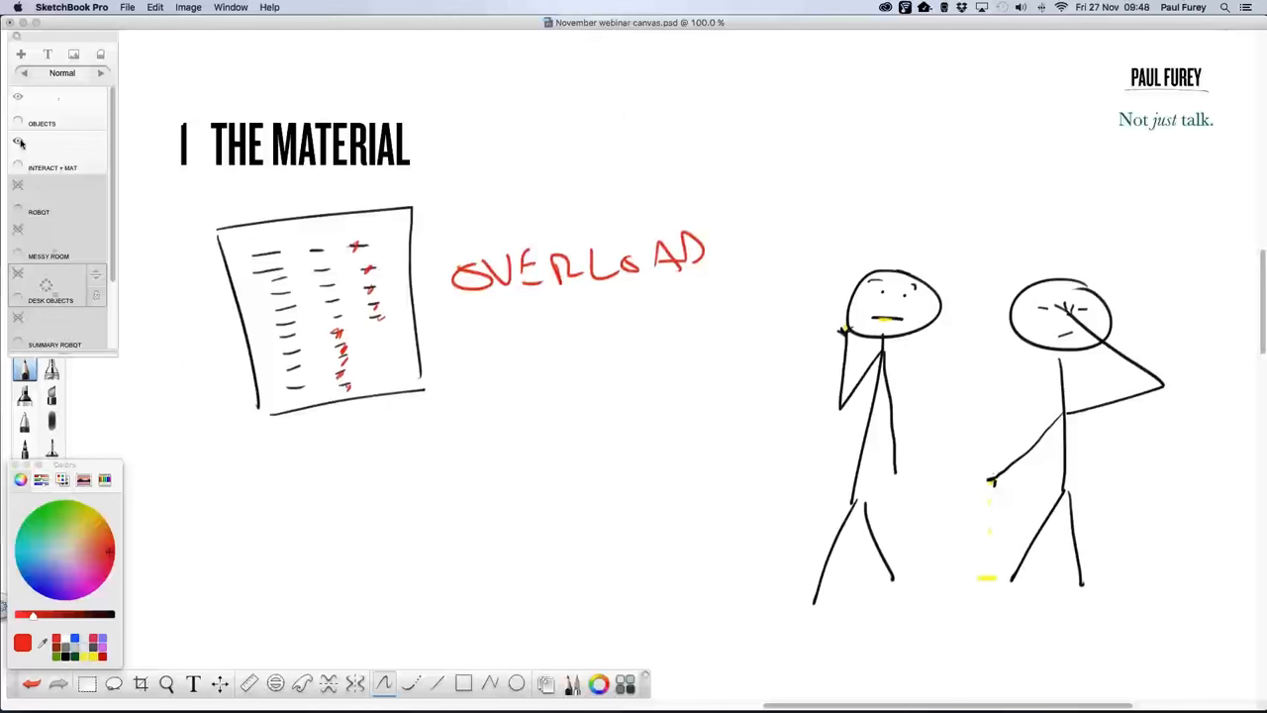
mouse_move(18, 142)
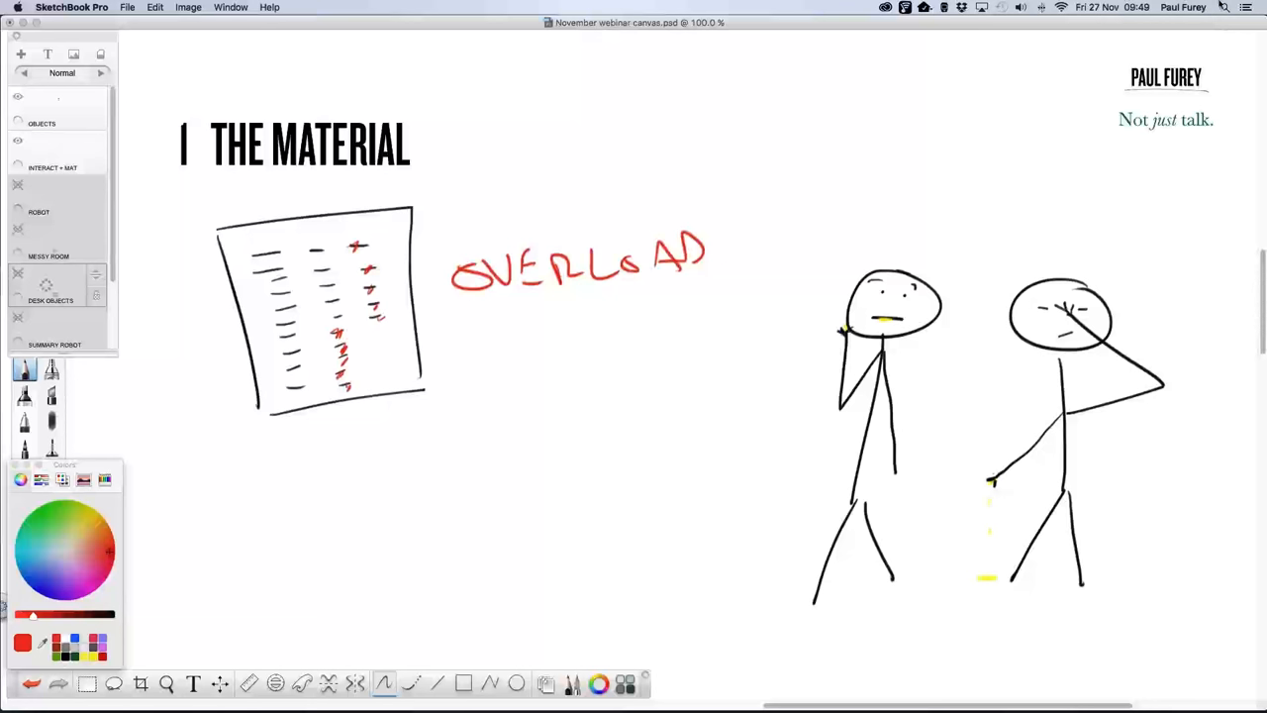
mouse_move(643, 5)
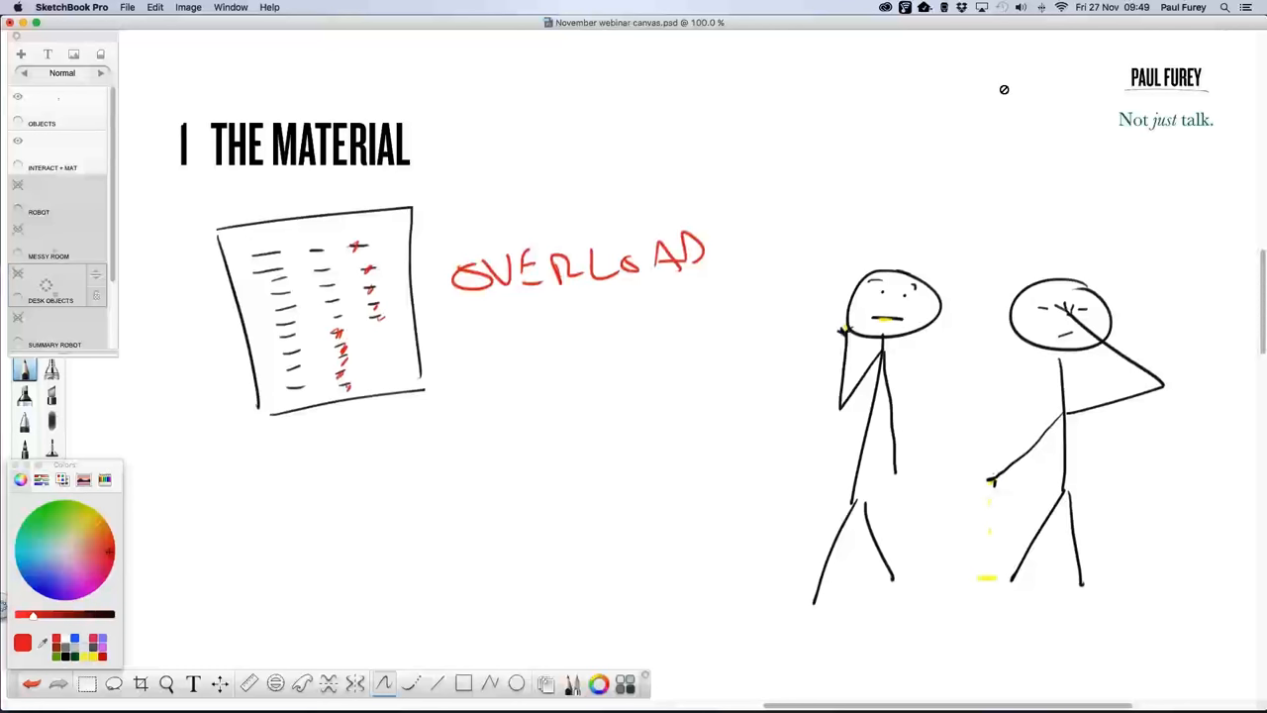
mouse_move(994, 97)
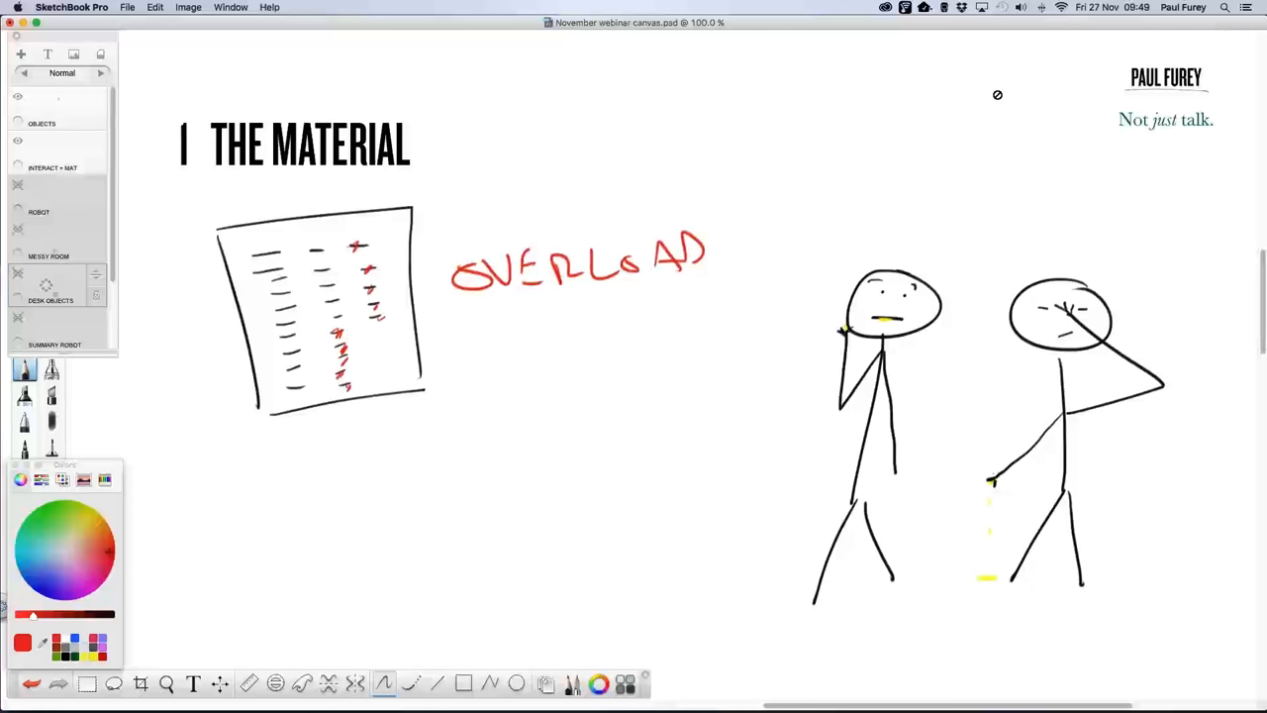
mouse_move(994, 97)
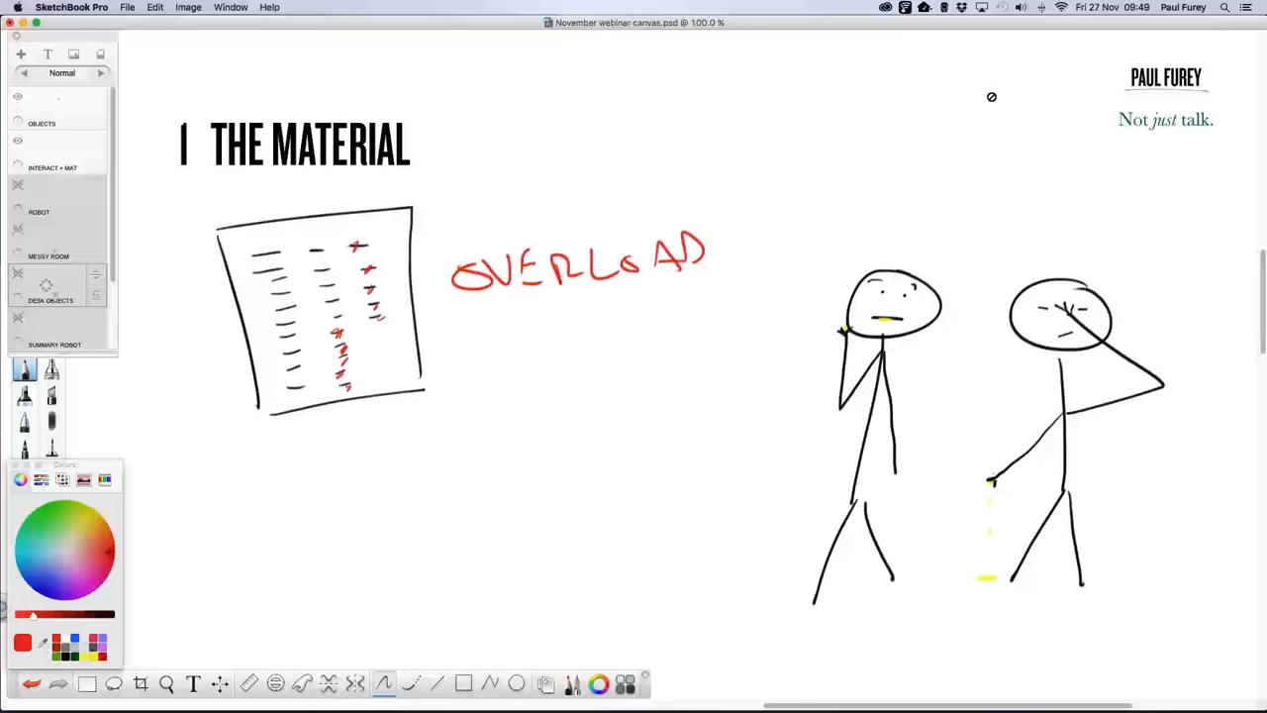
mouse_move(995, 96)
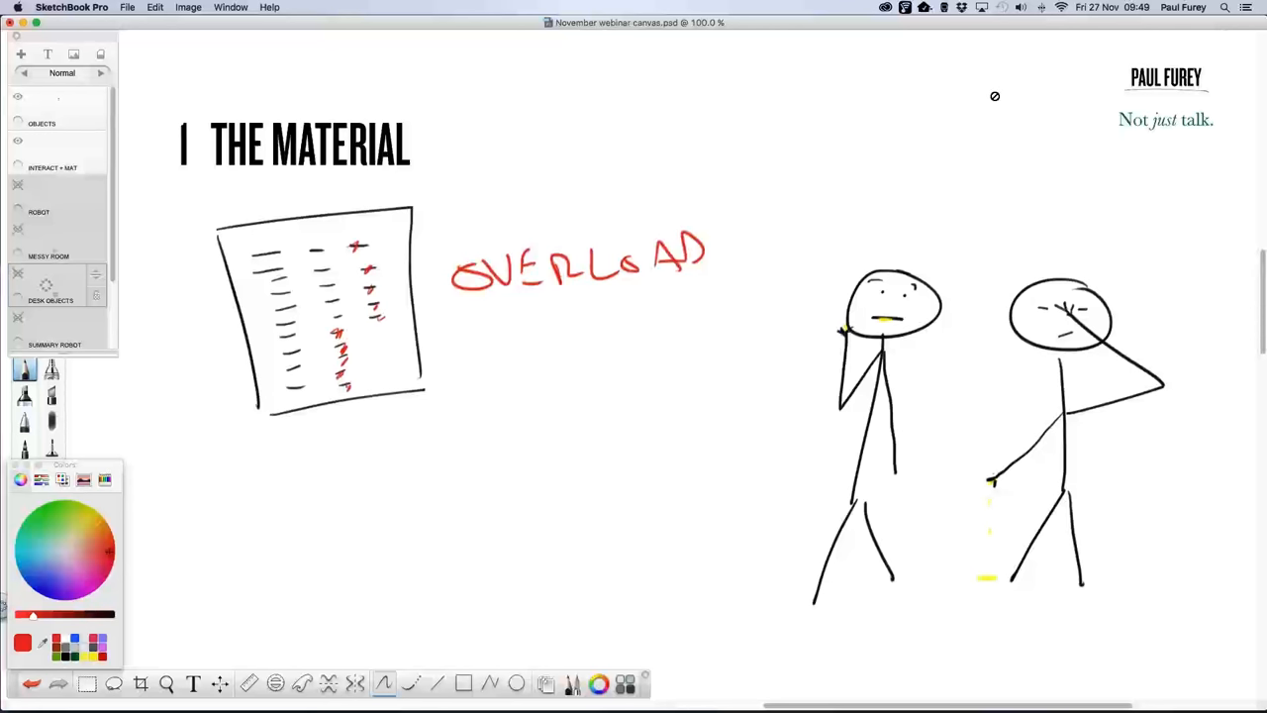
mouse_move(982, 109)
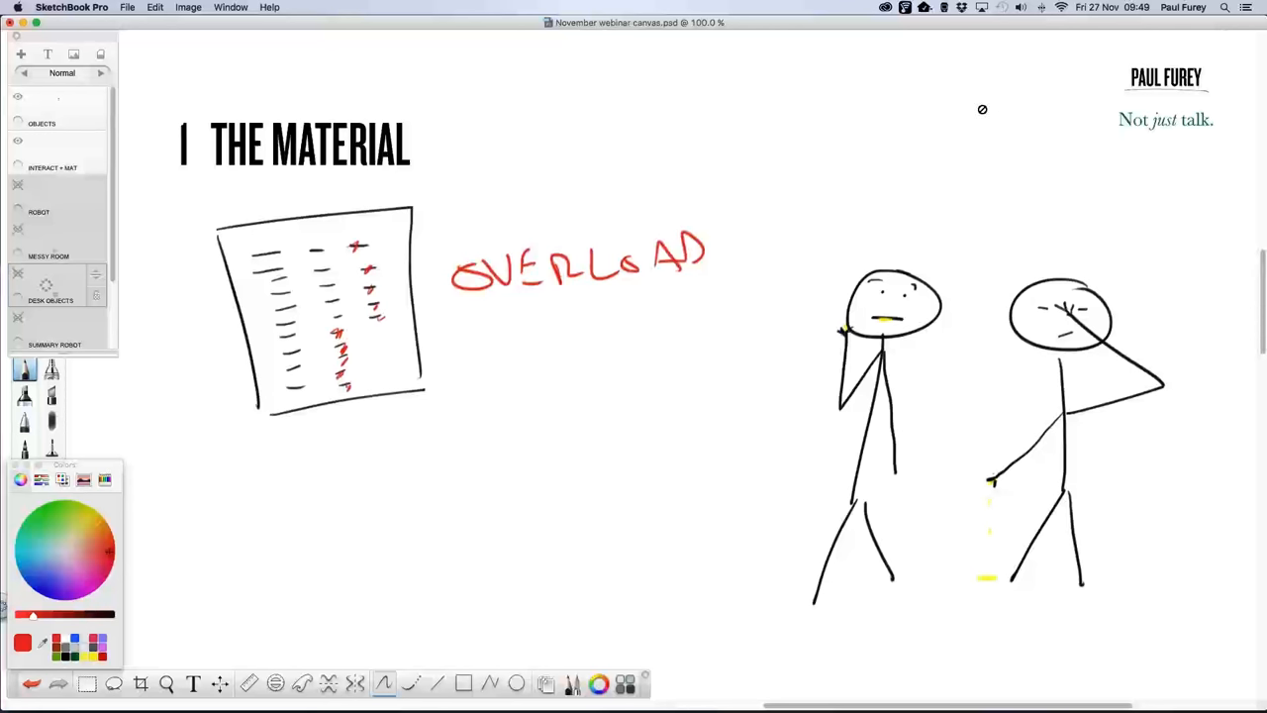
mouse_move(1209, 271)
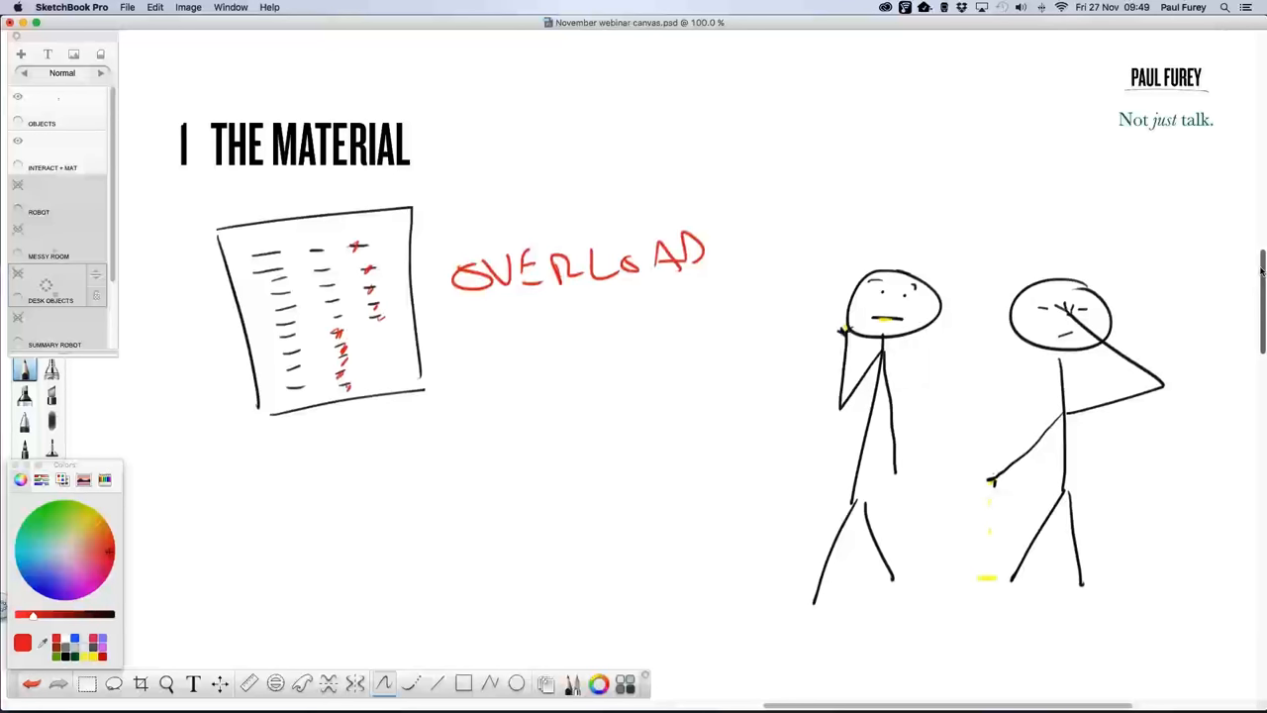
mouse_move(1259, 269)
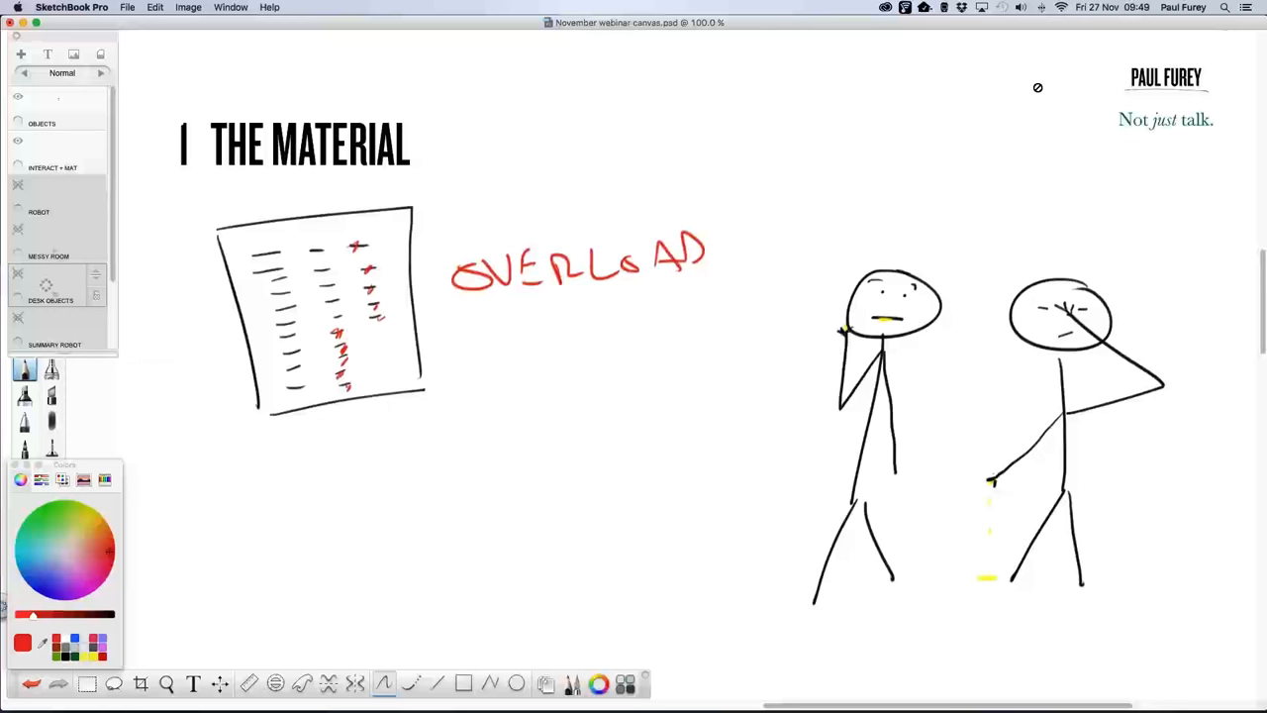
mouse_move(1009, 94)
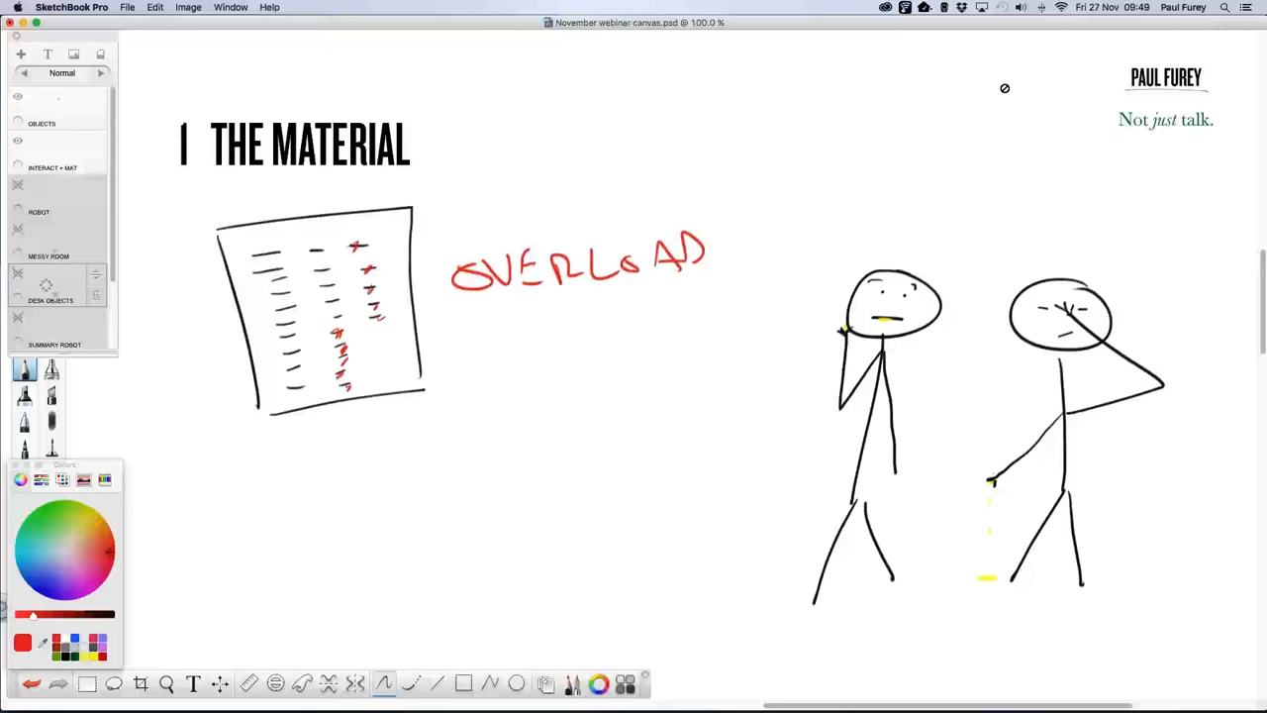
mouse_move(995, 96)
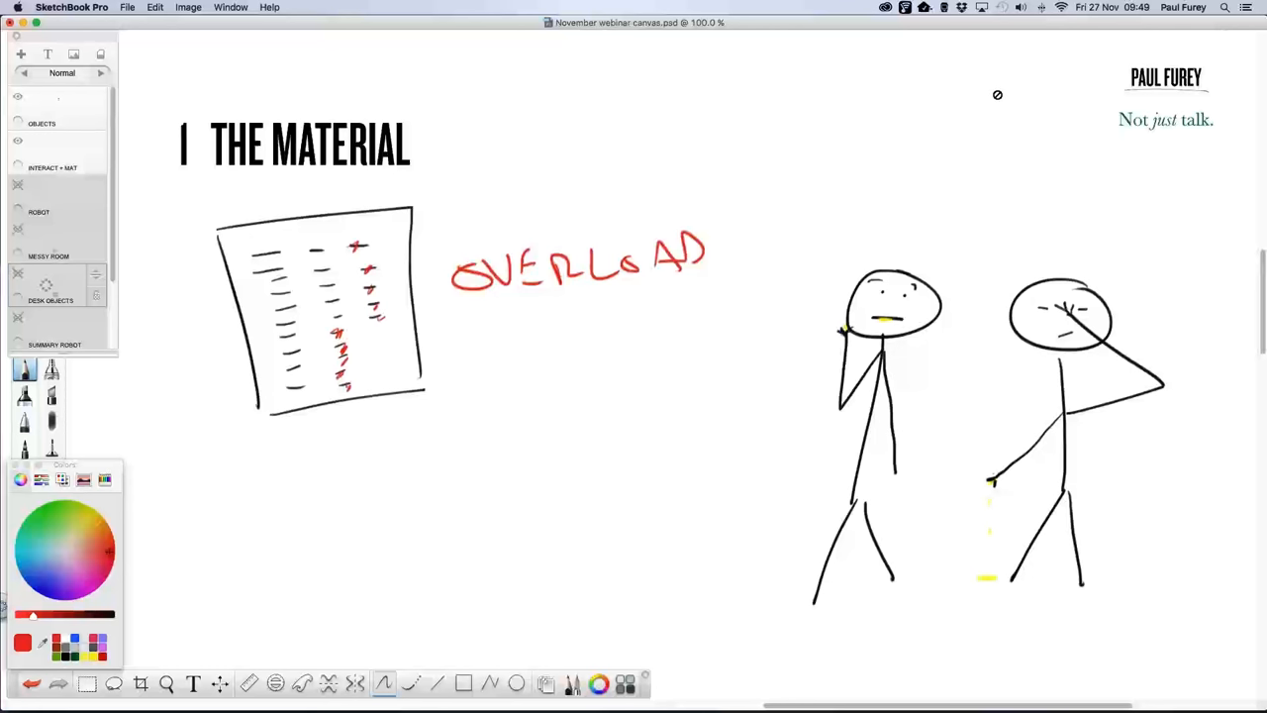
mouse_move(995, 97)
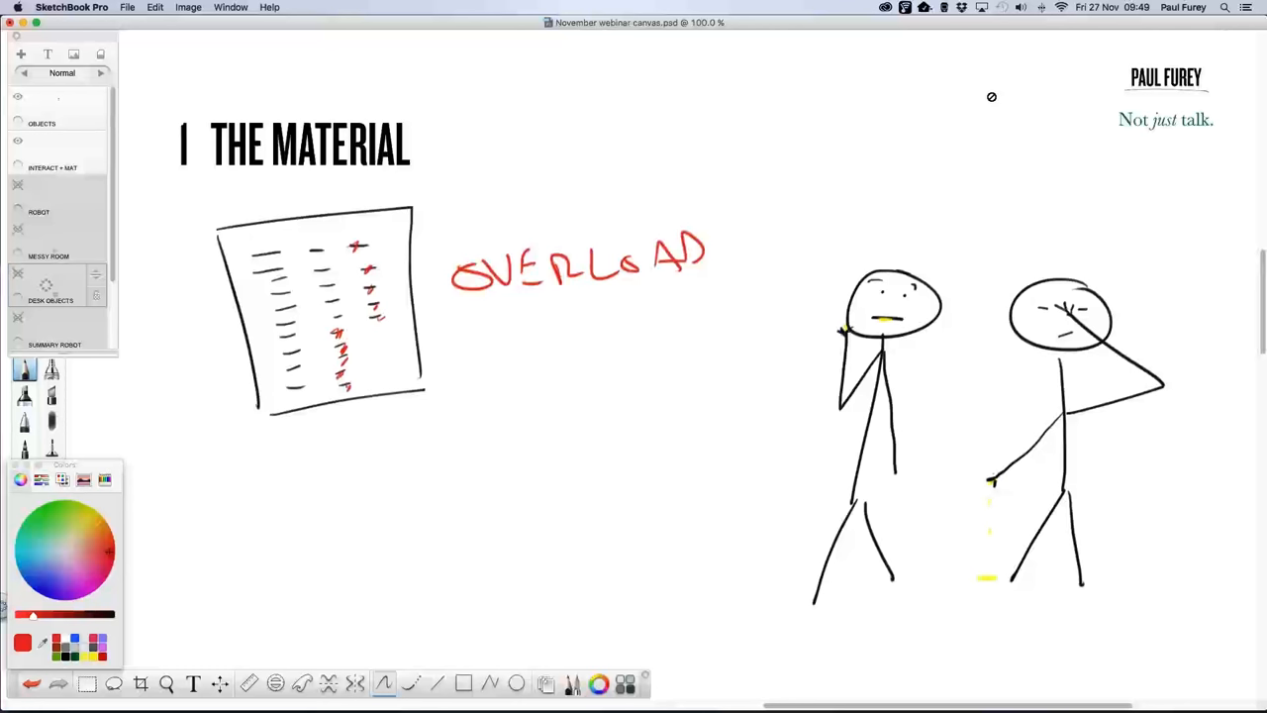
mouse_move(994, 96)
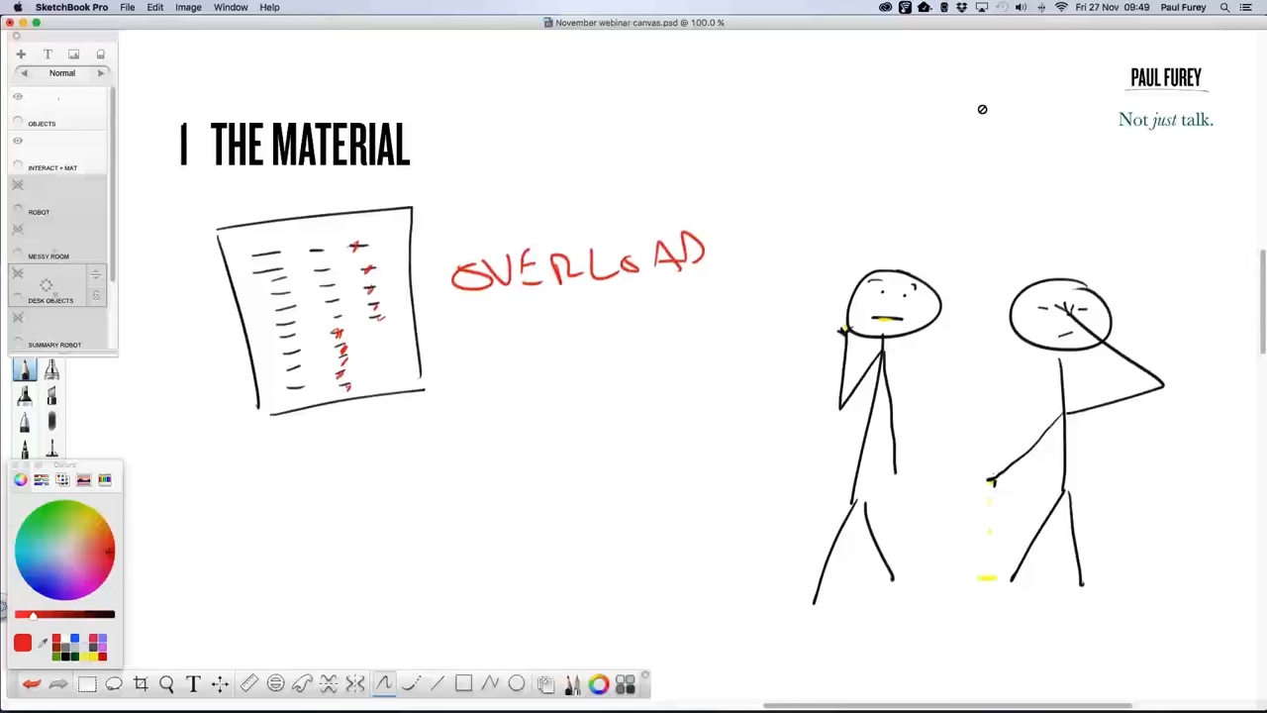
mouse_move(1177, 265)
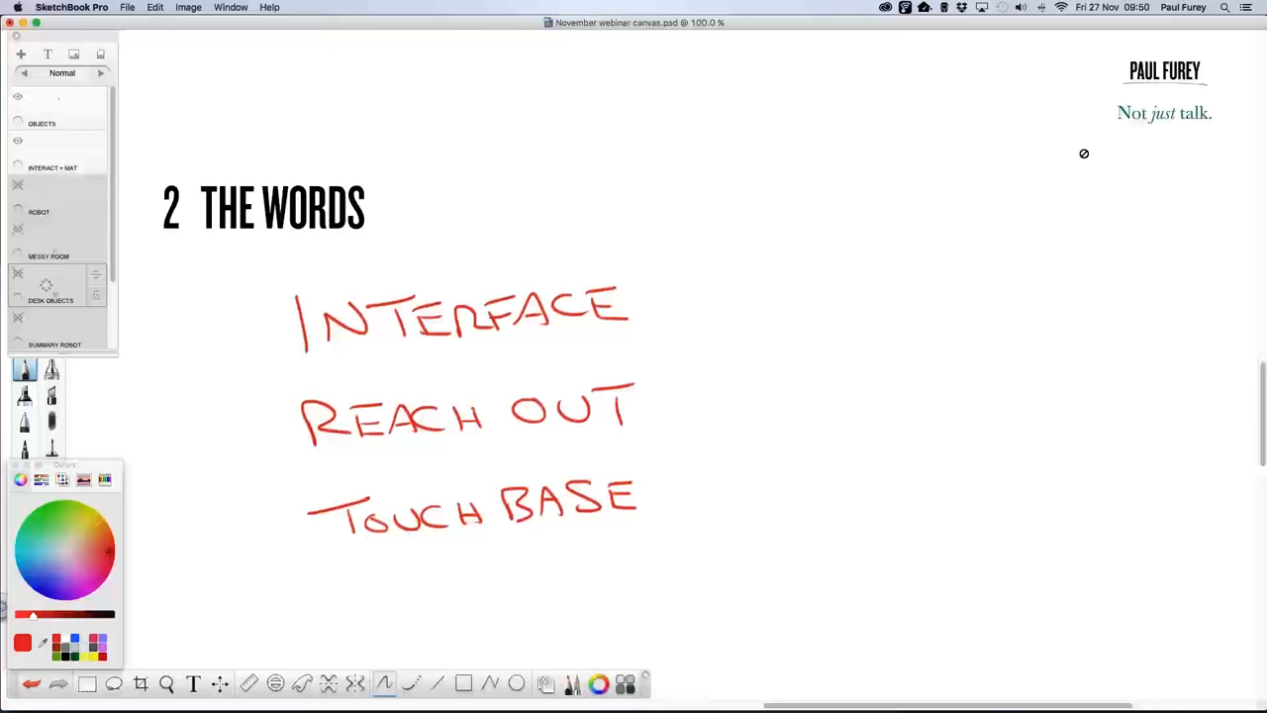
mouse_move(1023, 145)
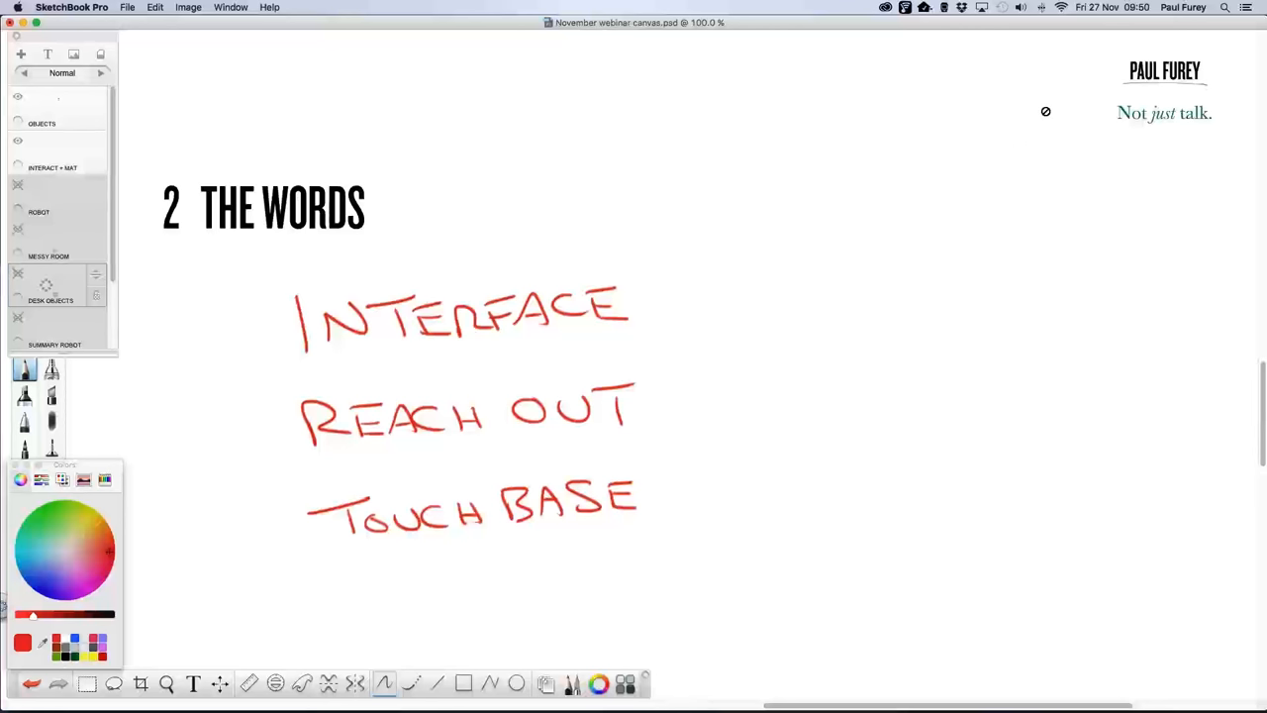
mouse_move(1041, 129)
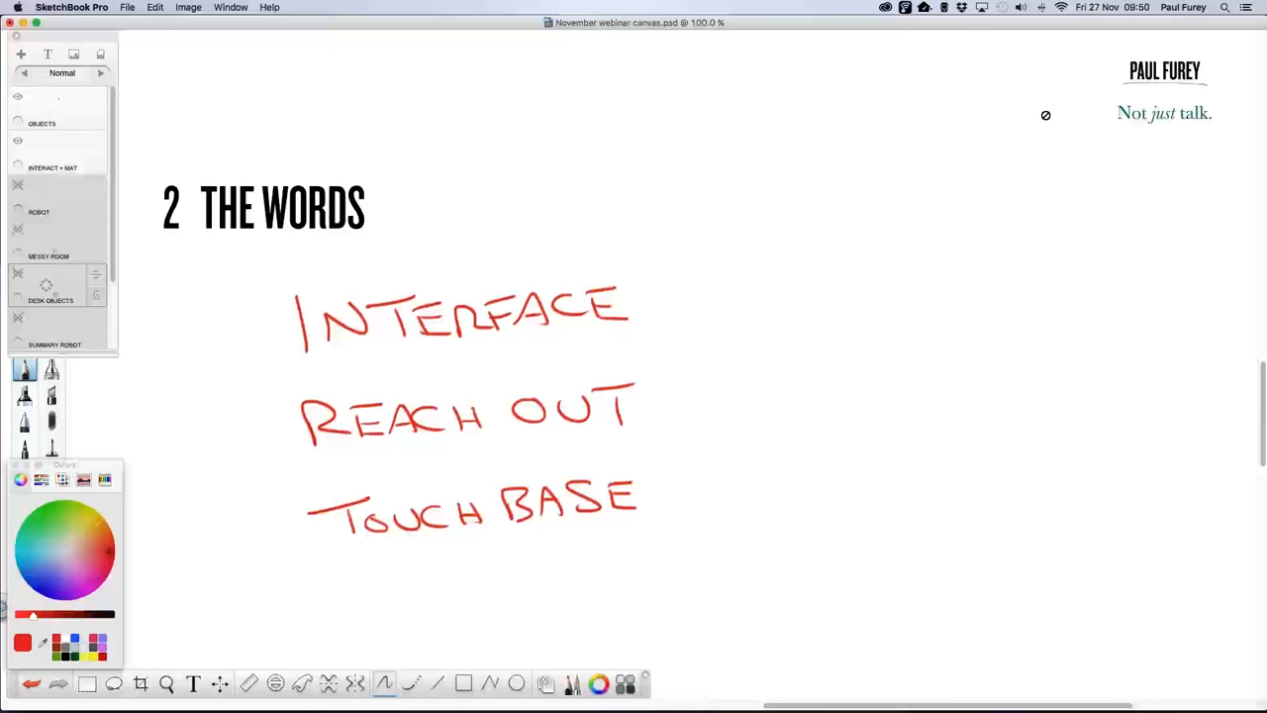
mouse_move(1040, 87)
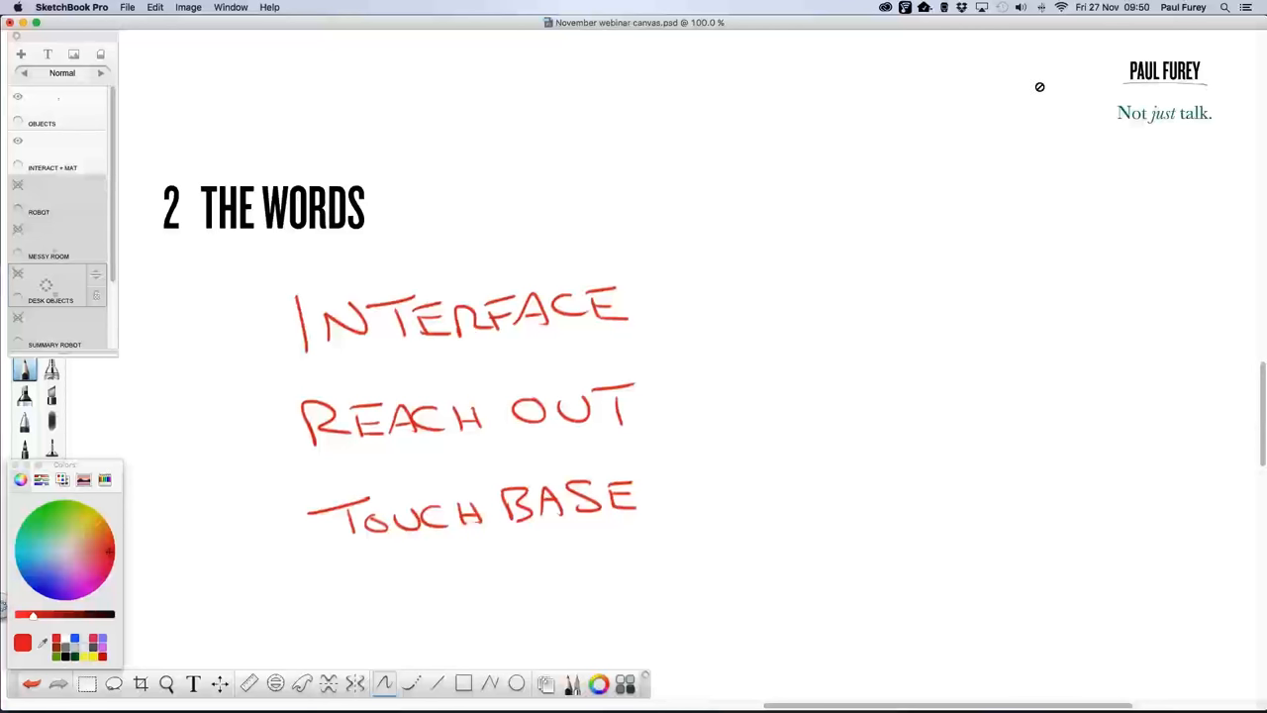
mouse_move(1036, 86)
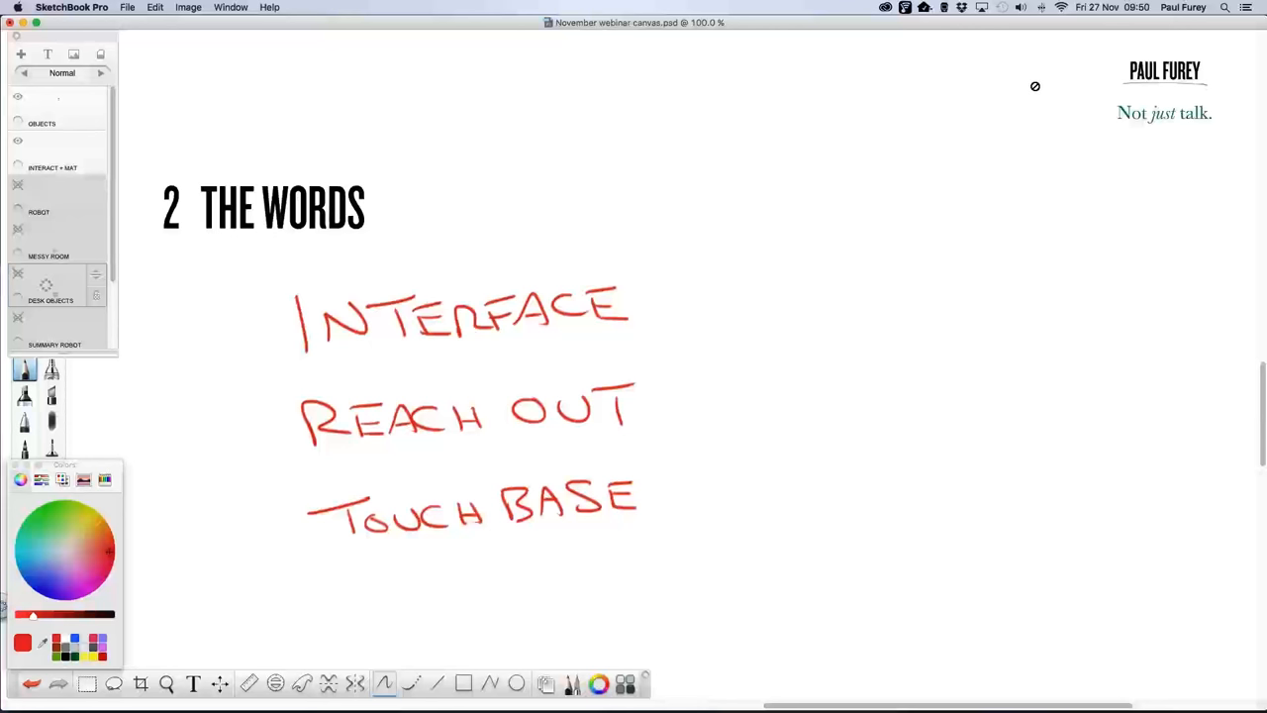
mouse_move(1112, 255)
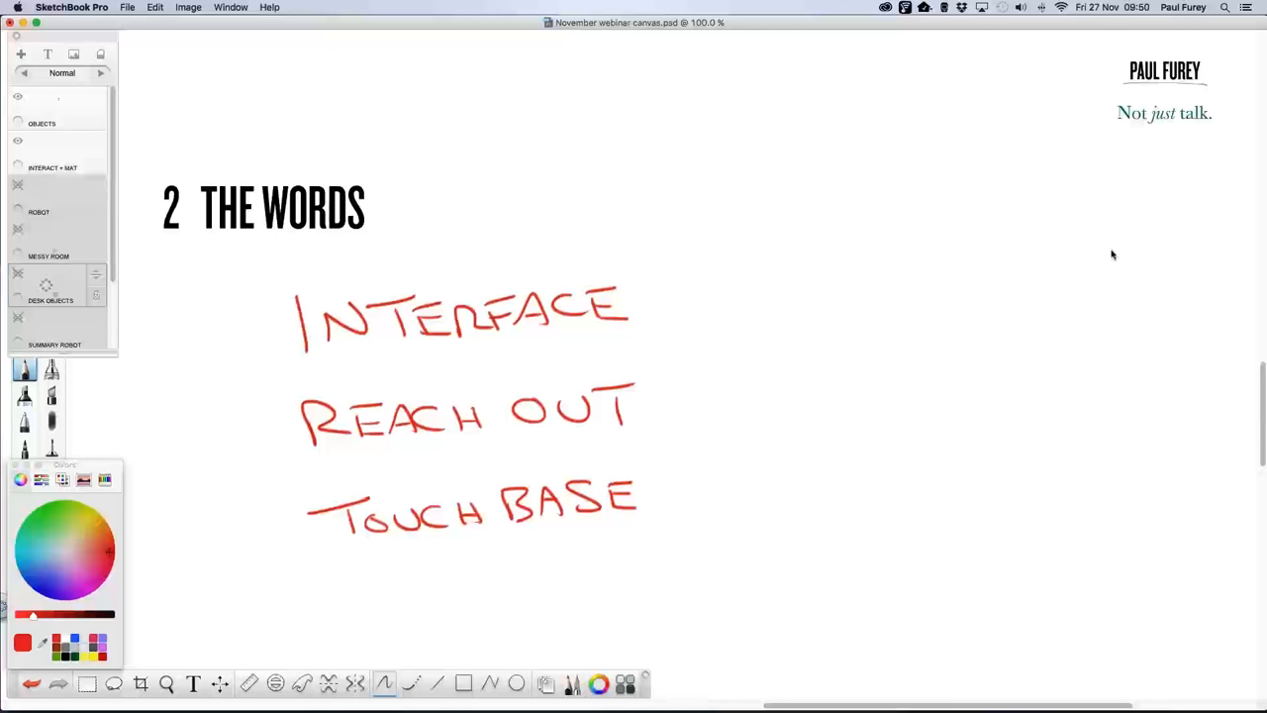
mouse_move(1088, 322)
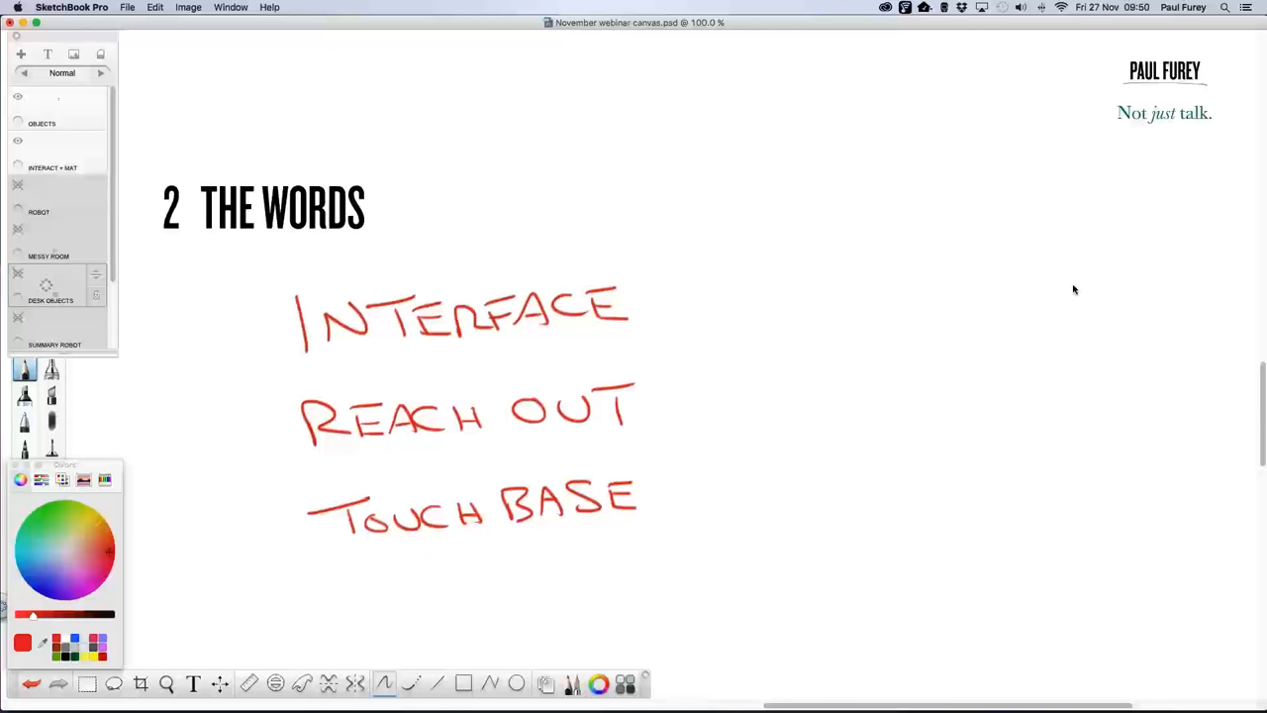
mouse_move(1248, 338)
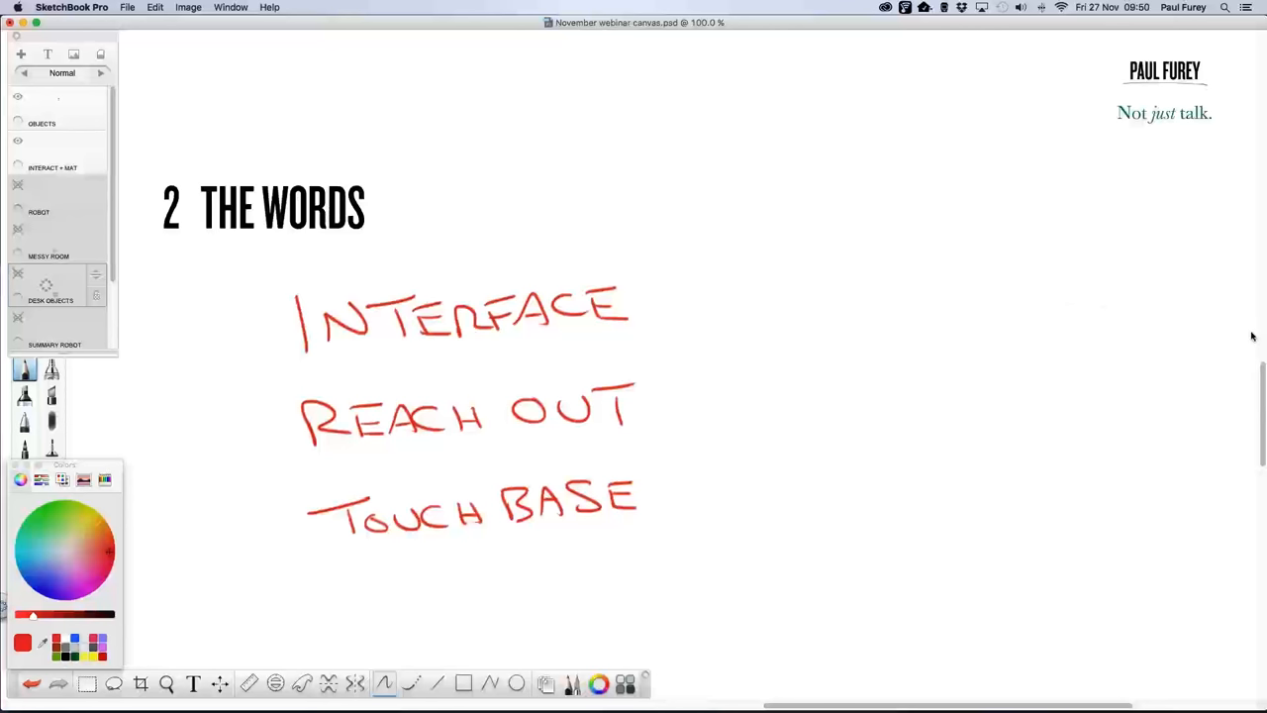
mouse_move(1255, 347)
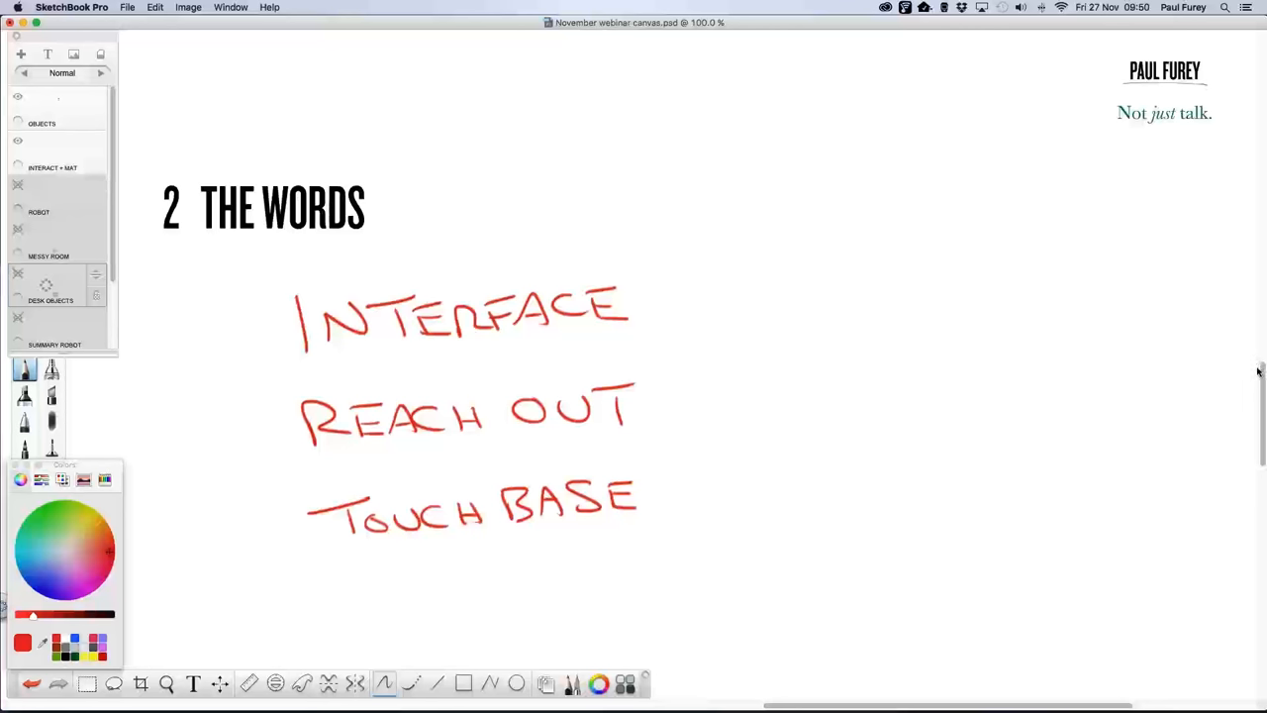
mouse_move(1245, 374)
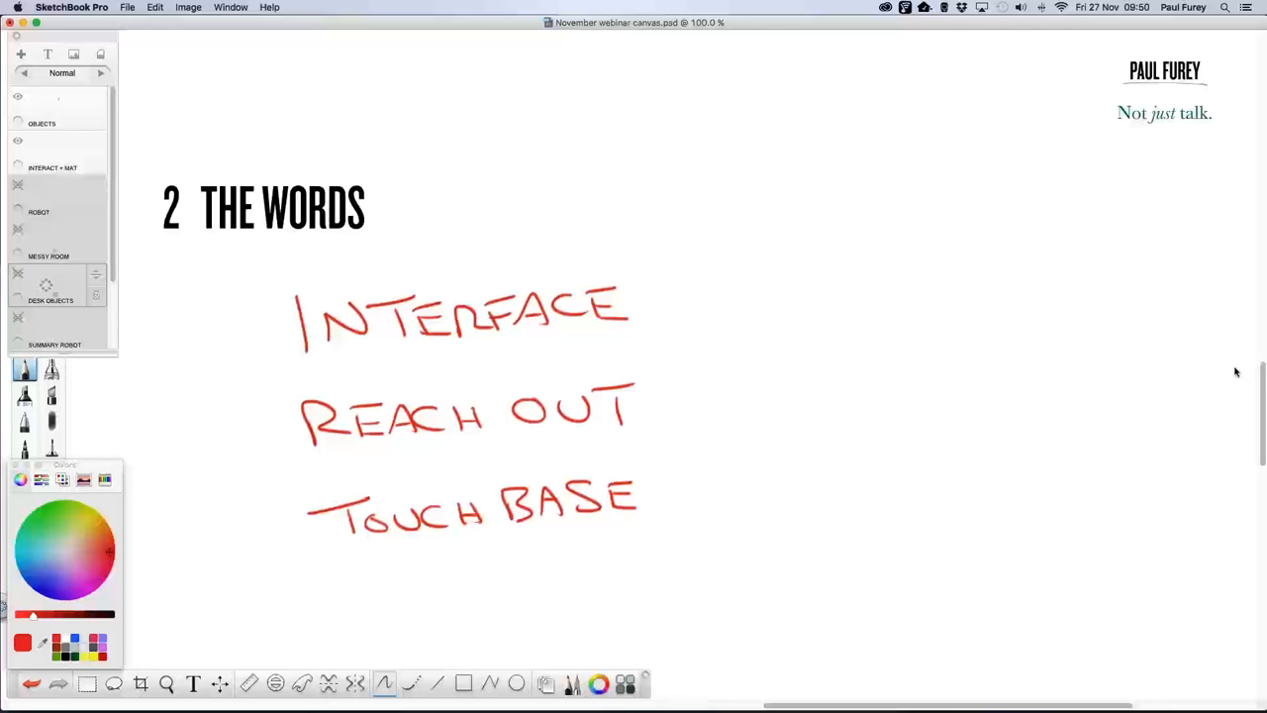
mouse_move(1233, 374)
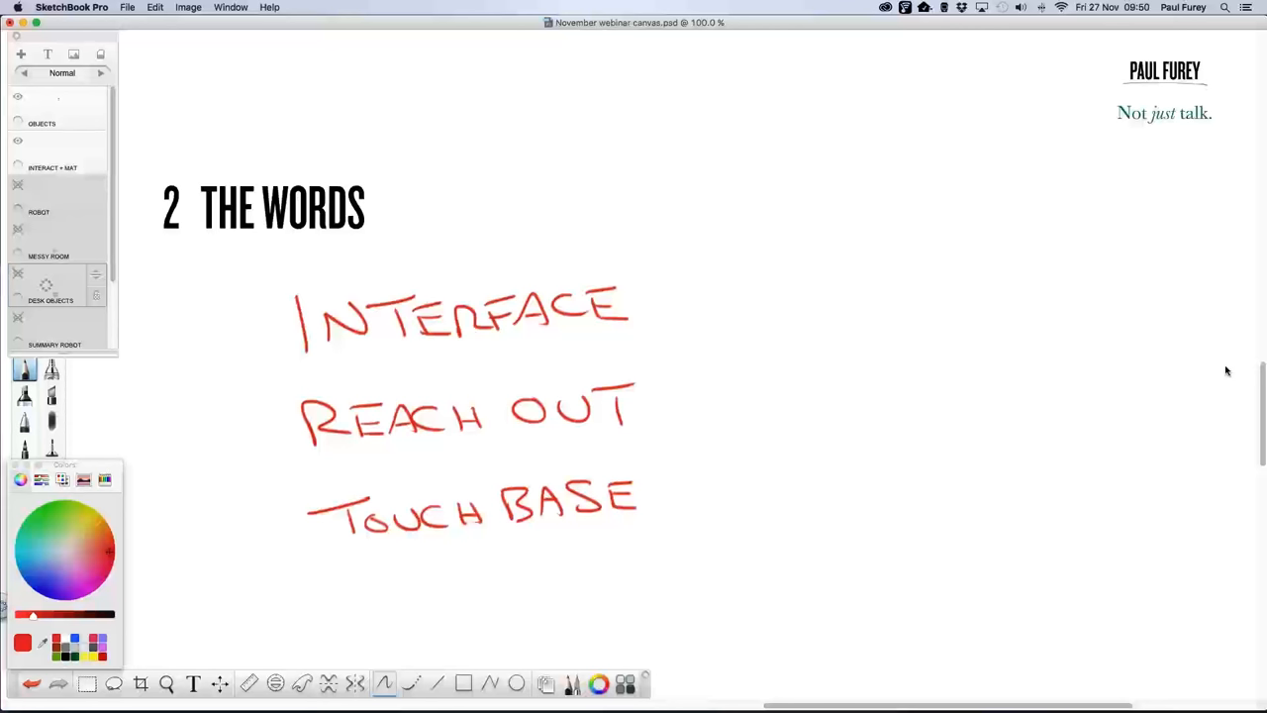
mouse_move(1075, 350)
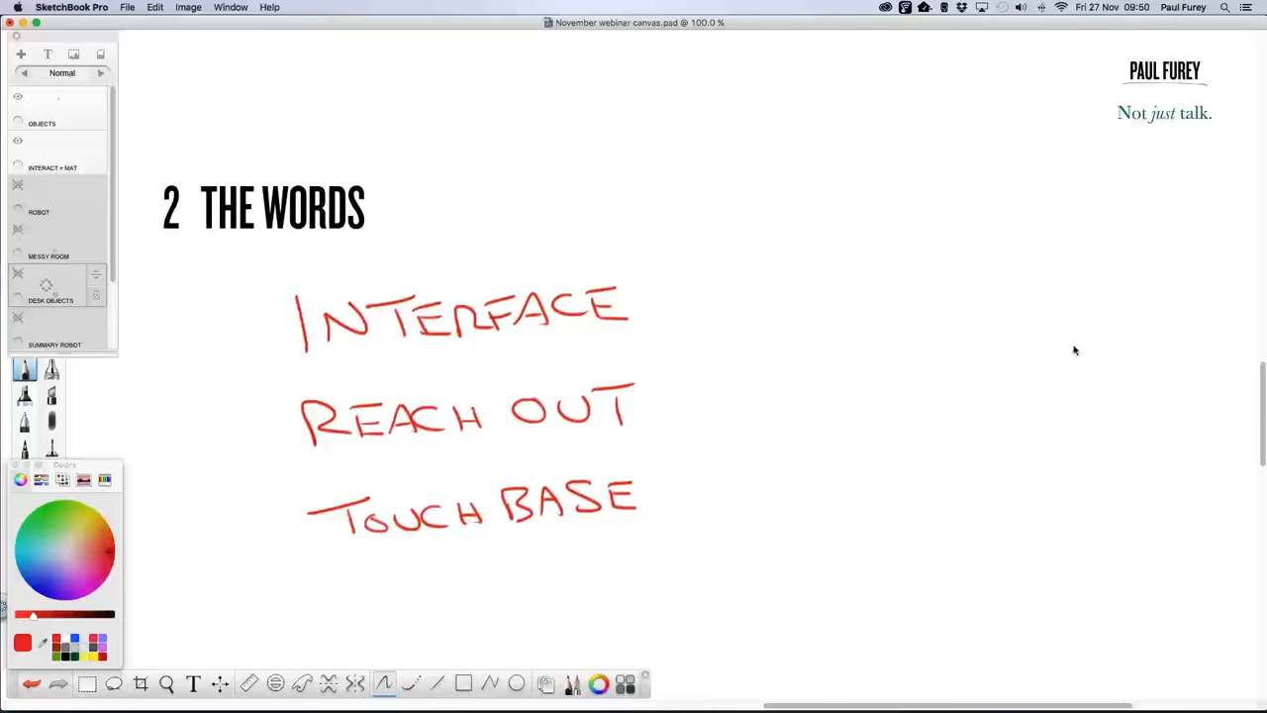
mouse_move(1088, 354)
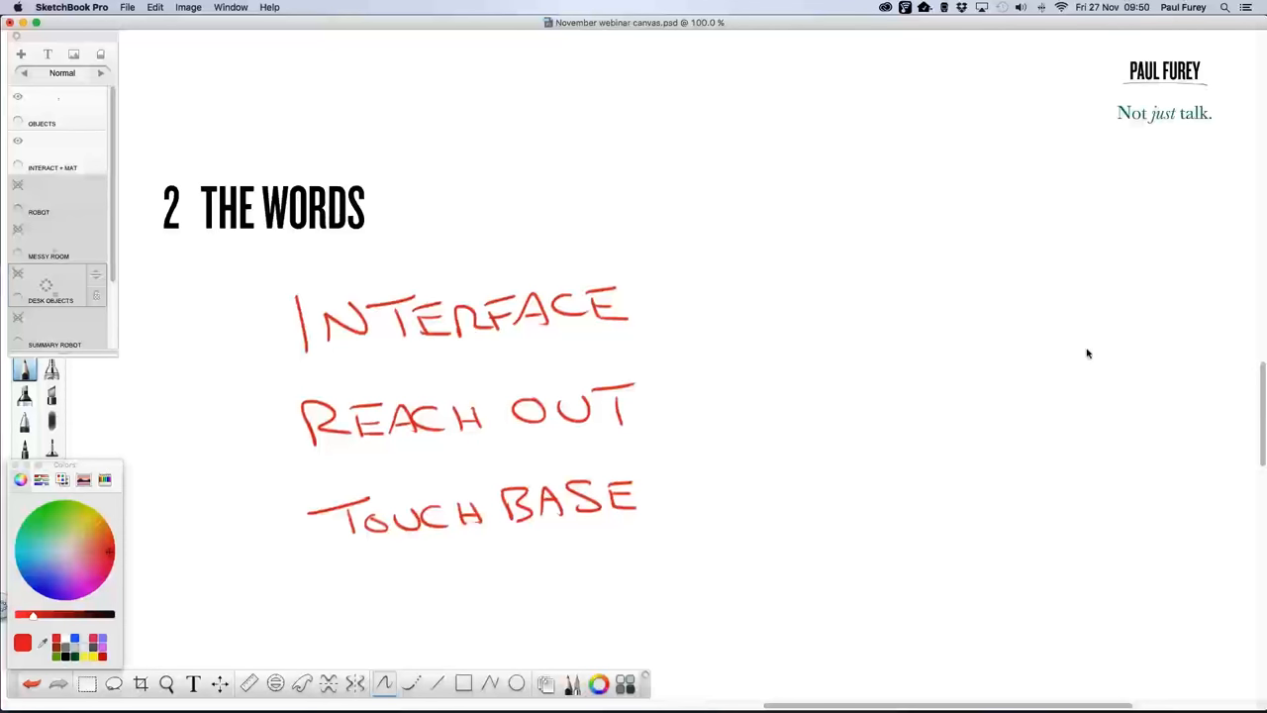
mouse_move(1089, 355)
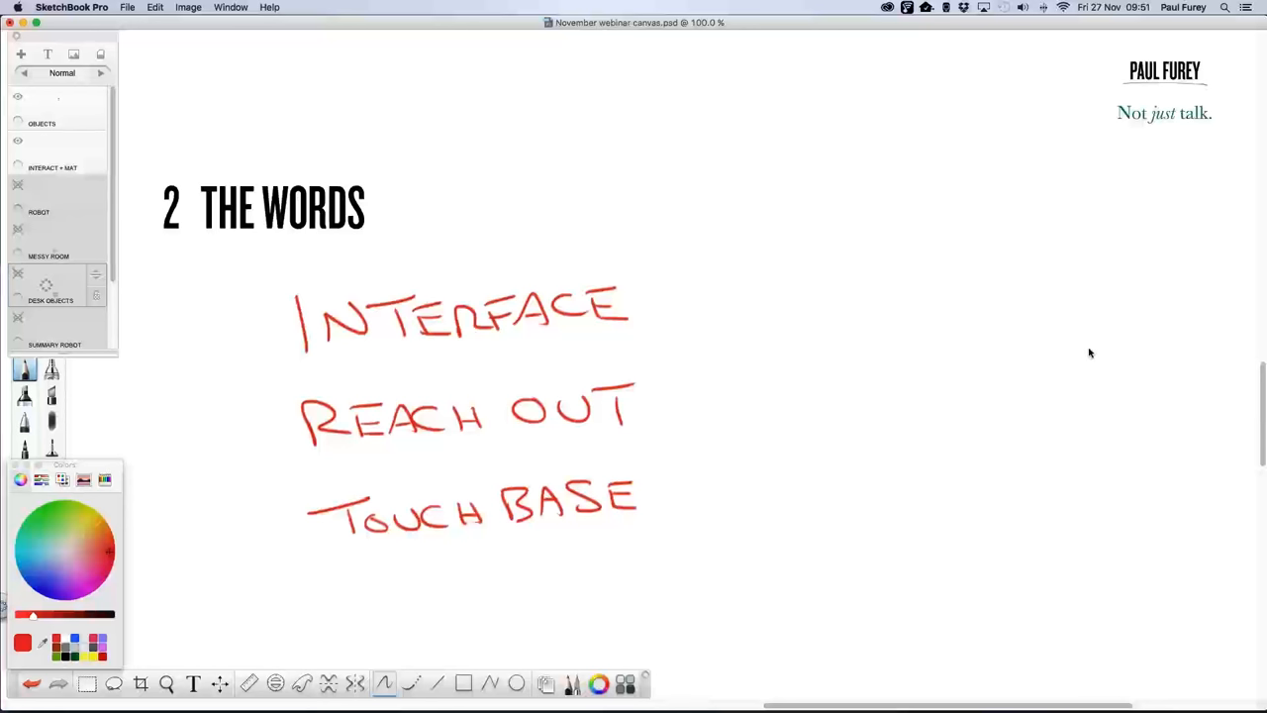
mouse_move(1085, 355)
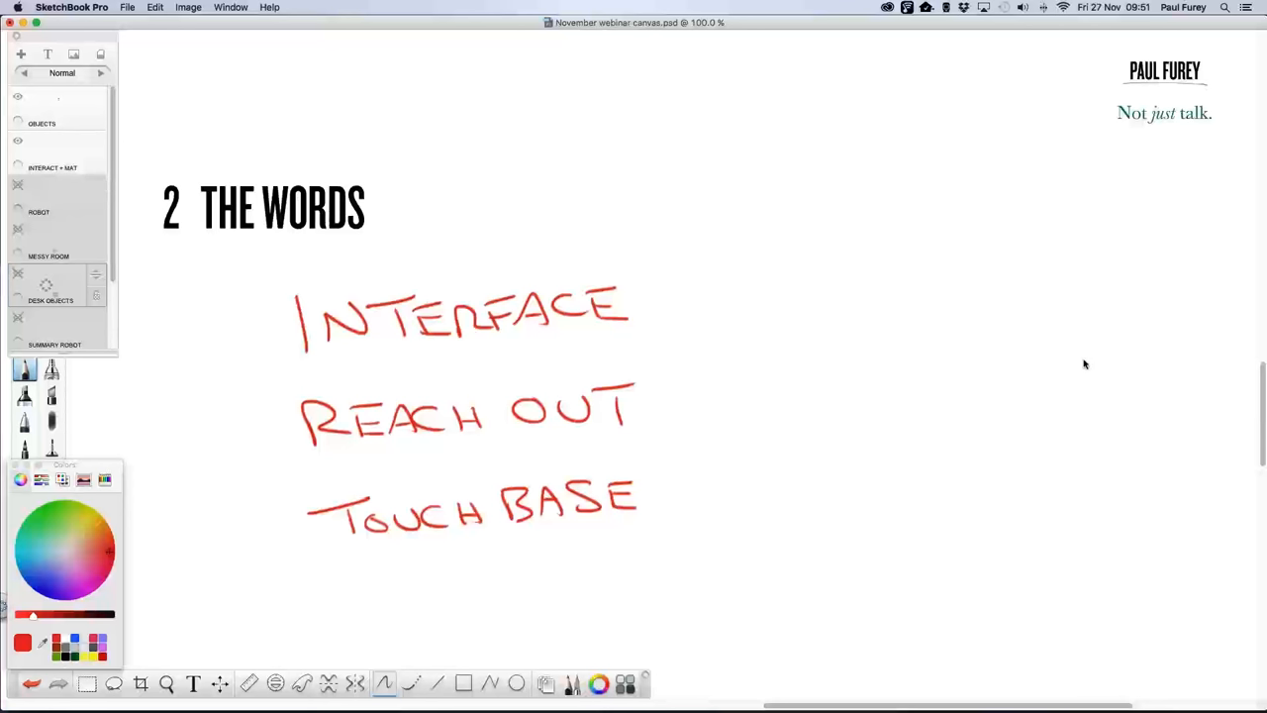
mouse_move(1089, 349)
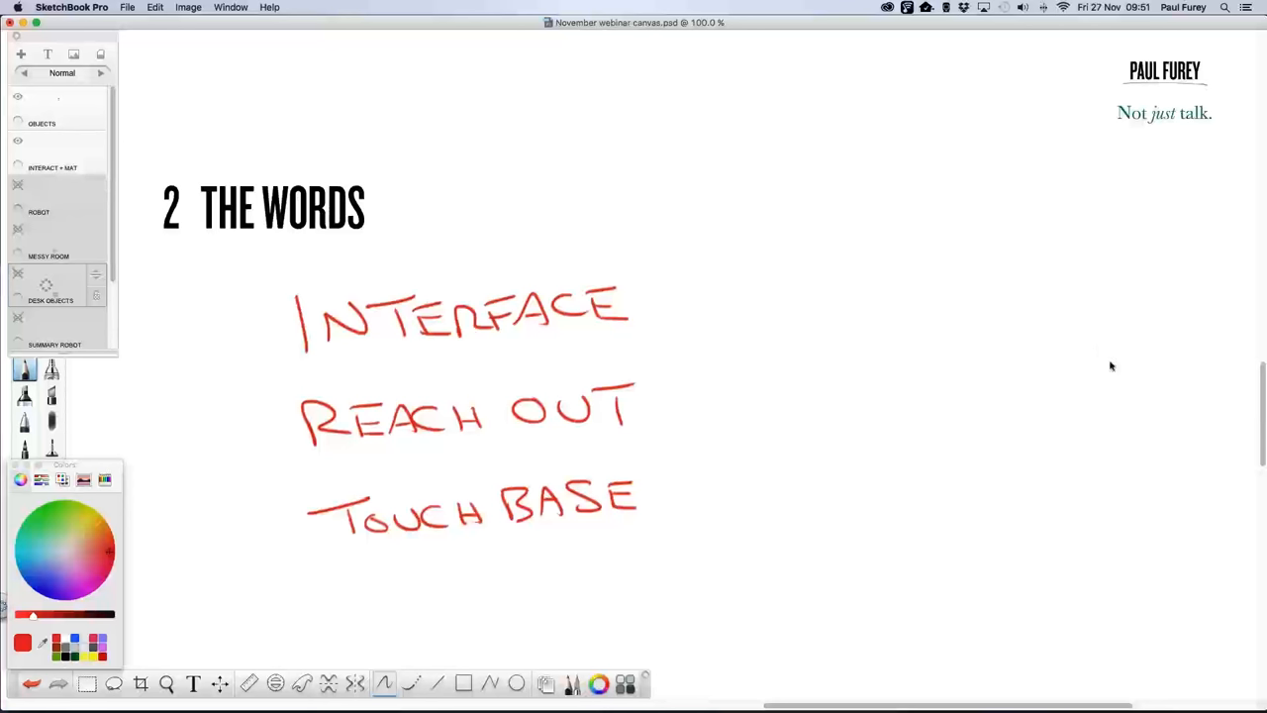
mouse_move(1228, 356)
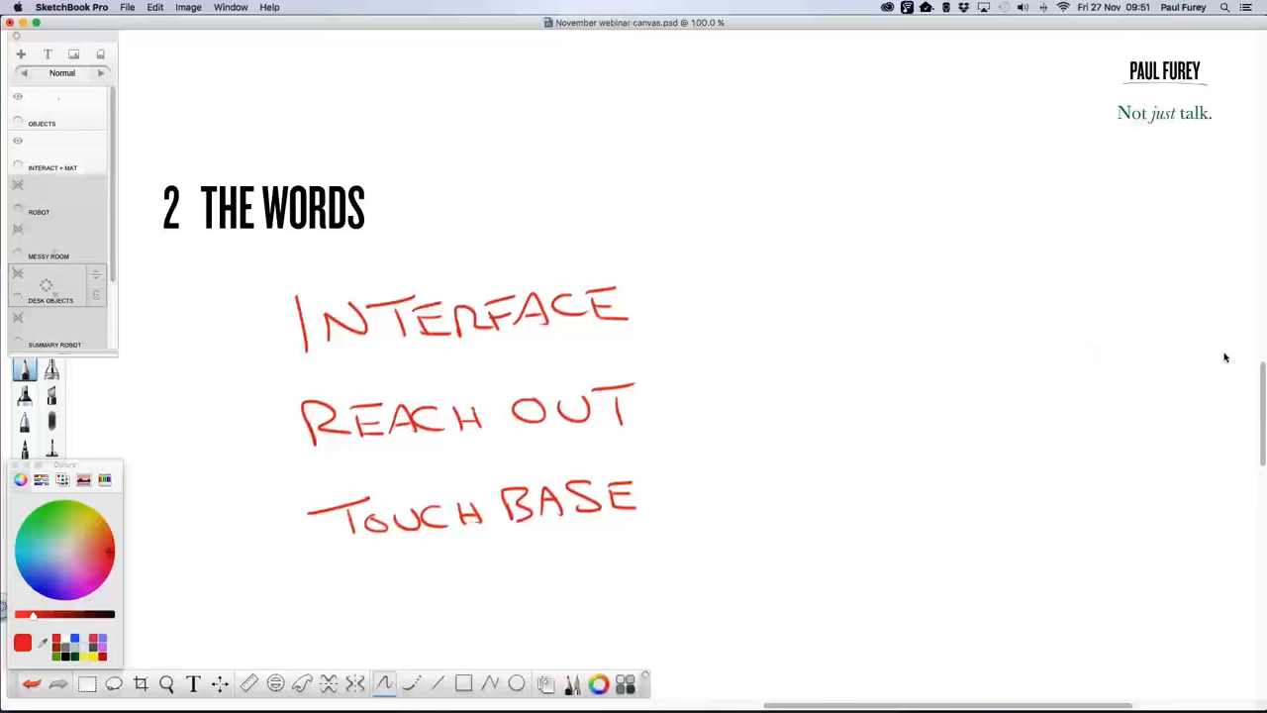
mouse_move(1239, 354)
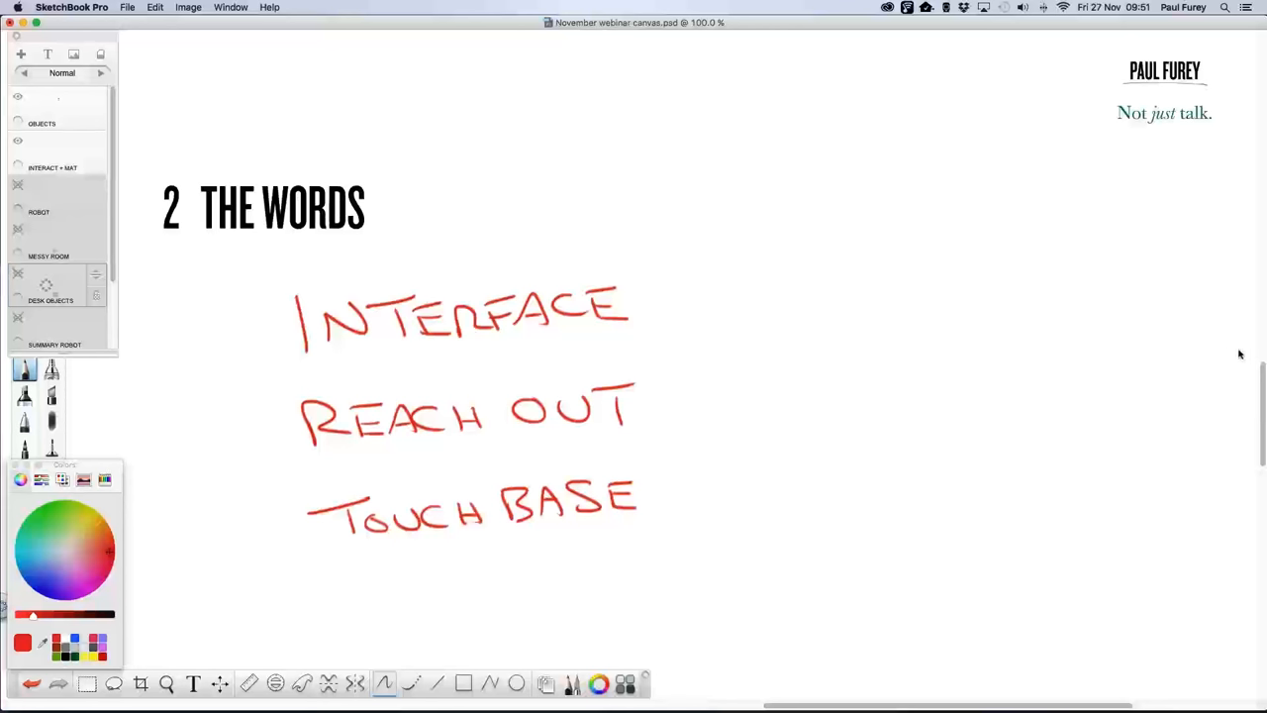
mouse_move(1254, 347)
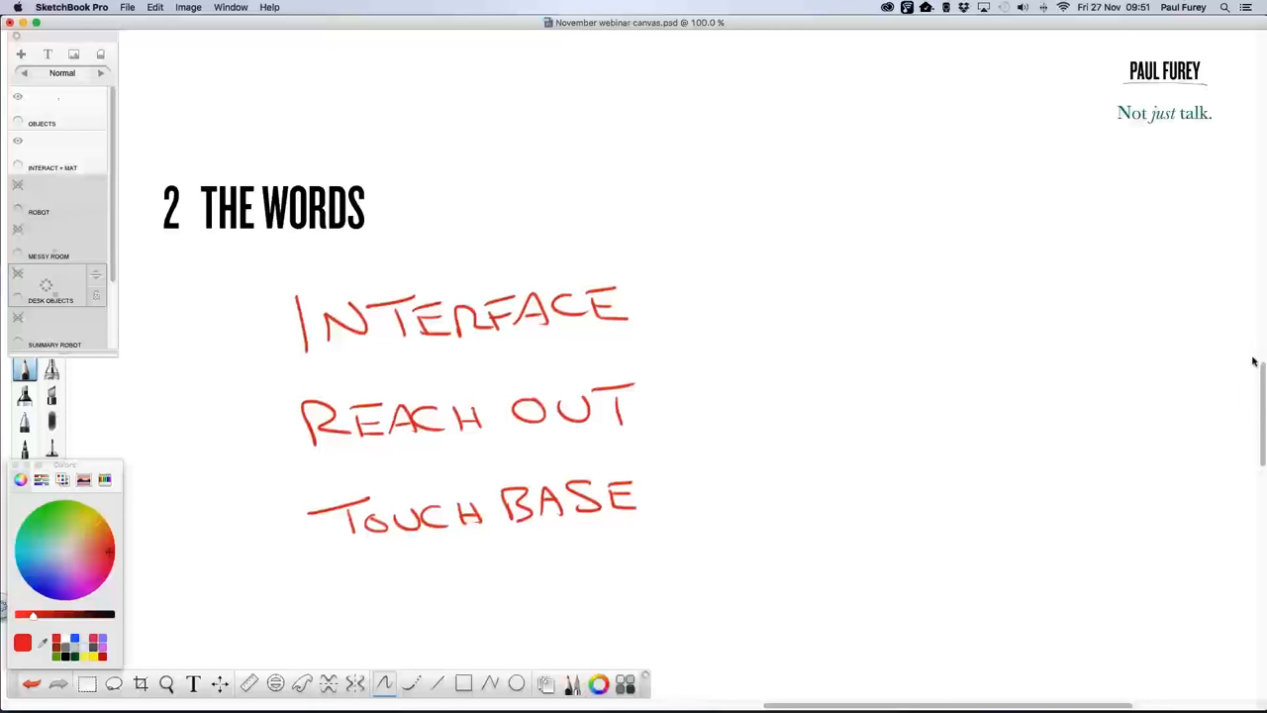
mouse_move(1204, 378)
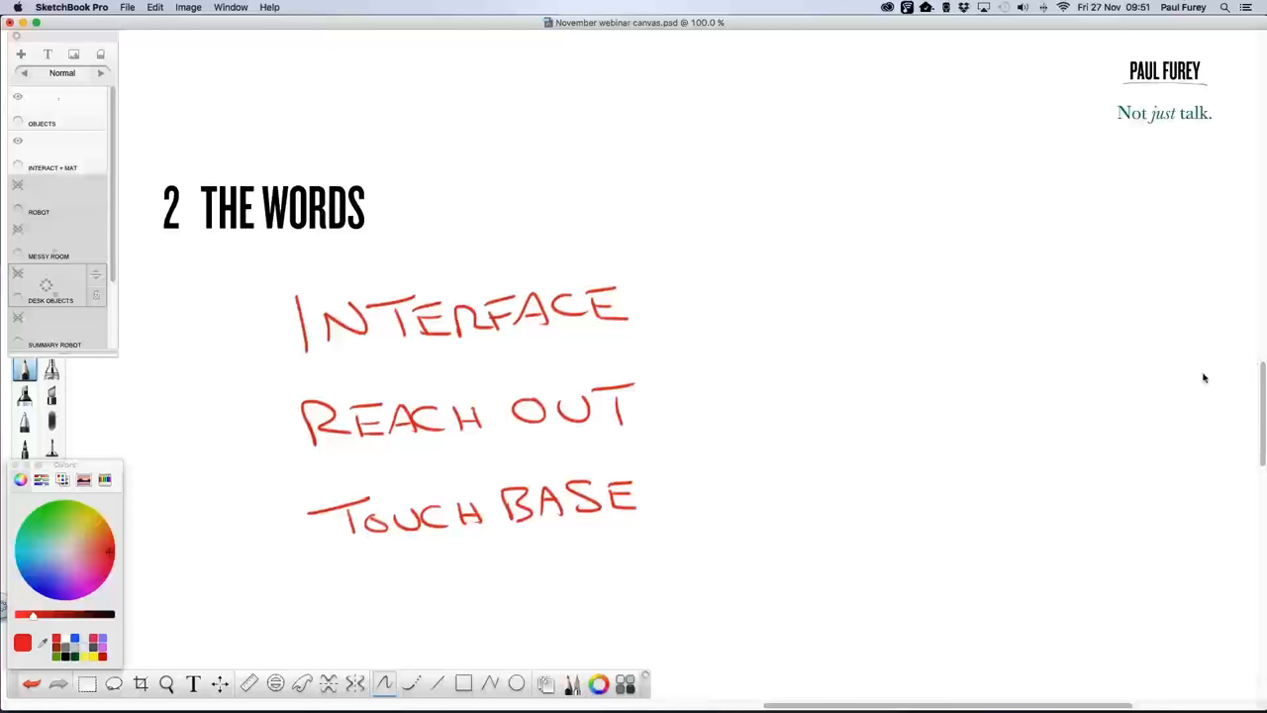
mouse_move(1114, 366)
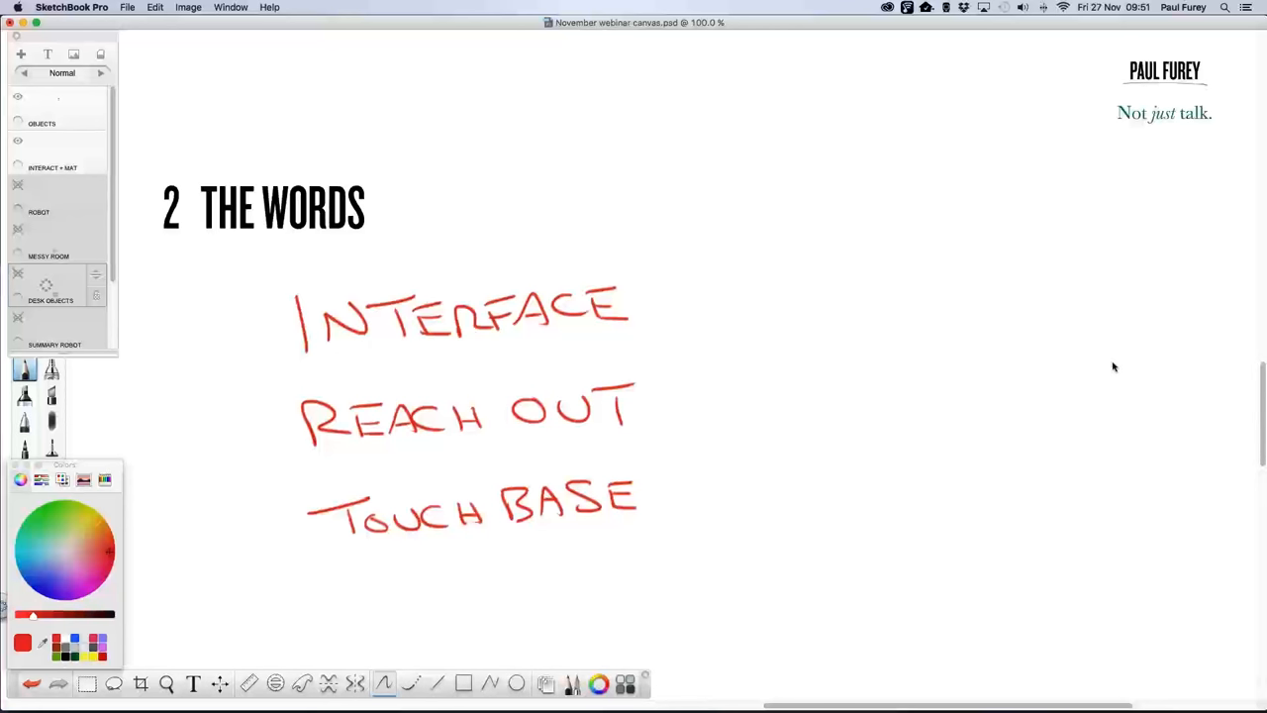
mouse_move(1105, 366)
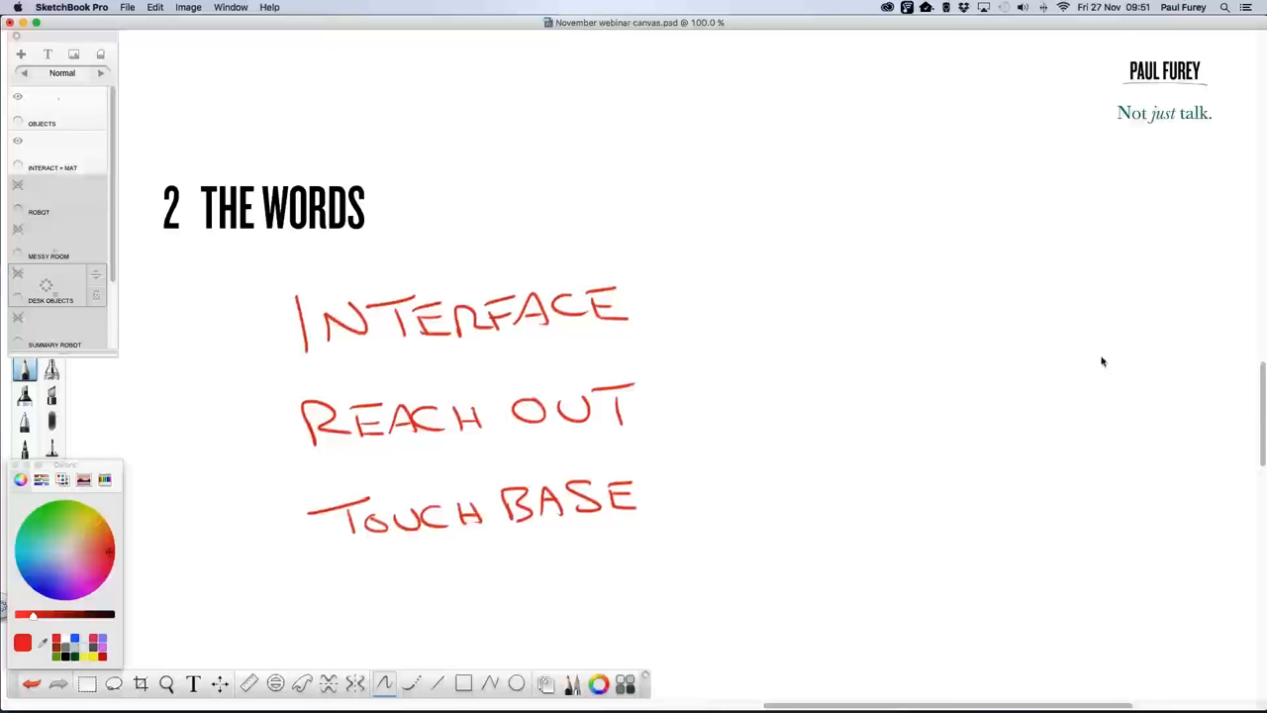
mouse_move(1096, 352)
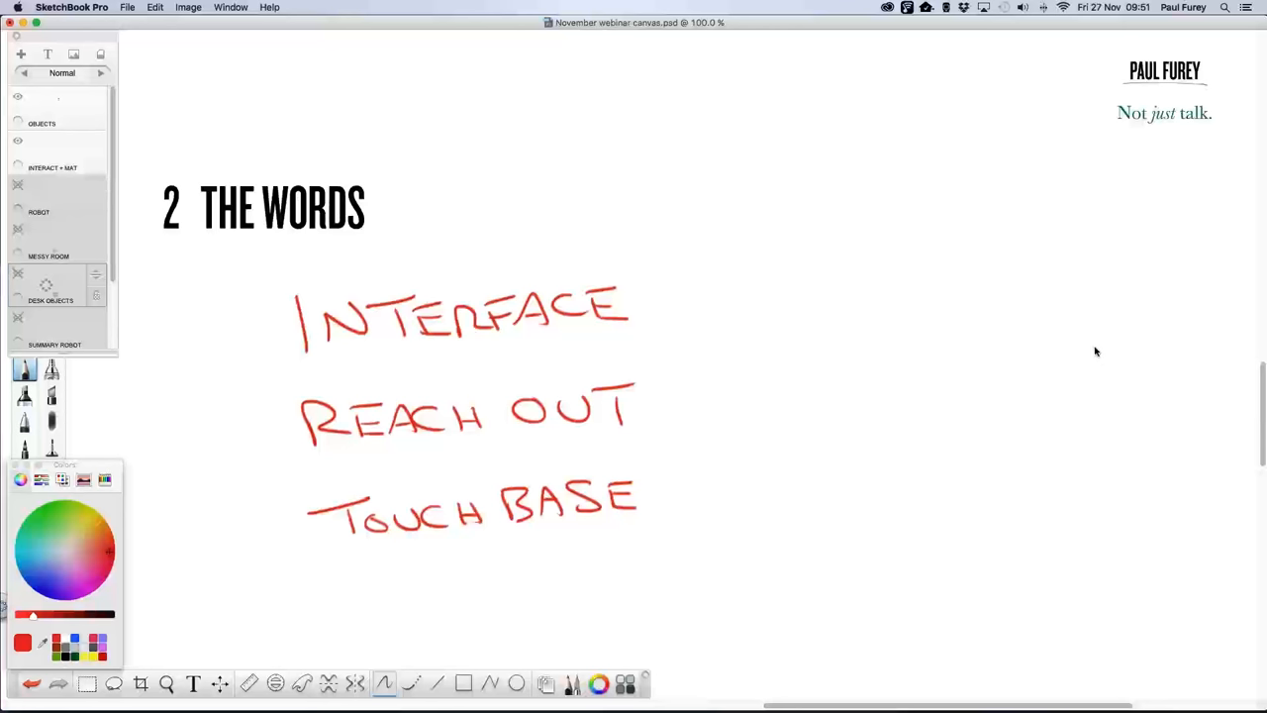
mouse_move(1097, 345)
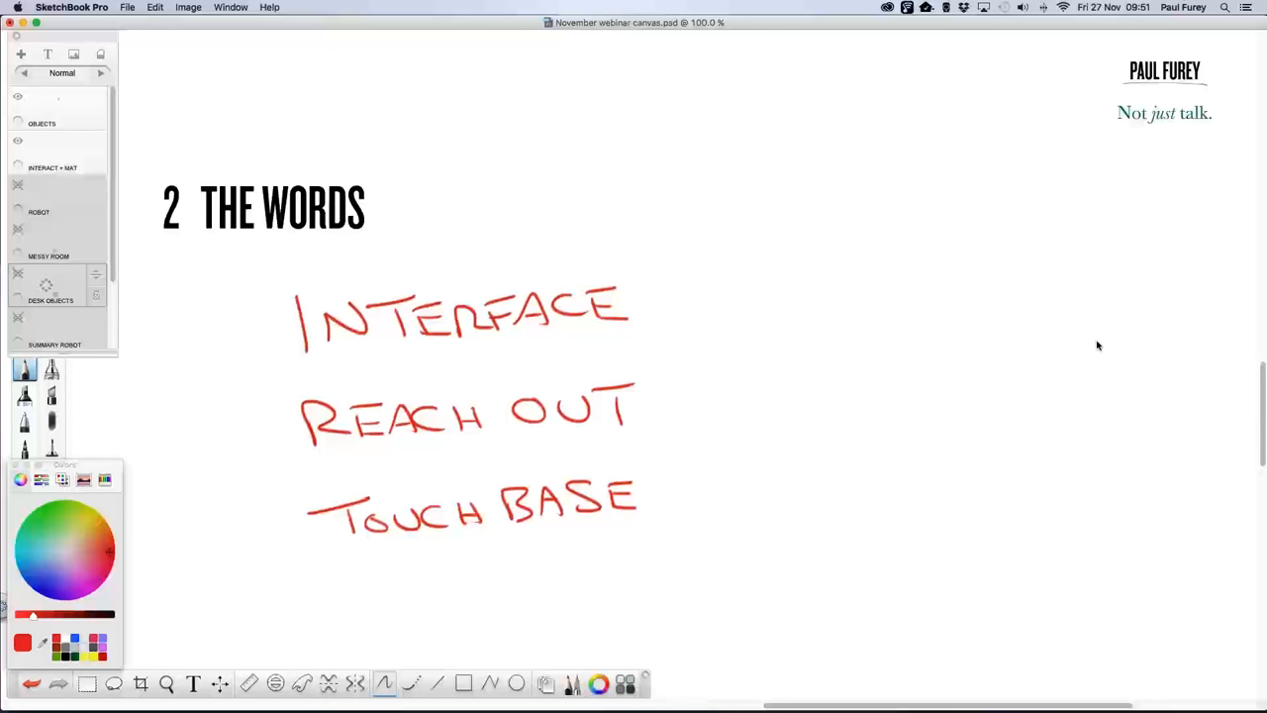
mouse_move(1210, 353)
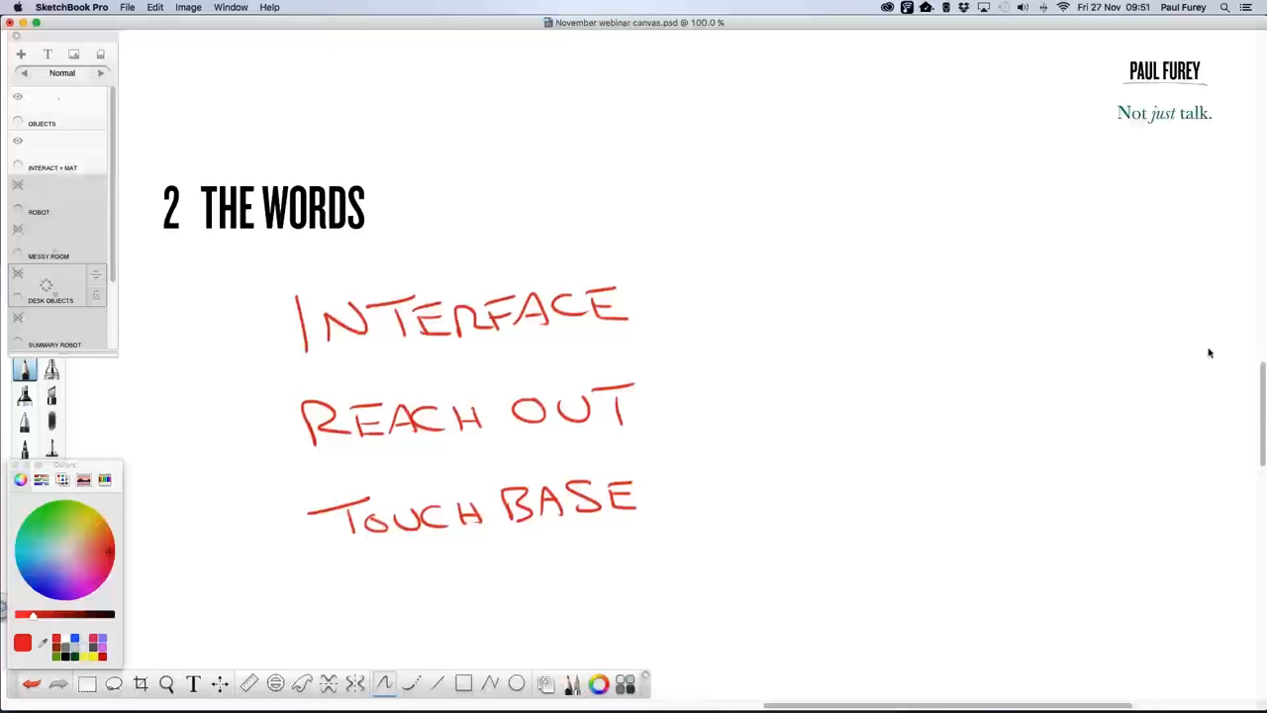
mouse_move(1252, 357)
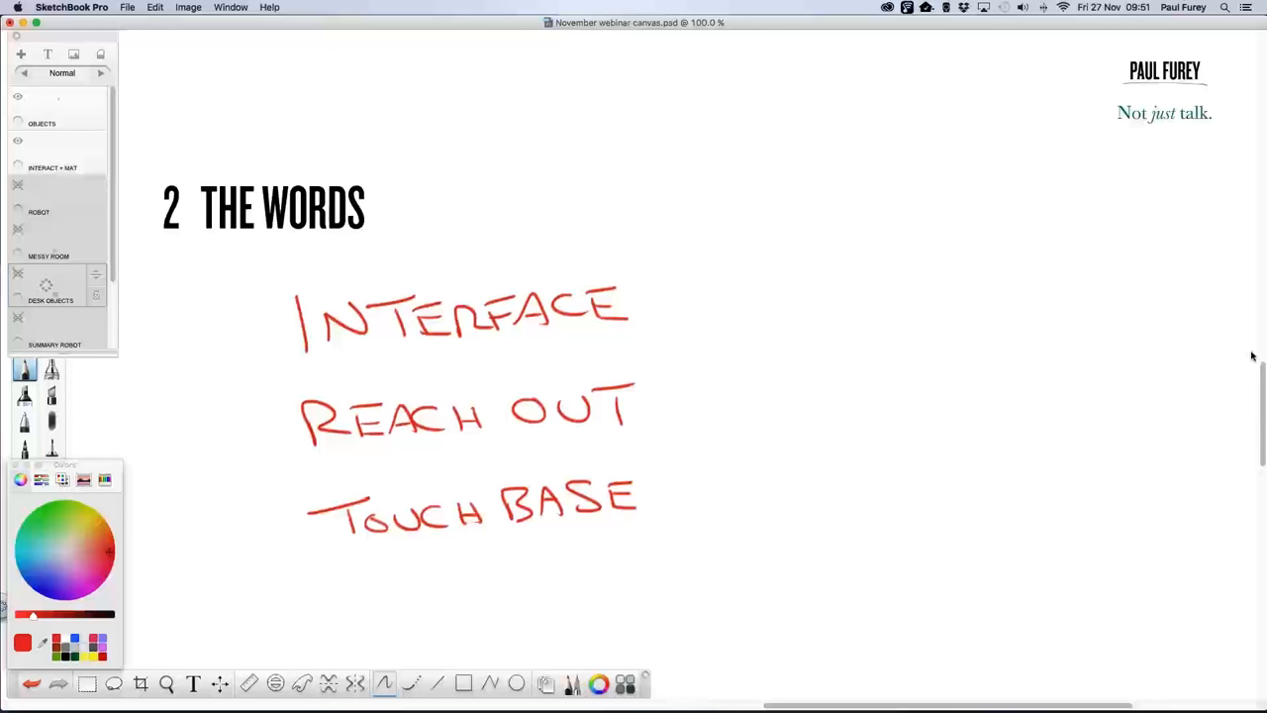
mouse_move(1256, 355)
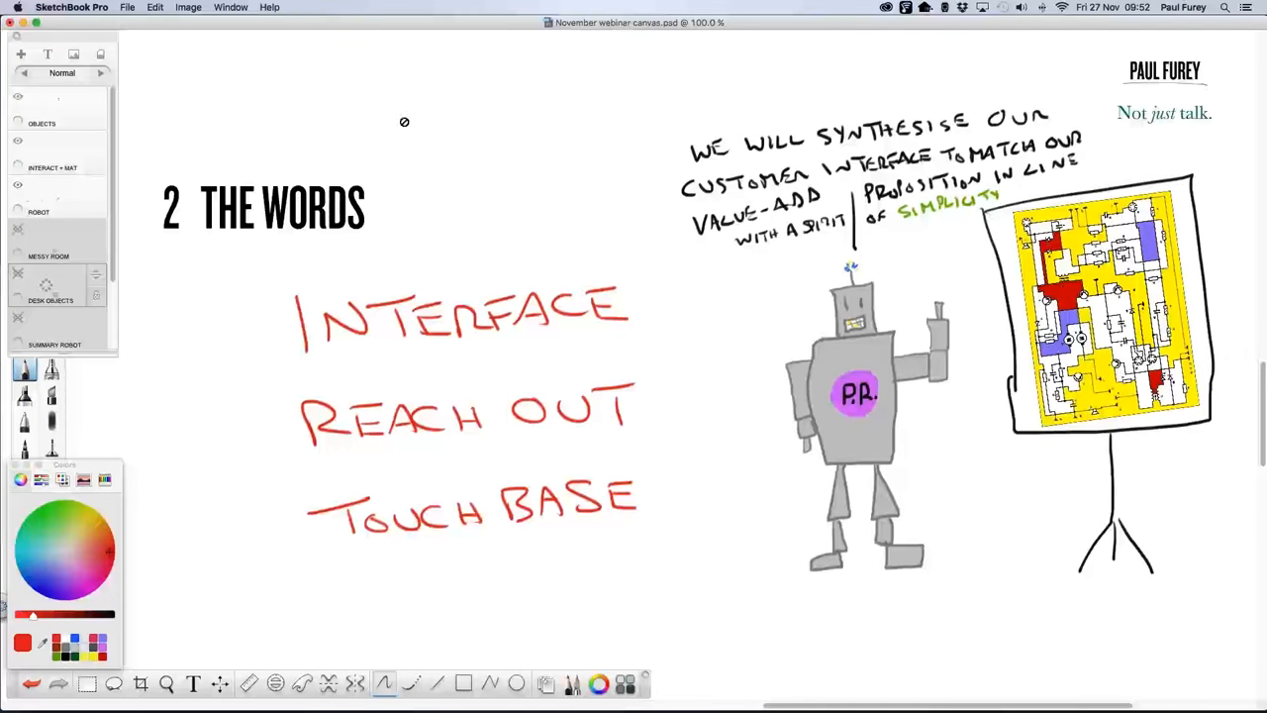
mouse_move(1041, 70)
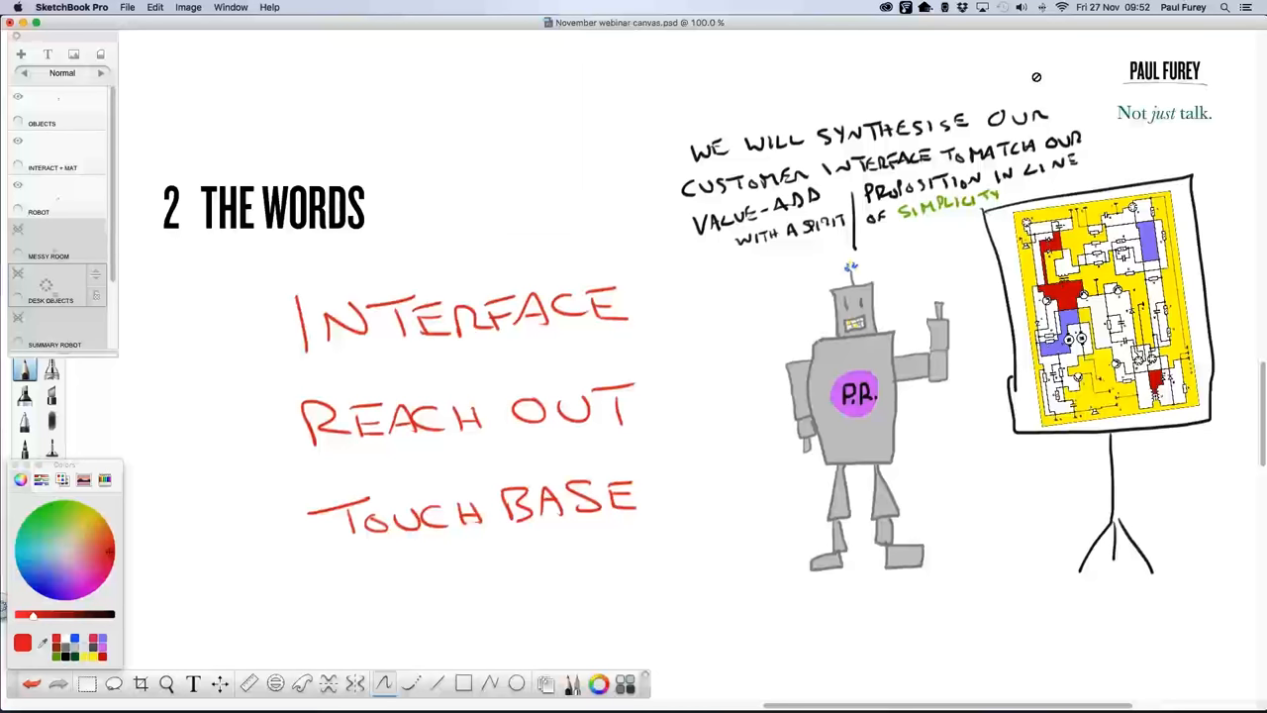
mouse_move(1031, 86)
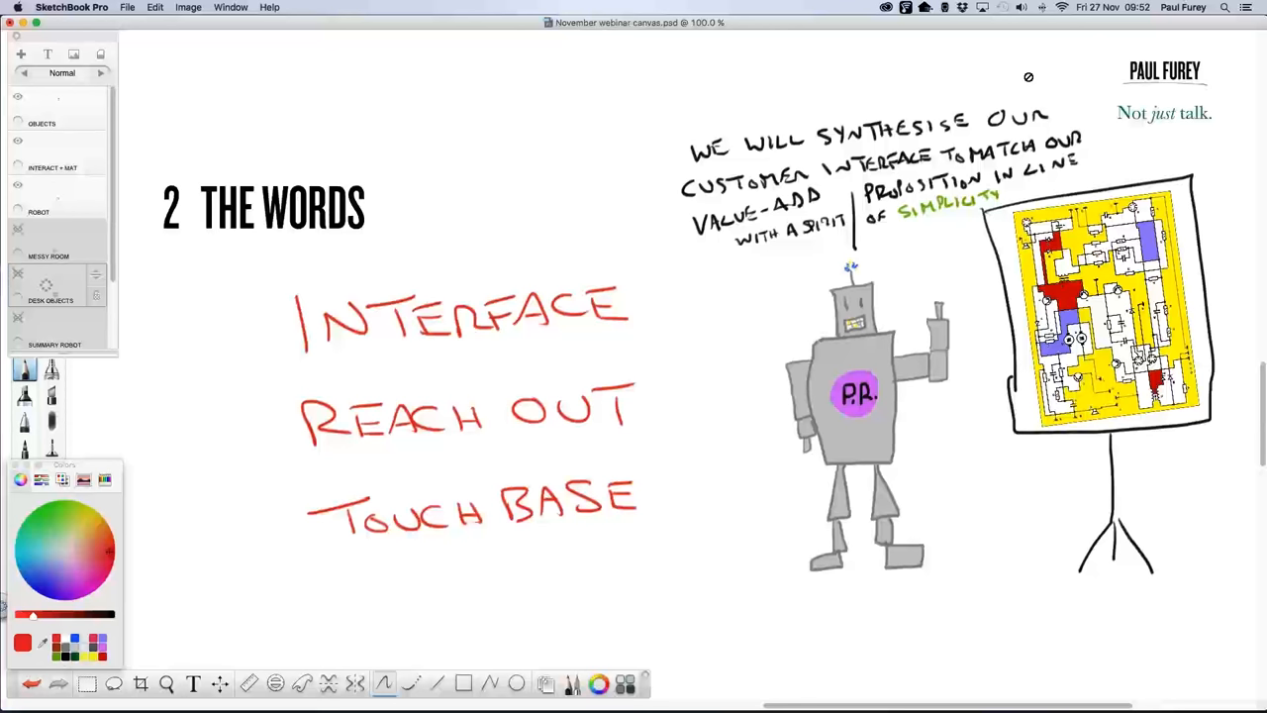
mouse_move(1027, 79)
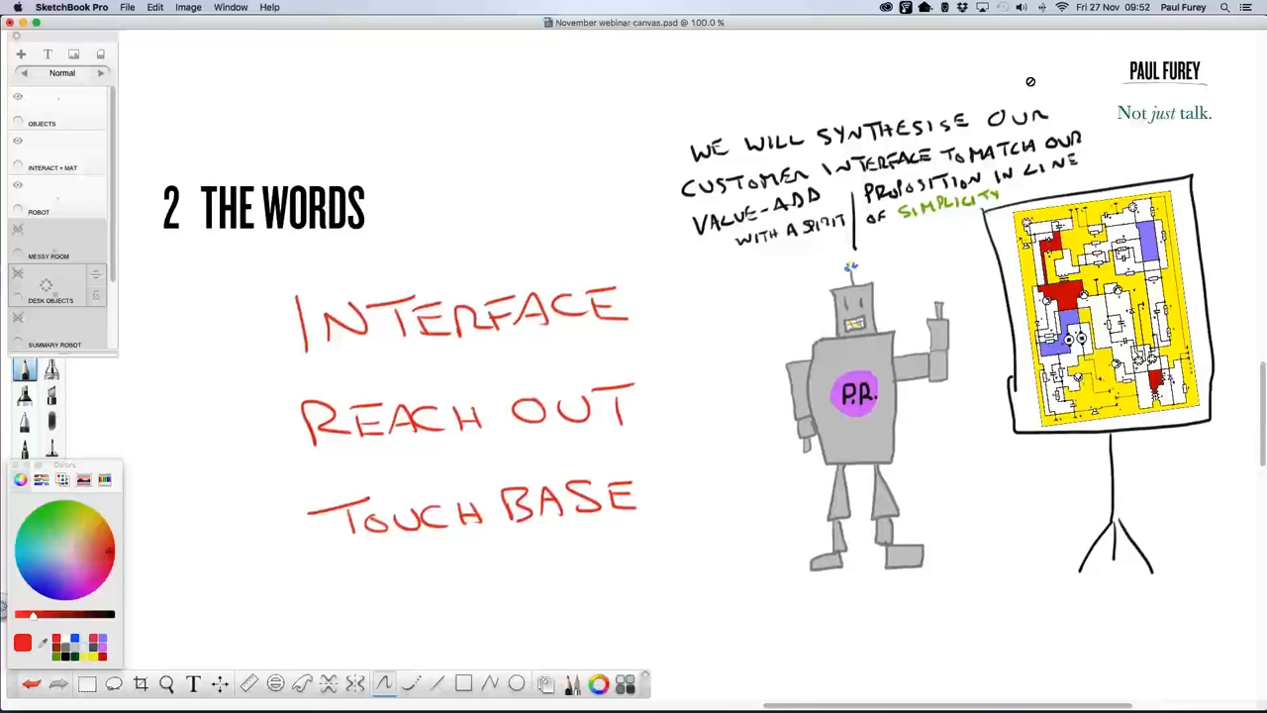
mouse_move(1040, 60)
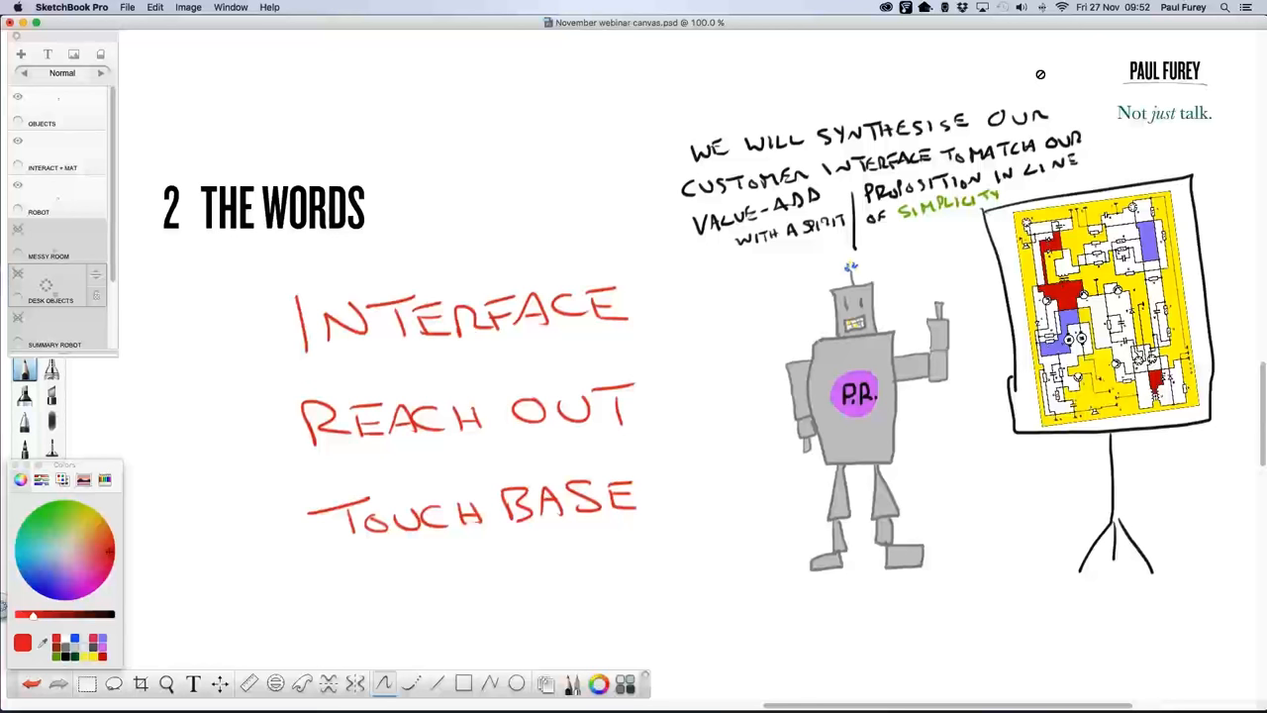
mouse_move(1038, 76)
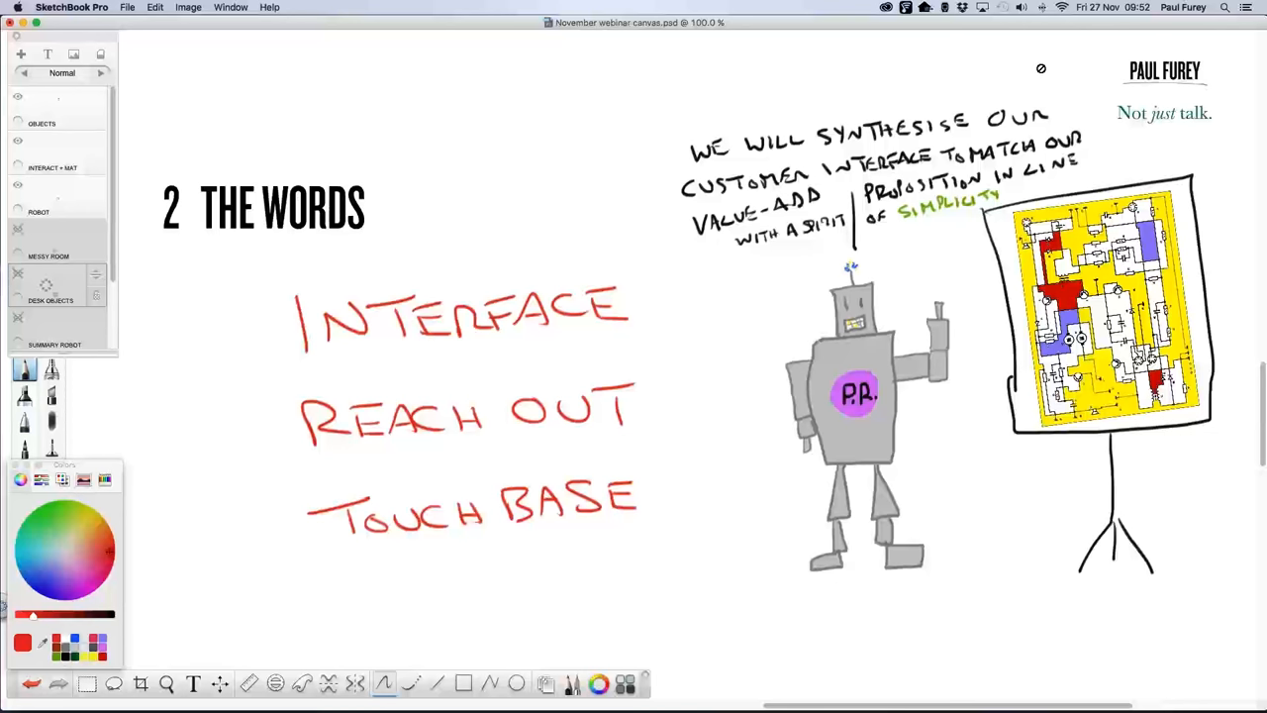
scroll(down, 3)
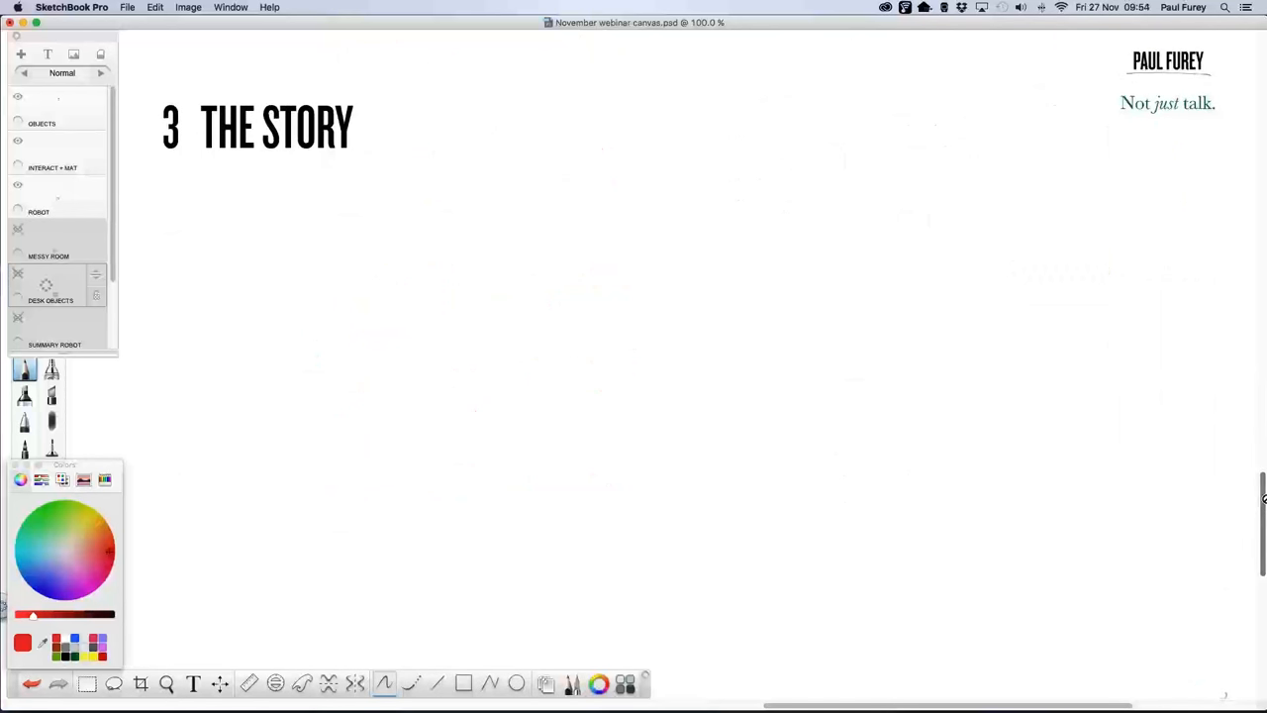
mouse_move(231, 562)
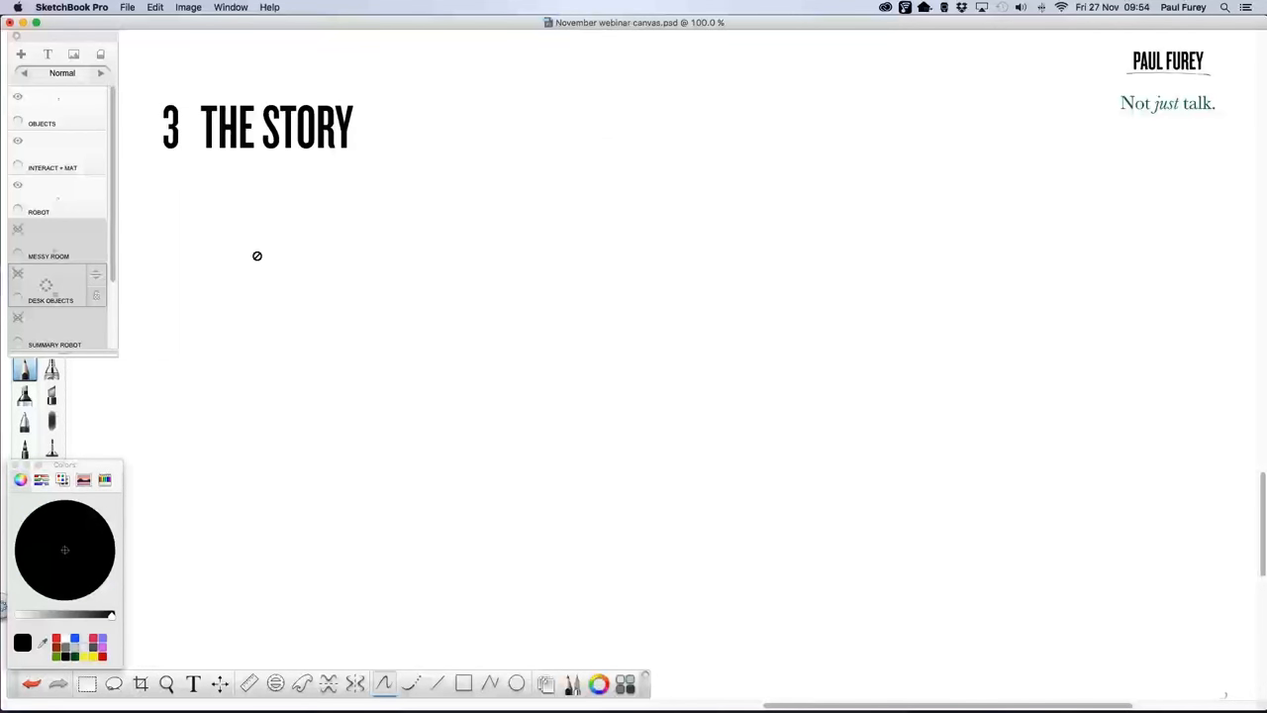
mouse_move(251, 270)
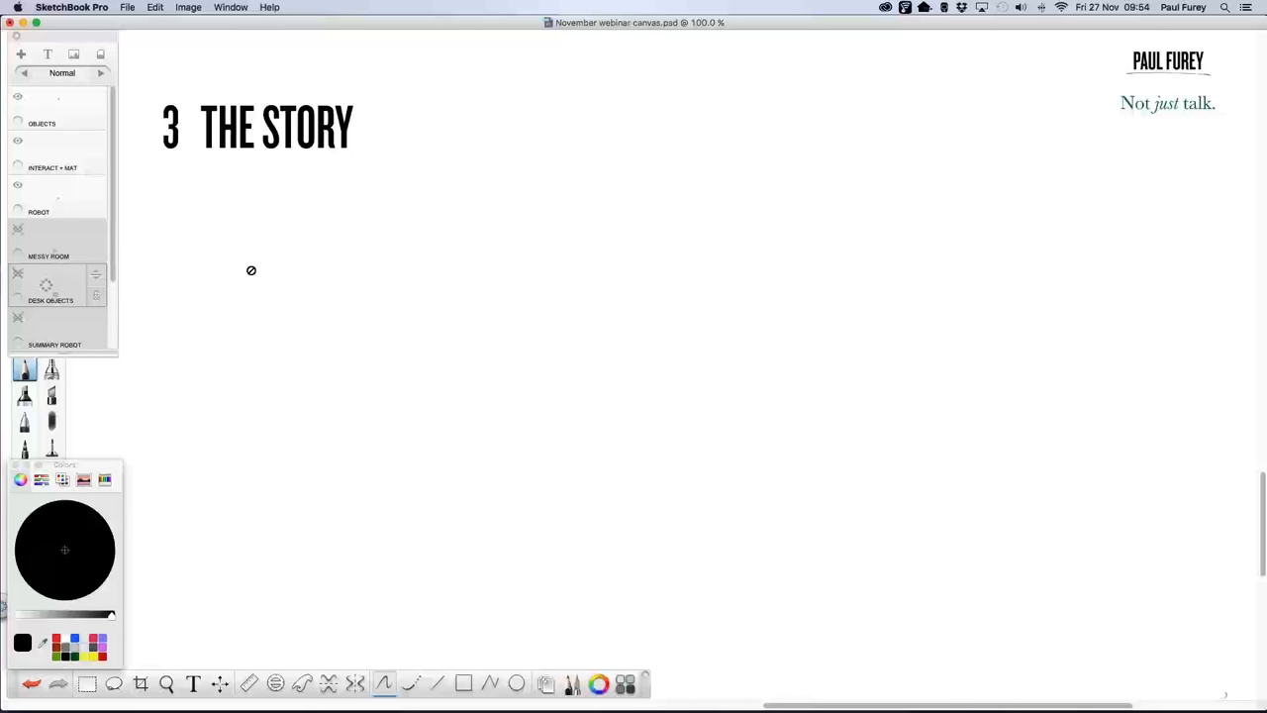
mouse_move(82, 298)
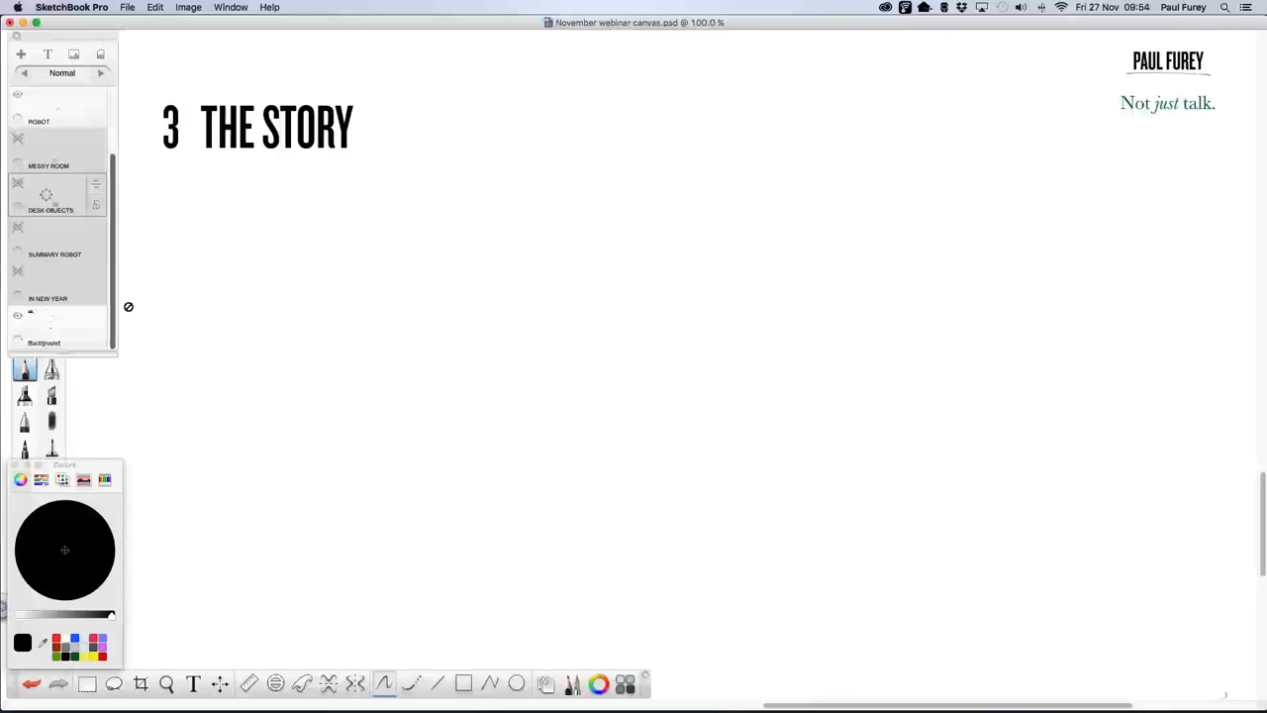
mouse_move(82, 333)
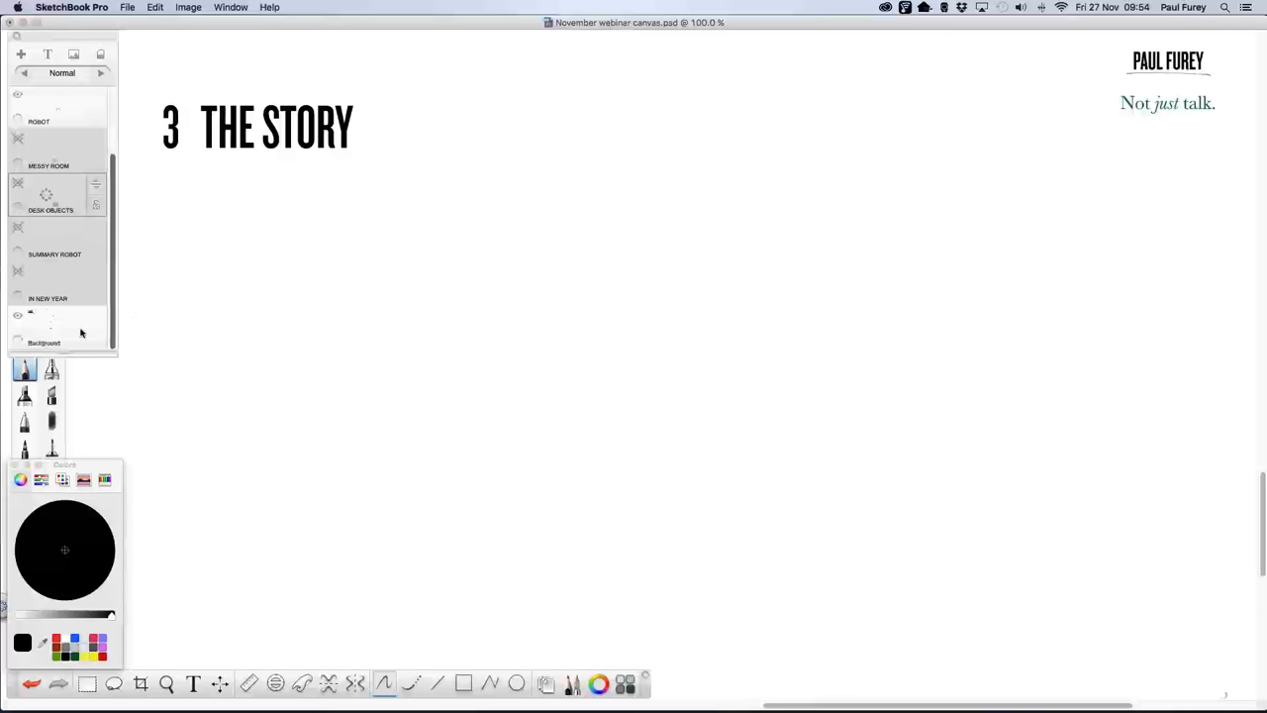
On the Background layer, write 'The Magic No 7 +/-2' under the 3 THE STORY heading
click(44, 327)
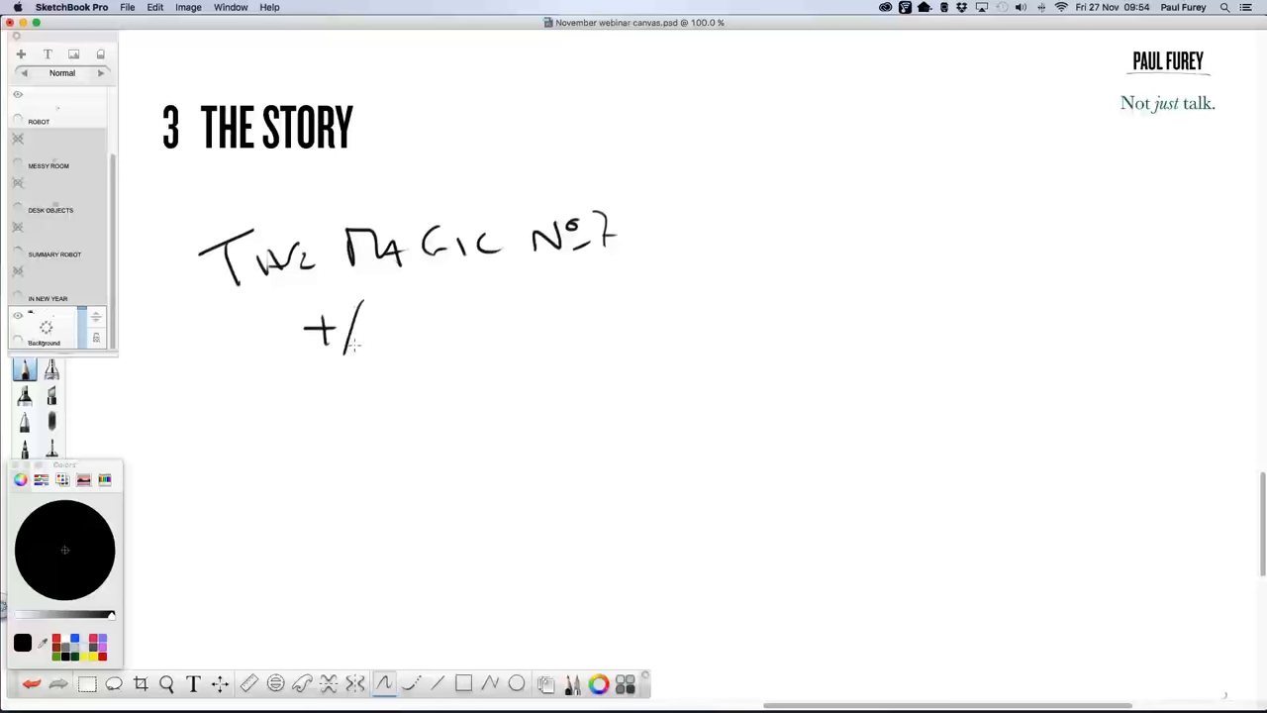
drag(371, 331, 426, 342)
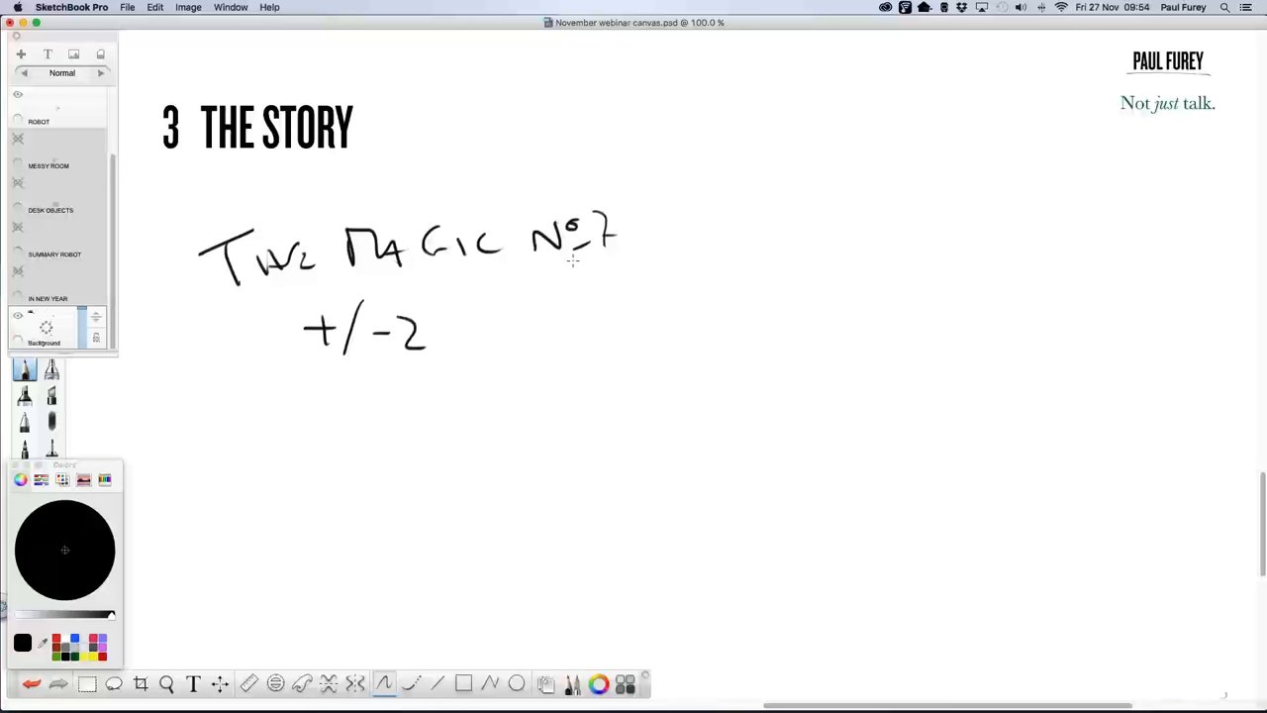
mouse_move(550, 259)
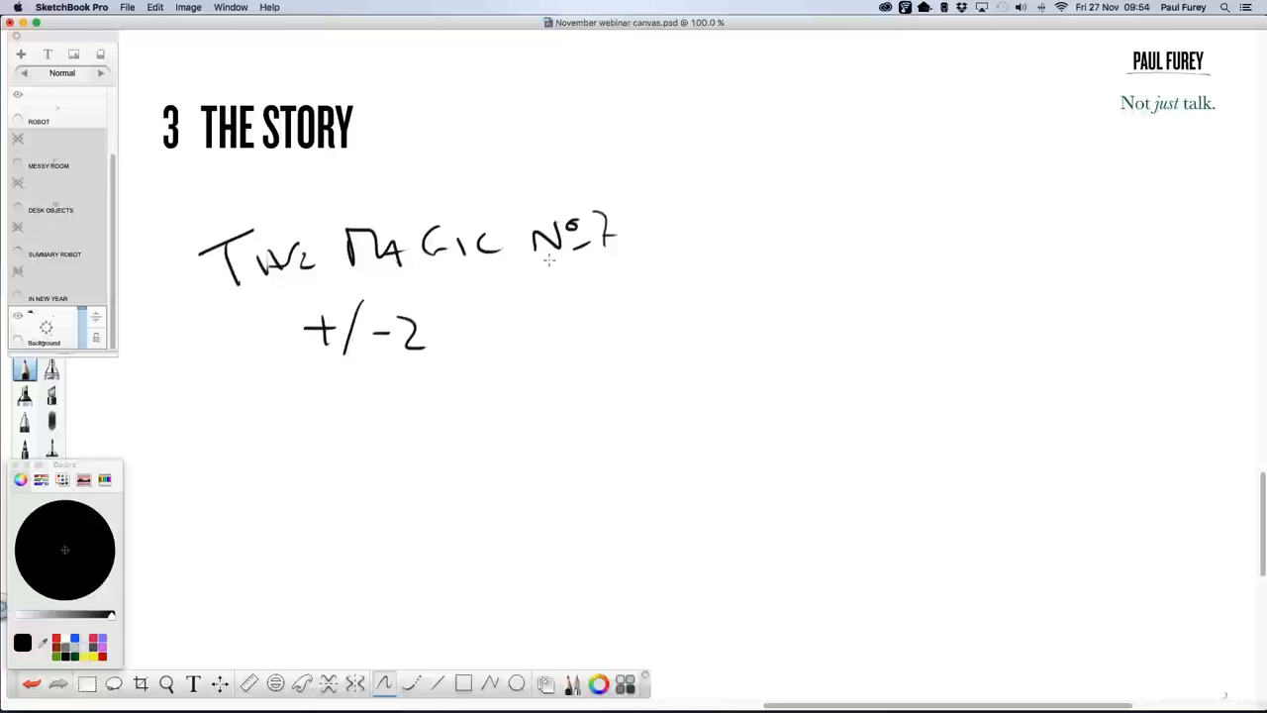
mouse_move(486, 274)
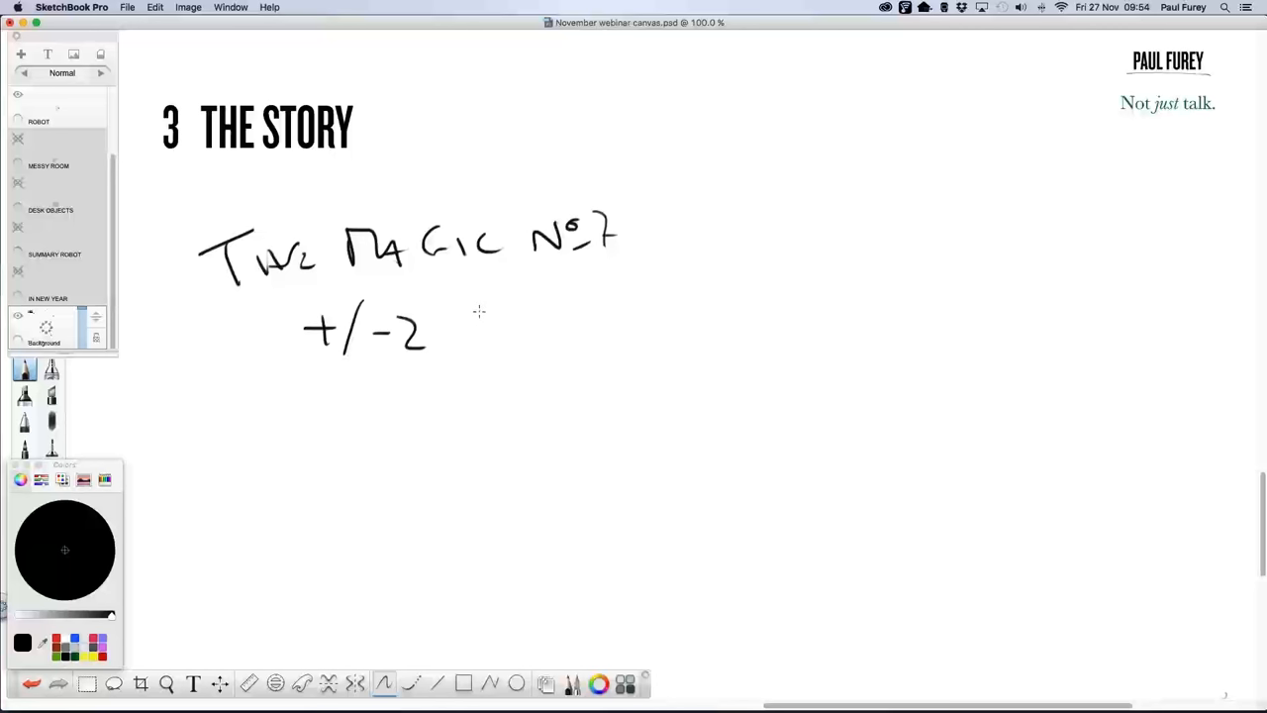
mouse_move(482, 304)
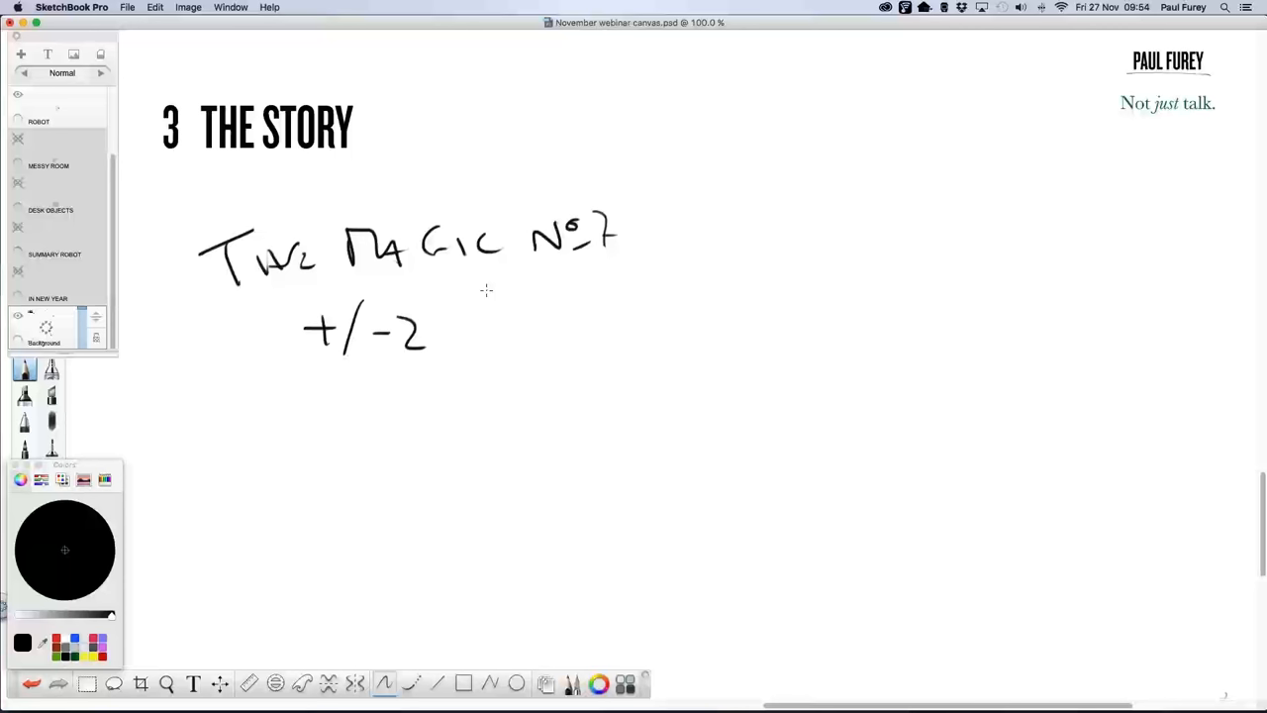
mouse_move(490, 281)
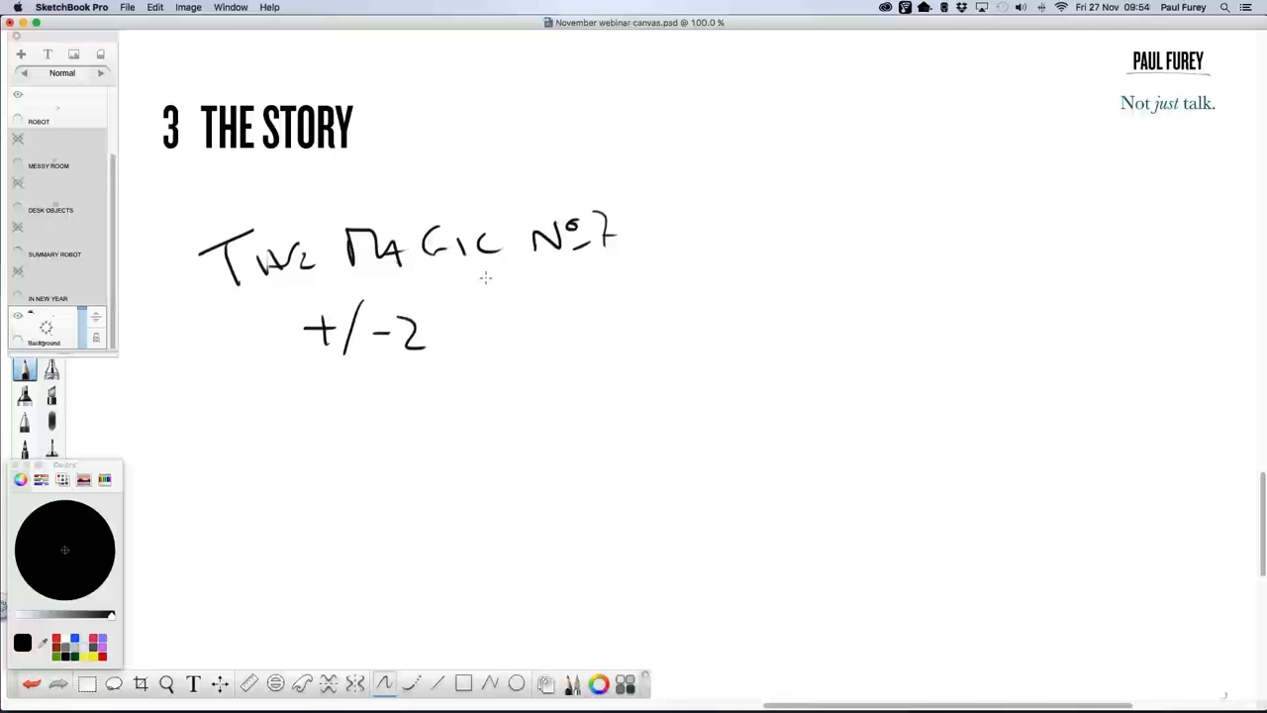
mouse_move(482, 278)
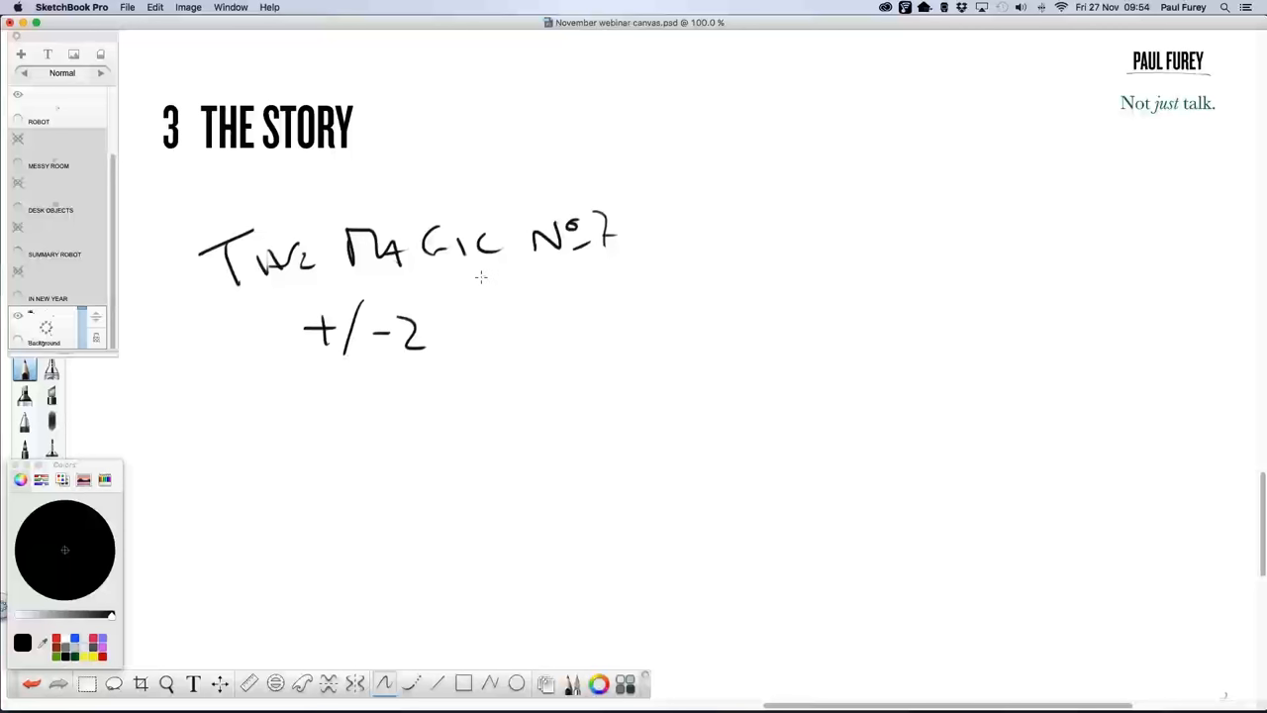
mouse_move(455, 292)
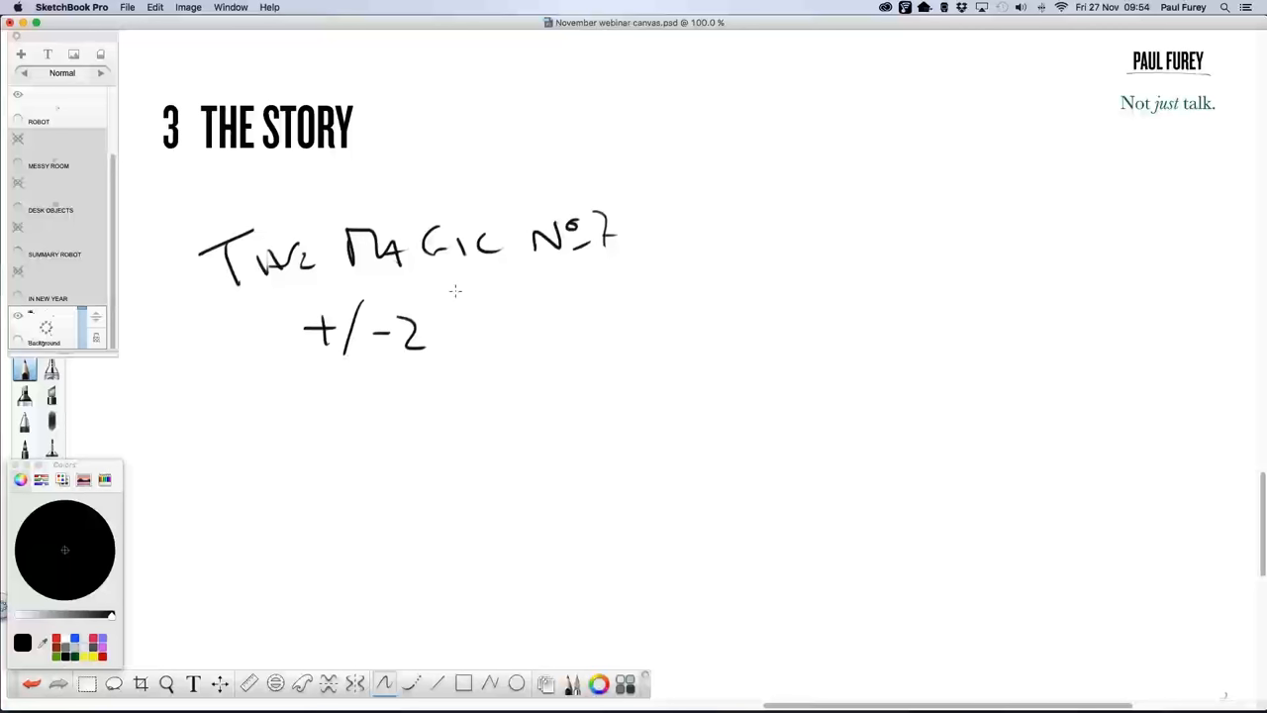
mouse_move(363, 358)
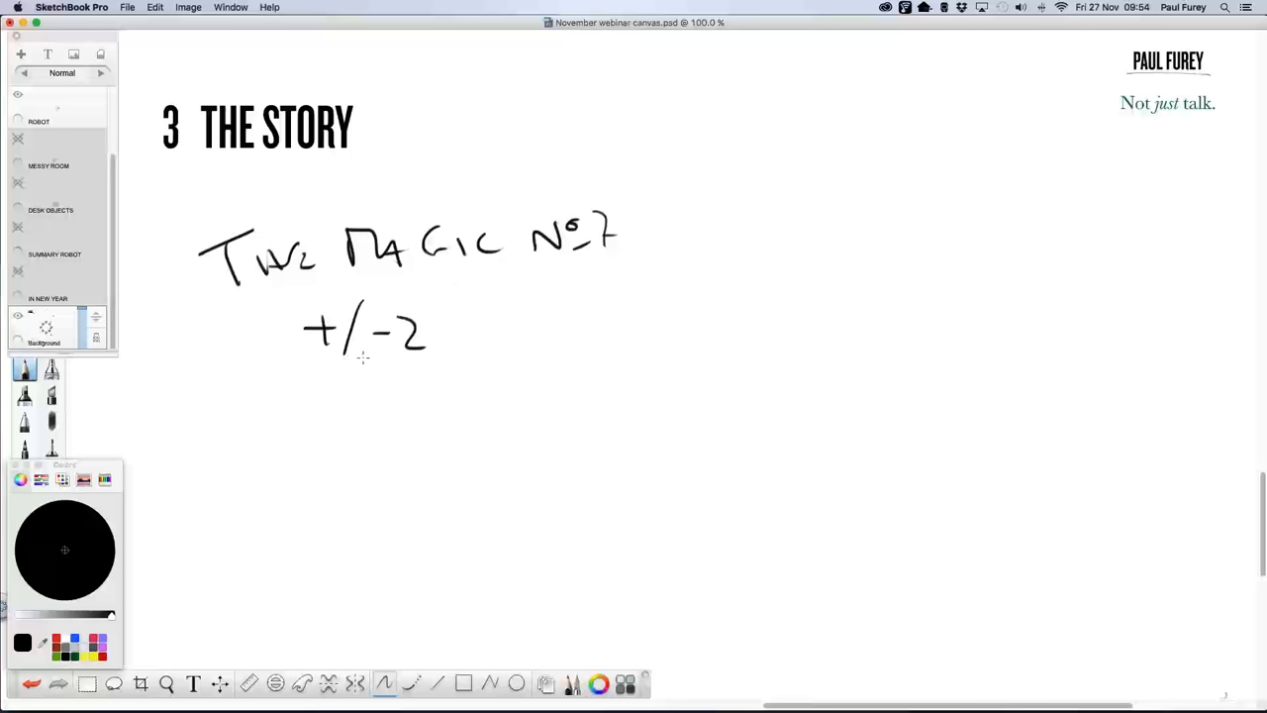
mouse_move(208, 429)
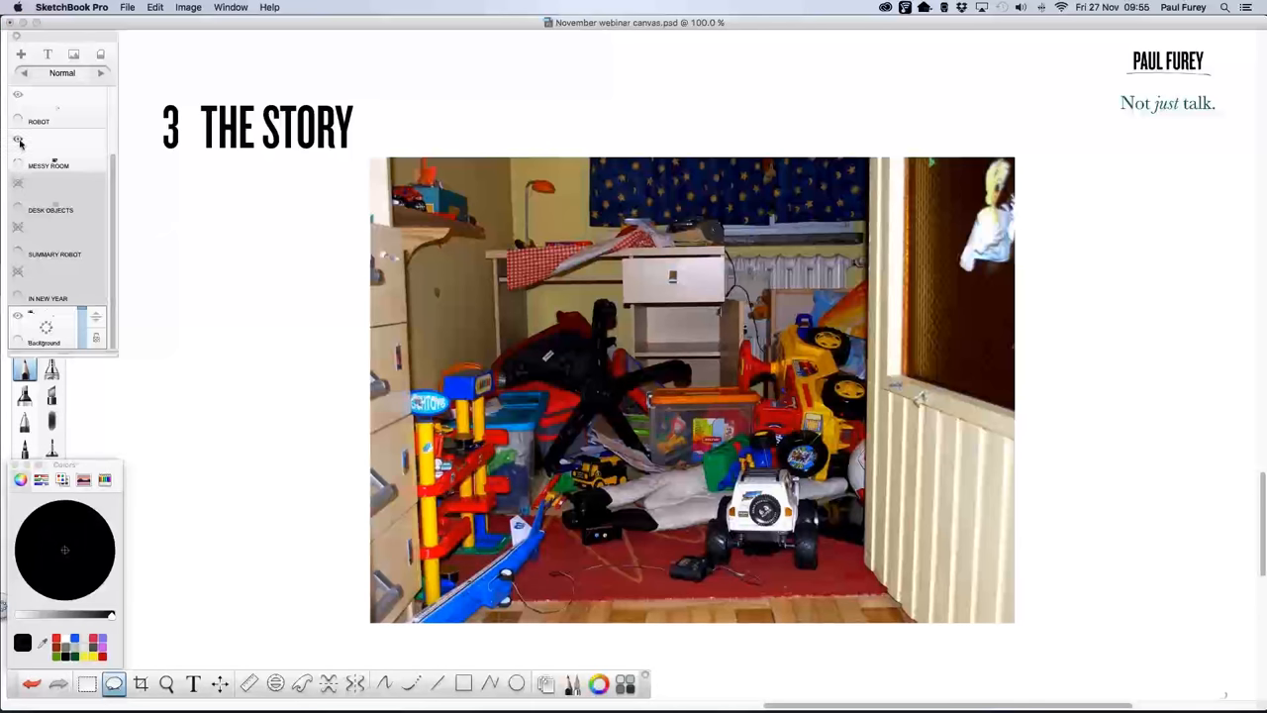
click(17, 139)
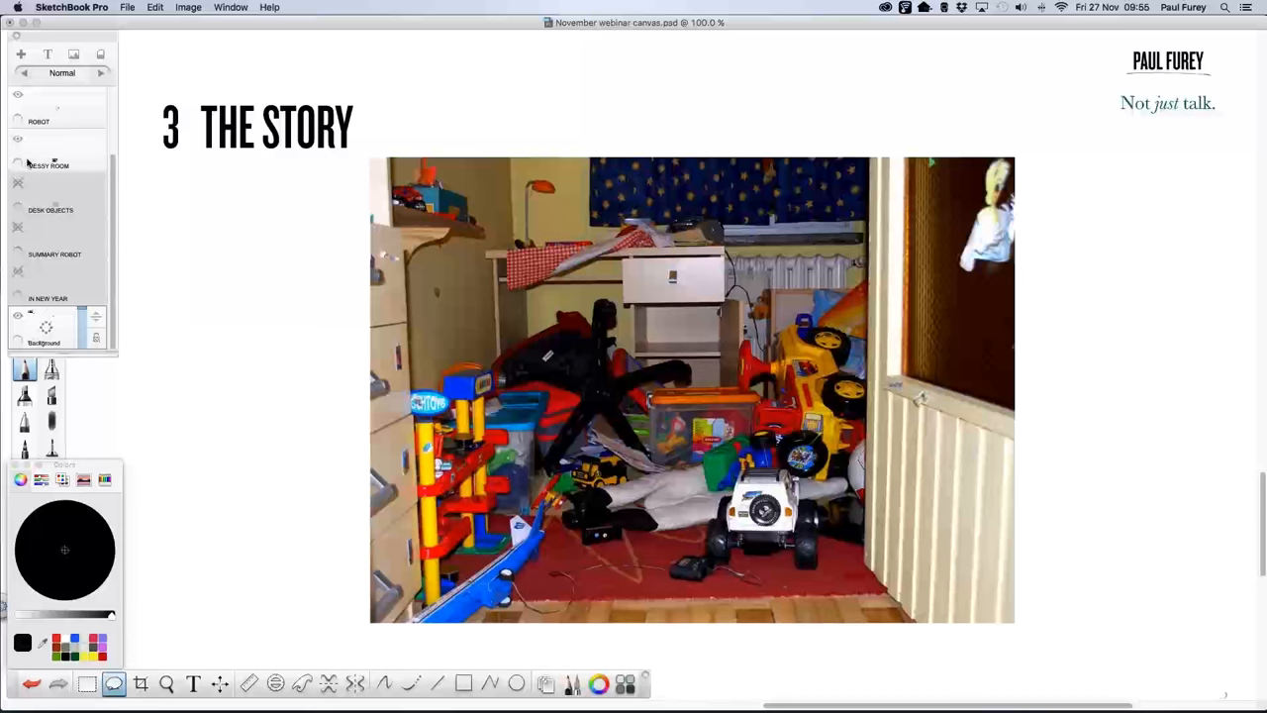
mouse_move(25, 165)
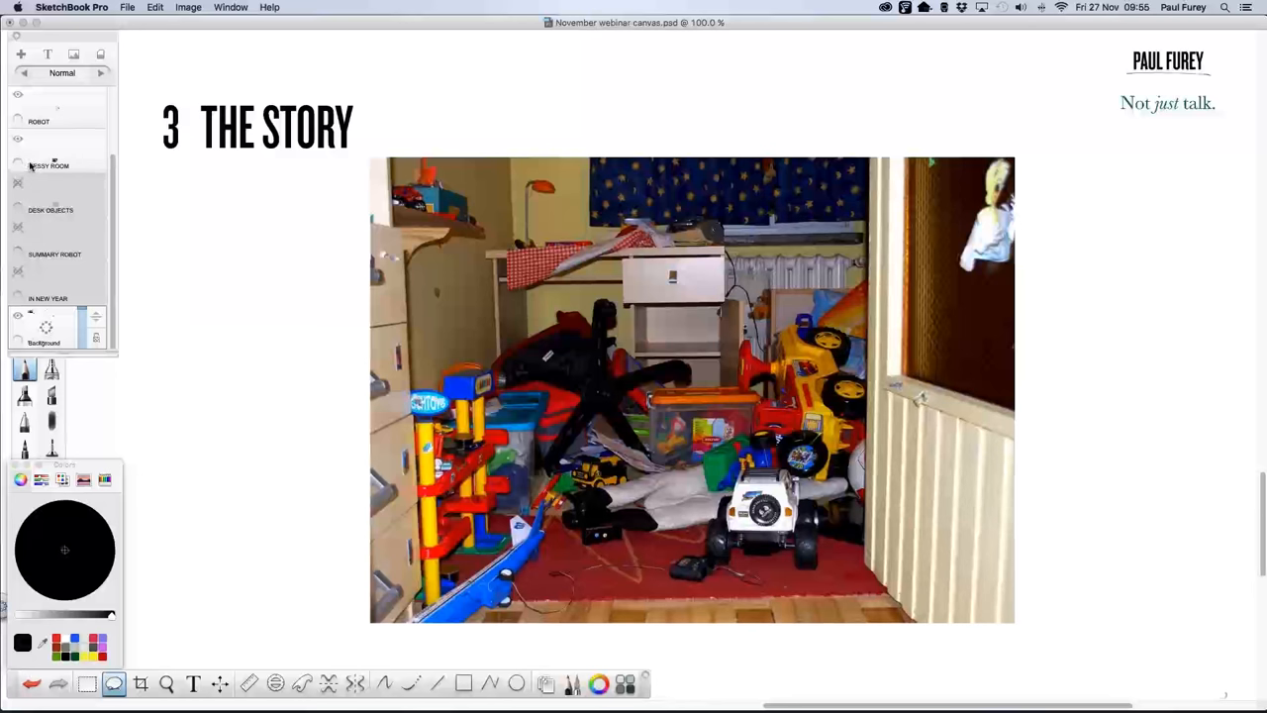
Hide the Messy Room photo layer, then reveal the DESK OBJECTS photo on the story page
click(17, 139)
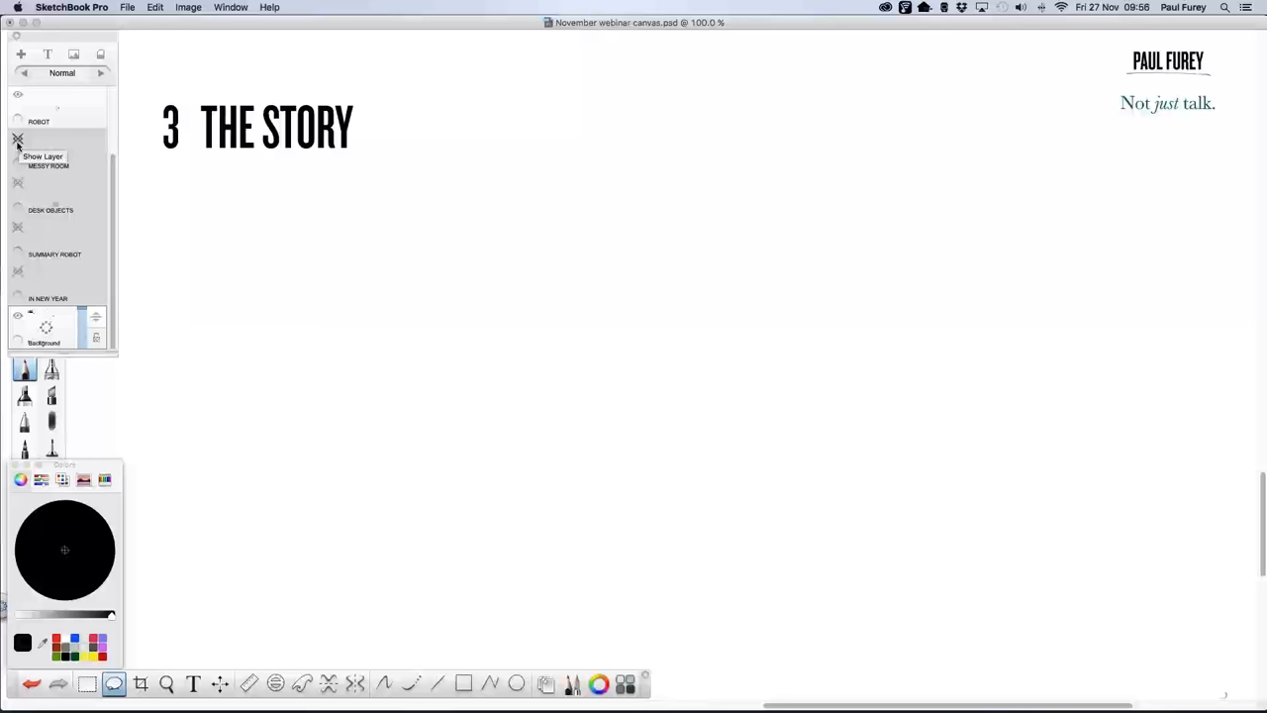
mouse_move(17, 140)
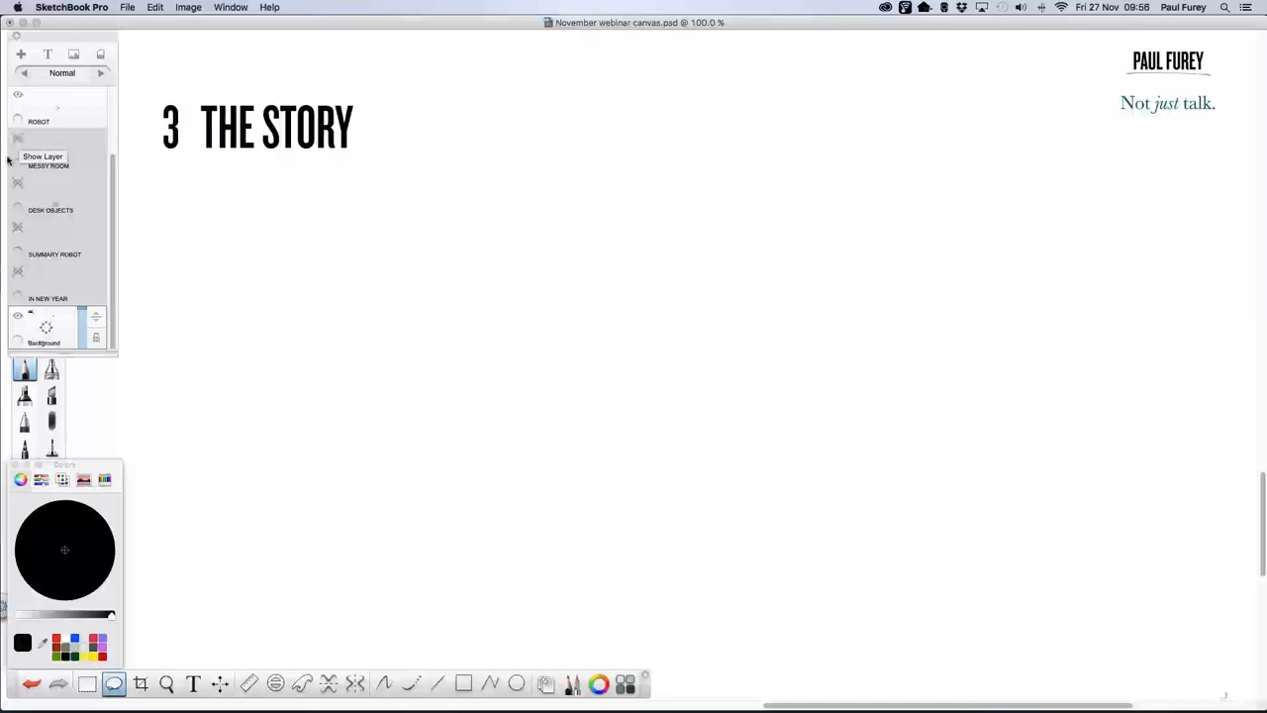
mouse_move(99, 220)
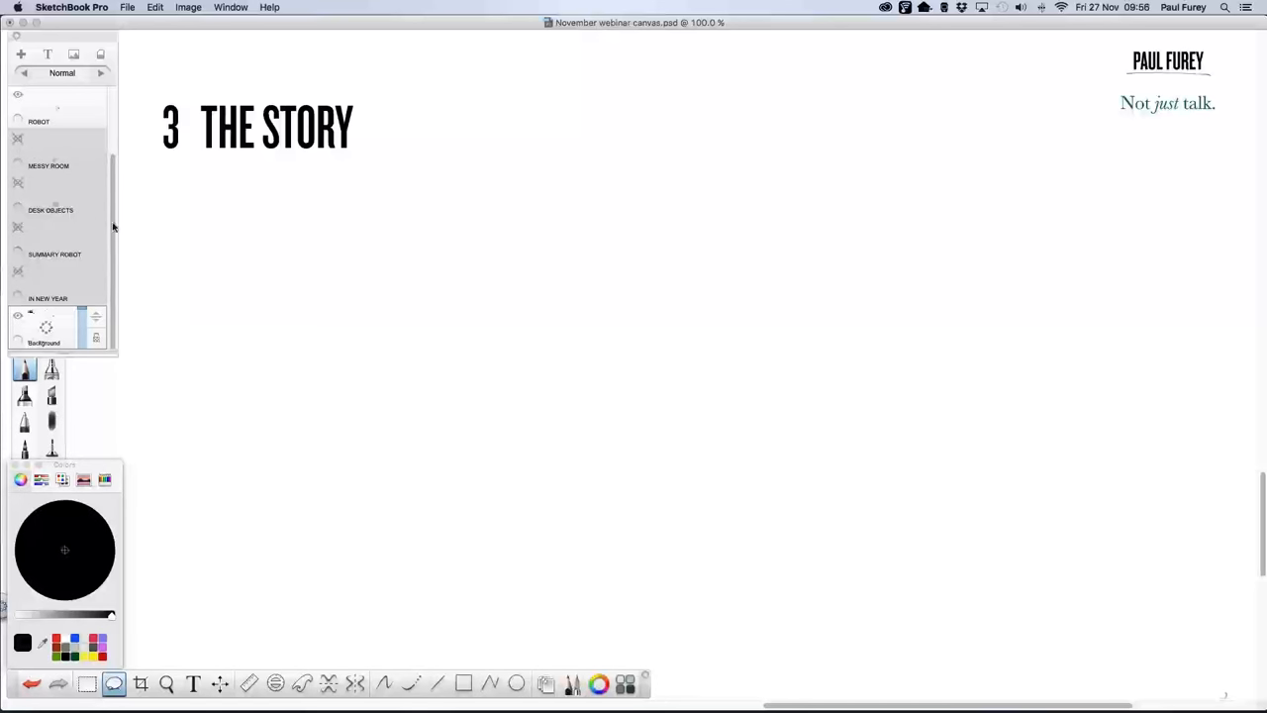
mouse_move(89, 229)
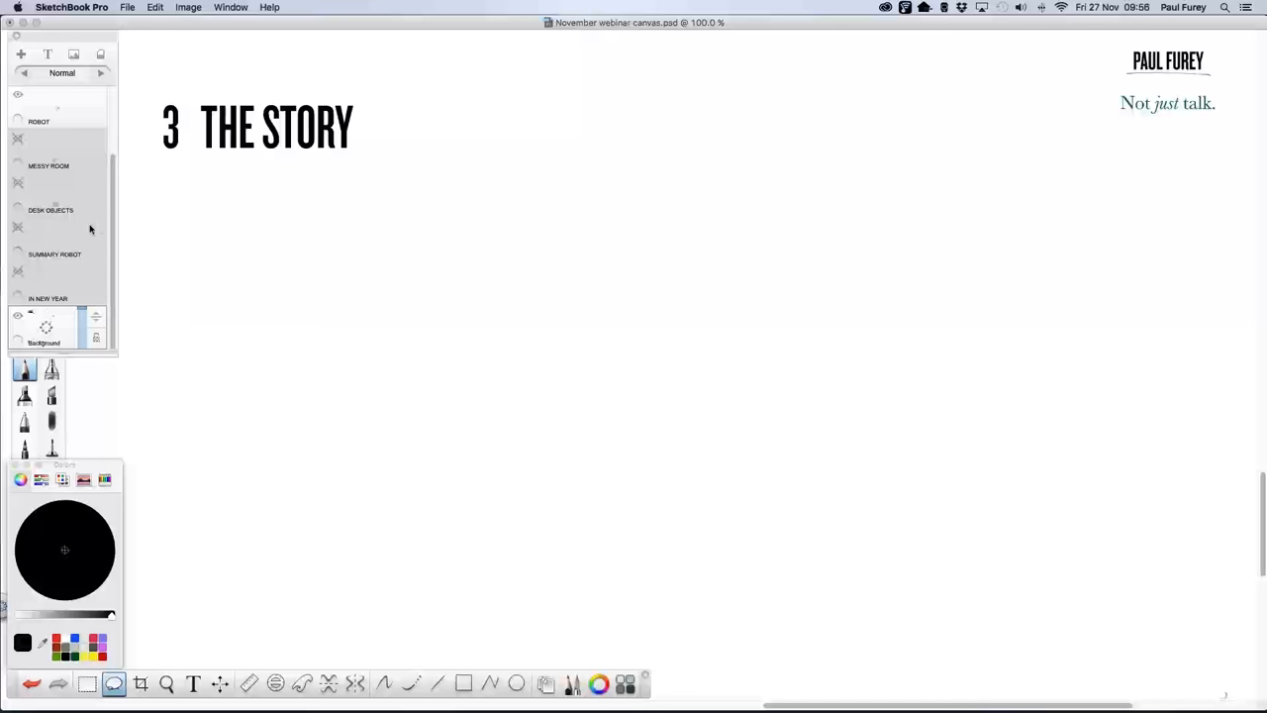
mouse_move(79, 235)
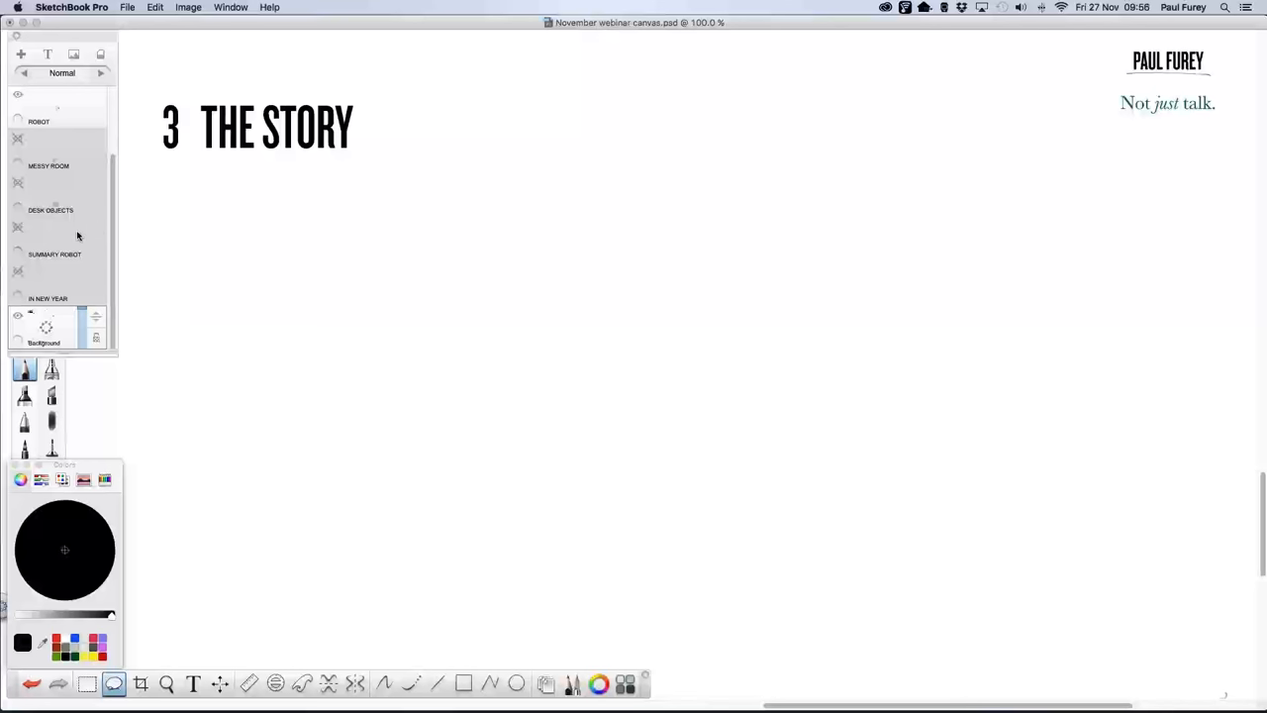
mouse_move(67, 245)
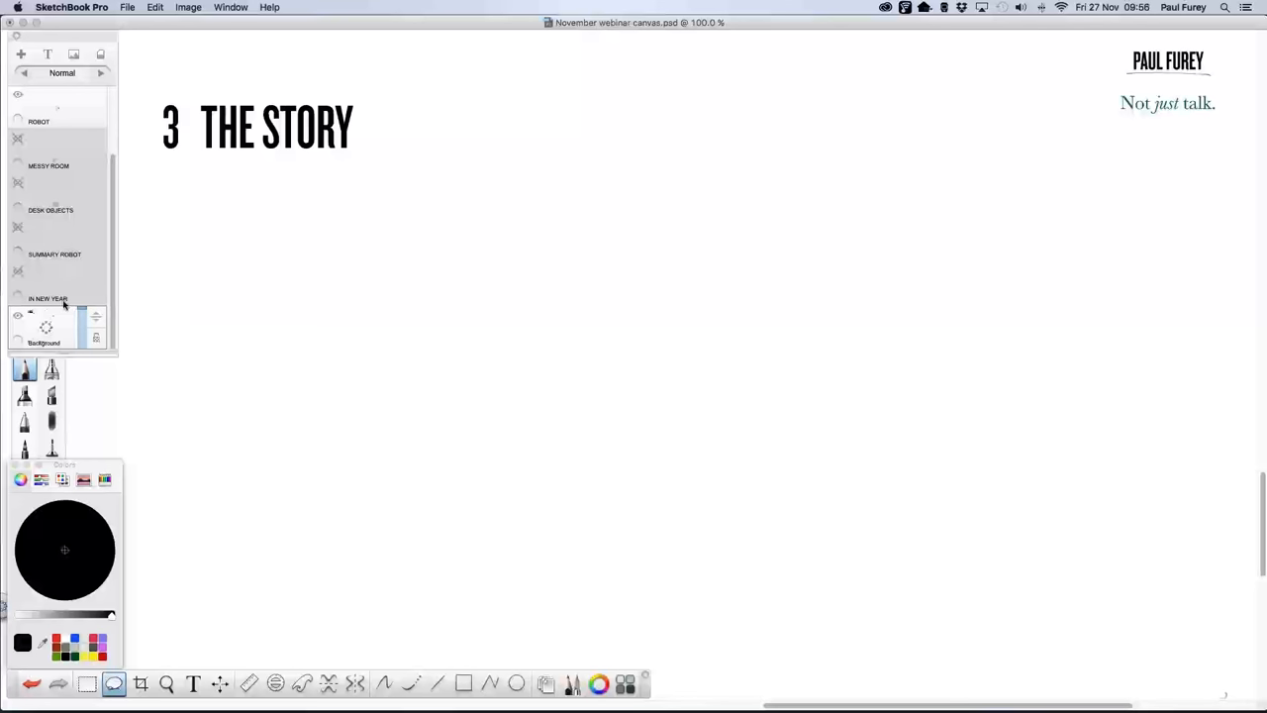
mouse_move(61, 304)
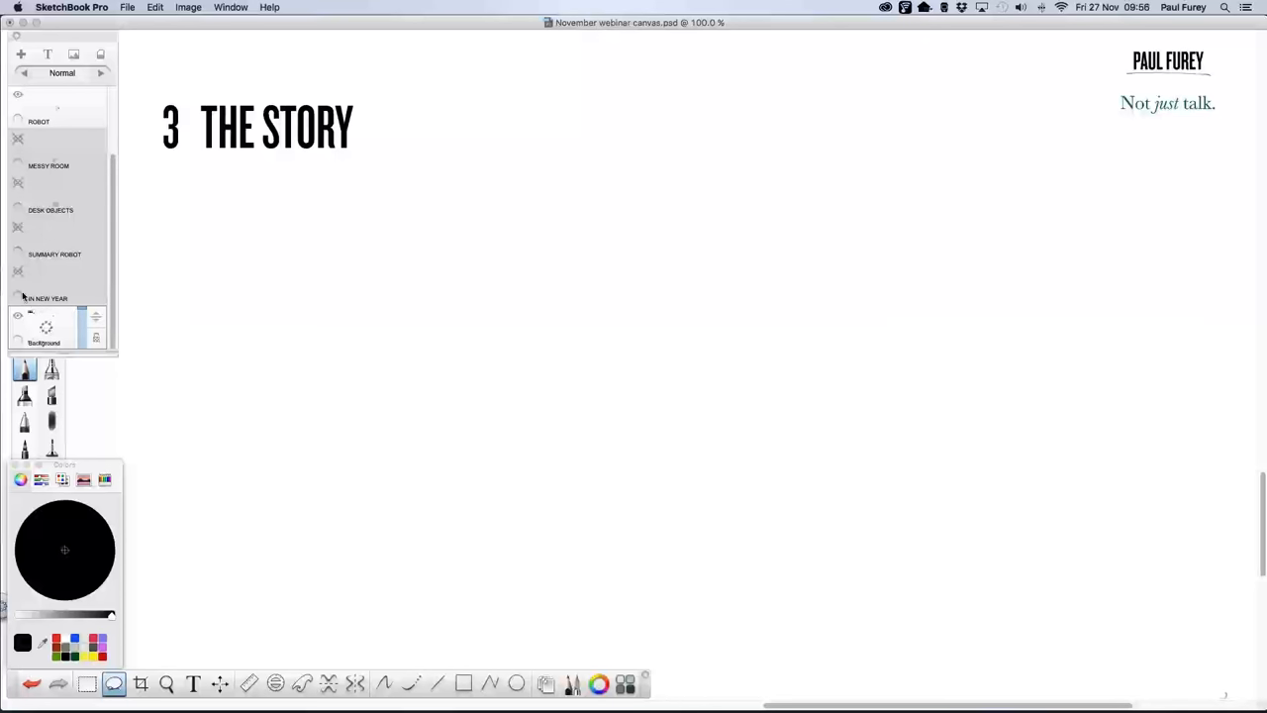
mouse_move(18, 267)
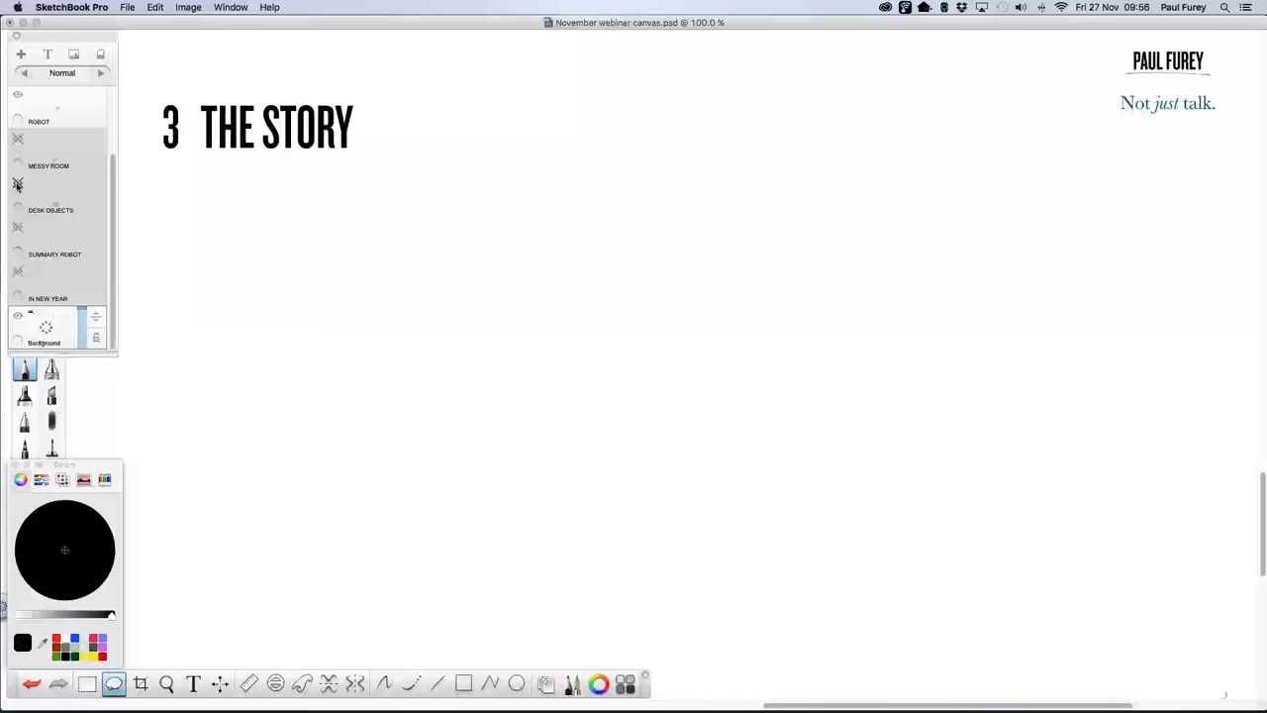
mouse_move(17, 184)
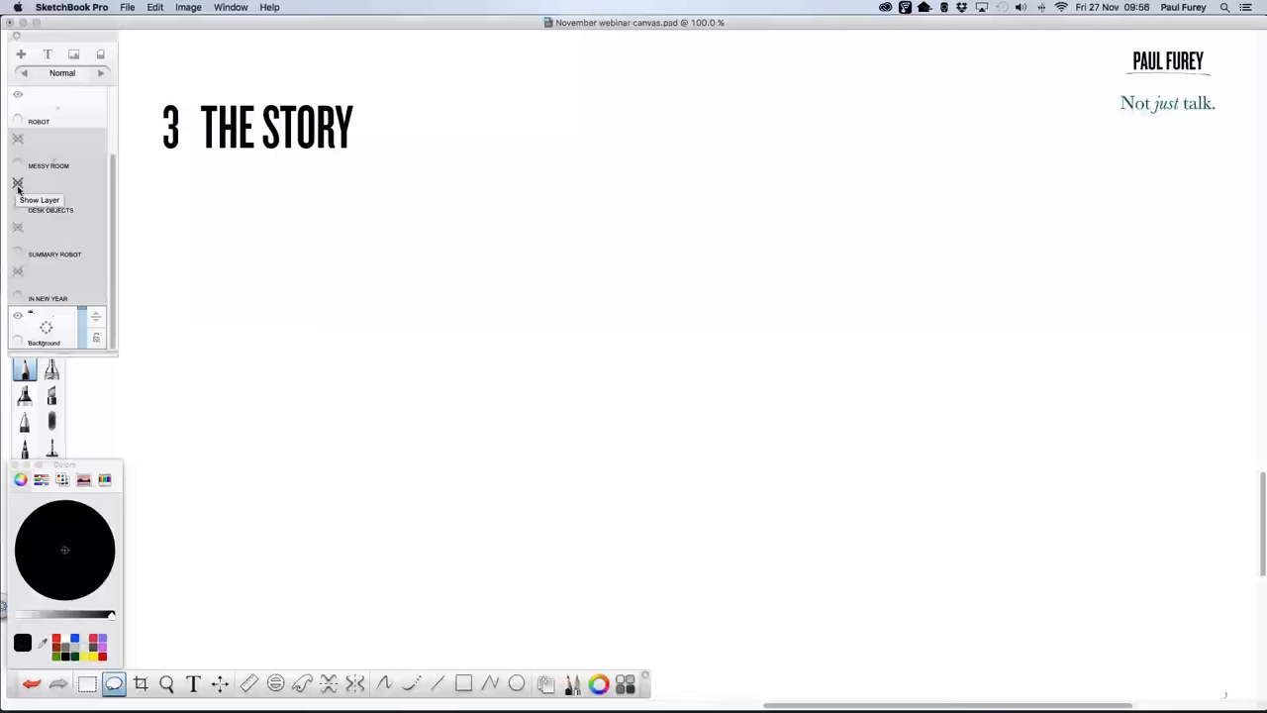
click(17, 183)
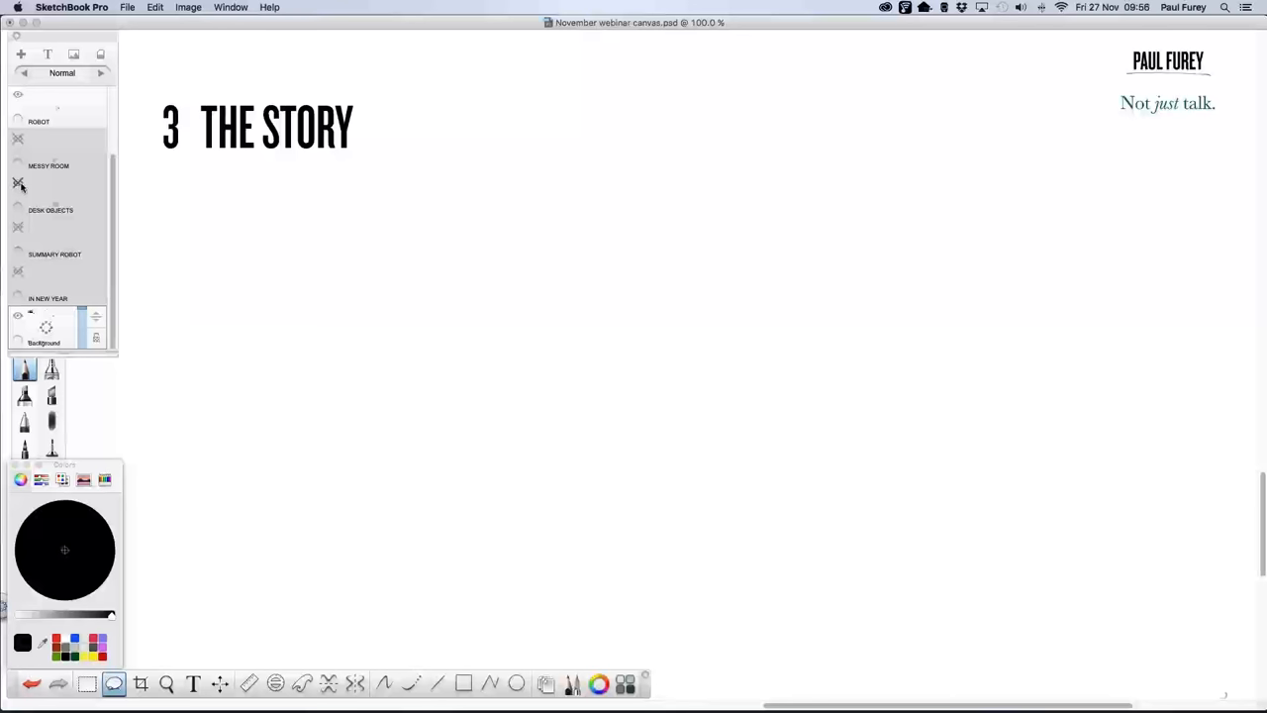
click(18, 186)
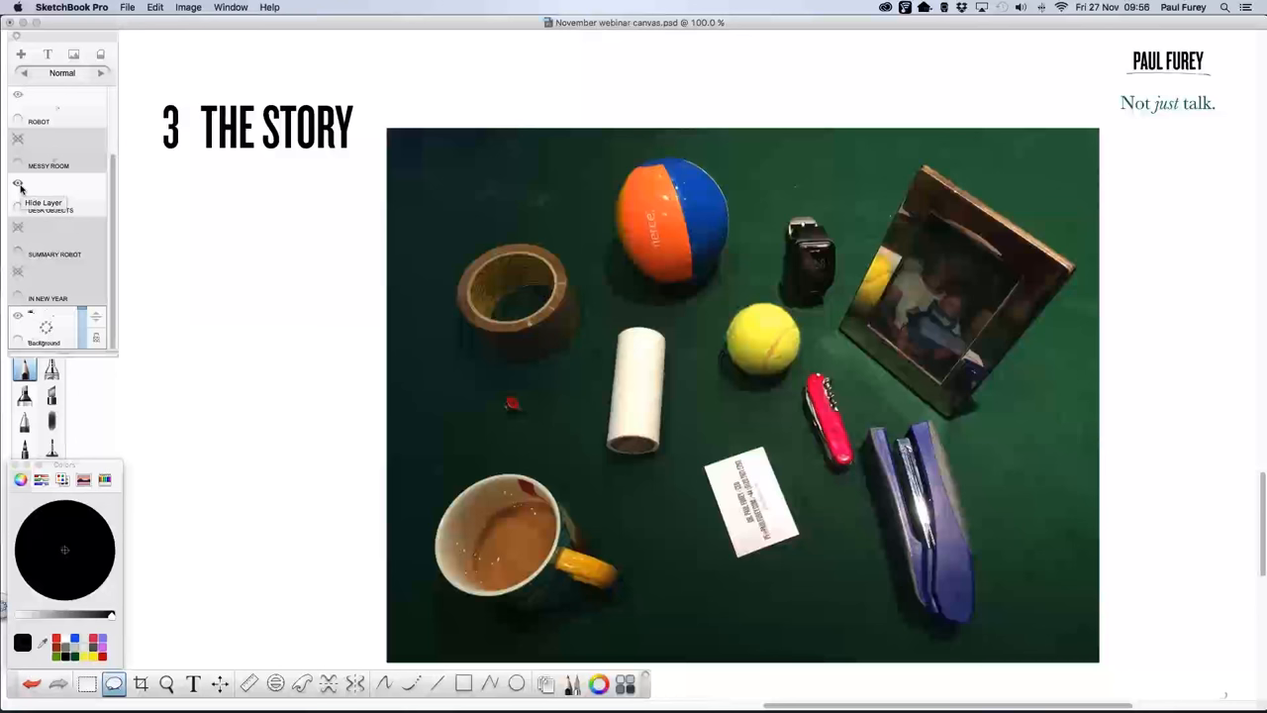
Hide the DESK OBJECTS photo layer, leaving only the '3 THE STORY' heading
click(18, 183)
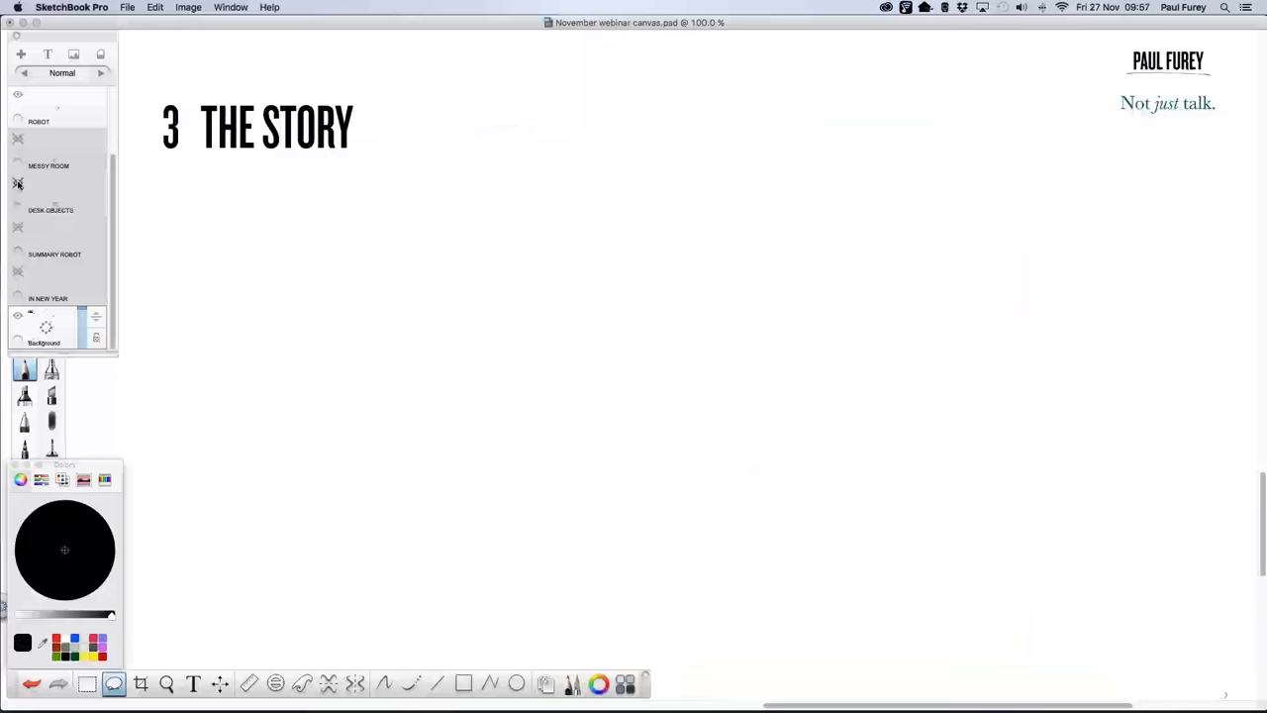
mouse_move(16, 184)
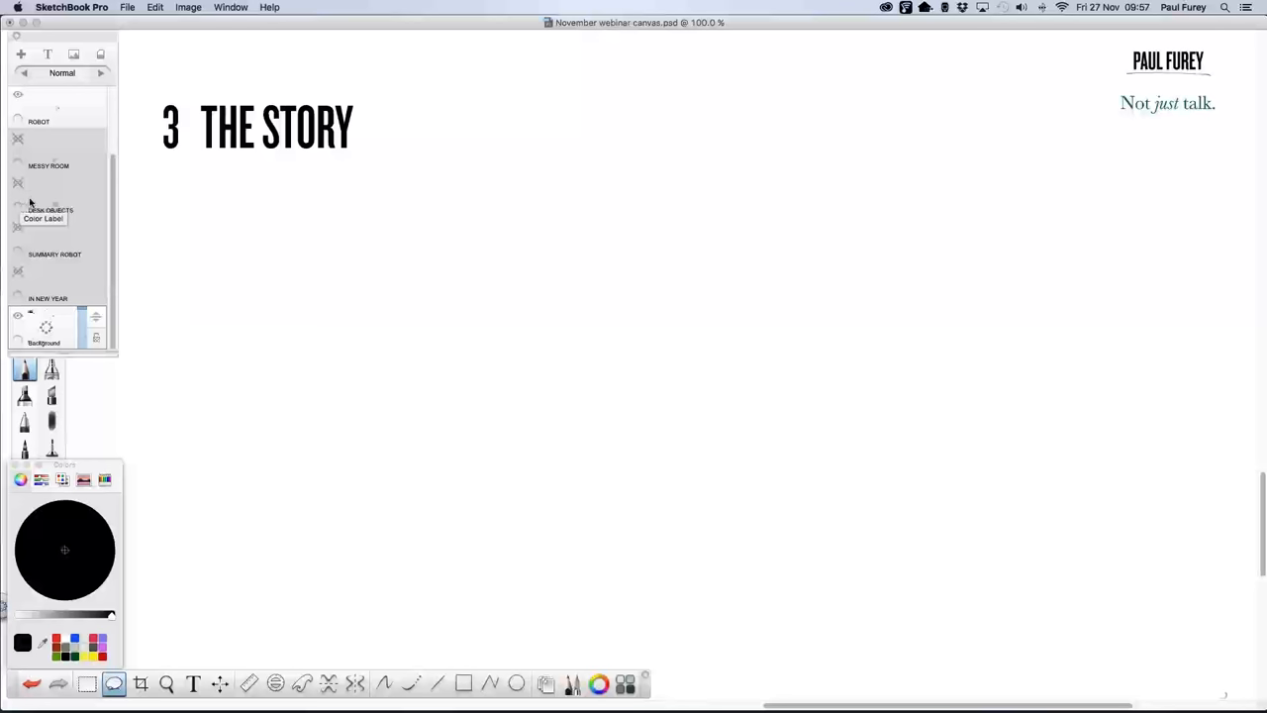
mouse_move(28, 205)
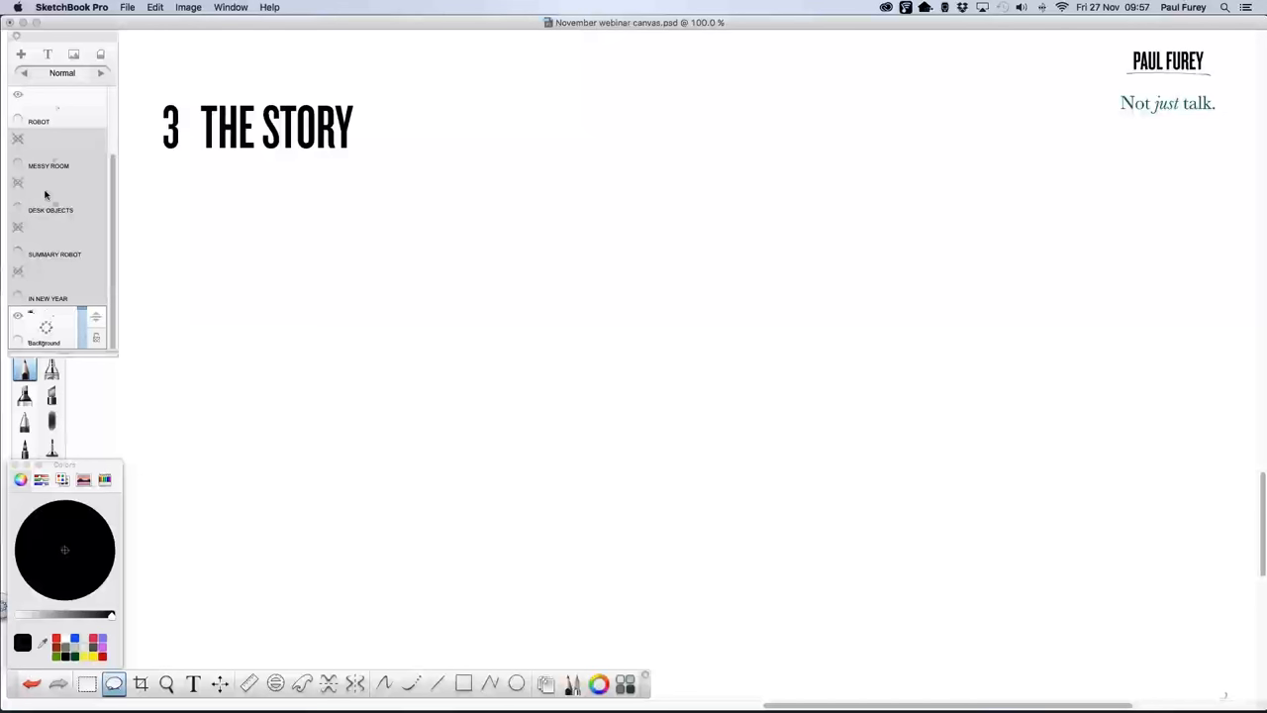
mouse_move(47, 185)
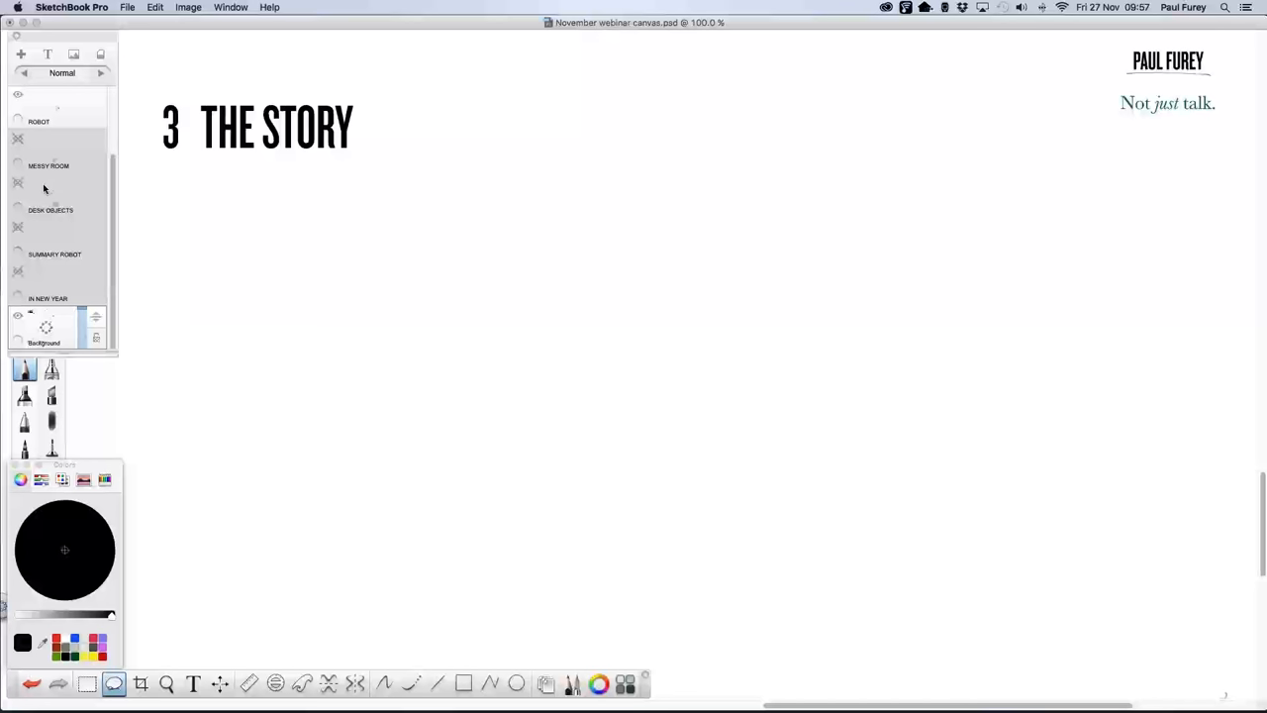
mouse_move(38, 203)
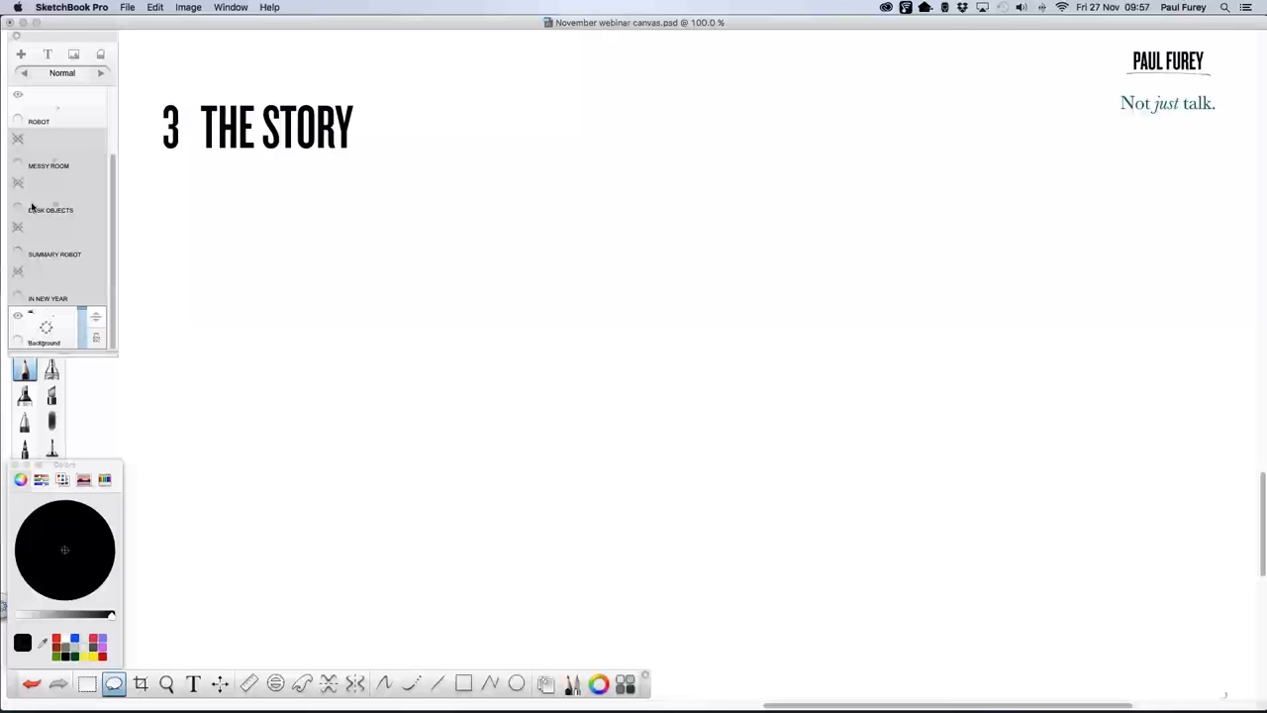
mouse_move(37, 205)
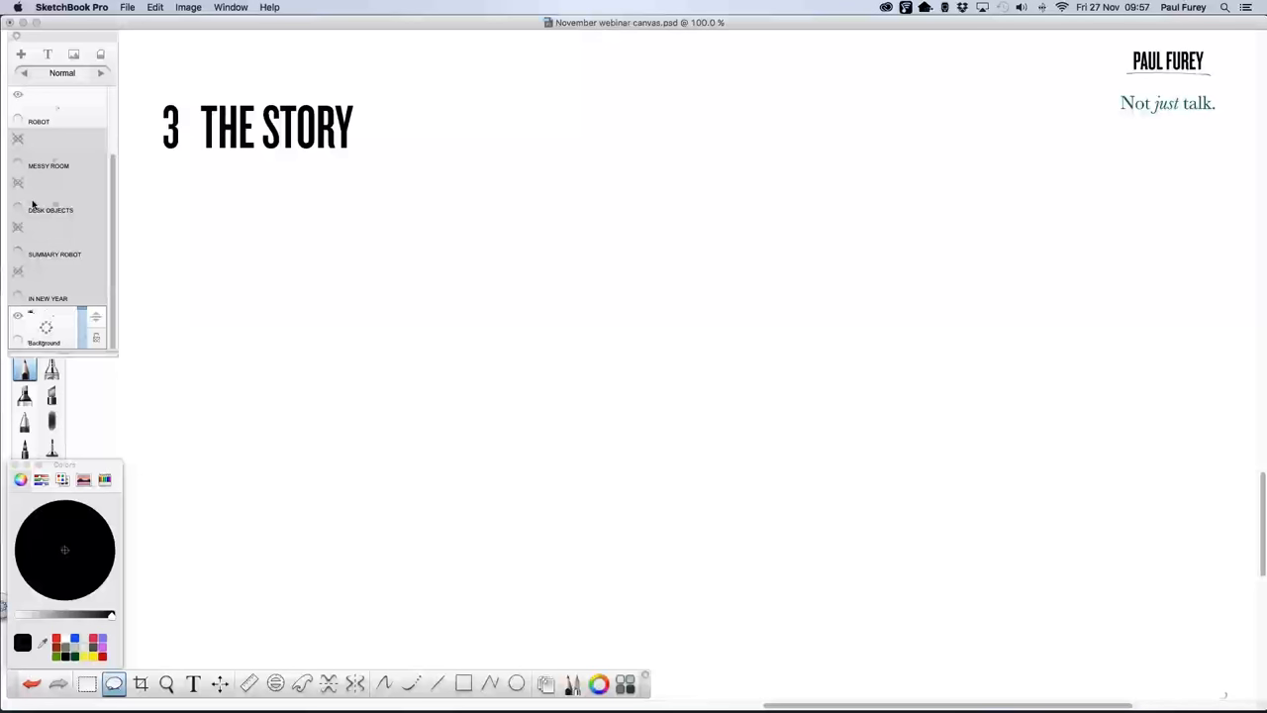
mouse_move(38, 201)
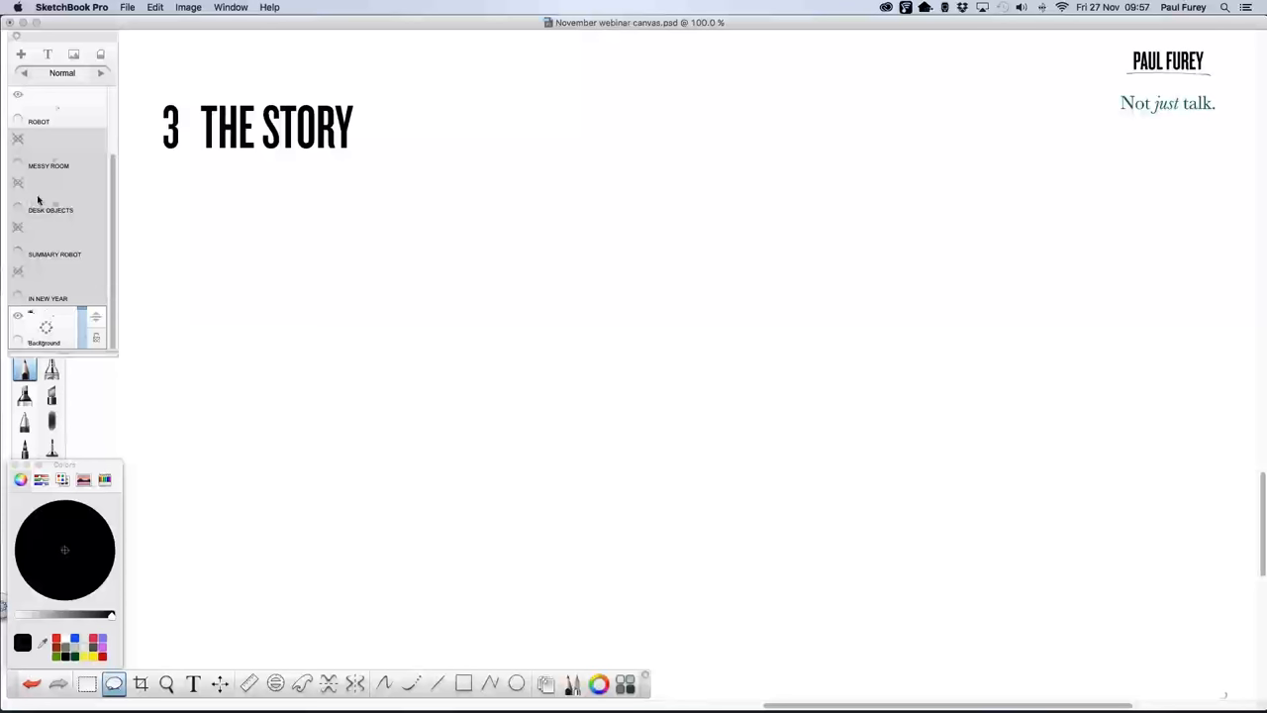
mouse_move(967, 67)
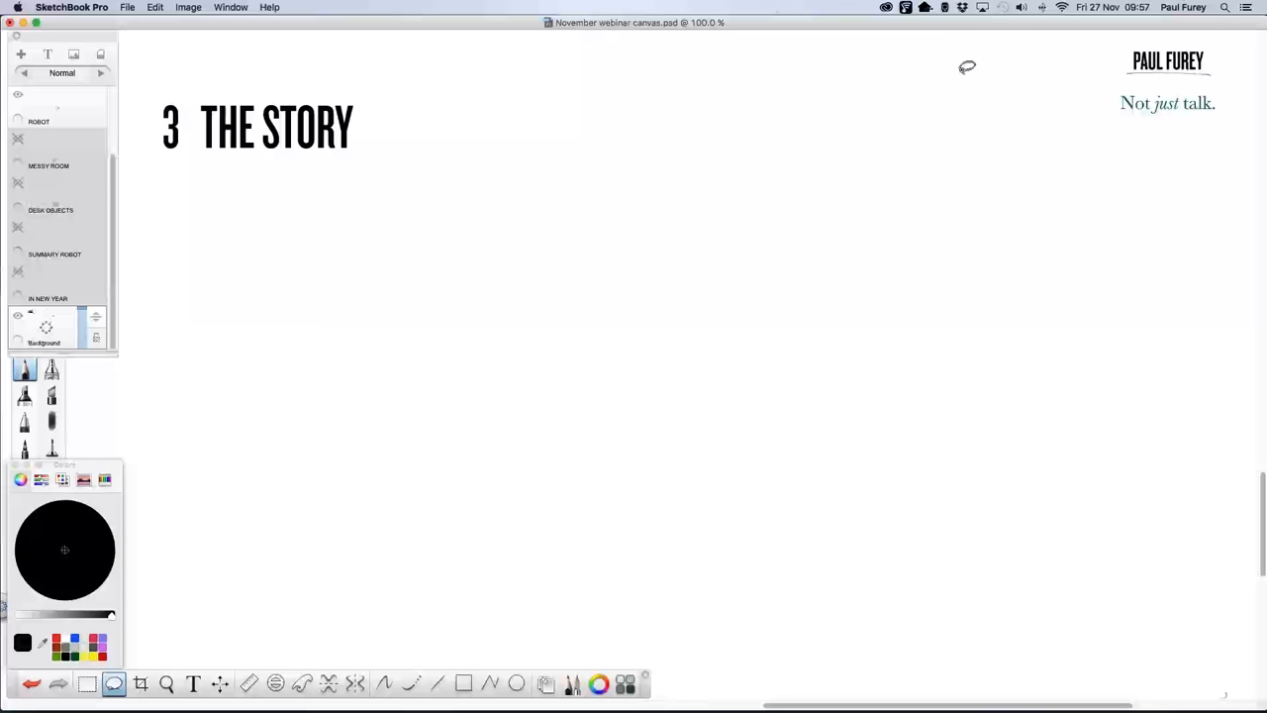
mouse_move(1040, 84)
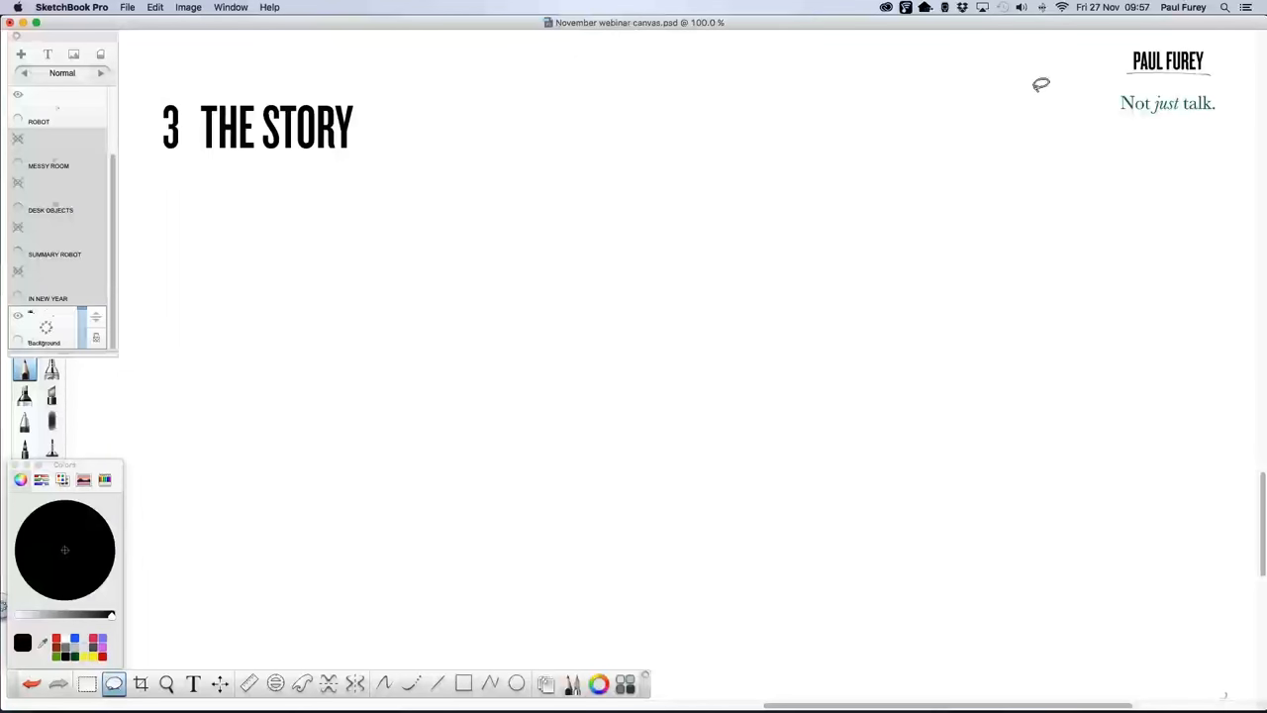
mouse_move(1040, 94)
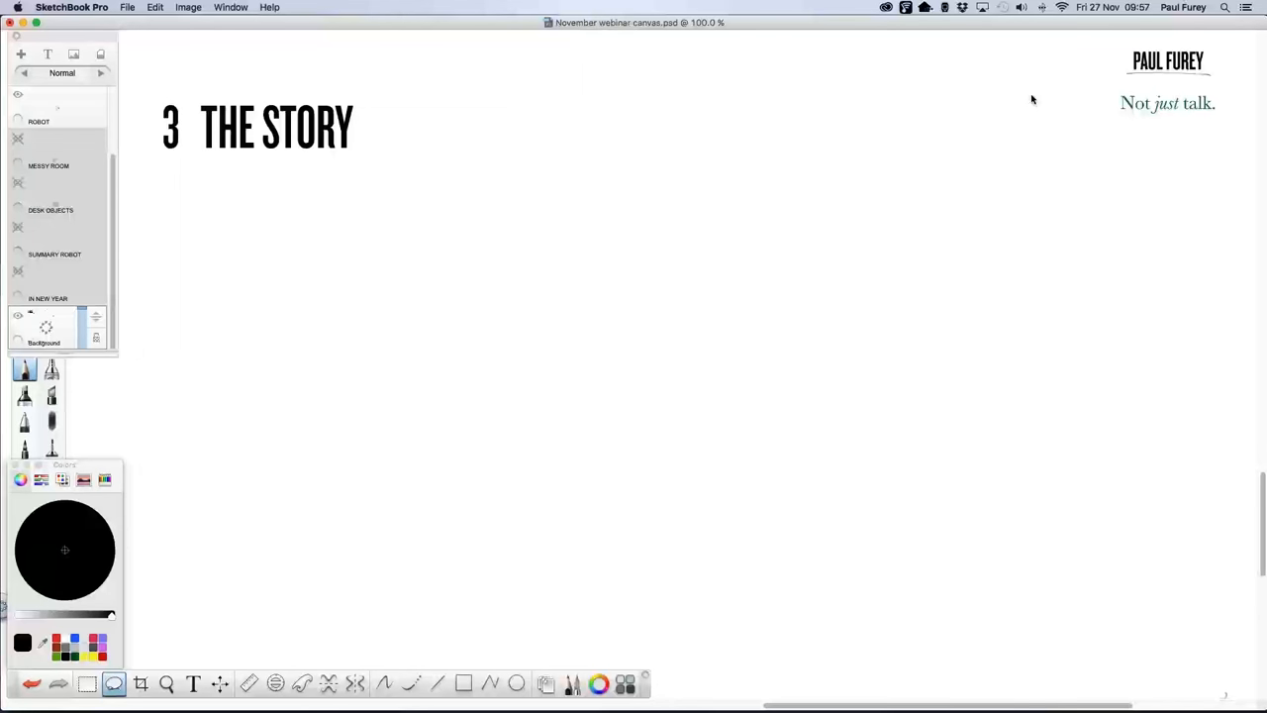
mouse_move(1026, 99)
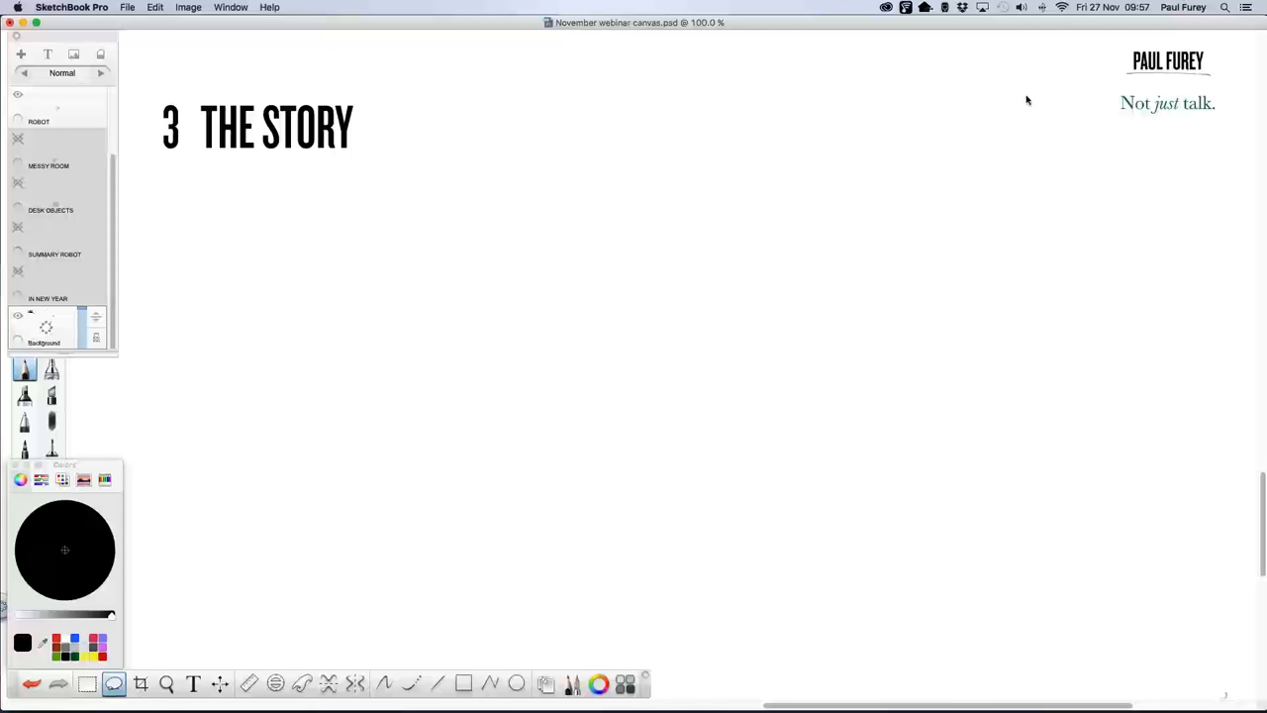
mouse_move(1014, 104)
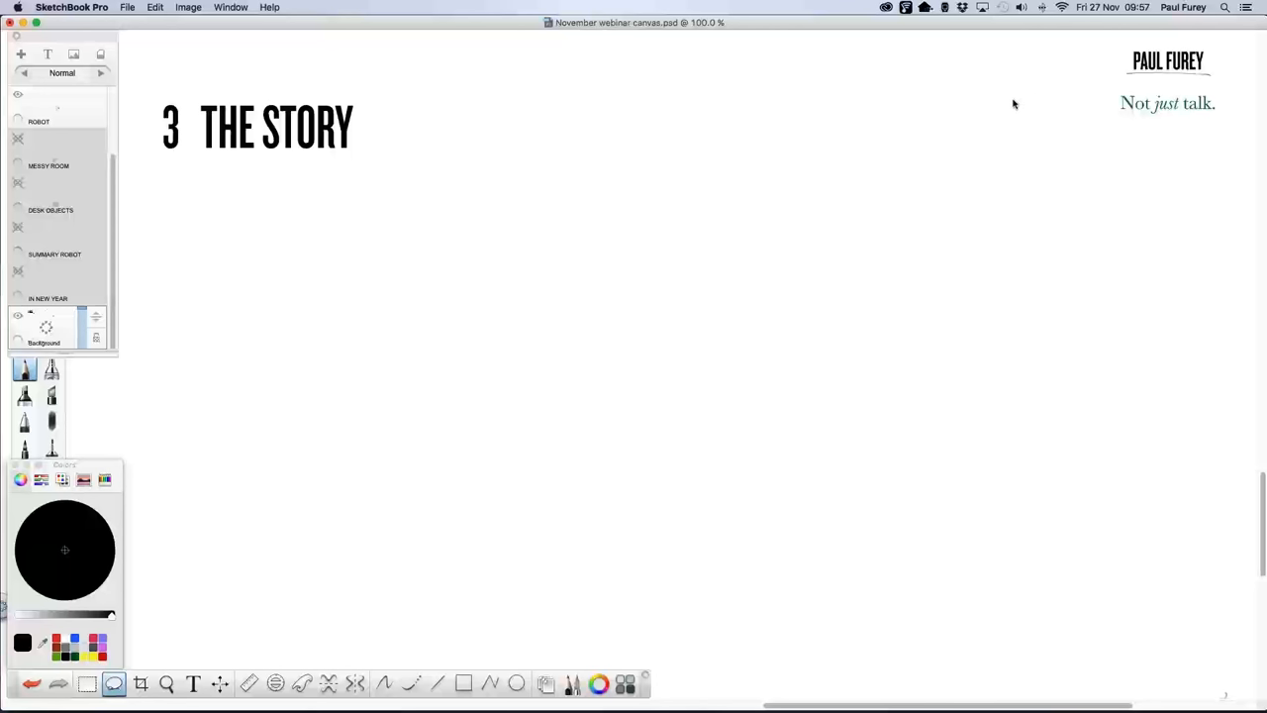
mouse_move(1007, 108)
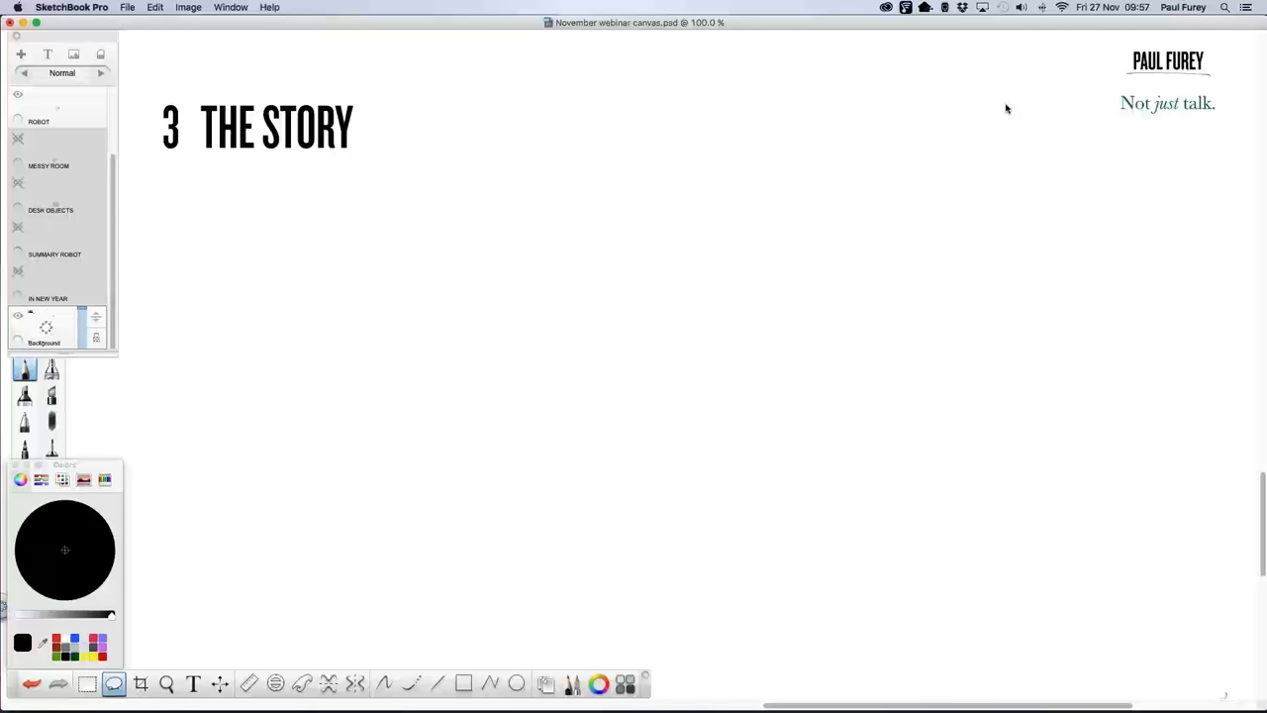
mouse_move(1040, 267)
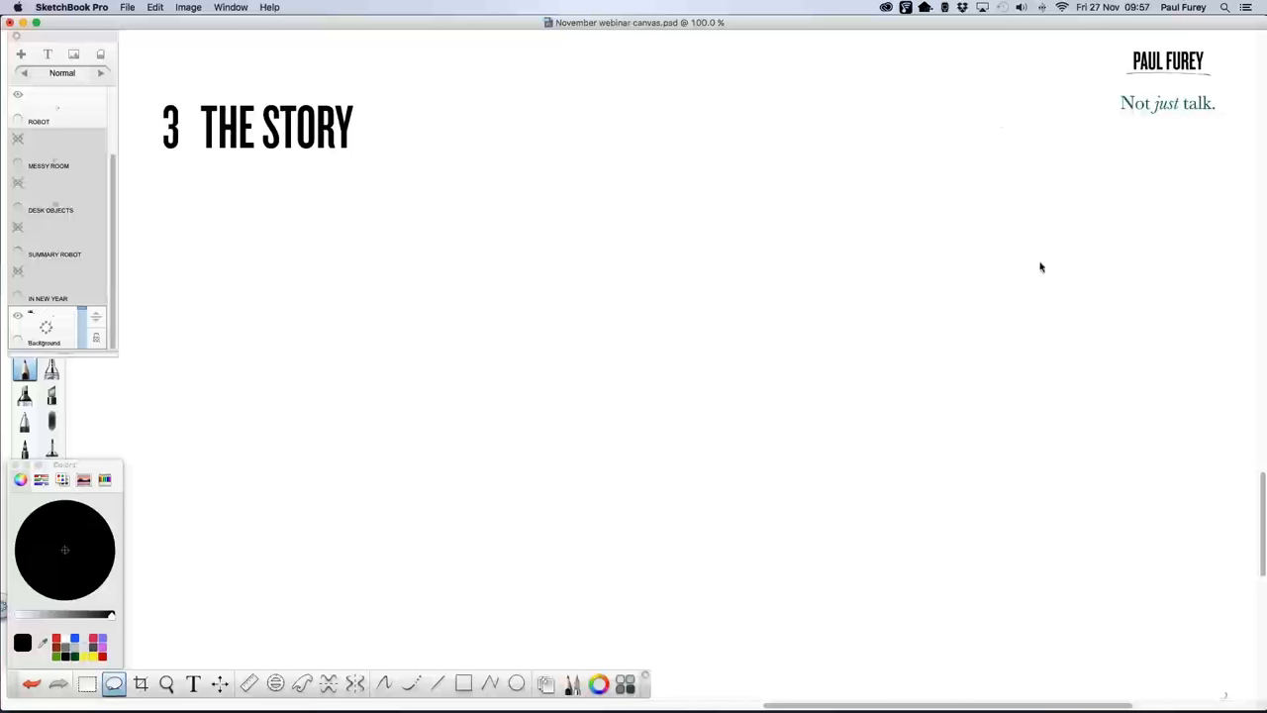
mouse_move(1252, 353)
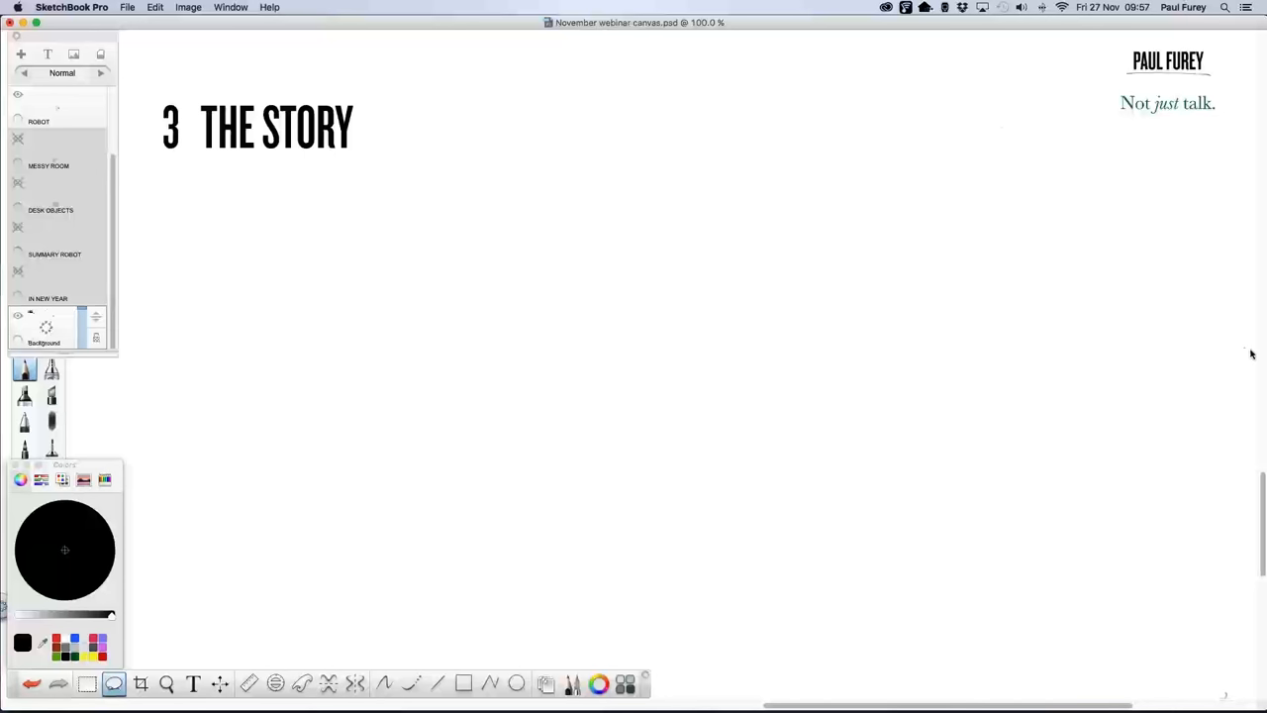
mouse_move(1250, 362)
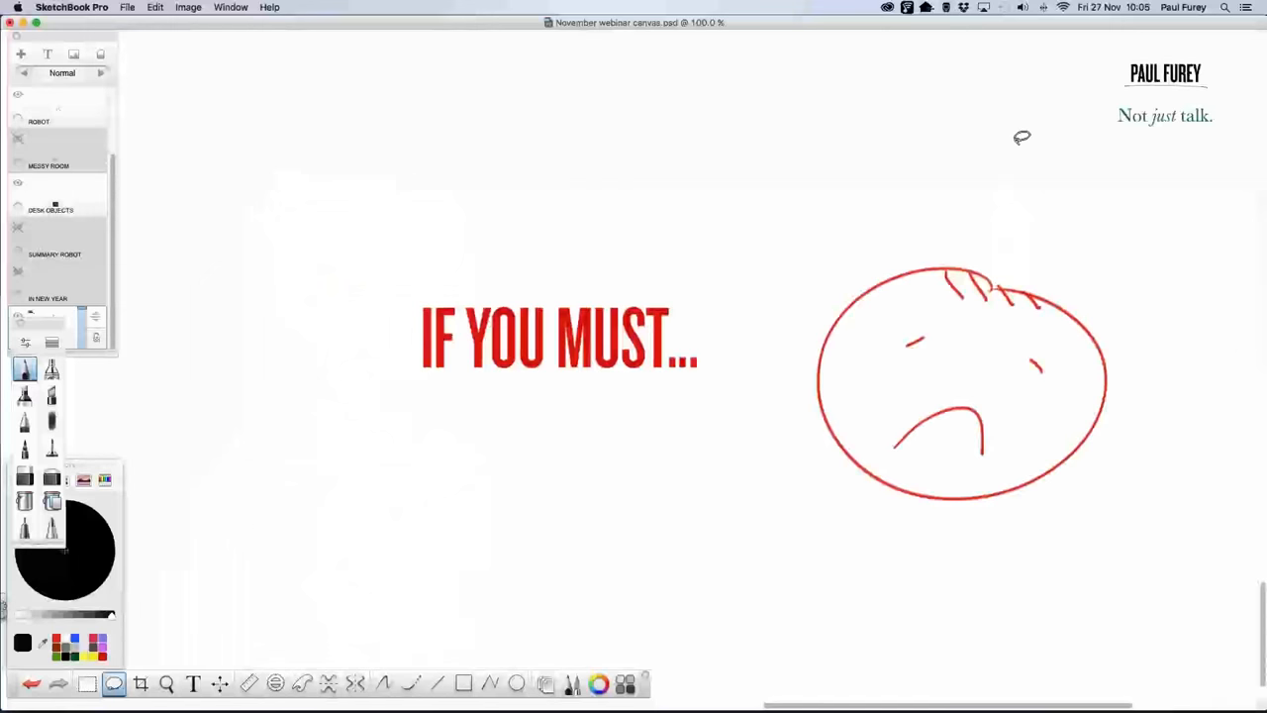
mouse_move(1043, 84)
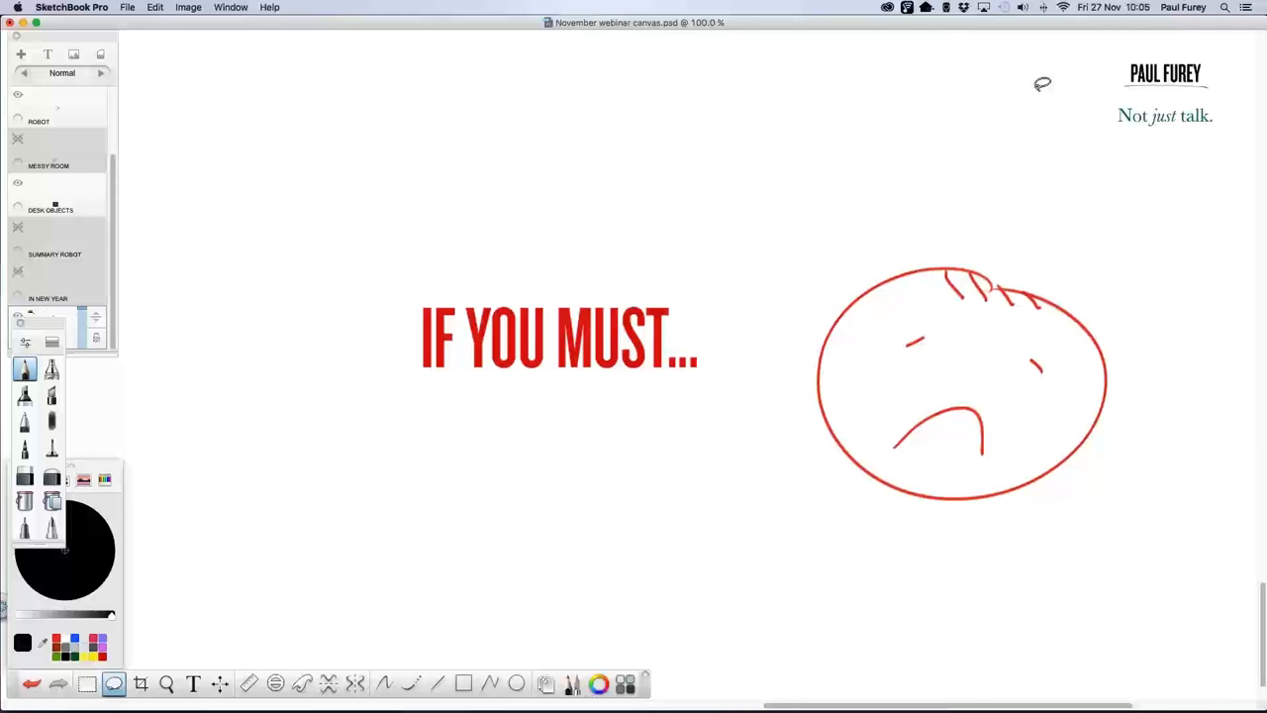
mouse_move(1040, 100)
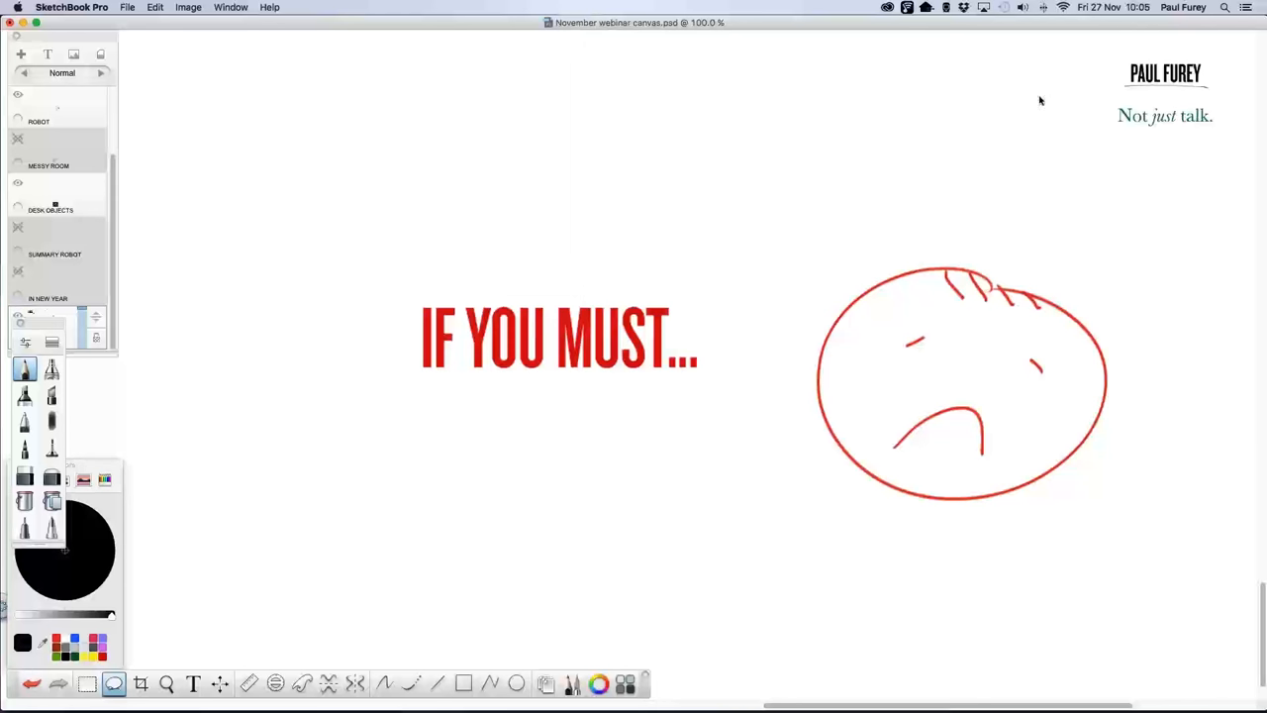
Scroll the canvas right toward the 'IF YOU MUST...' area
scroll(right, 3)
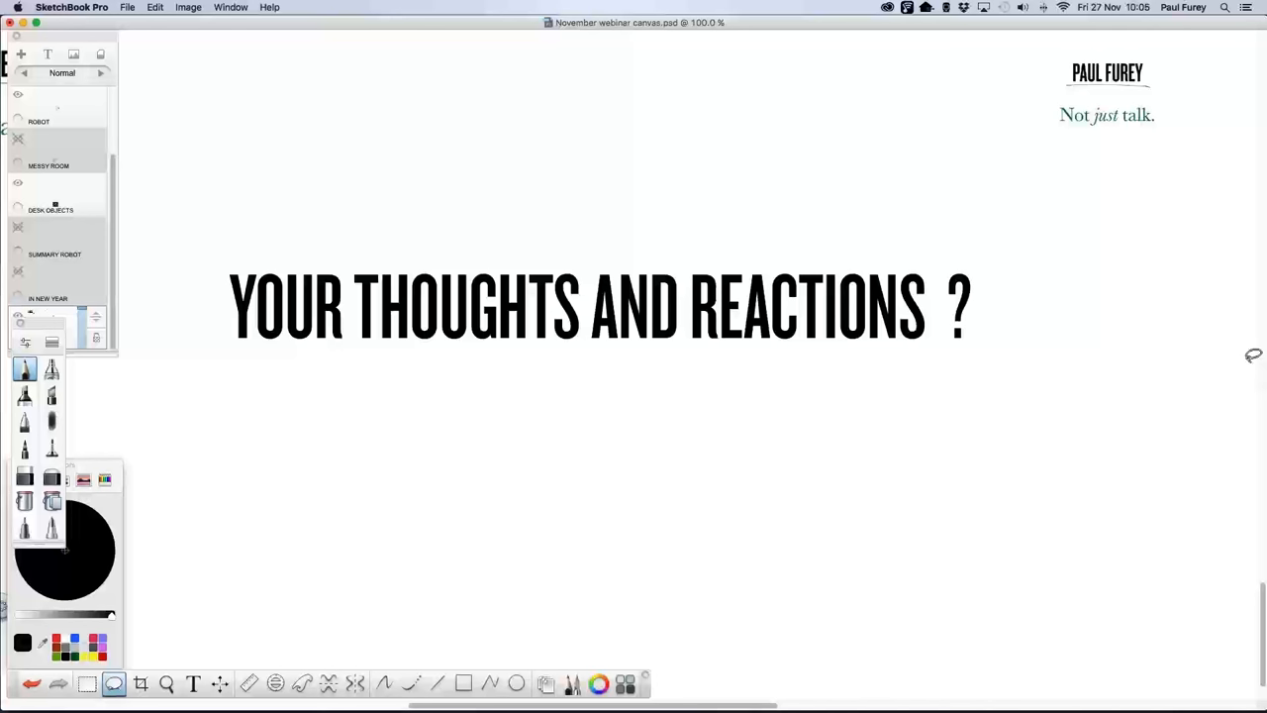
mouse_move(1216, 307)
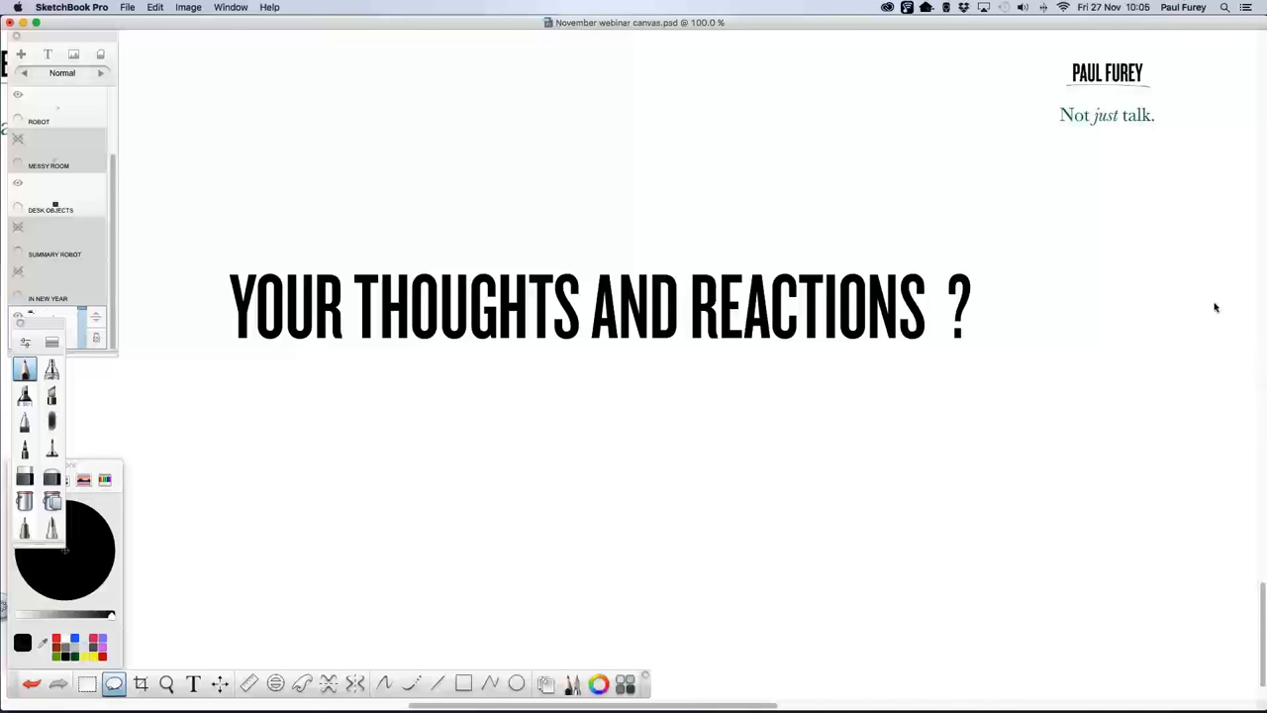
mouse_move(1206, 361)
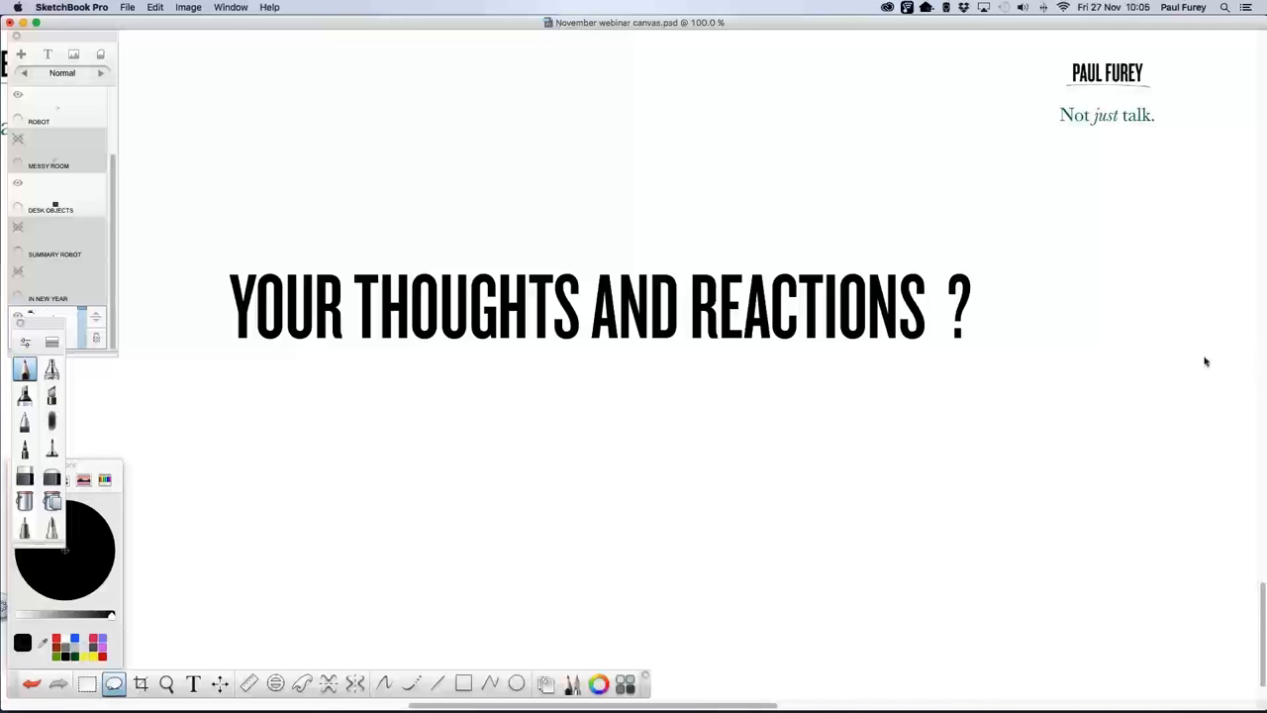
mouse_move(1253, 362)
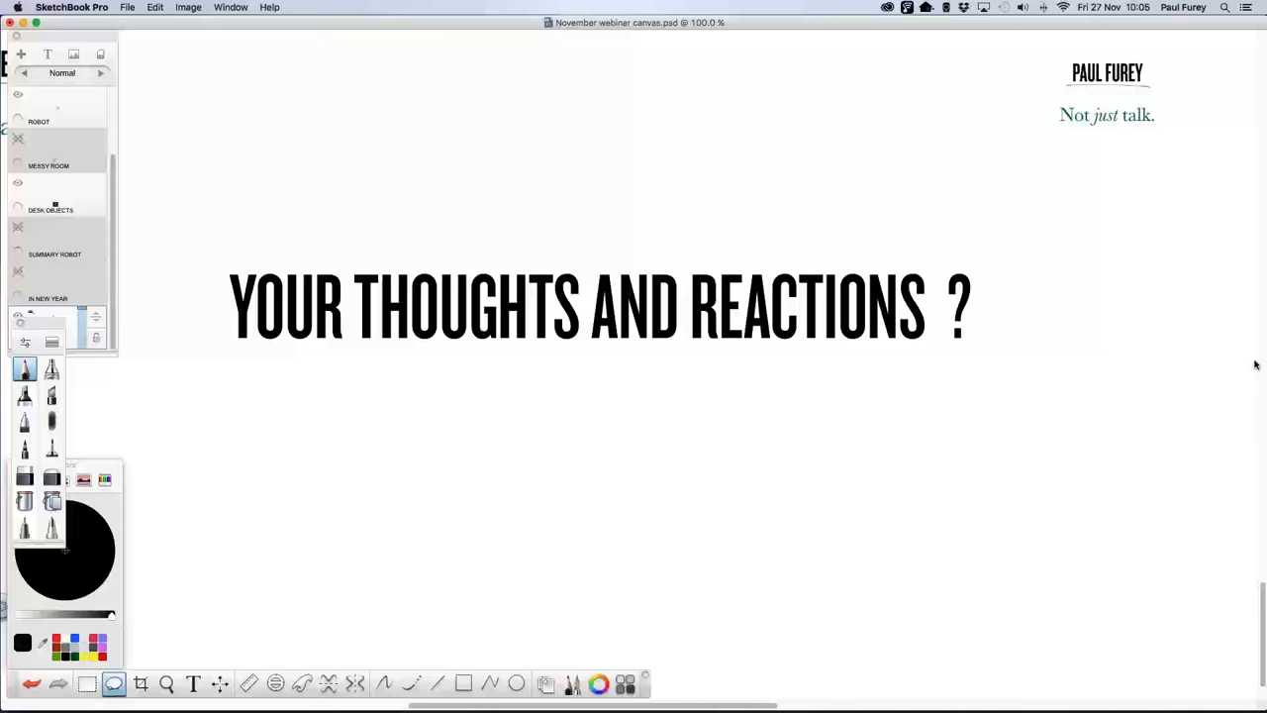
mouse_move(1172, 365)
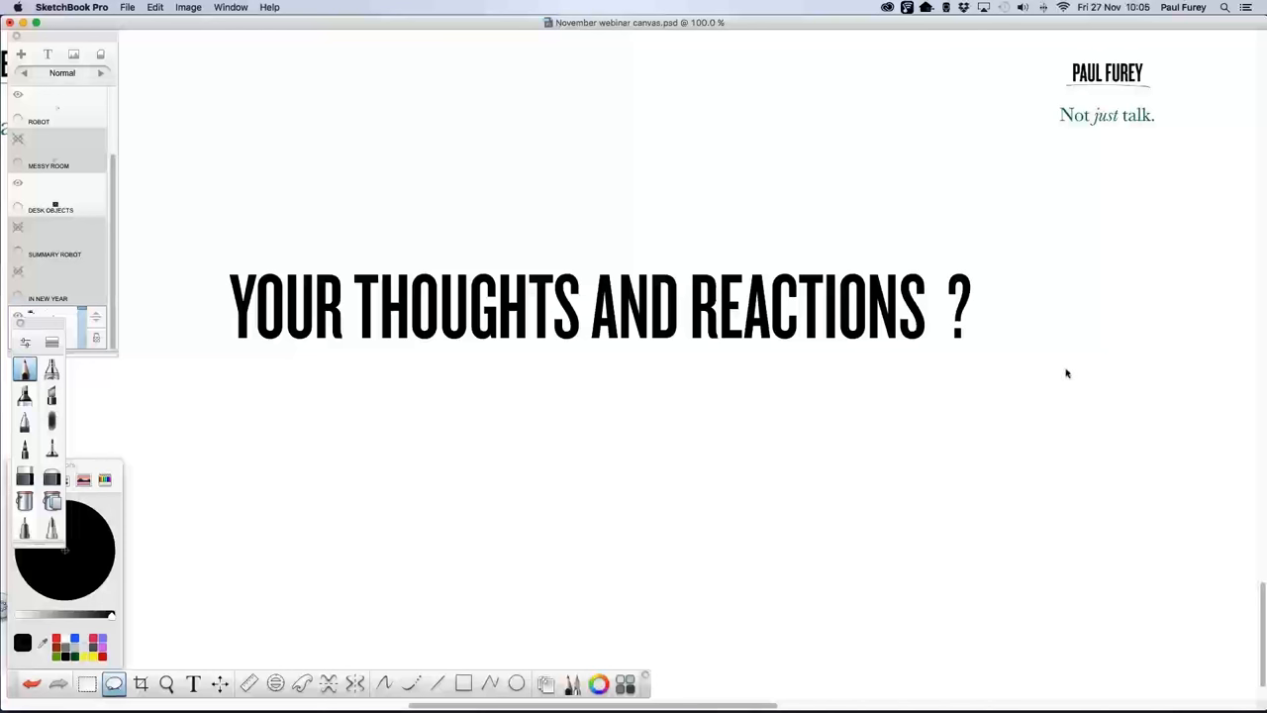
mouse_move(1067, 358)
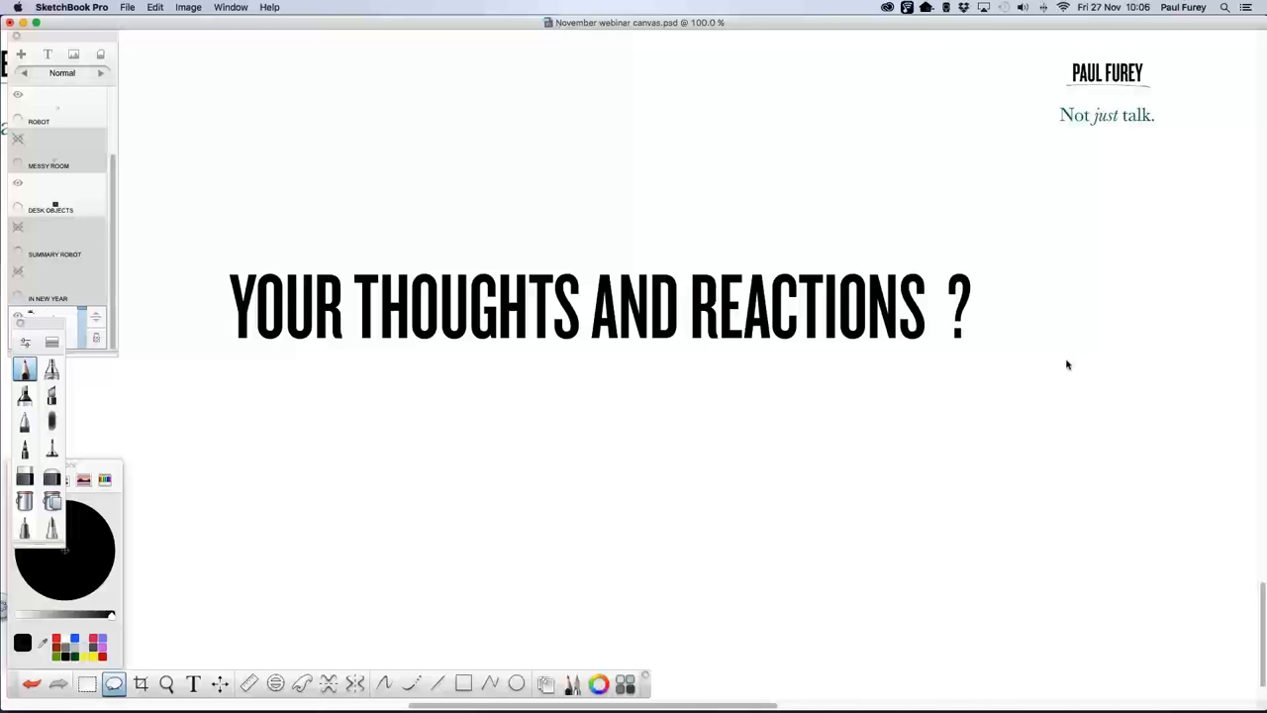
mouse_move(1236, 365)
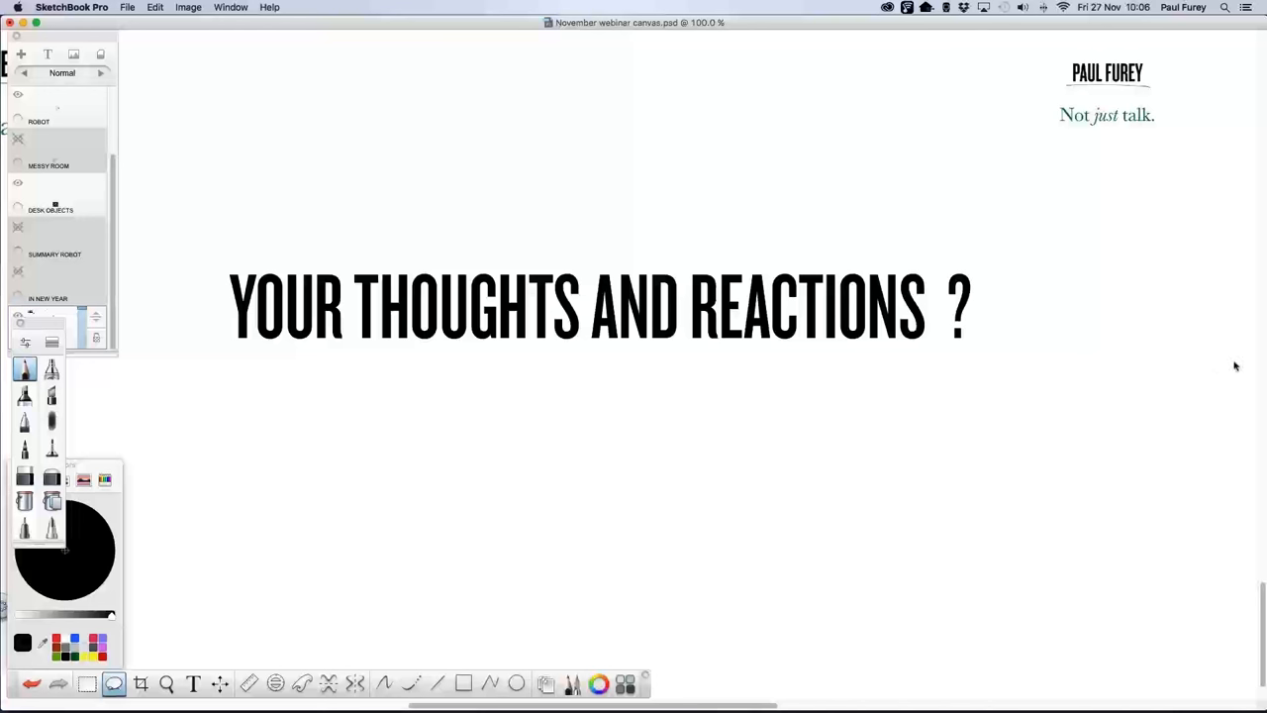
mouse_move(1075, 365)
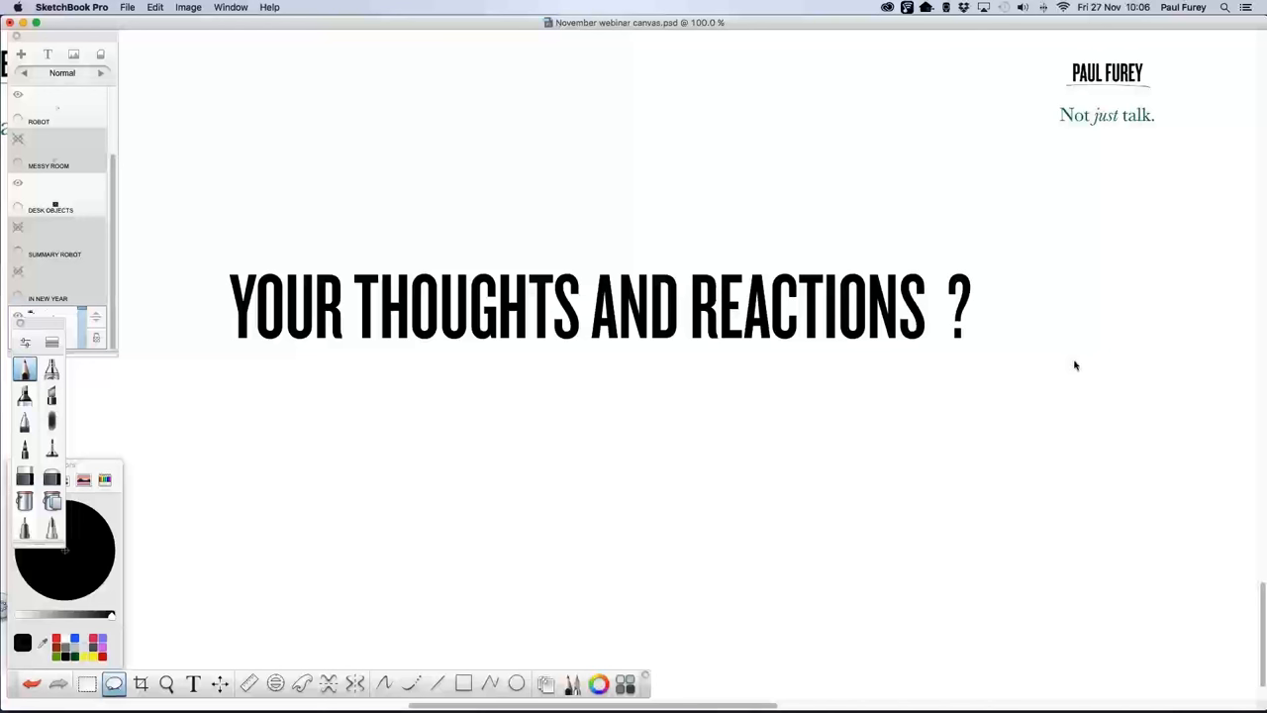
mouse_move(1061, 365)
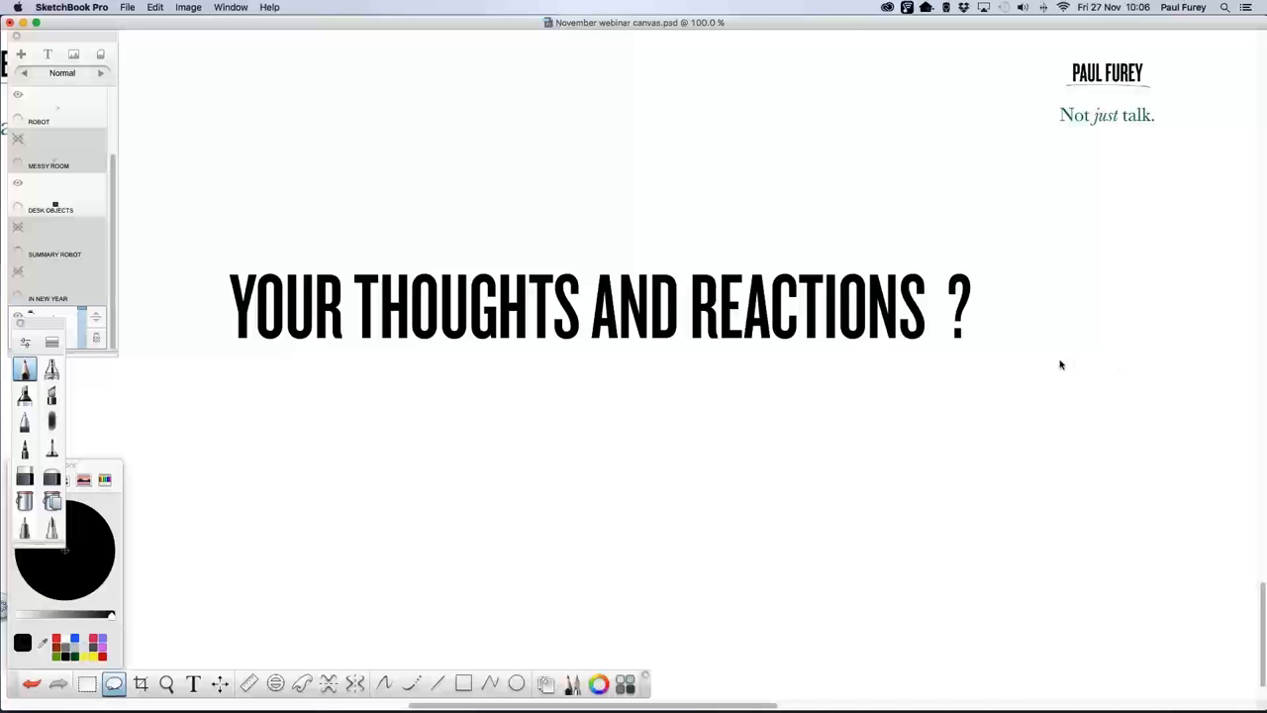
mouse_move(1061, 356)
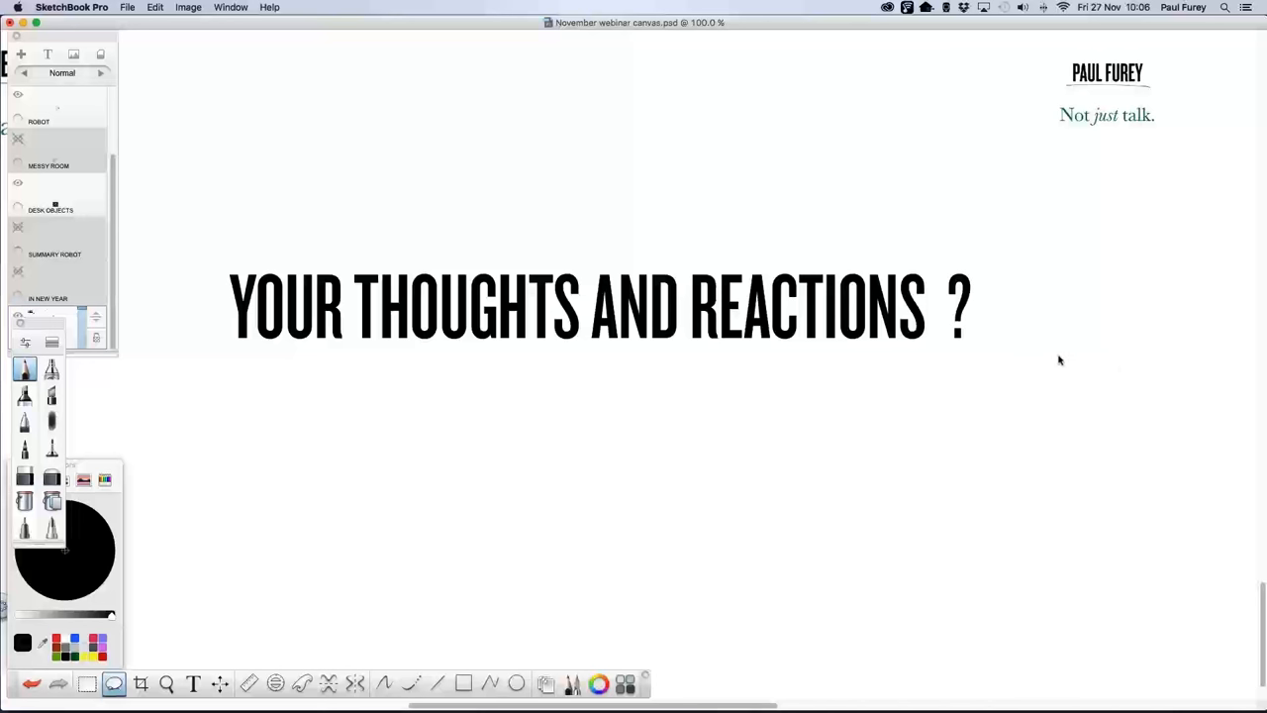
mouse_move(1060, 363)
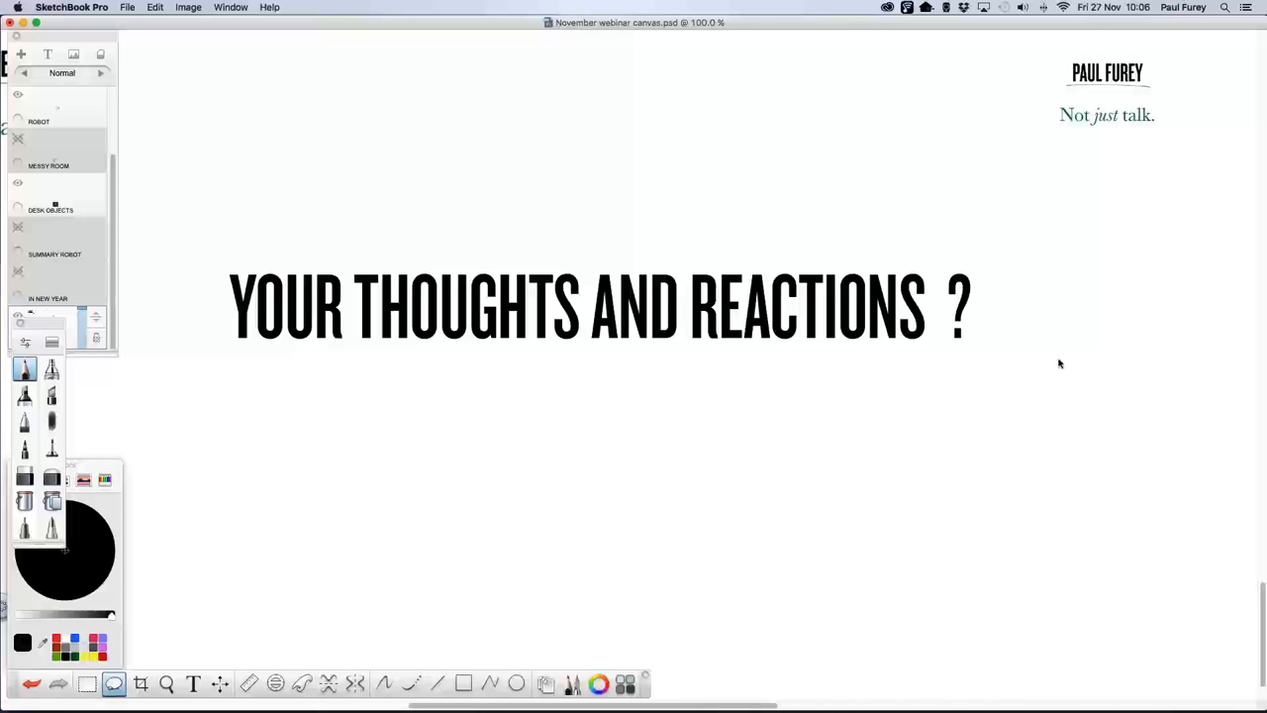
mouse_move(1063, 355)
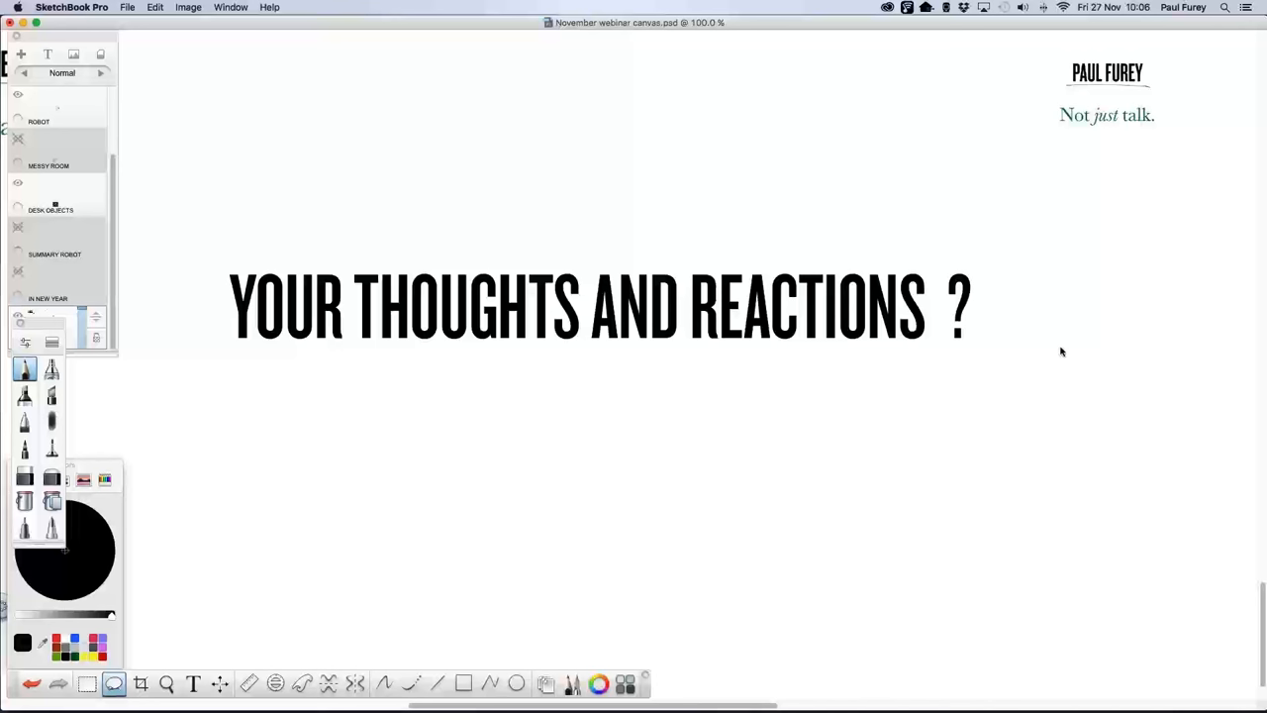
mouse_move(1060, 351)
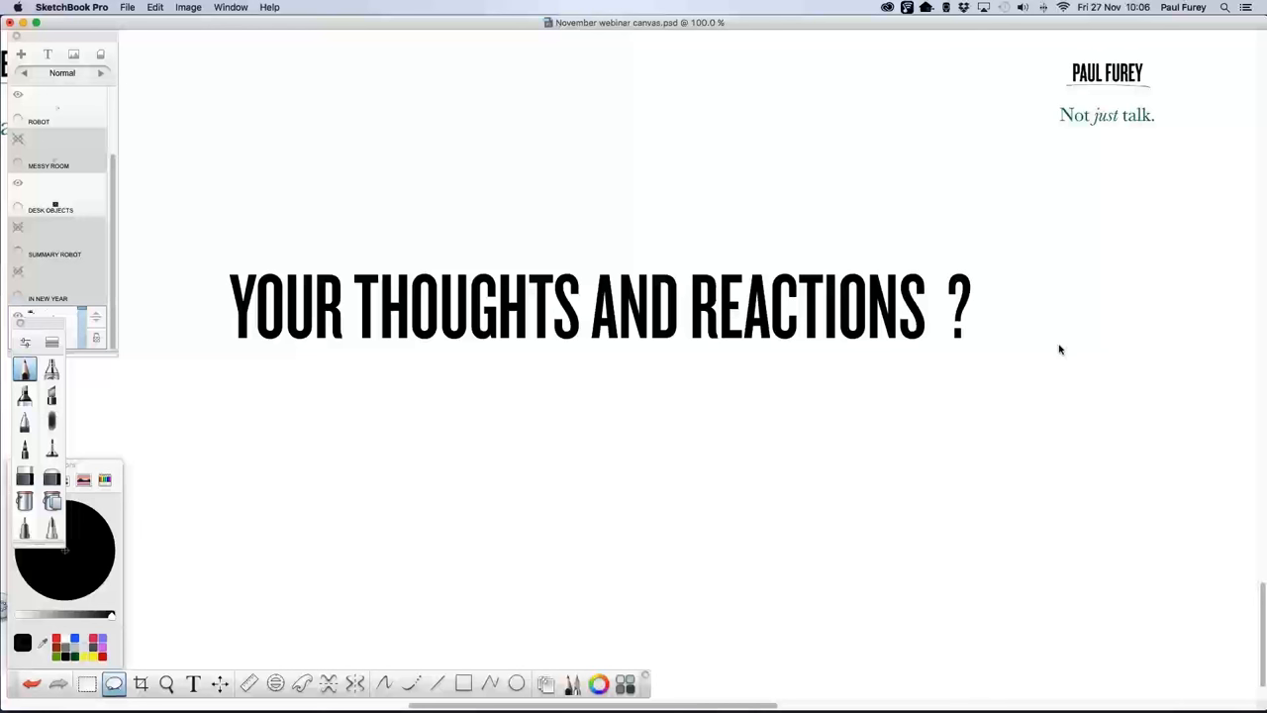
mouse_move(1062, 349)
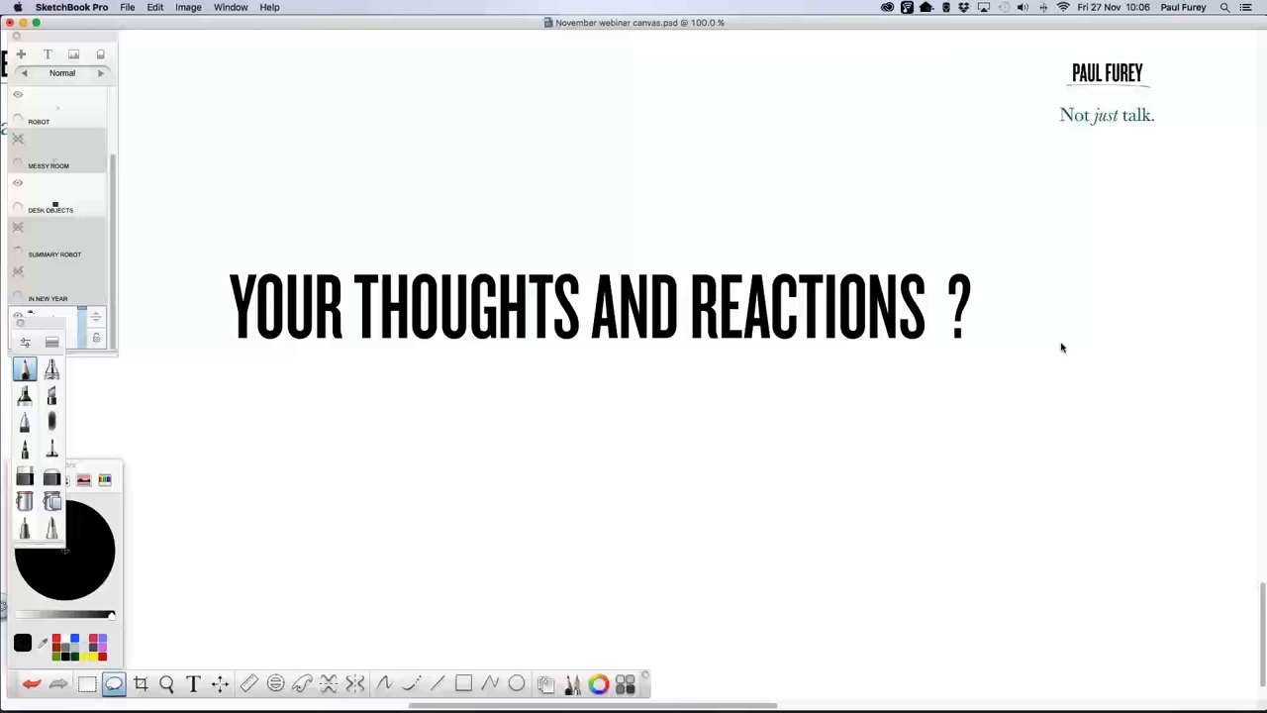
mouse_move(1061, 340)
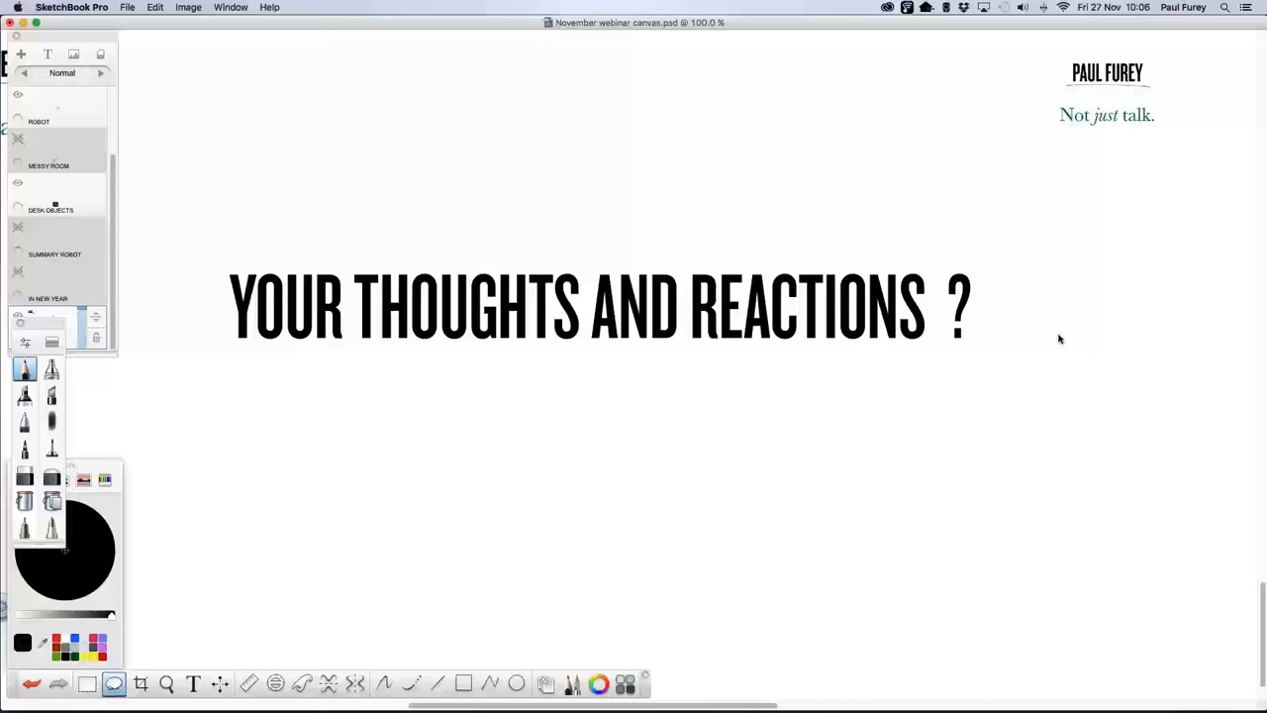
mouse_move(1062, 338)
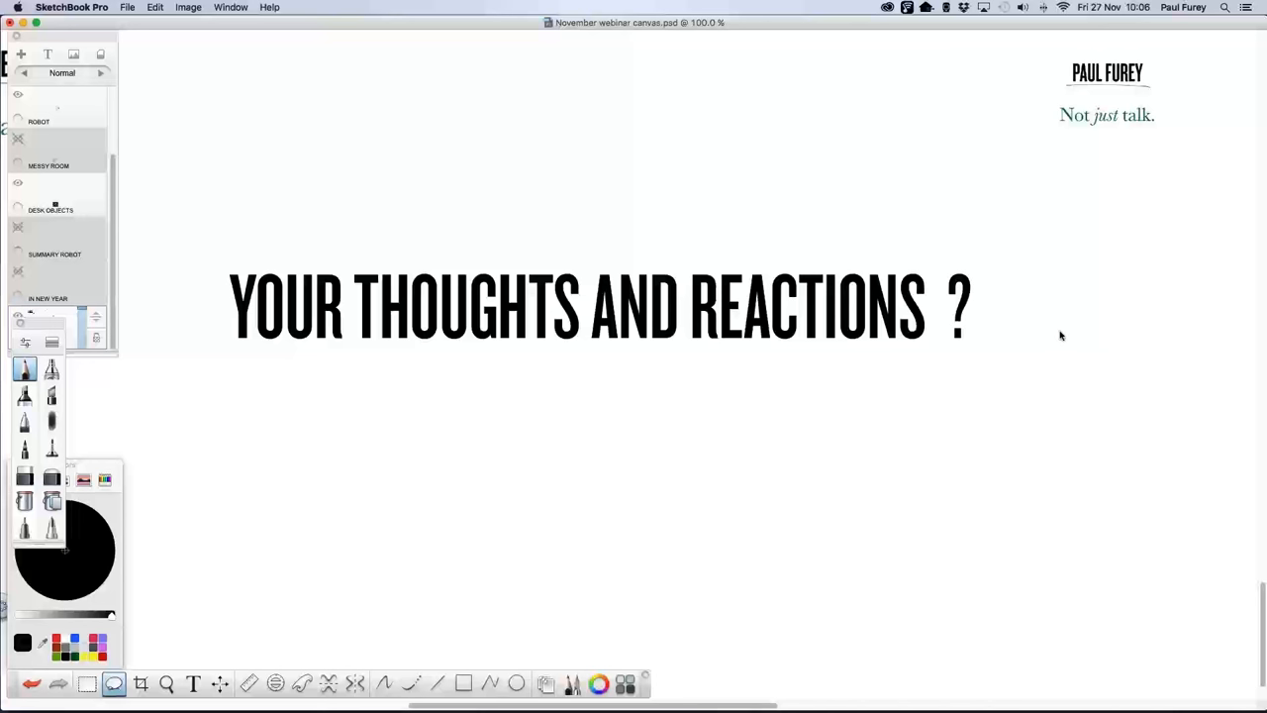
mouse_move(1059, 332)
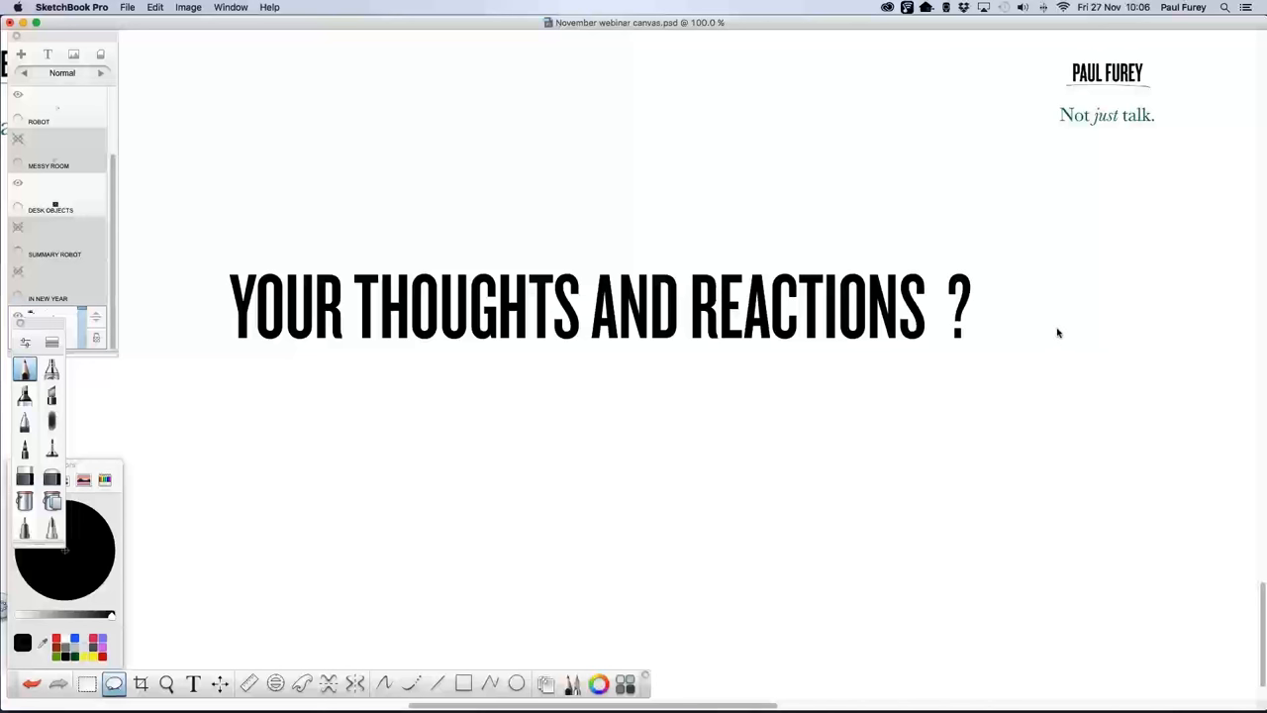
mouse_move(1057, 109)
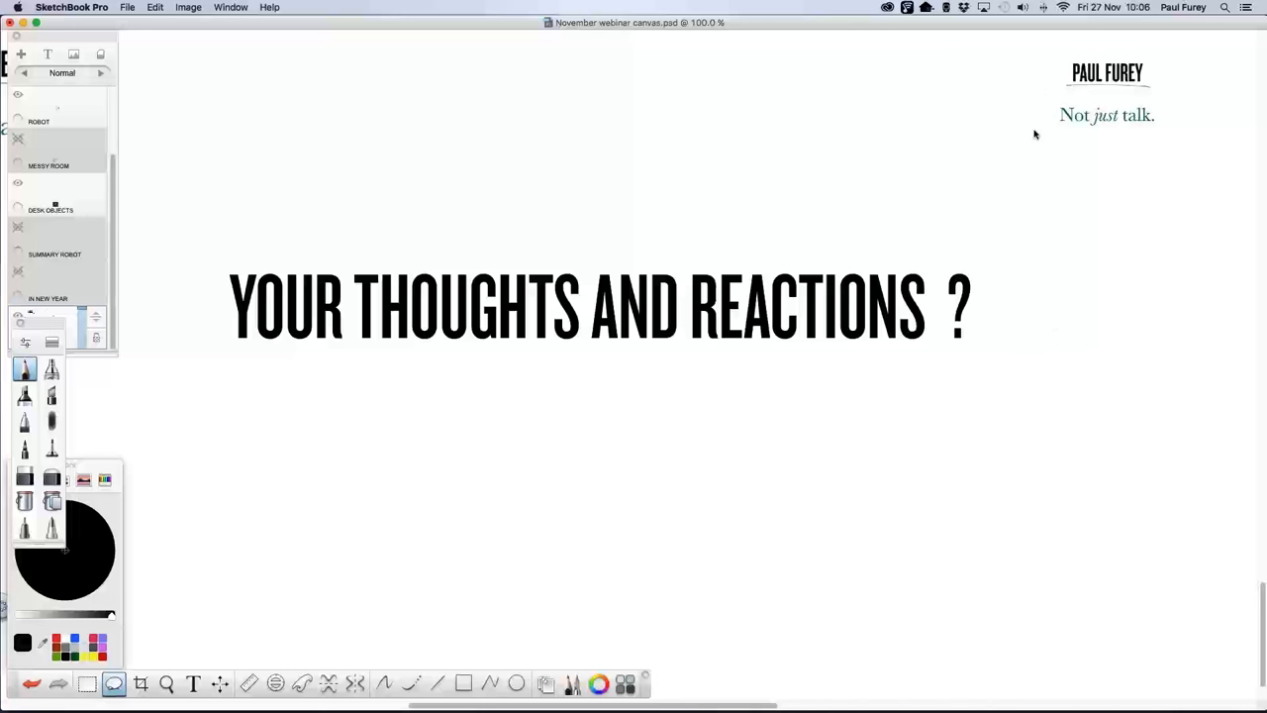
mouse_move(1247, 391)
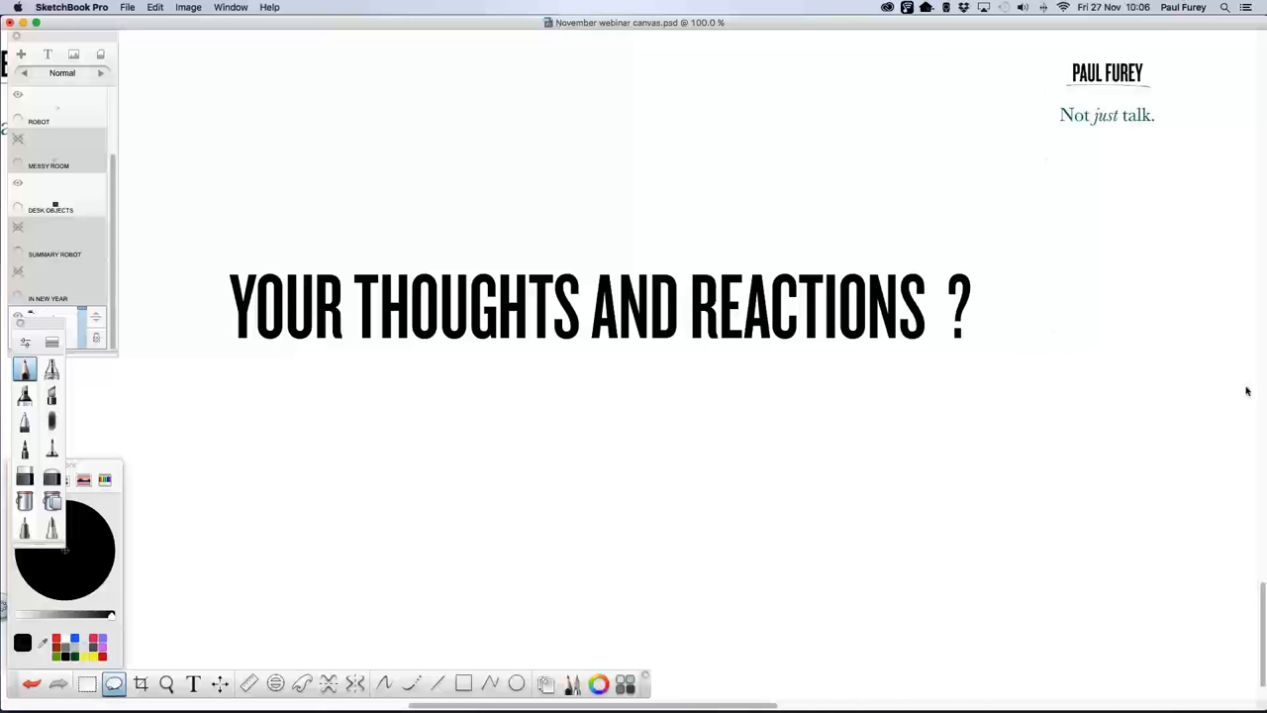
mouse_move(1199, 416)
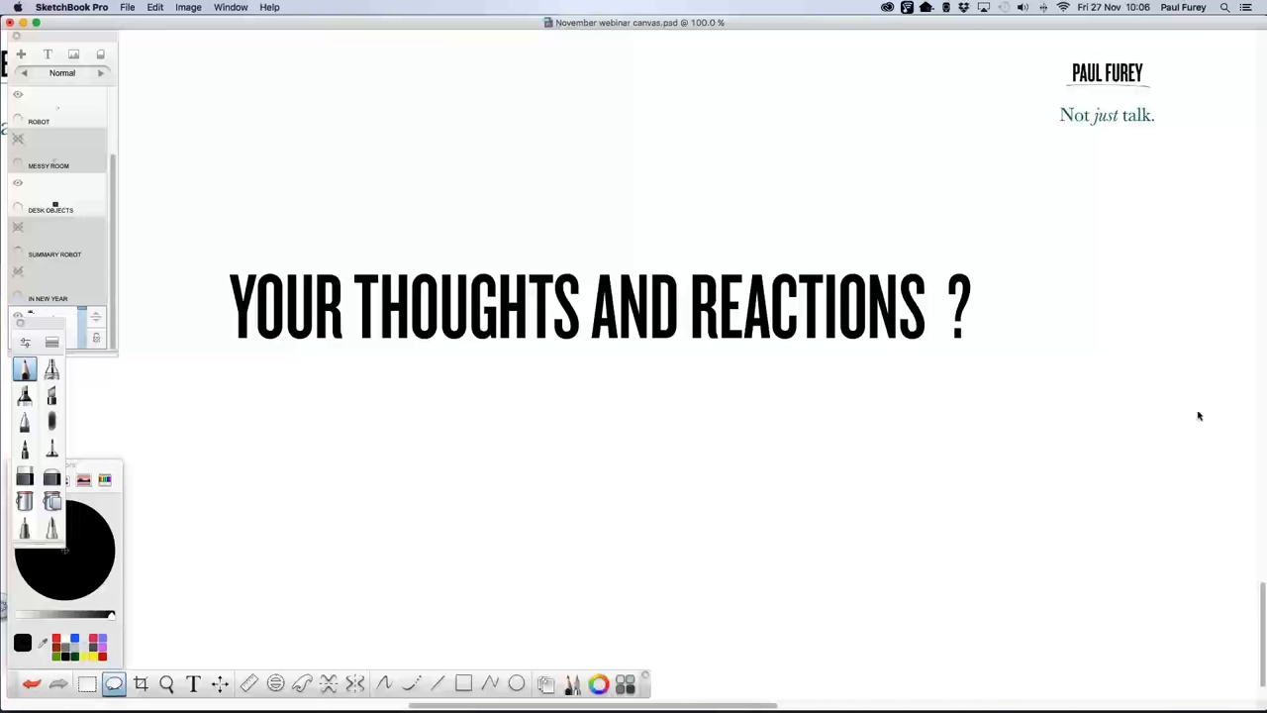
mouse_move(1244, 359)
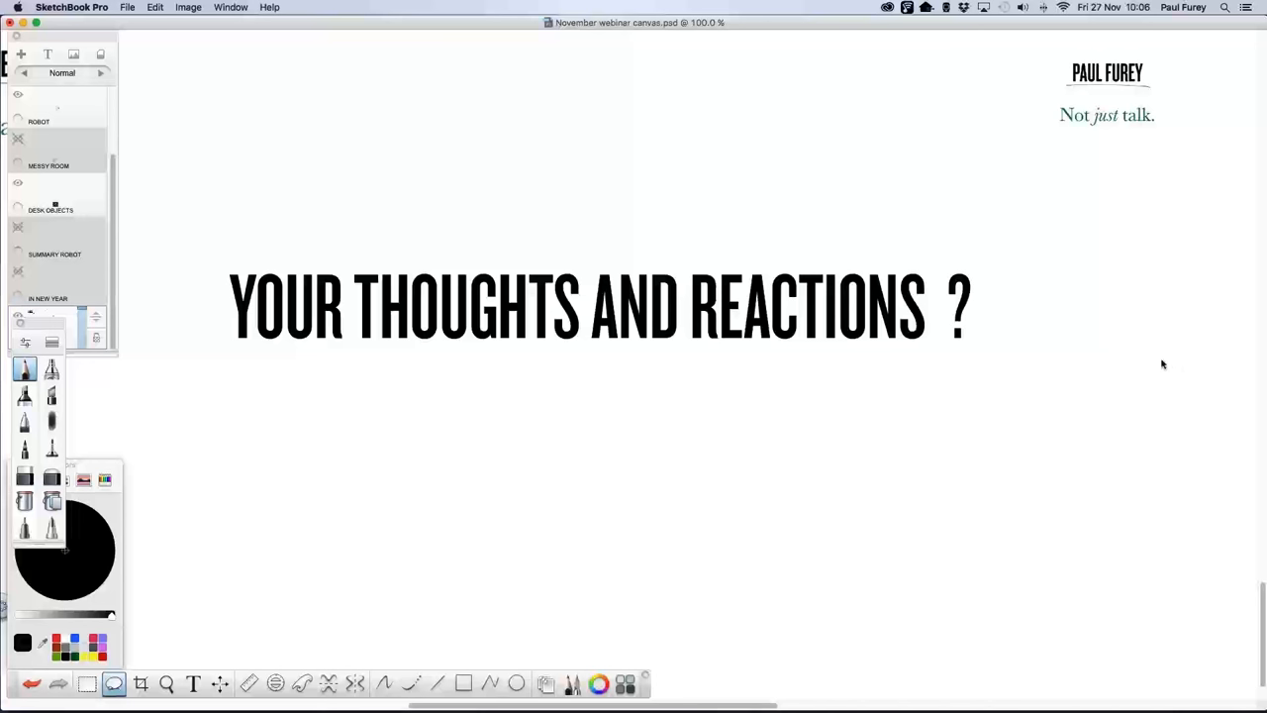
mouse_move(1161, 374)
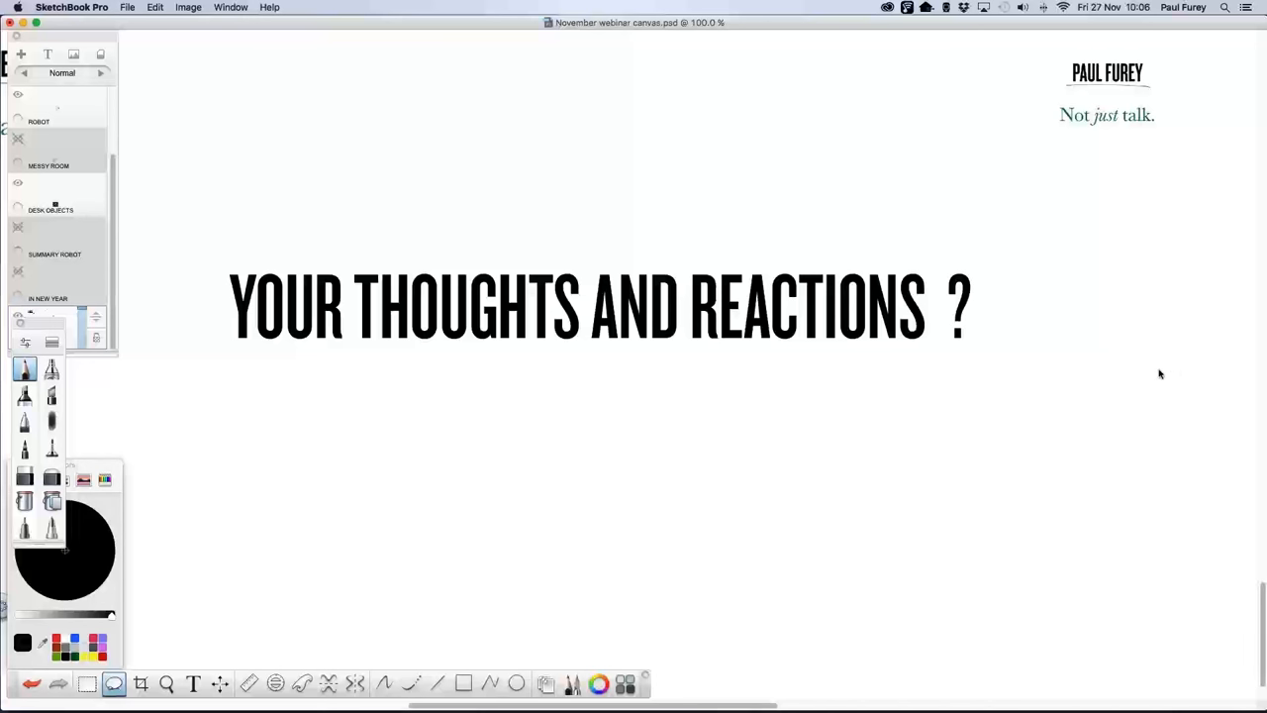
mouse_move(1145, 400)
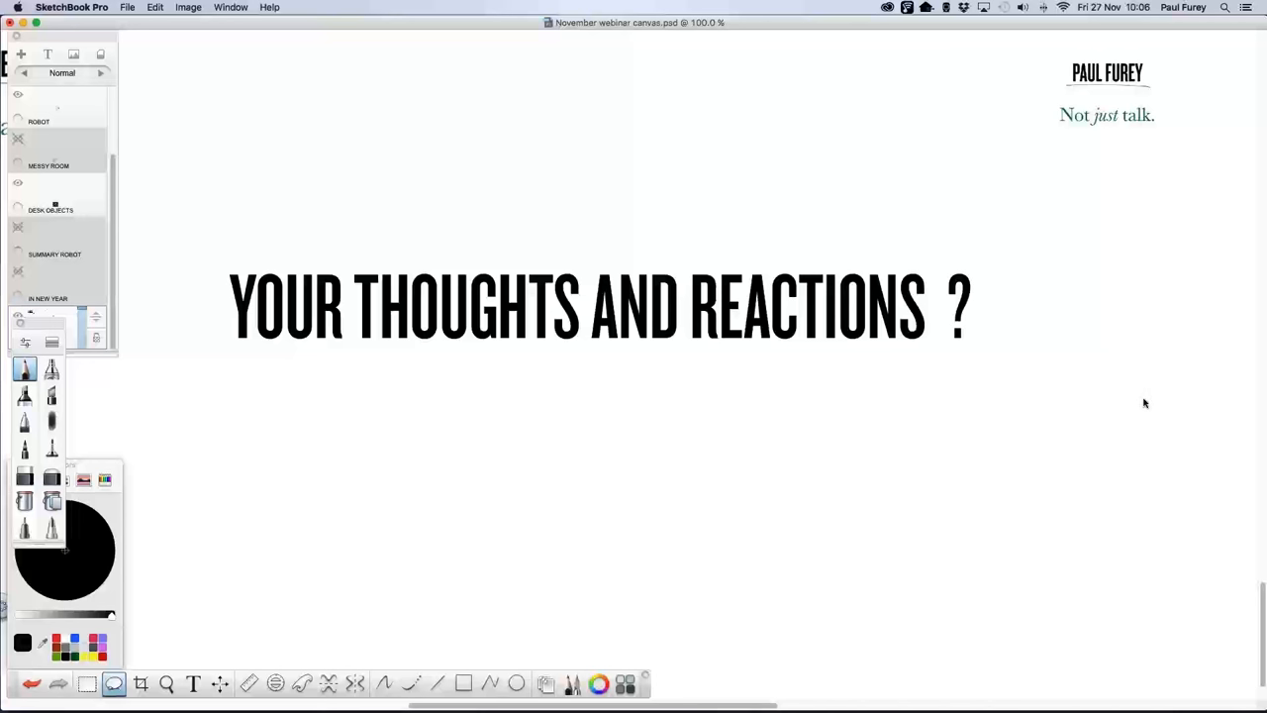
mouse_move(1149, 403)
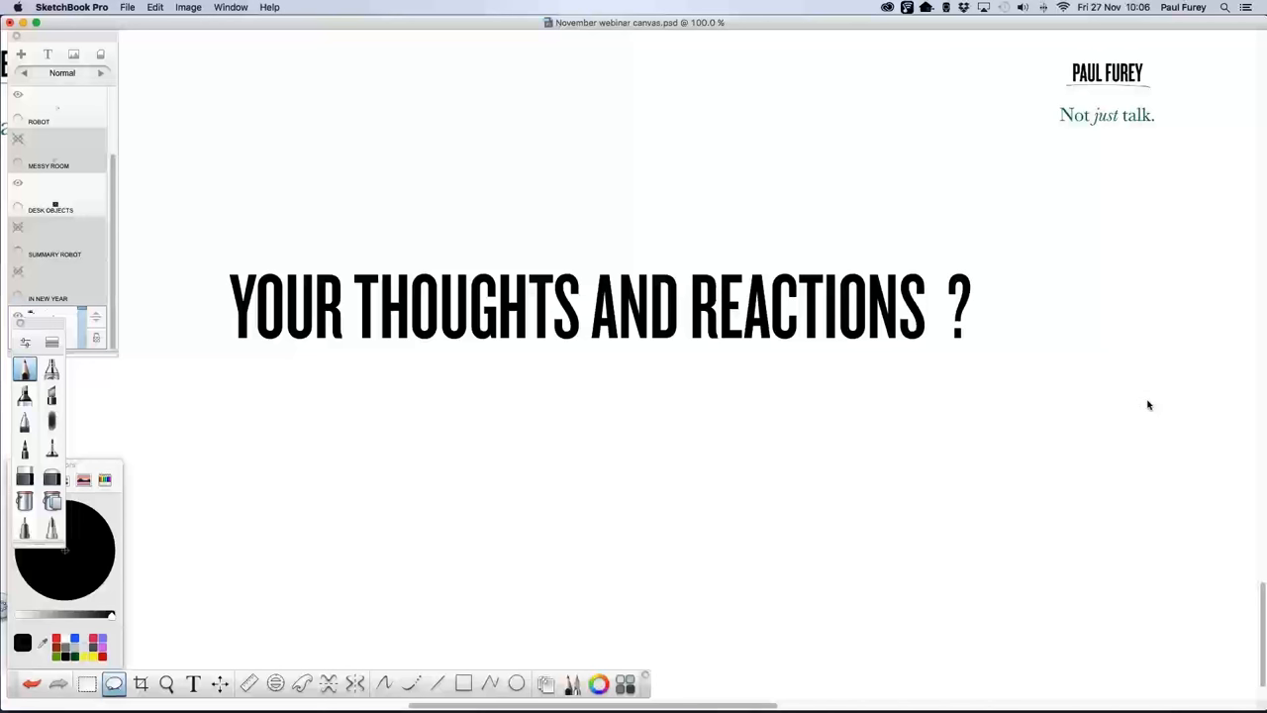
mouse_move(1151, 404)
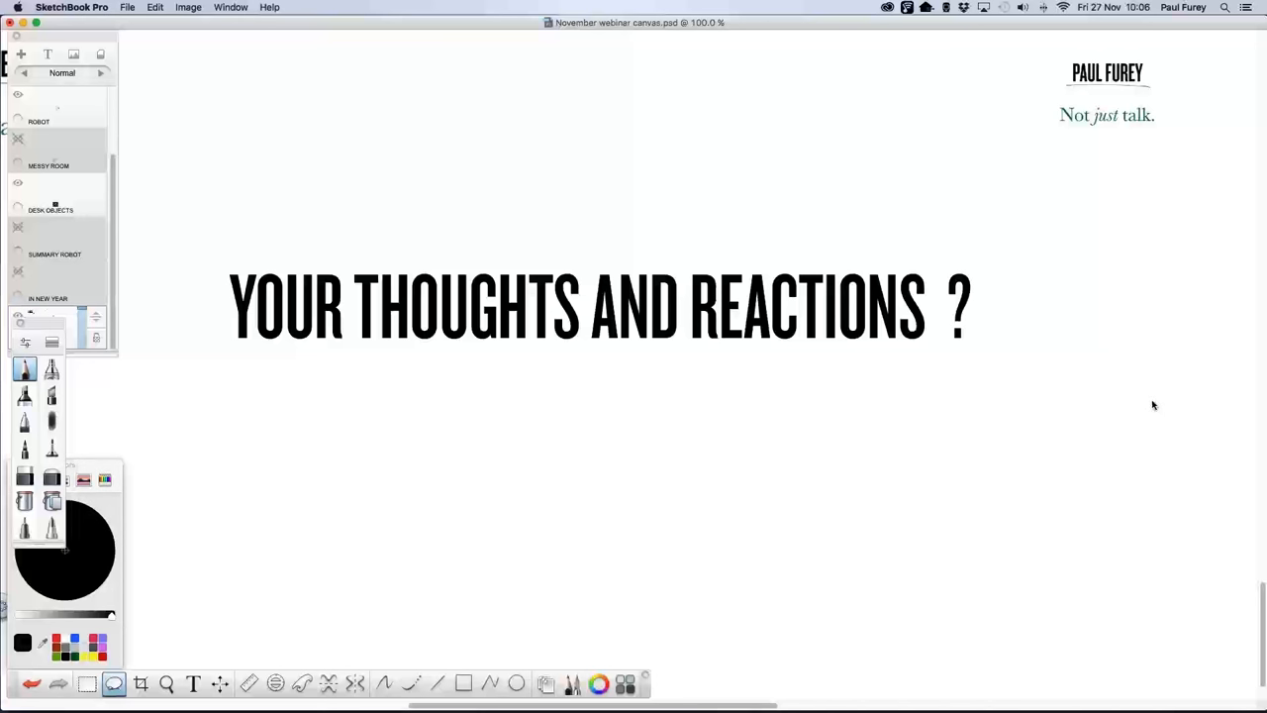
mouse_move(1192, 352)
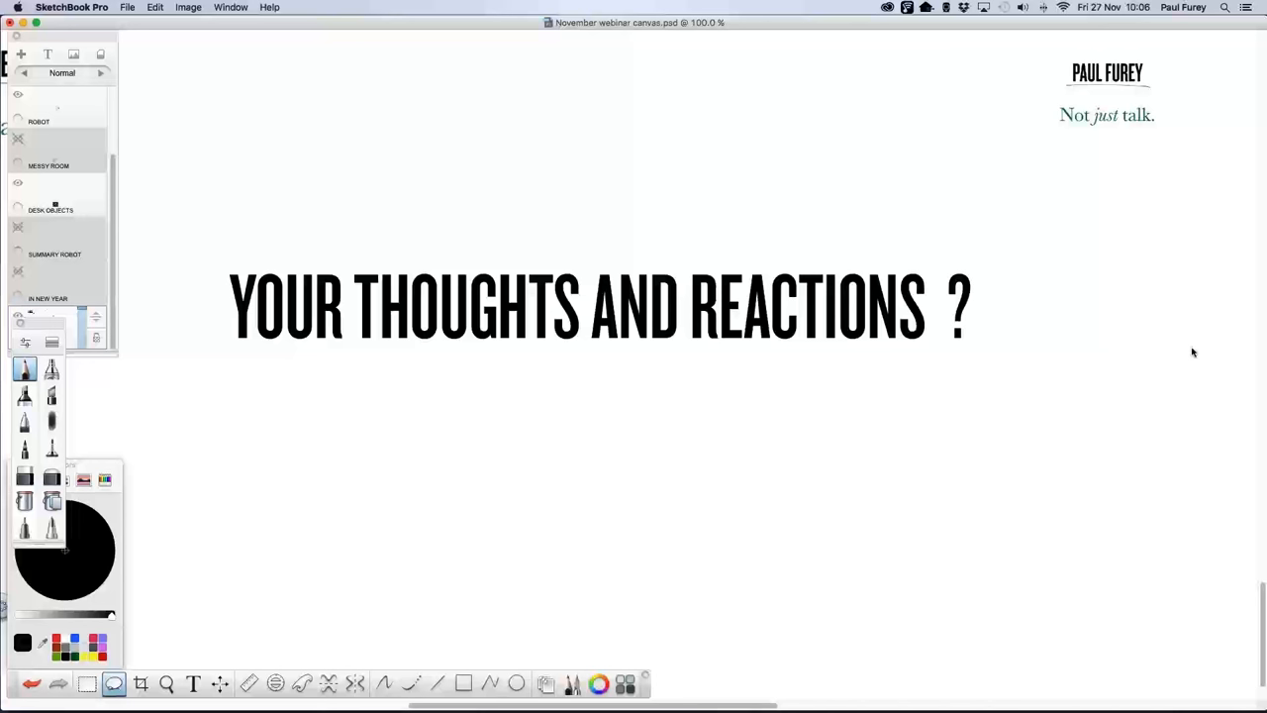
mouse_move(1191, 357)
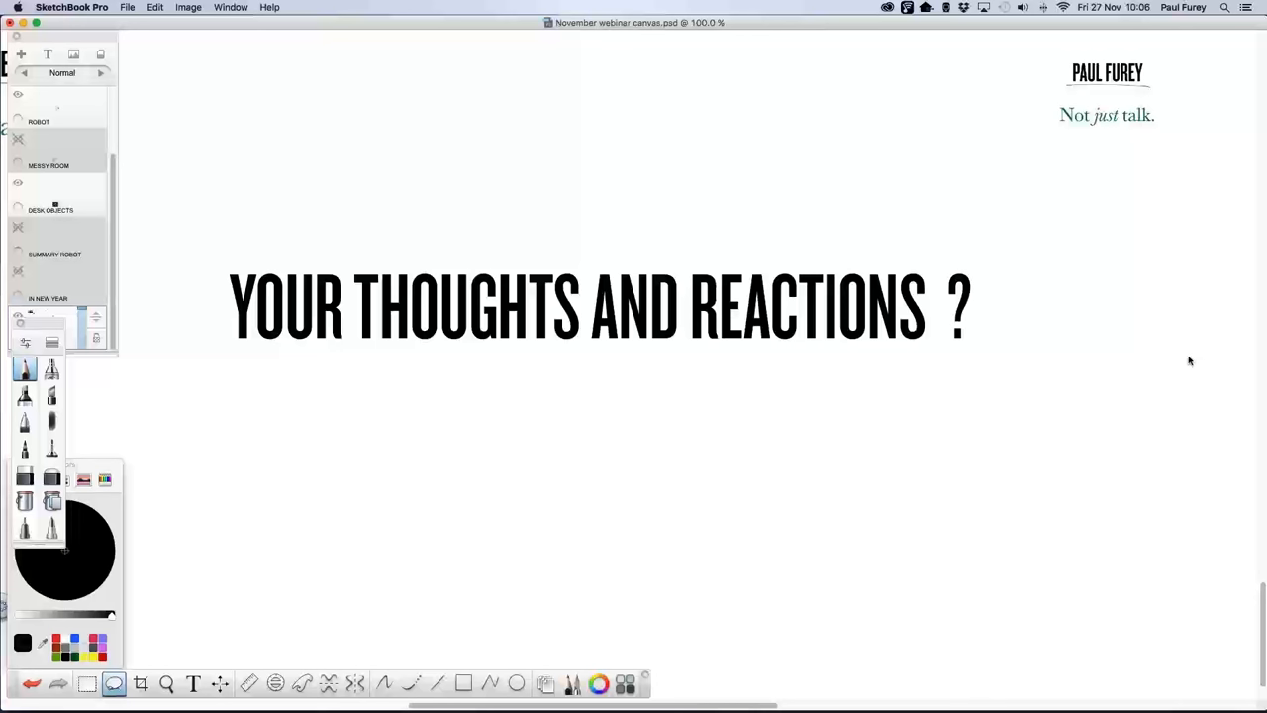
mouse_move(1189, 365)
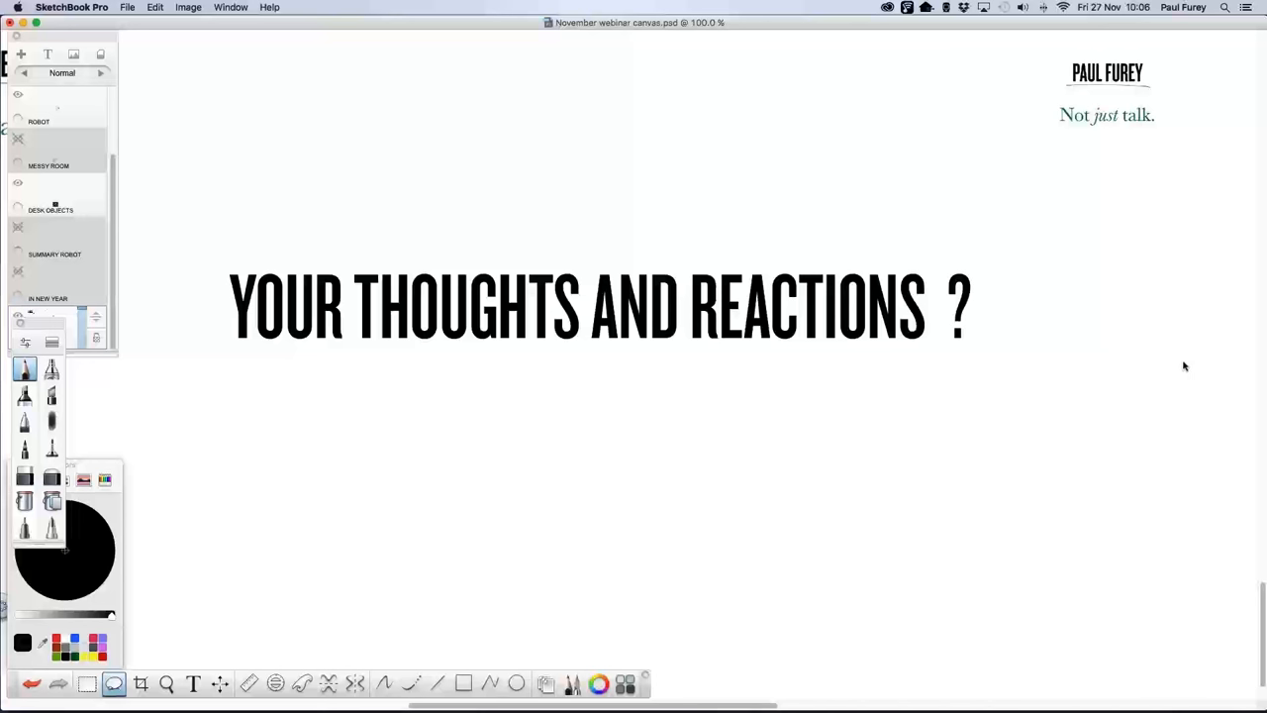
mouse_move(1188, 364)
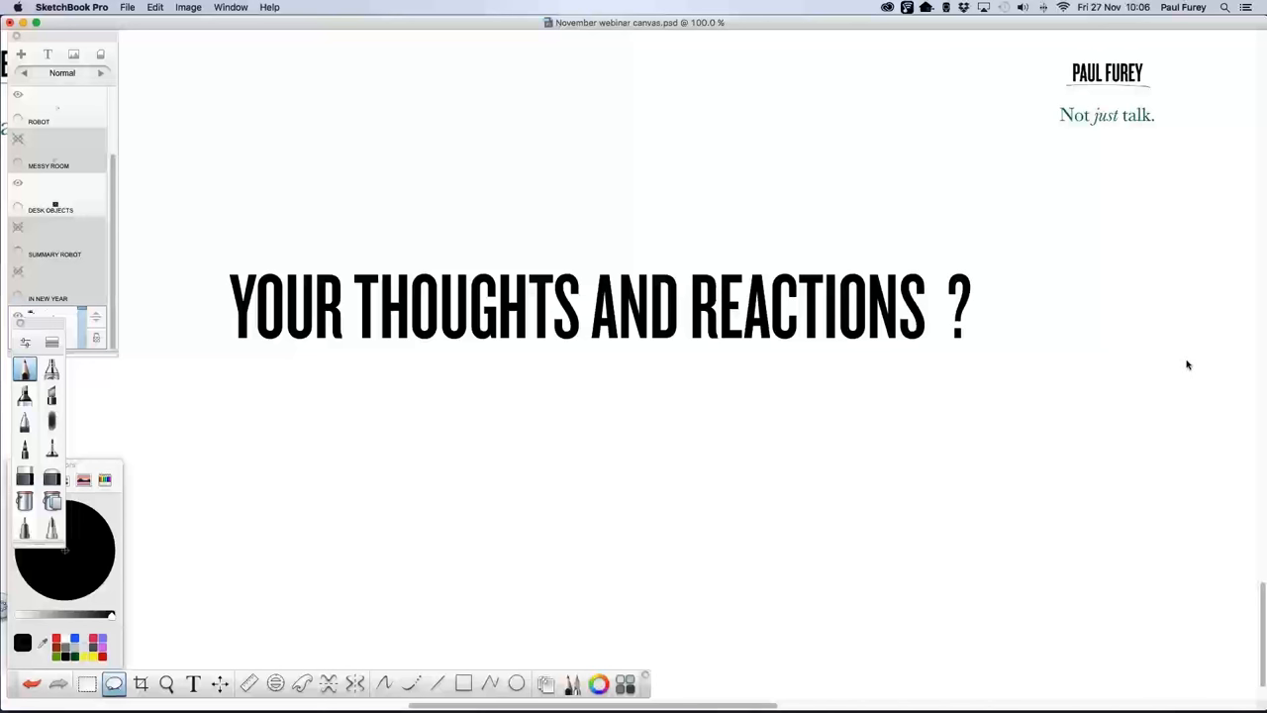
mouse_move(1185, 365)
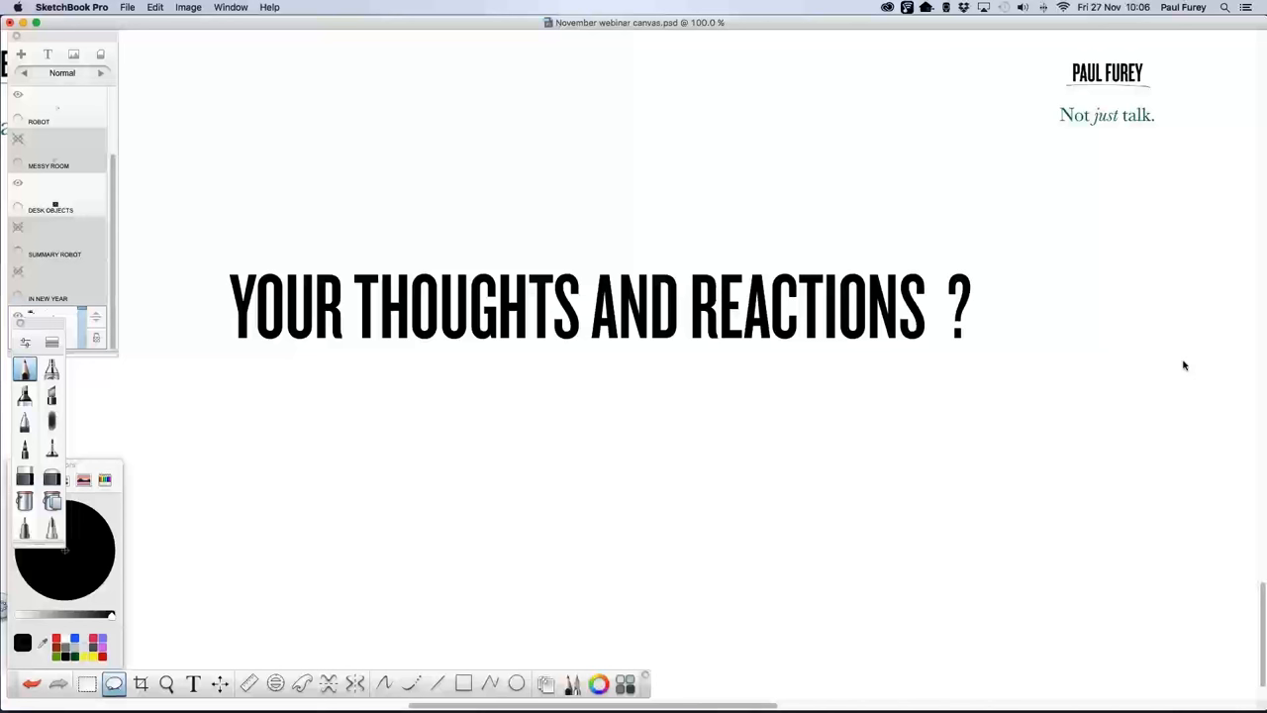
mouse_move(1187, 219)
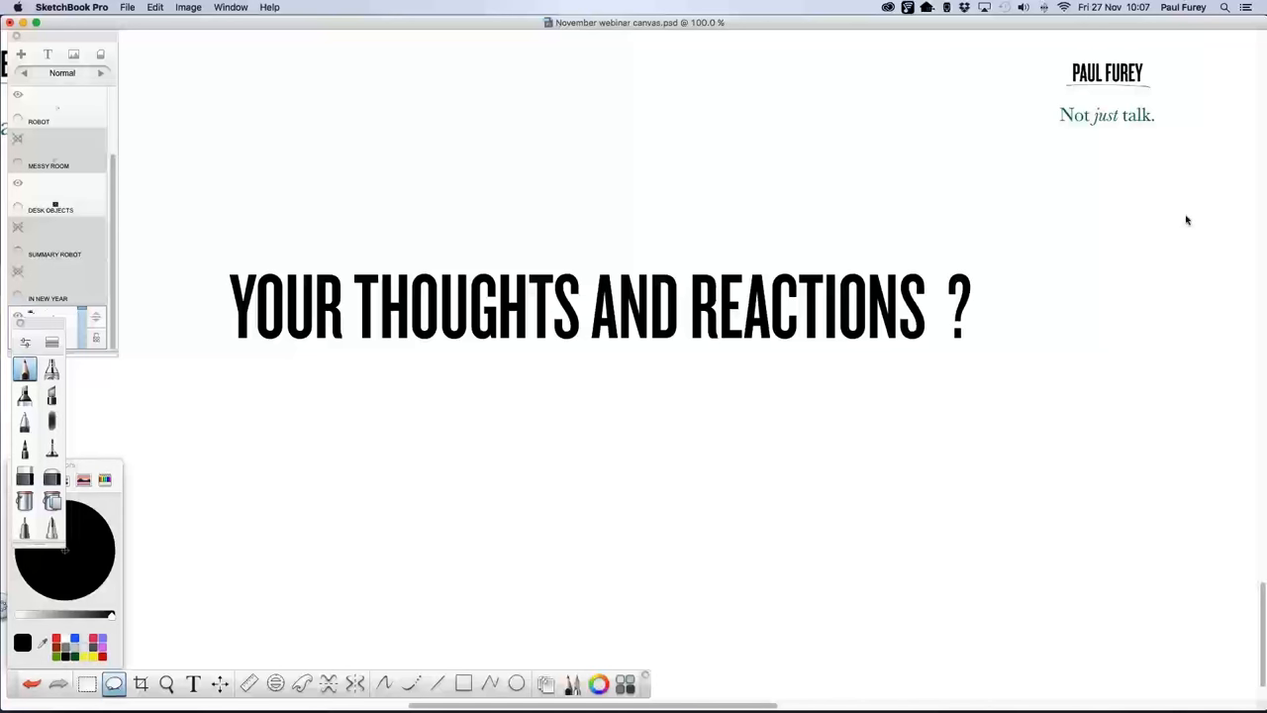
mouse_move(1064, 366)
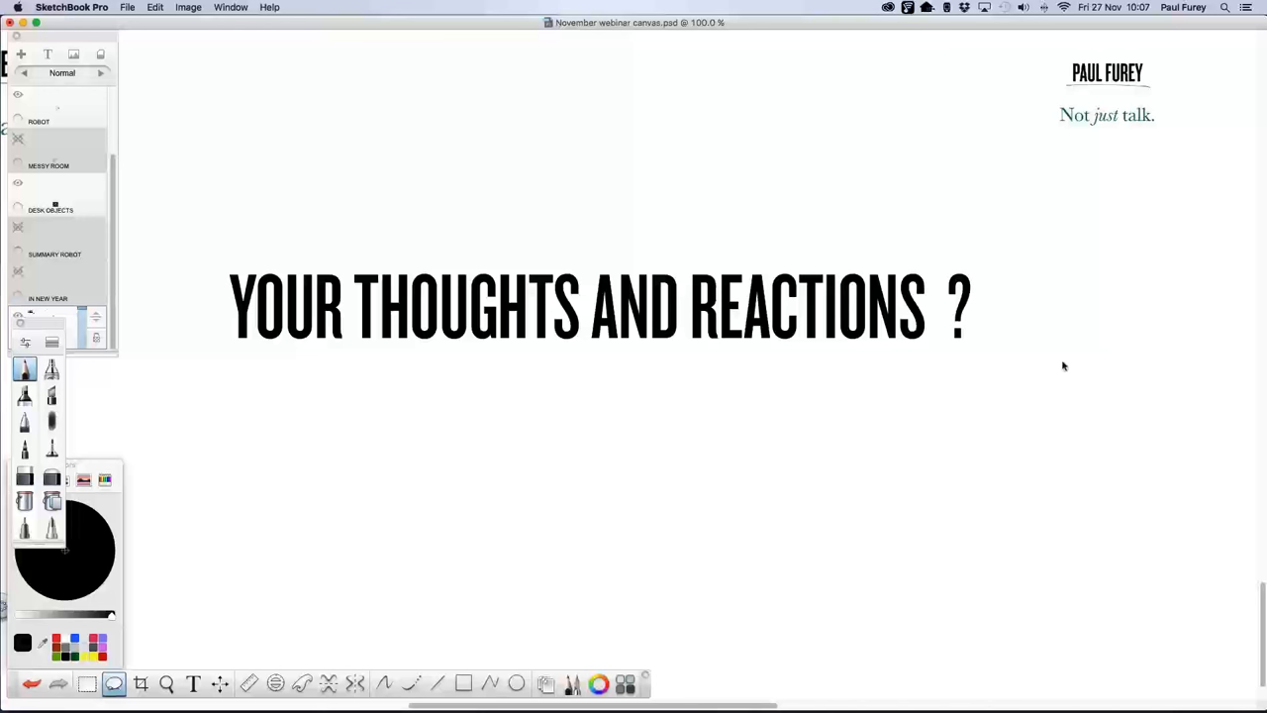
mouse_move(1060, 367)
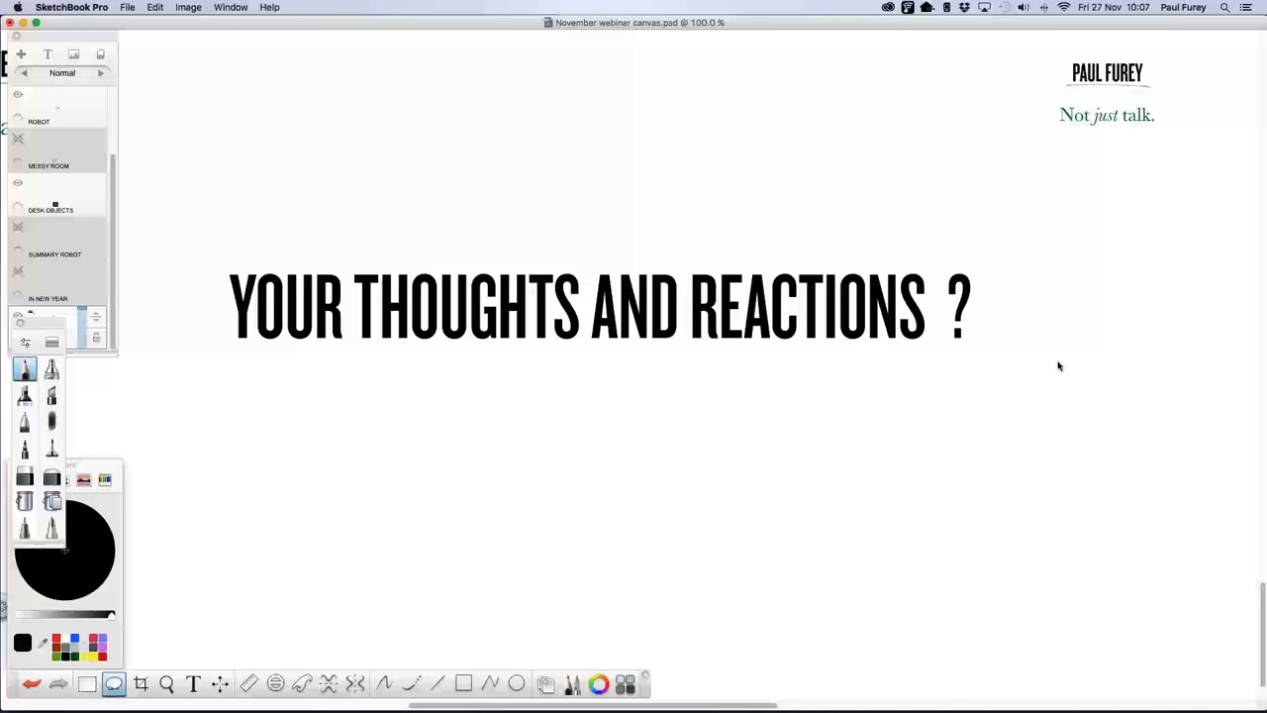
mouse_move(1119, 366)
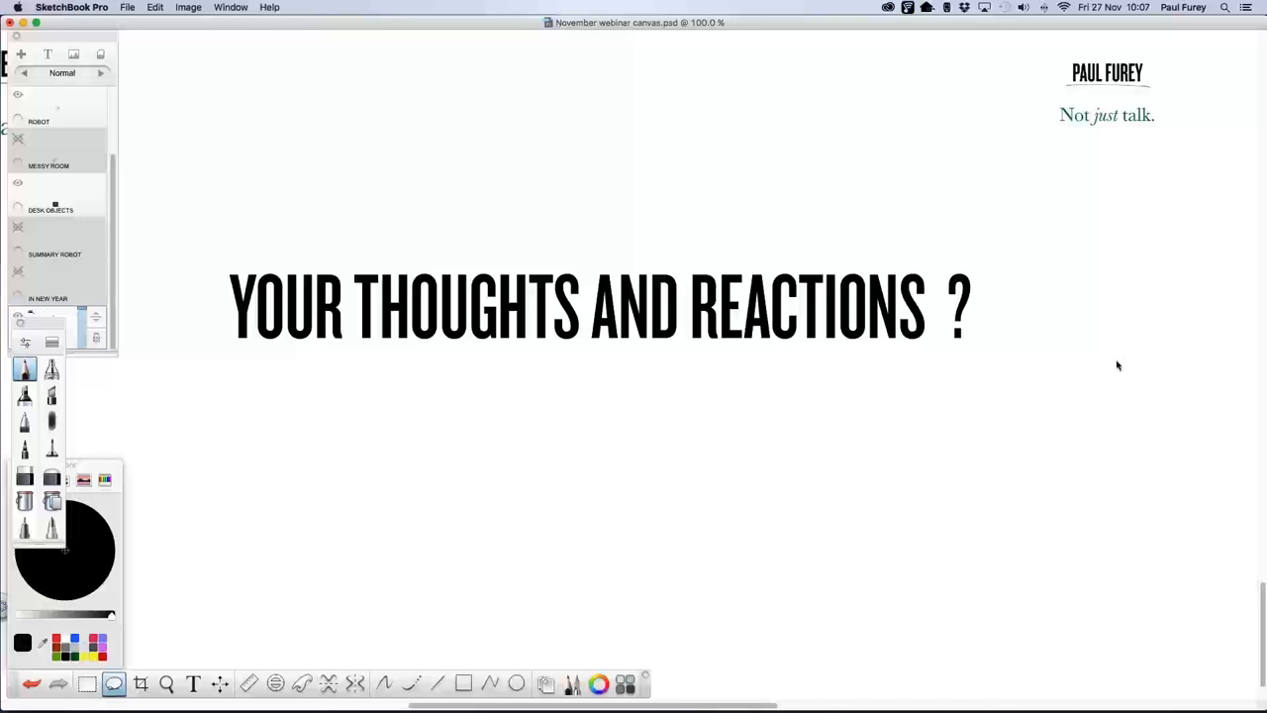
mouse_move(1113, 370)
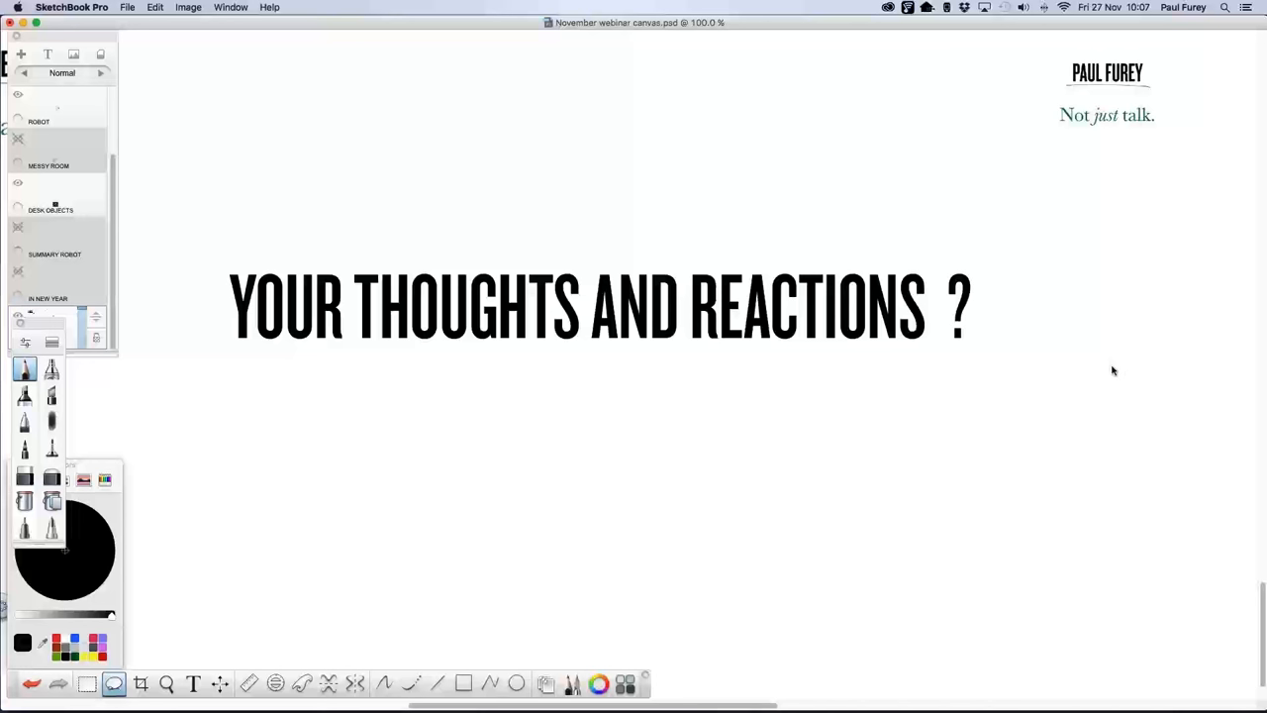
mouse_move(1112, 373)
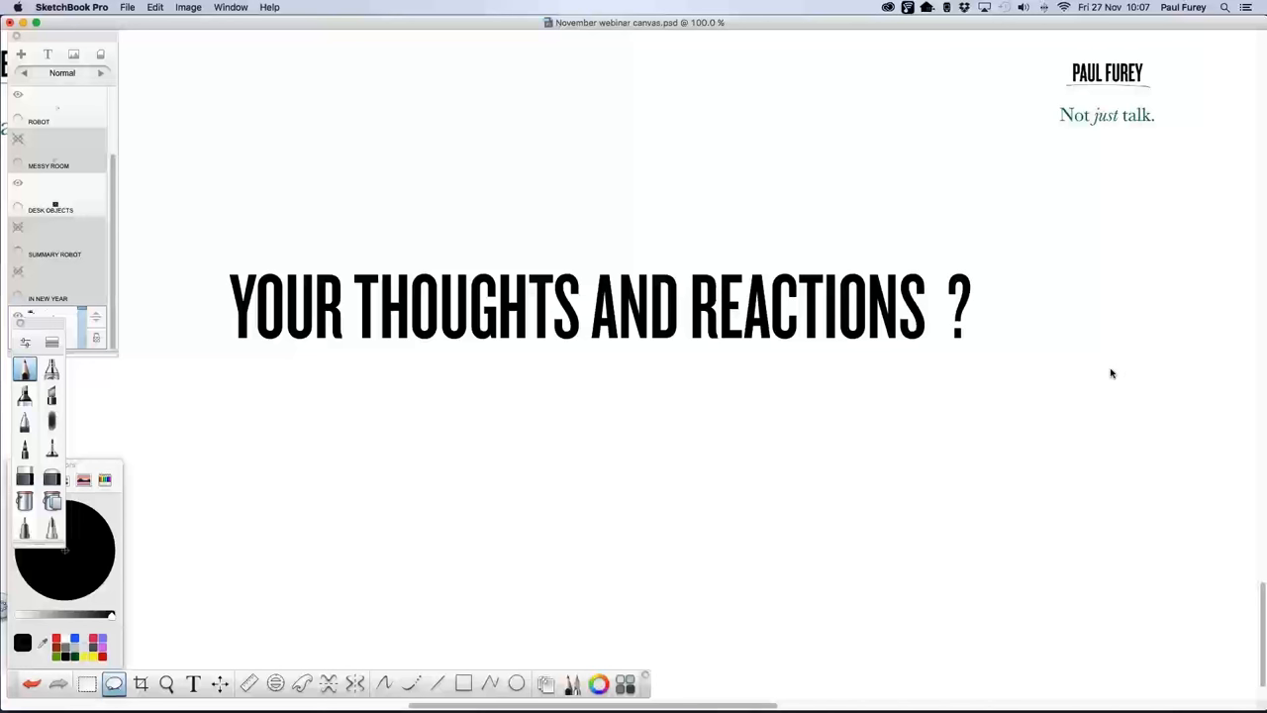
mouse_move(1094, 396)
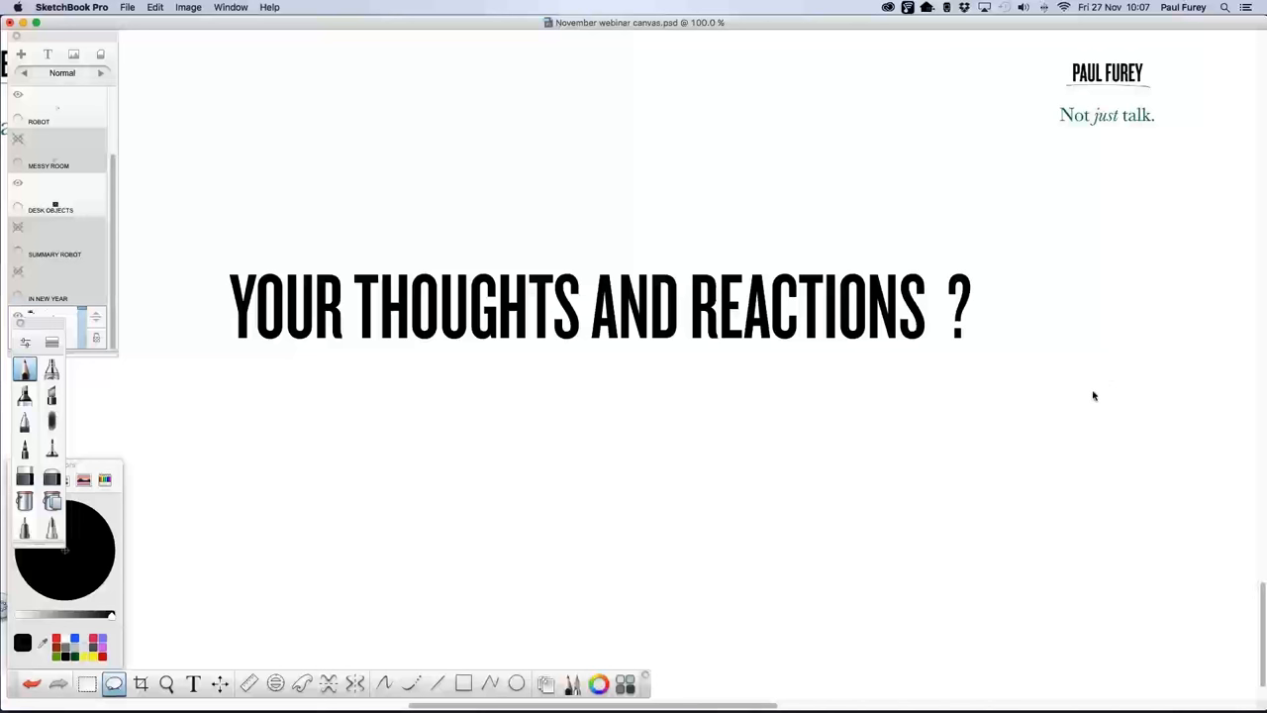
mouse_move(897, 392)
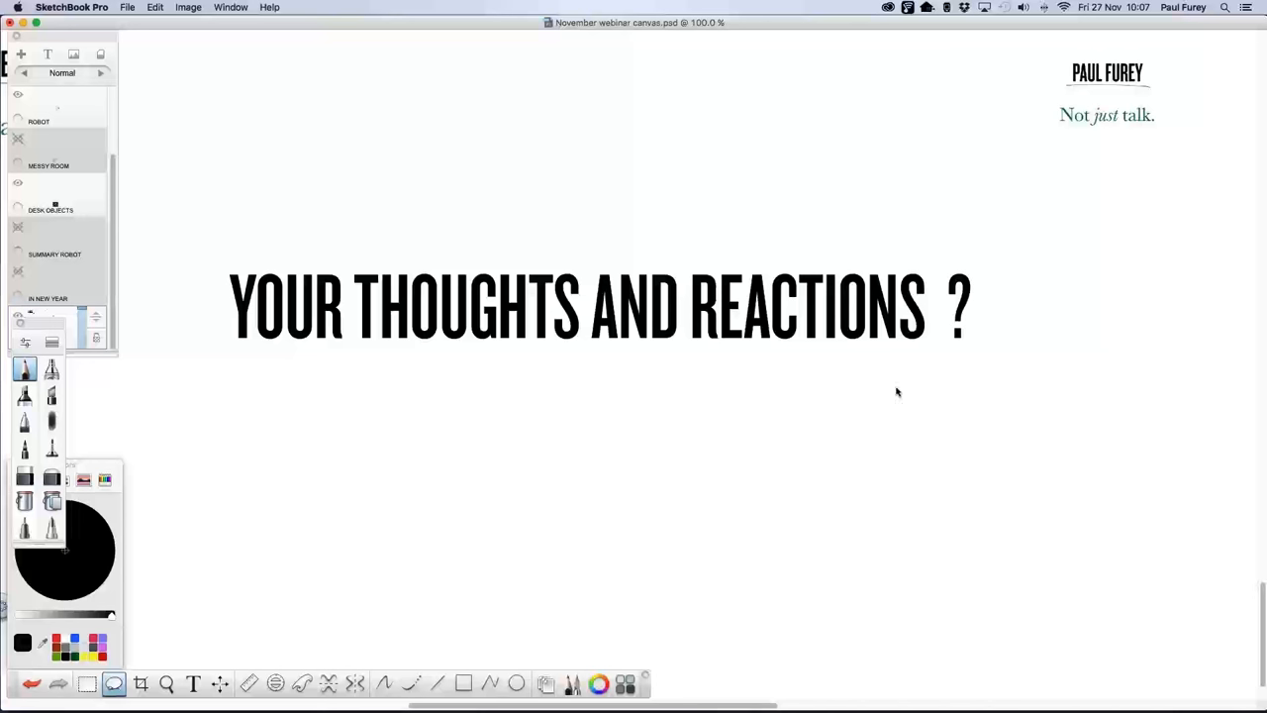
mouse_move(928, 606)
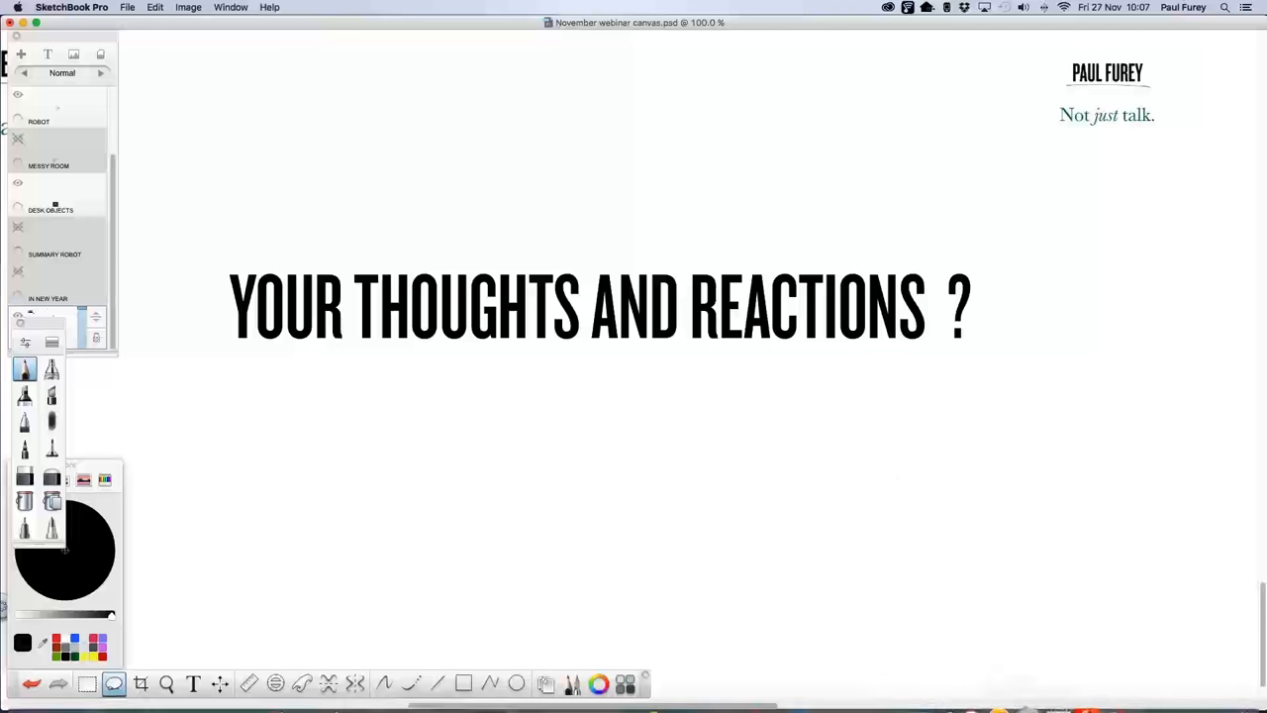
mouse_move(1063, 676)
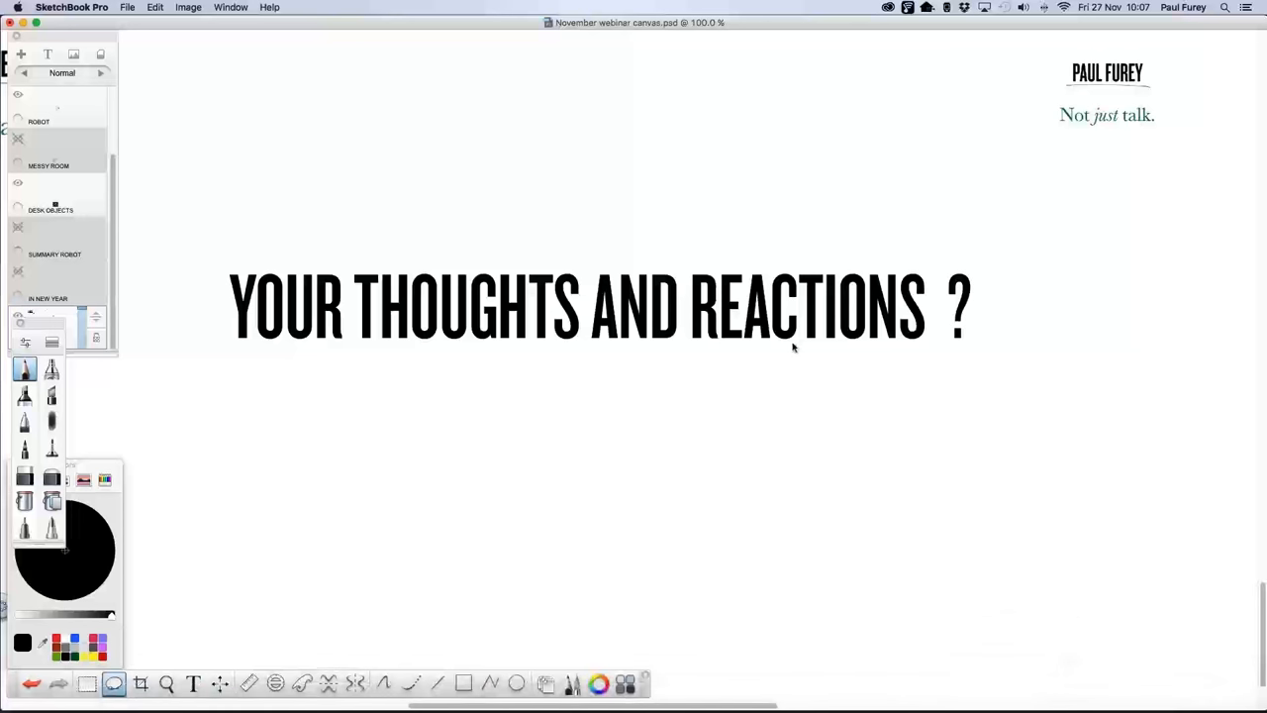
mouse_move(780, 274)
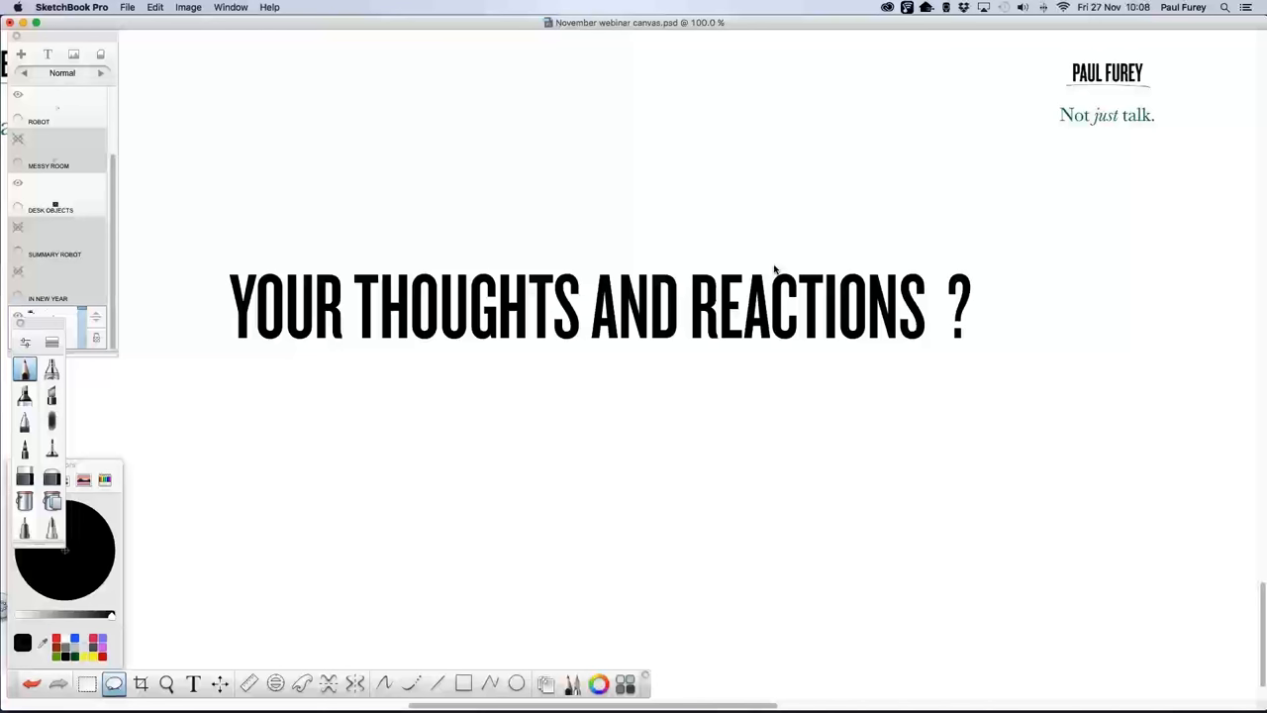
mouse_move(1058, 375)
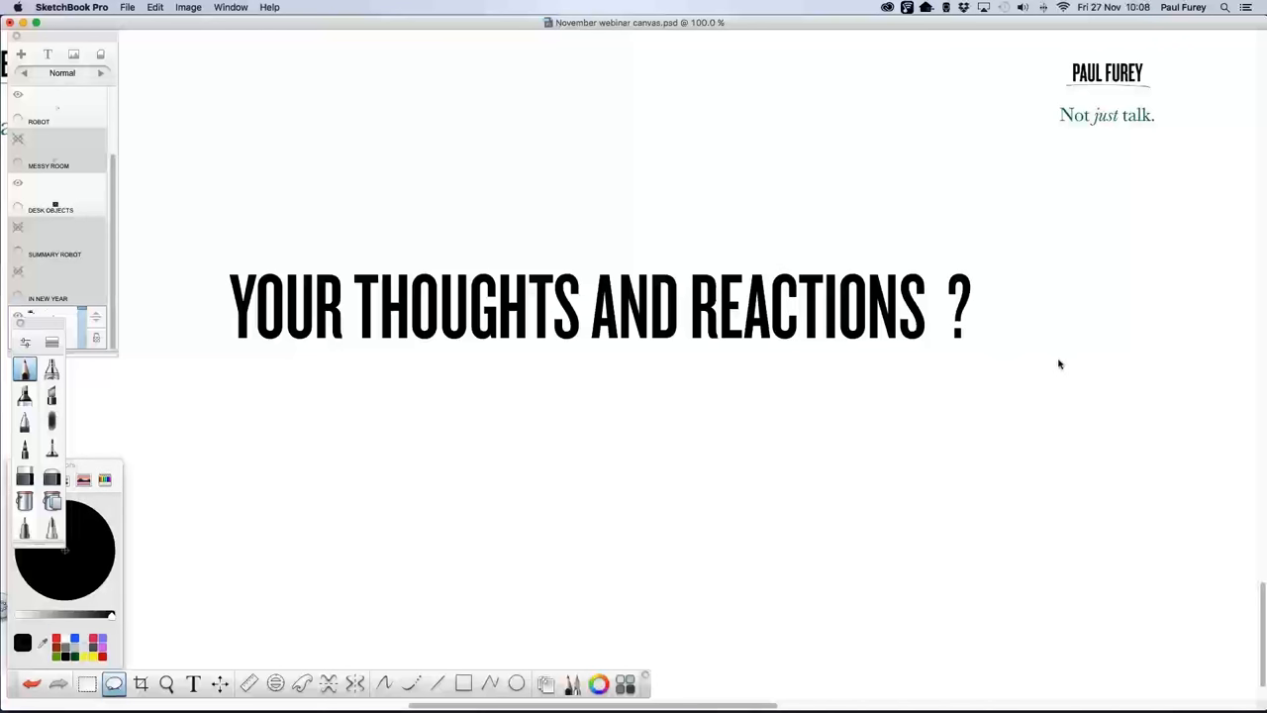
mouse_move(1059, 364)
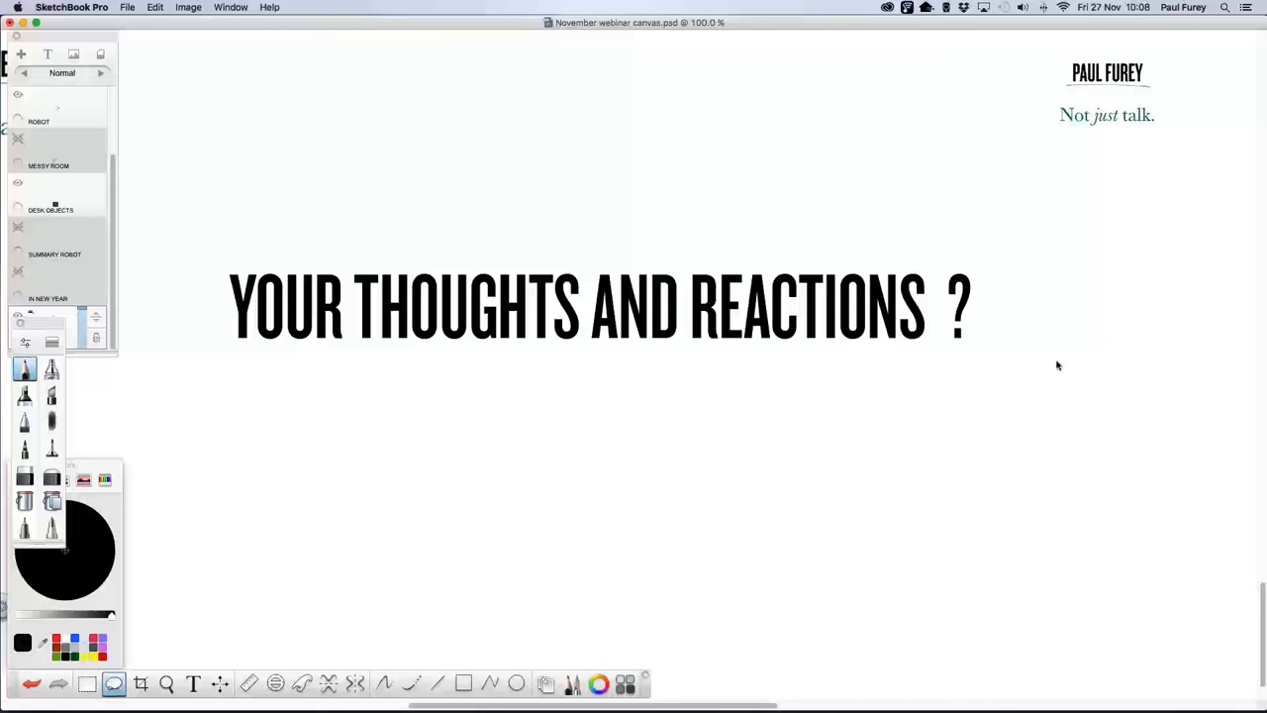
mouse_move(1189, 354)
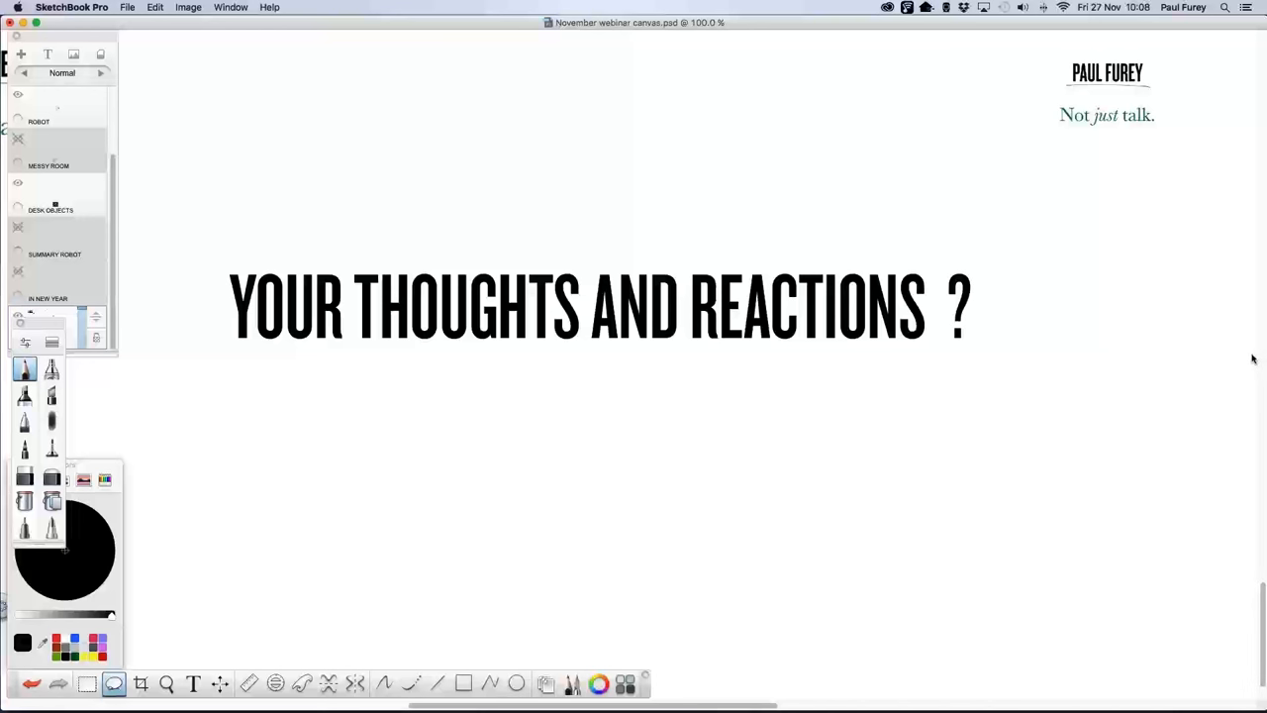
mouse_move(1149, 338)
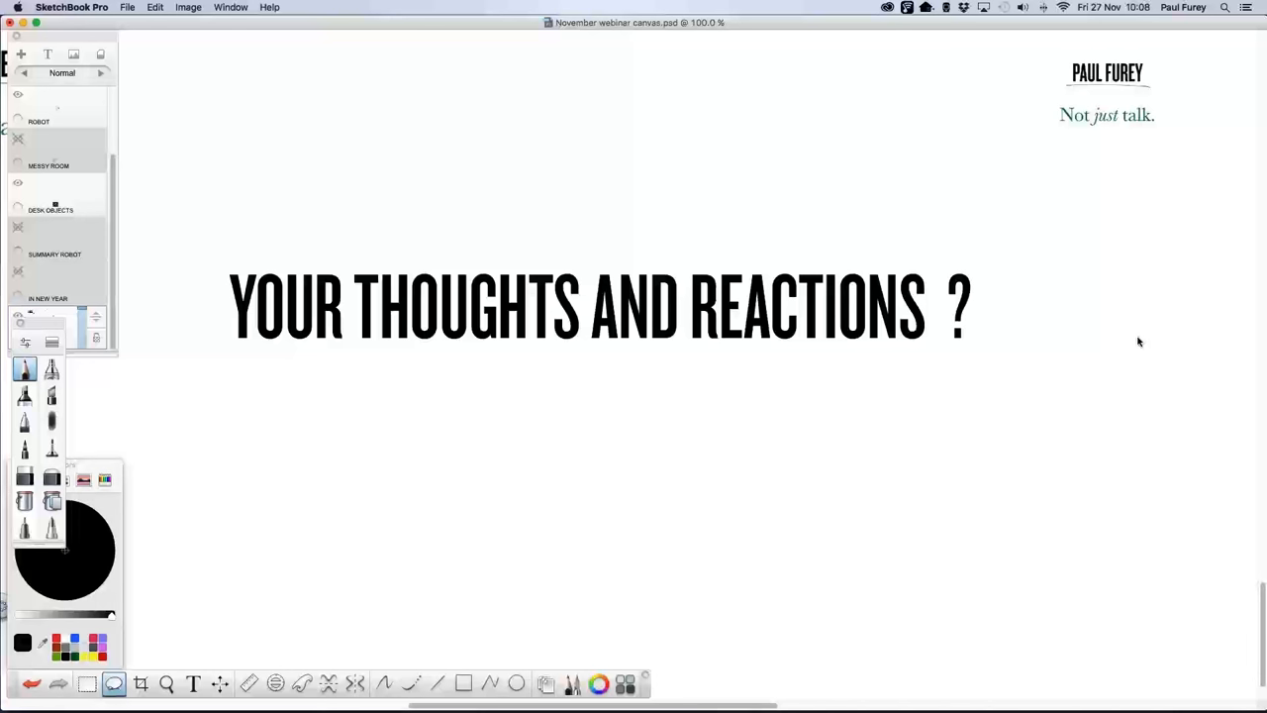
mouse_move(1147, 334)
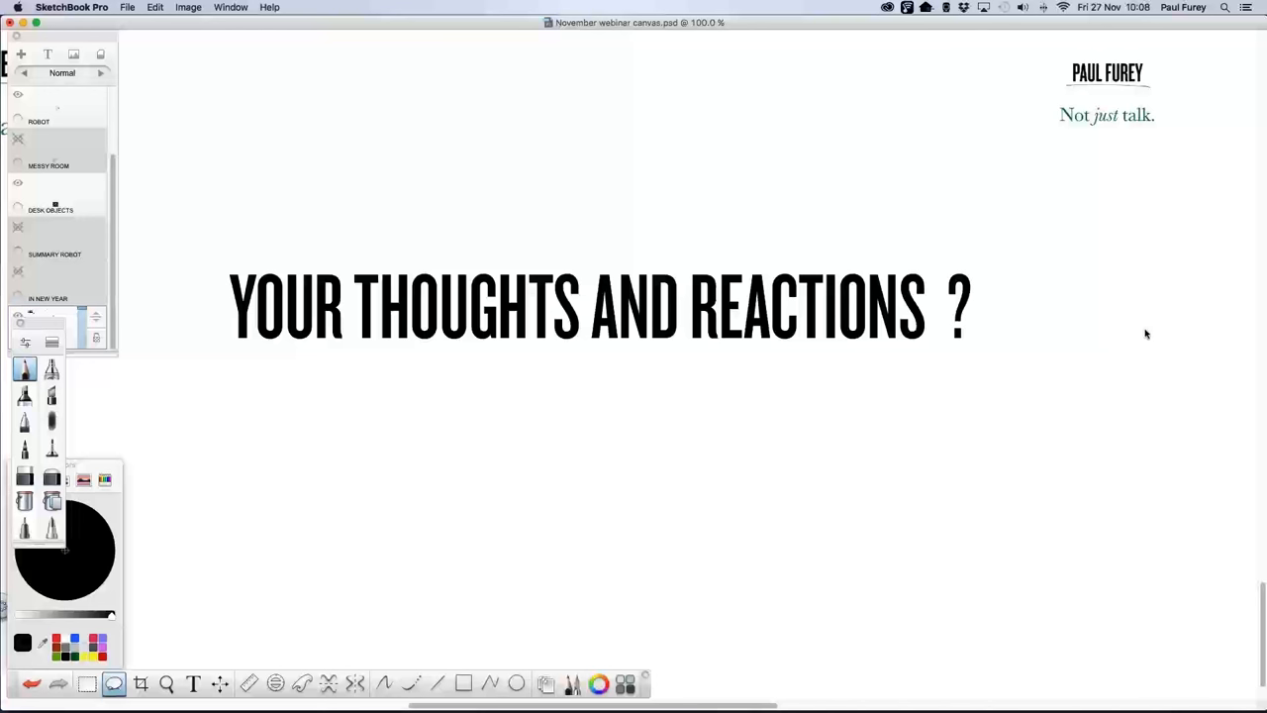
mouse_move(1151, 331)
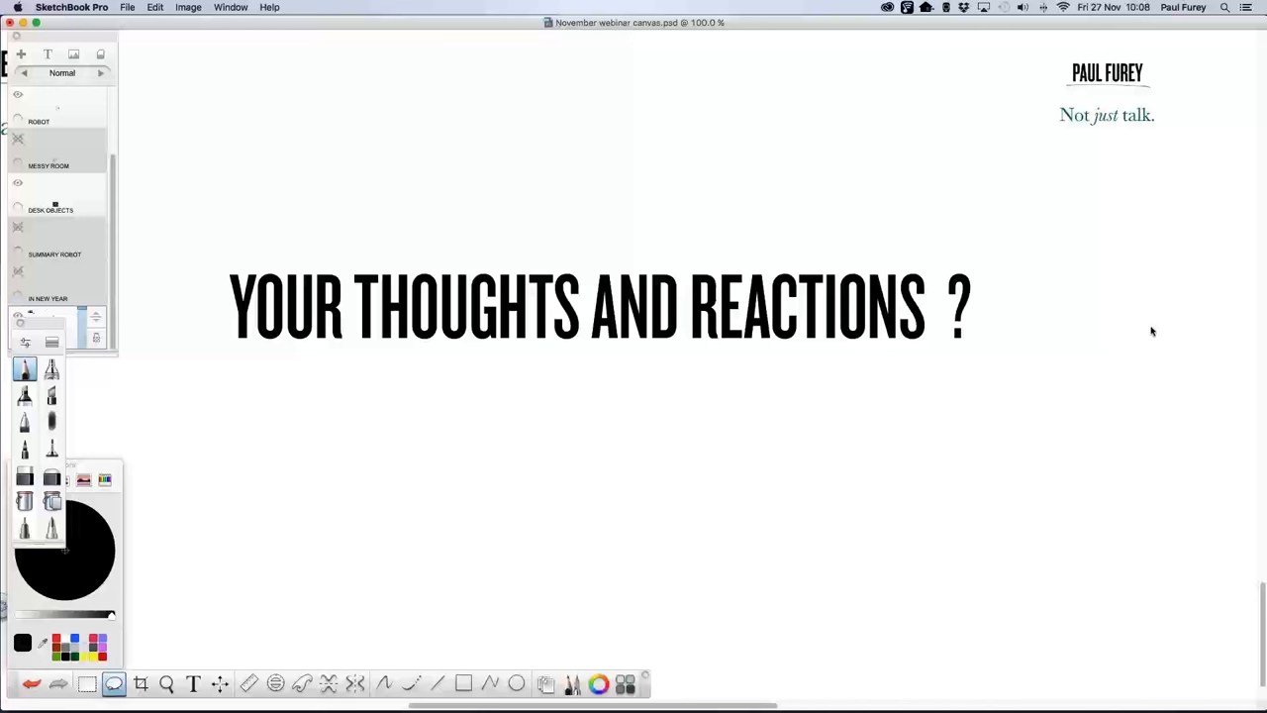
mouse_move(1148, 330)
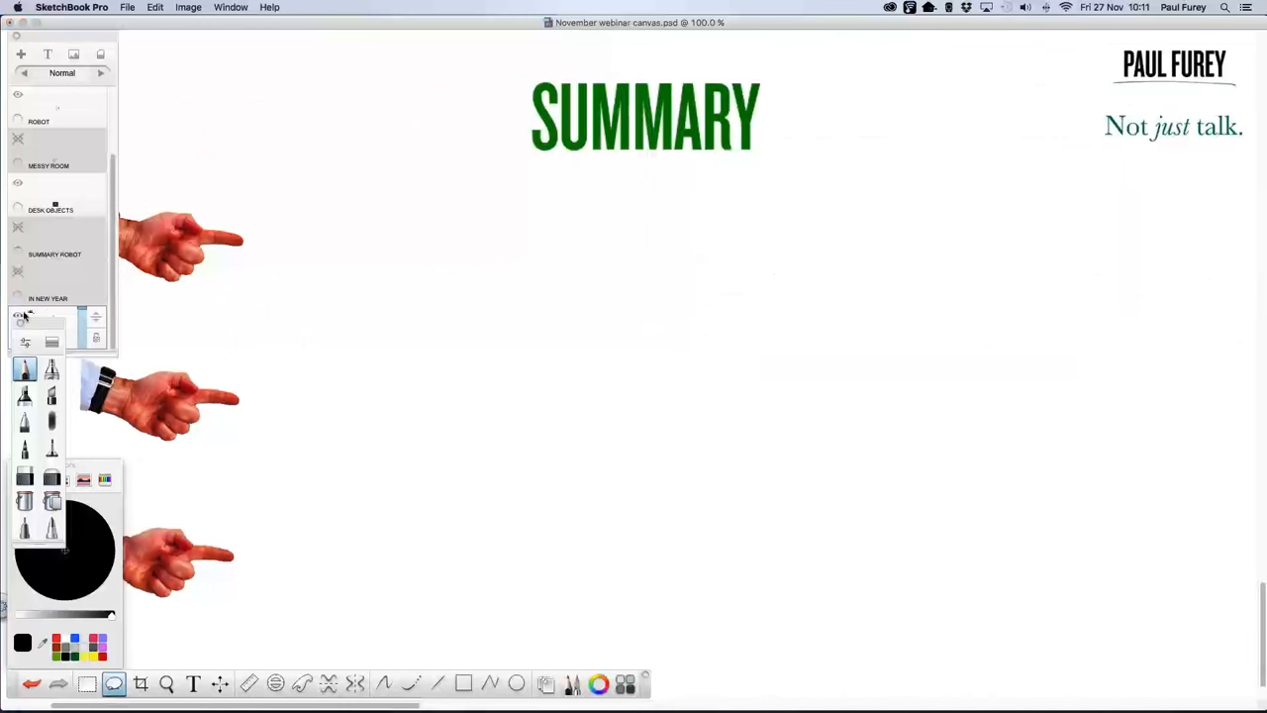
Make the SUMMARY ROBOT layer visible beside the top pointing hand
click(18, 228)
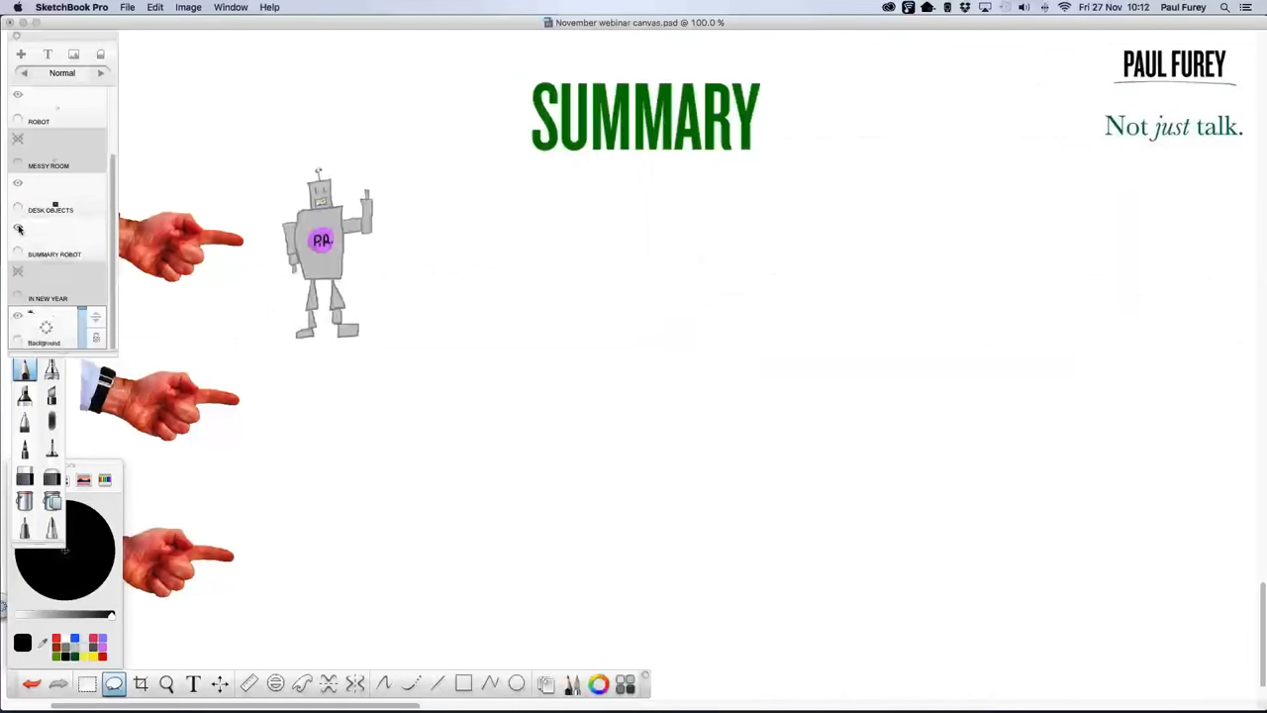
mouse_move(18, 229)
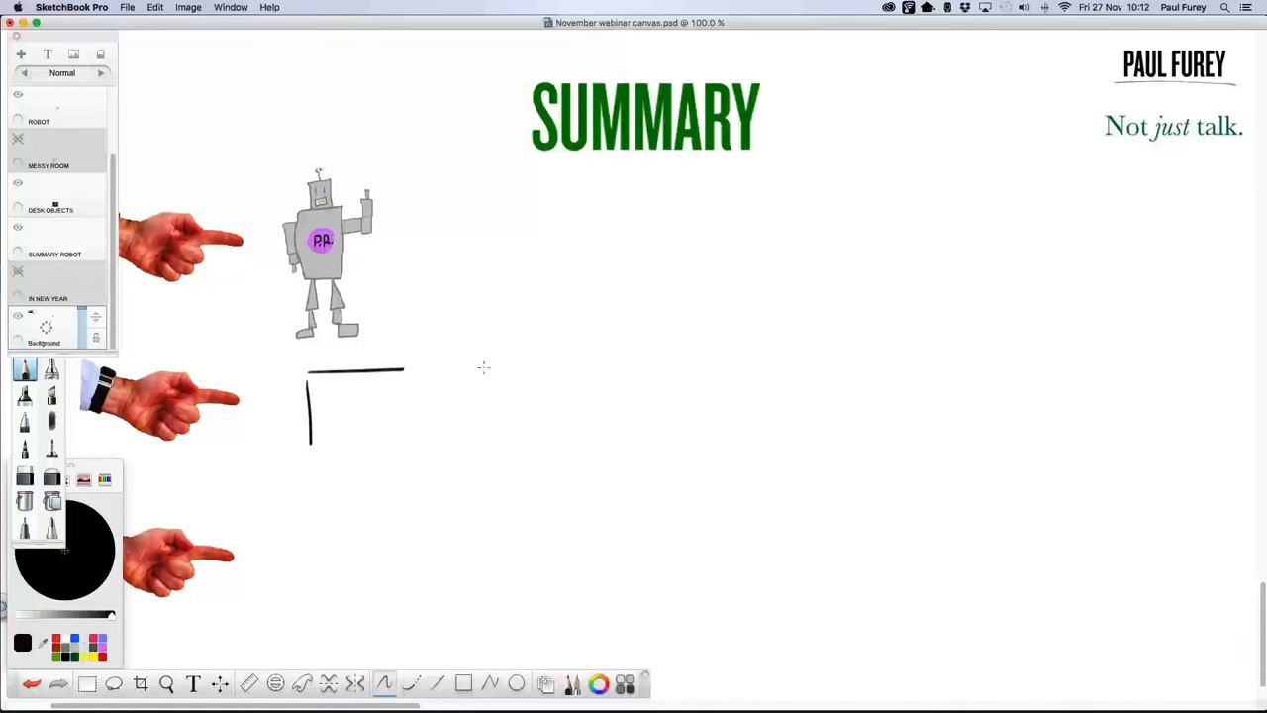
Draw a box with a vertical divider, scribble its left part, and write '1 Hr' beside it
drag(401, 368, 570, 441)
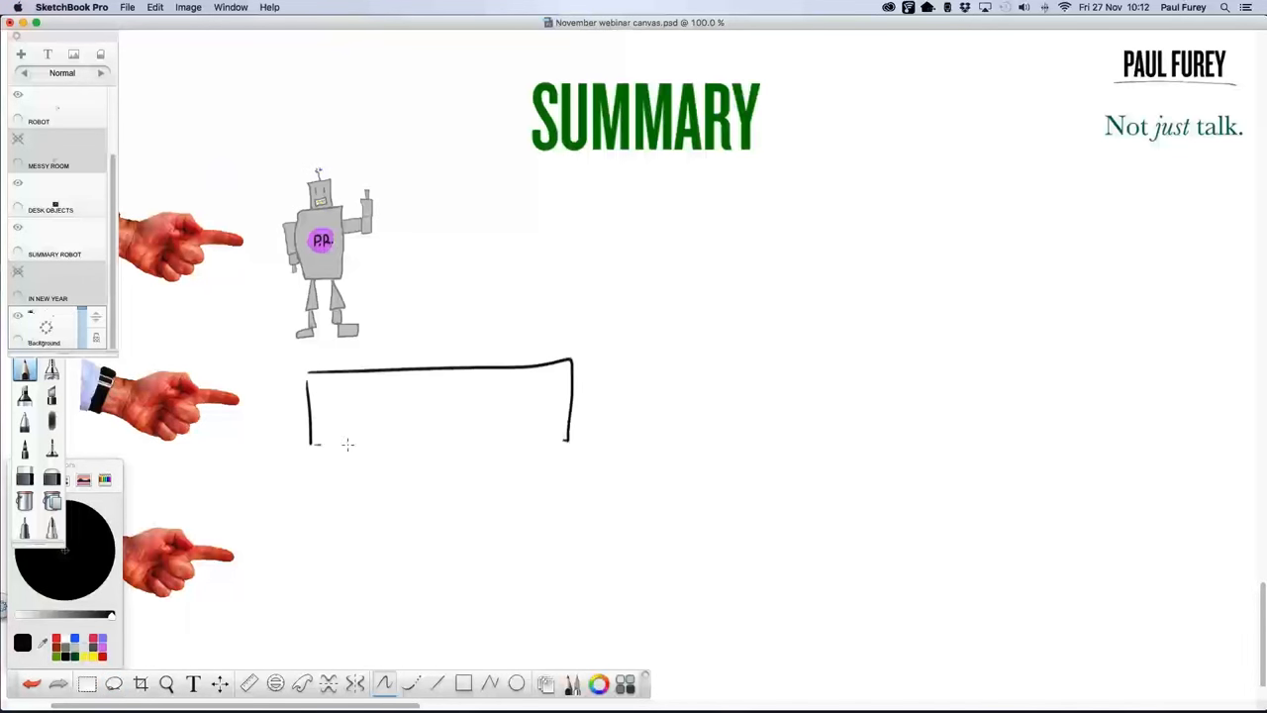
drag(317, 445, 567, 439)
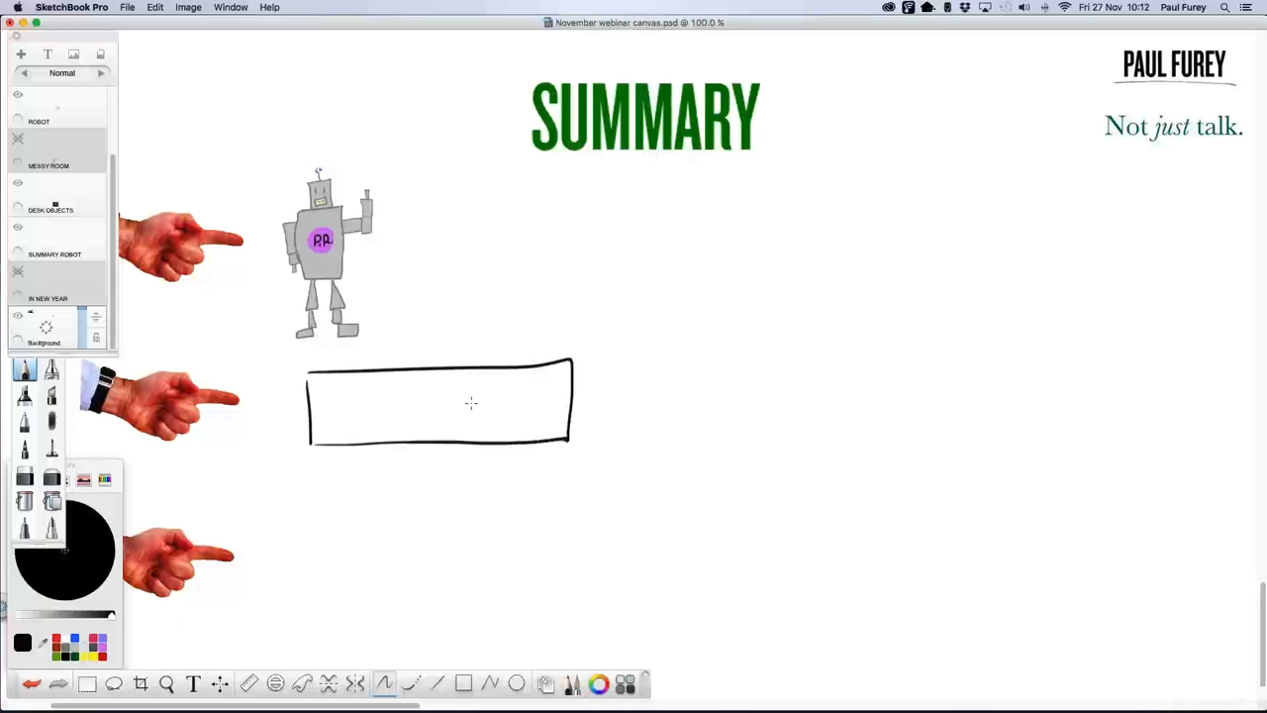
mouse_move(407, 386)
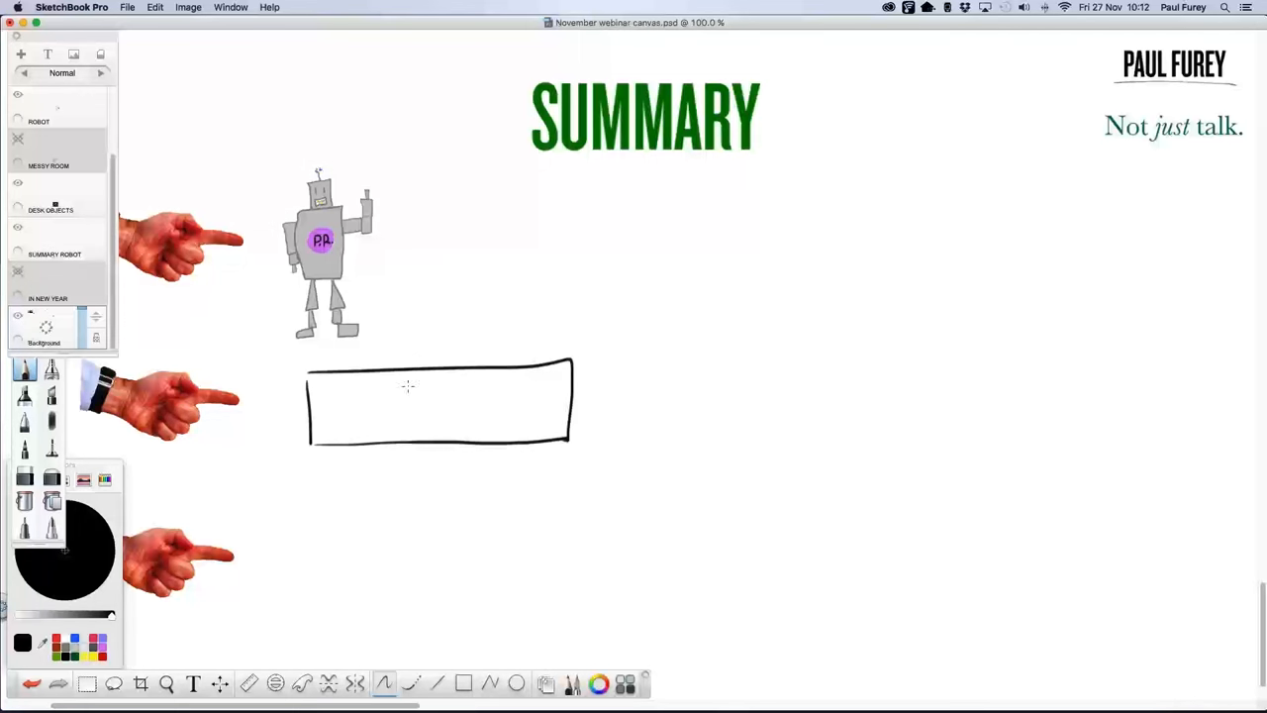
mouse_move(454, 404)
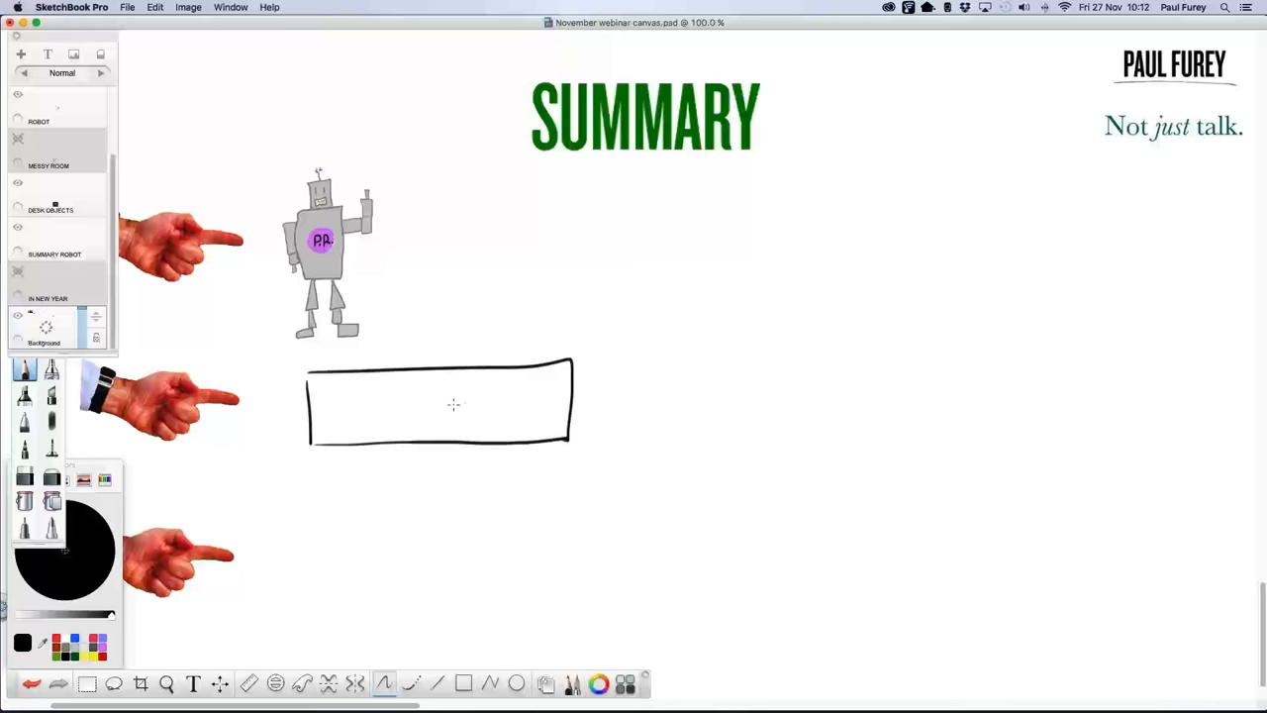
drag(595, 401, 659, 401)
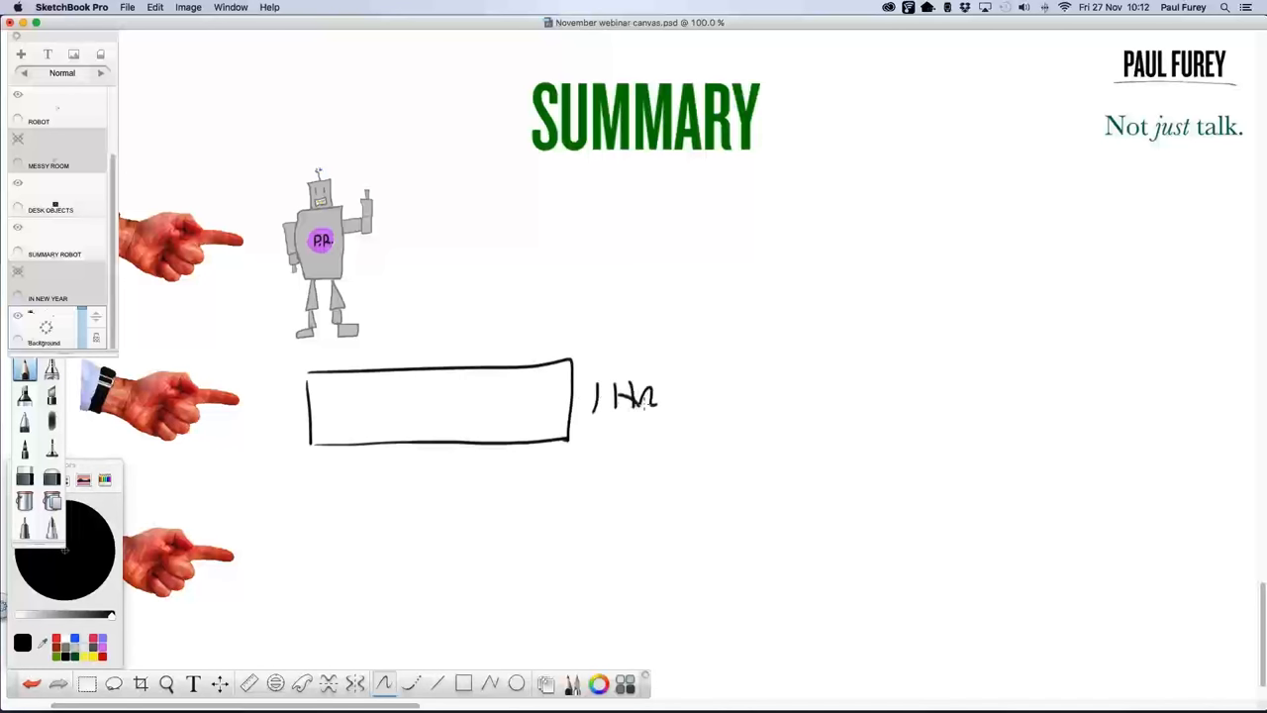
drag(483, 369, 482, 443)
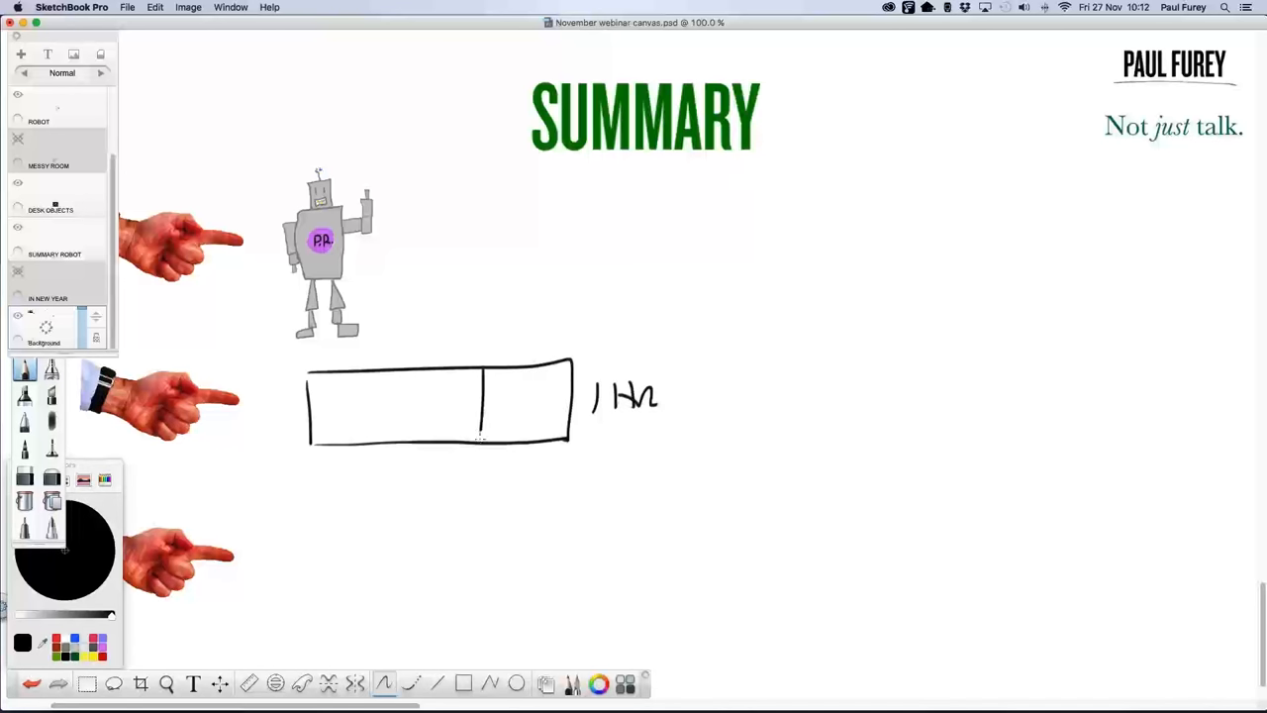
drag(322, 396, 371, 374)
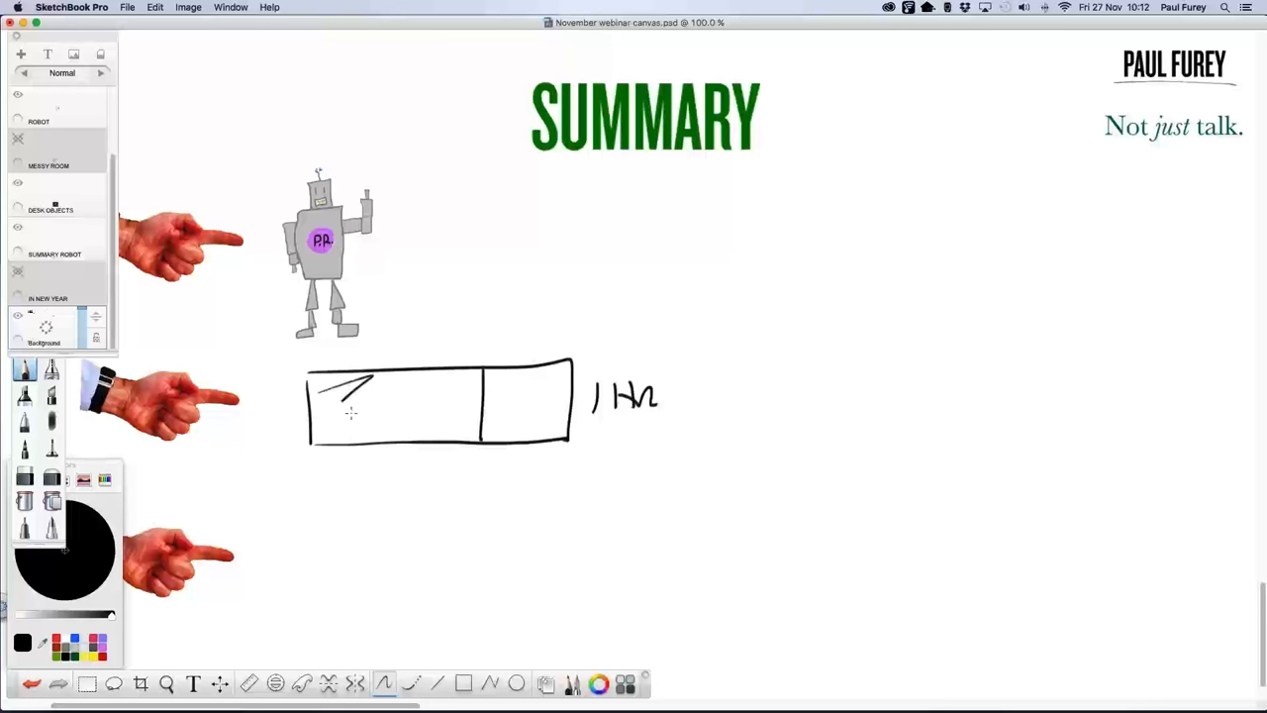
drag(327, 411, 485, 411)
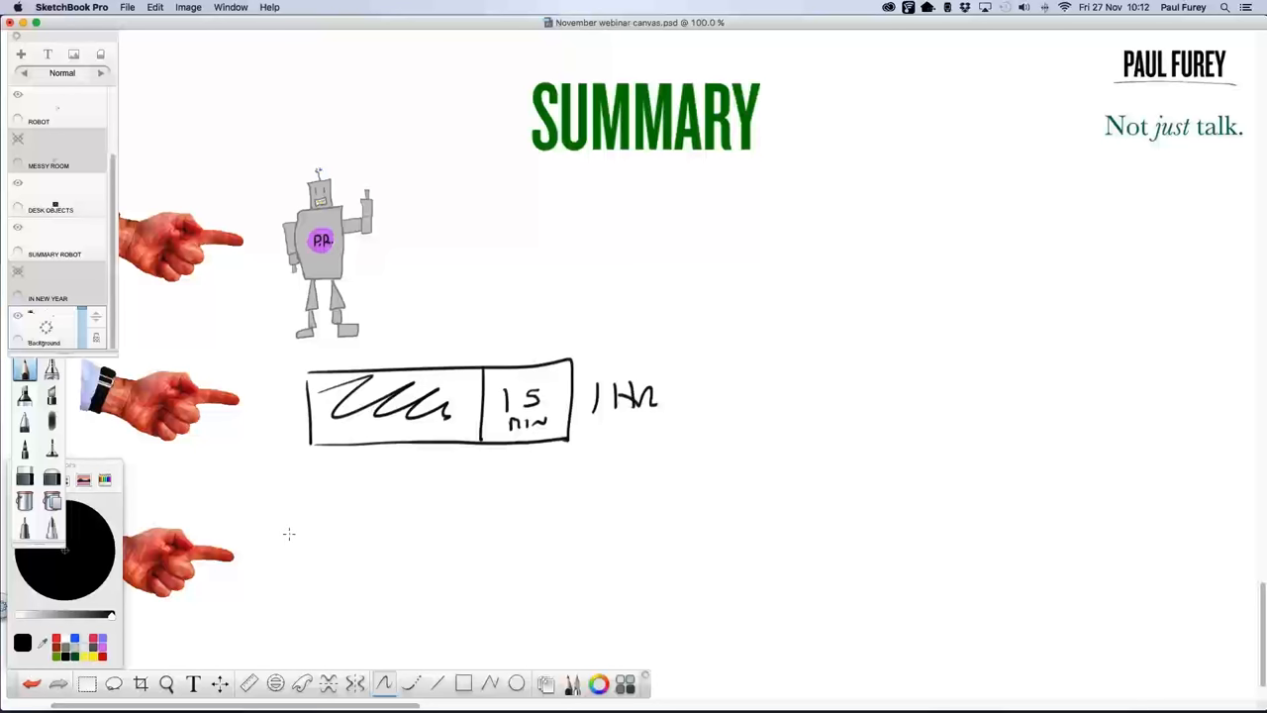
mouse_move(239, 476)
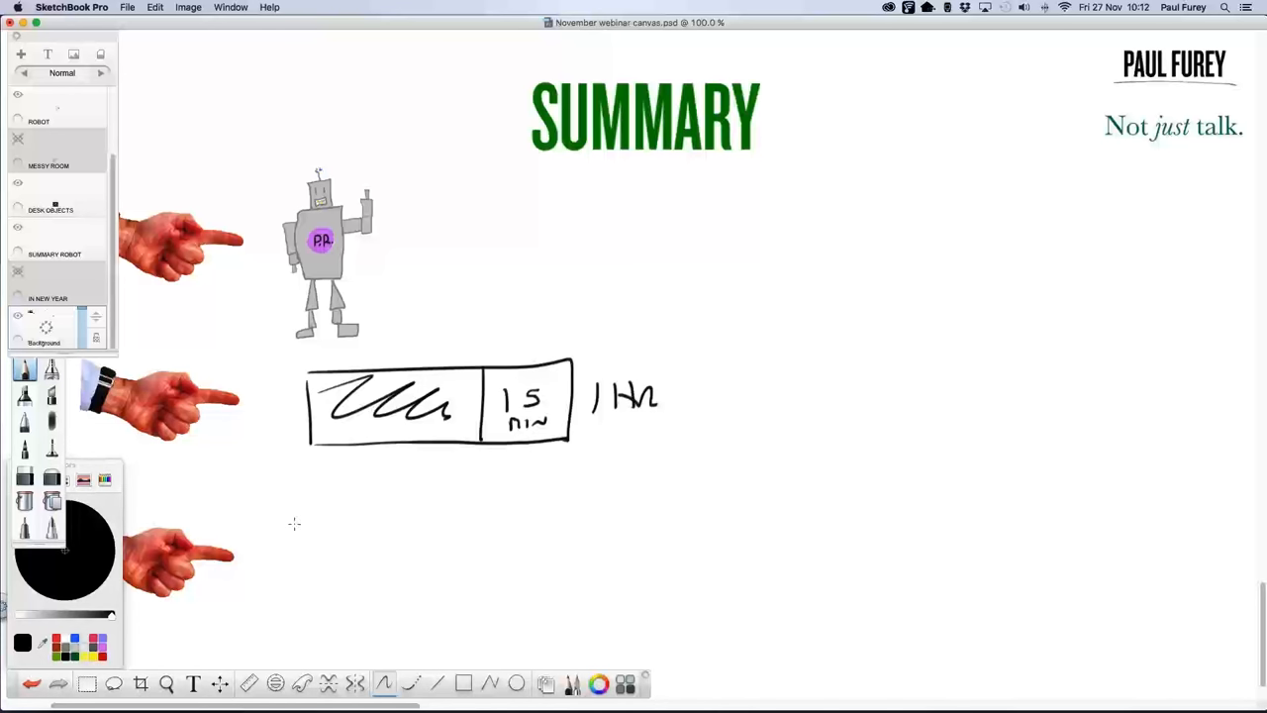
mouse_move(306, 534)
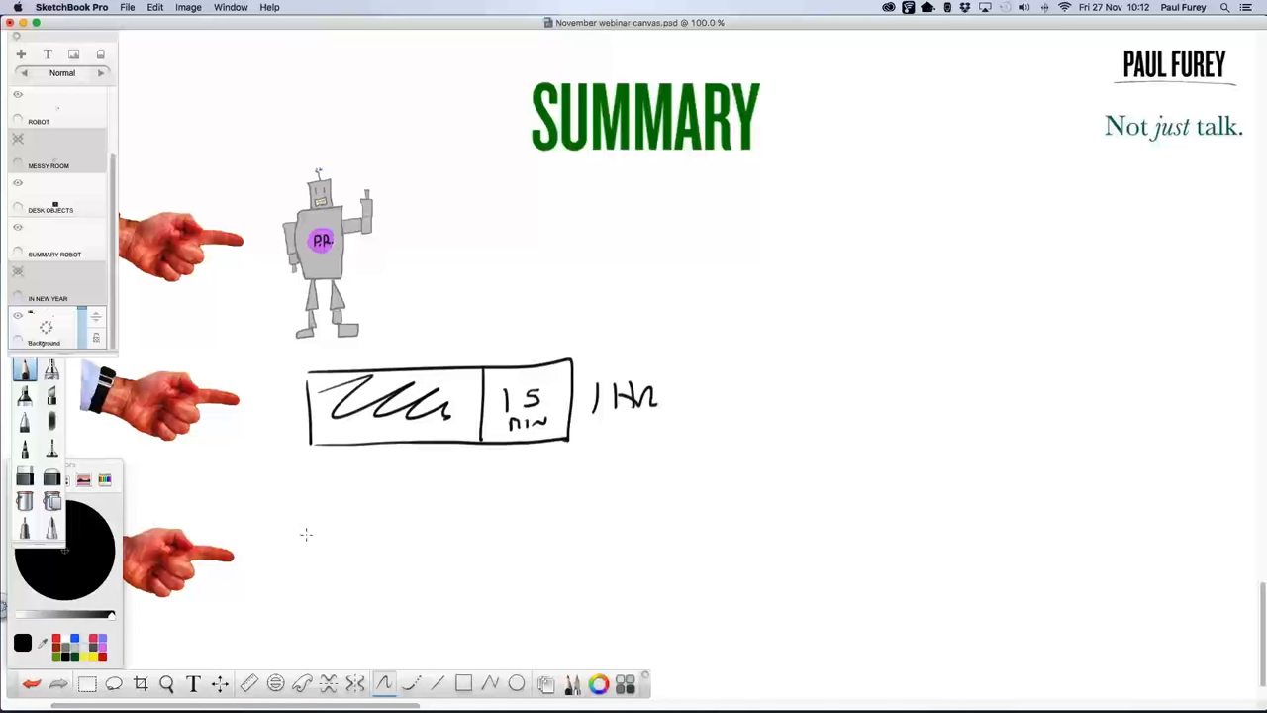
mouse_move(317, 566)
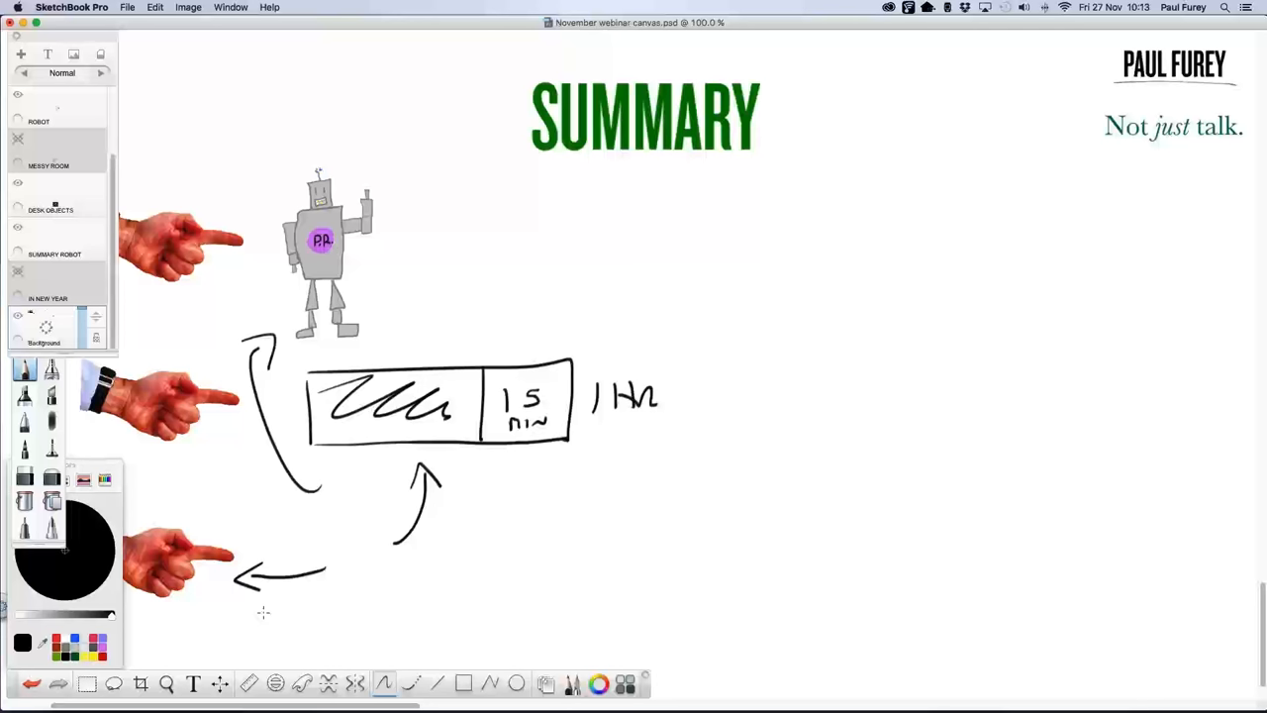
mouse_move(259, 632)
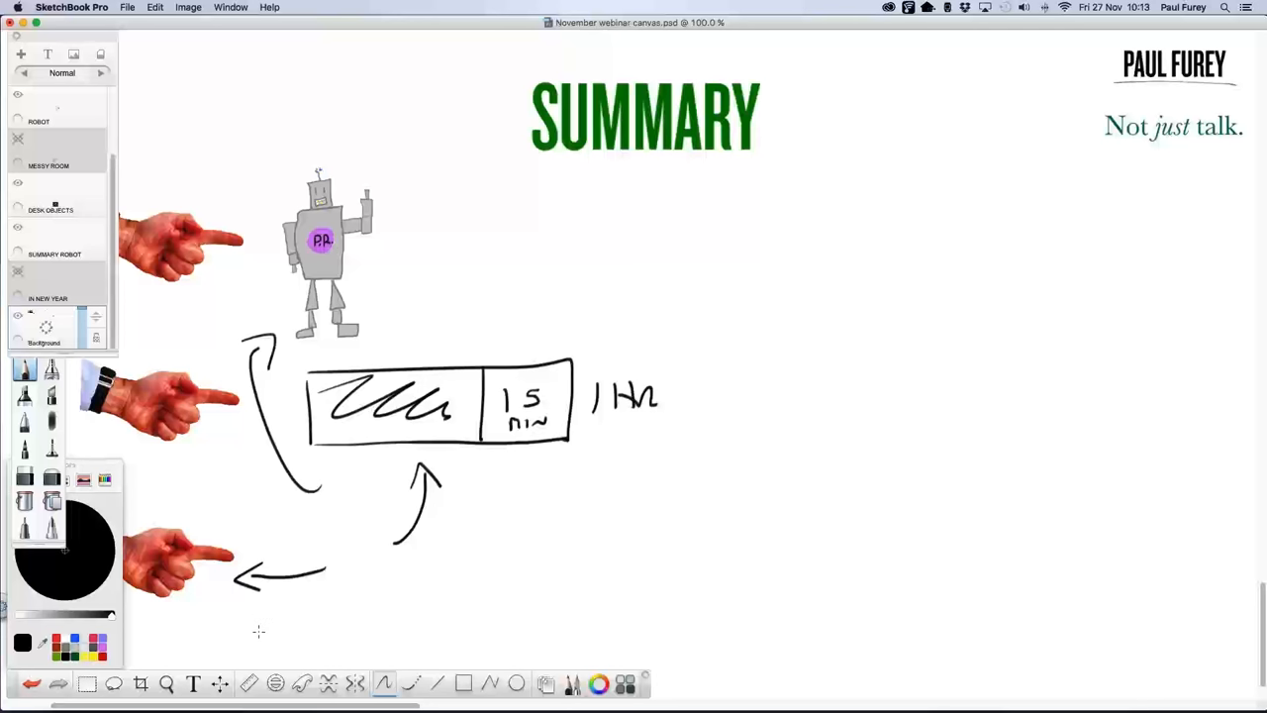
mouse_move(606, 332)
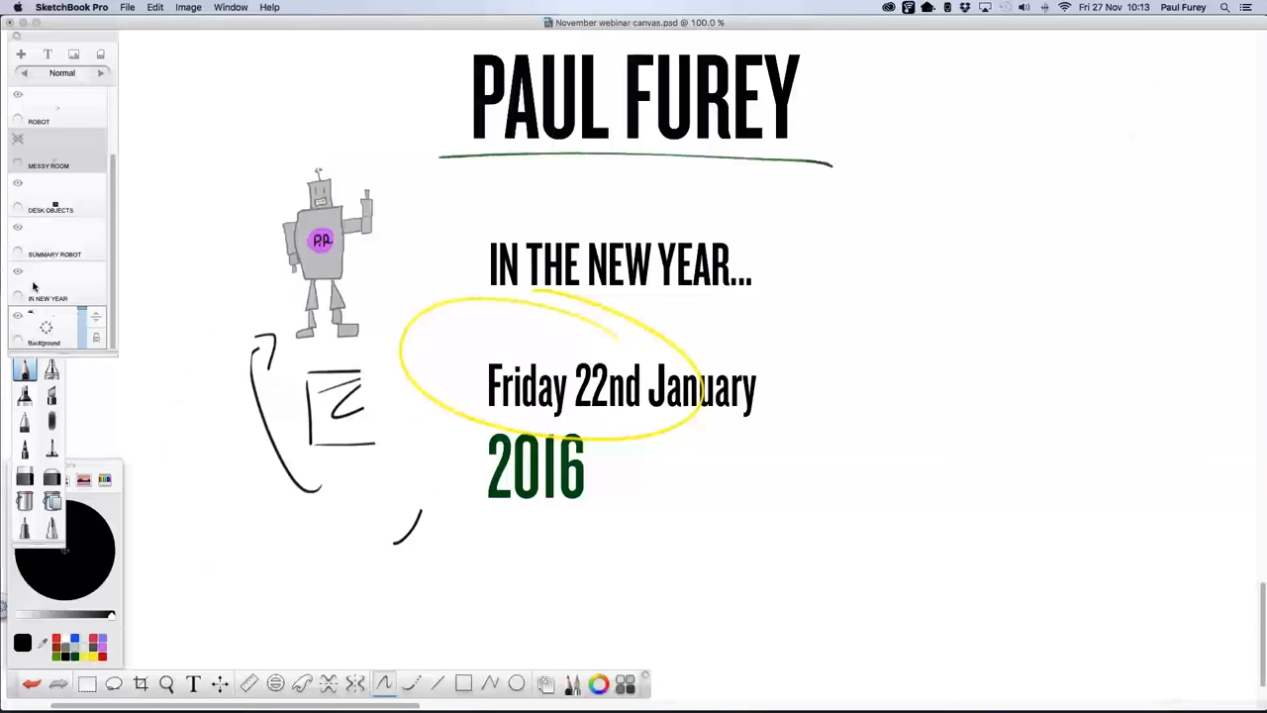
mouse_move(37, 290)
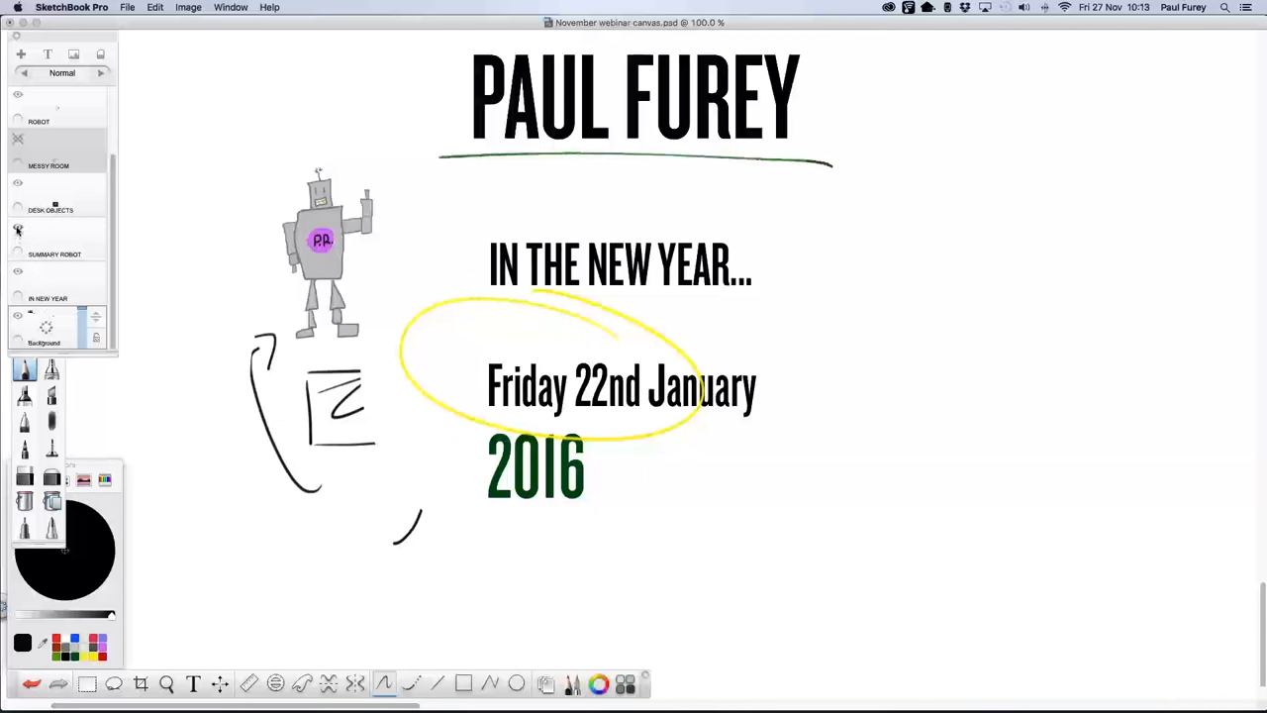
Hide the SUMMARY ROBOT layer via its eye icon
click(18, 228)
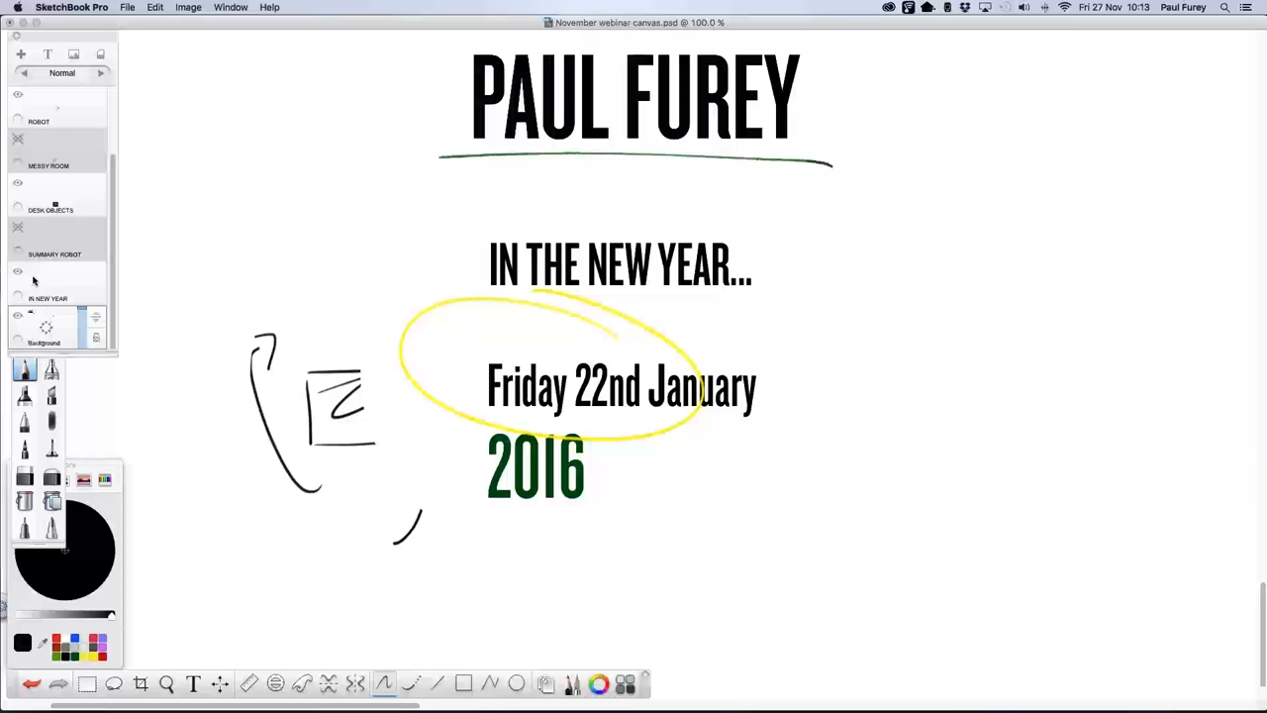
mouse_move(32, 282)
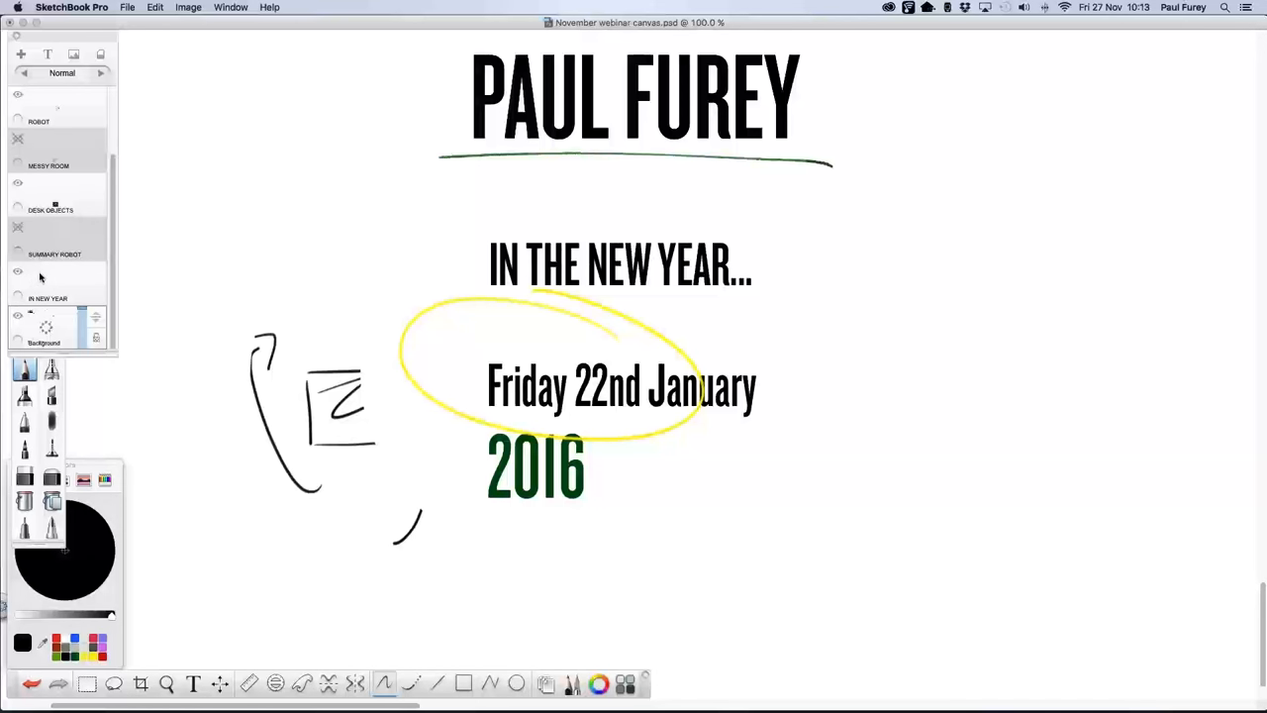
mouse_move(32, 284)
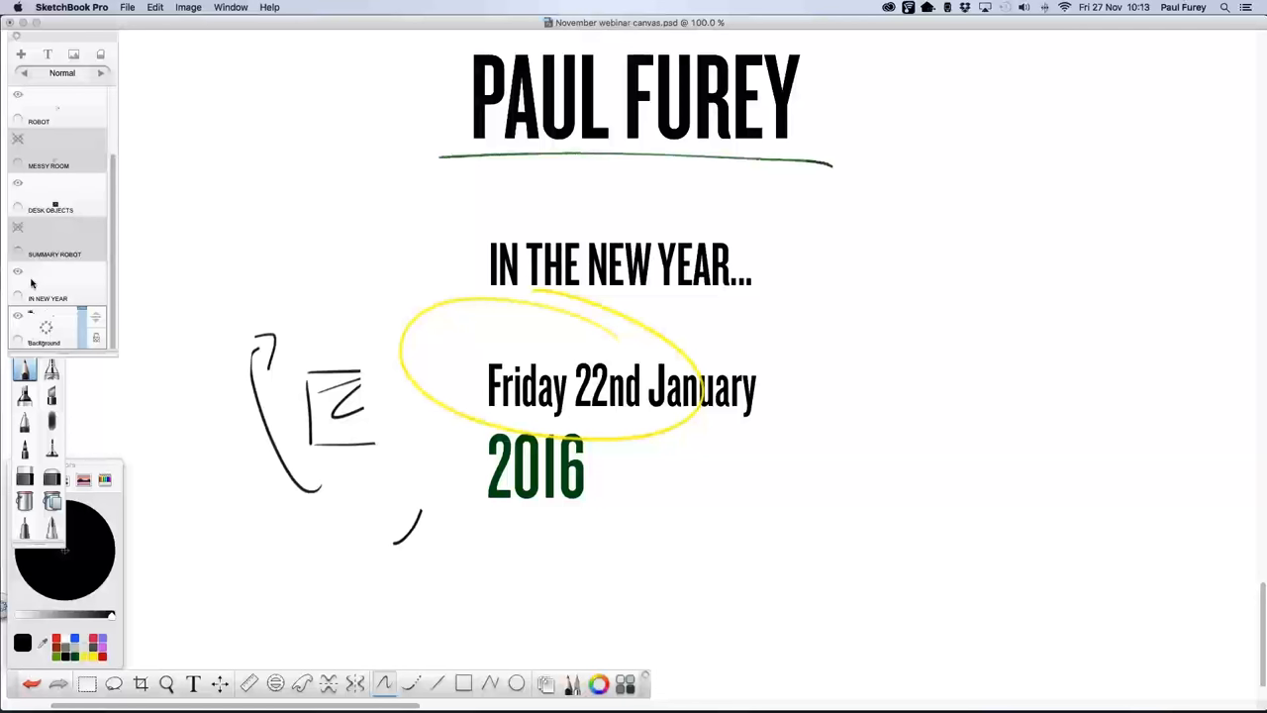
mouse_move(30, 284)
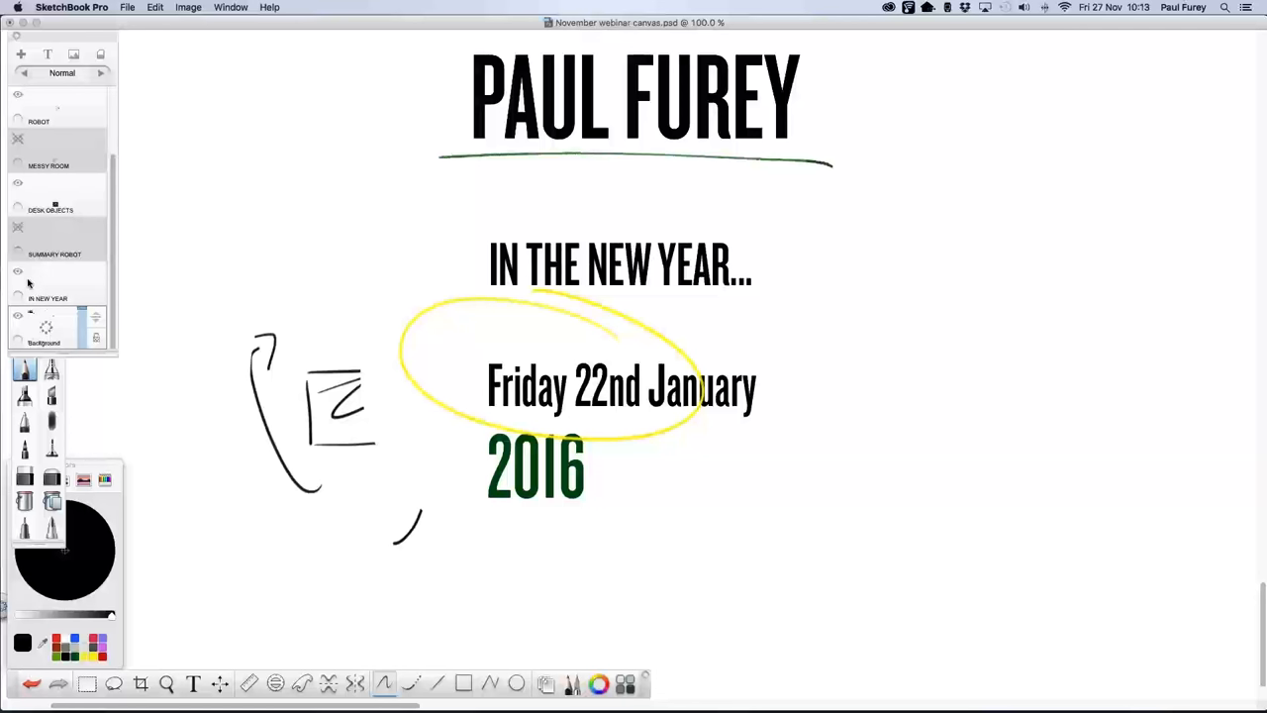
mouse_move(35, 278)
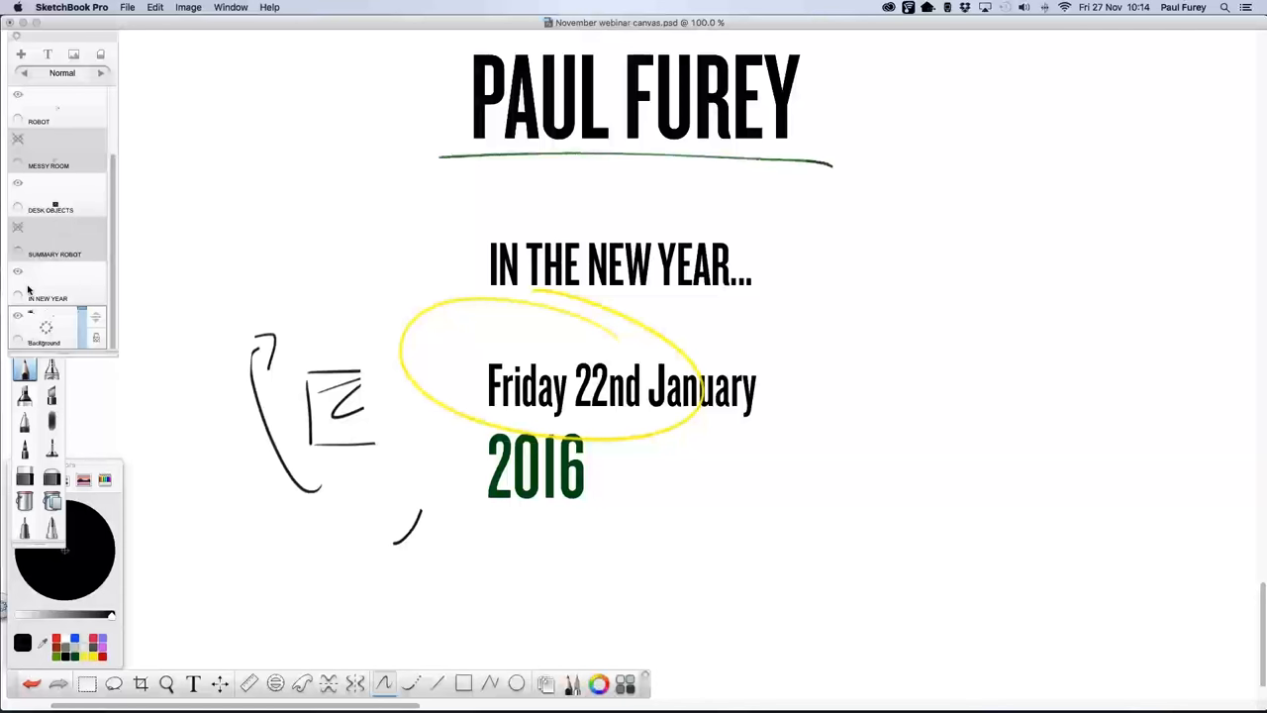
mouse_move(22, 284)
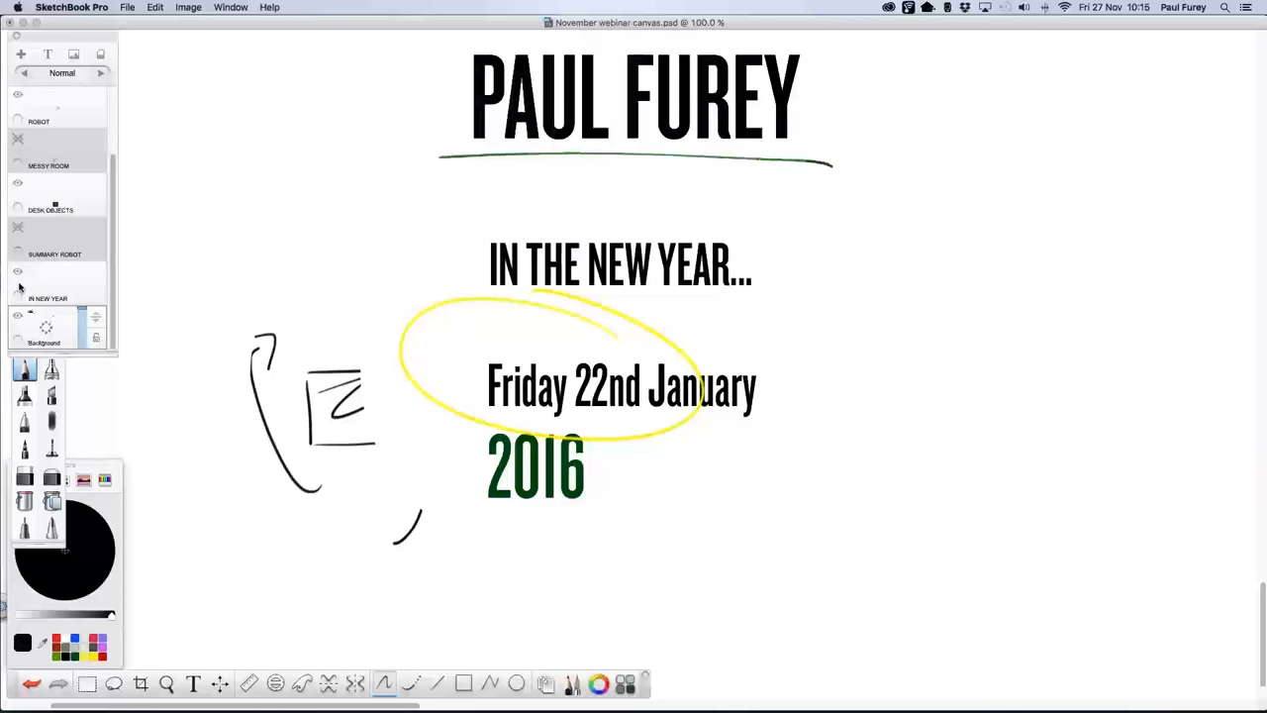
mouse_move(18, 287)
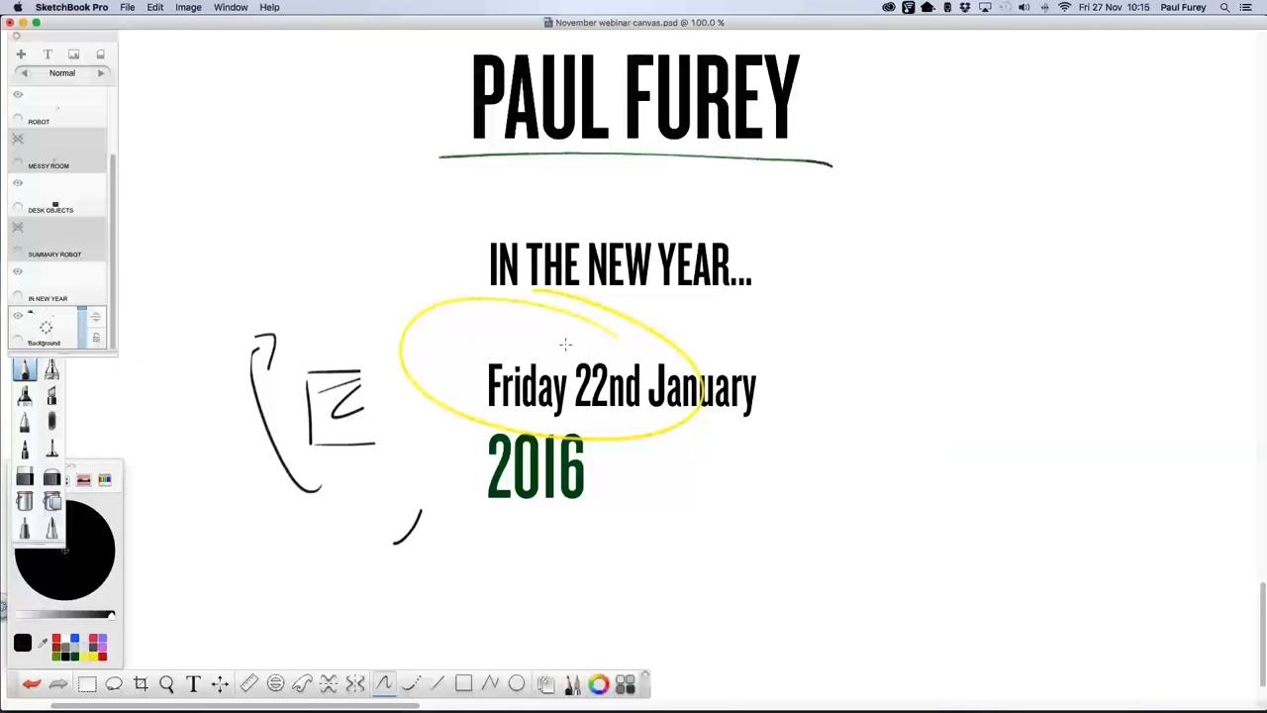
mouse_move(321, 449)
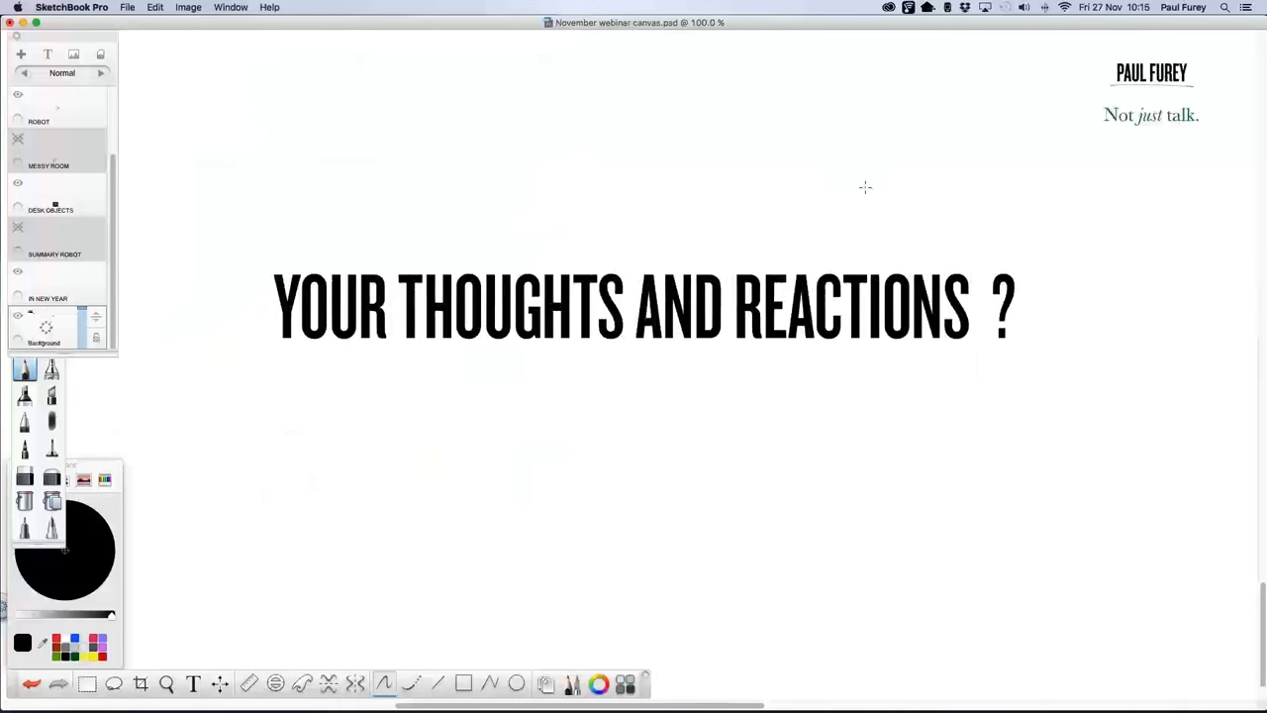
mouse_move(1078, 205)
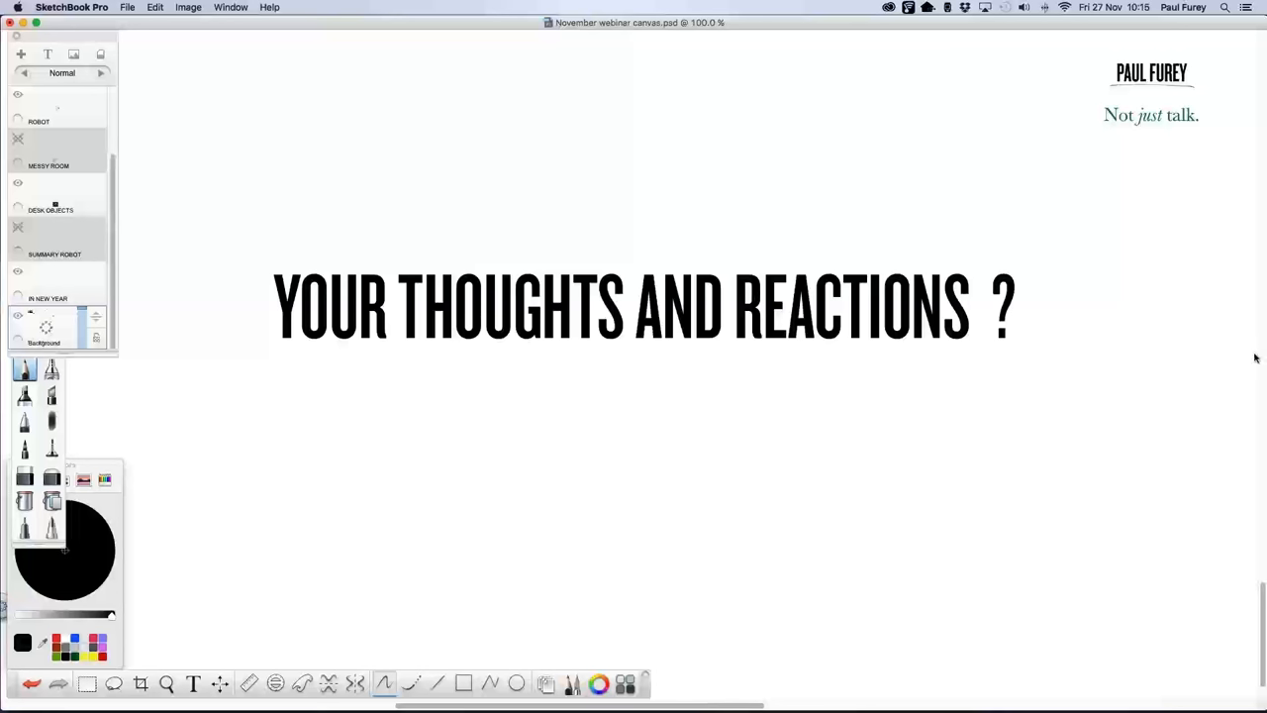
mouse_move(1250, 324)
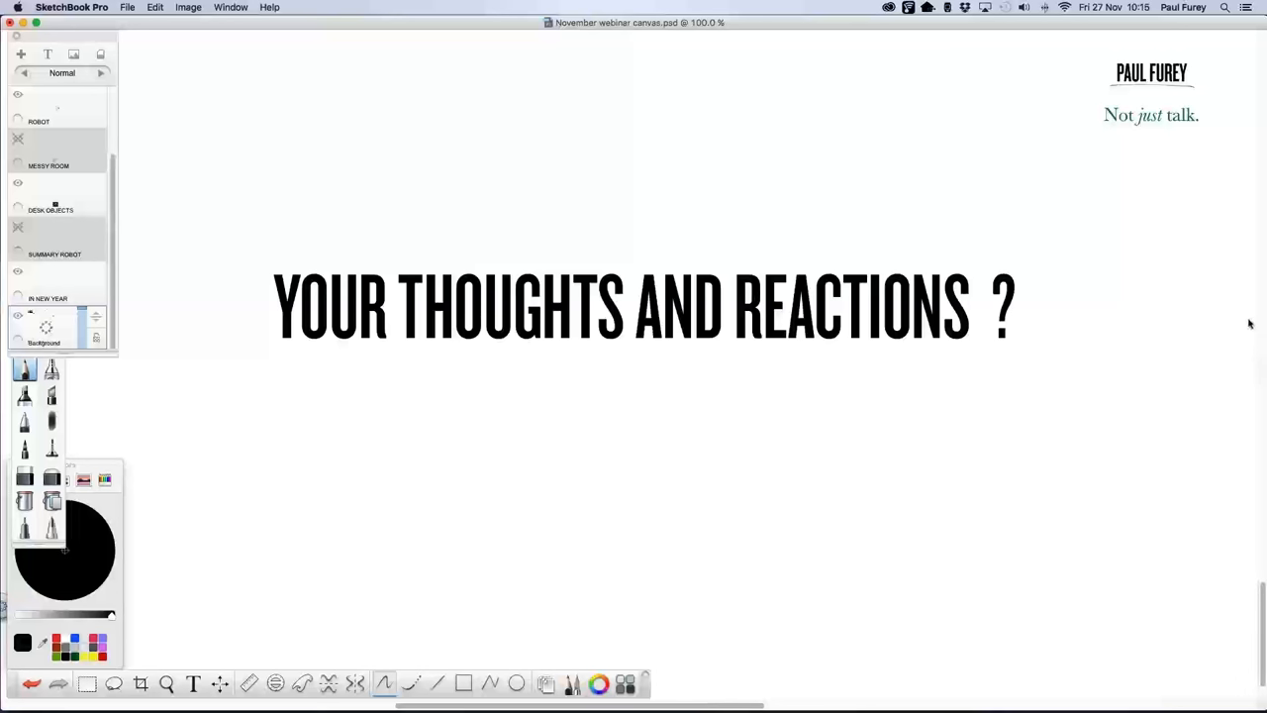
mouse_move(1077, 342)
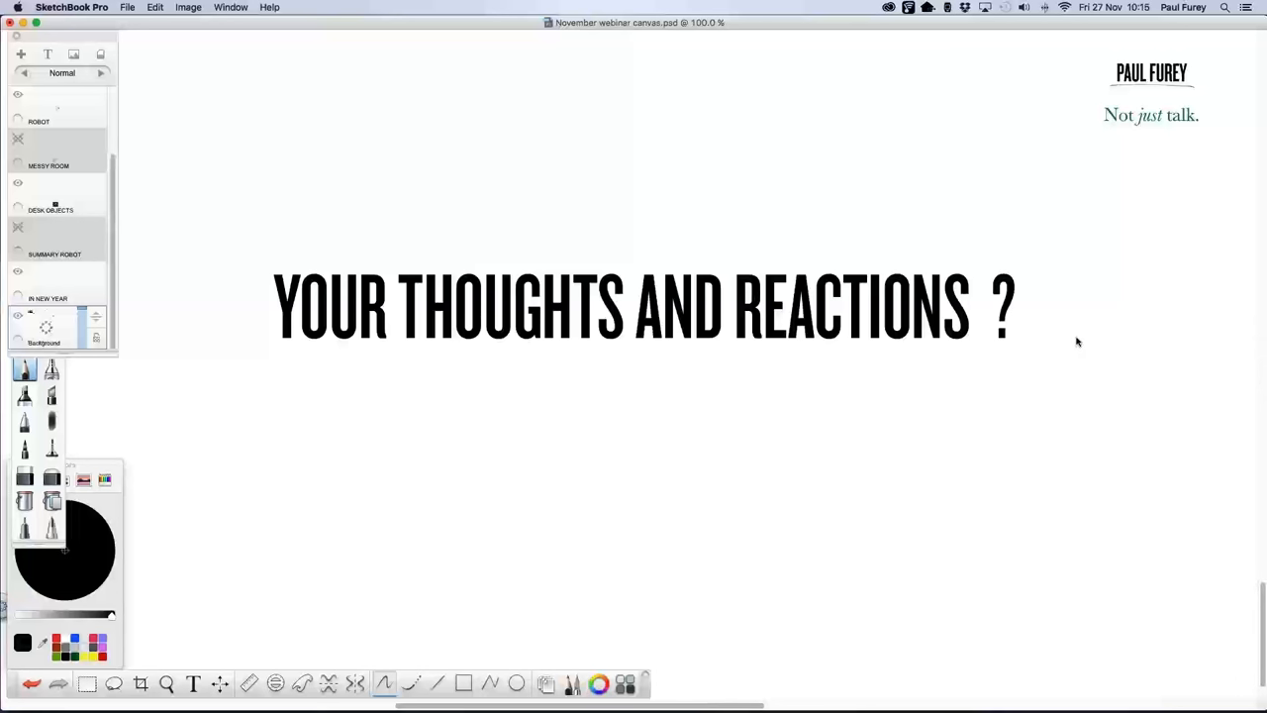
mouse_move(1072, 342)
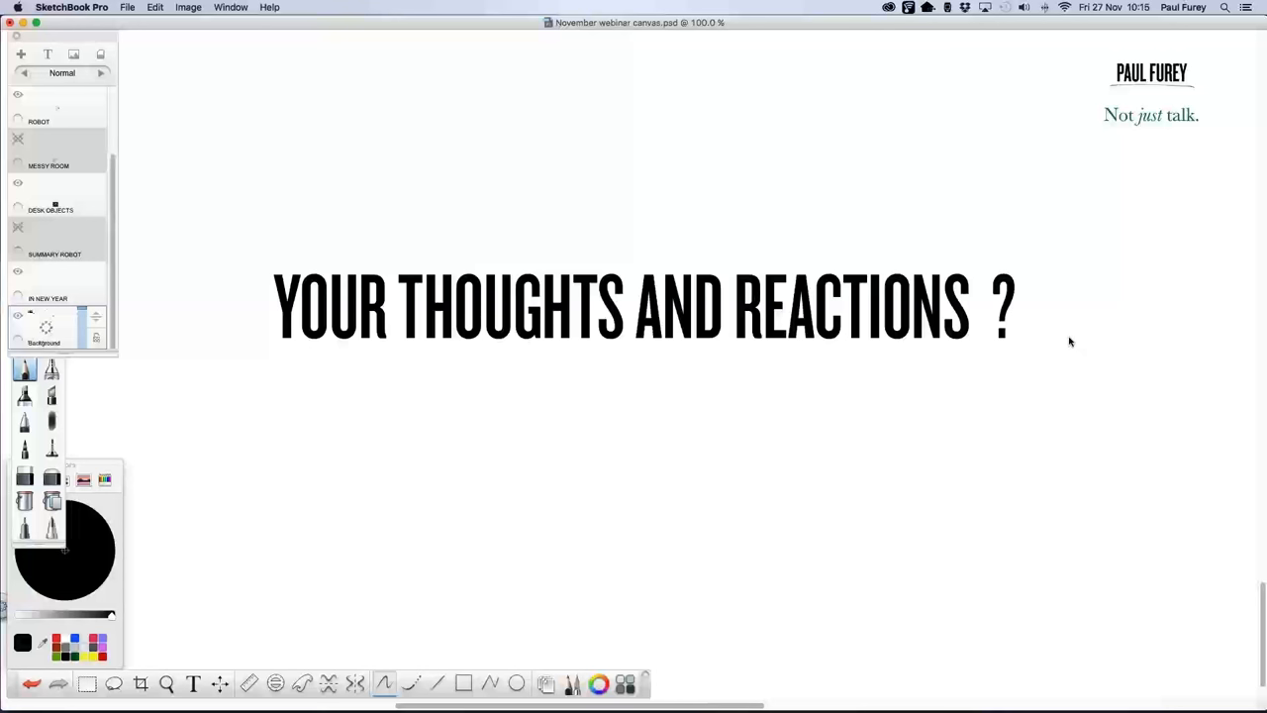
mouse_move(1066, 337)
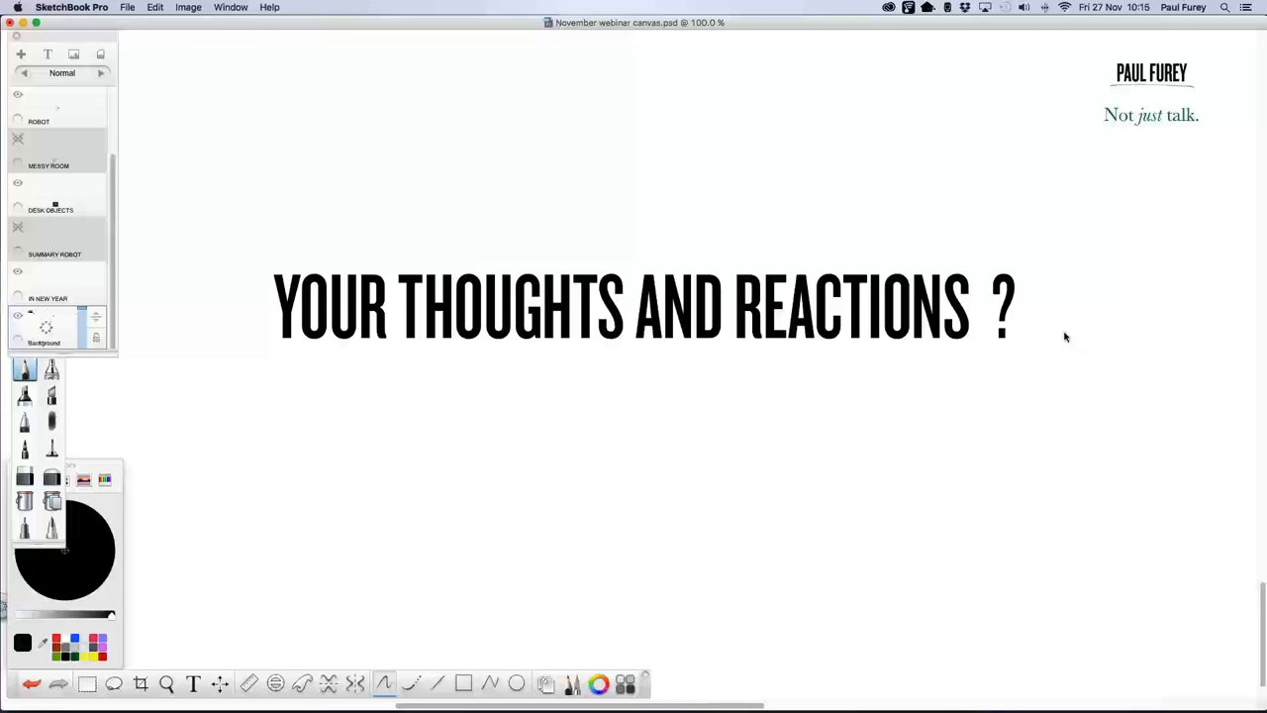
mouse_move(1062, 336)
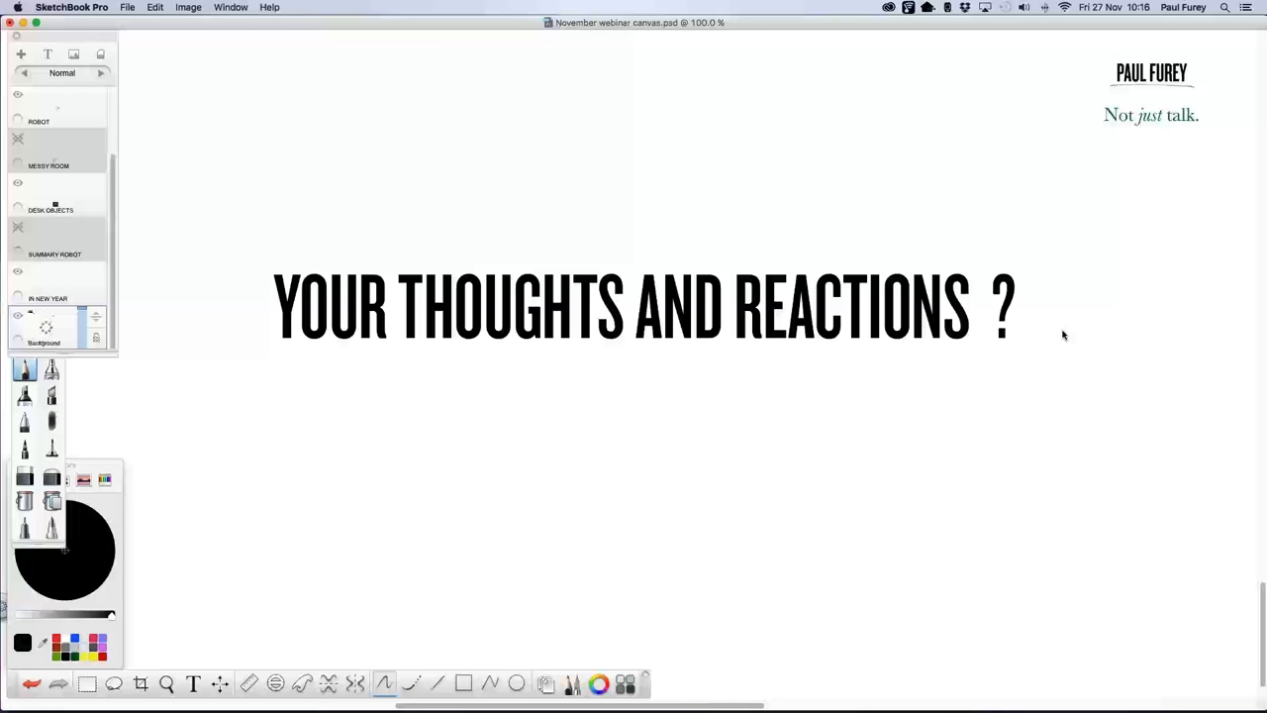
mouse_move(1080, 335)
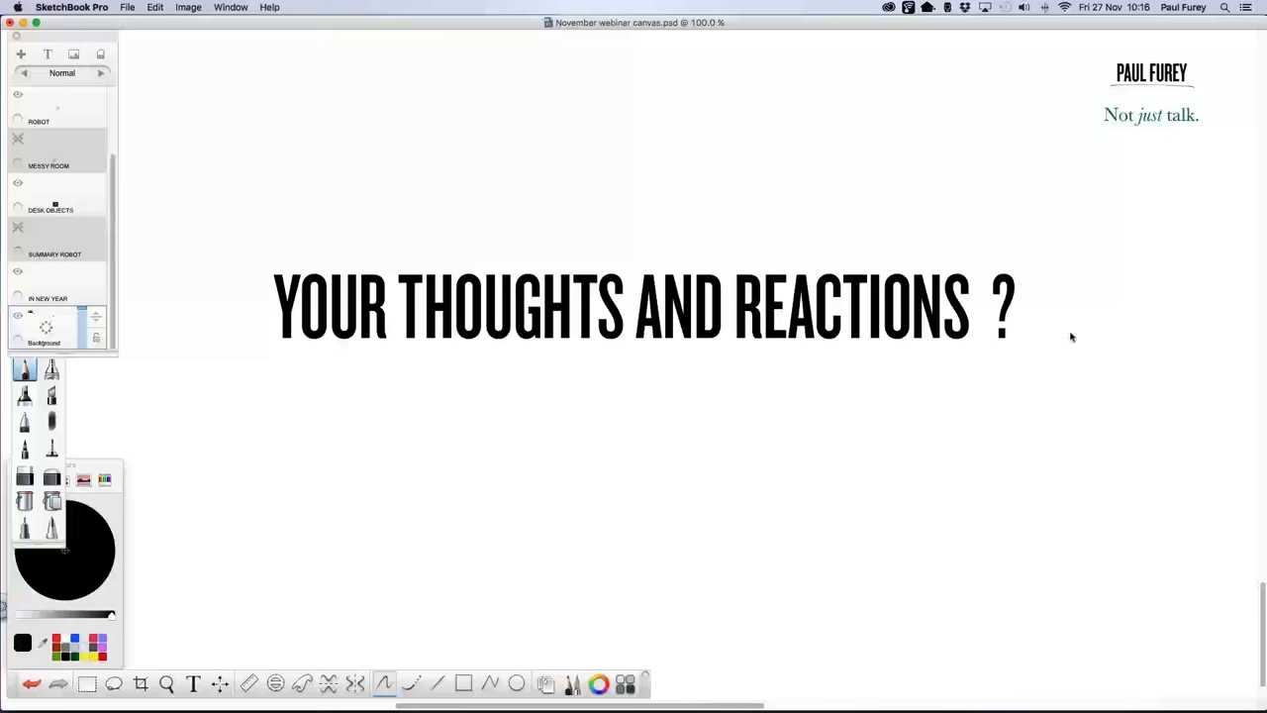
mouse_move(1065, 339)
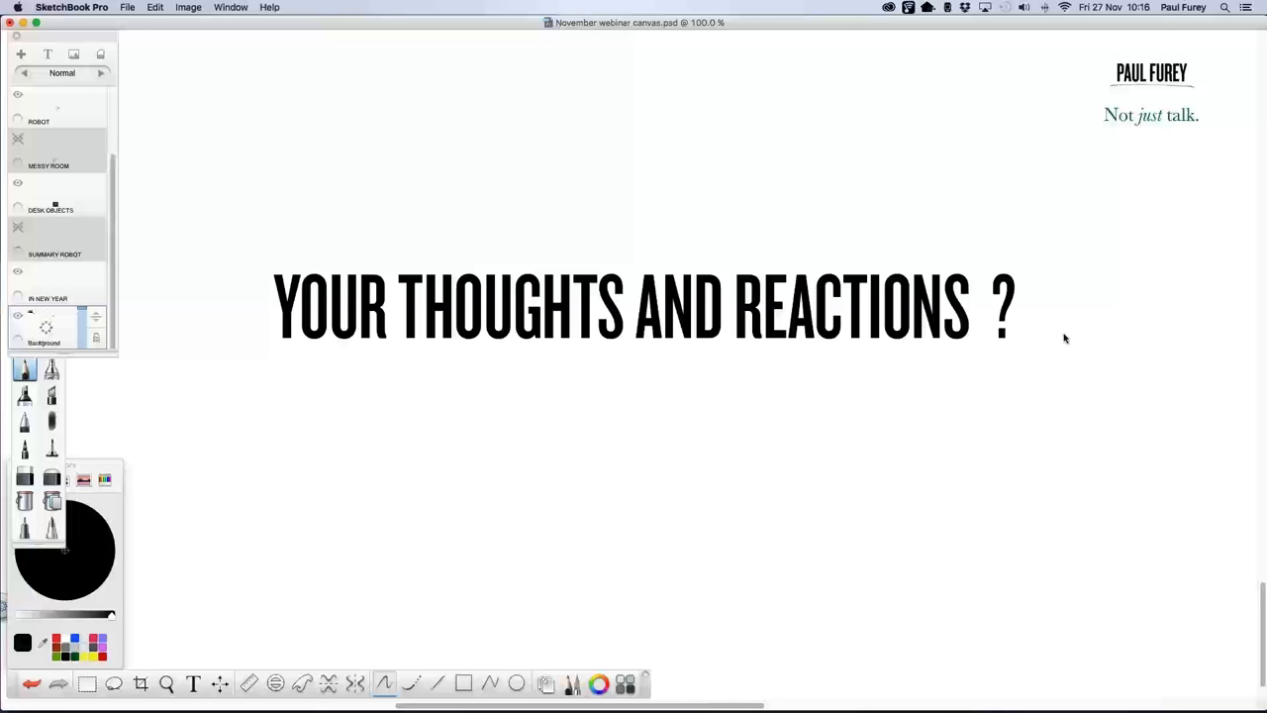
mouse_move(1080, 335)
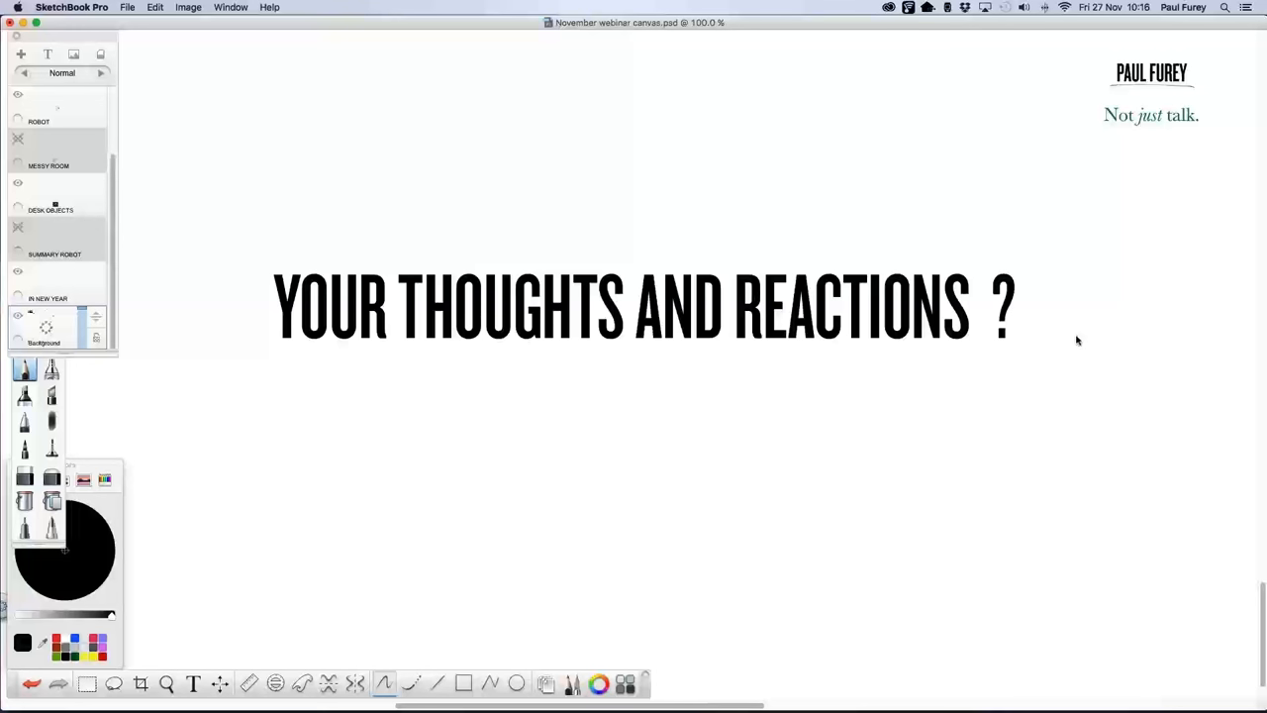
mouse_move(1075, 341)
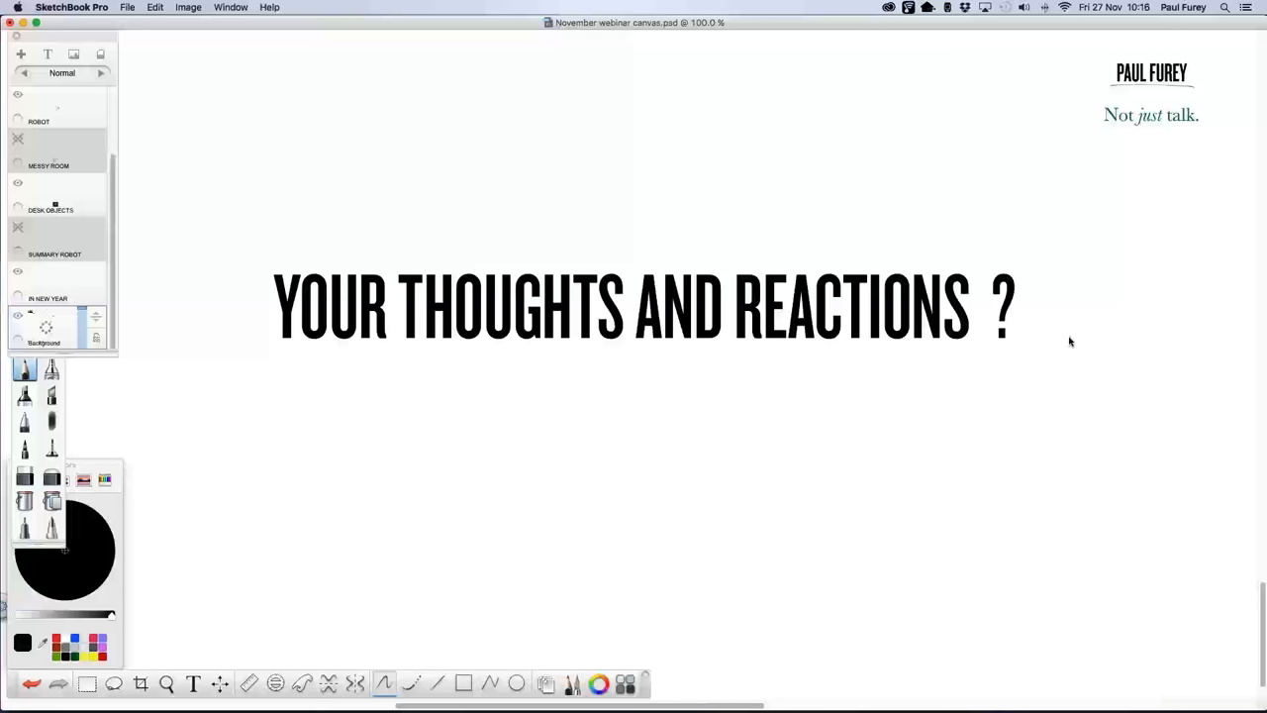
mouse_move(1185, 347)
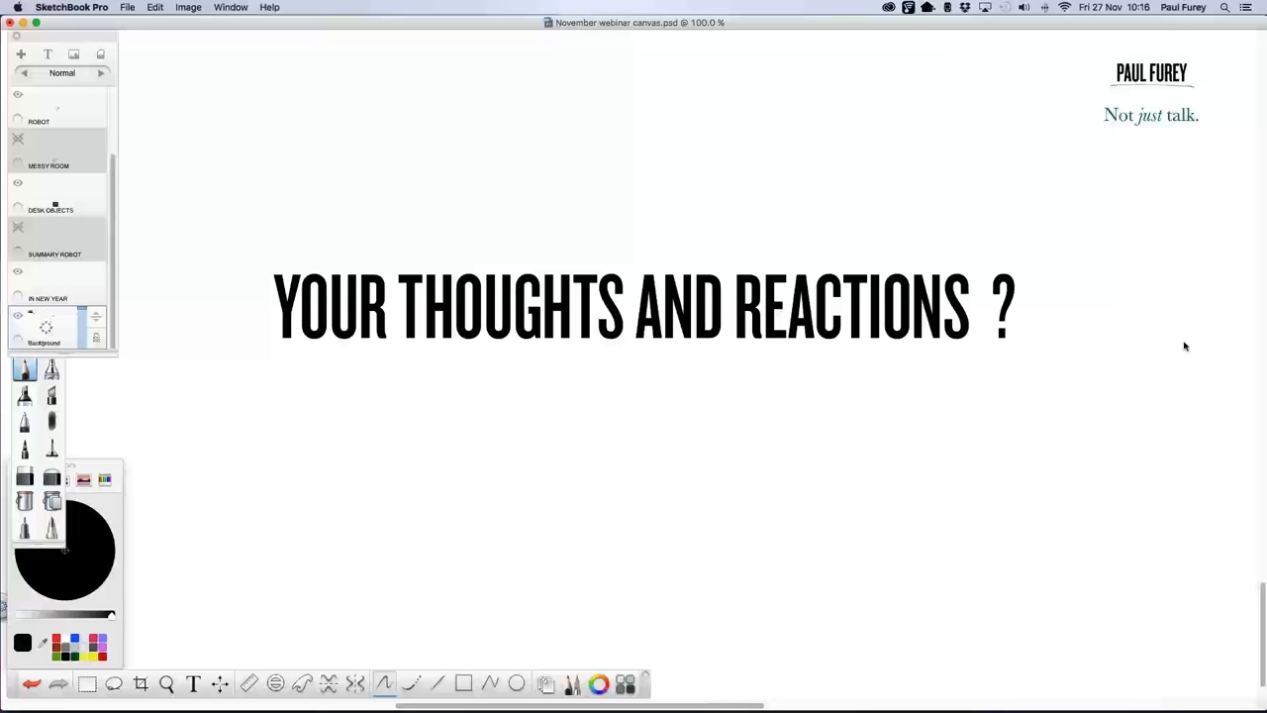
mouse_move(1235, 333)
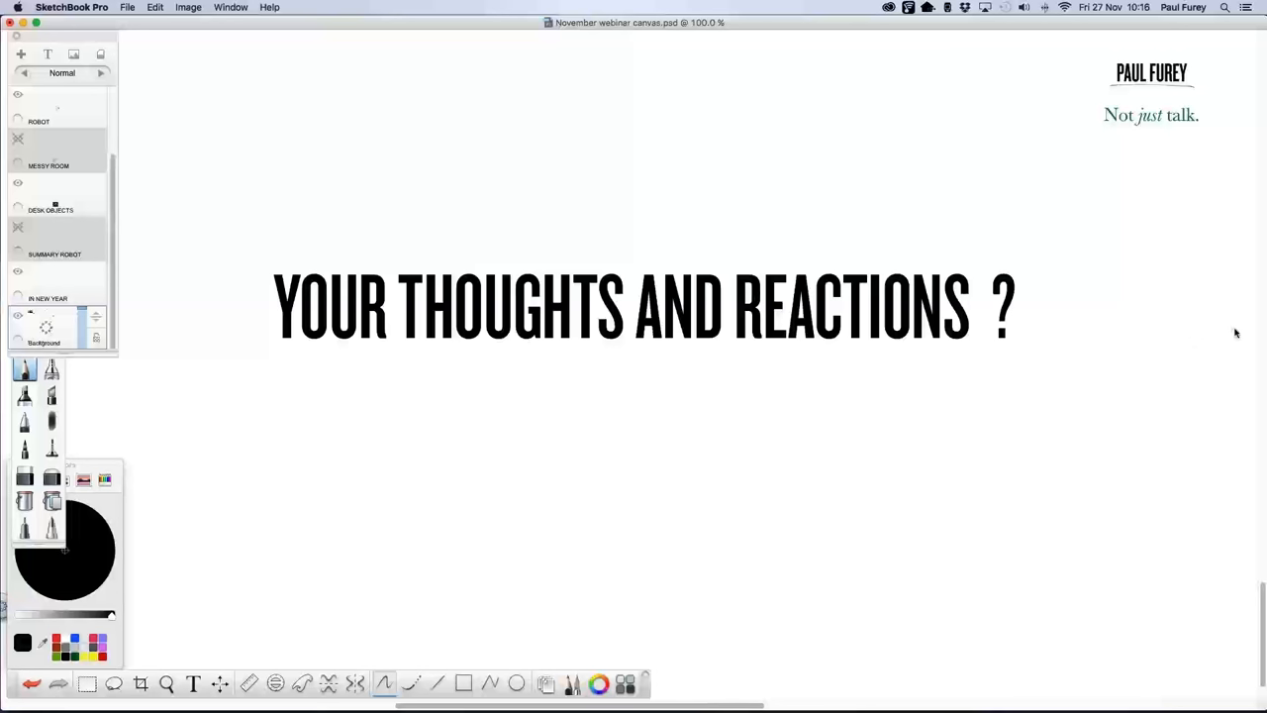
mouse_move(1116, 349)
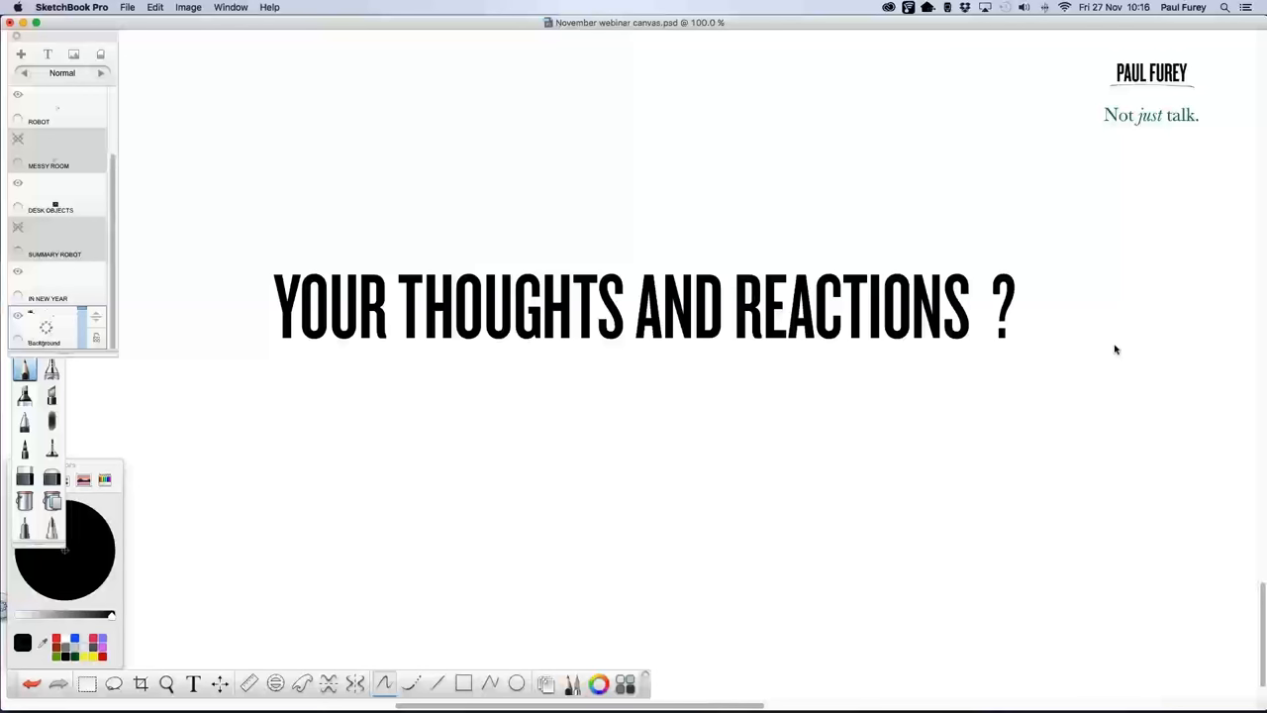
mouse_move(1062, 333)
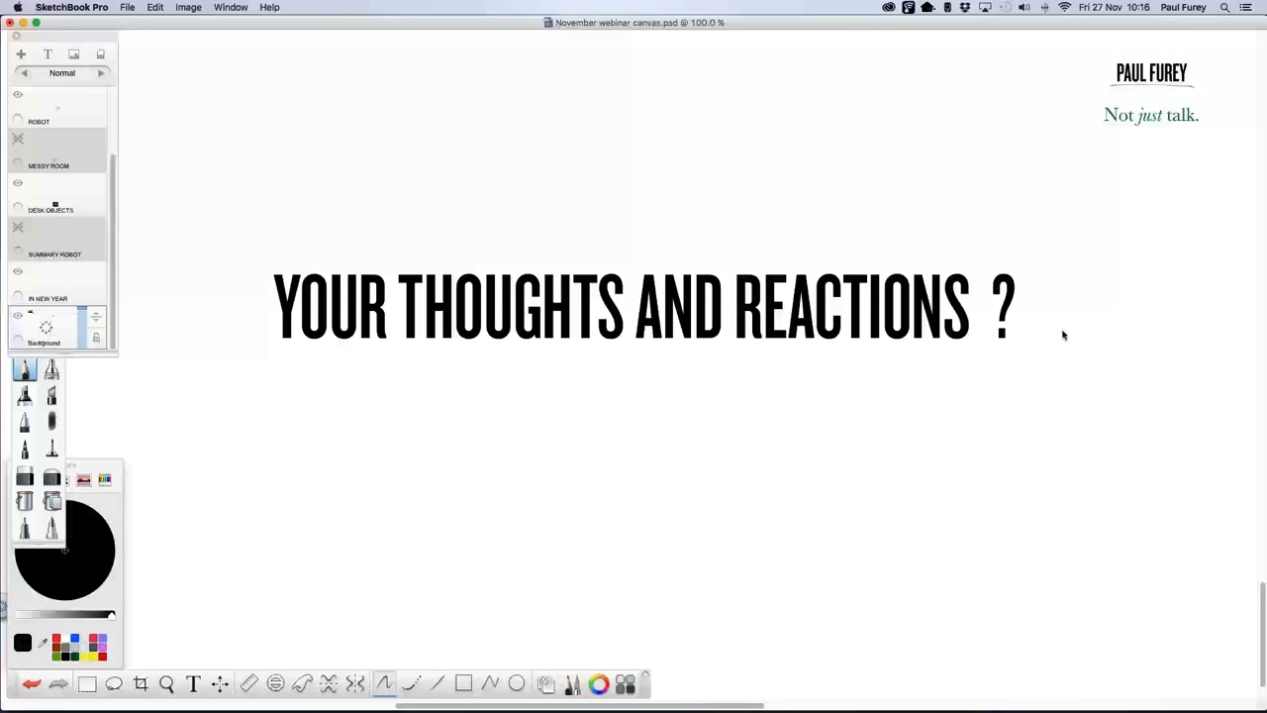
mouse_move(1061, 335)
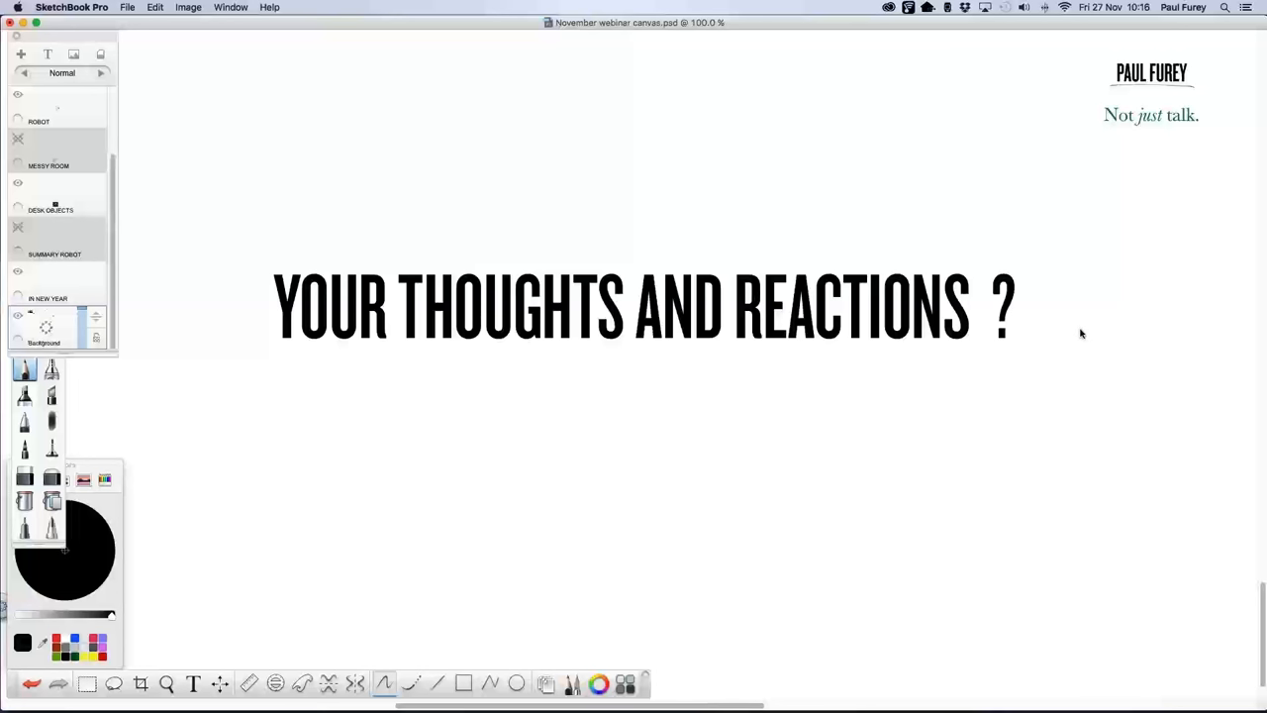
mouse_move(1059, 333)
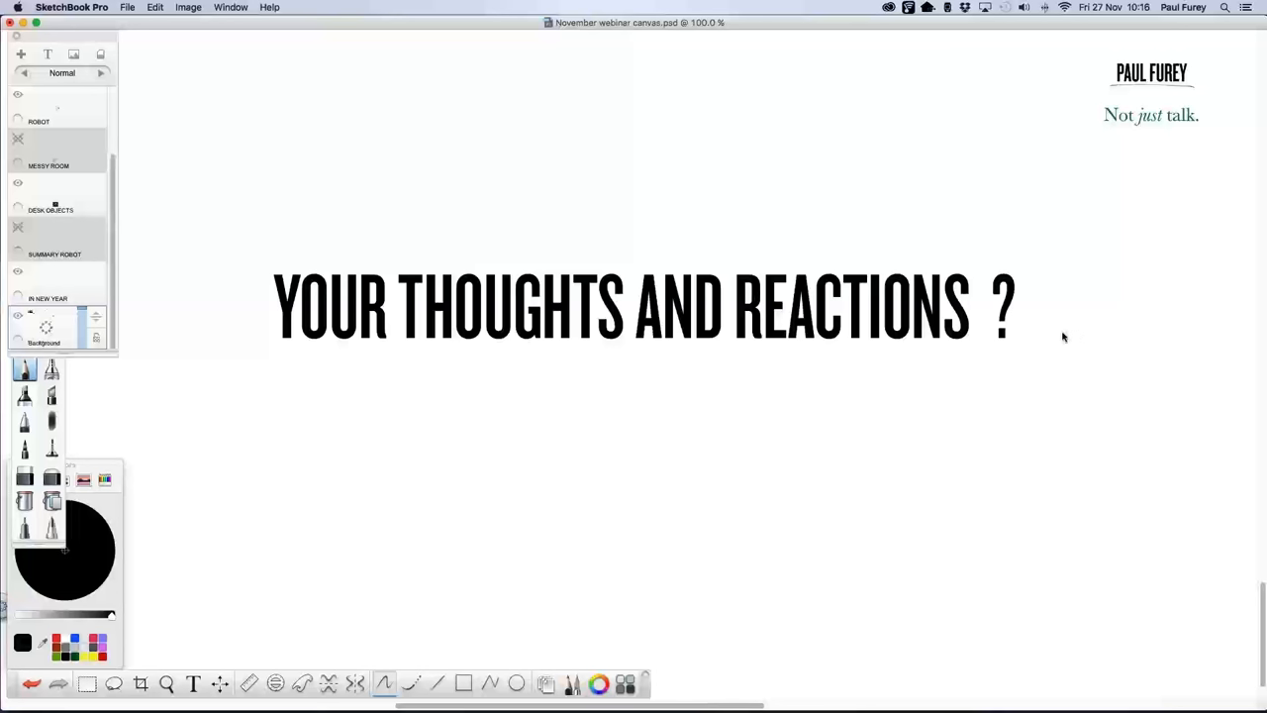
mouse_move(1070, 335)
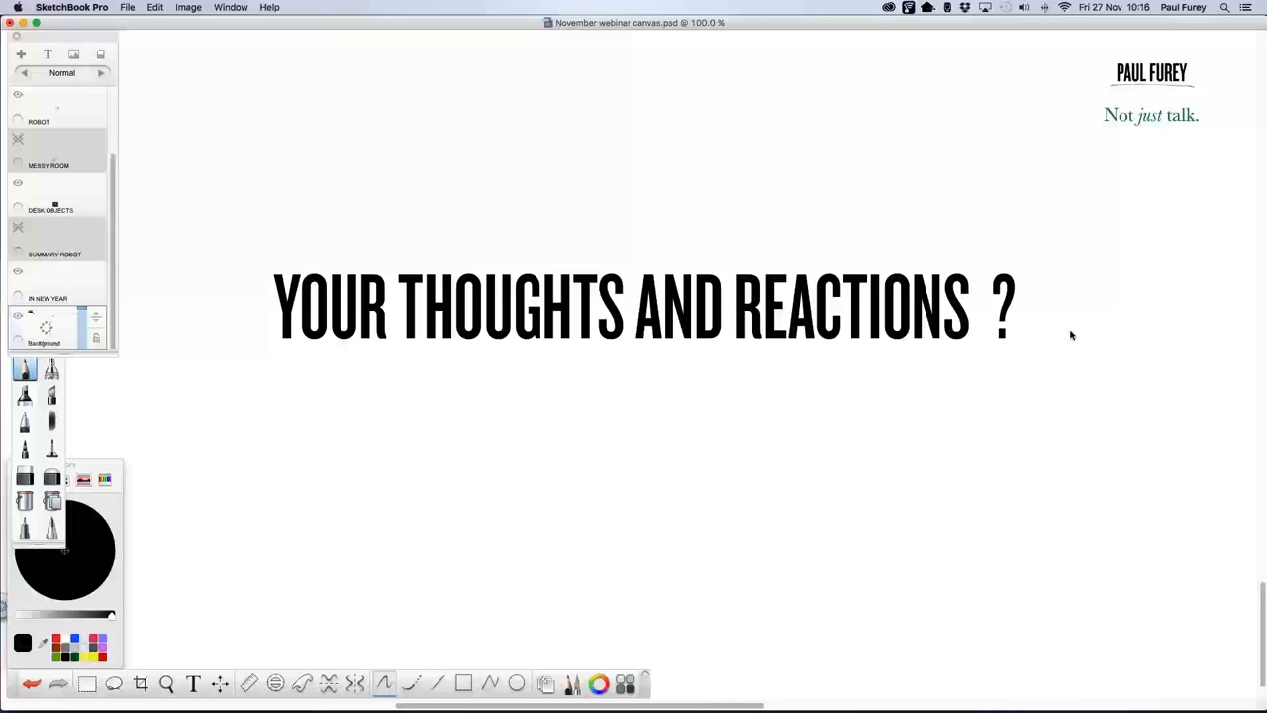
mouse_move(1080, 334)
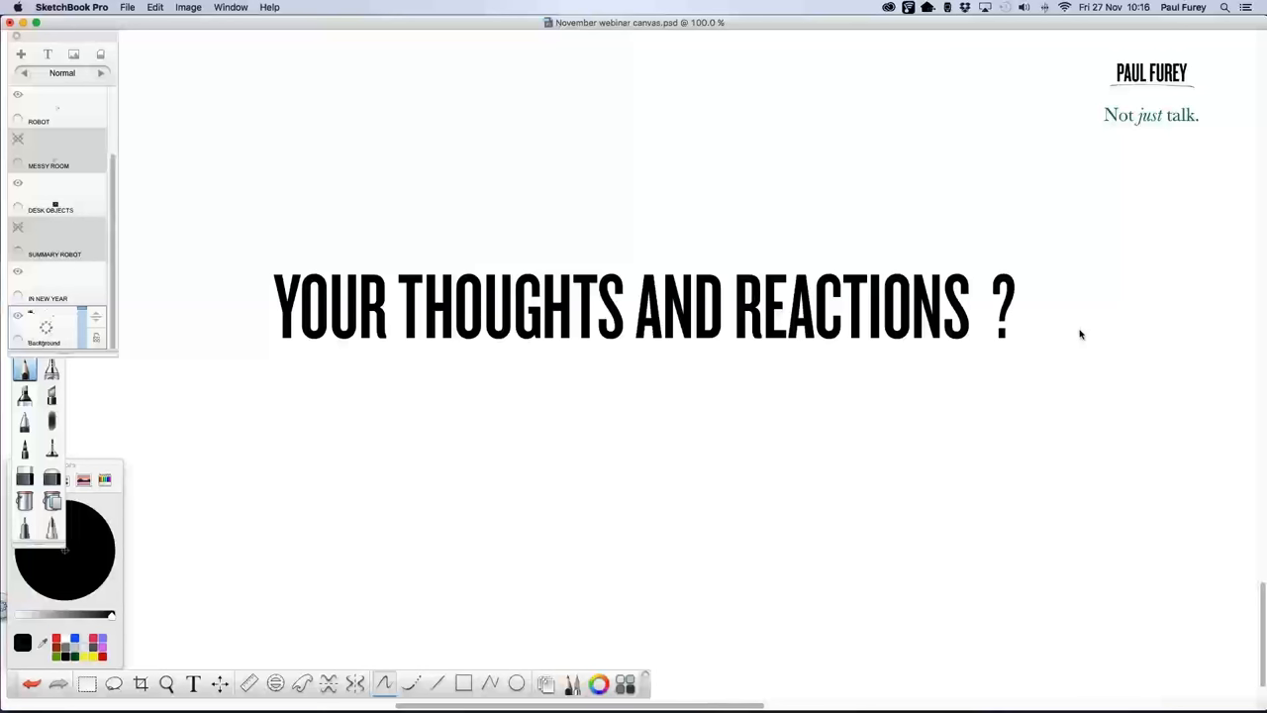
mouse_move(1060, 337)
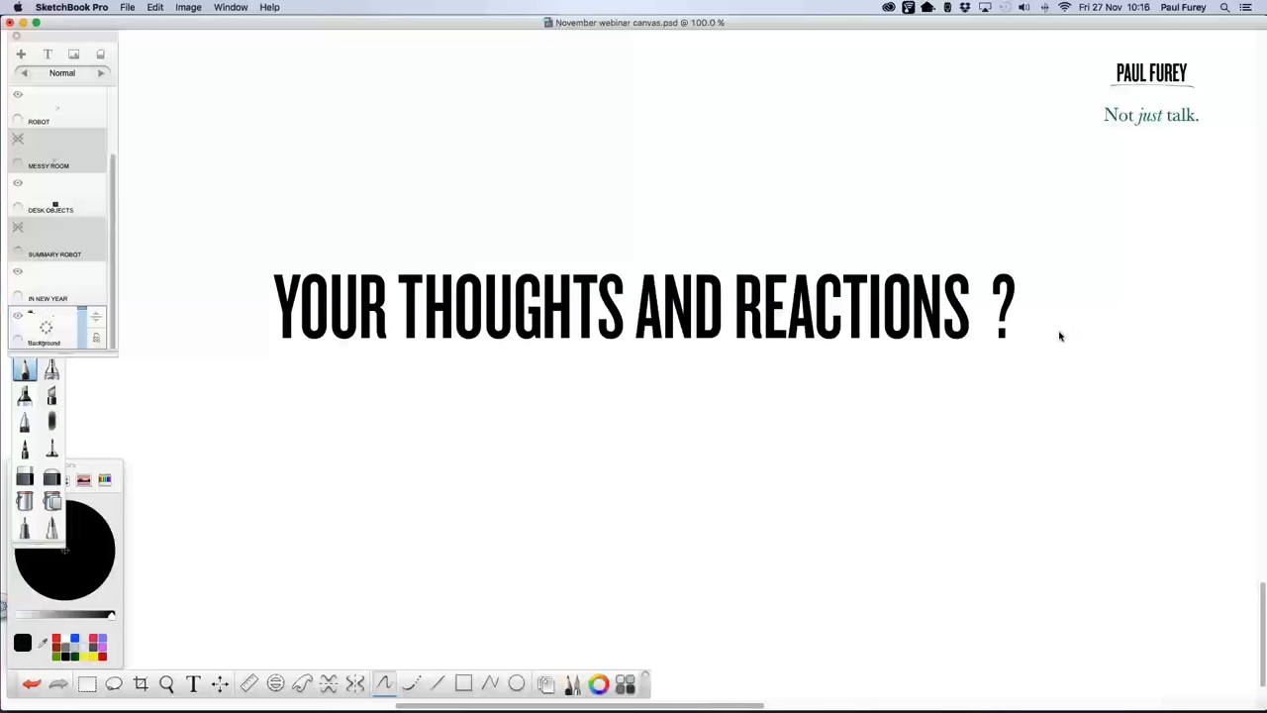
mouse_move(1062, 334)
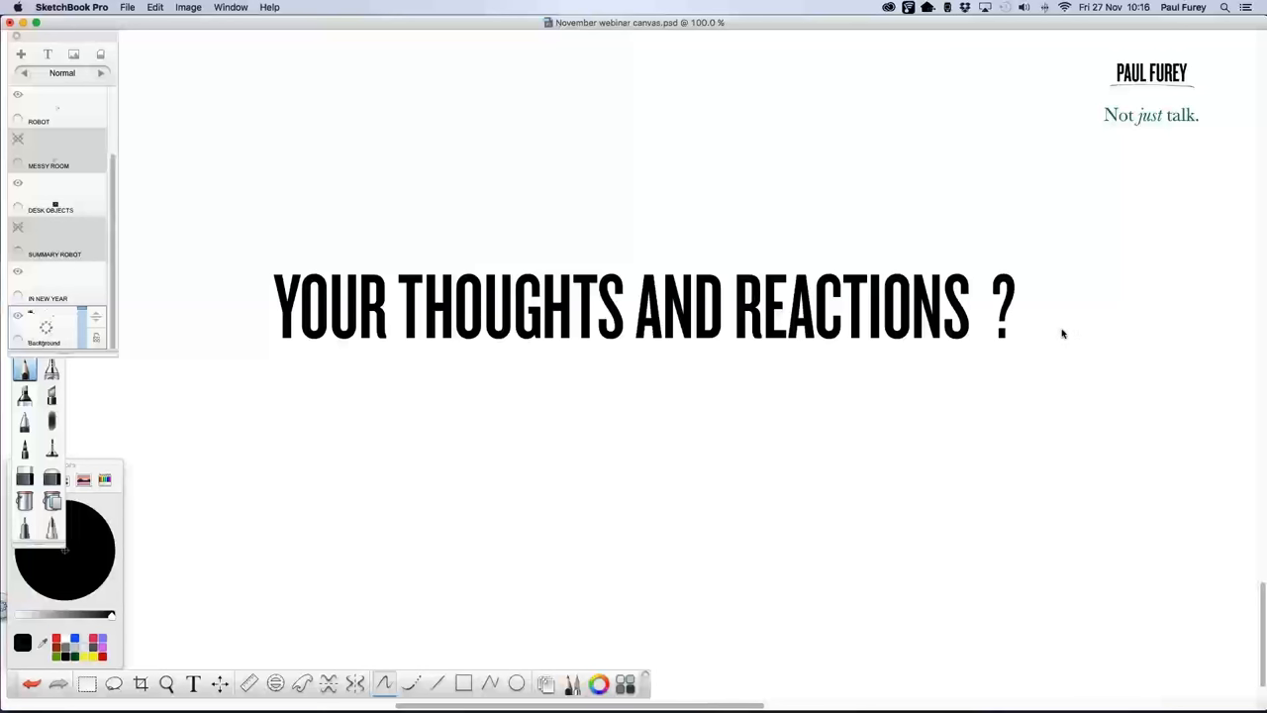
mouse_move(1076, 333)
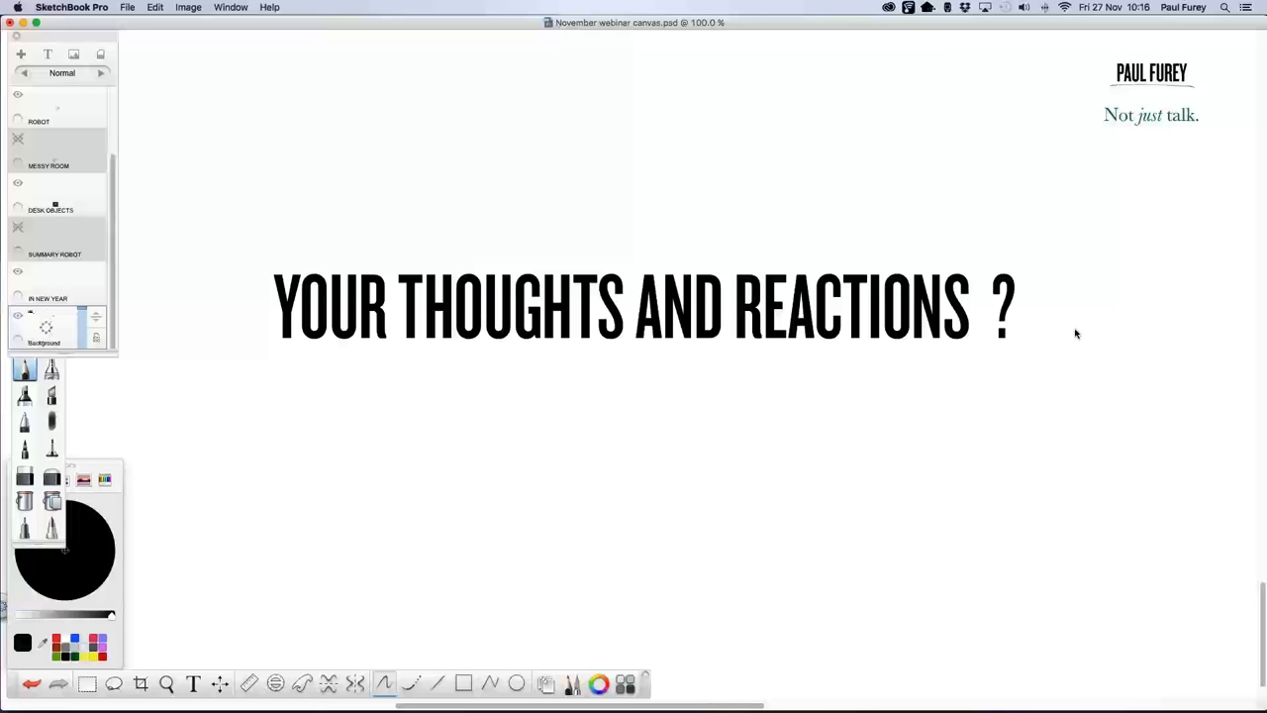
mouse_move(1061, 335)
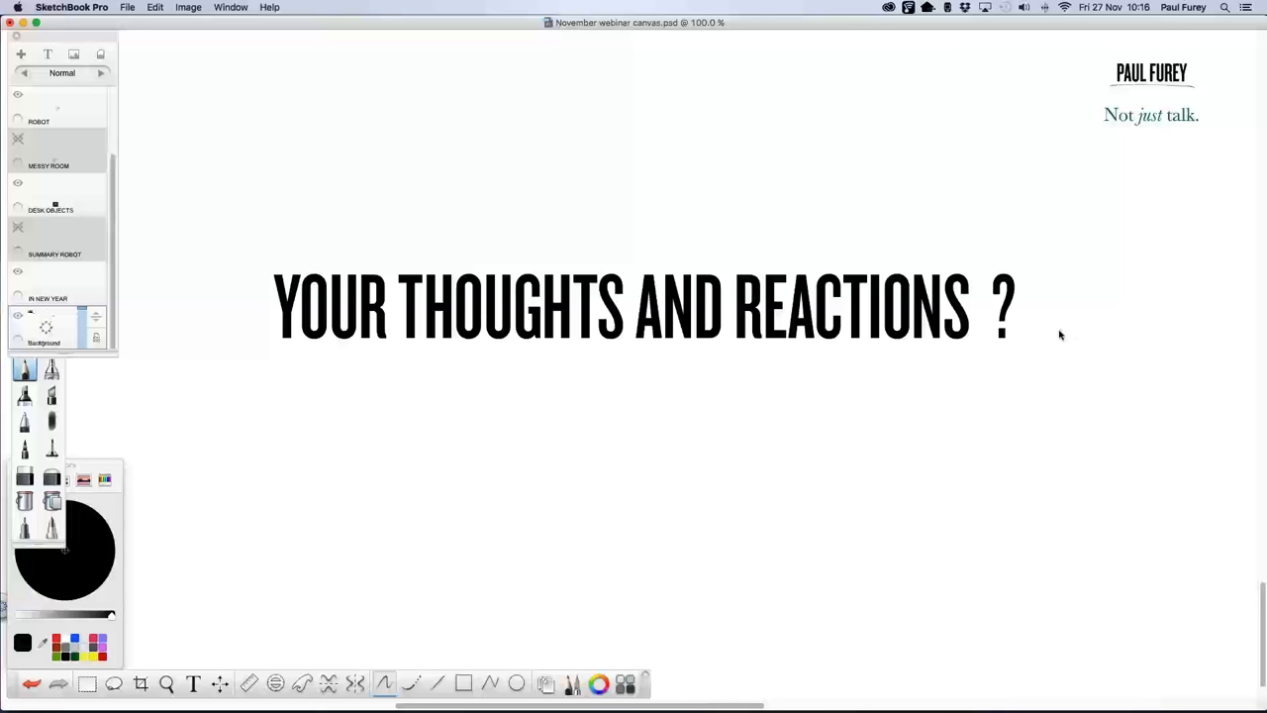
mouse_move(1077, 333)
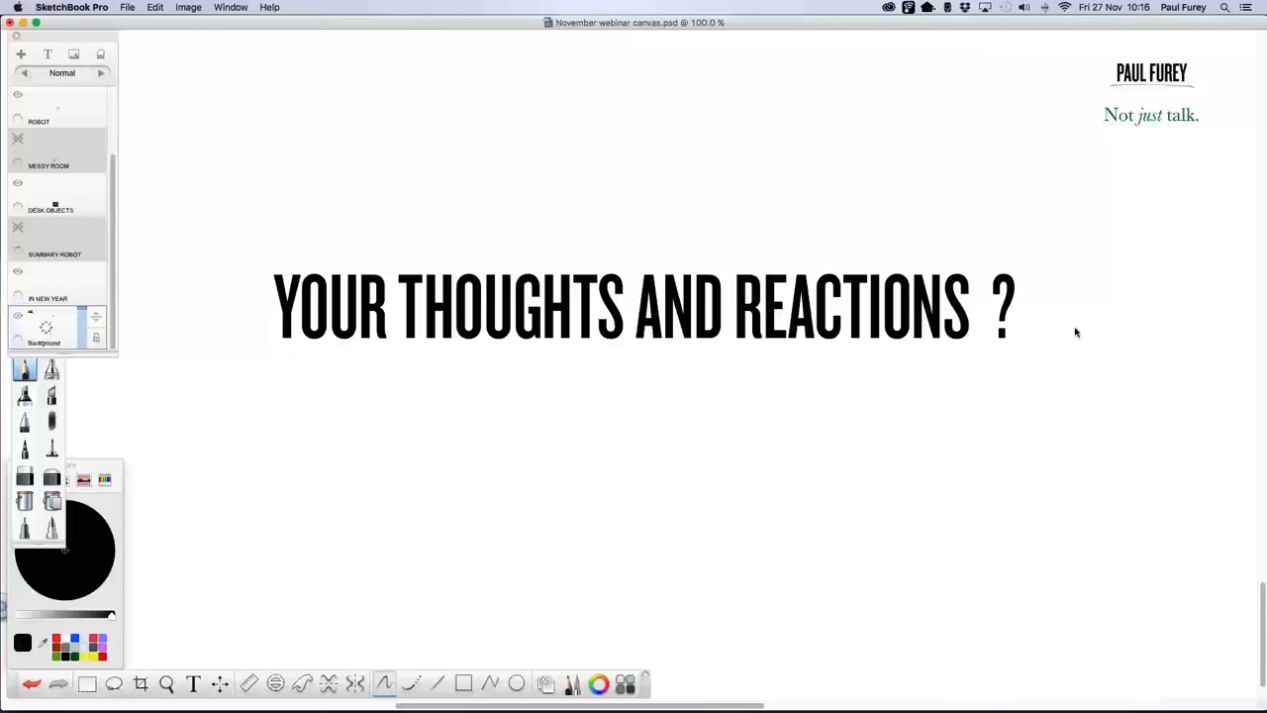
mouse_move(1066, 335)
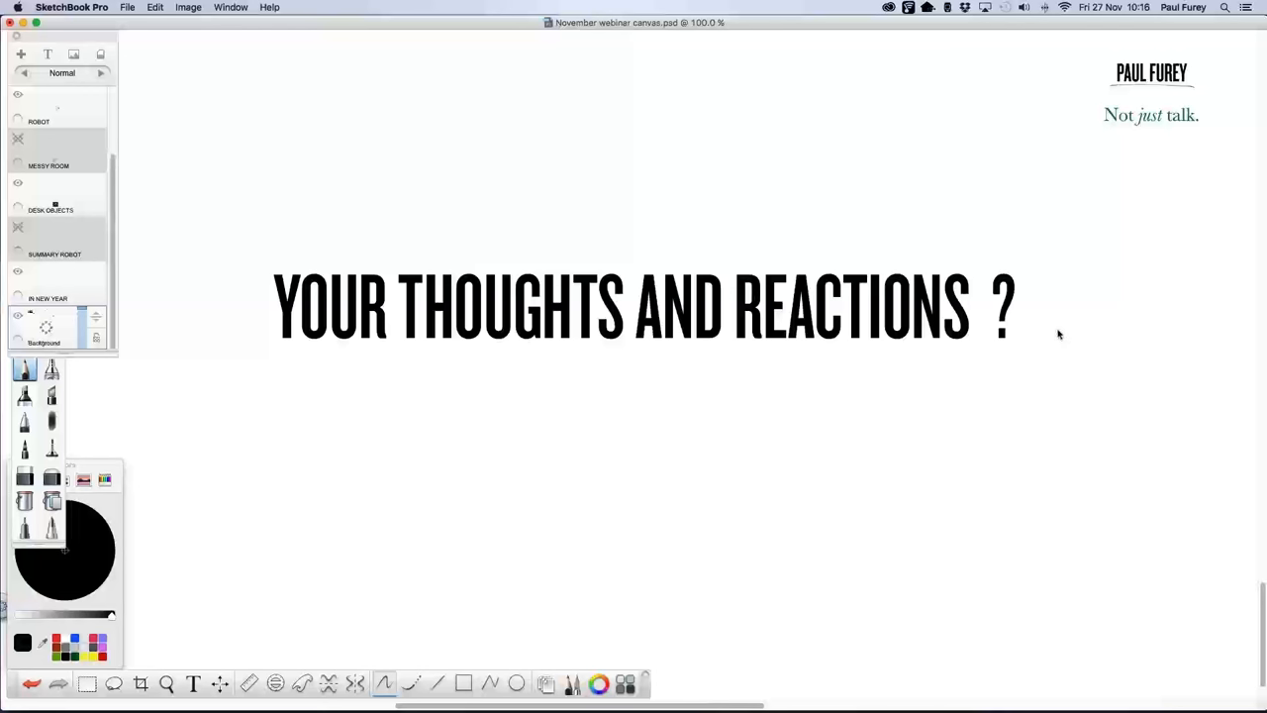
mouse_move(1075, 334)
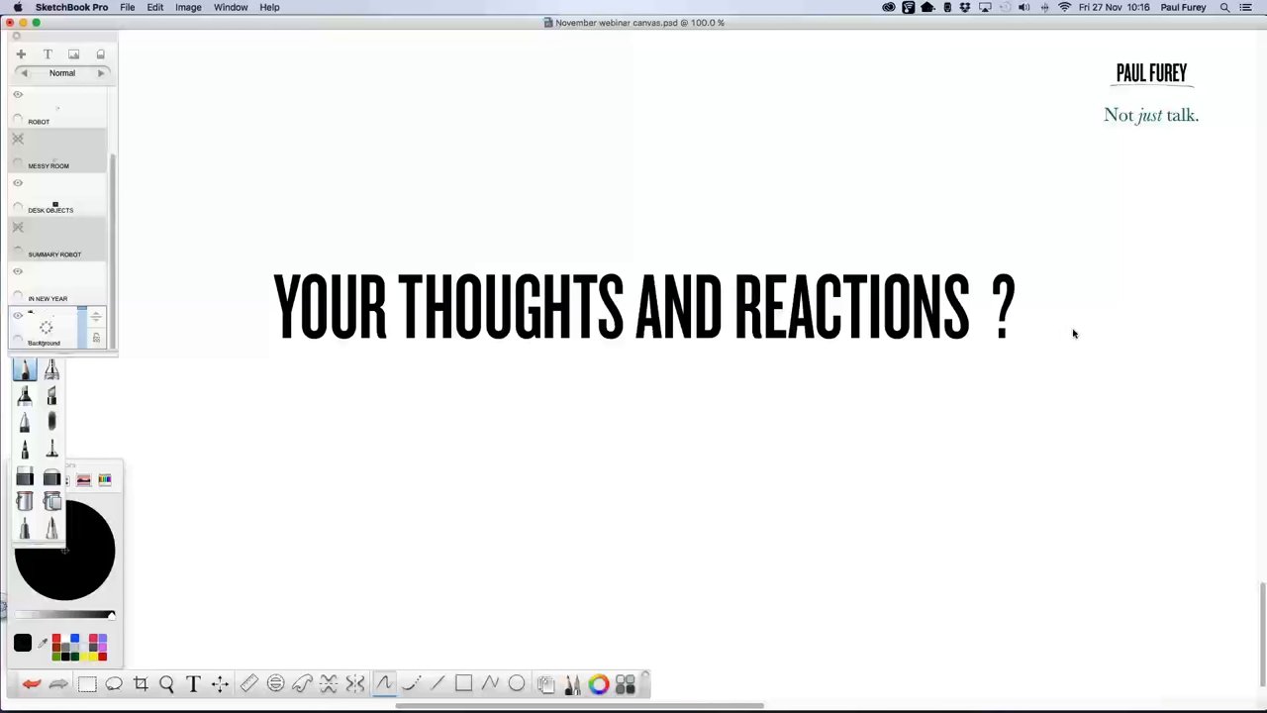
mouse_move(1060, 335)
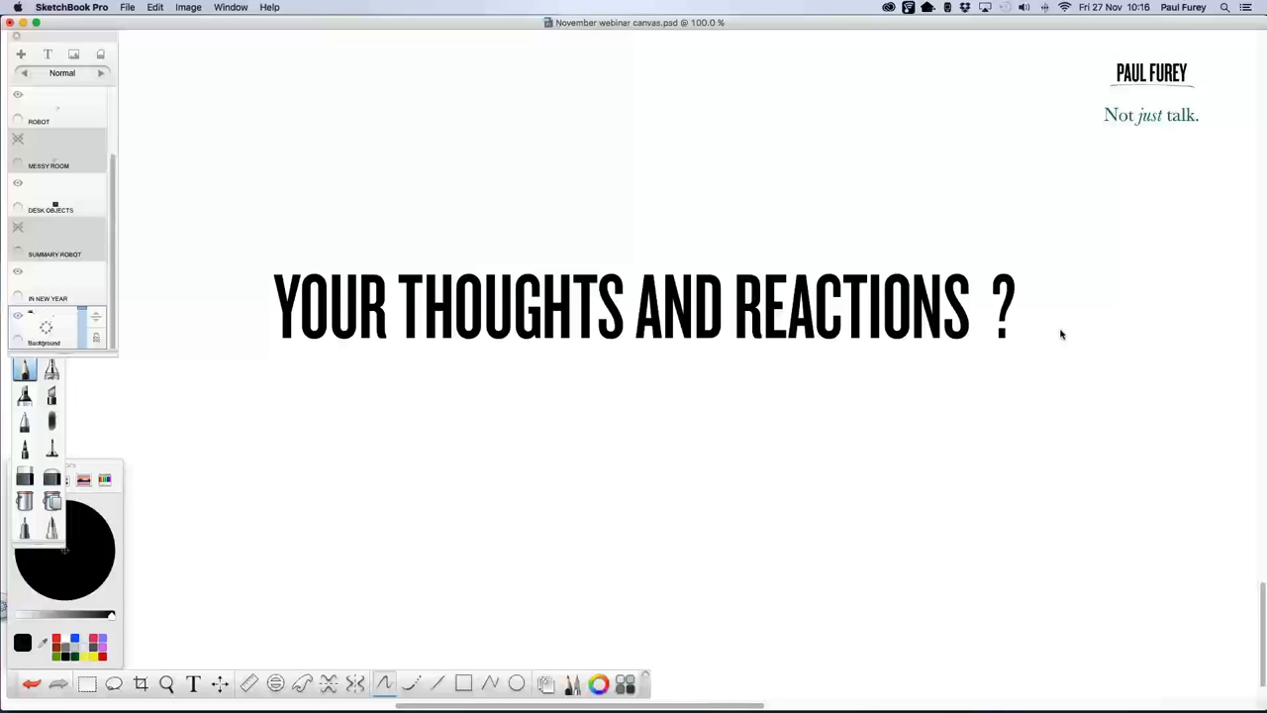
mouse_move(1077, 334)
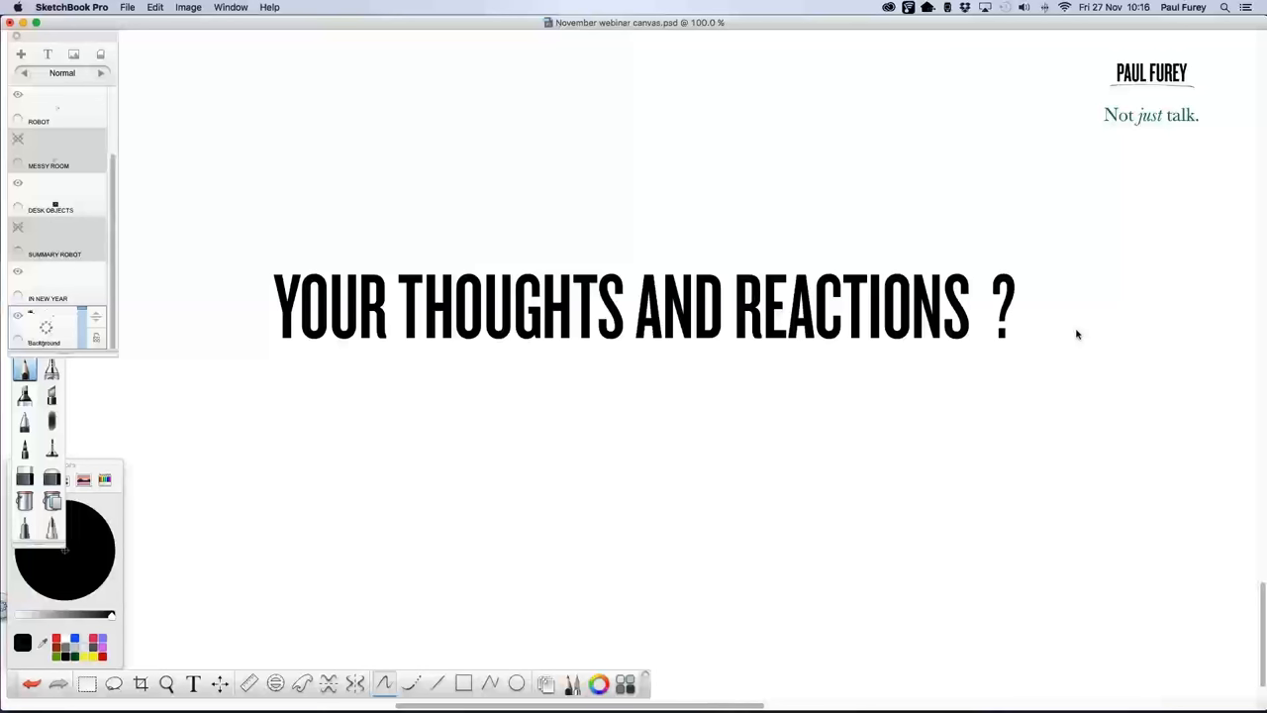
mouse_move(1071, 335)
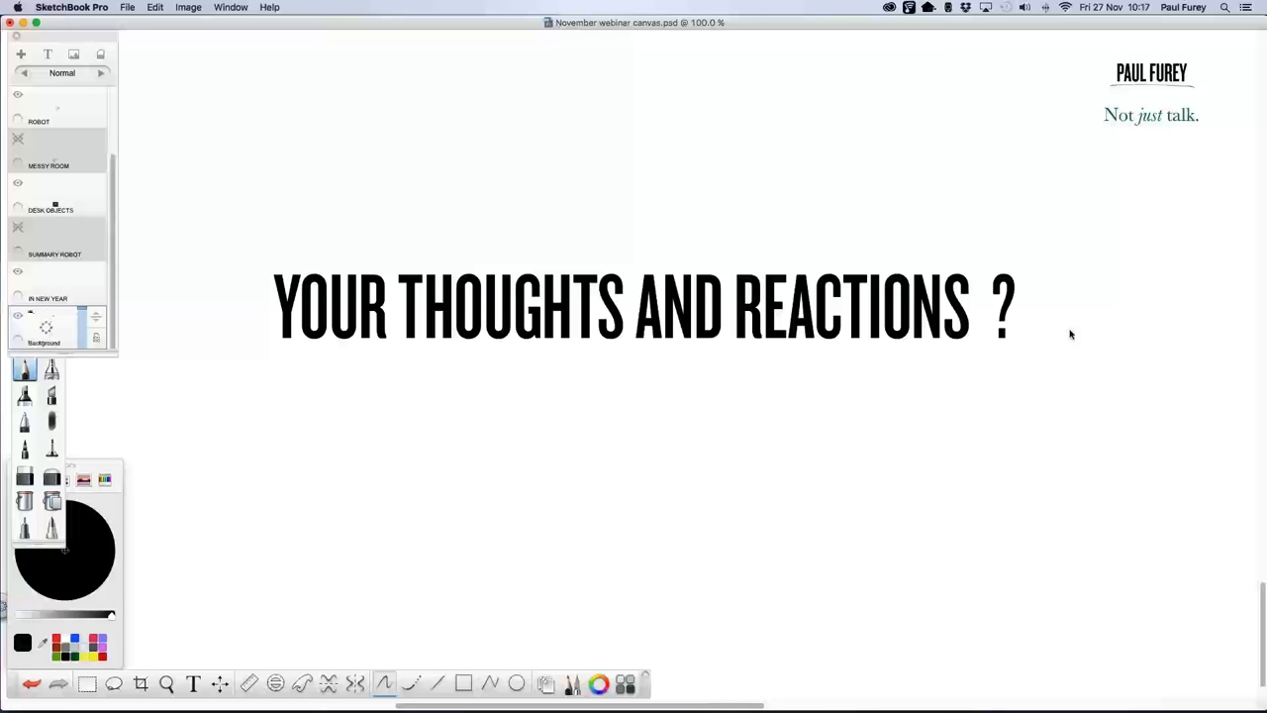
mouse_move(1066, 347)
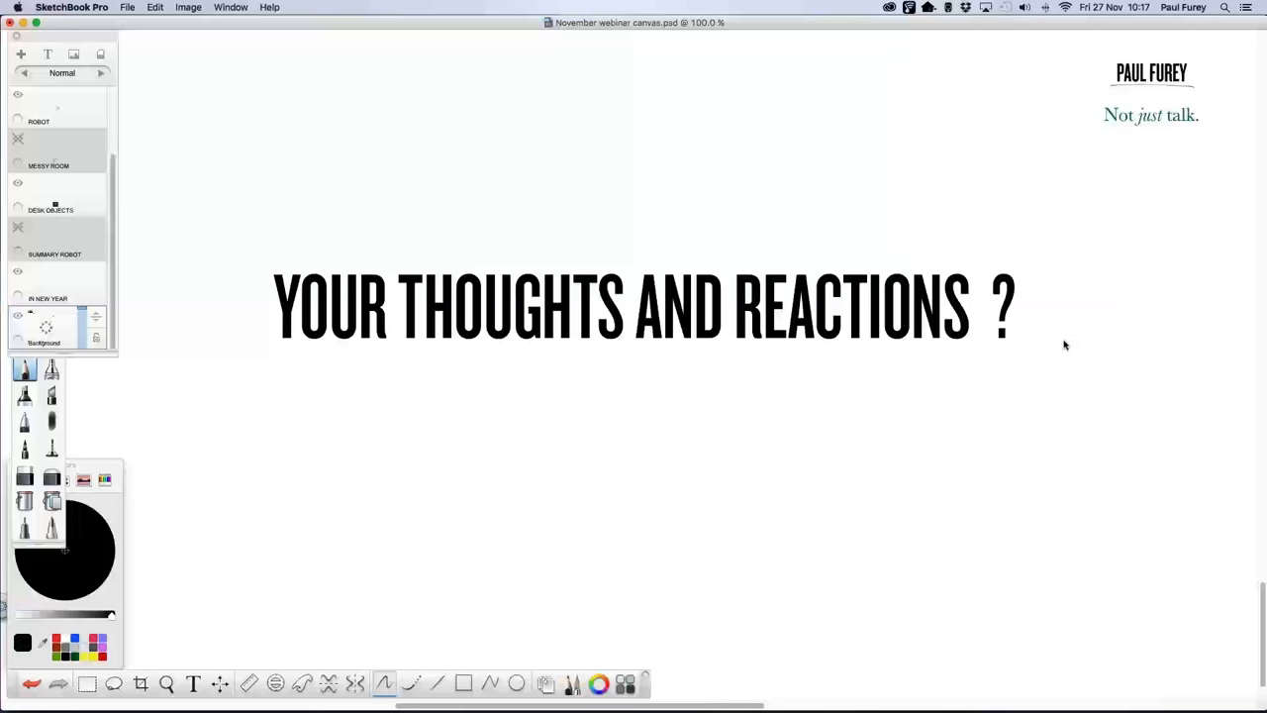
mouse_move(1060, 335)
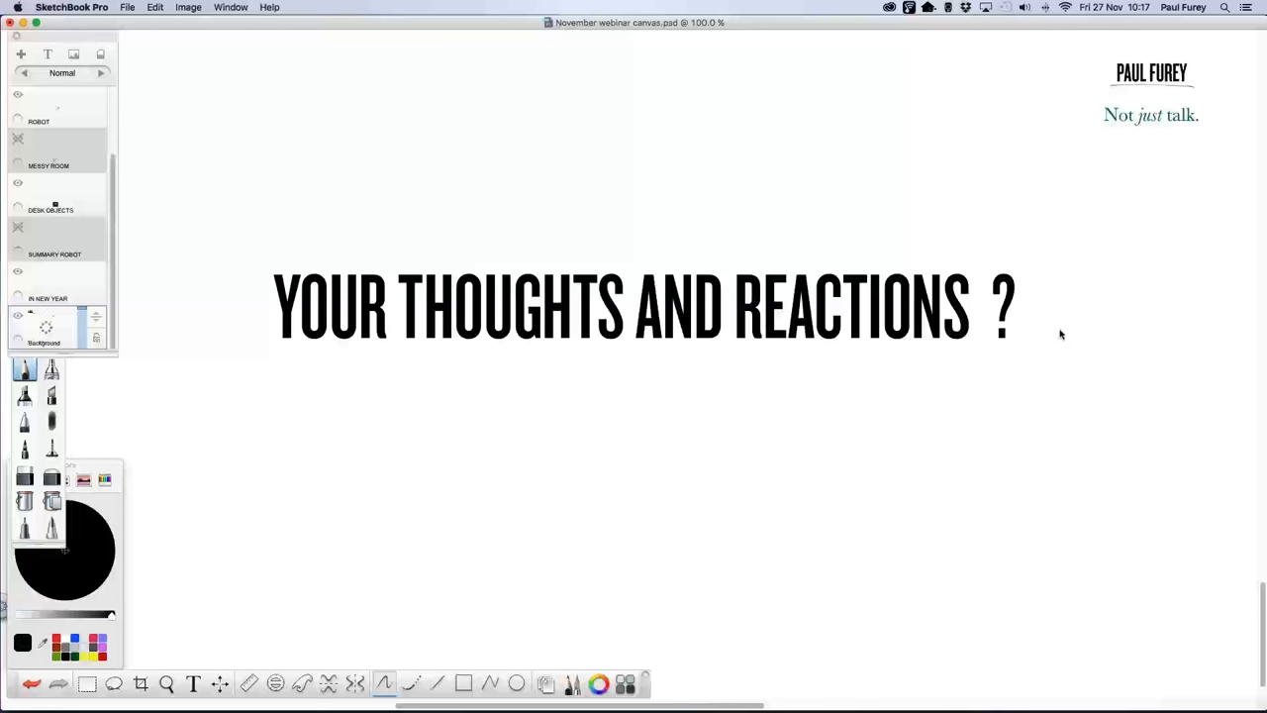
mouse_move(1107, 349)
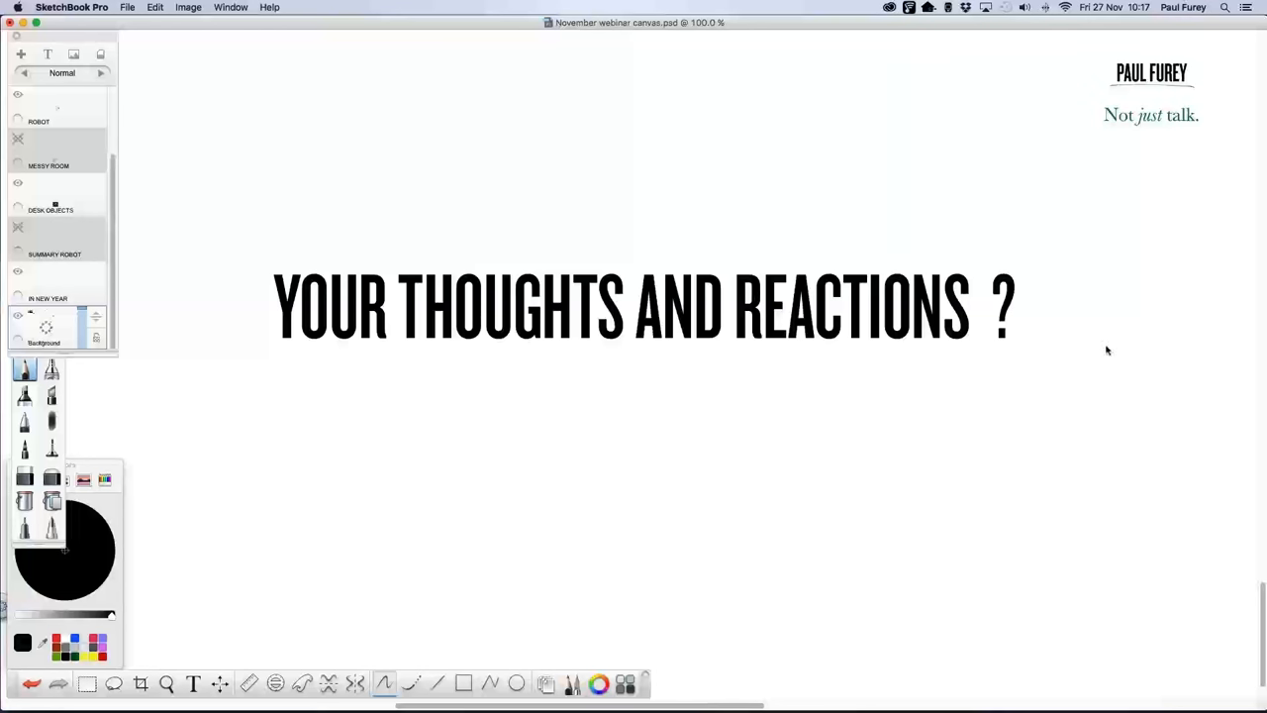
mouse_move(1253, 334)
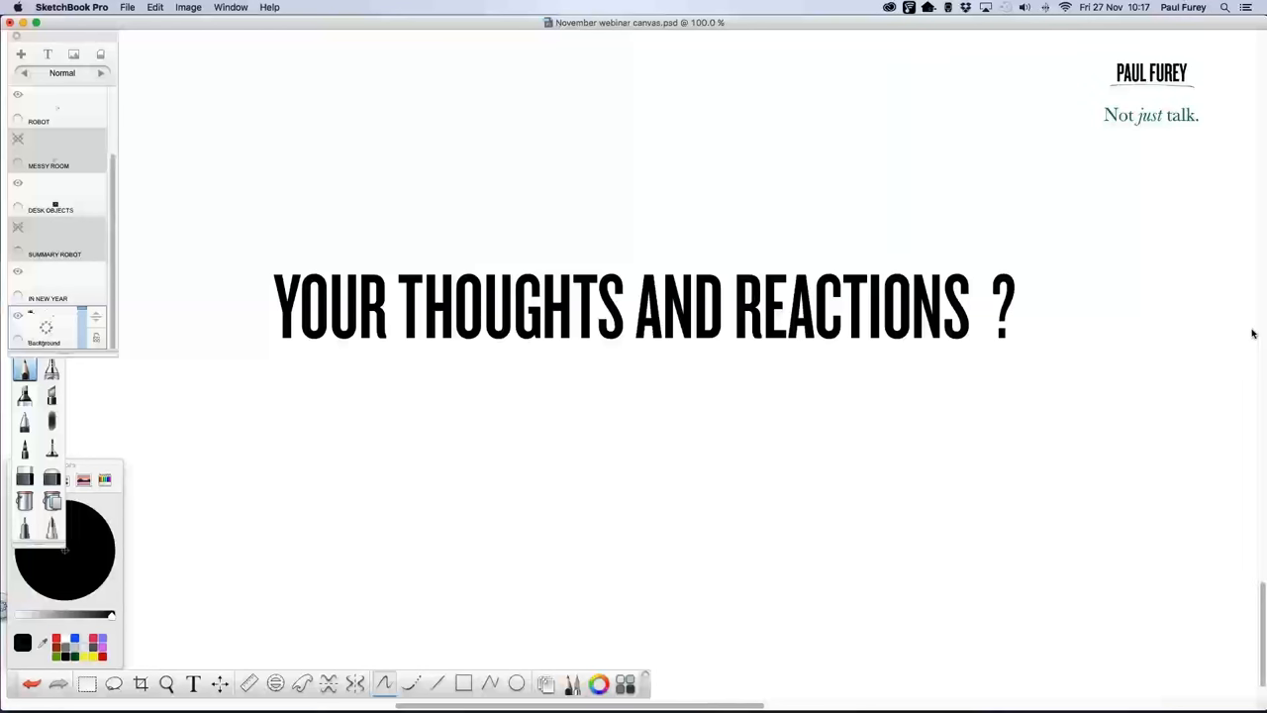
mouse_move(1145, 366)
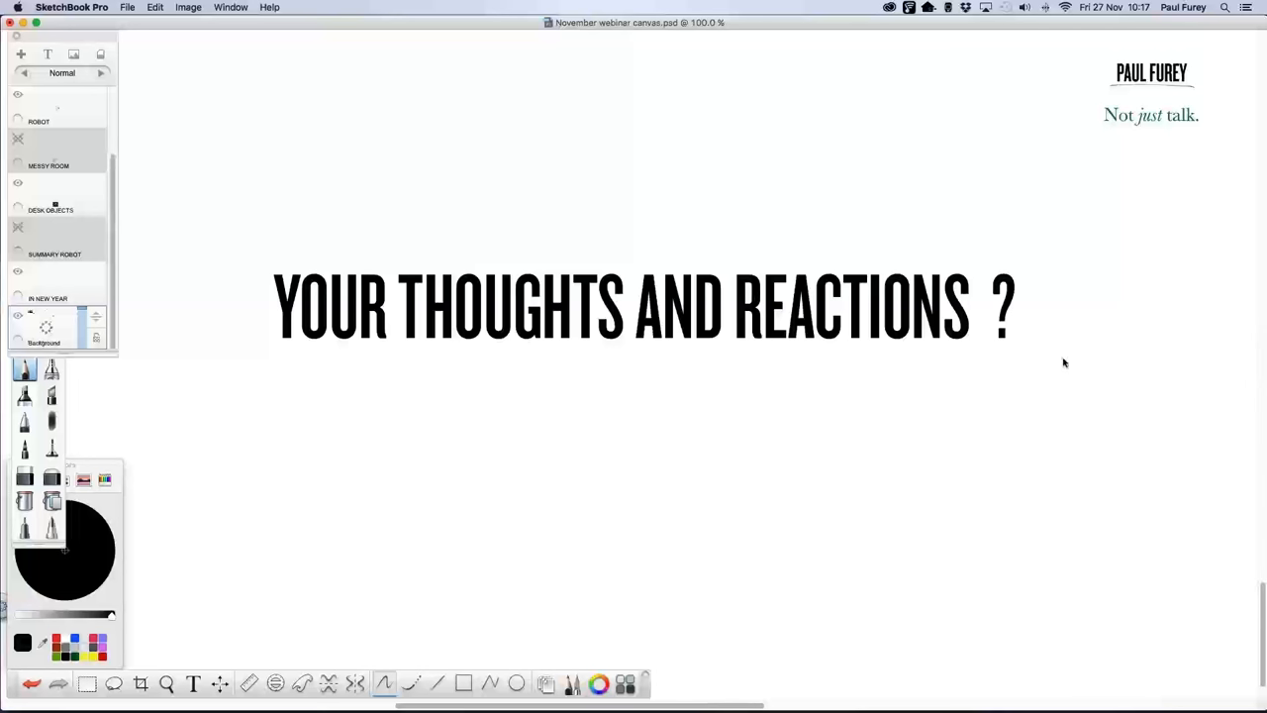
mouse_move(1060, 357)
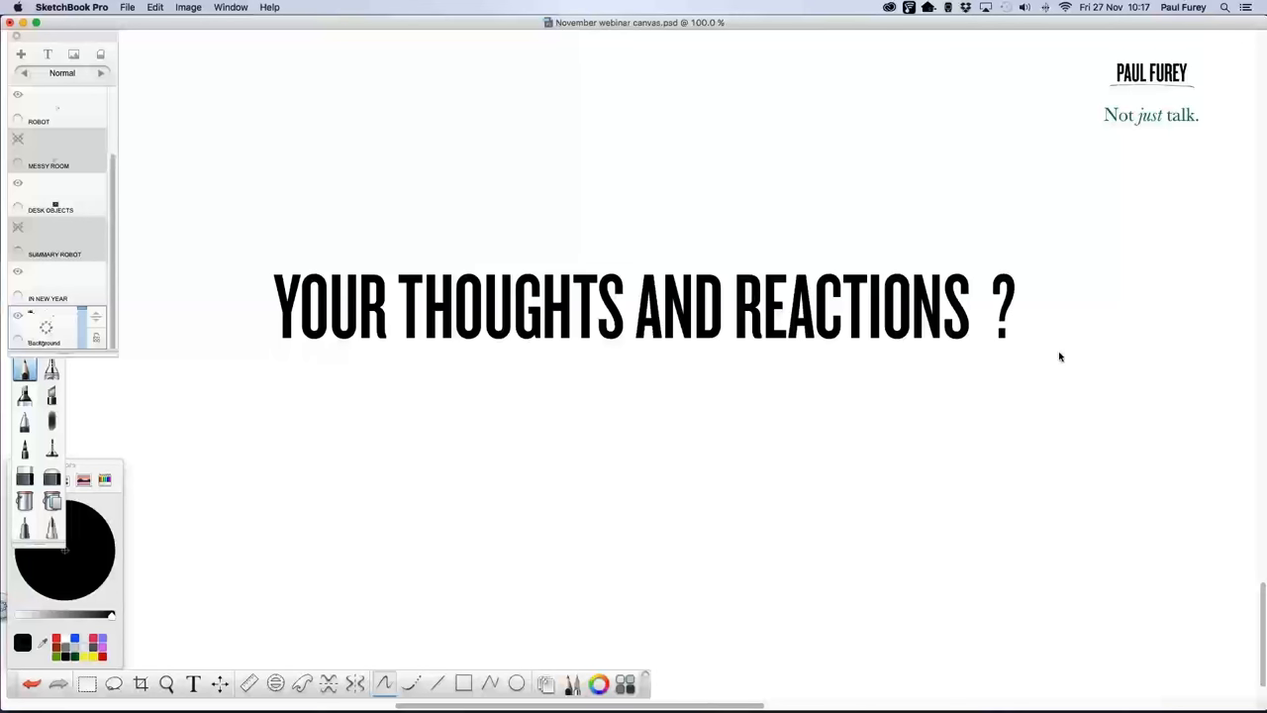
mouse_move(1057, 362)
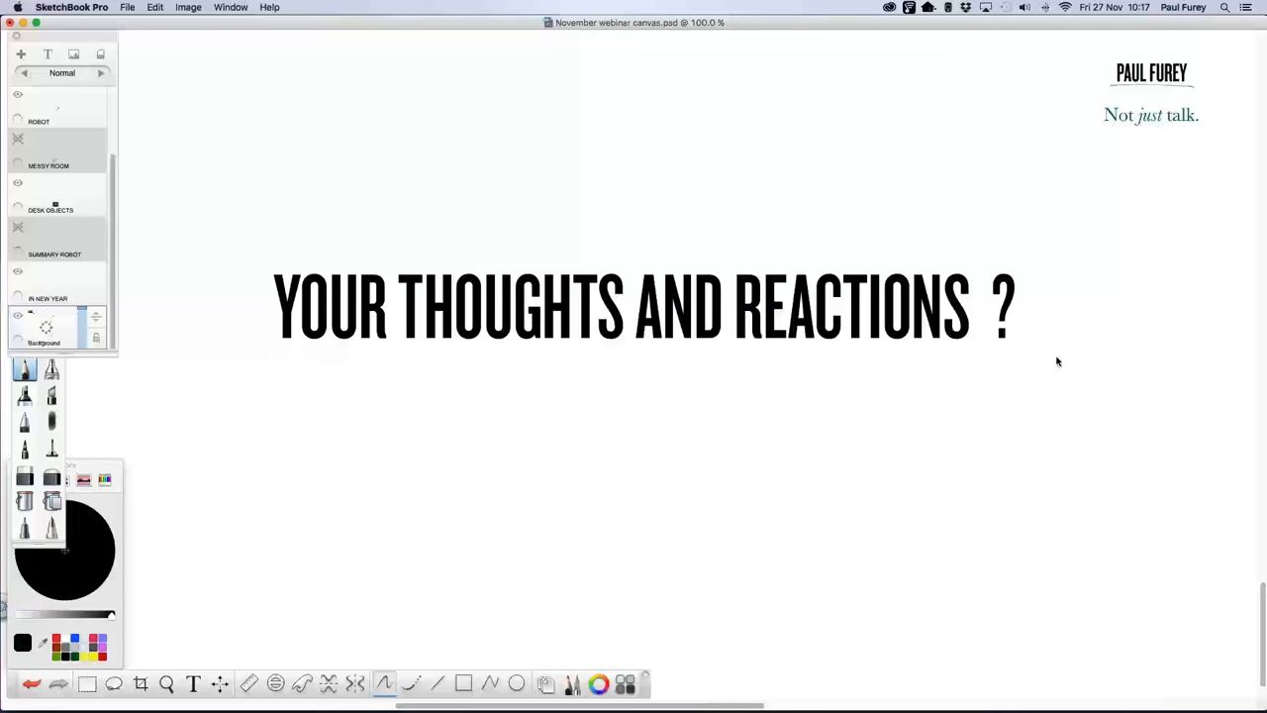
mouse_move(1061, 364)
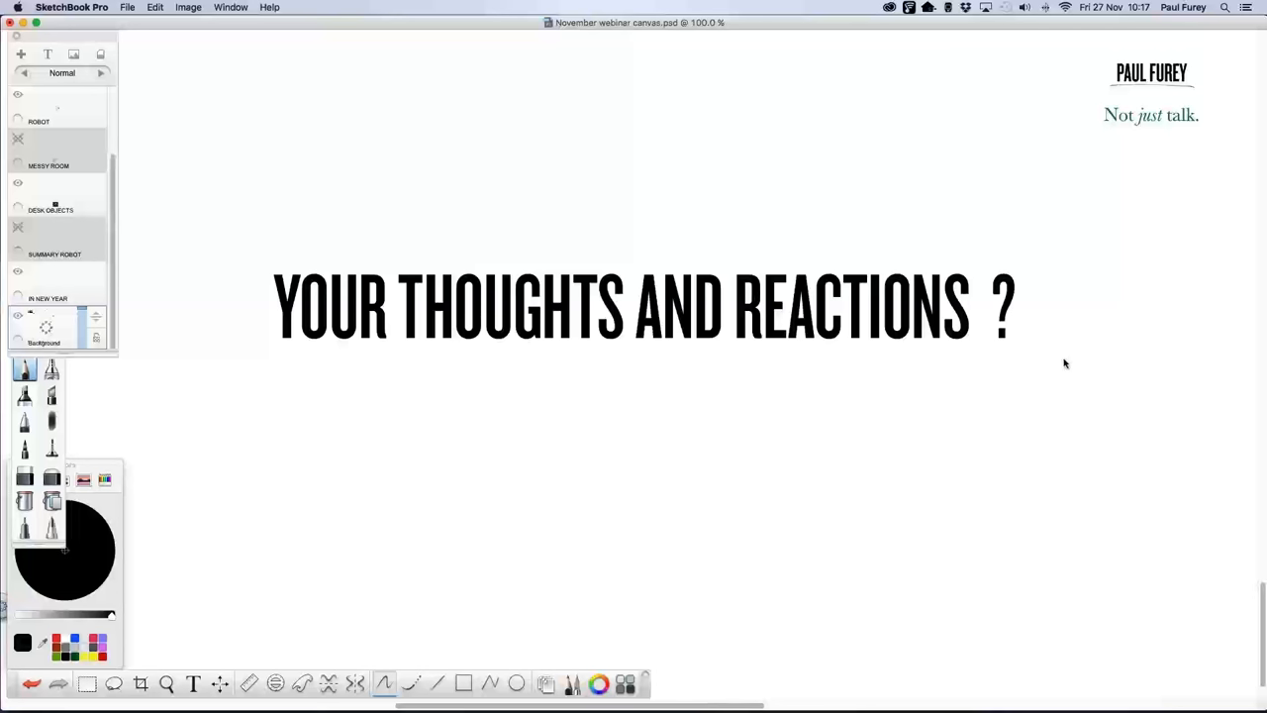
mouse_move(1079, 364)
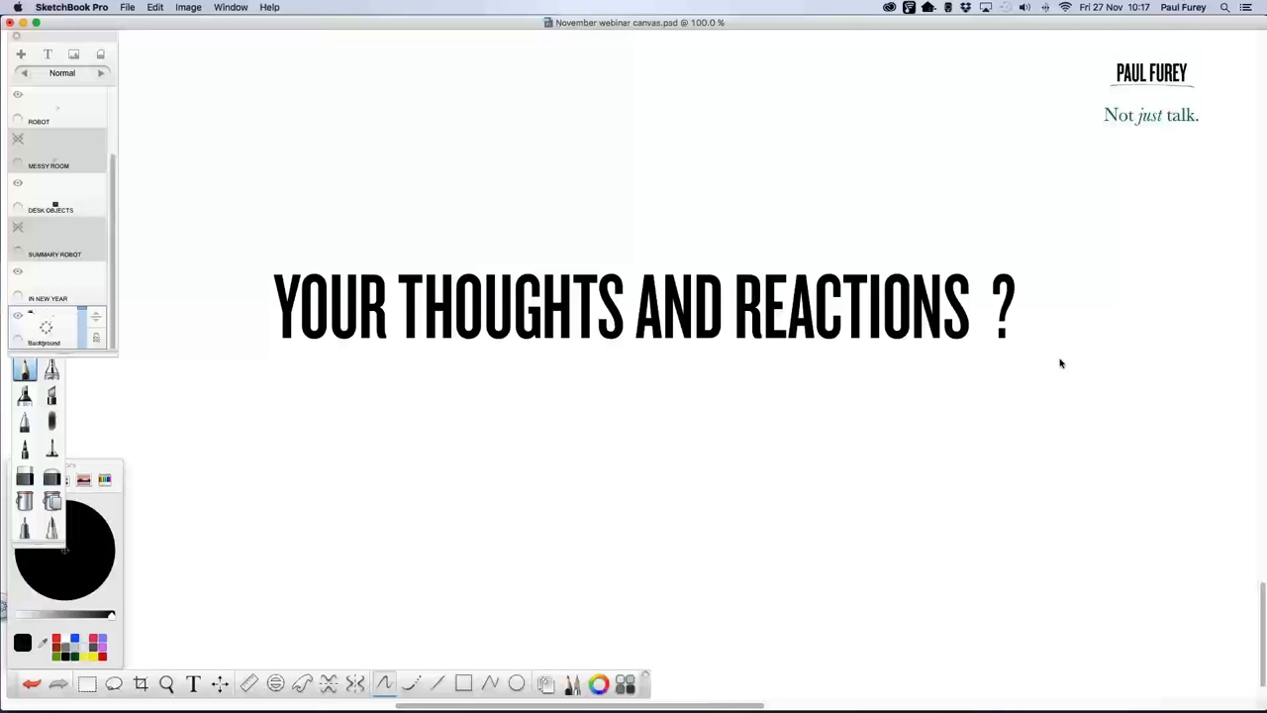
mouse_move(1078, 364)
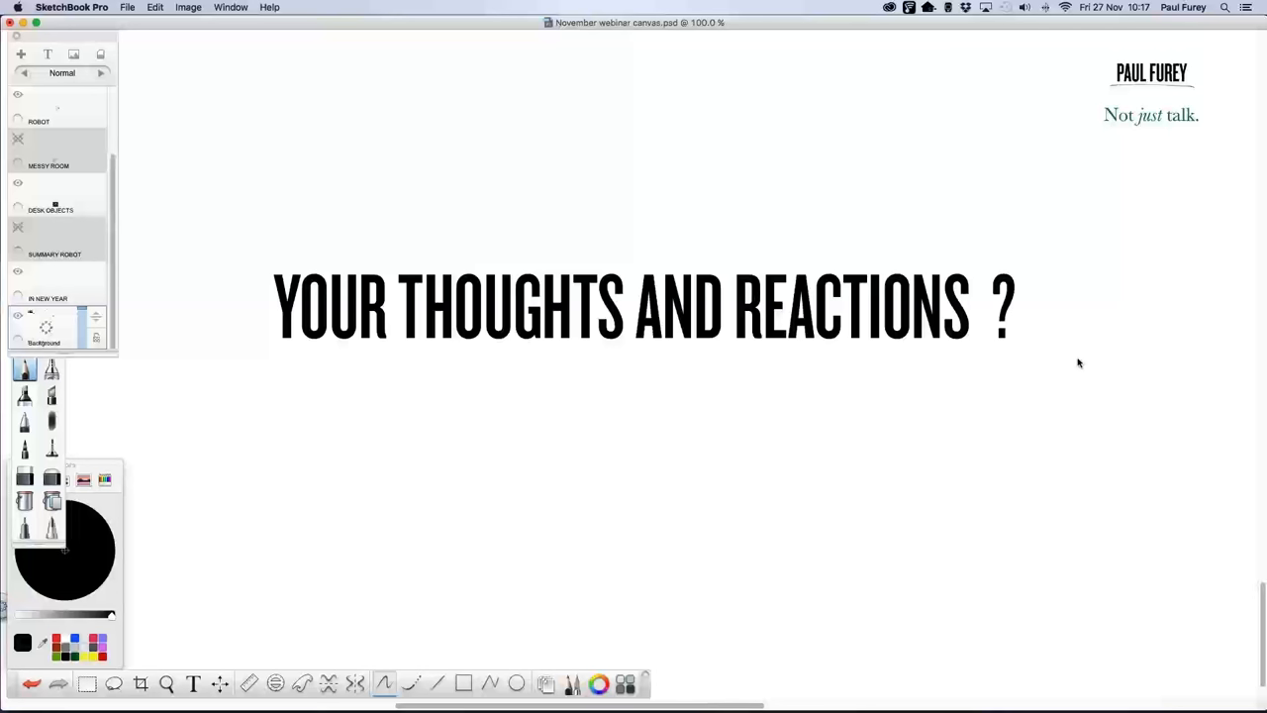
mouse_move(1061, 365)
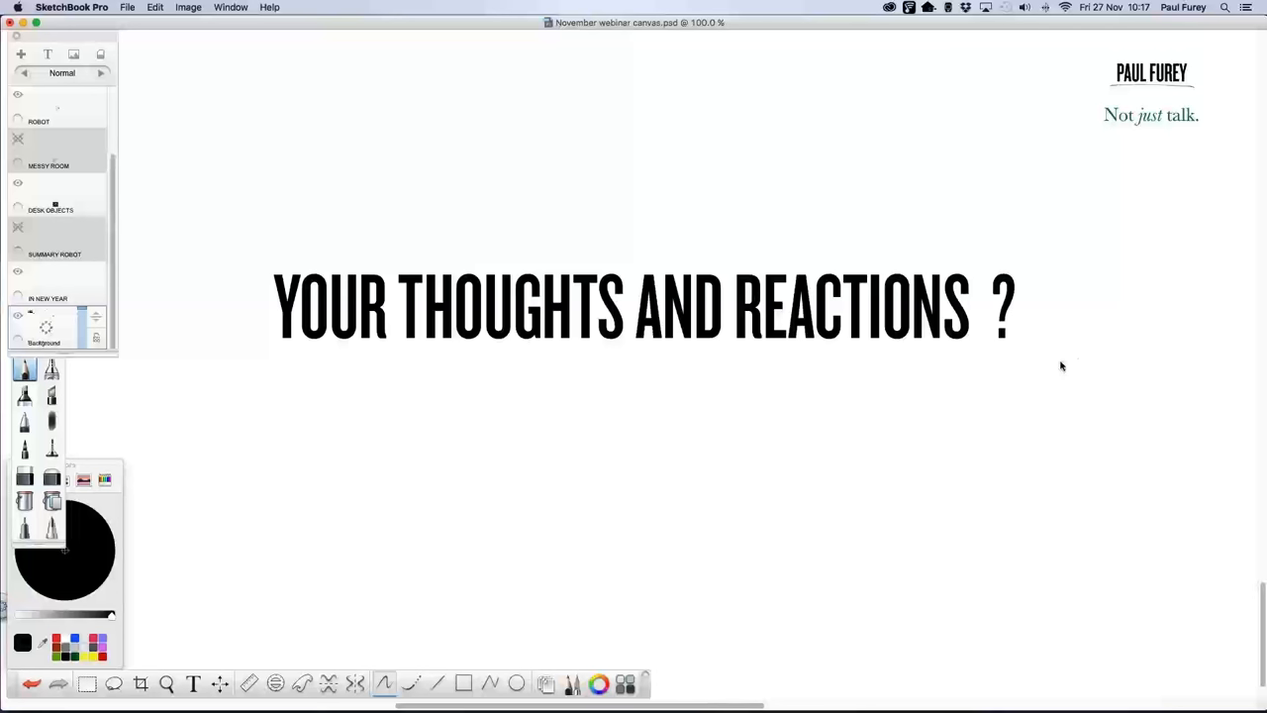
mouse_move(1079, 362)
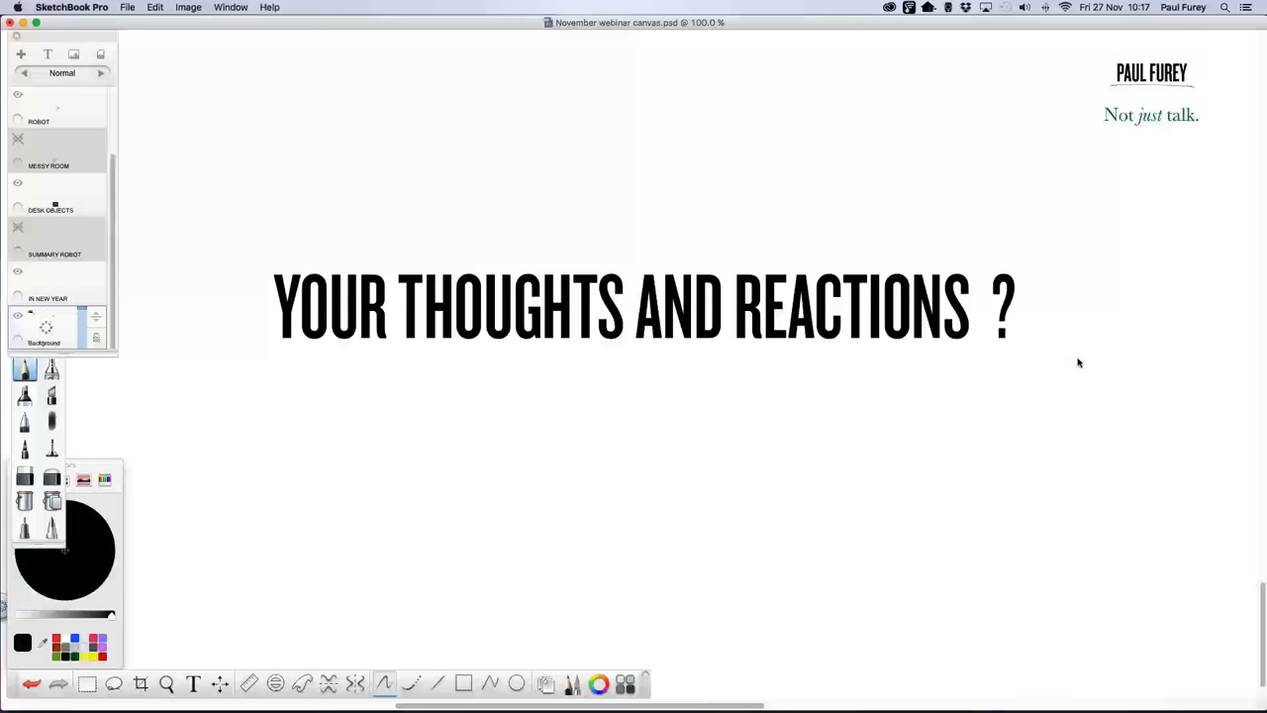
mouse_move(1077, 364)
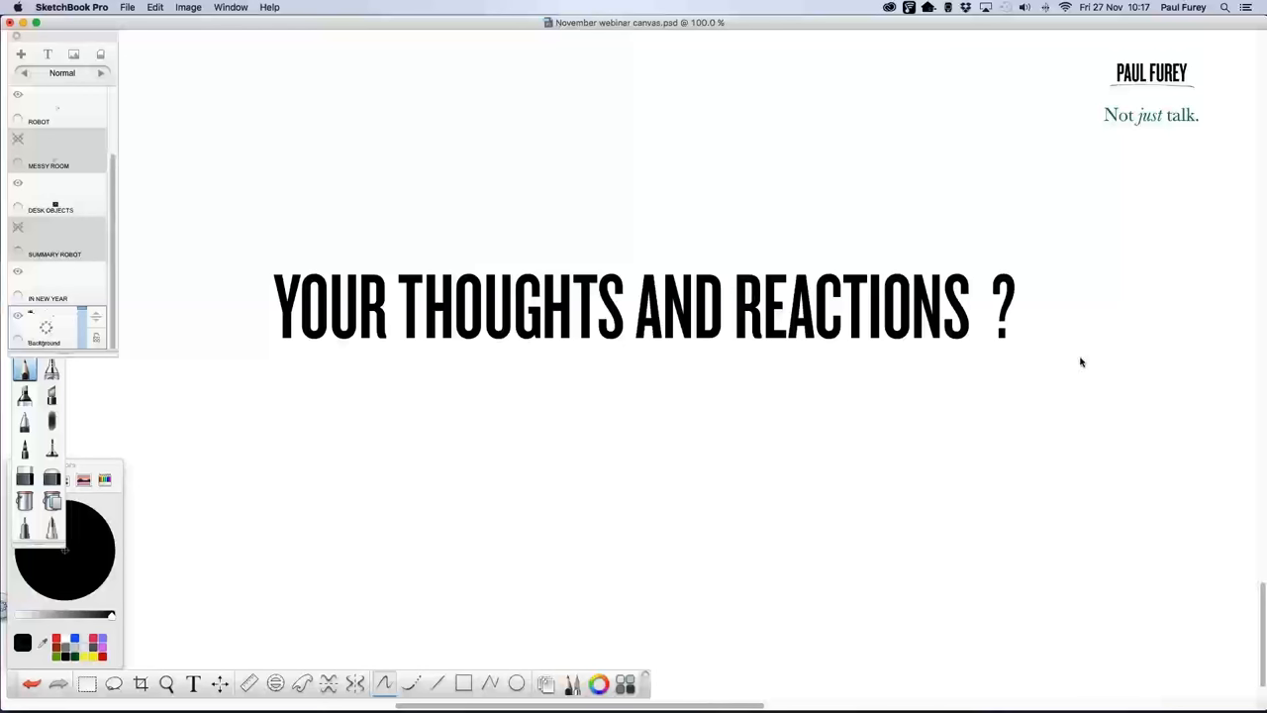
mouse_move(1164, 361)
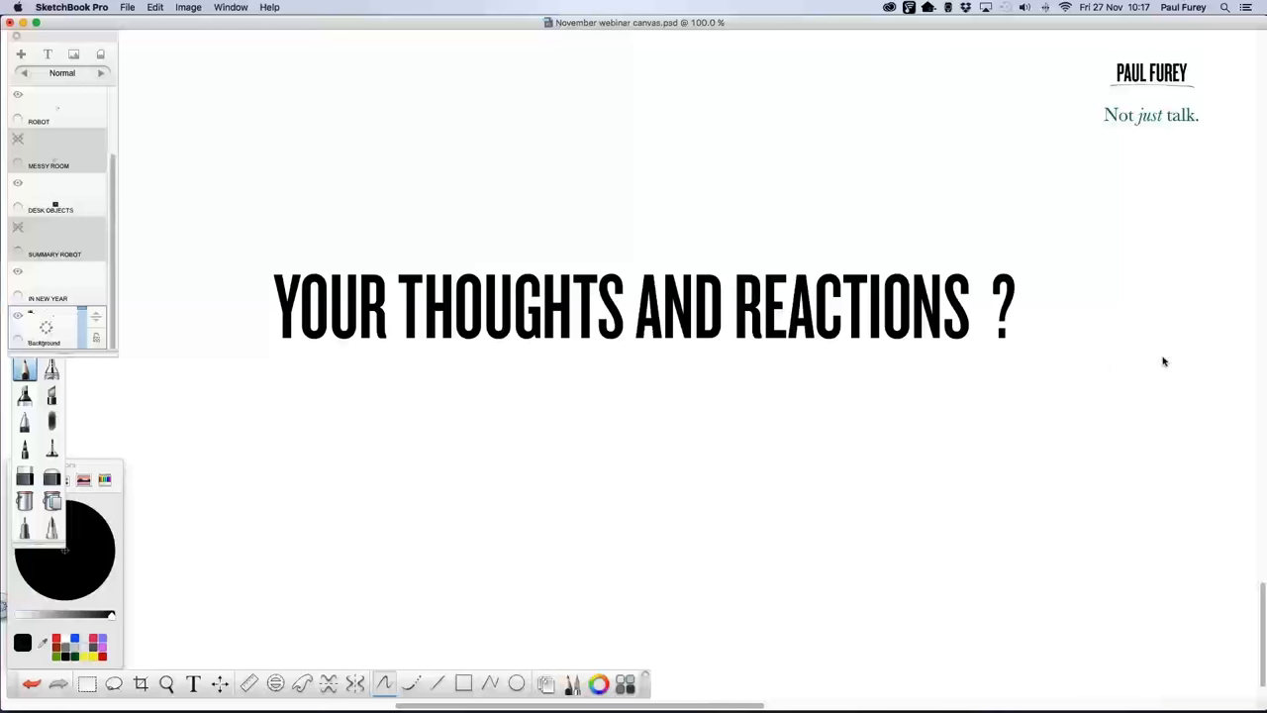
mouse_move(1145, 364)
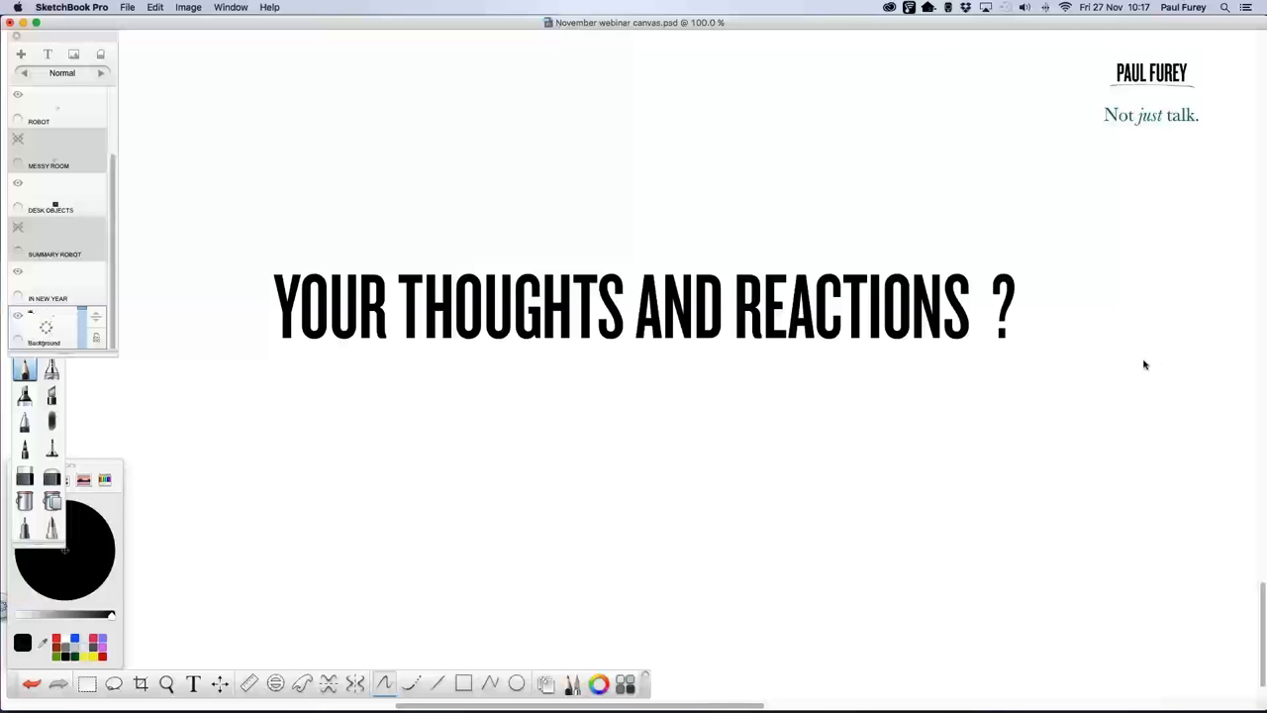
mouse_move(1148, 357)
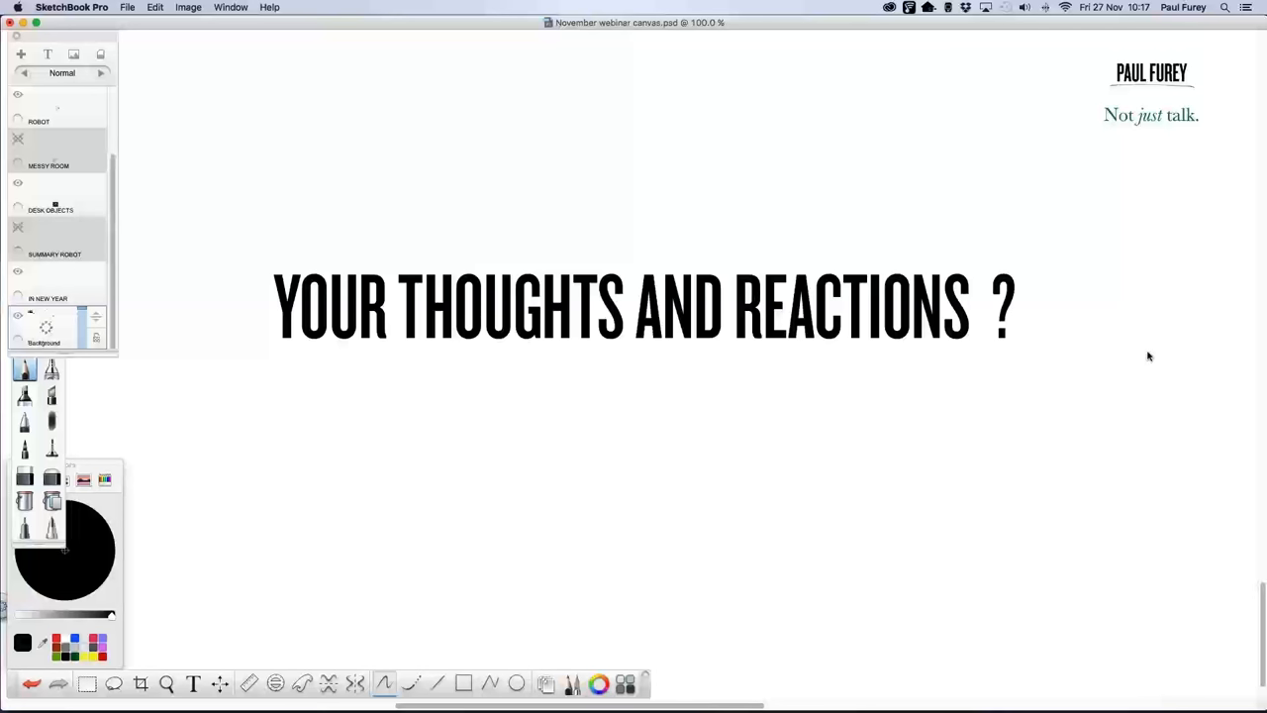
mouse_move(1149, 354)
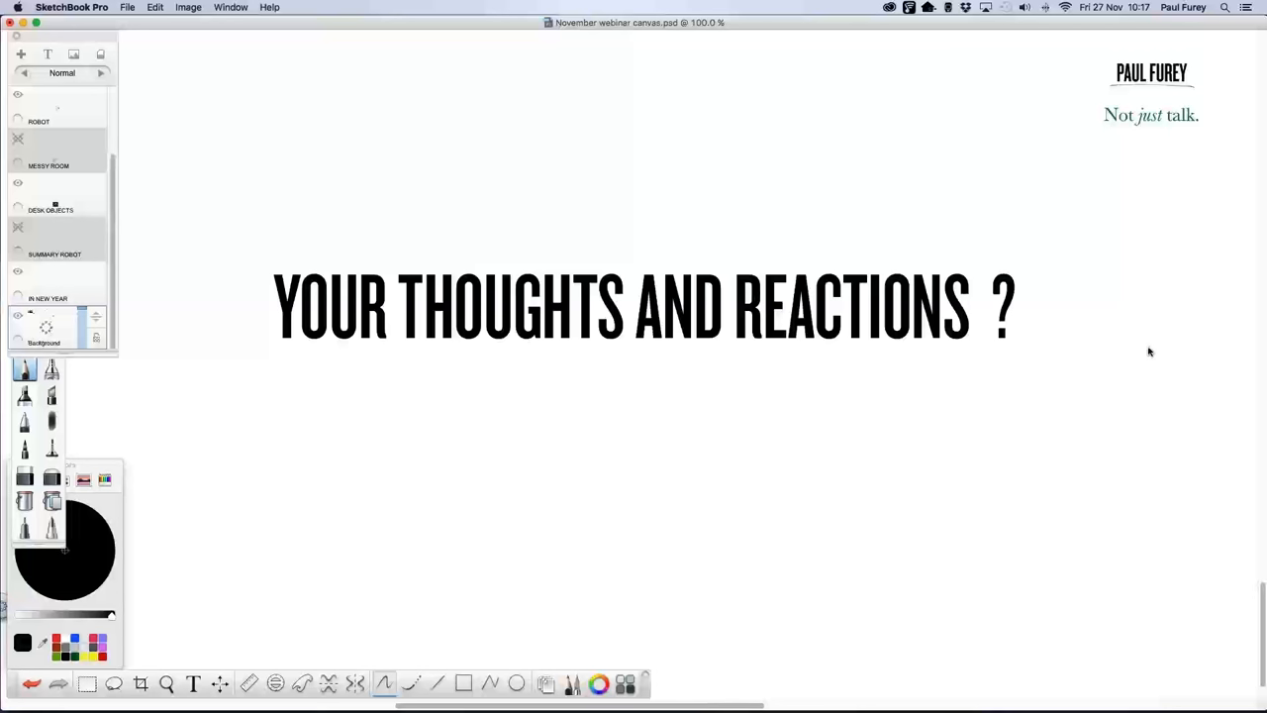
mouse_move(1150, 362)
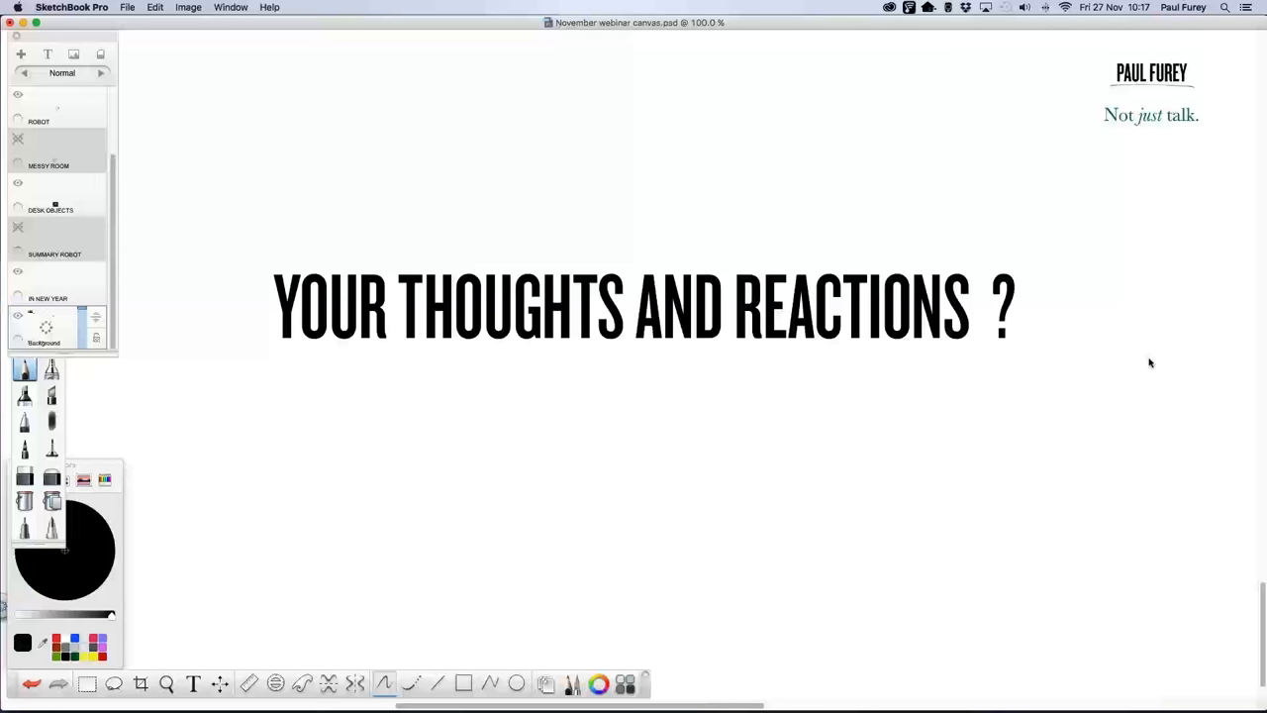
mouse_move(1153, 359)
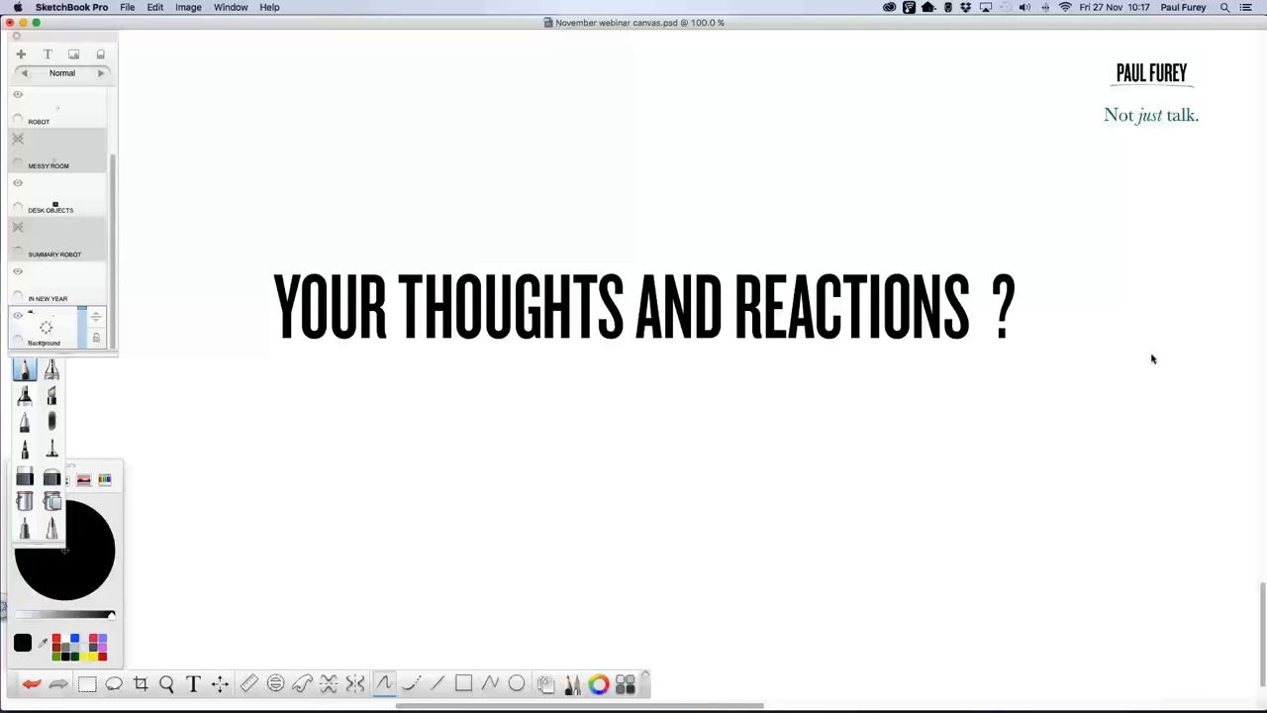
mouse_move(671, 287)
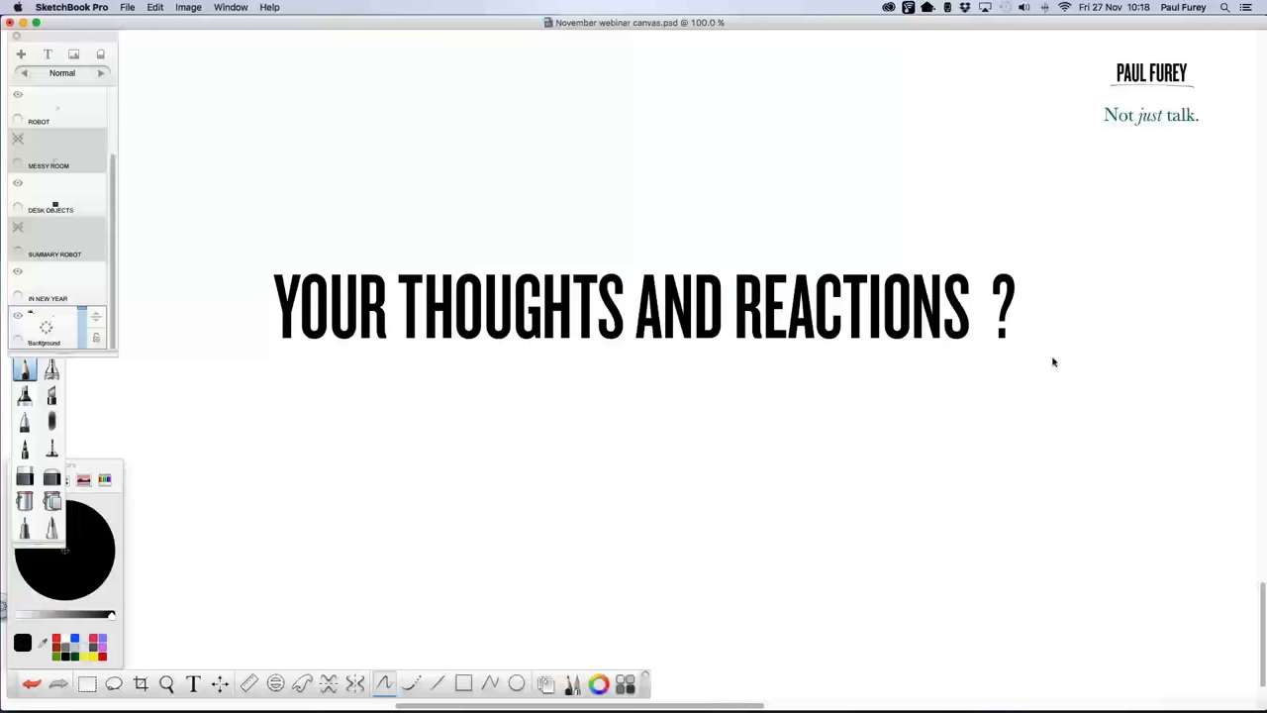
mouse_move(1060, 366)
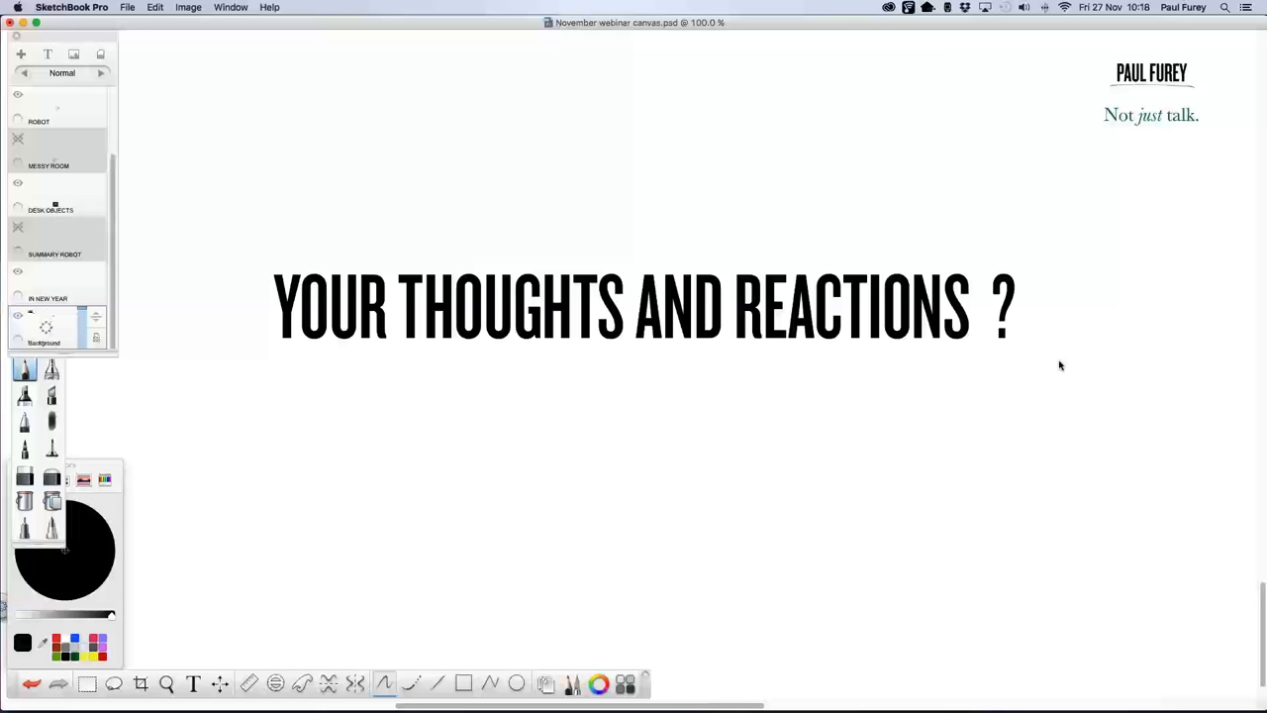
mouse_move(1080, 357)
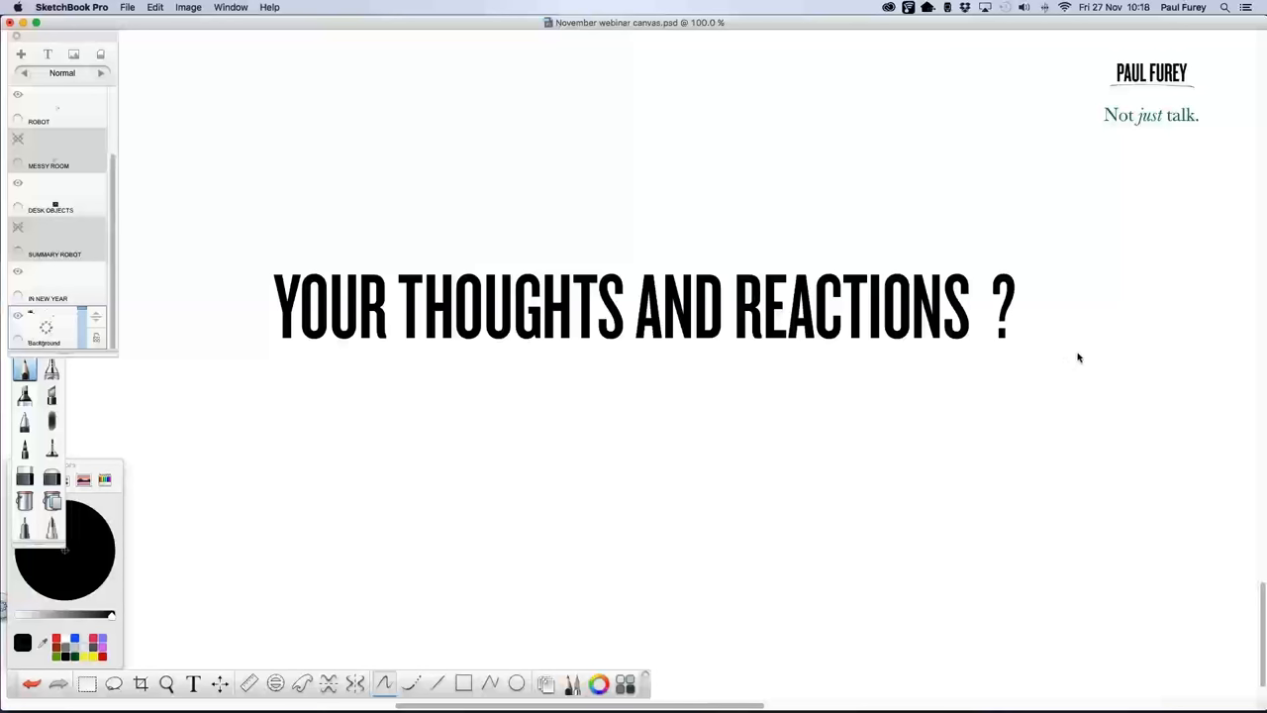
mouse_move(1072, 369)
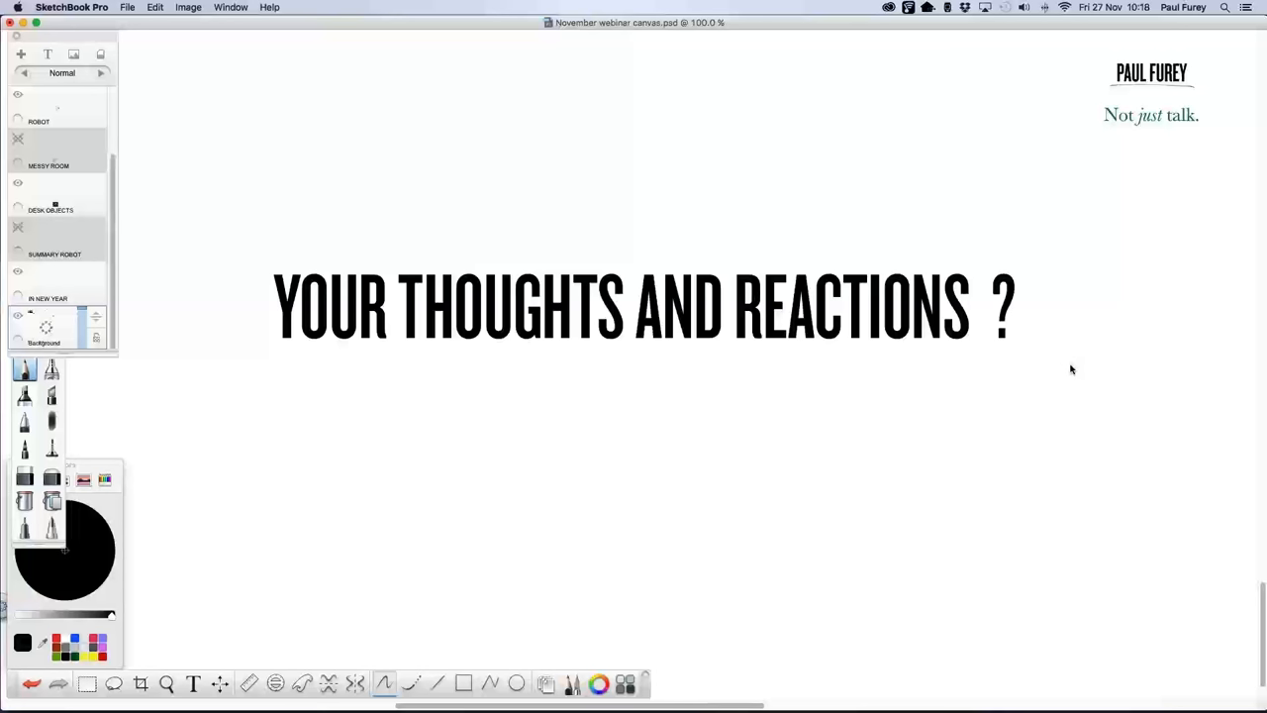
mouse_move(1059, 383)
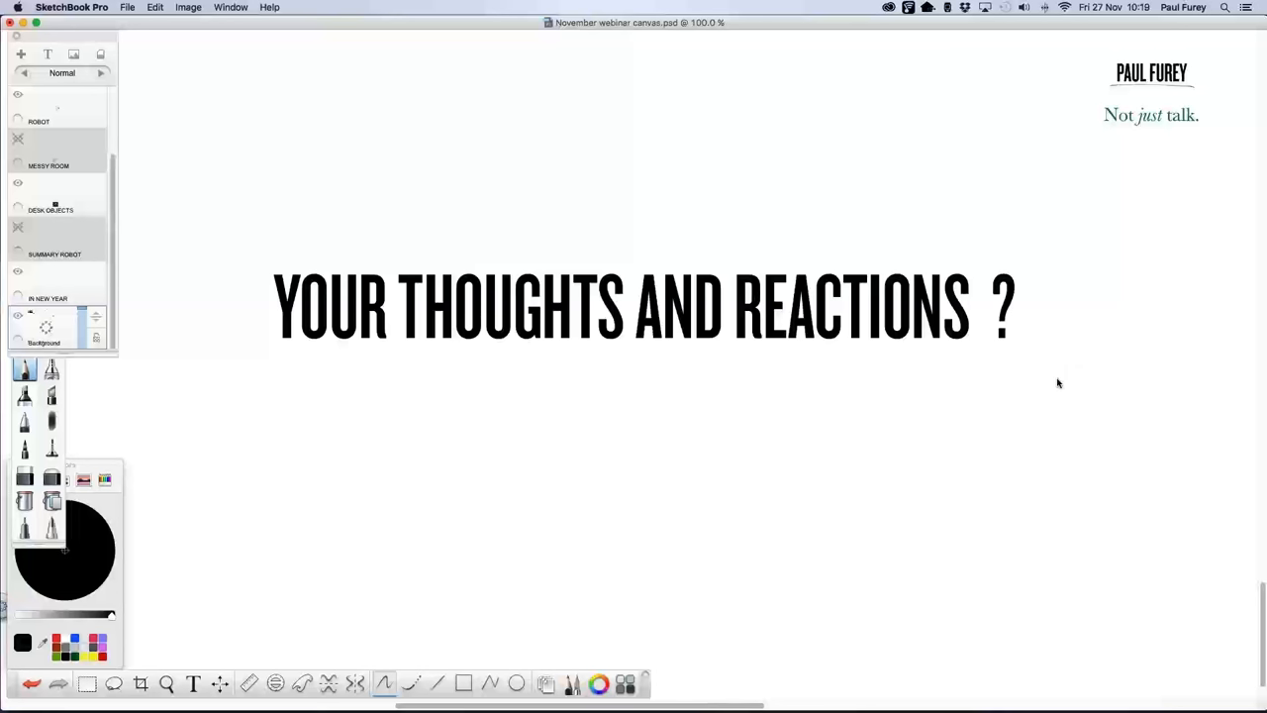
mouse_move(749, 249)
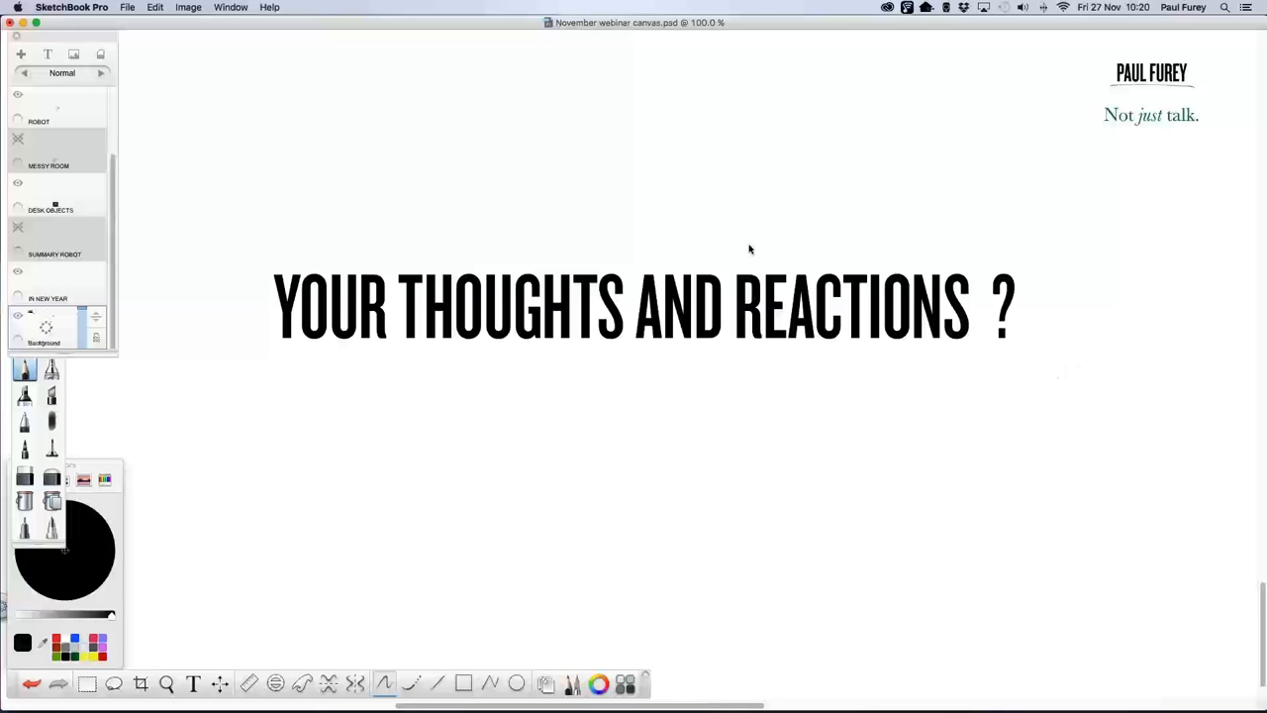
mouse_move(750, 249)
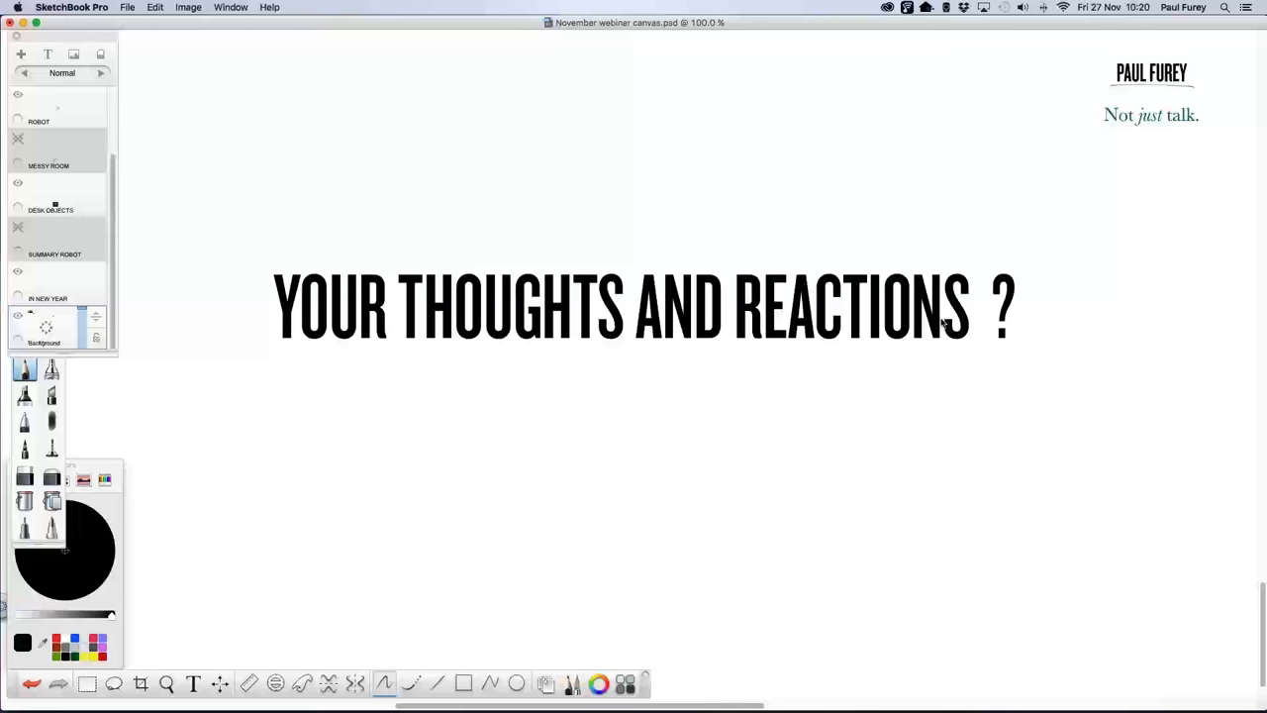
mouse_move(1024, 351)
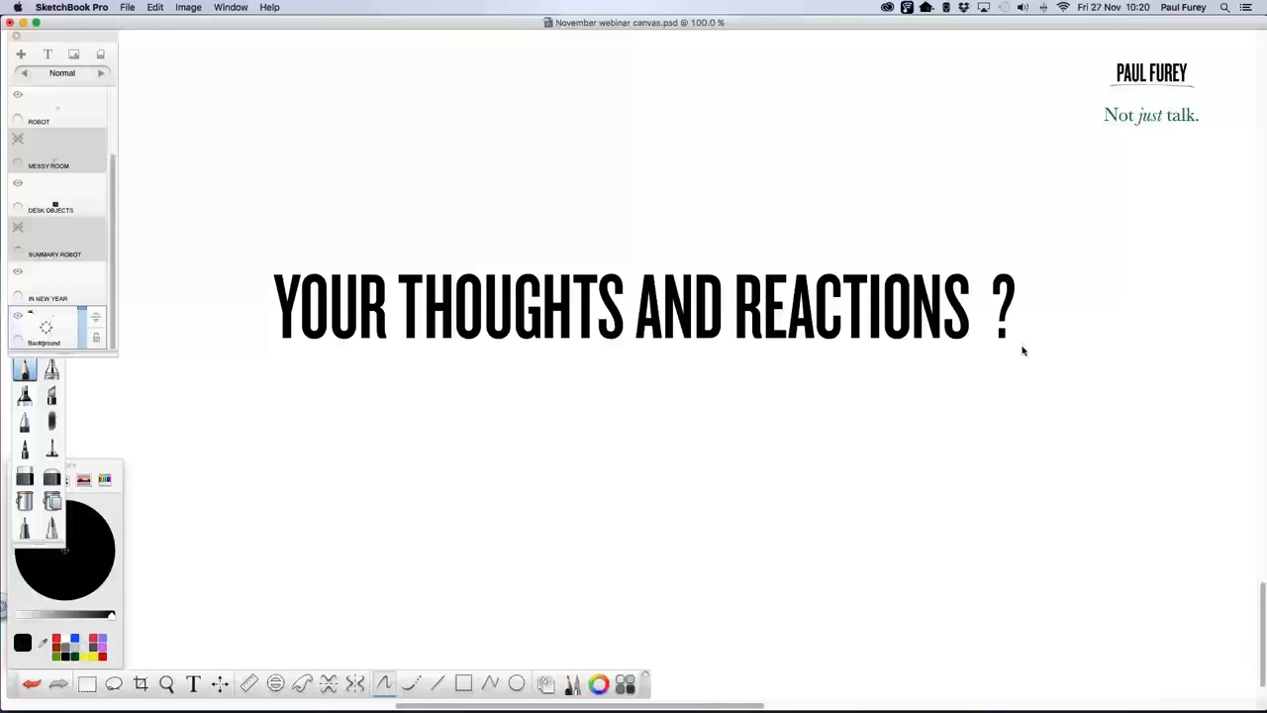
mouse_move(1054, 365)
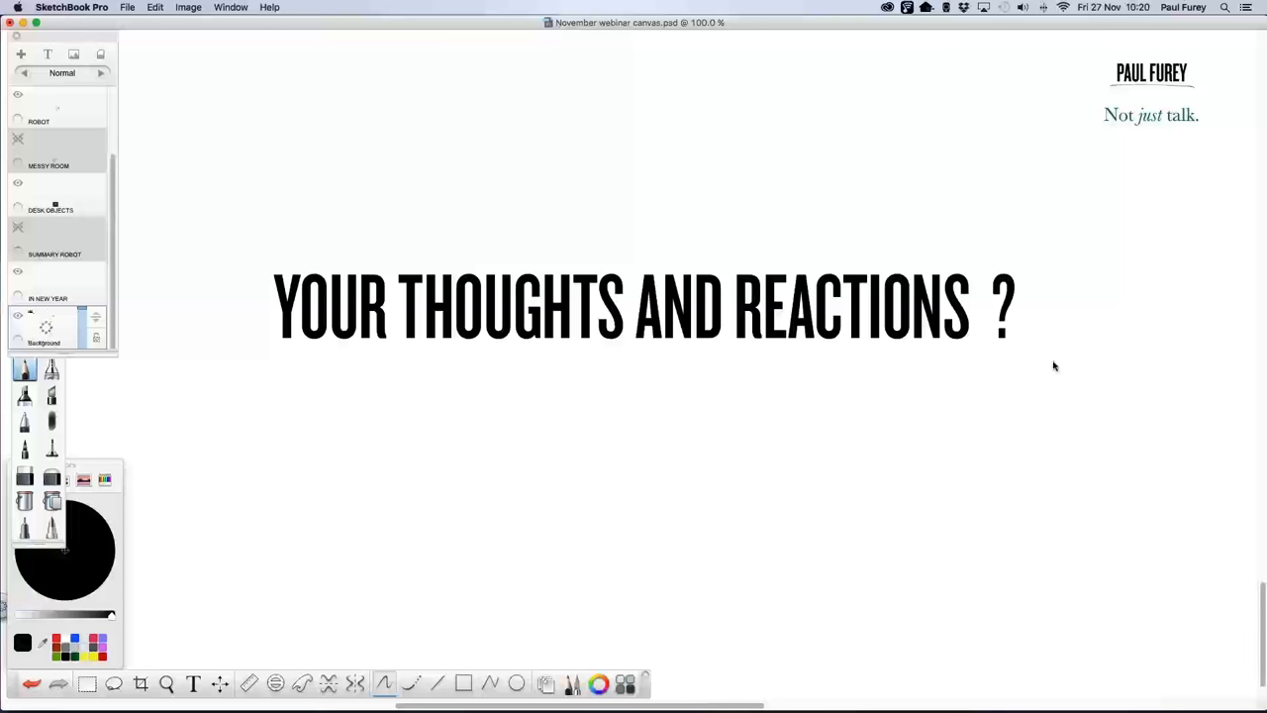
mouse_move(1062, 366)
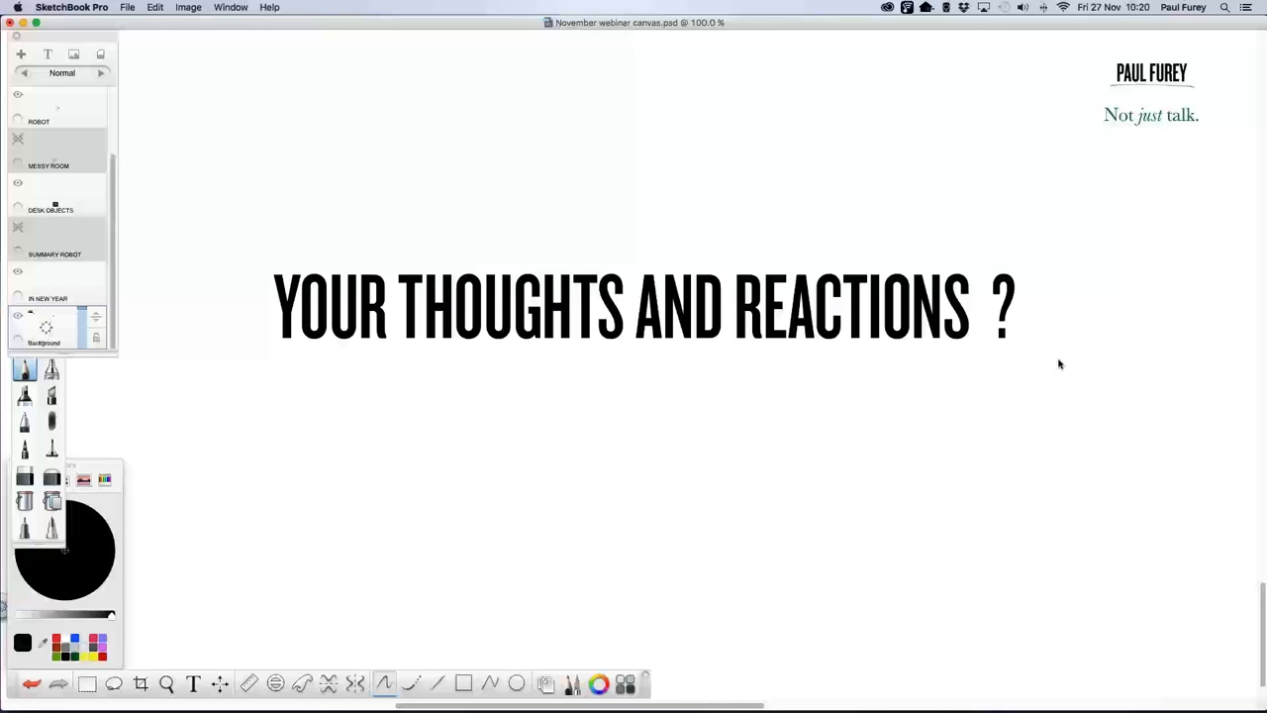
mouse_move(1064, 367)
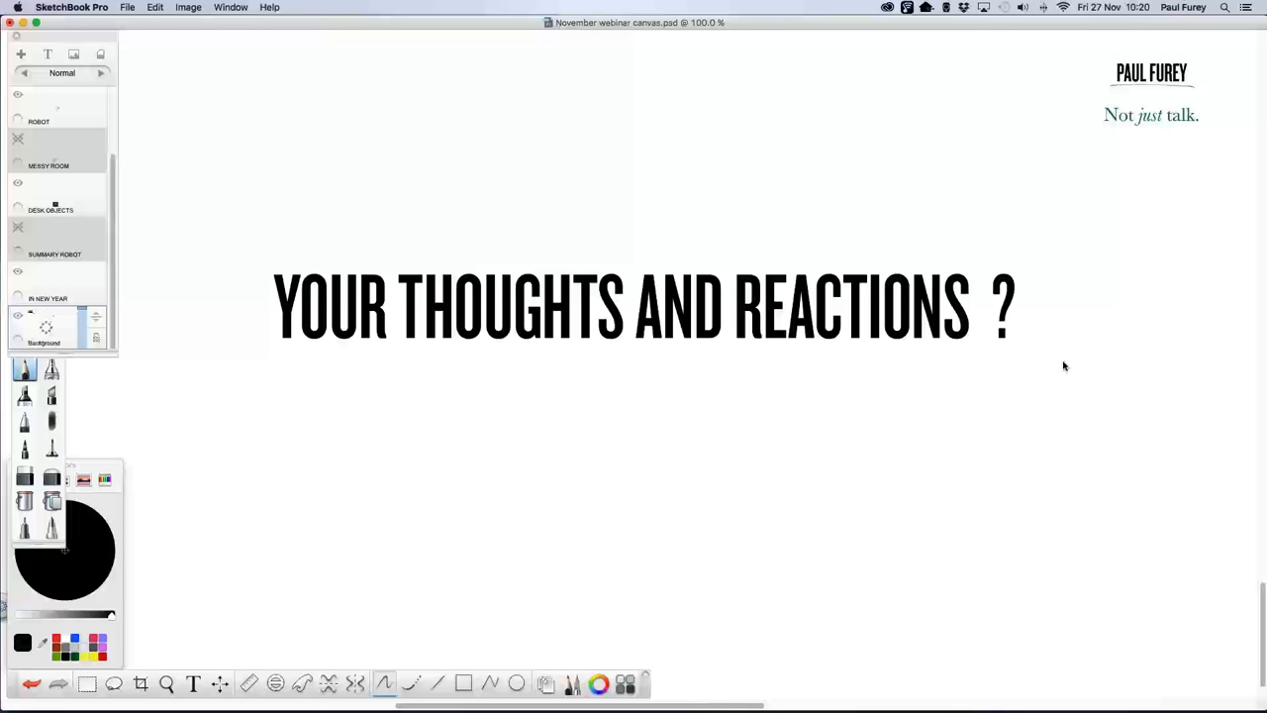
mouse_move(1080, 352)
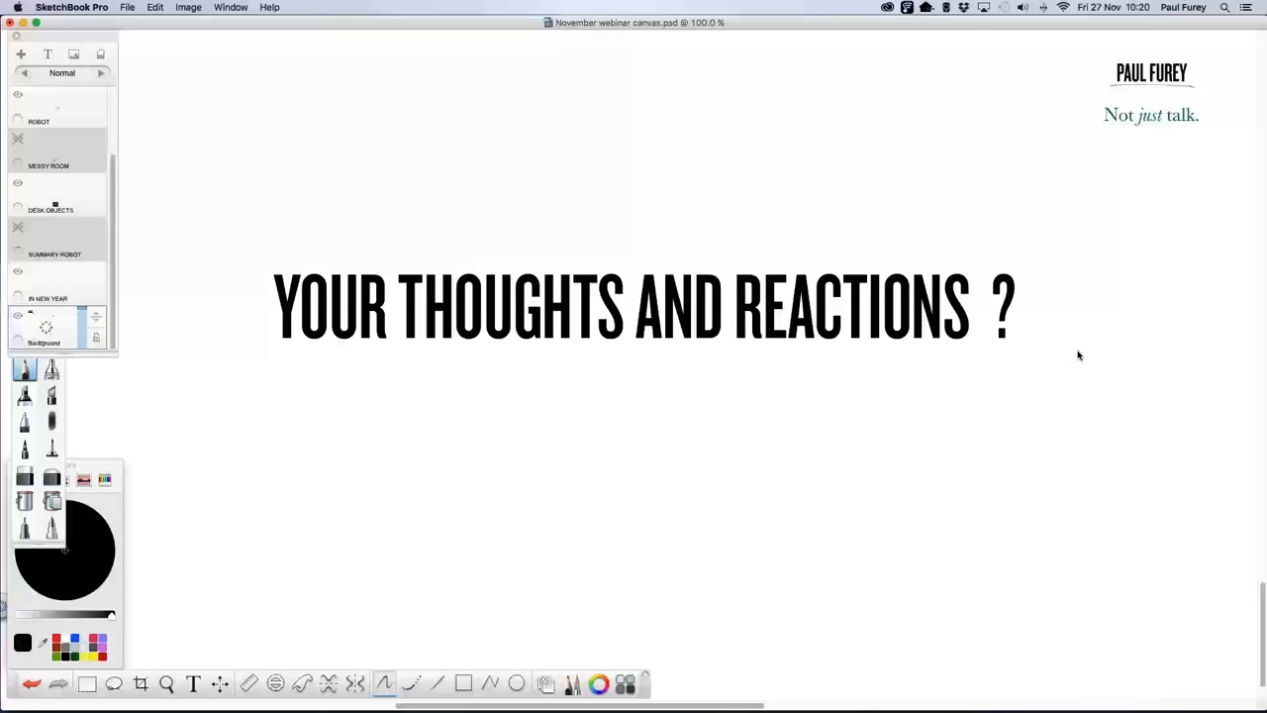
mouse_move(1072, 355)
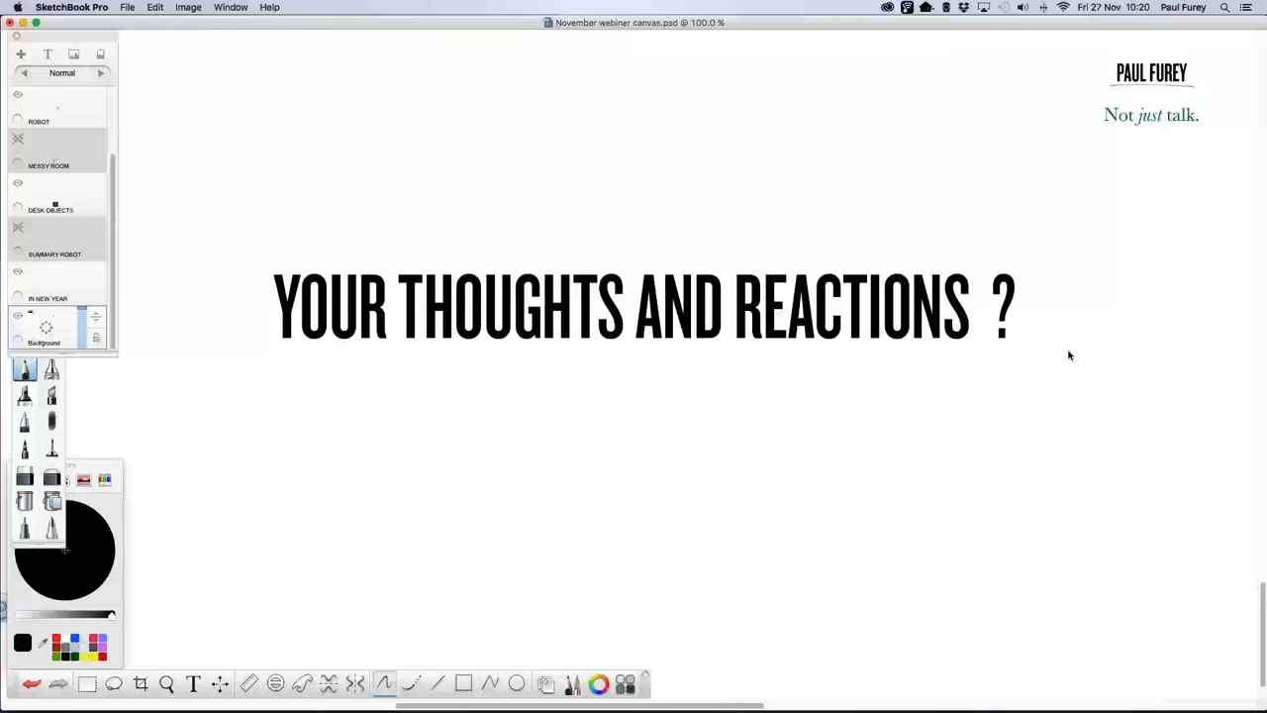
mouse_move(1065, 355)
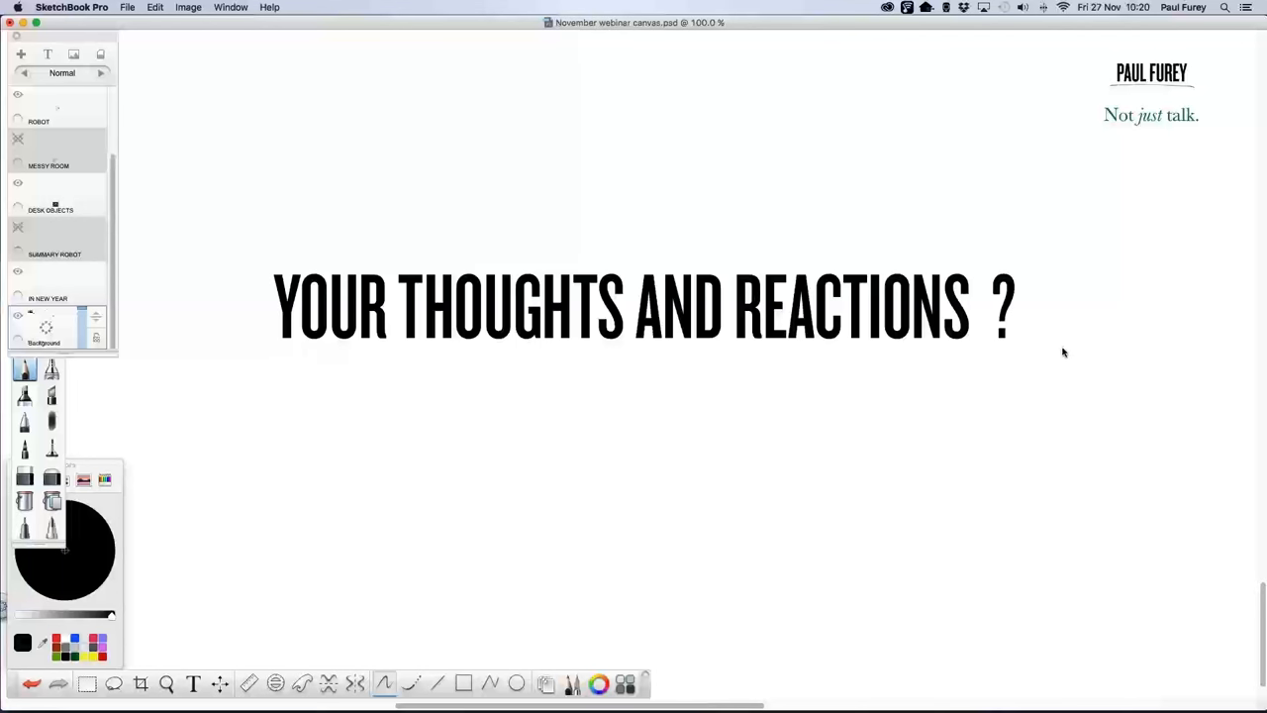
mouse_move(1065, 347)
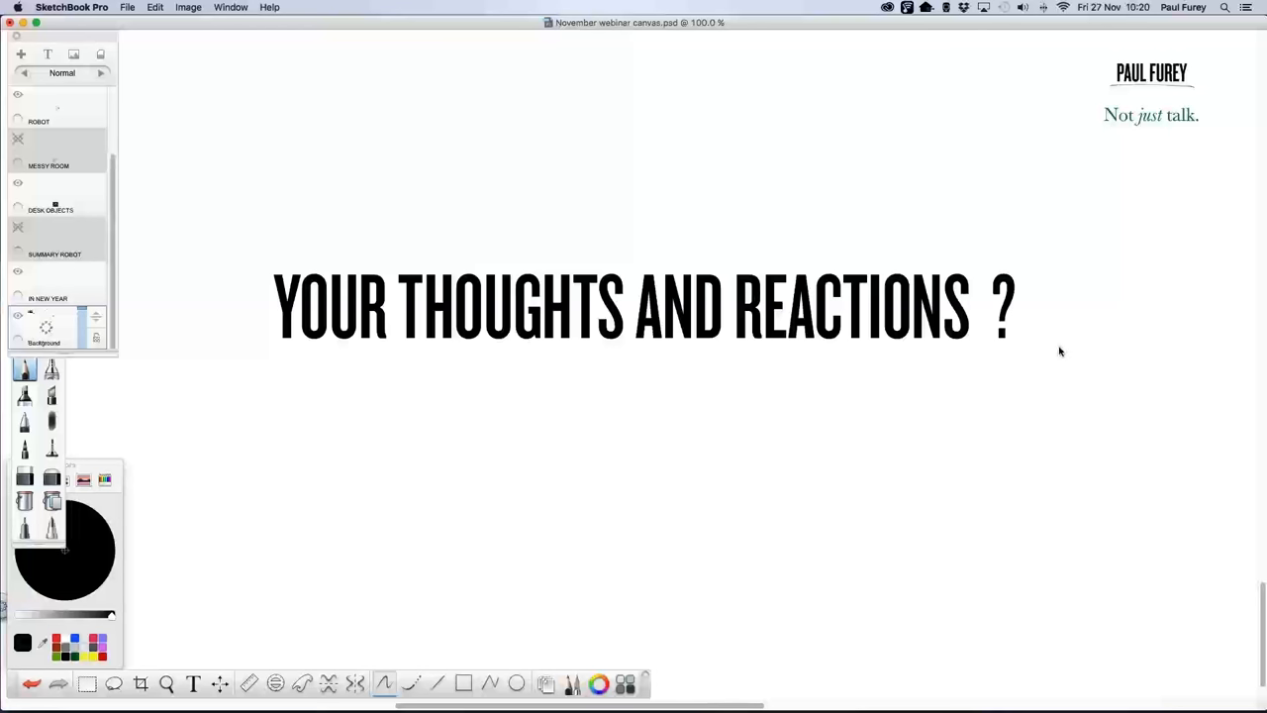
mouse_move(1057, 356)
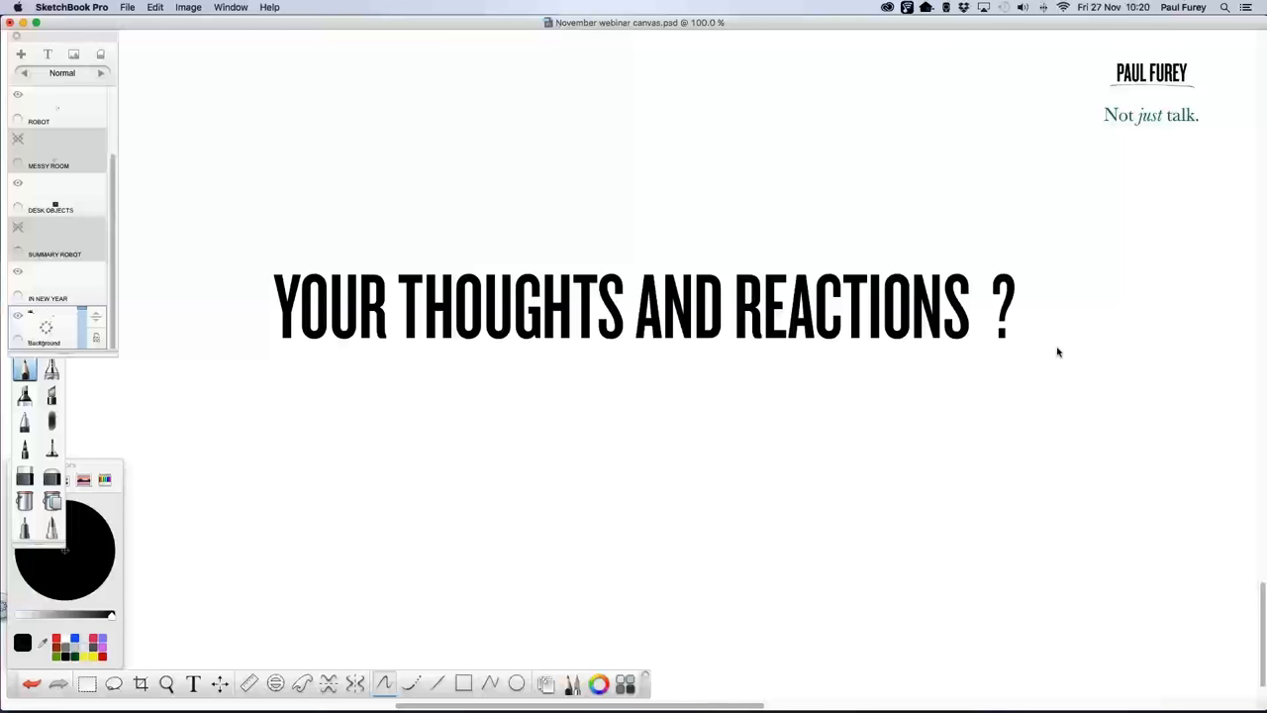
mouse_move(1052, 358)
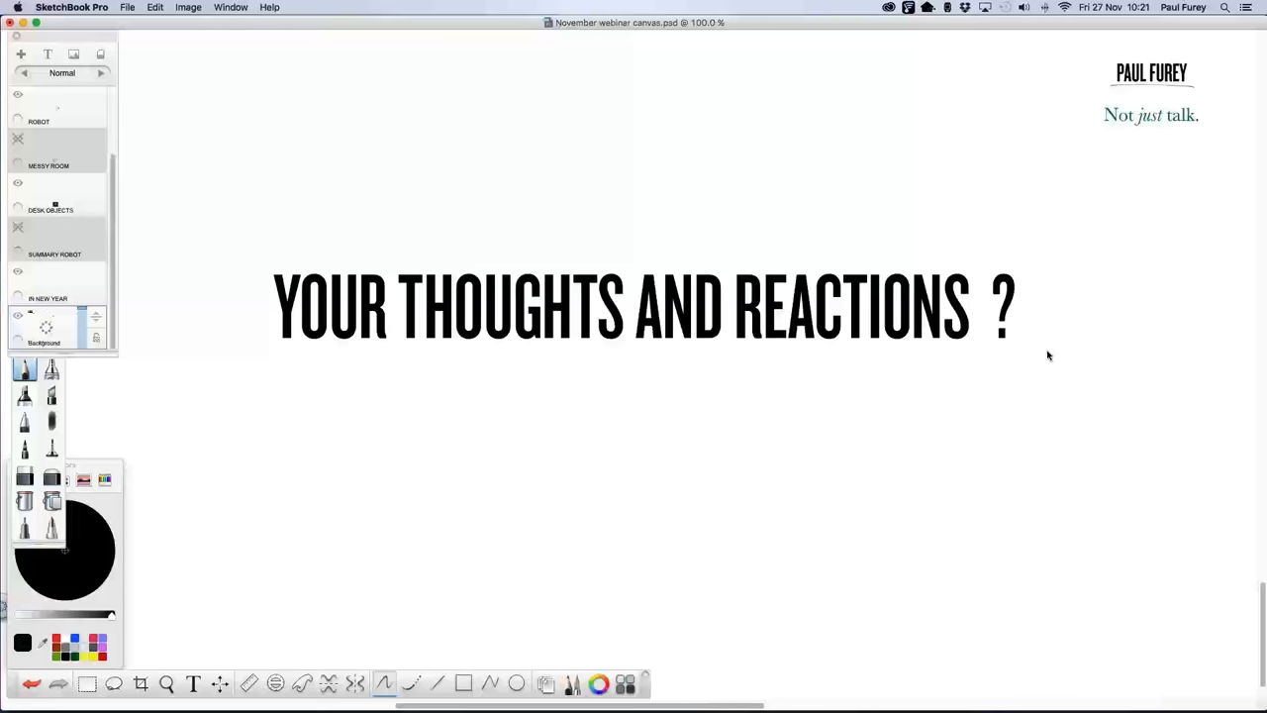
mouse_move(1052, 355)
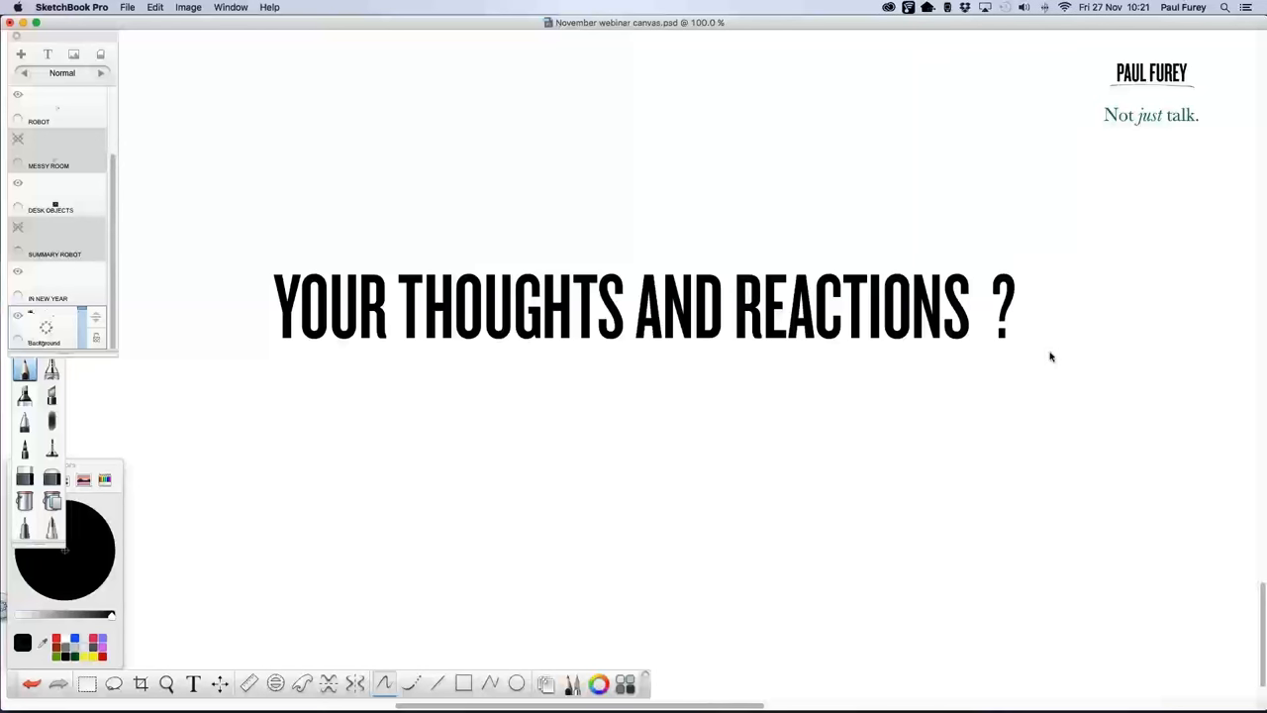
mouse_move(1067, 350)
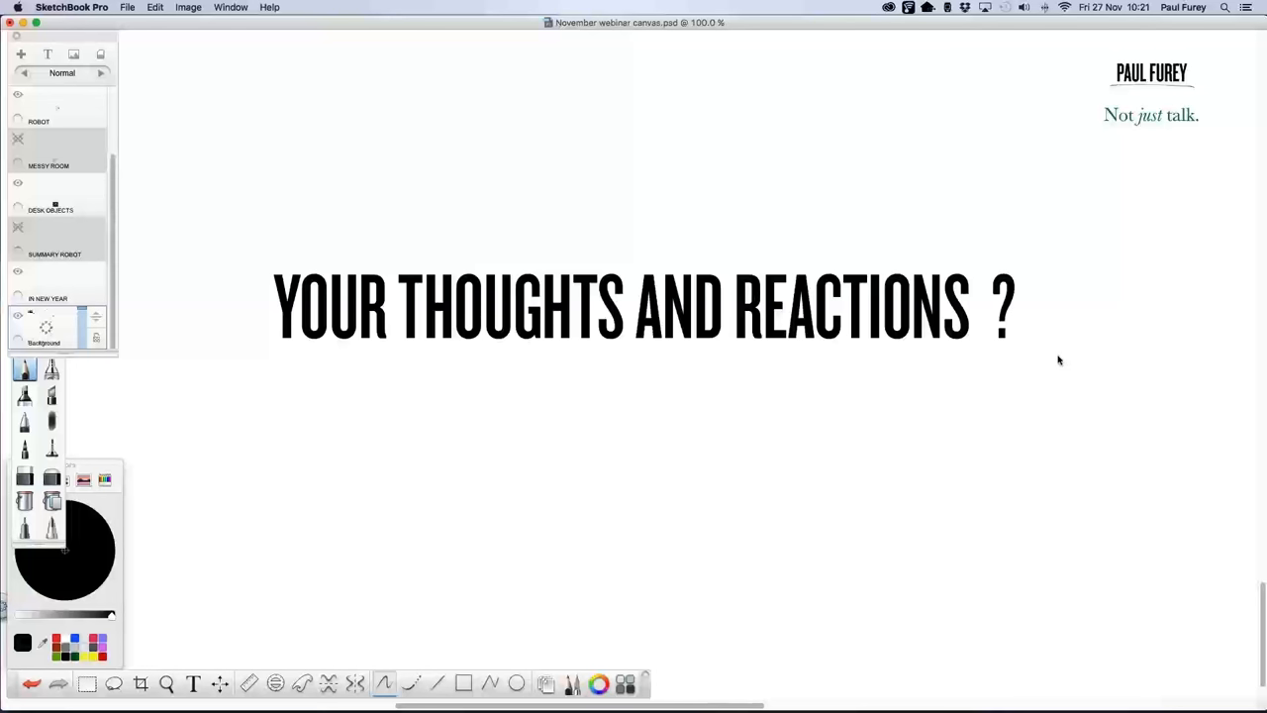
mouse_move(1061, 354)
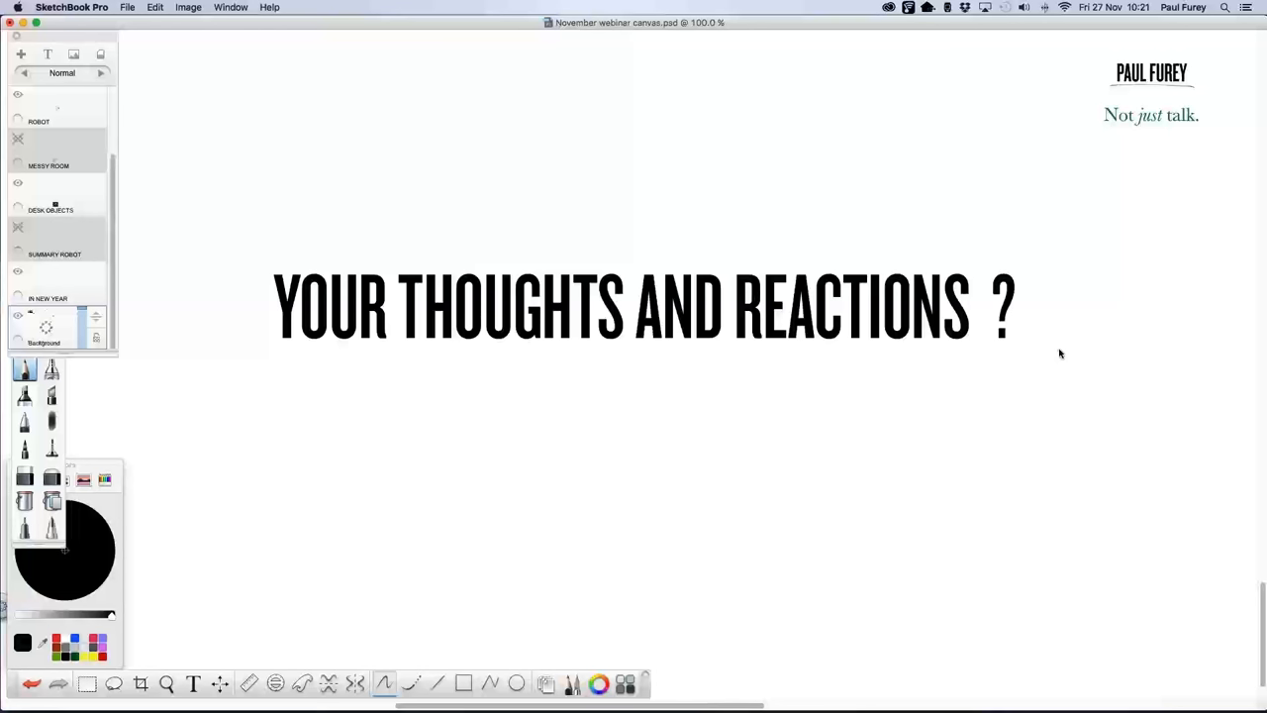
mouse_move(1068, 347)
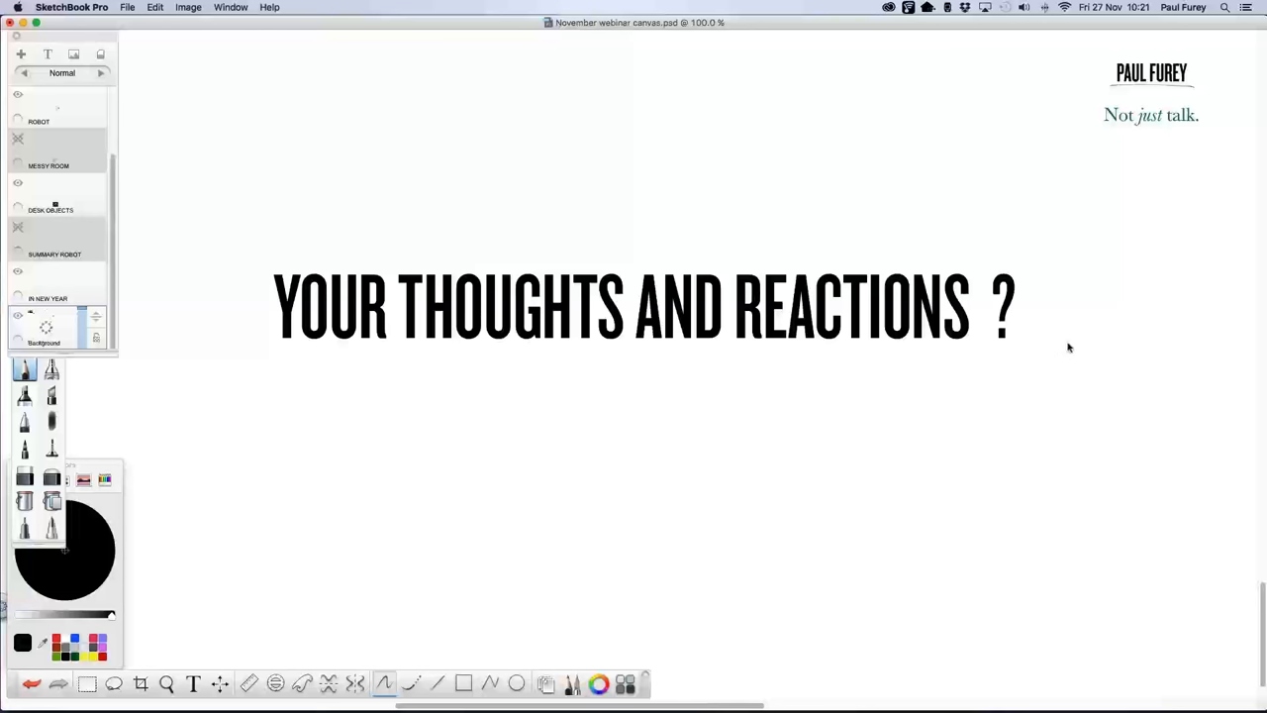
mouse_move(1061, 354)
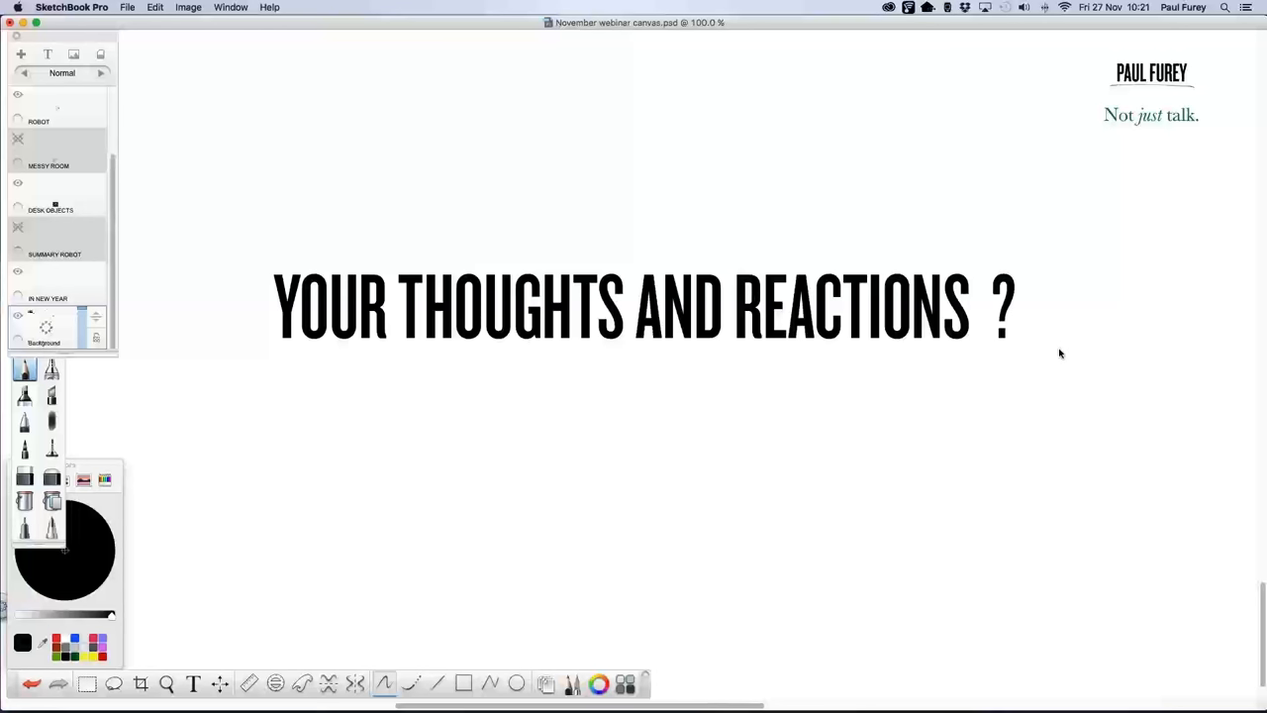
mouse_move(1063, 350)
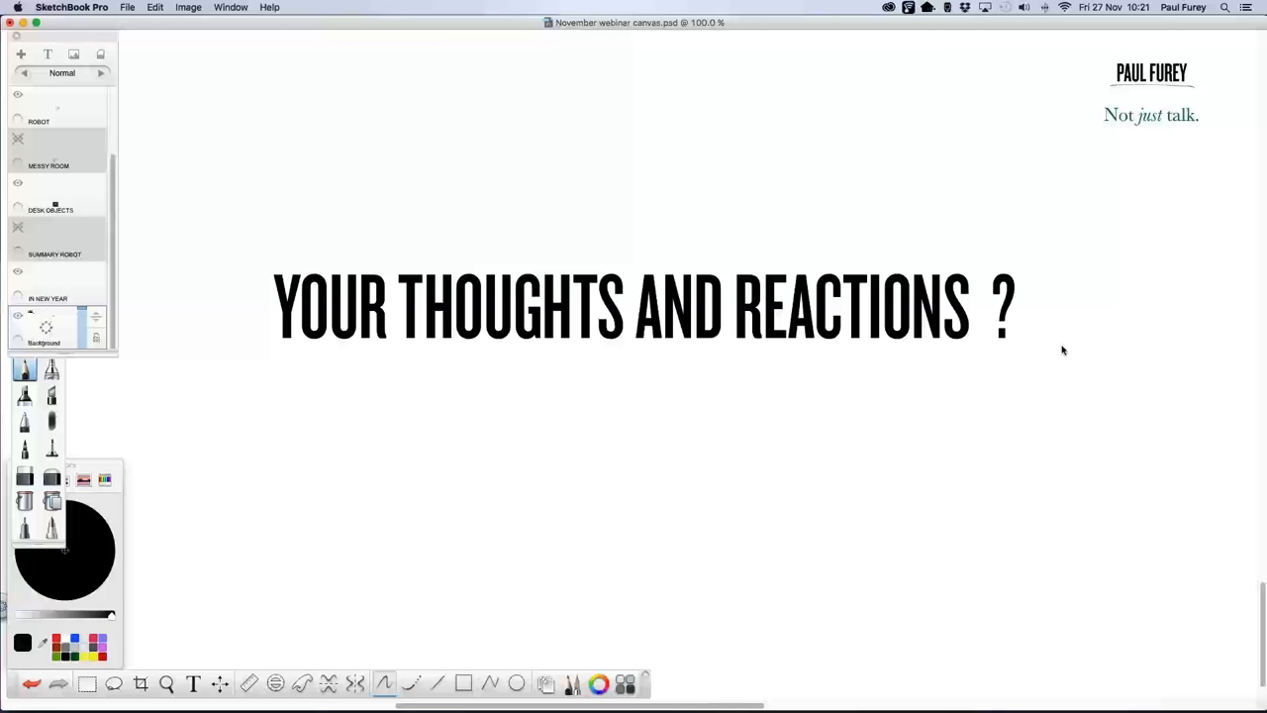
mouse_move(1066, 347)
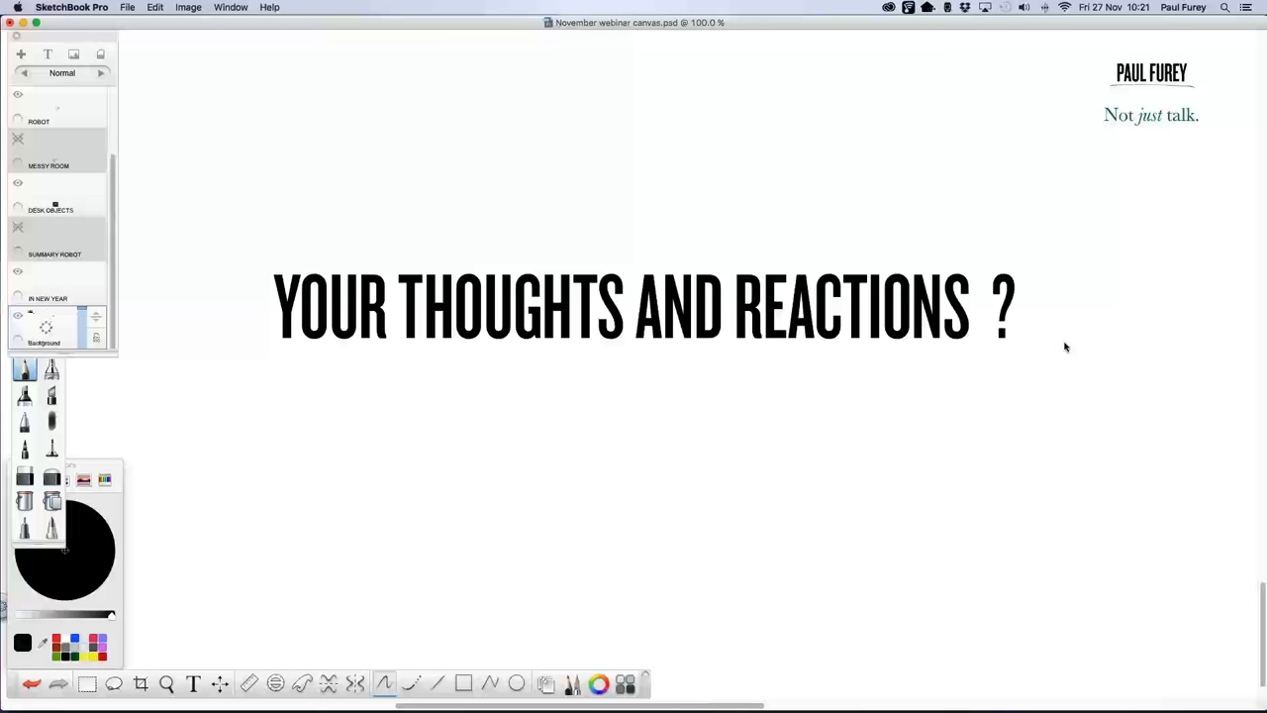
mouse_move(1063, 348)
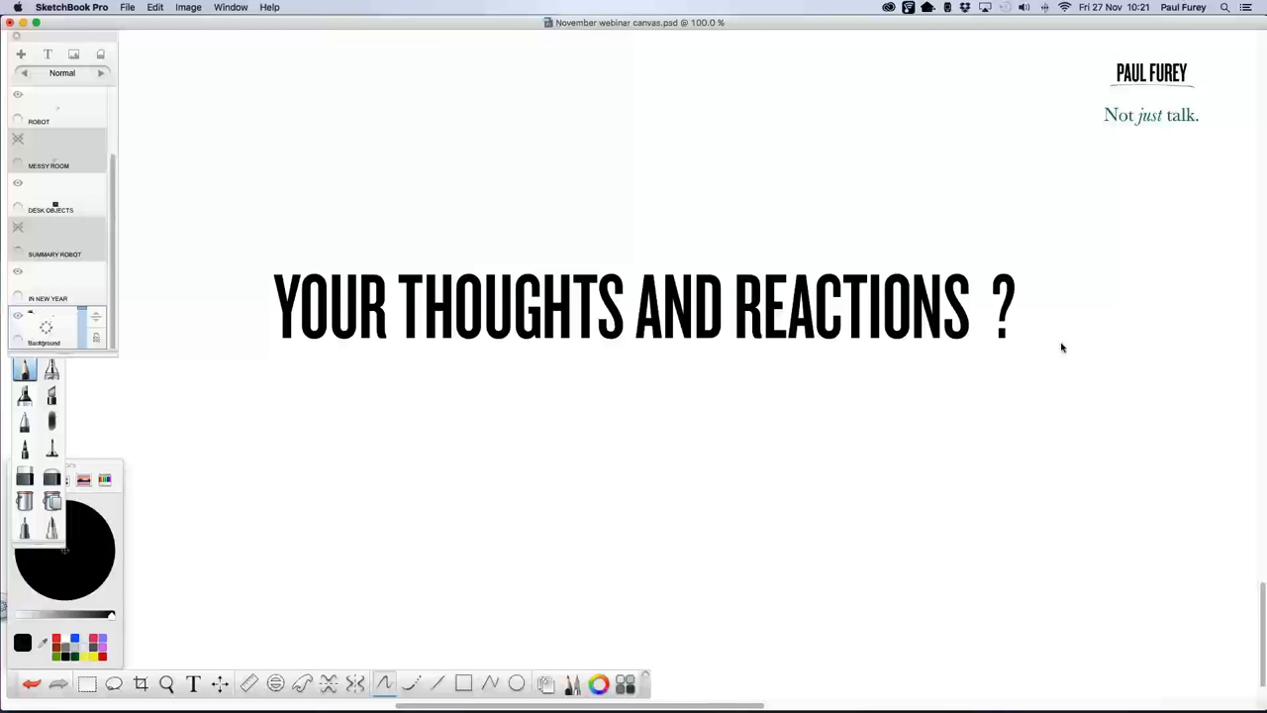
mouse_move(1076, 358)
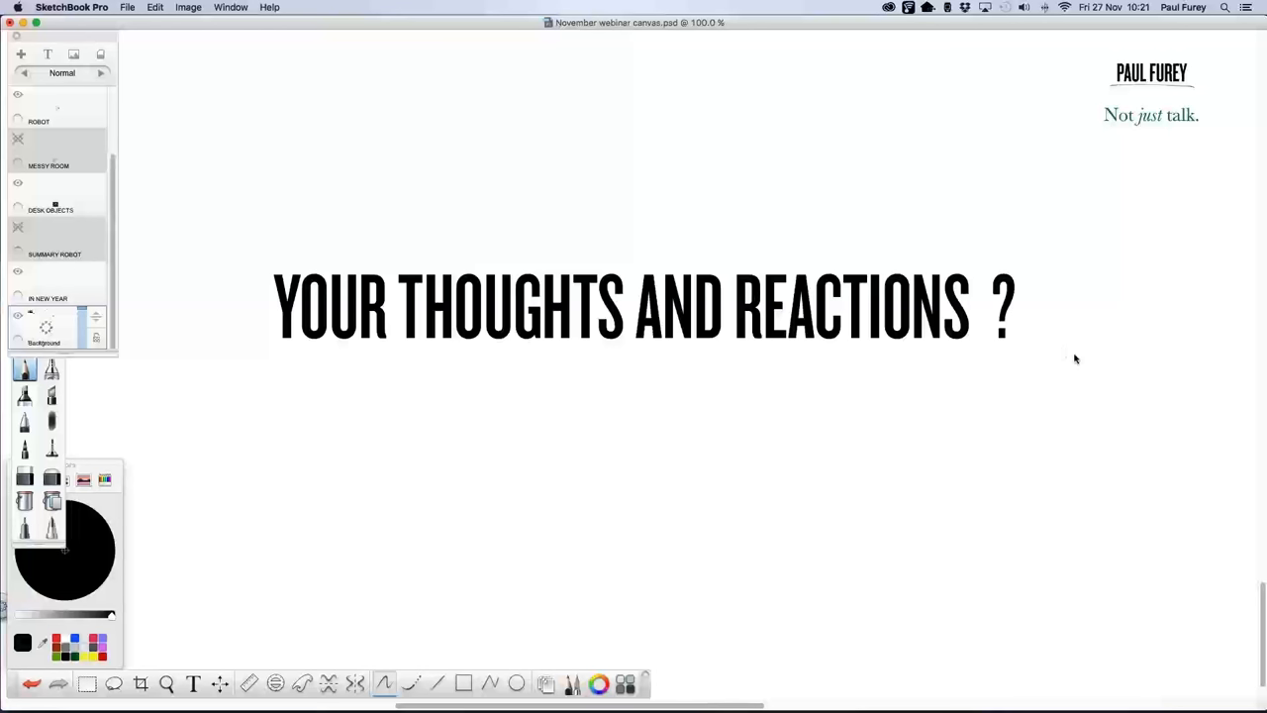
mouse_move(1079, 366)
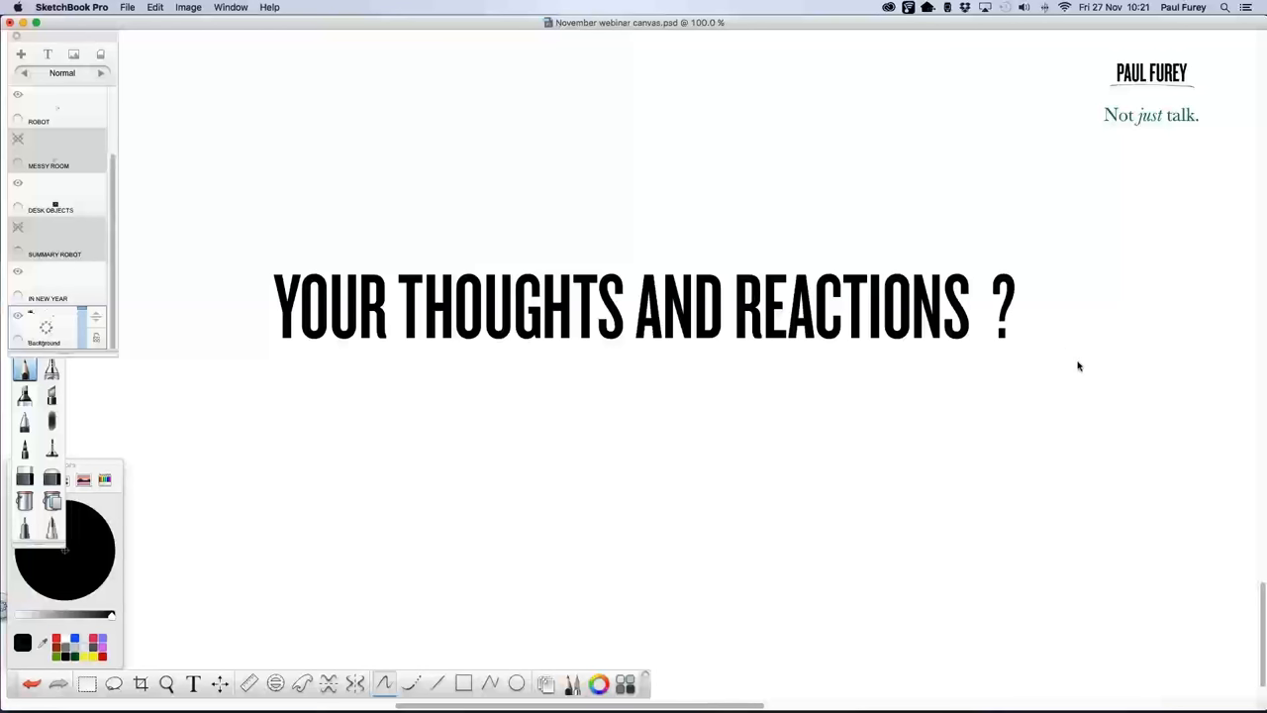
mouse_move(1075, 368)
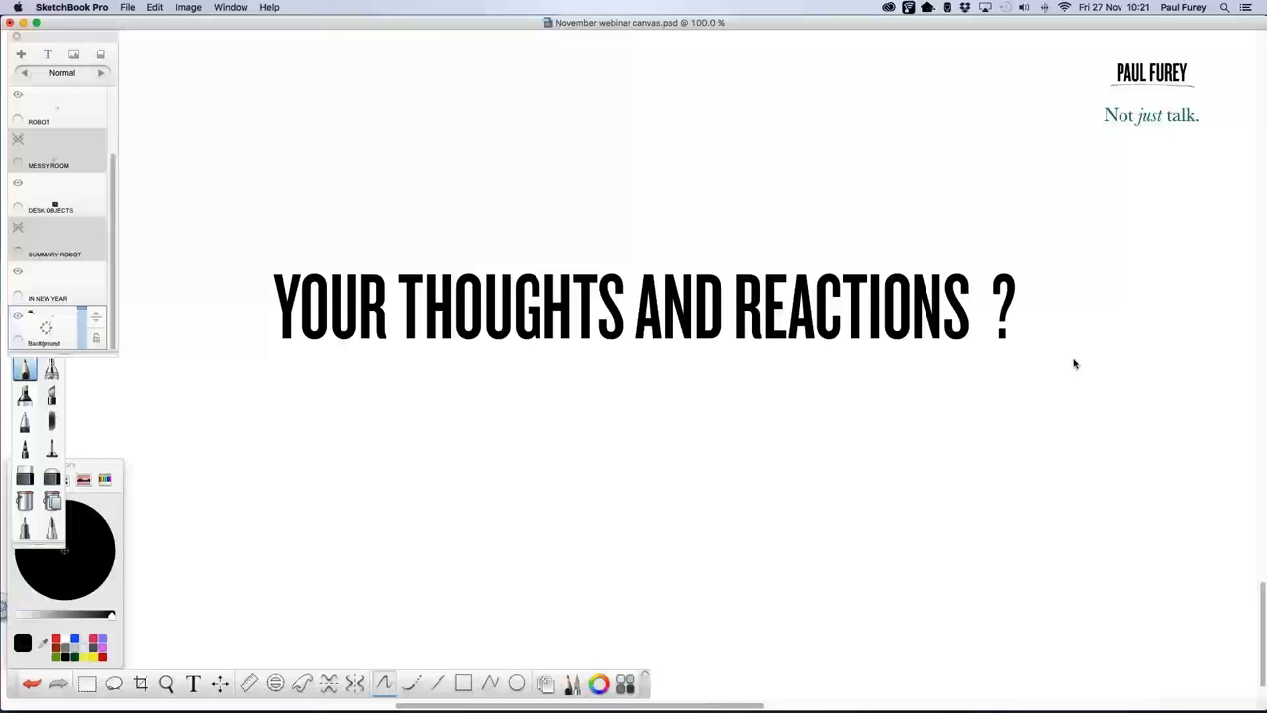
mouse_move(1067, 367)
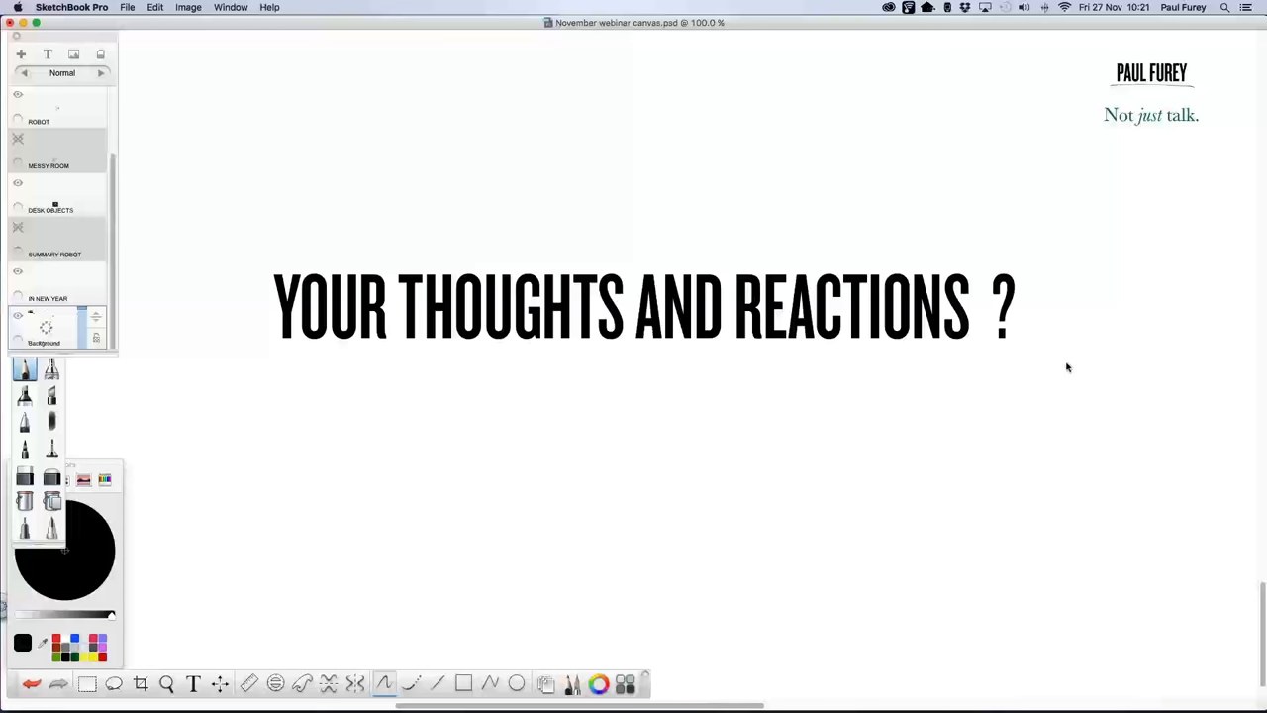
mouse_move(1069, 360)
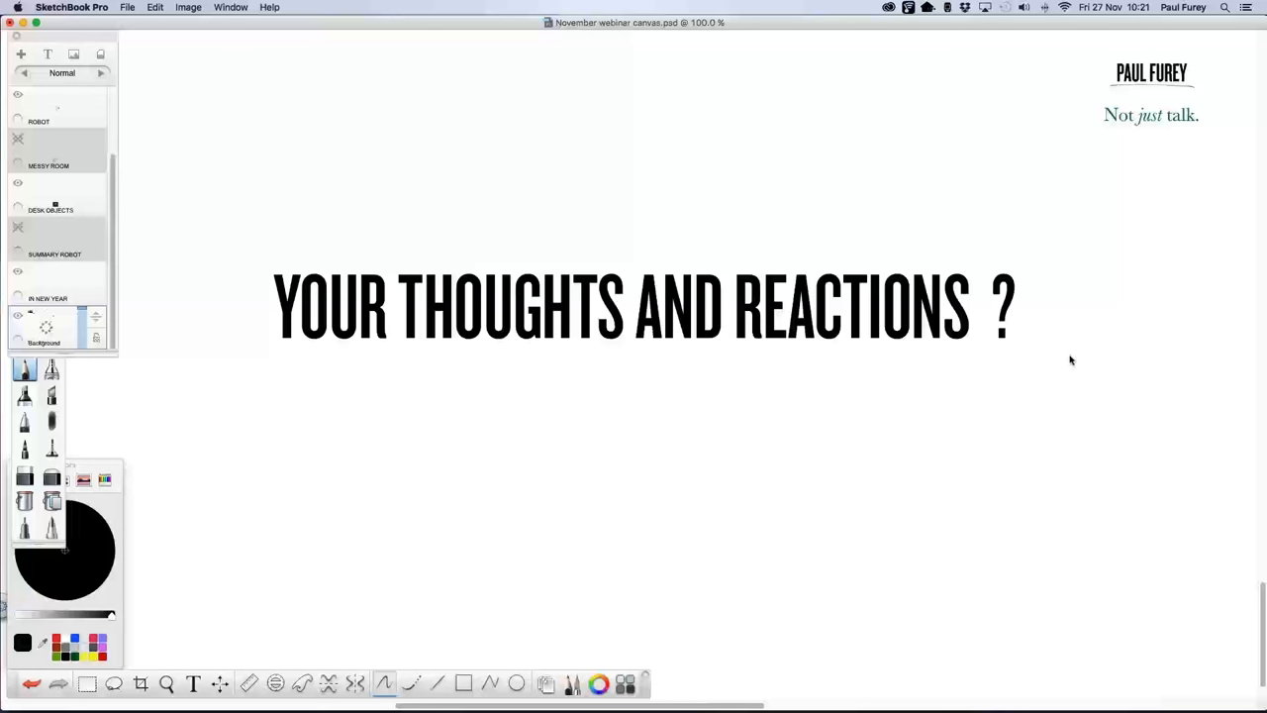
mouse_move(1073, 359)
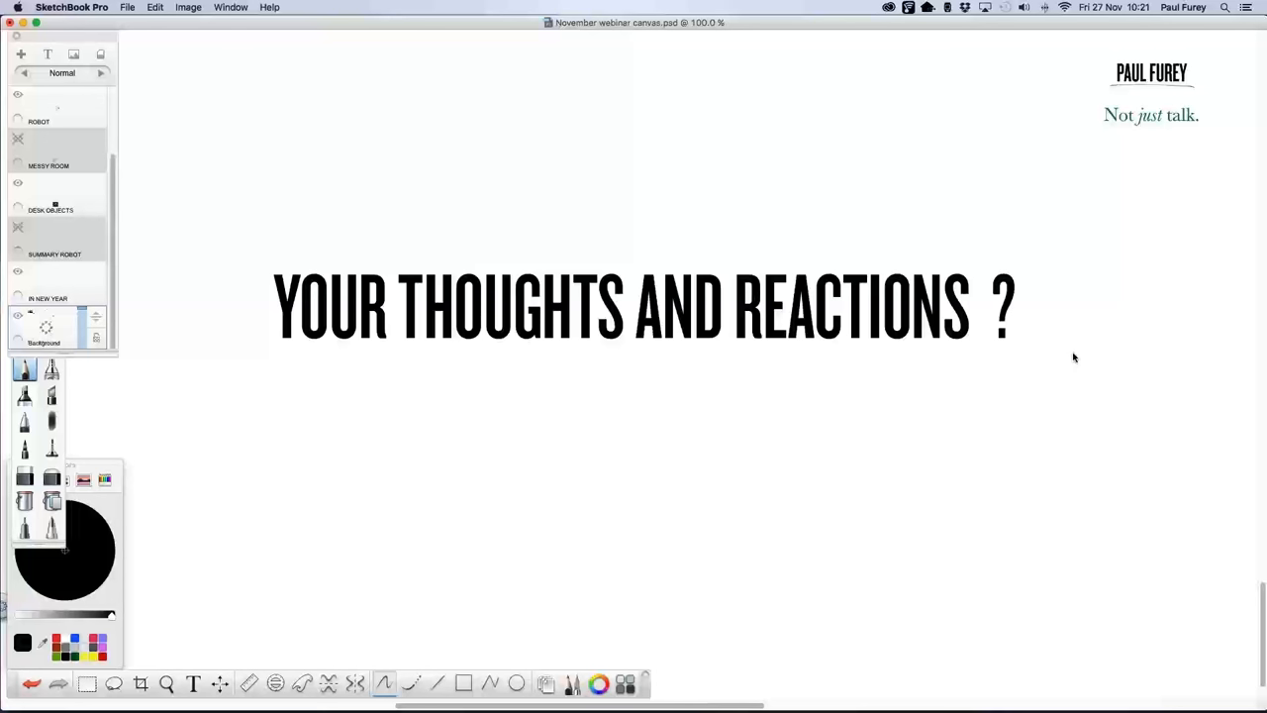
mouse_move(1072, 358)
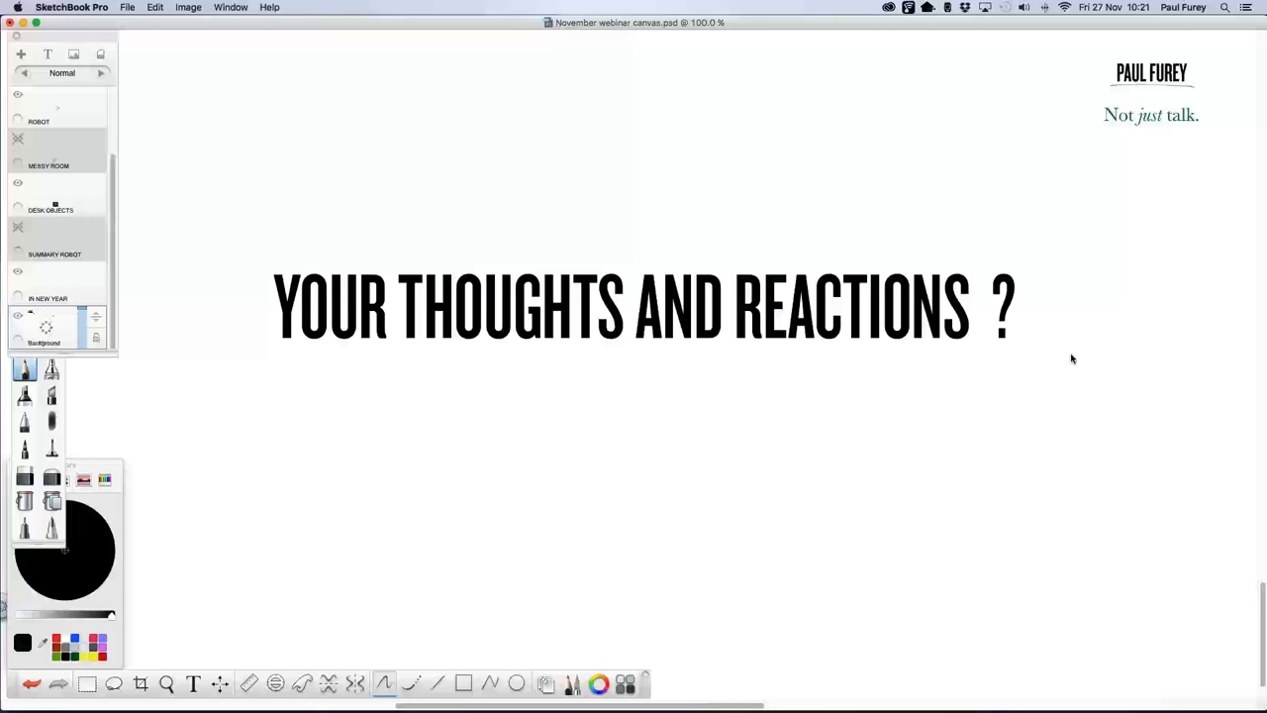
mouse_move(1070, 358)
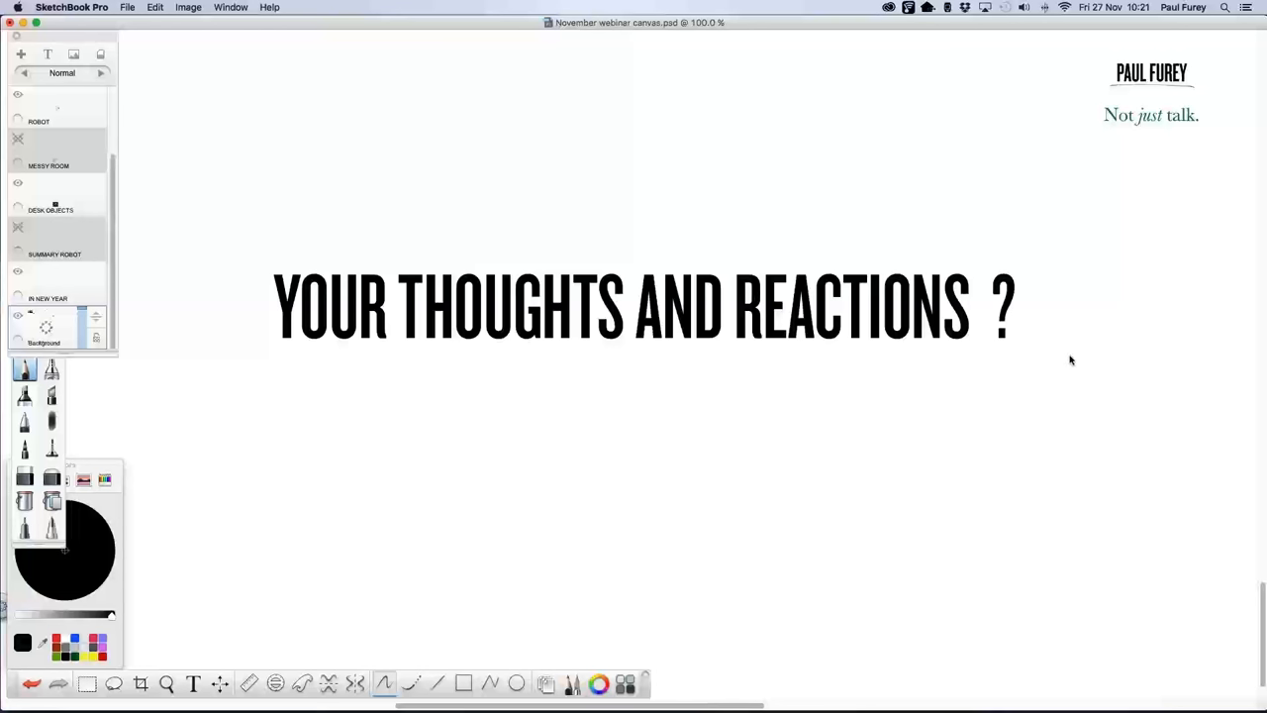
mouse_move(1206, 577)
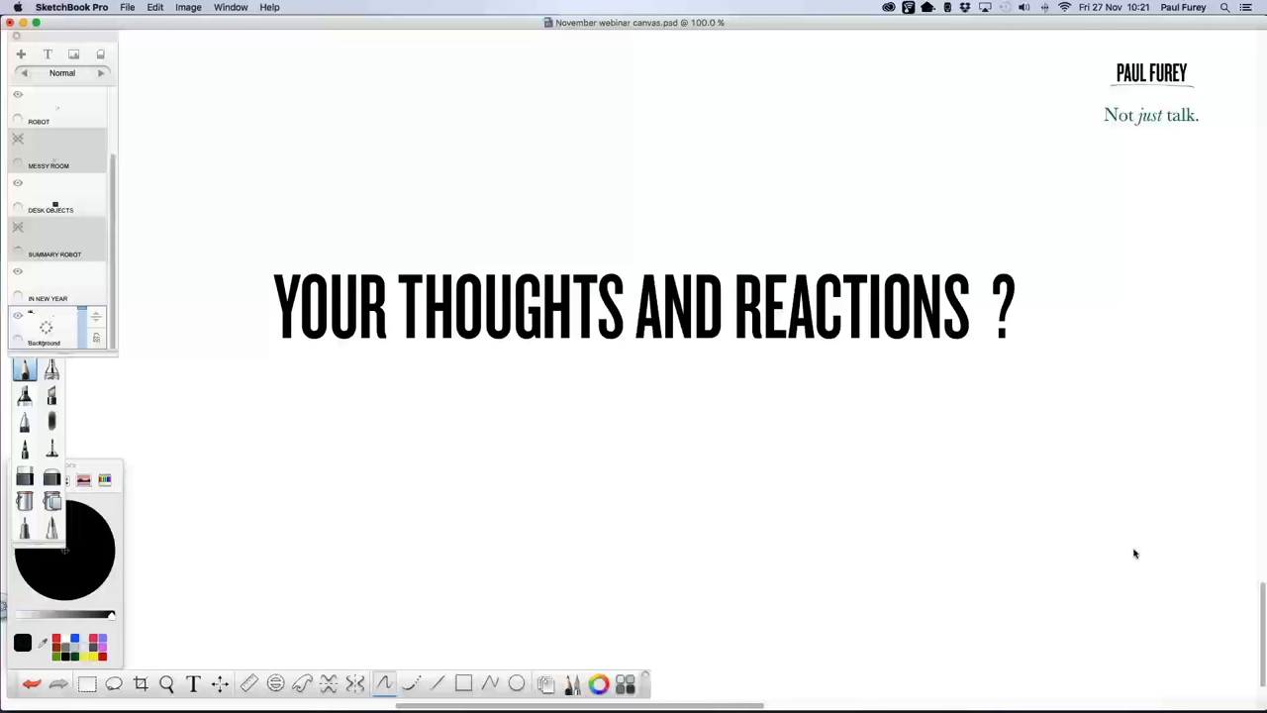
mouse_move(1130, 566)
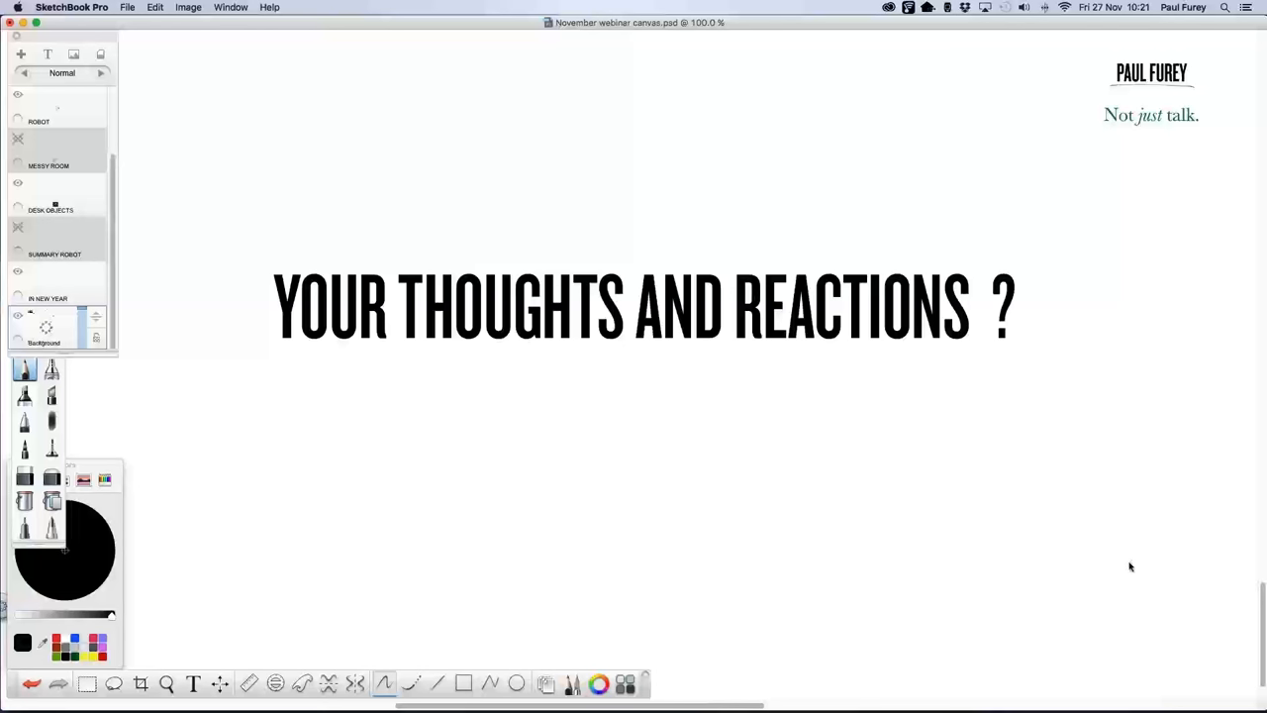
mouse_move(1186, 560)
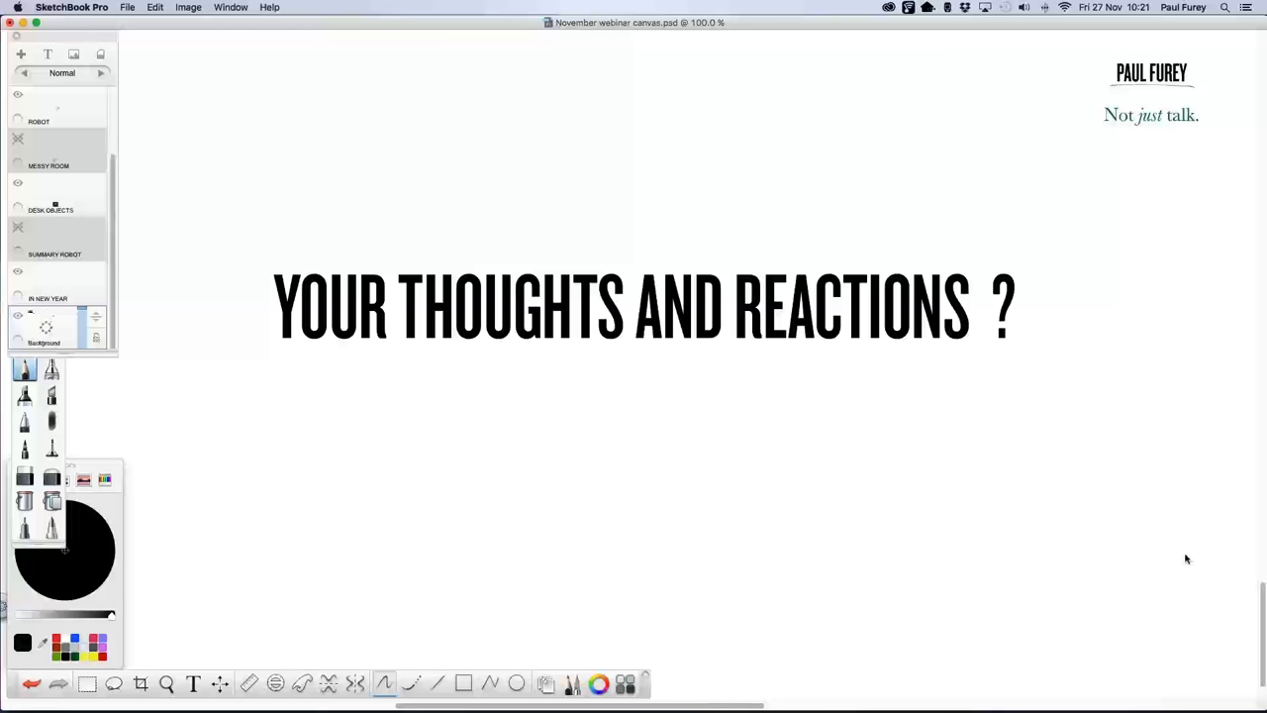
mouse_move(884, 423)
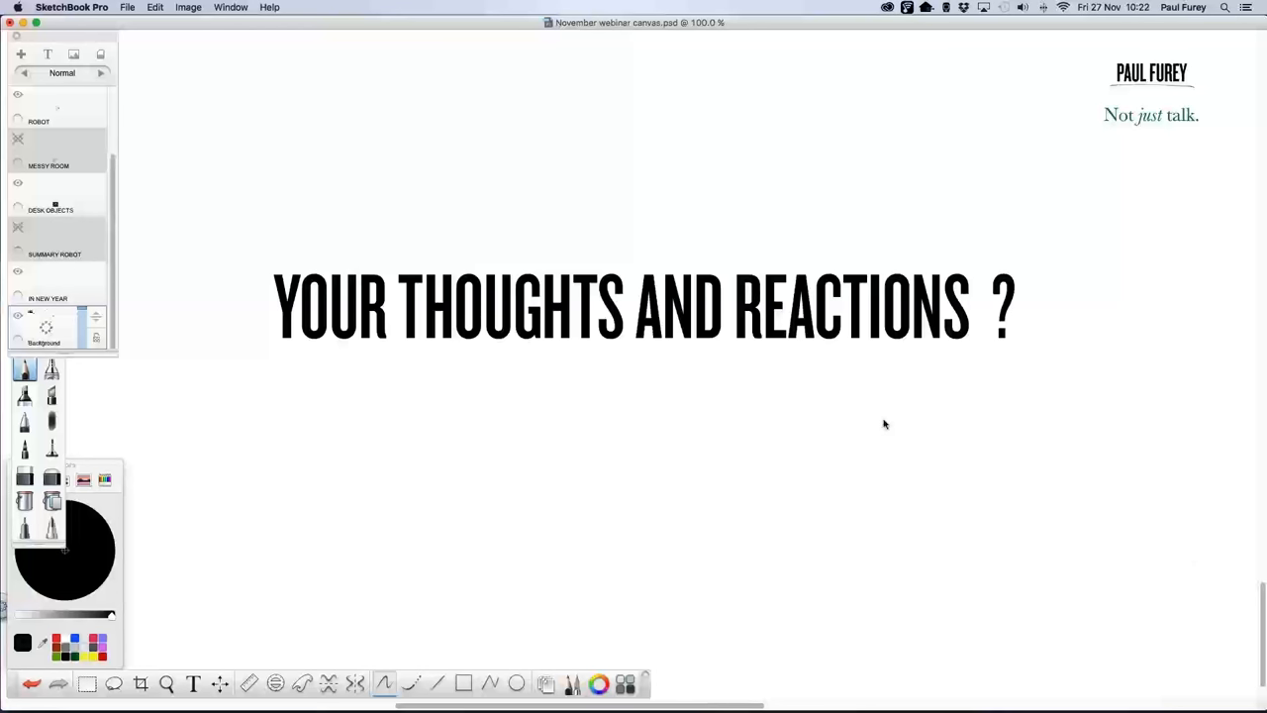
mouse_move(1063, 364)
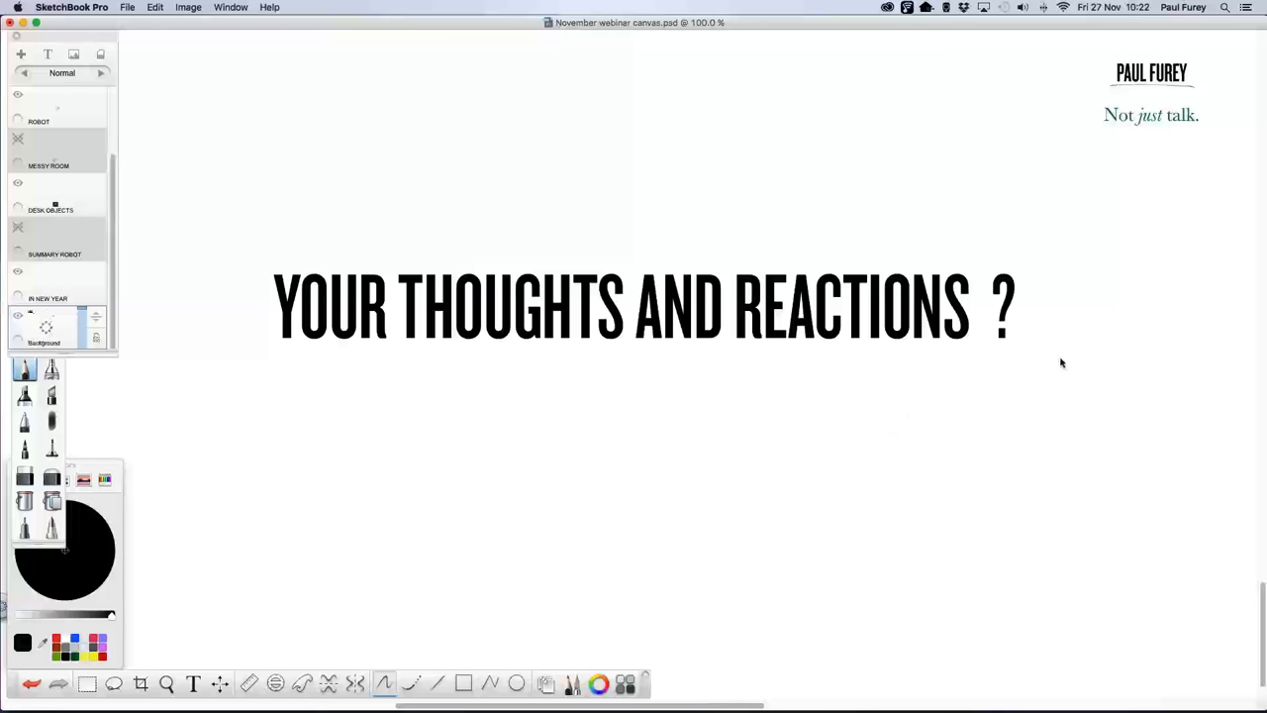
mouse_move(1079, 357)
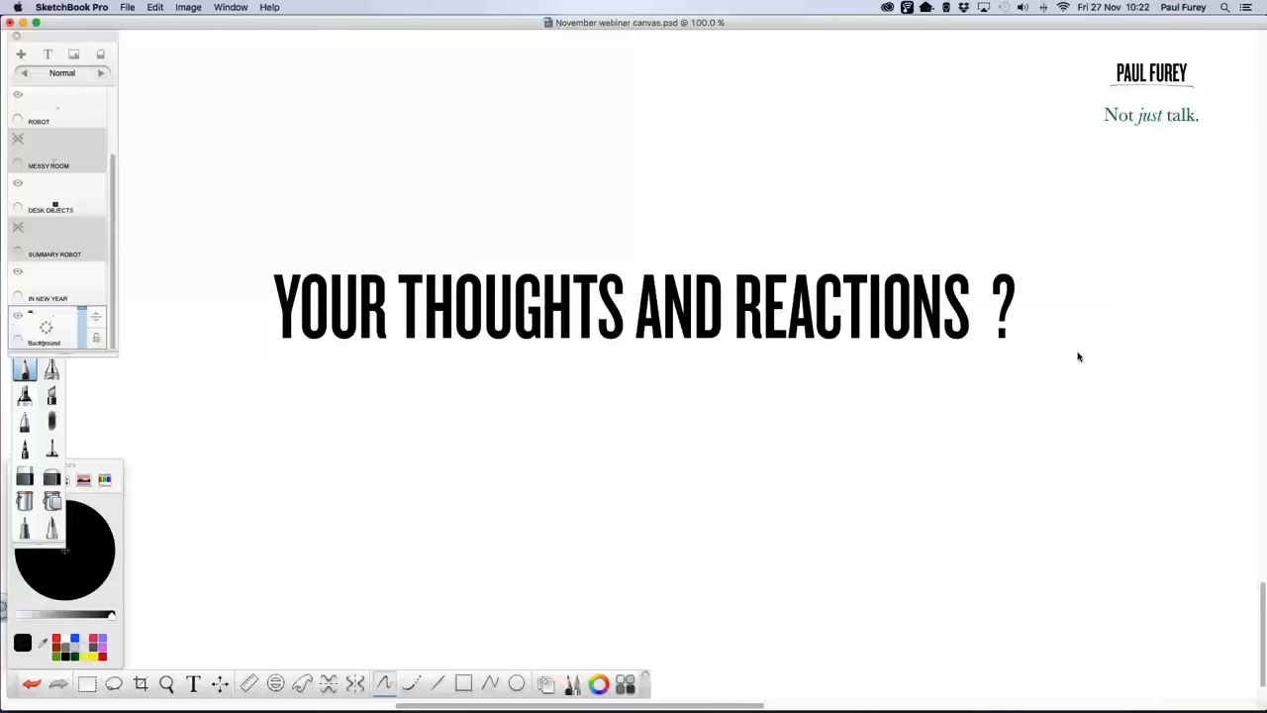
mouse_move(1080, 363)
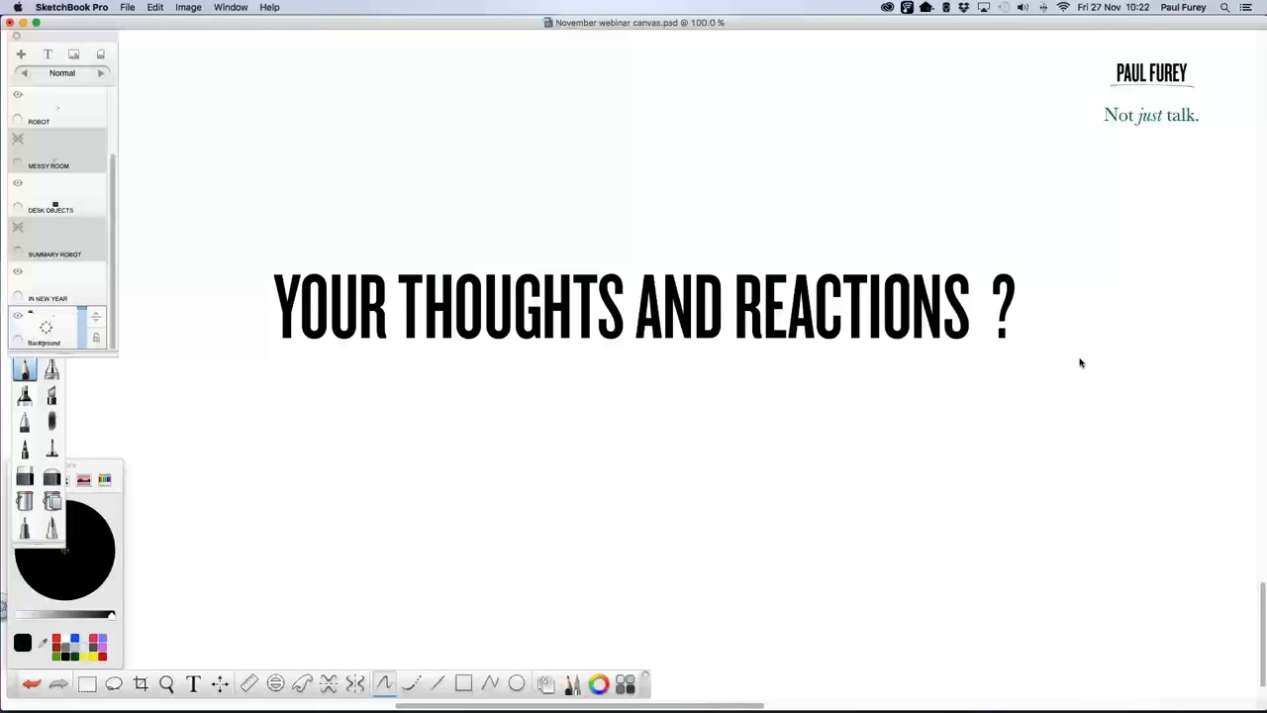
mouse_move(1078, 366)
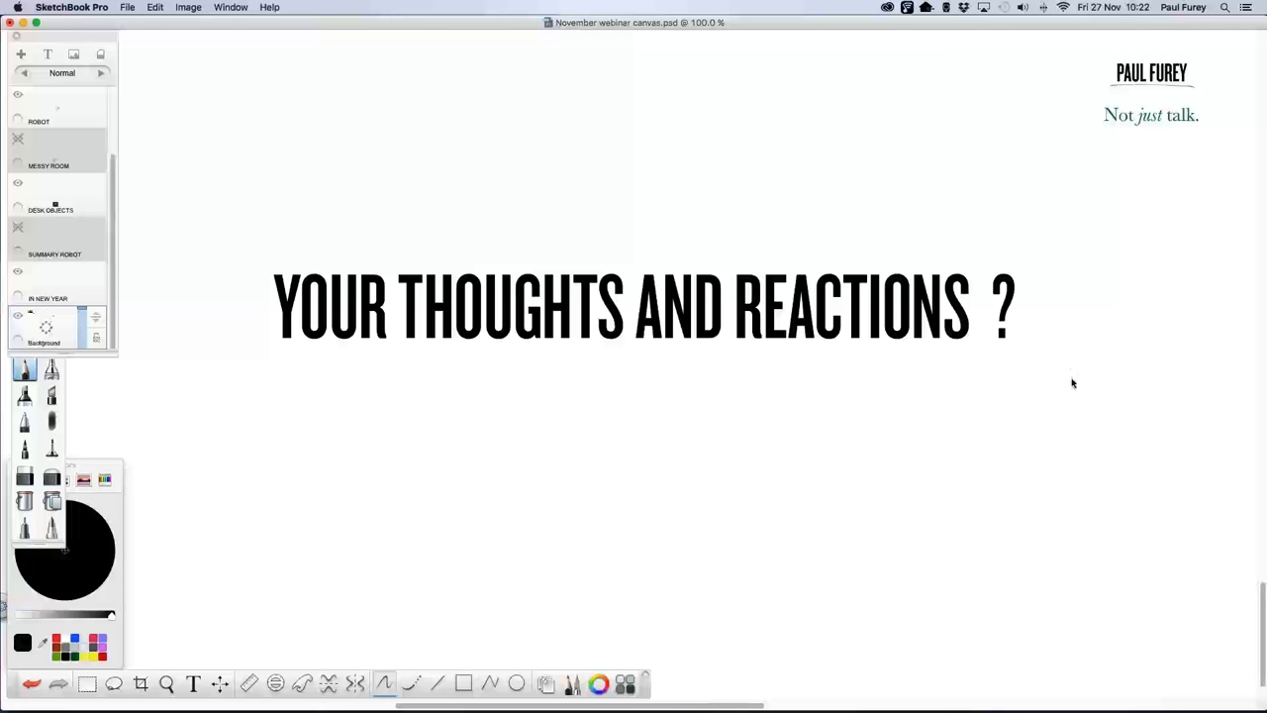
mouse_move(1089, 387)
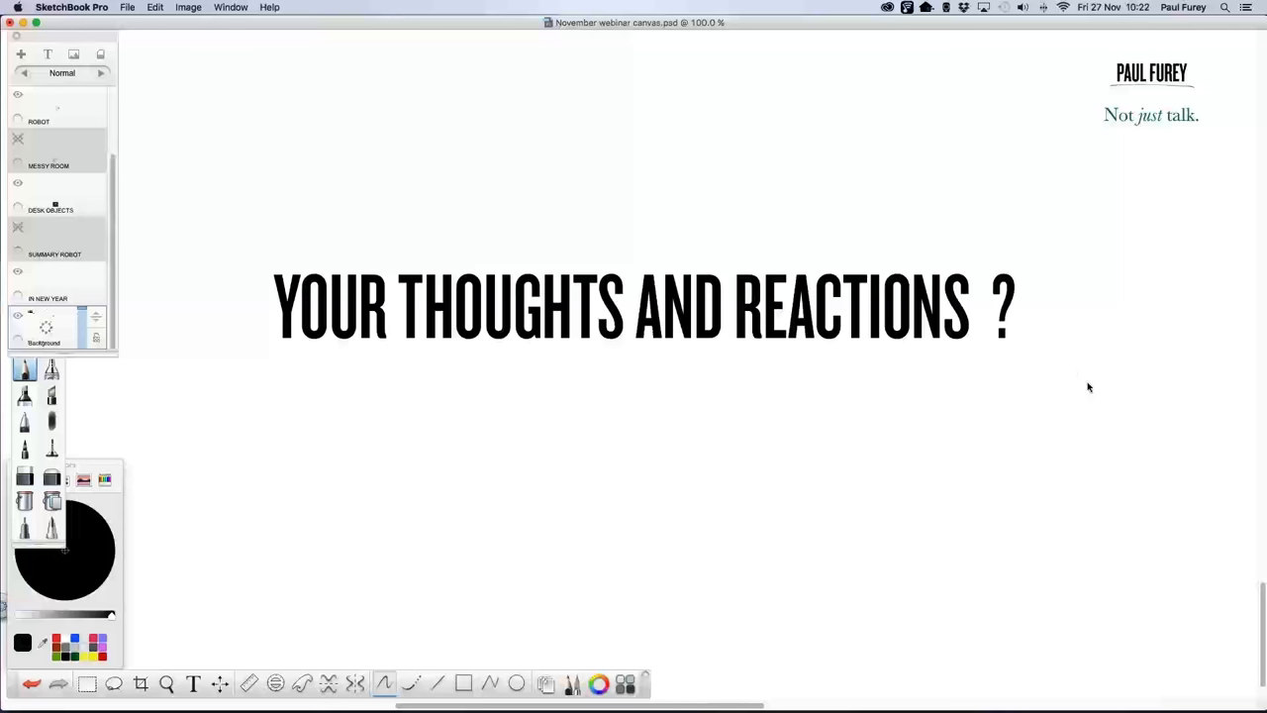
mouse_move(1096, 385)
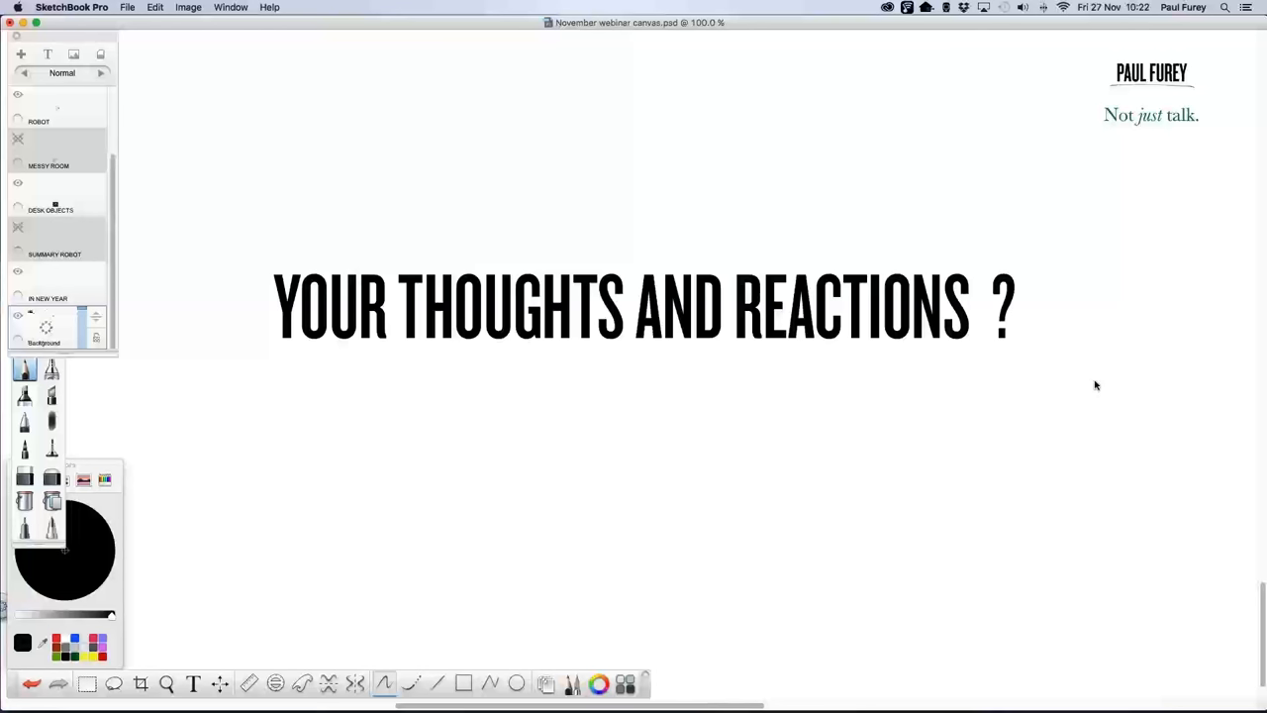
mouse_move(1089, 386)
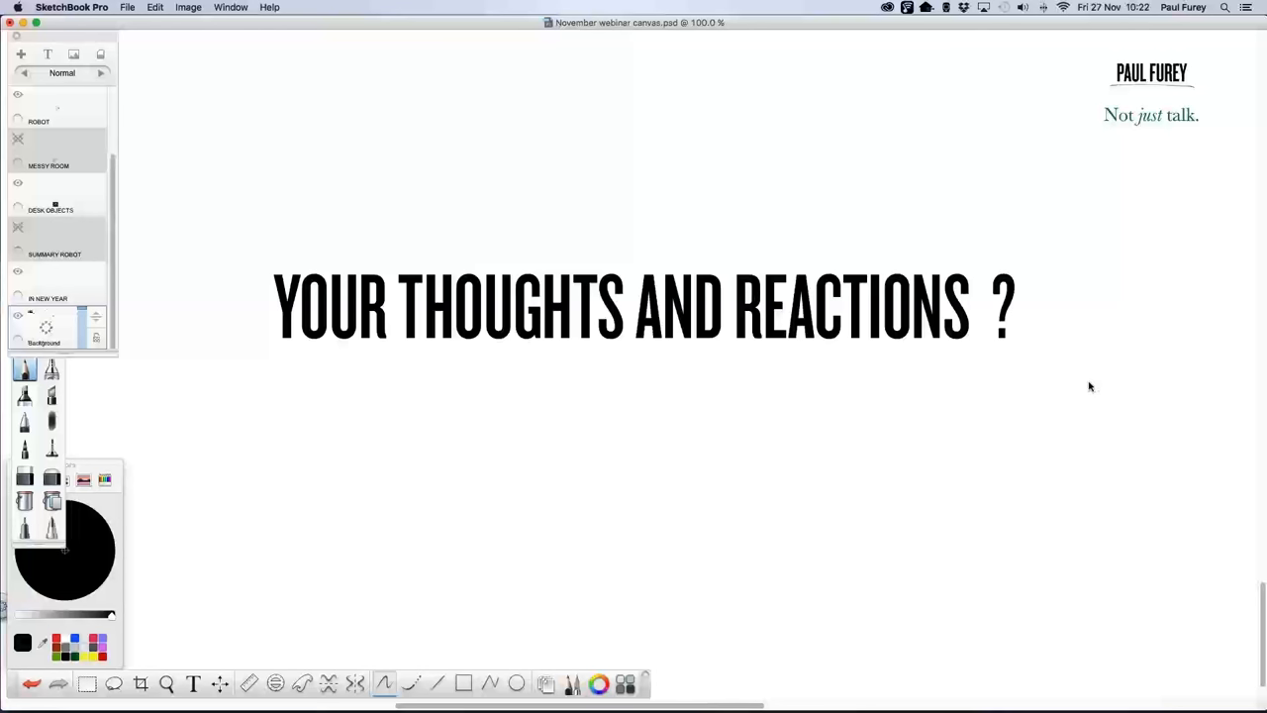
mouse_move(1099, 387)
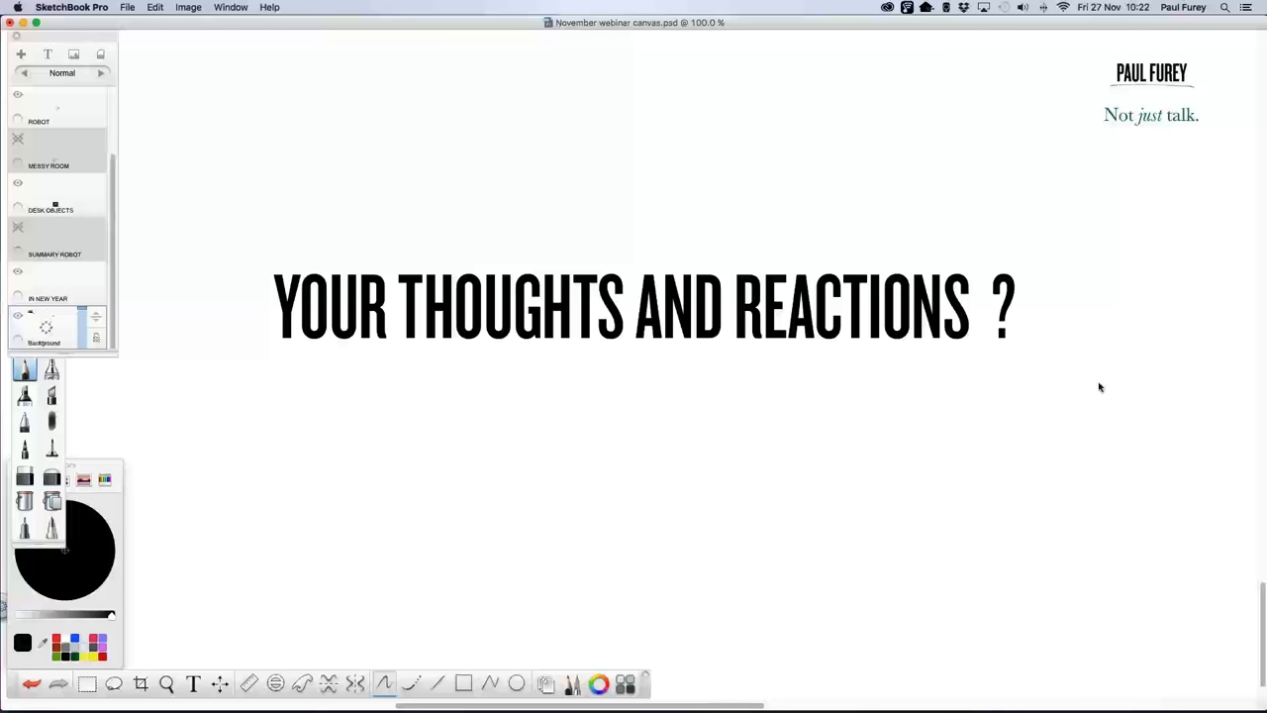
mouse_move(1110, 389)
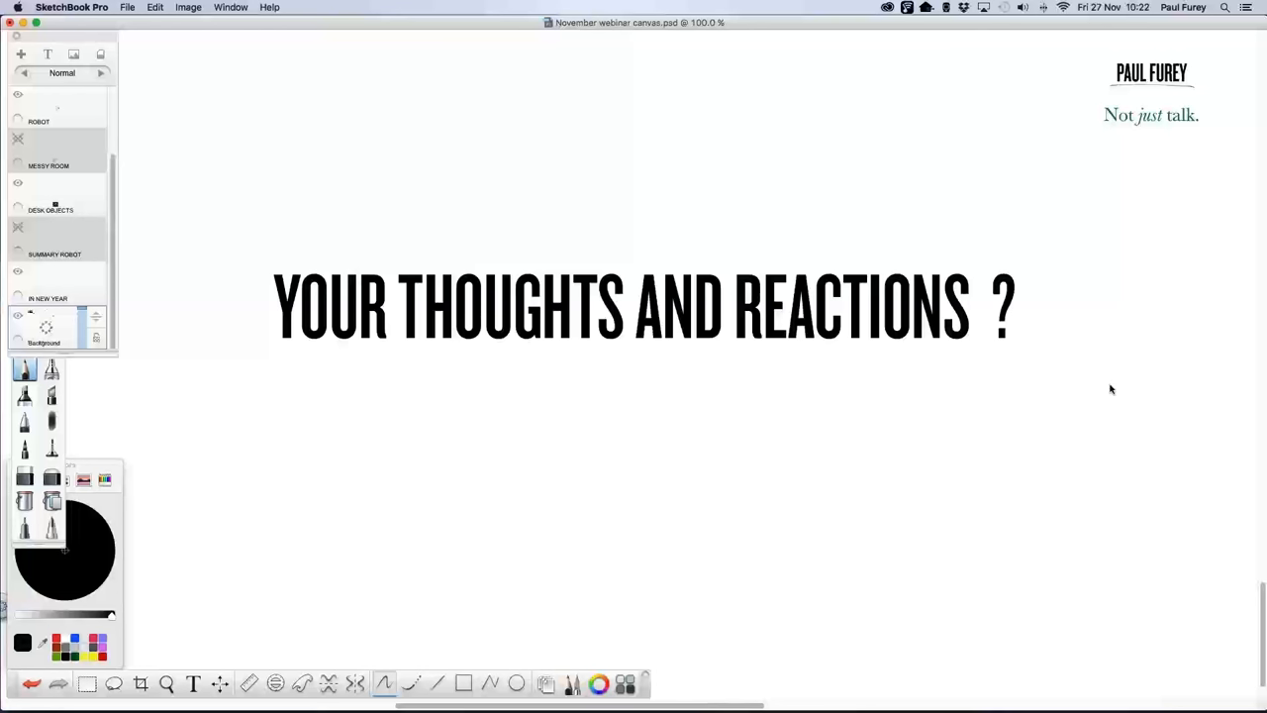
mouse_move(1186, 388)
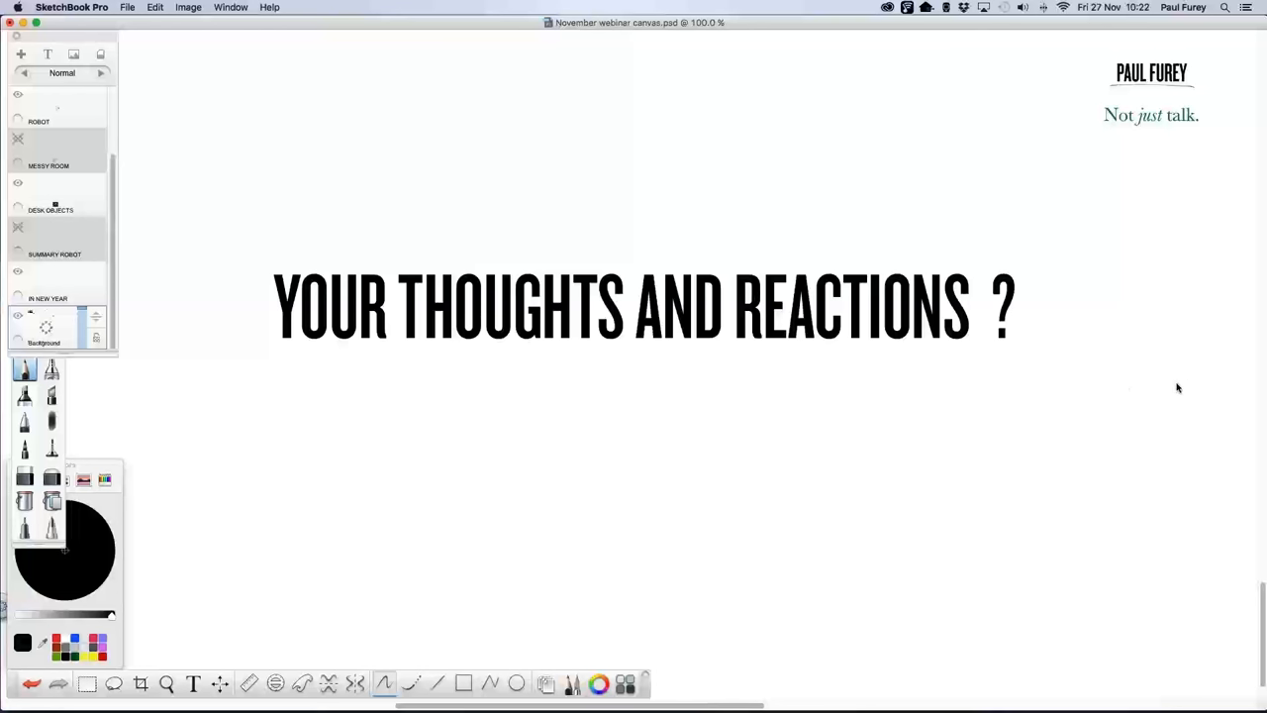
mouse_move(1092, 371)
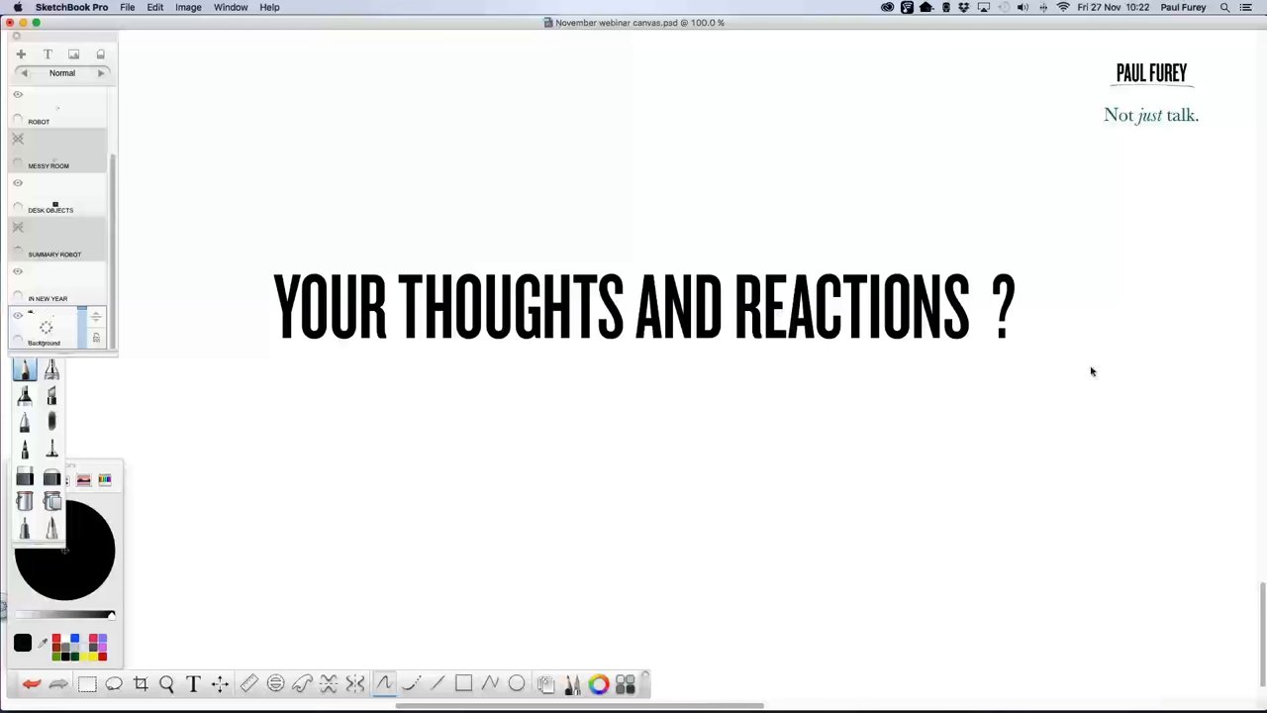
mouse_move(1067, 368)
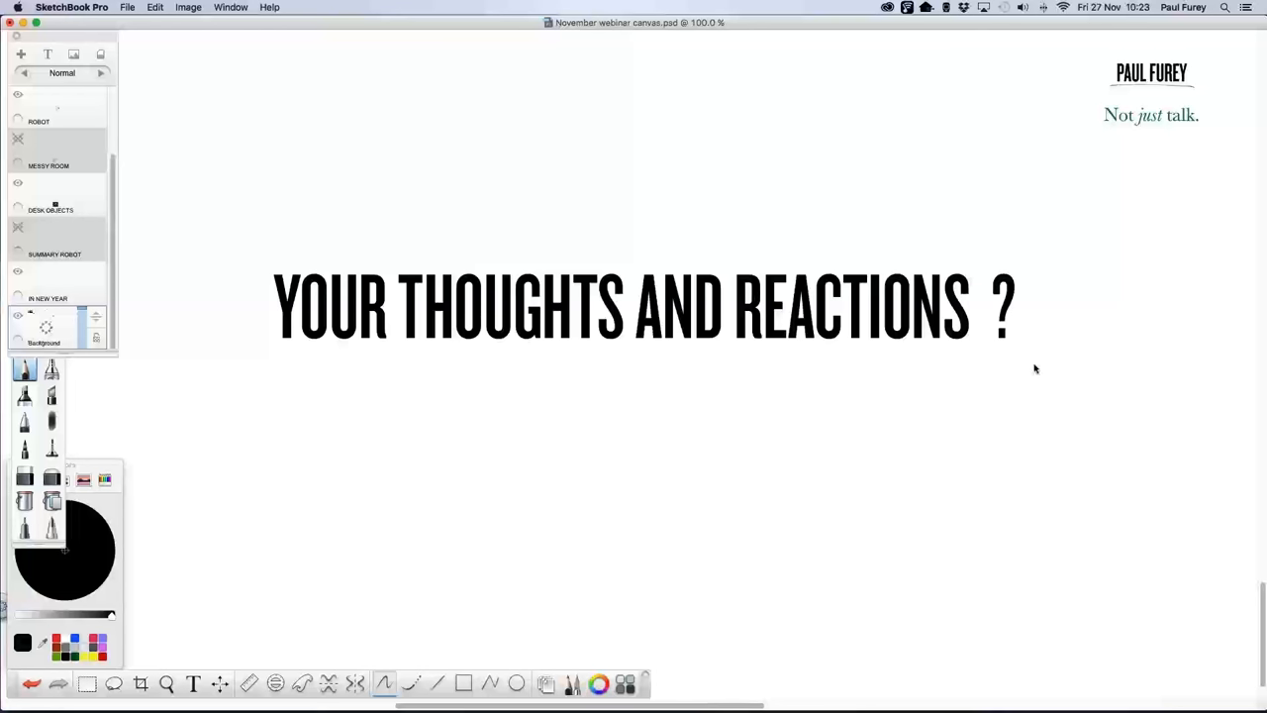
mouse_move(1061, 363)
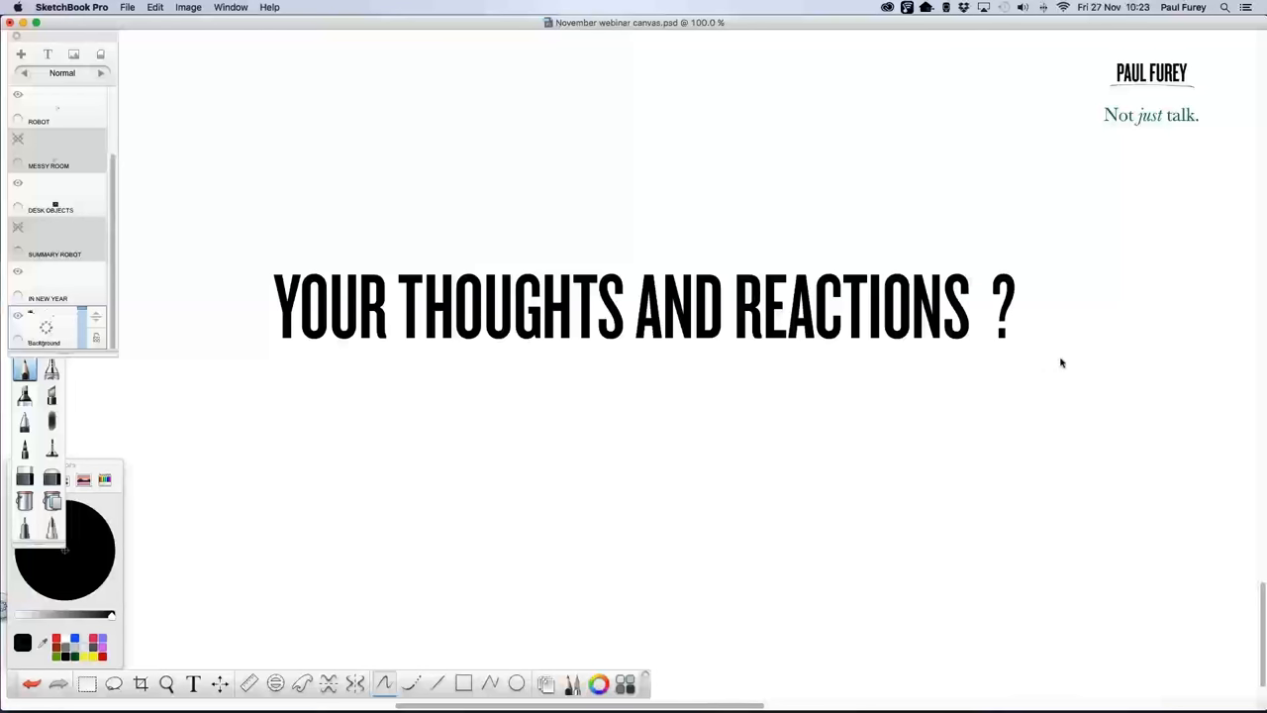
mouse_move(1055, 366)
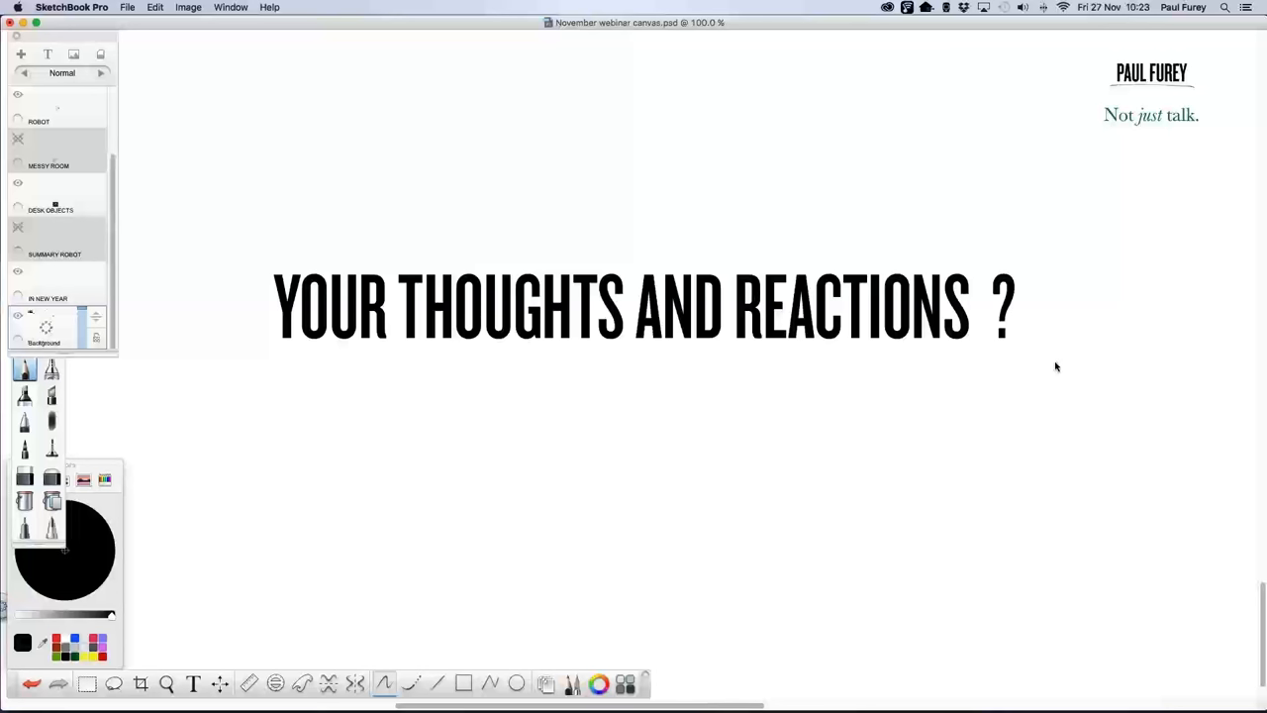
mouse_move(1084, 355)
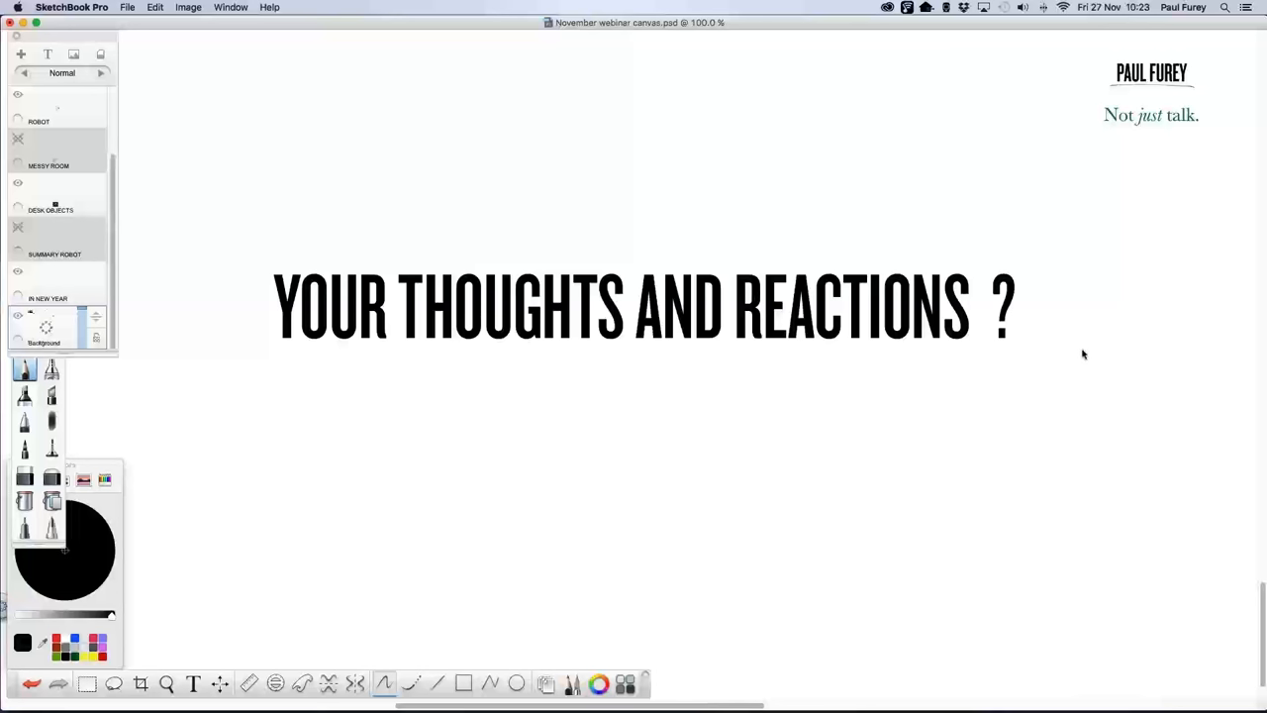
mouse_move(1080, 357)
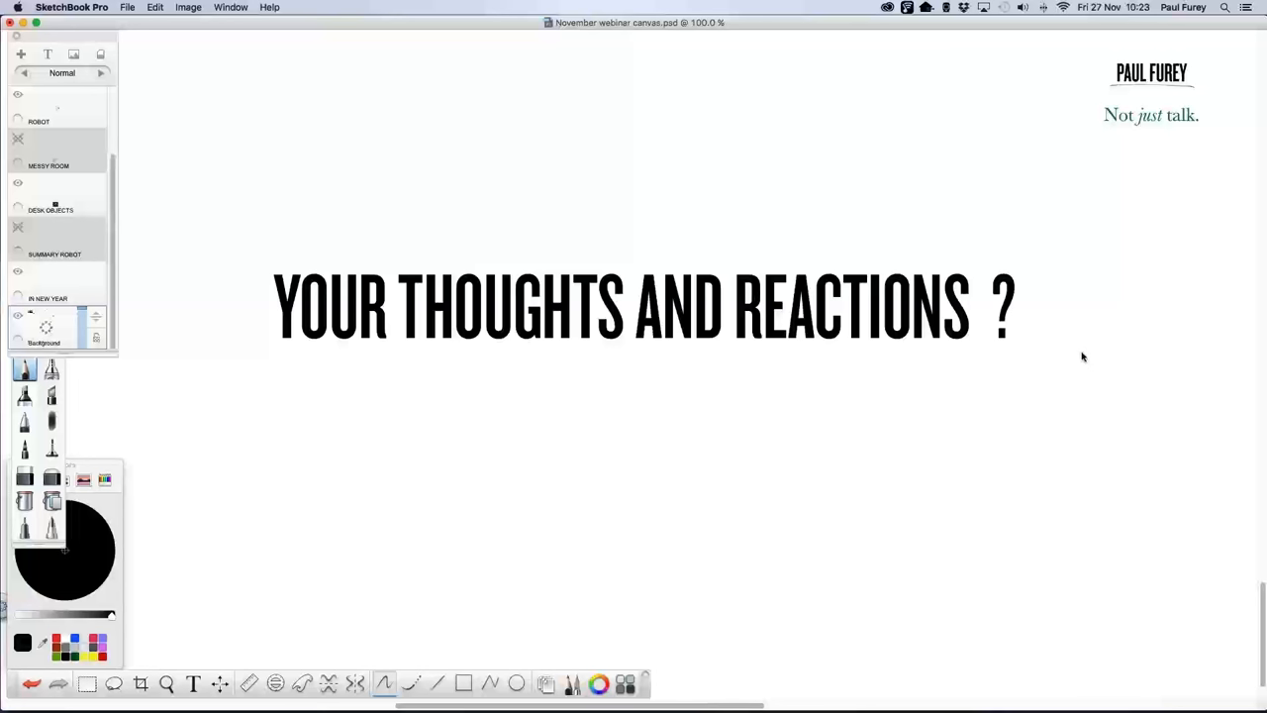
mouse_move(1079, 360)
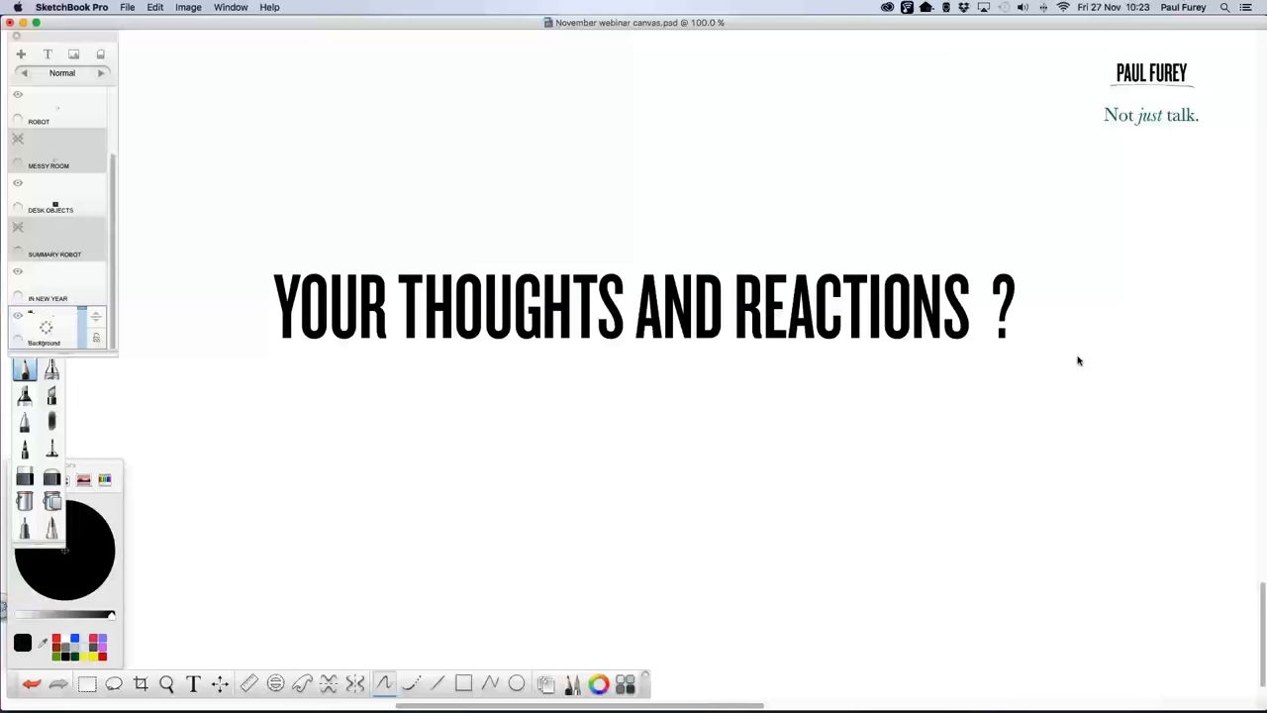
mouse_move(1074, 361)
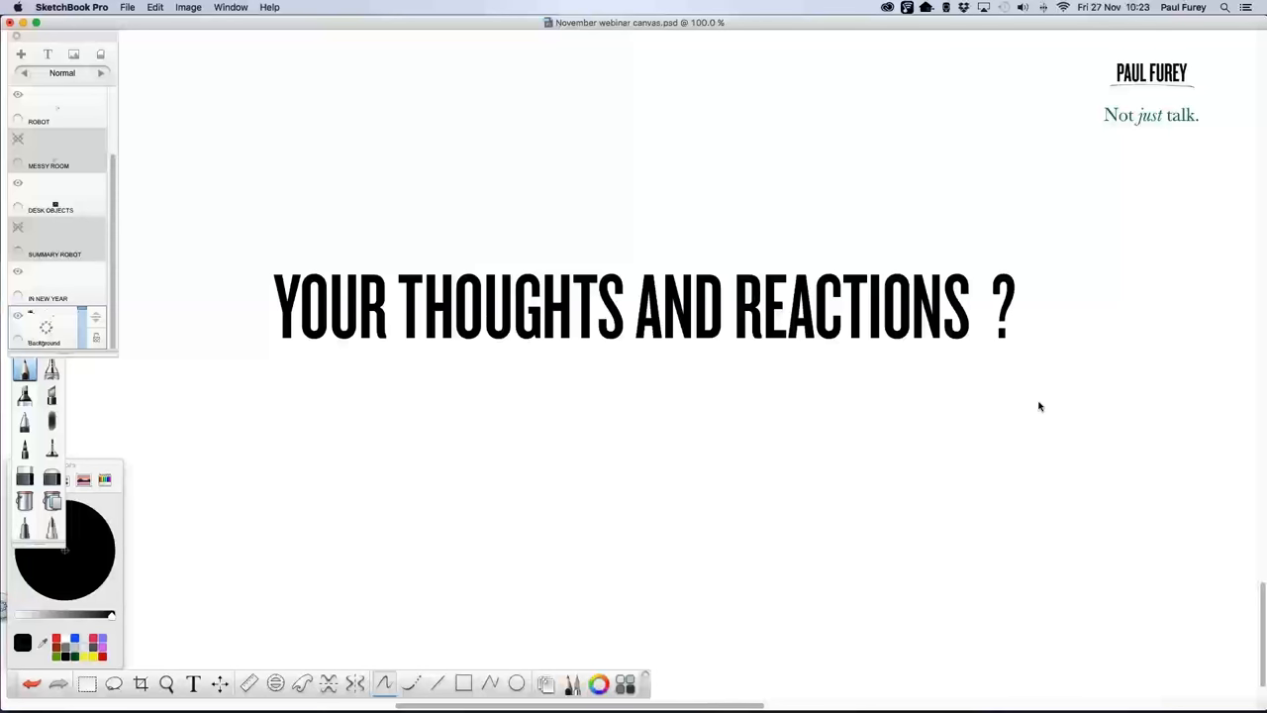
mouse_move(1025, 404)
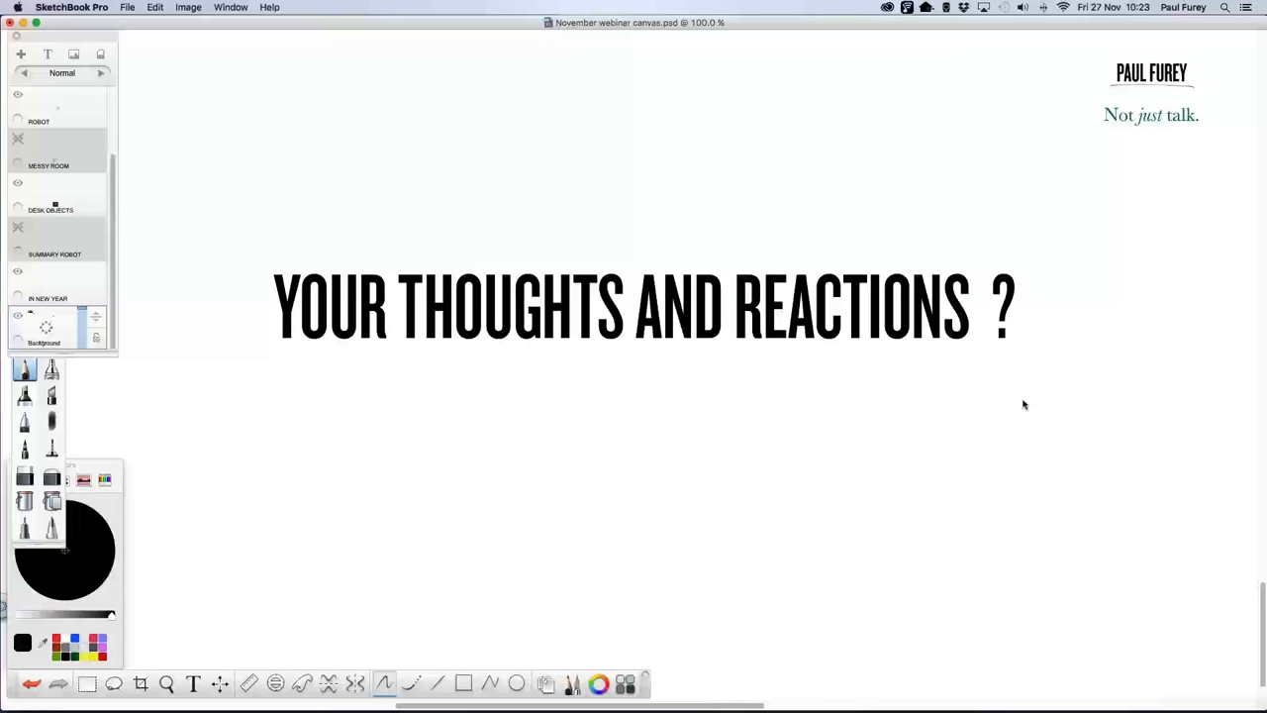
mouse_move(1005, 408)
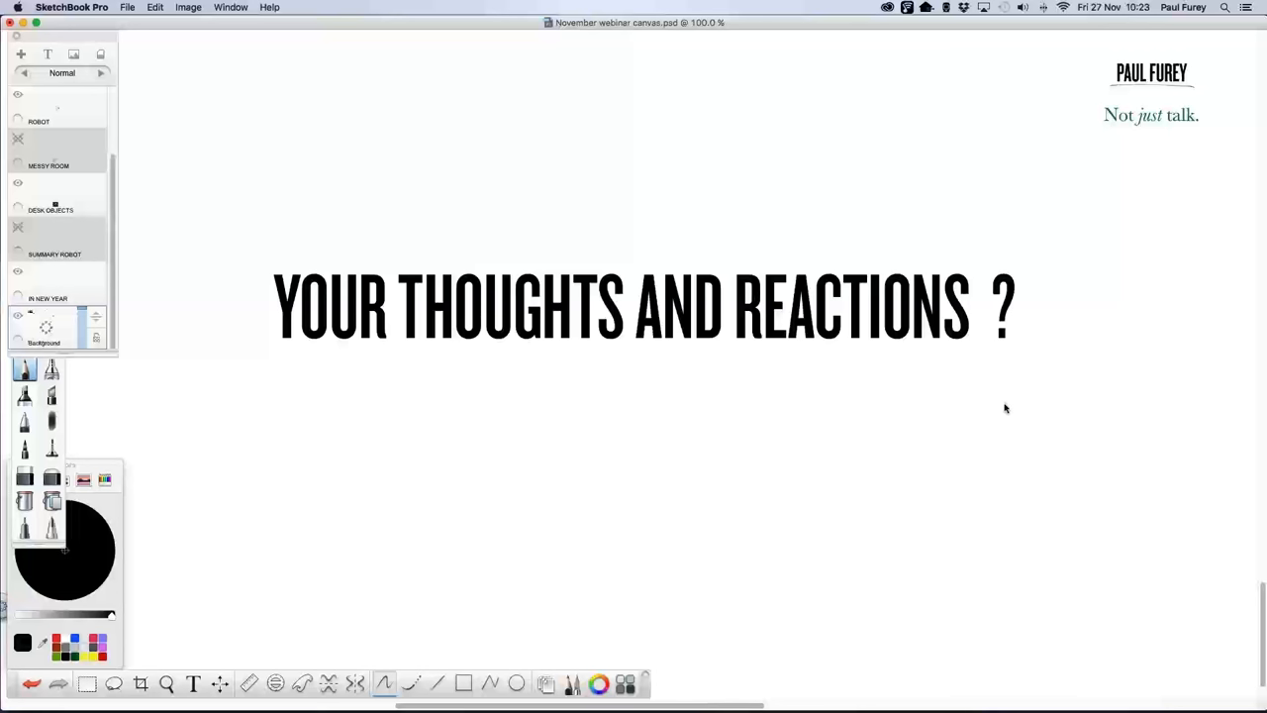
mouse_move(1003, 411)
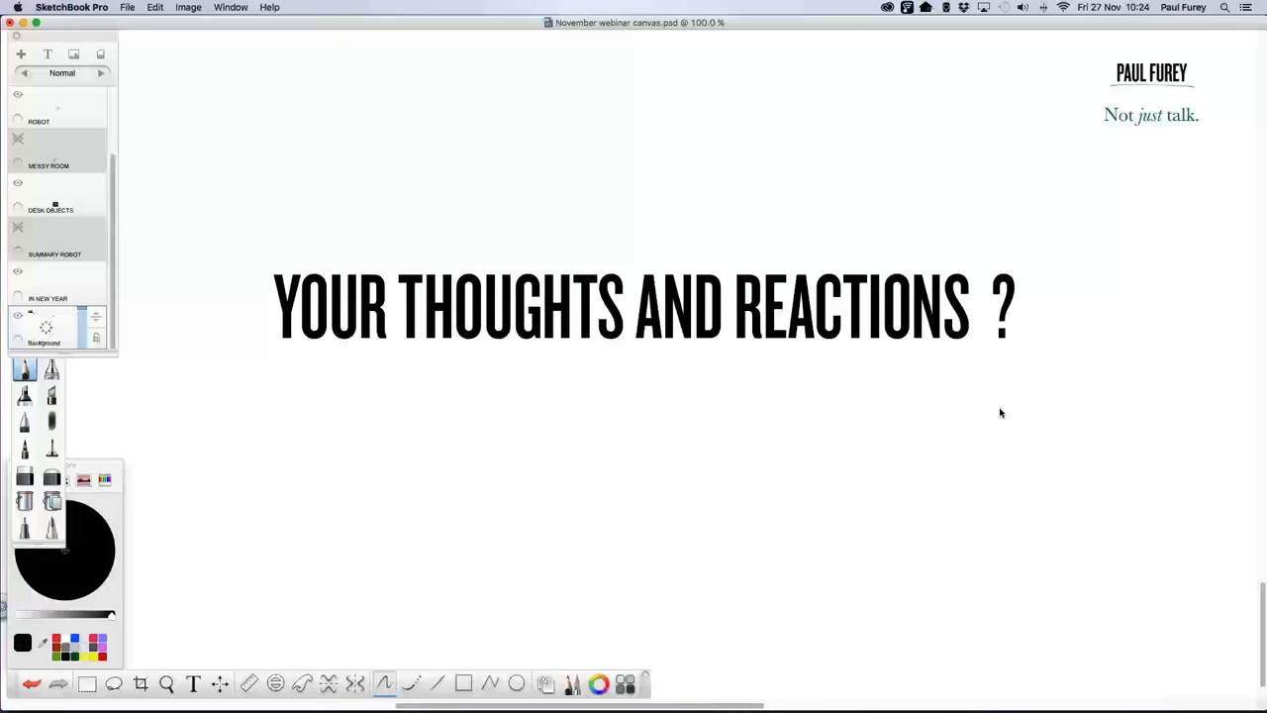
mouse_move(905, 210)
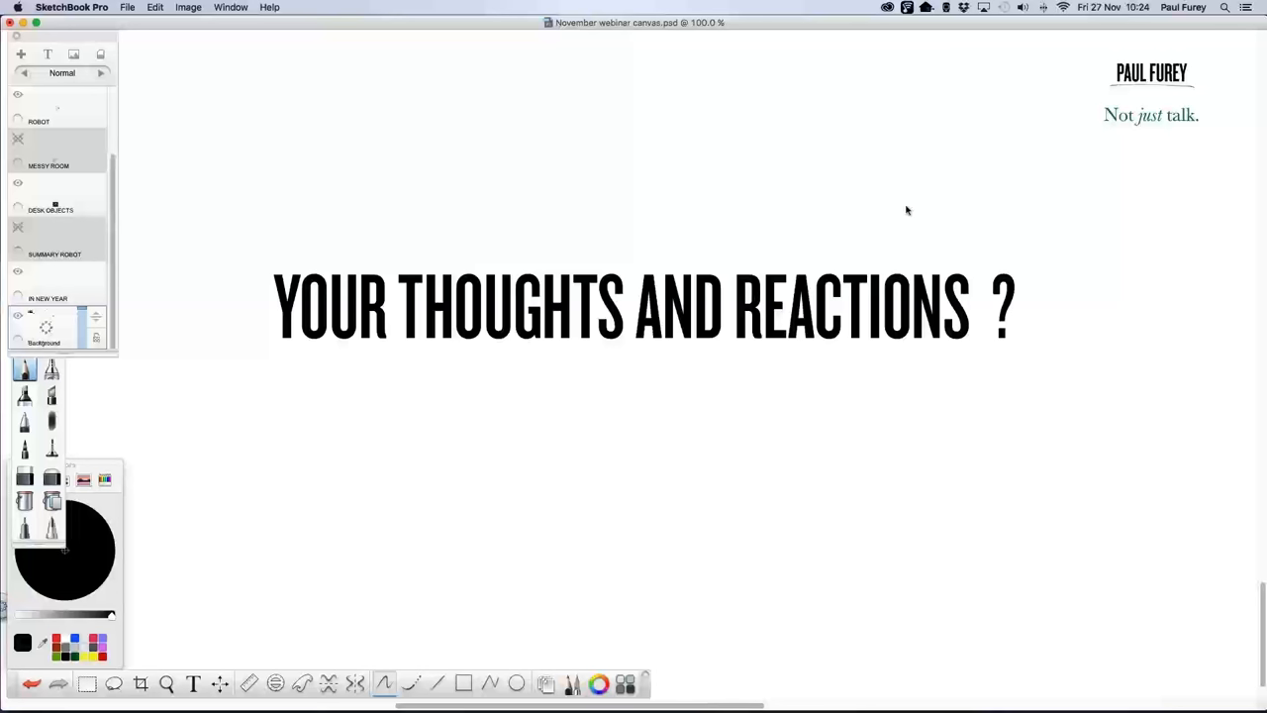
mouse_move(1052, 356)
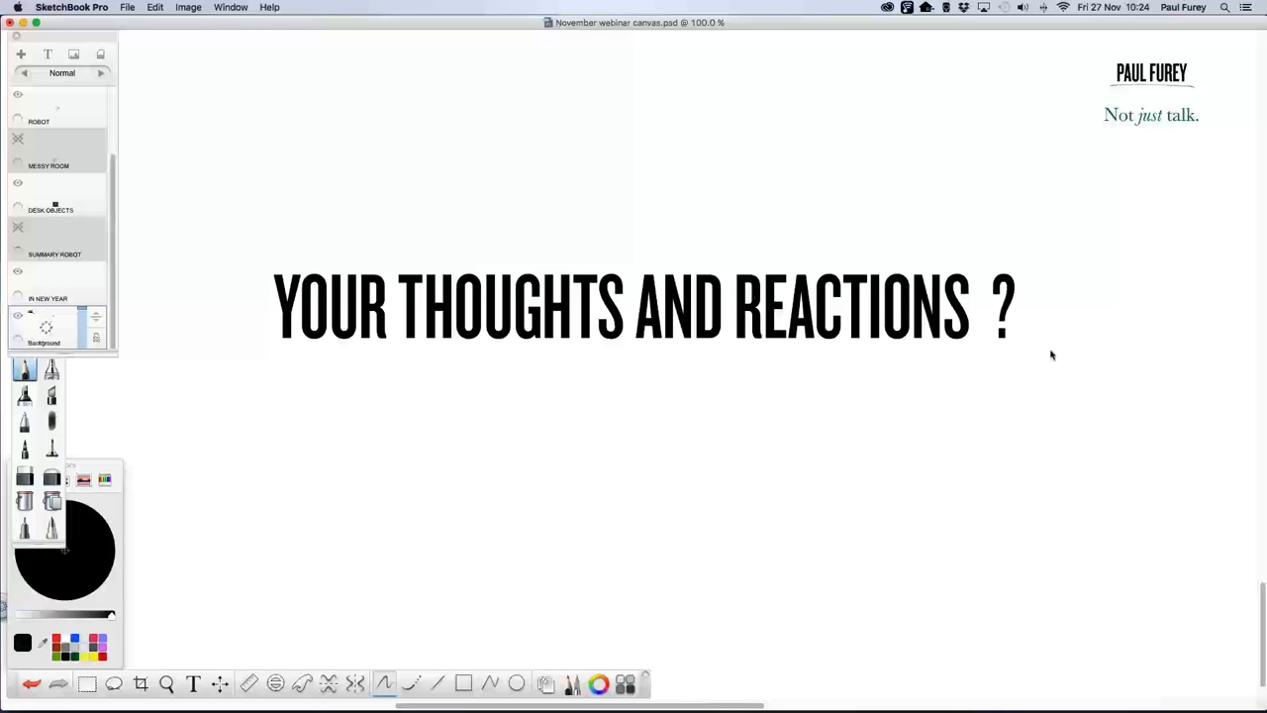
mouse_move(1060, 356)
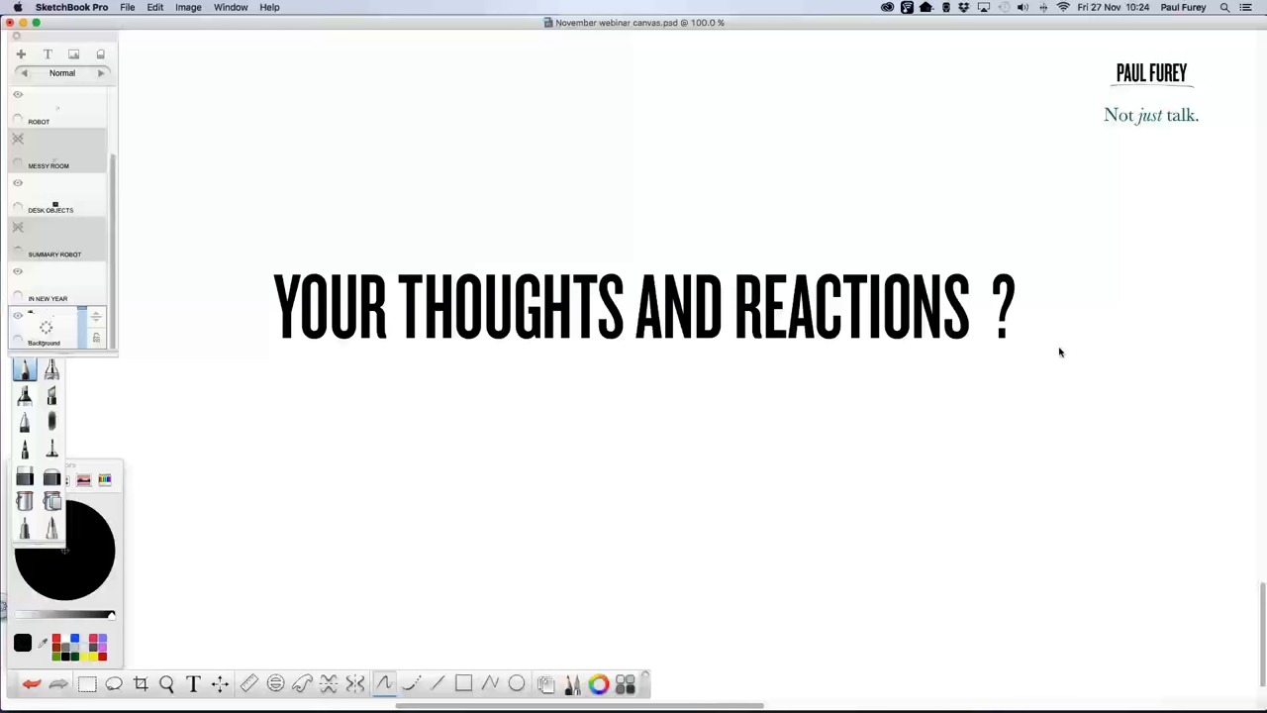
mouse_move(1064, 353)
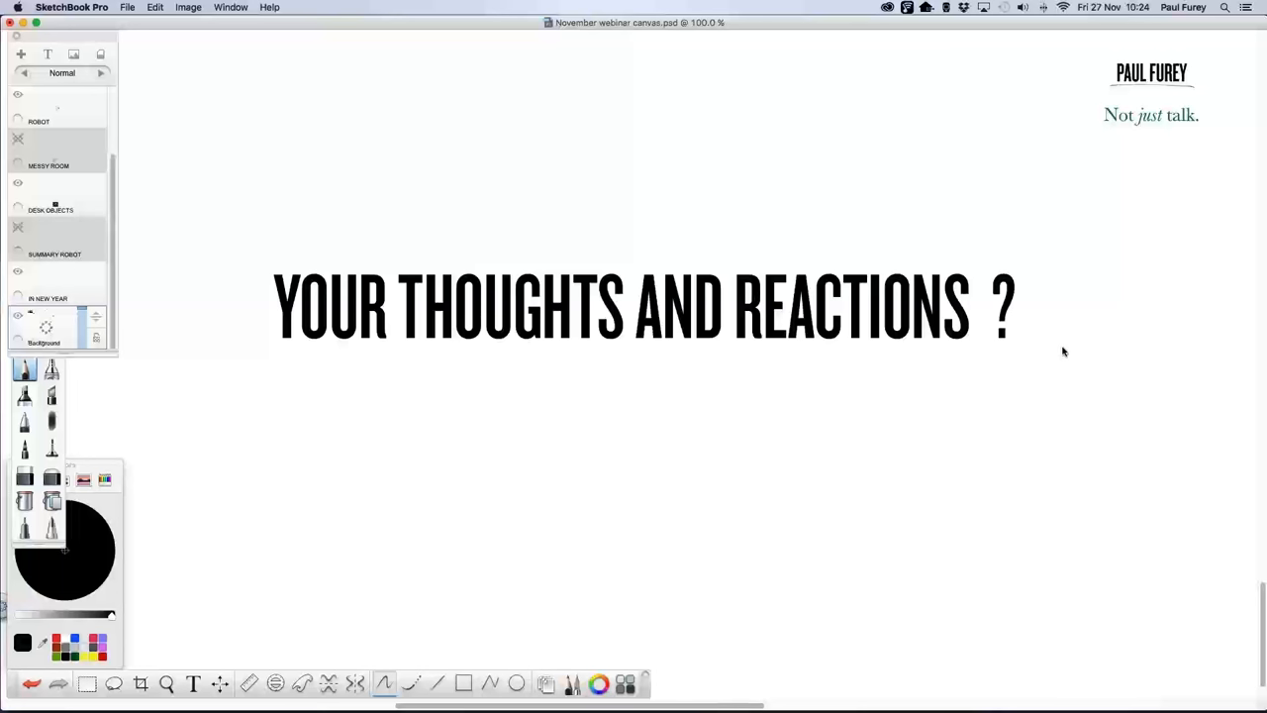
mouse_move(1080, 341)
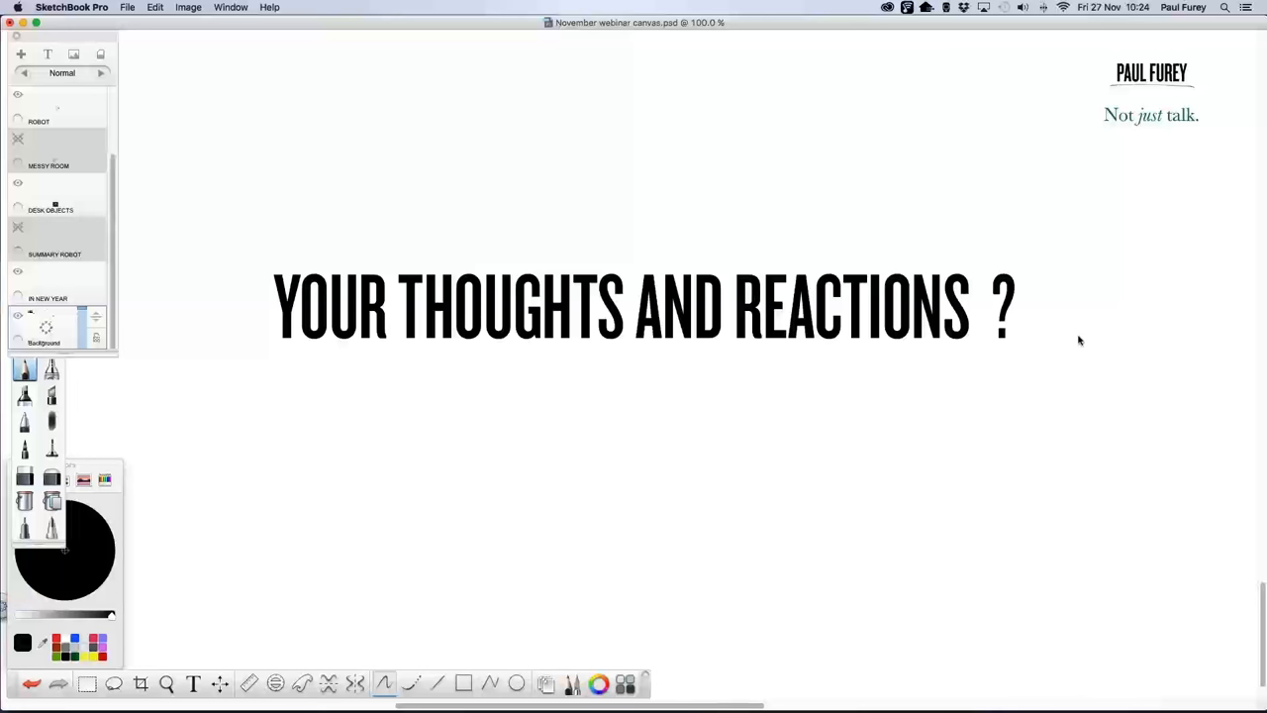
mouse_move(1081, 341)
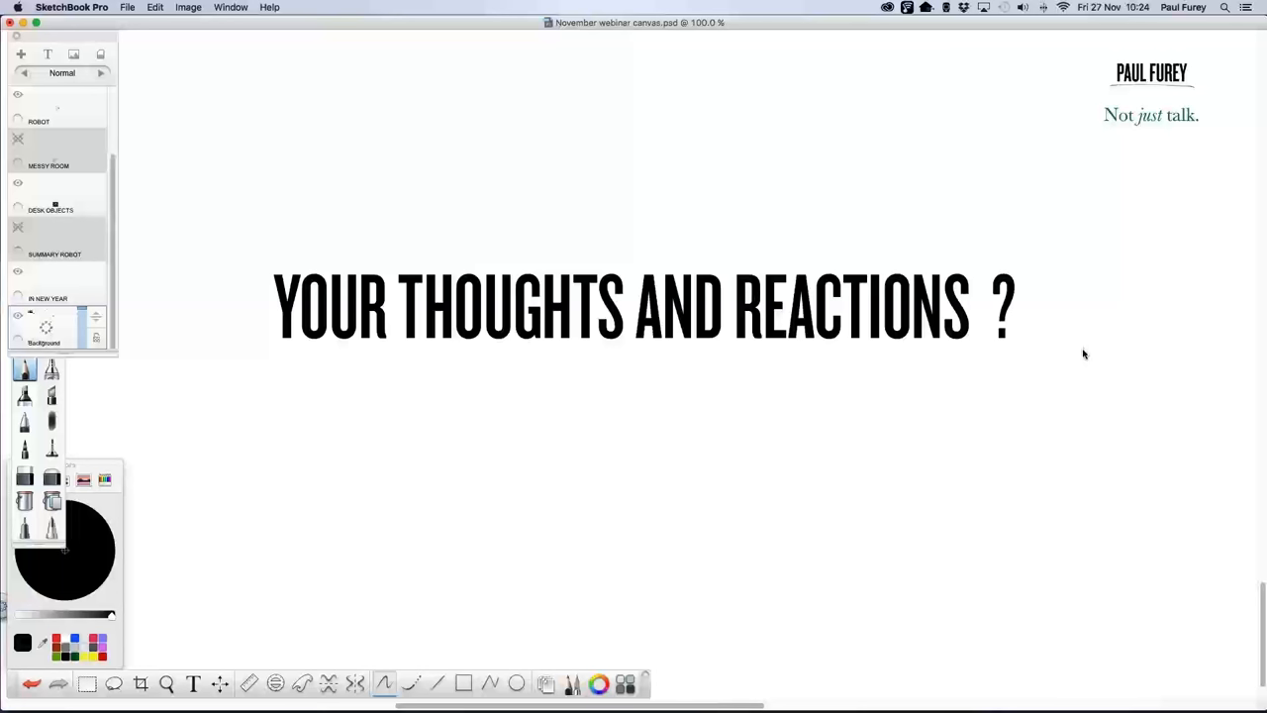
mouse_move(1085, 355)
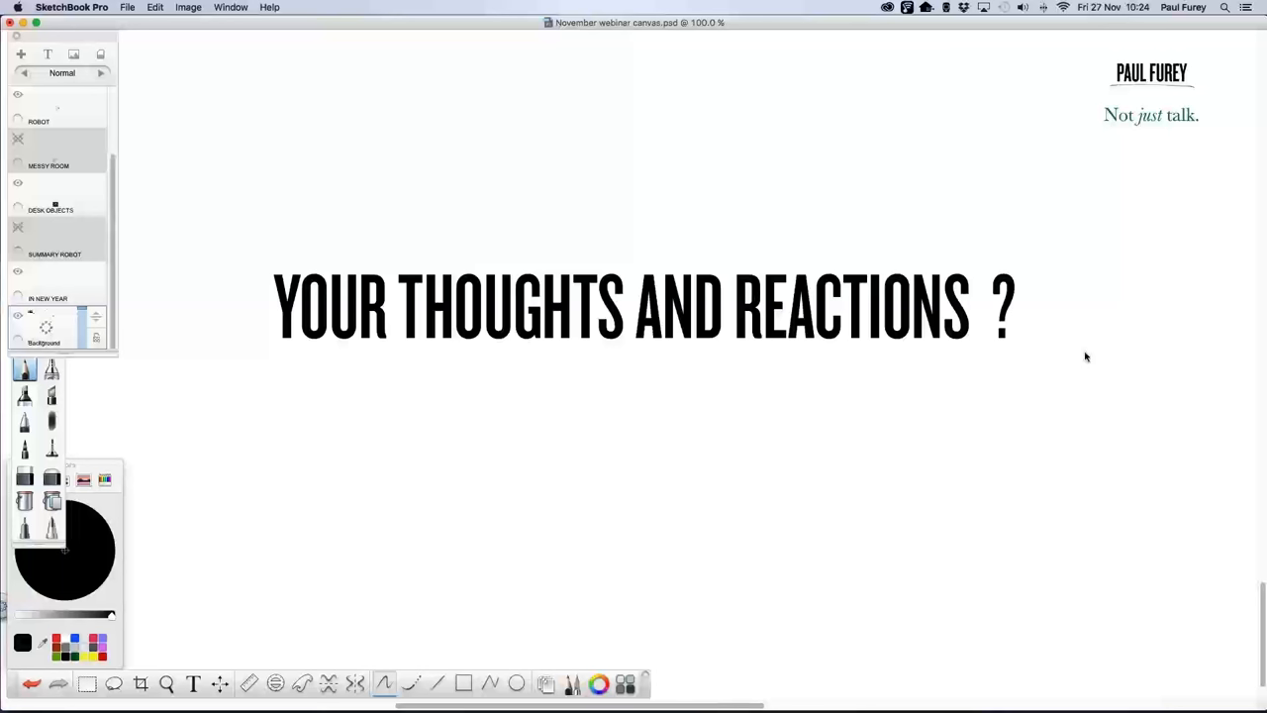
mouse_move(1088, 357)
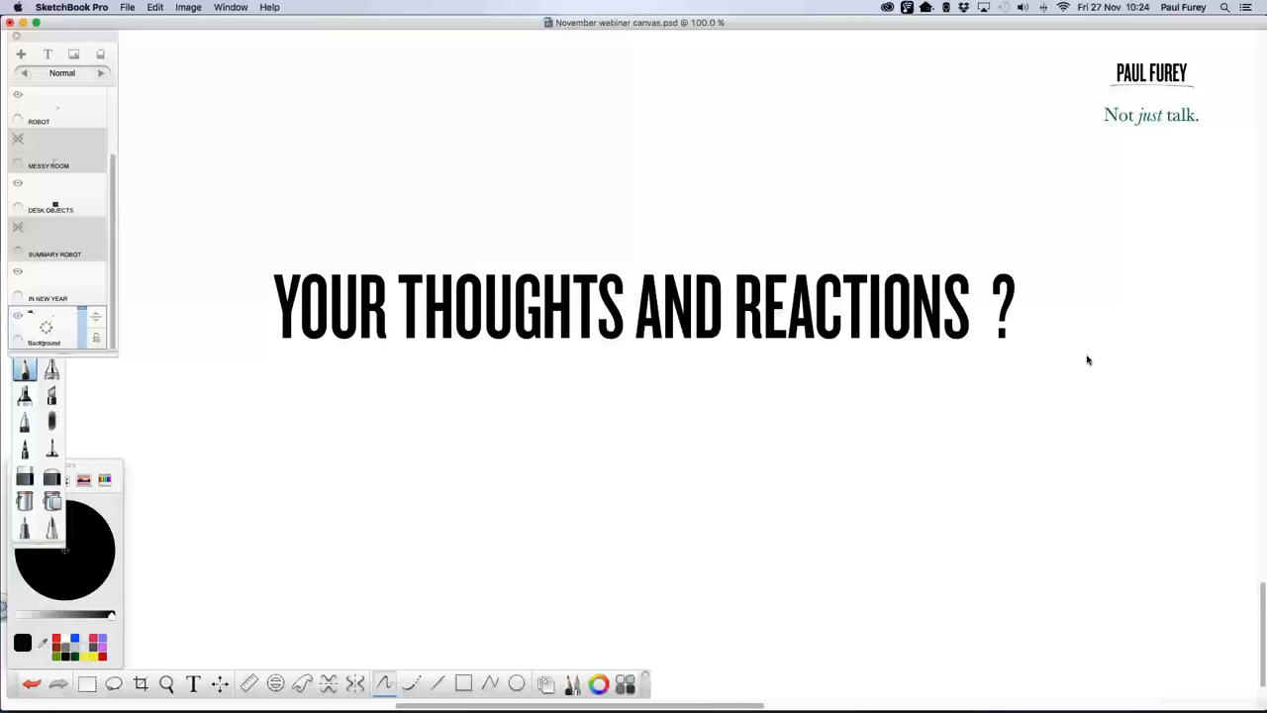
mouse_move(1180, 403)
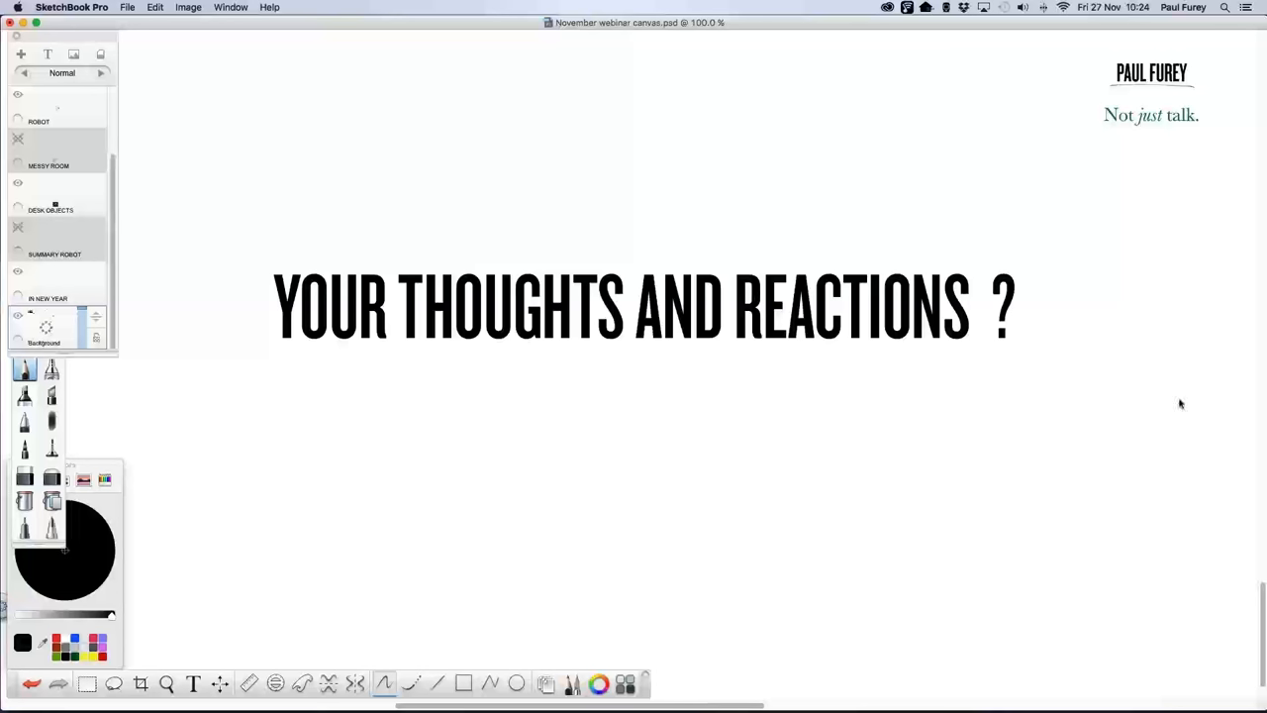
mouse_move(1255, 406)
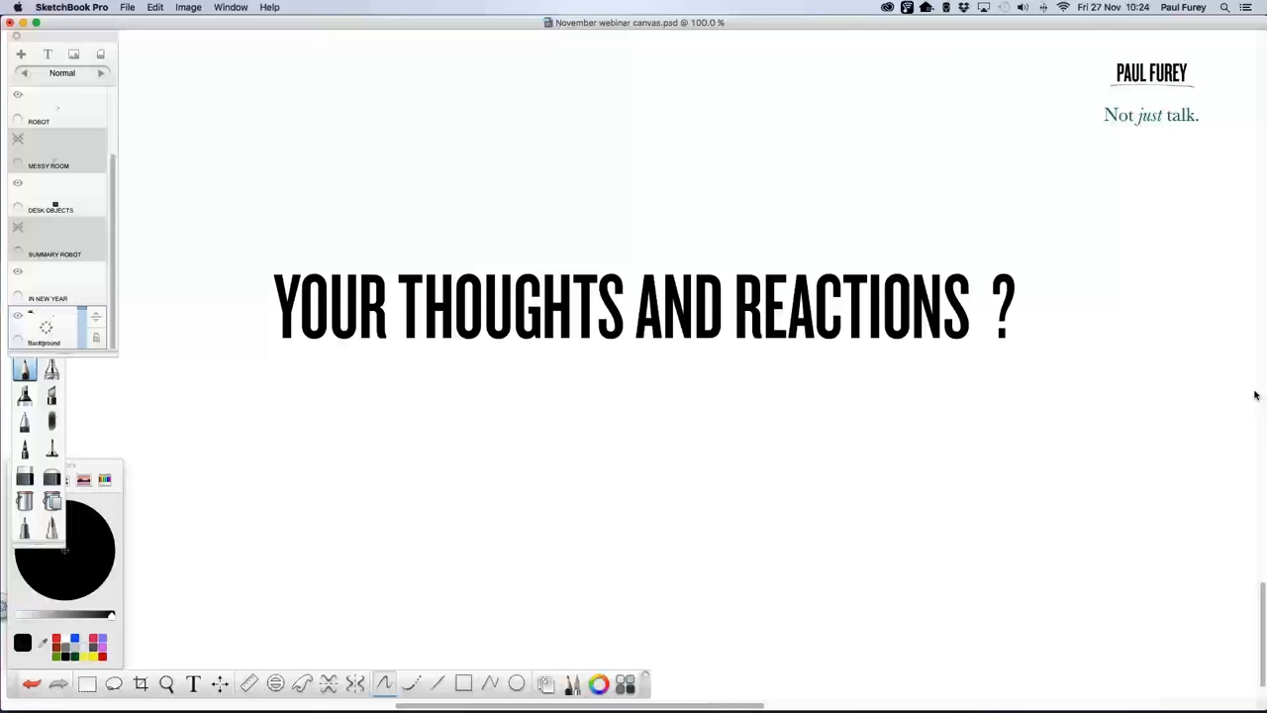
mouse_move(1251, 409)
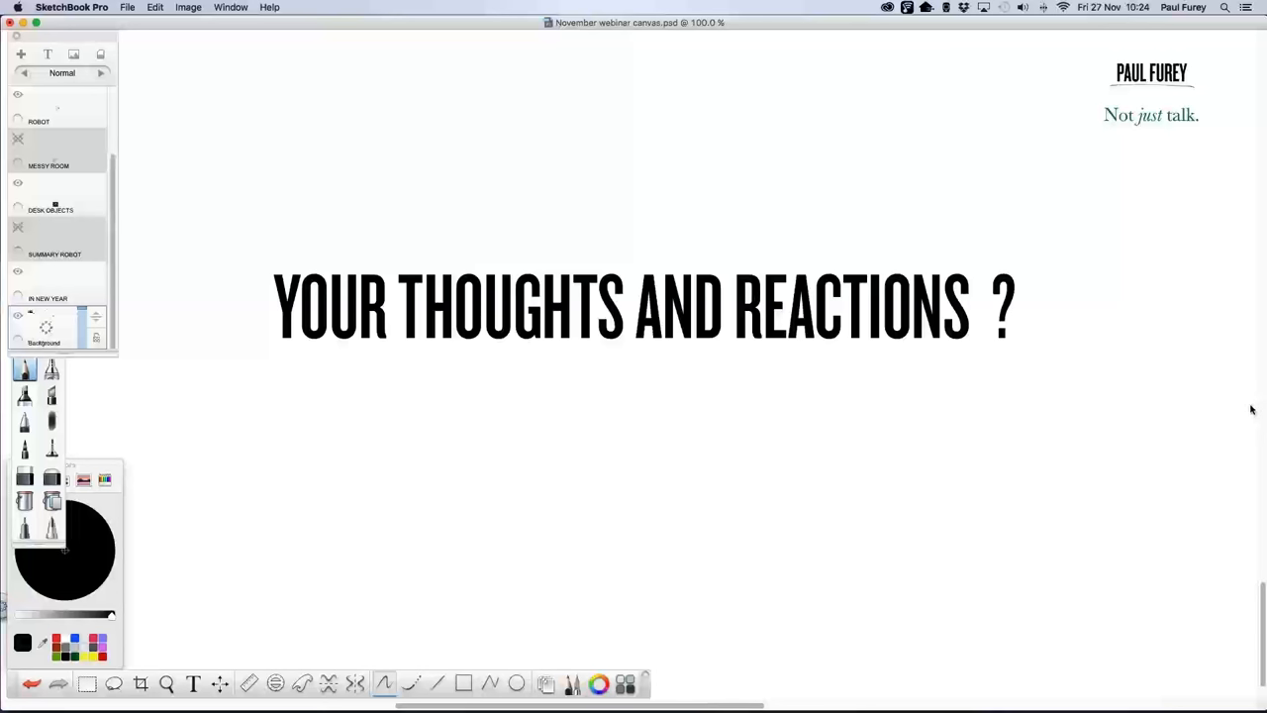
mouse_move(1226, 409)
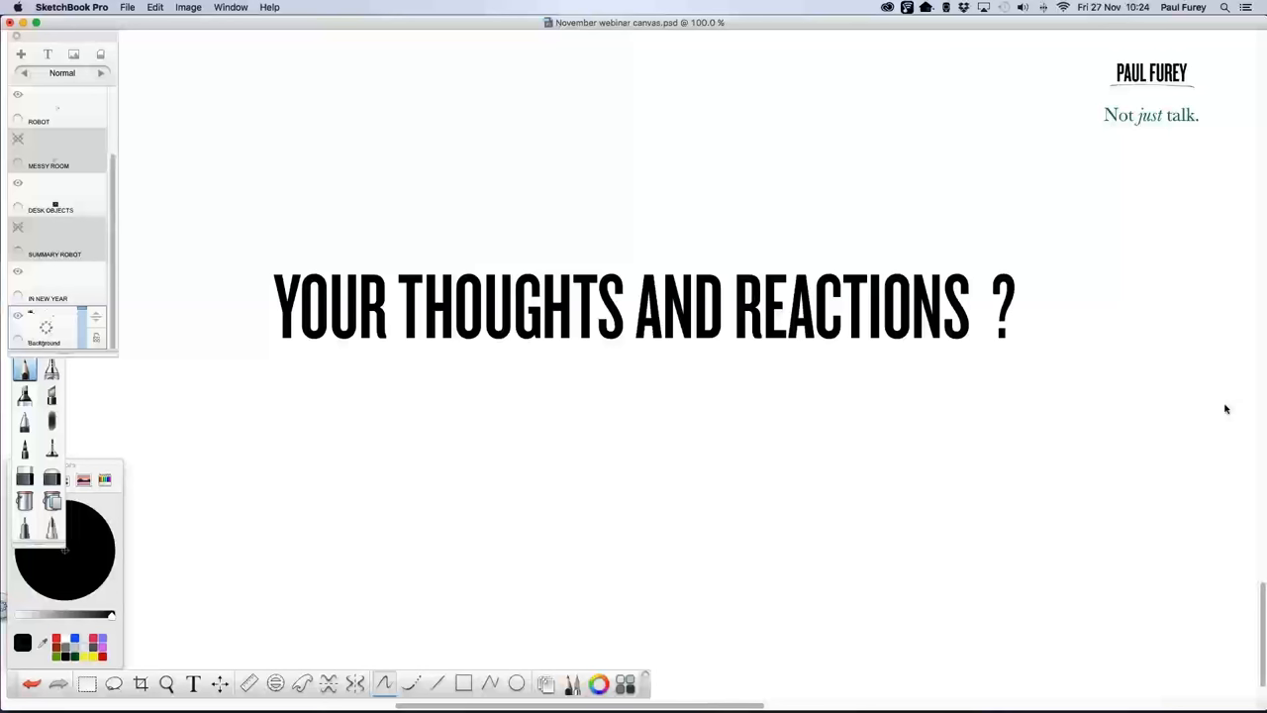
mouse_move(1212, 420)
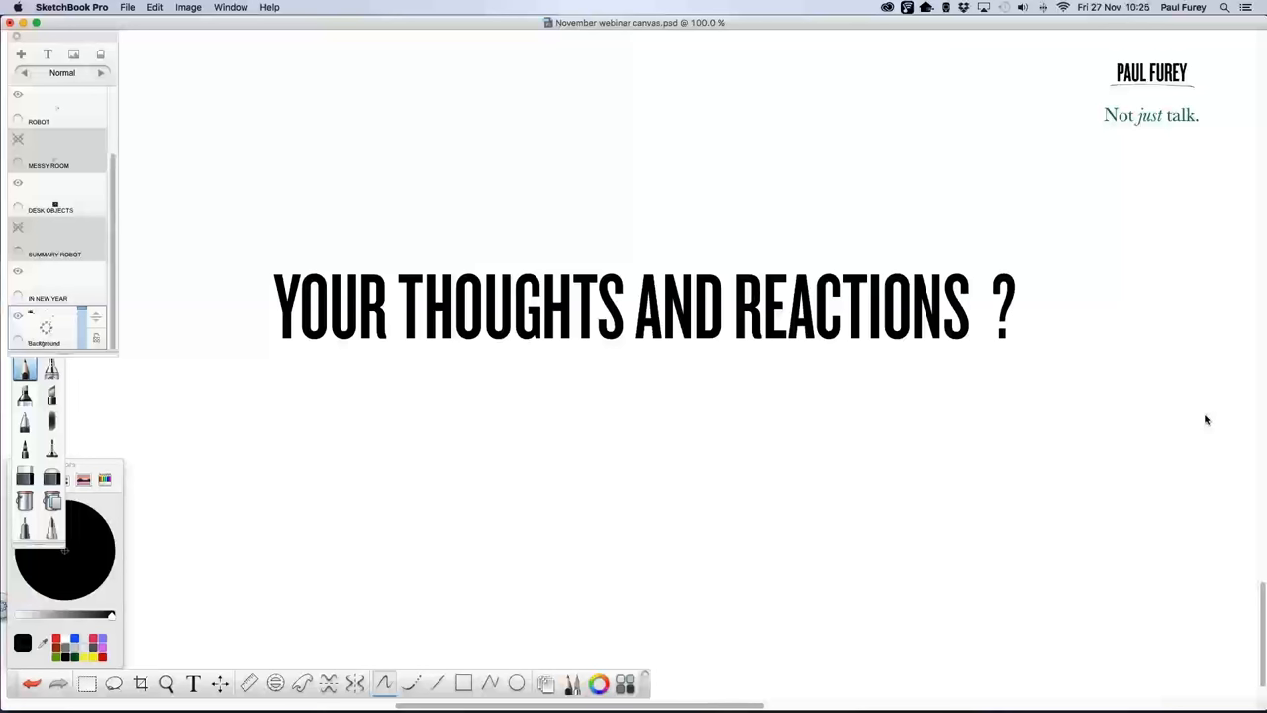
mouse_move(1213, 414)
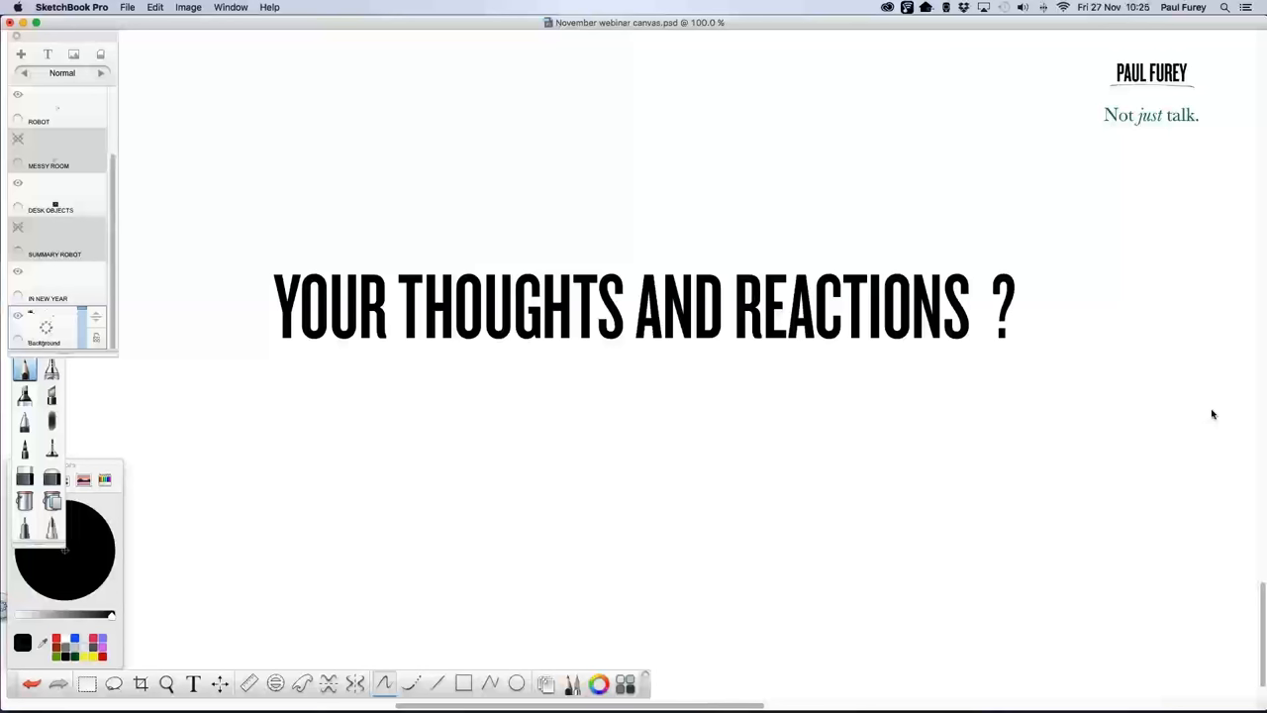
mouse_move(1208, 420)
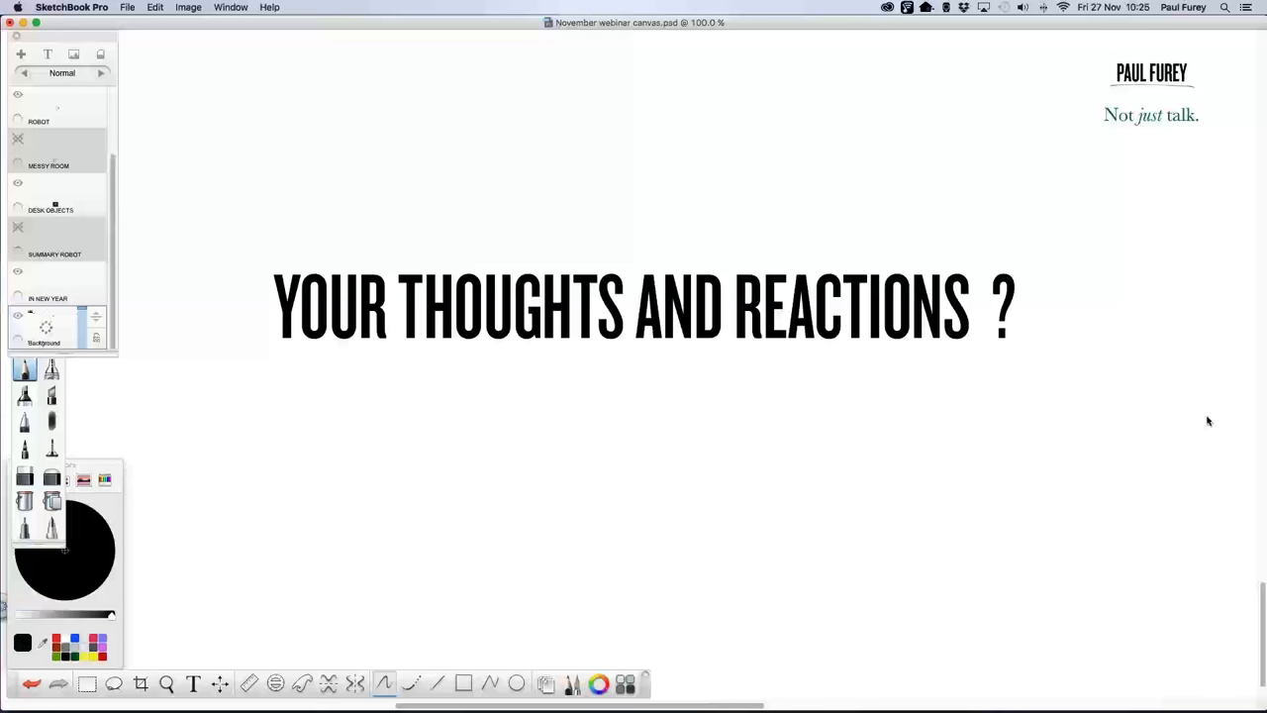
mouse_move(1208, 424)
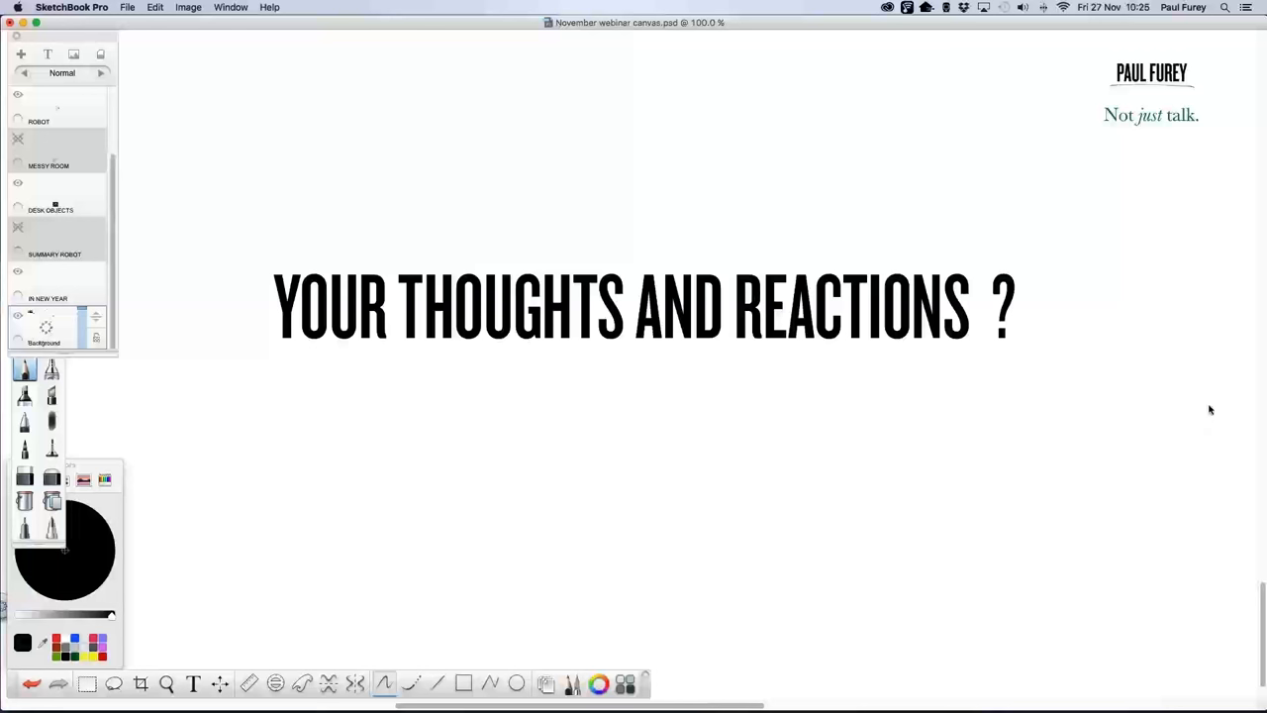
mouse_move(1213, 414)
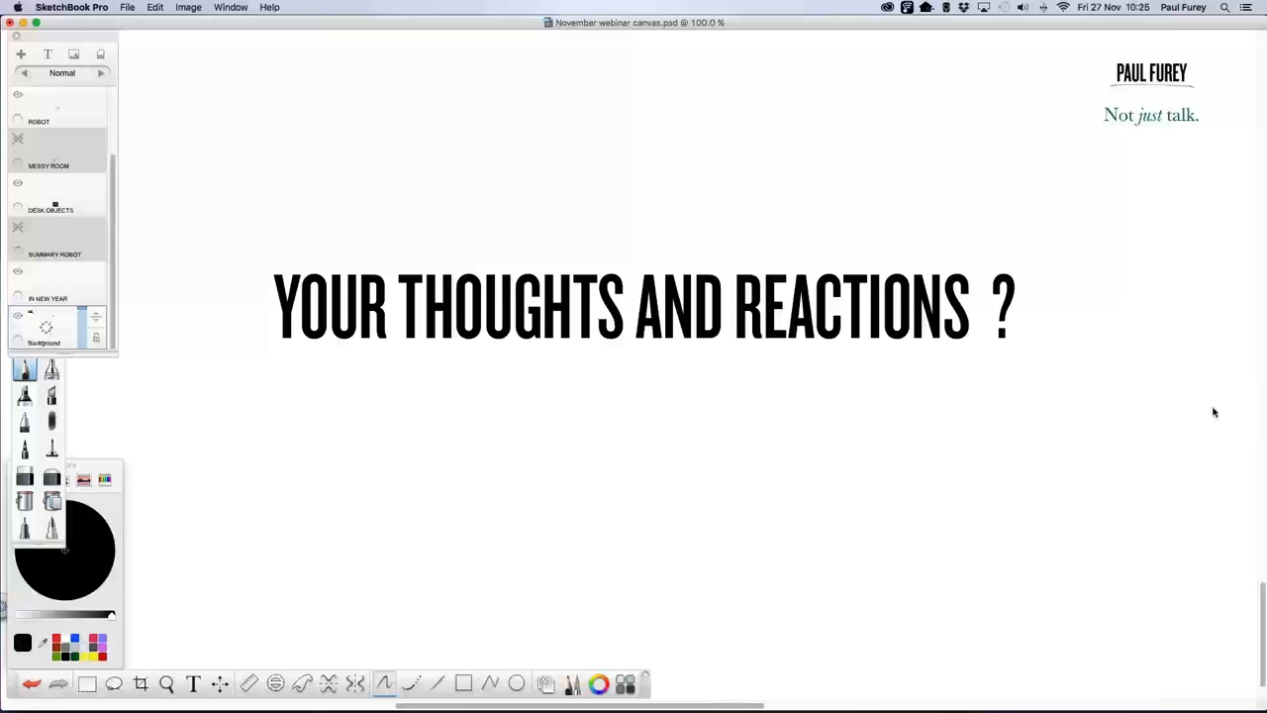
mouse_move(1222, 413)
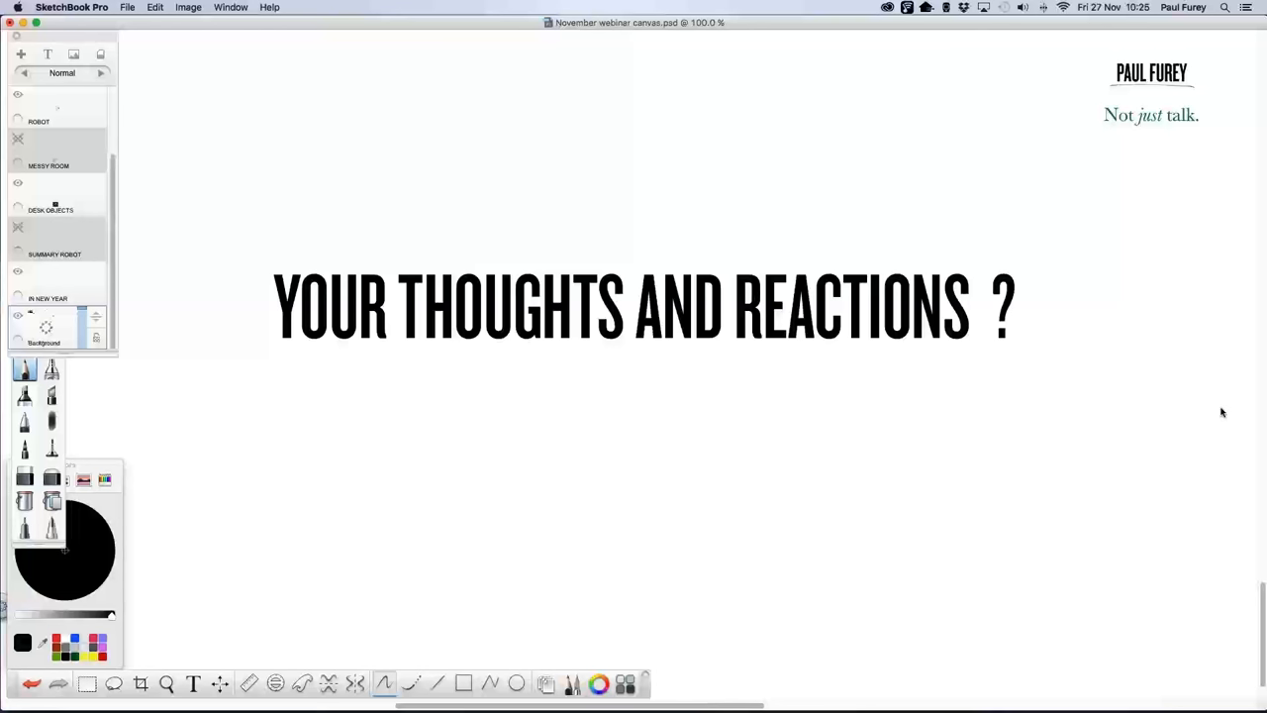
mouse_move(1215, 410)
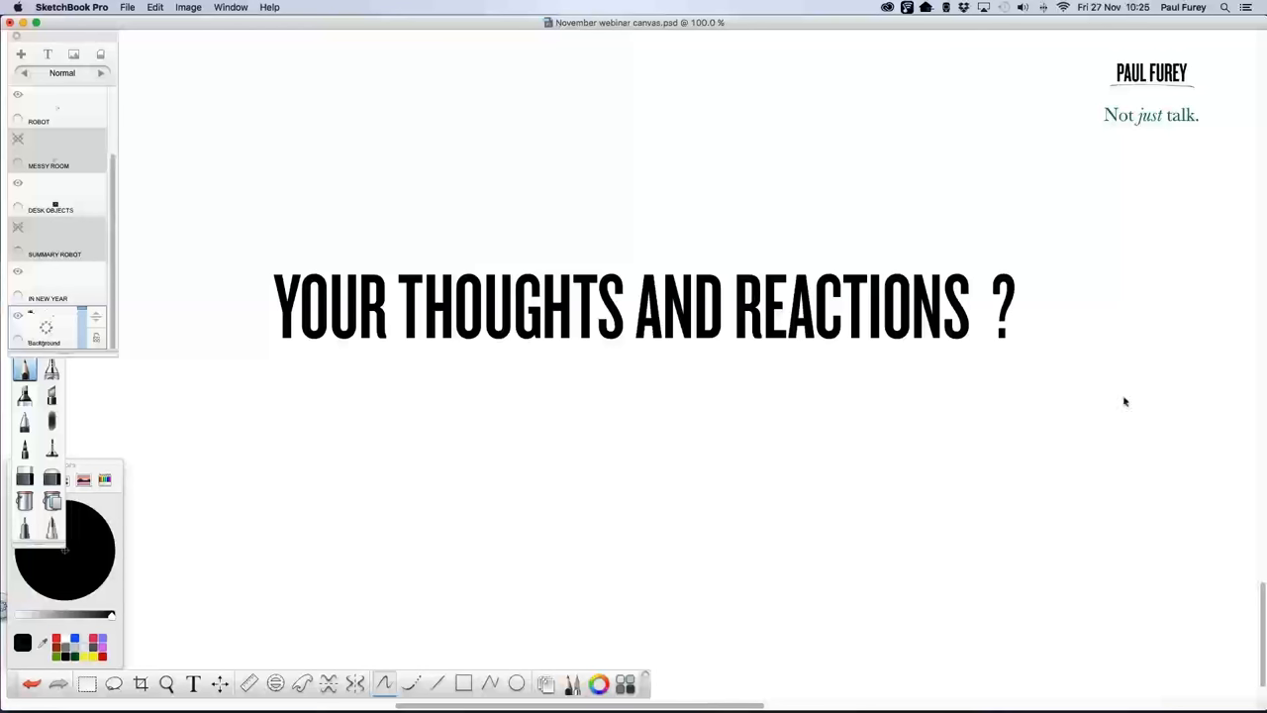
mouse_move(1099, 345)
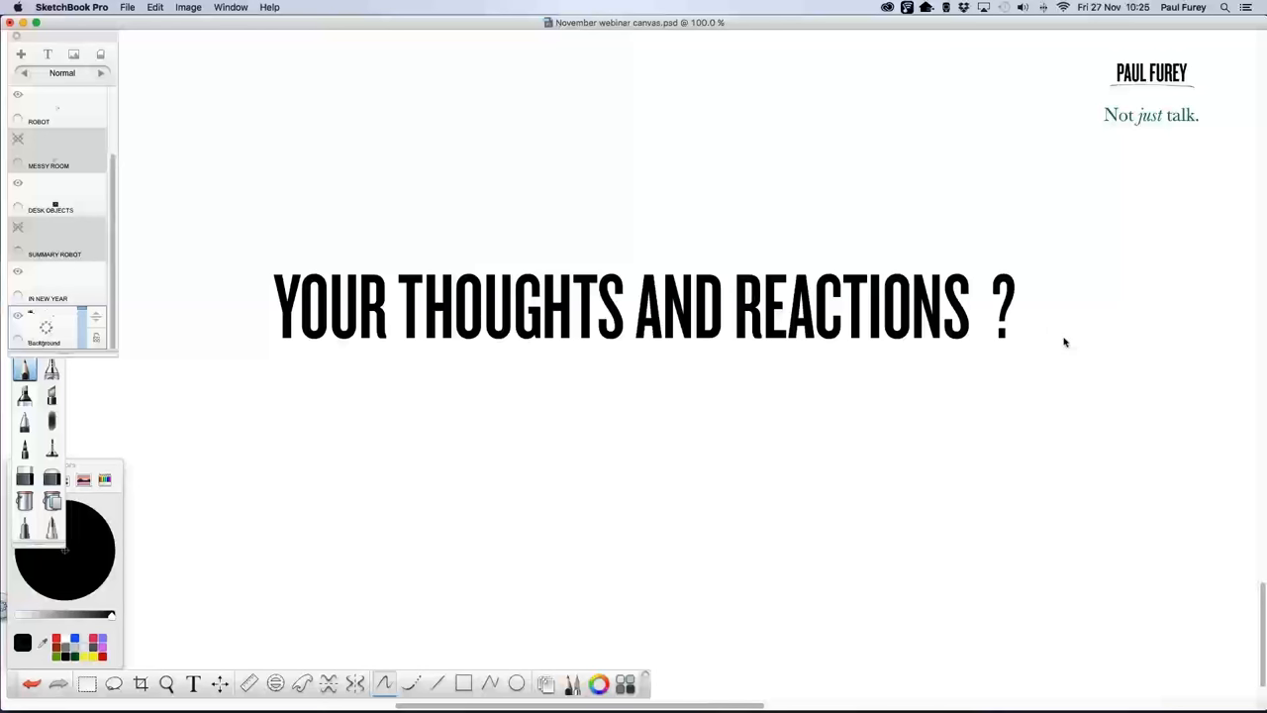
mouse_move(1059, 338)
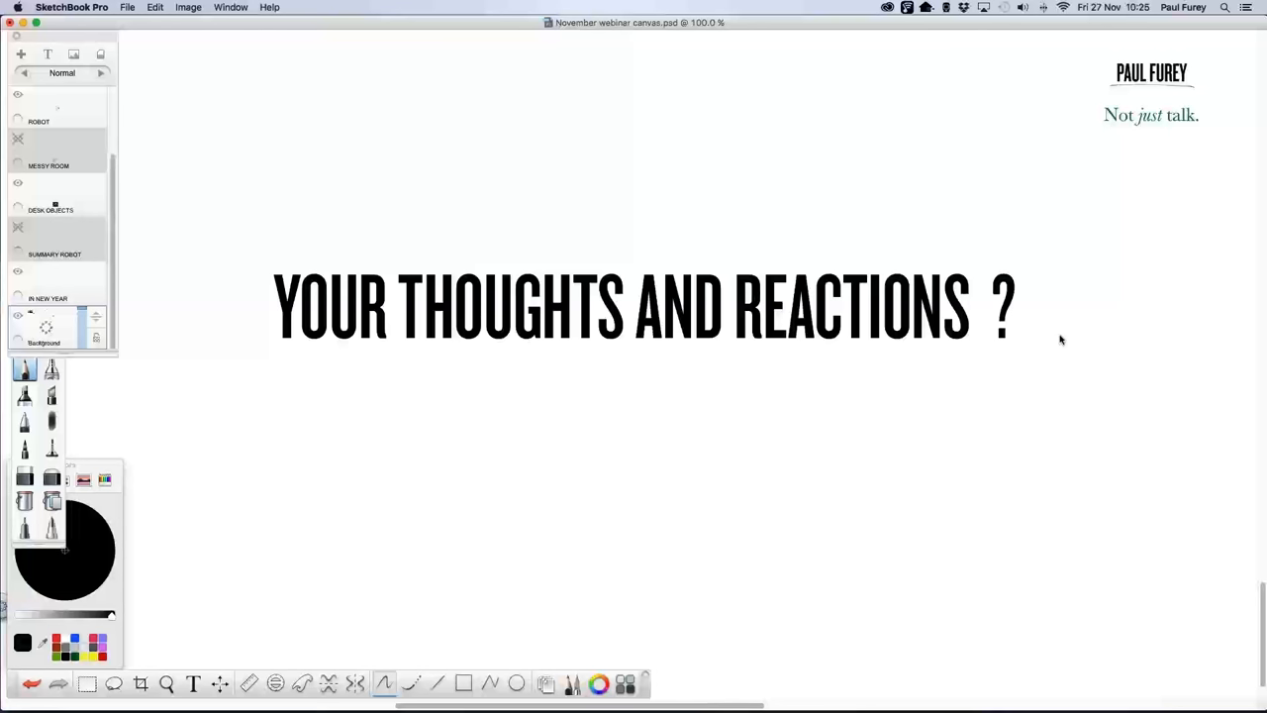
mouse_move(1077, 348)
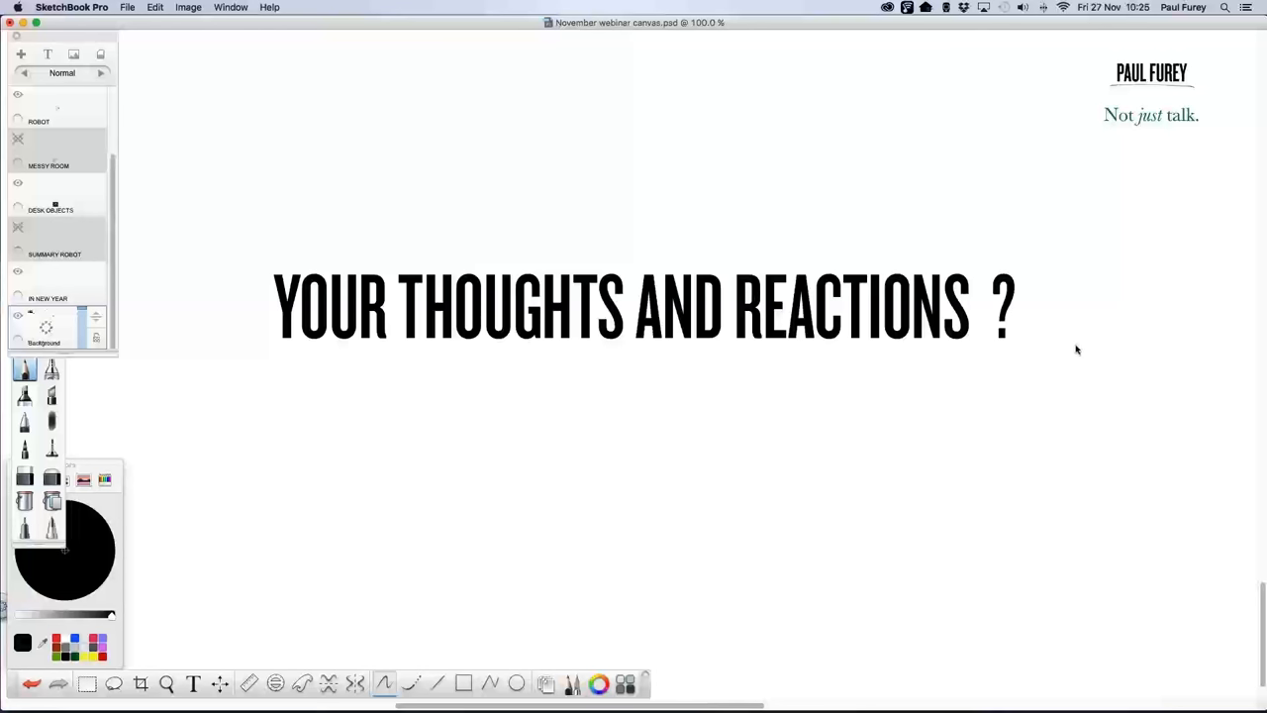
mouse_move(1086, 336)
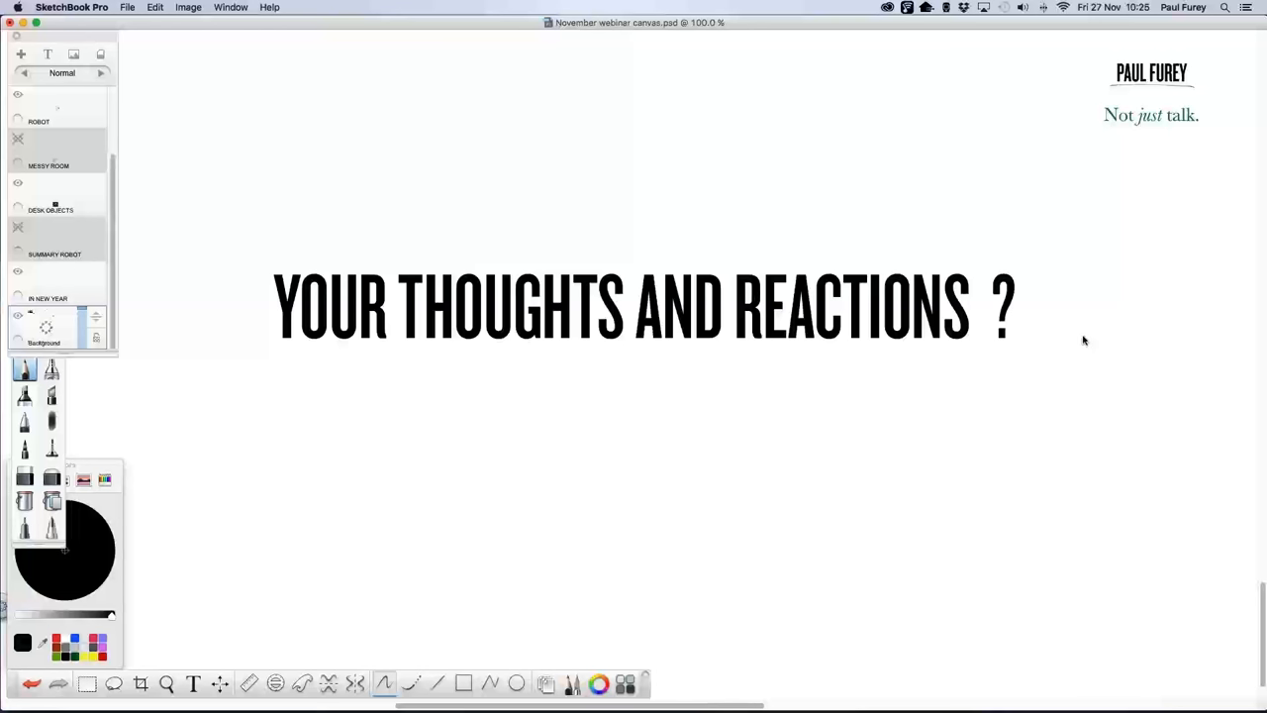
mouse_move(1071, 340)
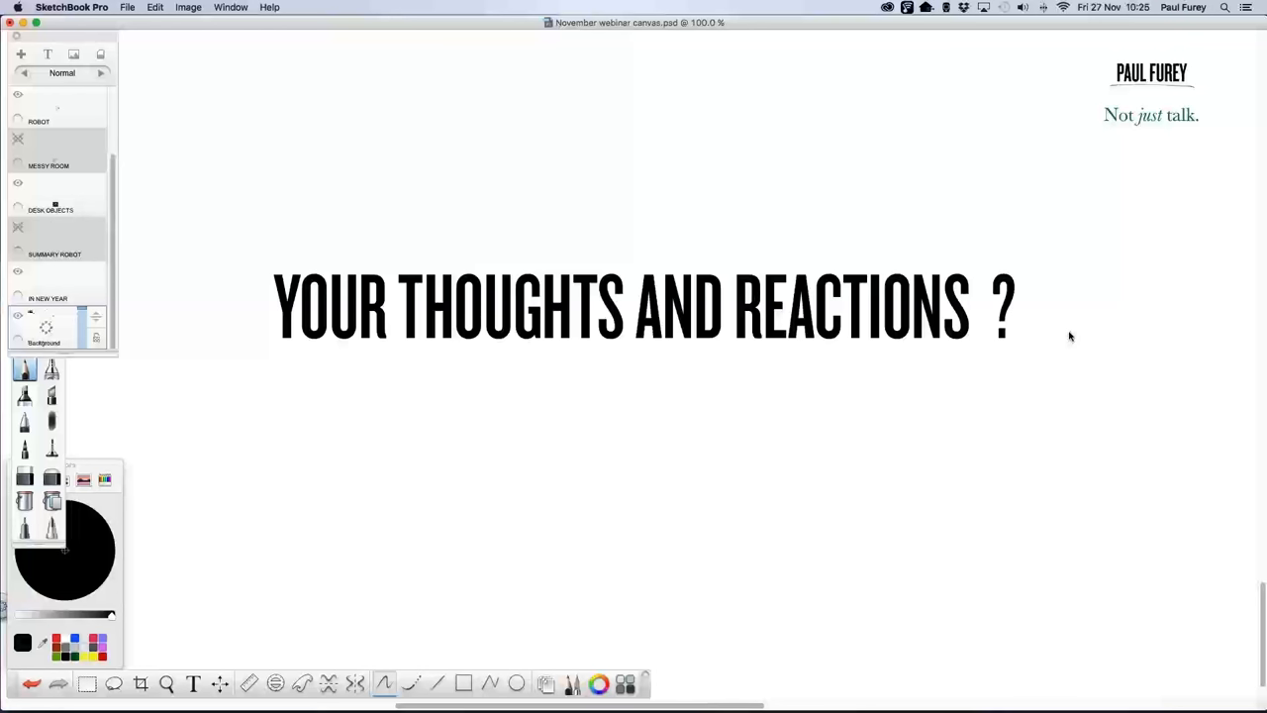
mouse_move(1065, 335)
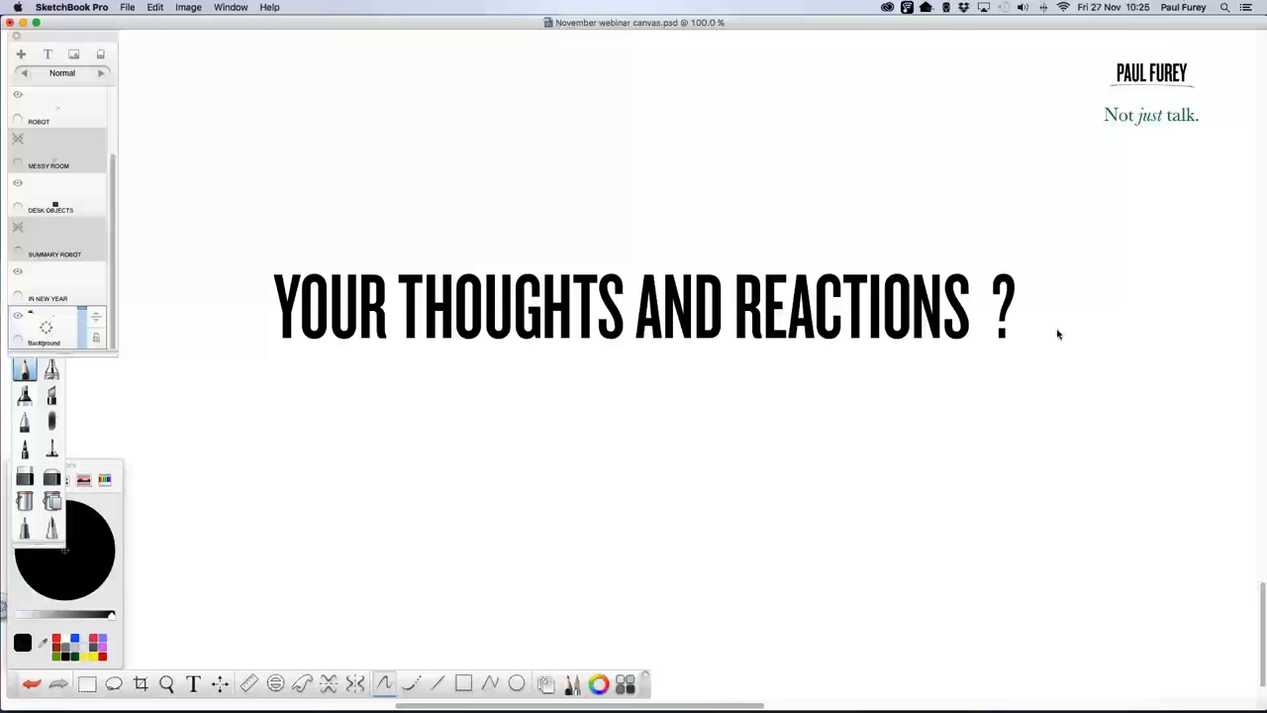
mouse_move(1075, 339)
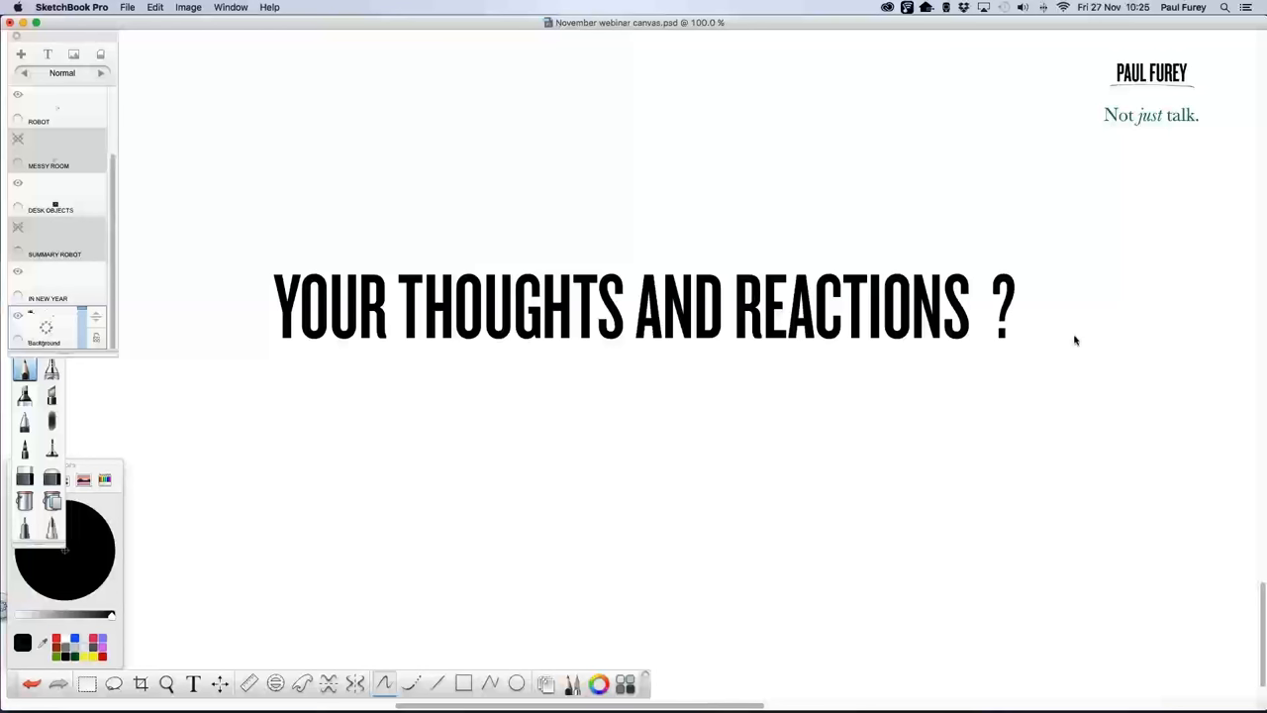
mouse_move(1077, 336)
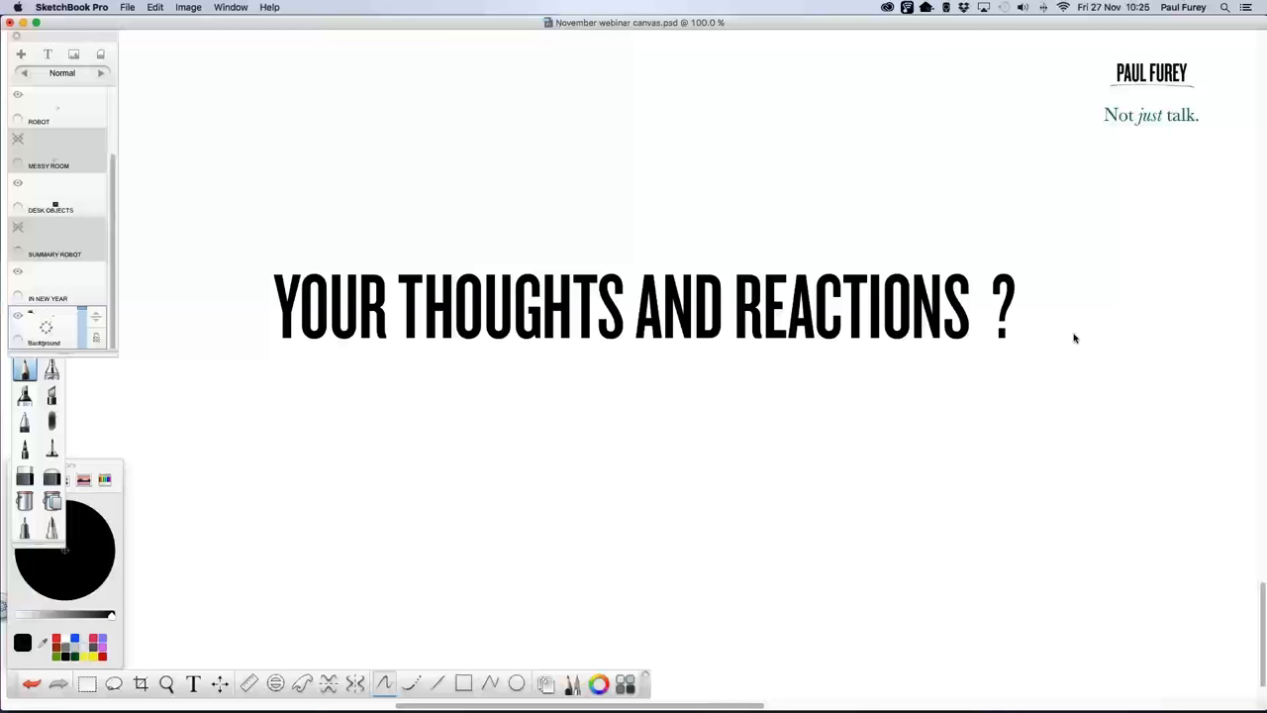
mouse_move(1083, 390)
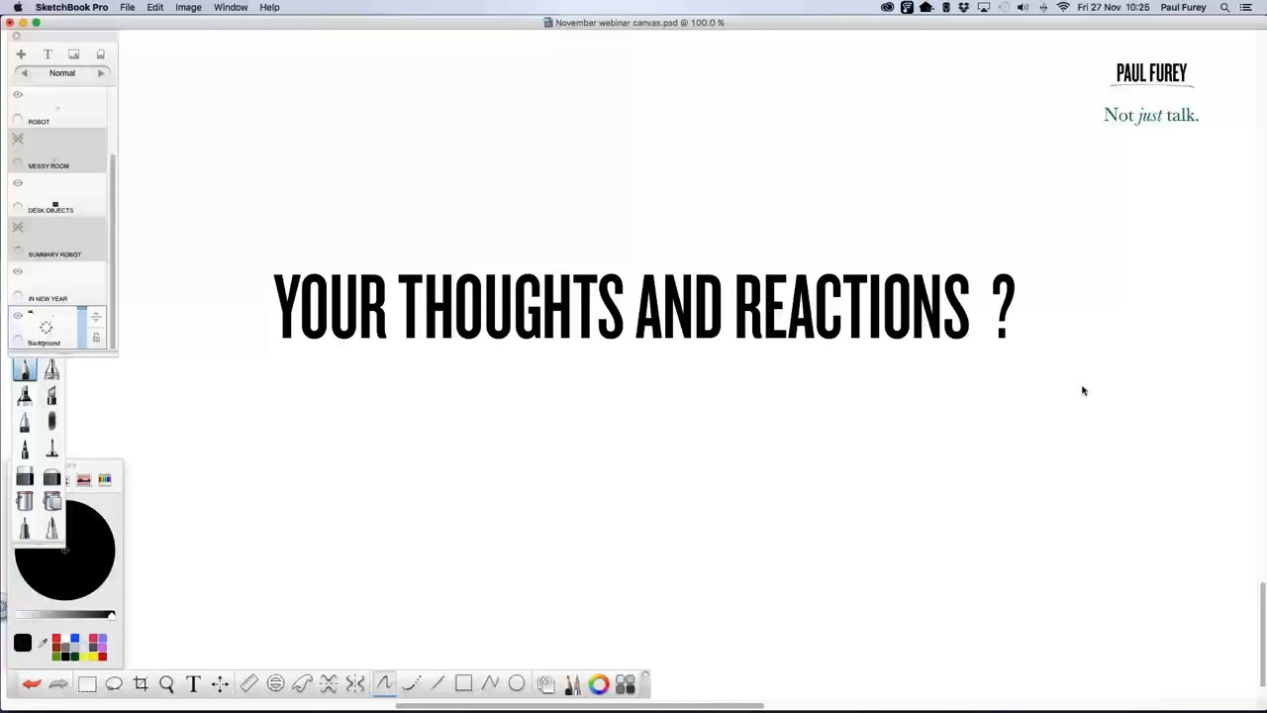
mouse_move(1080, 395)
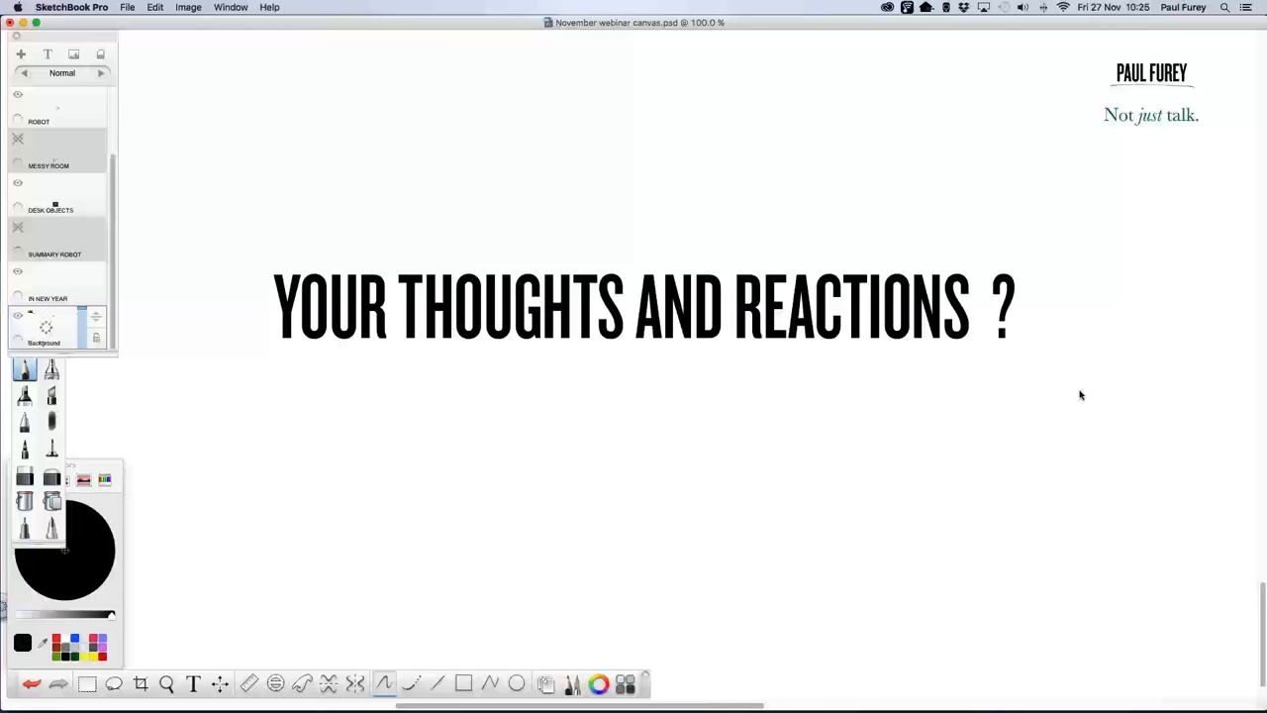
mouse_move(1083, 392)
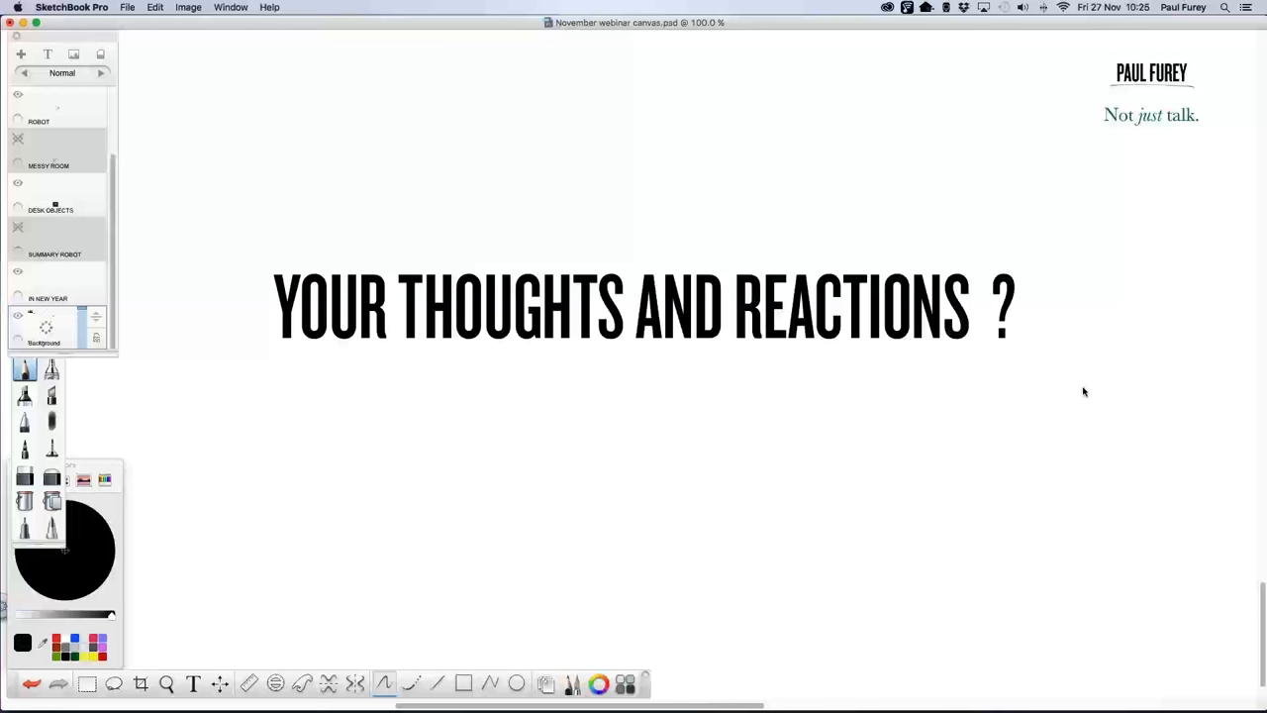
mouse_move(1088, 386)
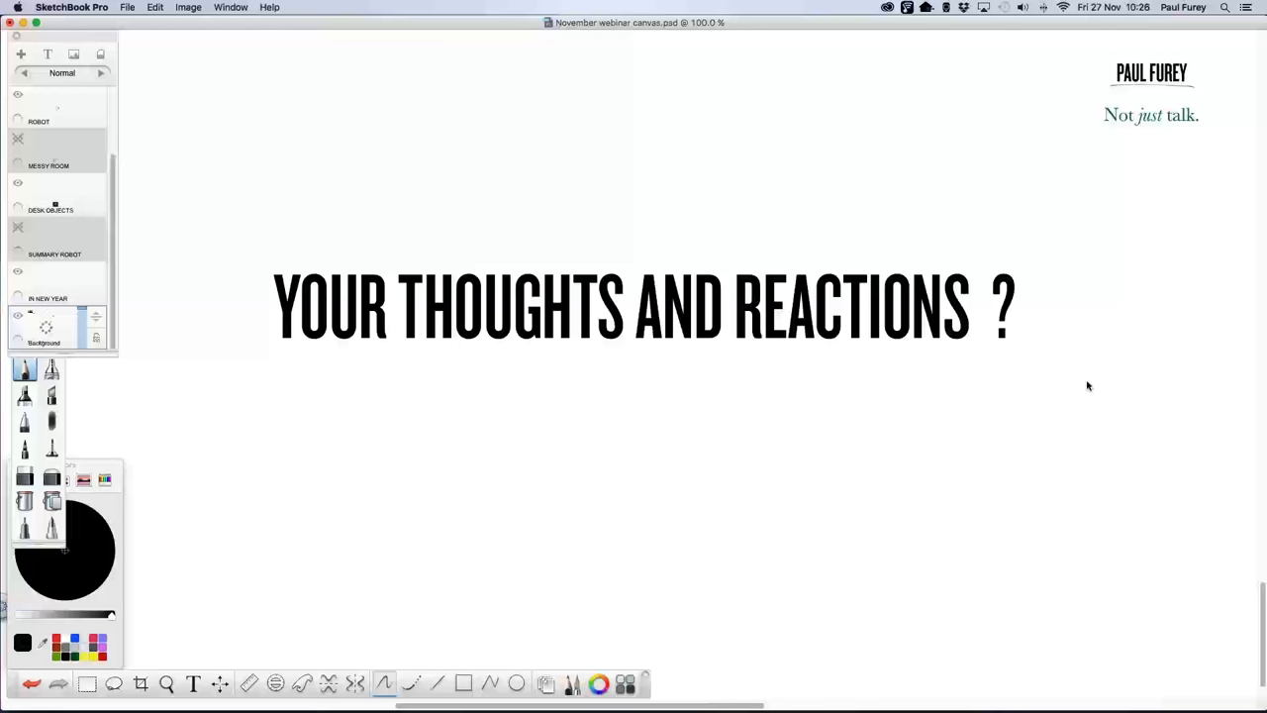
mouse_move(1078, 394)
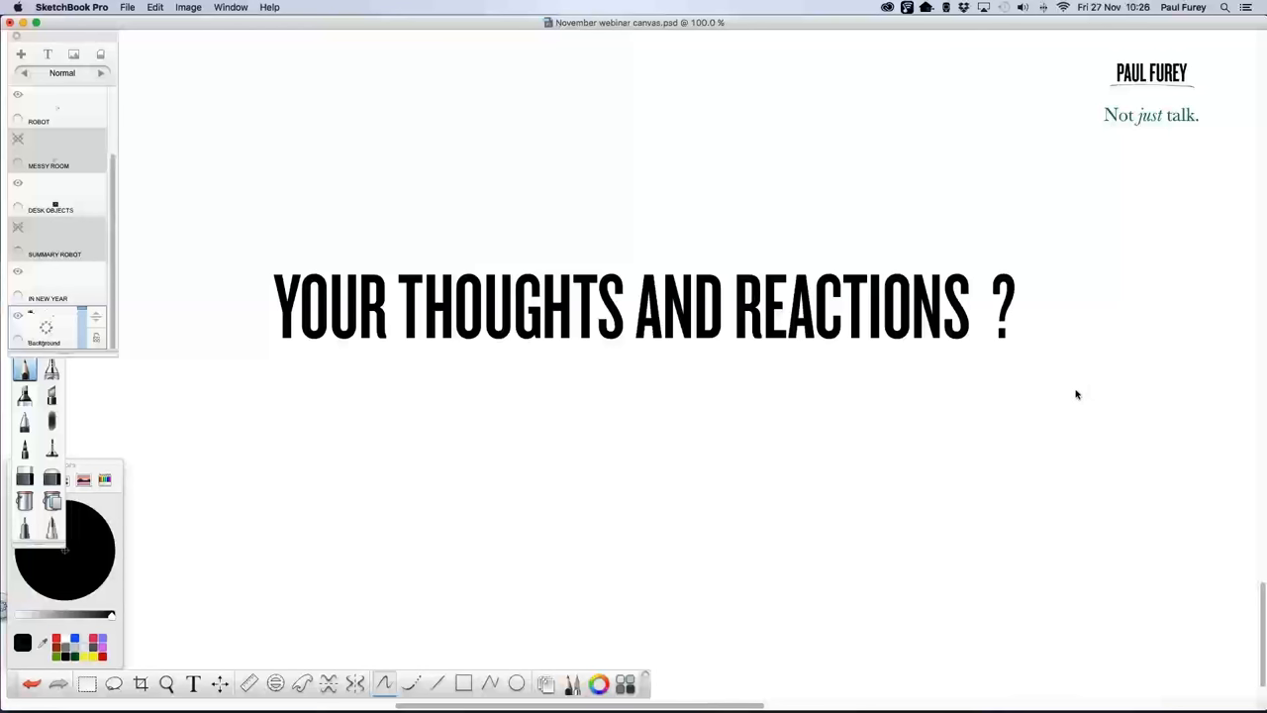
mouse_move(1082, 232)
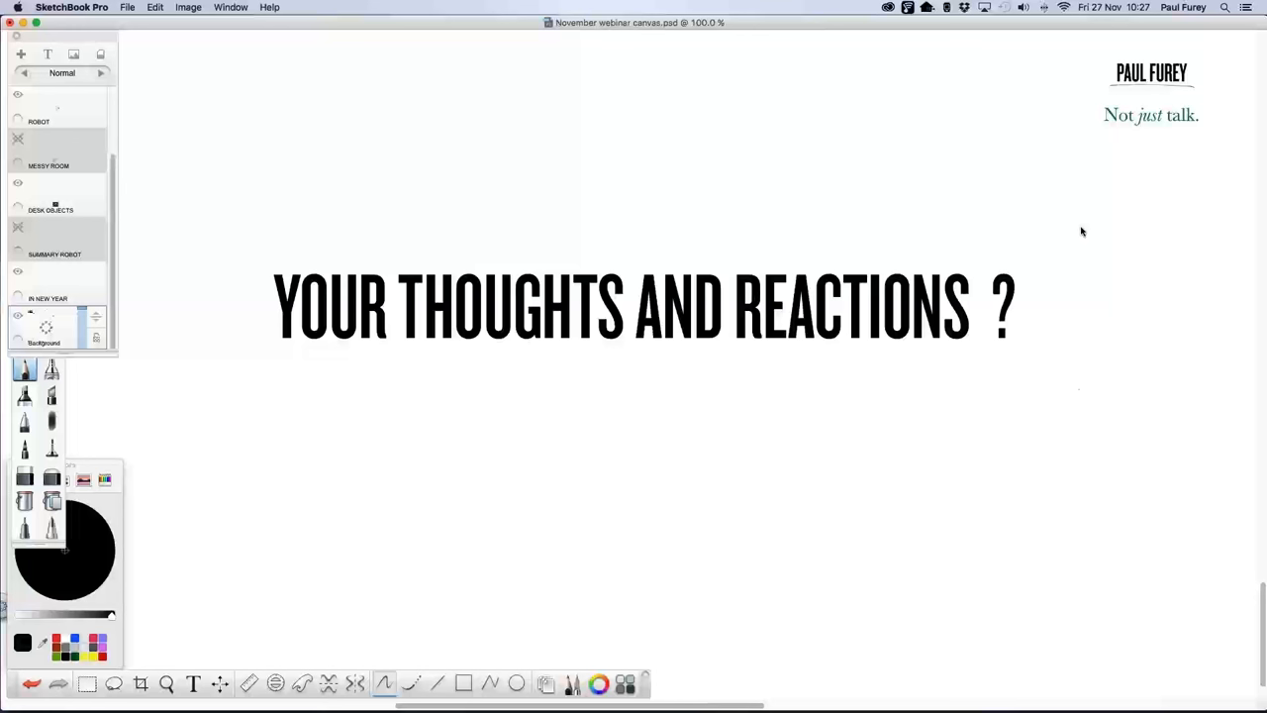
mouse_move(1089, 231)
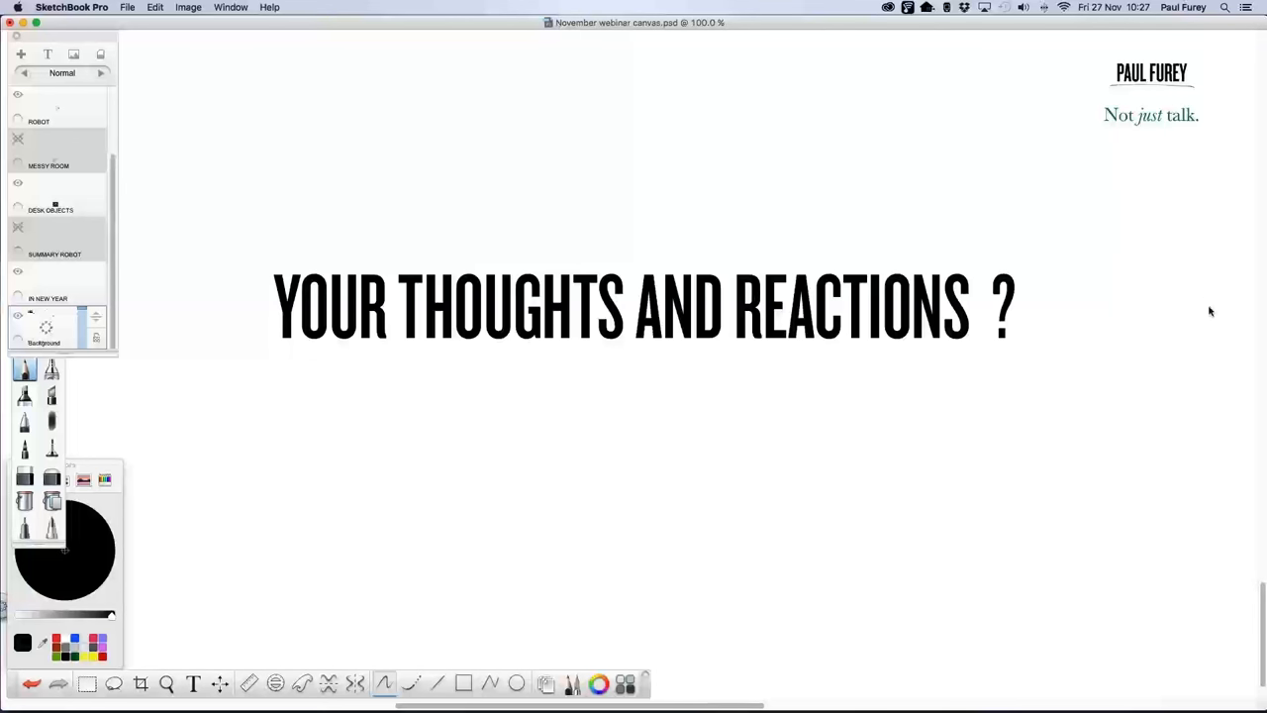
mouse_move(1204, 318)
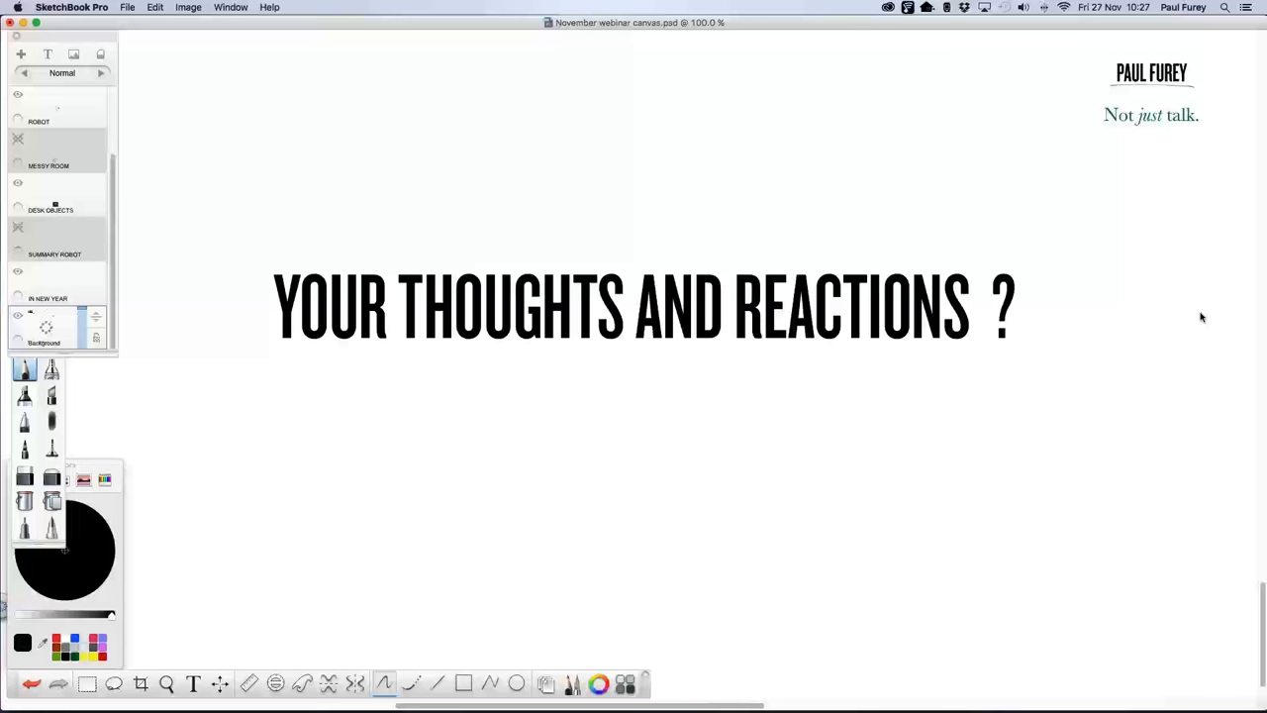
mouse_move(1210, 314)
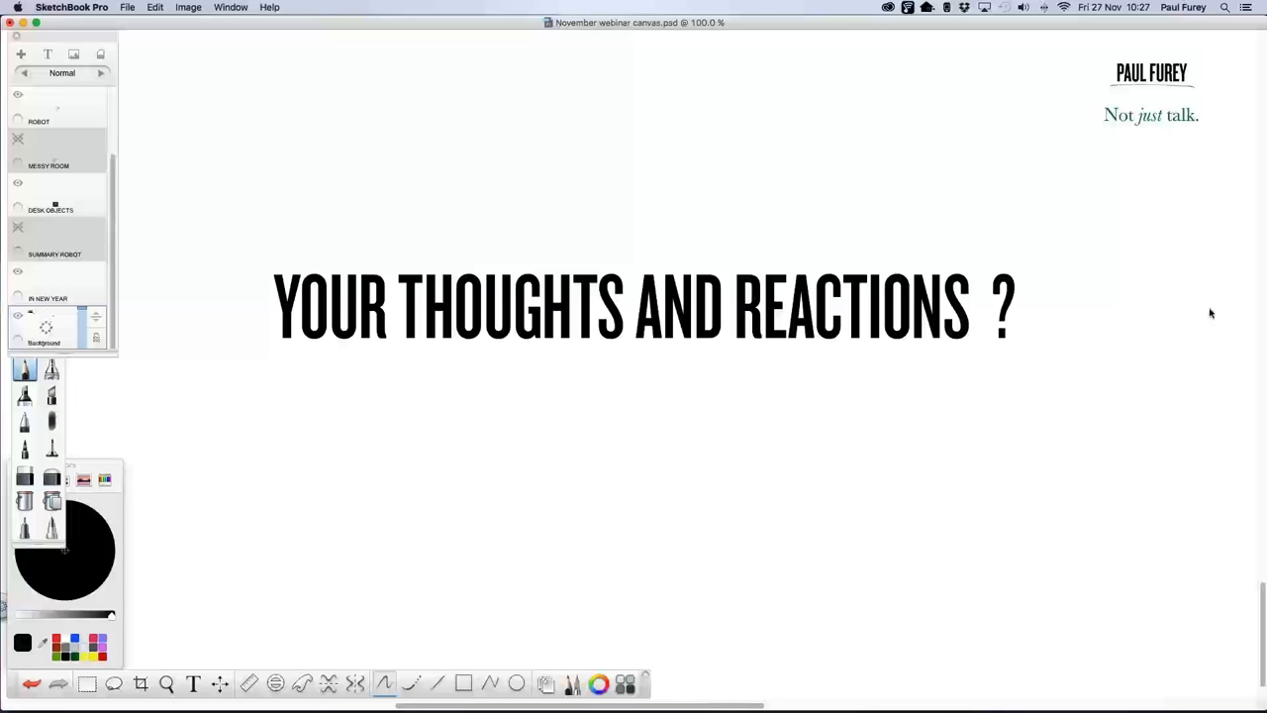
mouse_move(1080, 344)
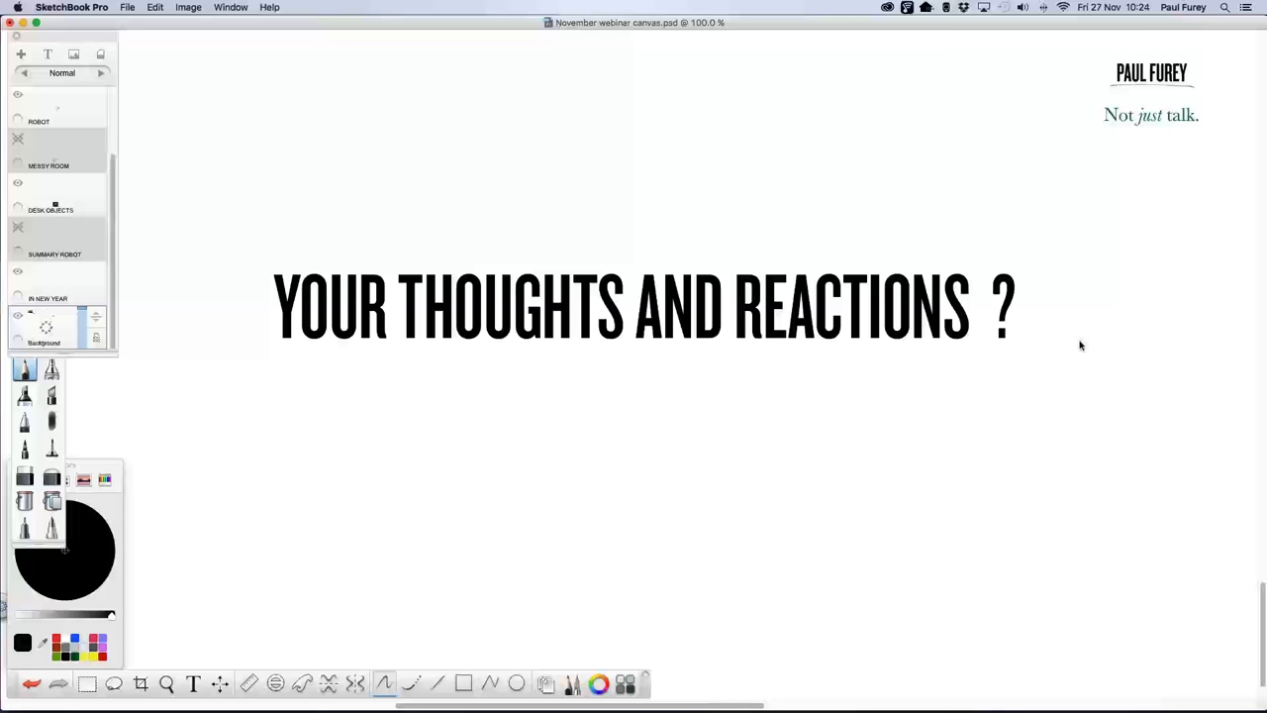
mouse_move(1080, 348)
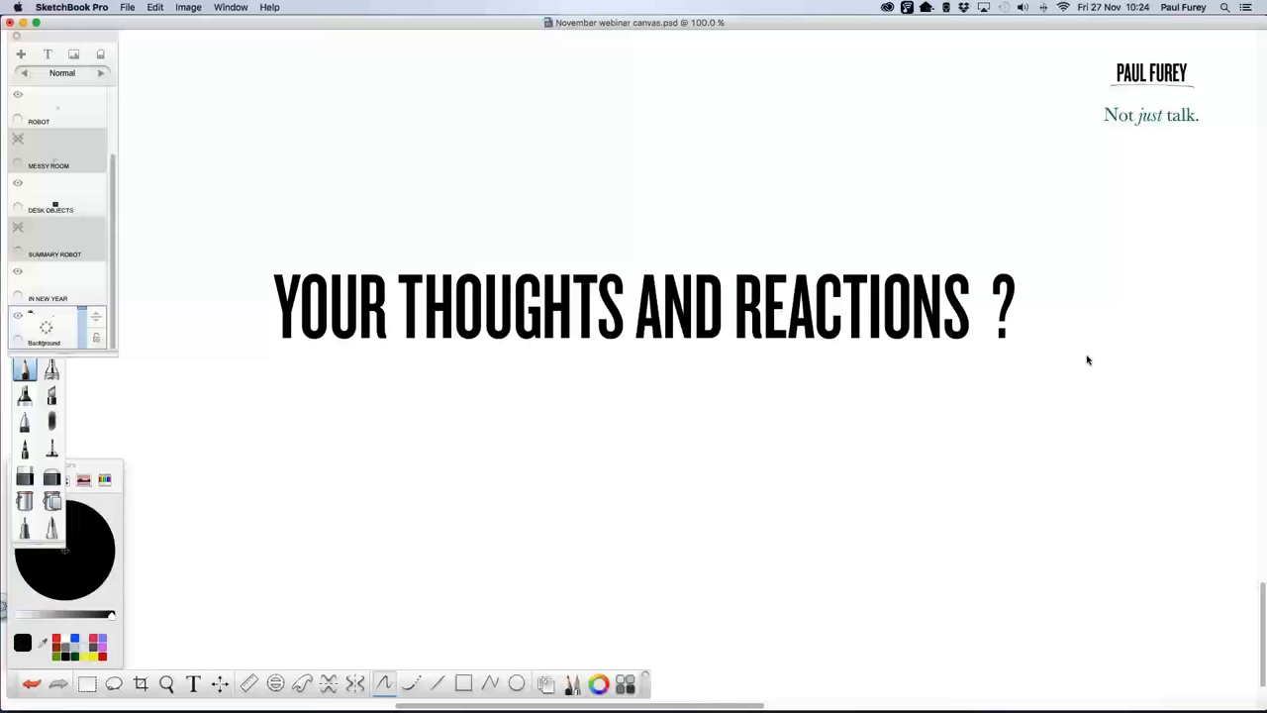
mouse_move(1102, 382)
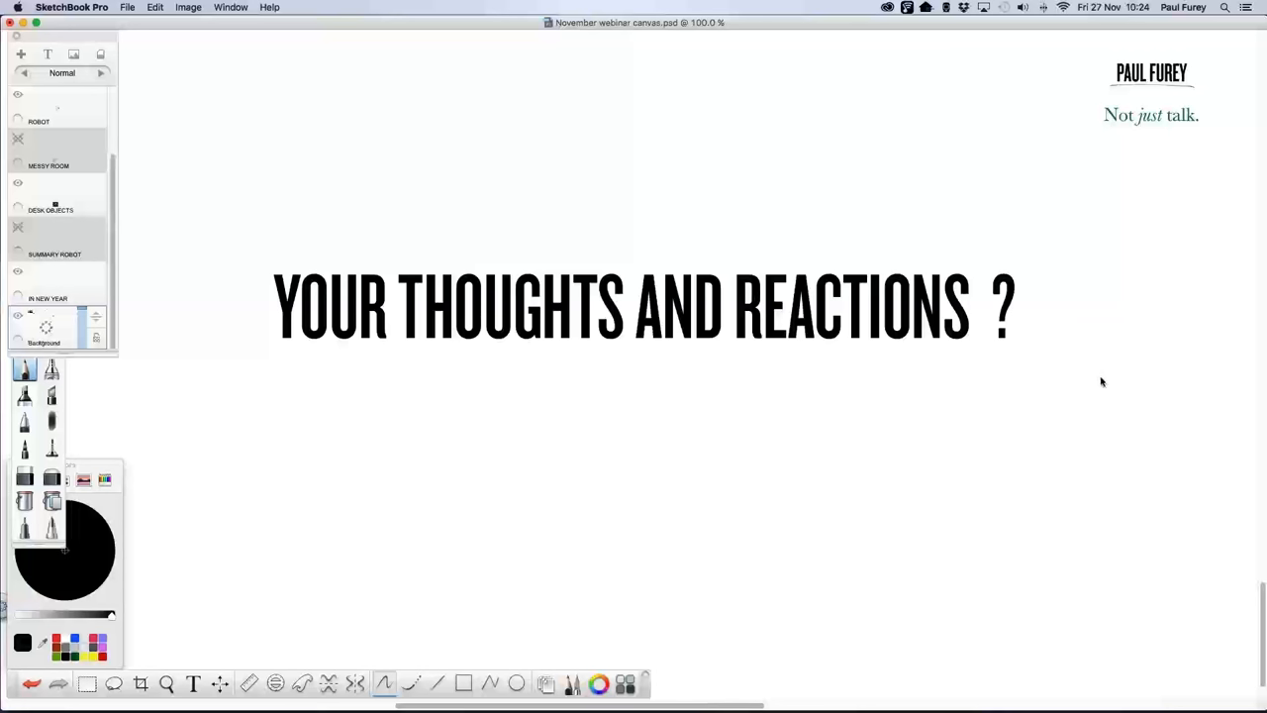
mouse_move(1258, 406)
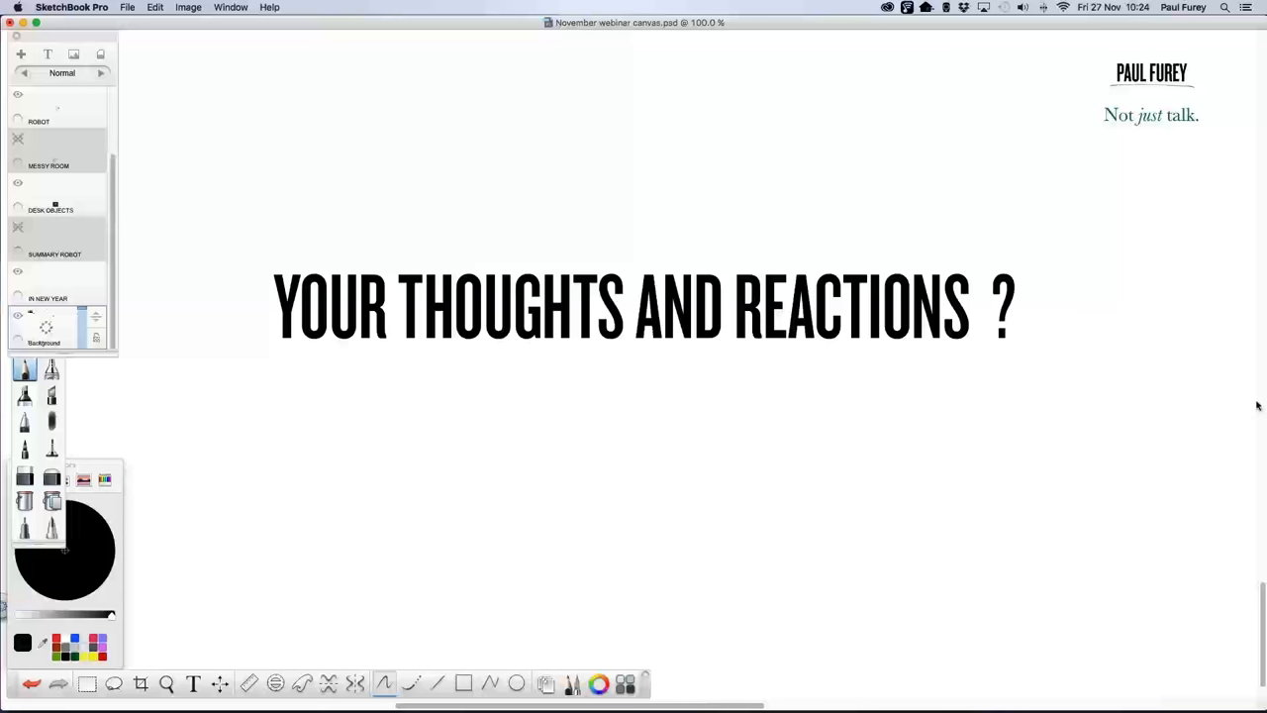